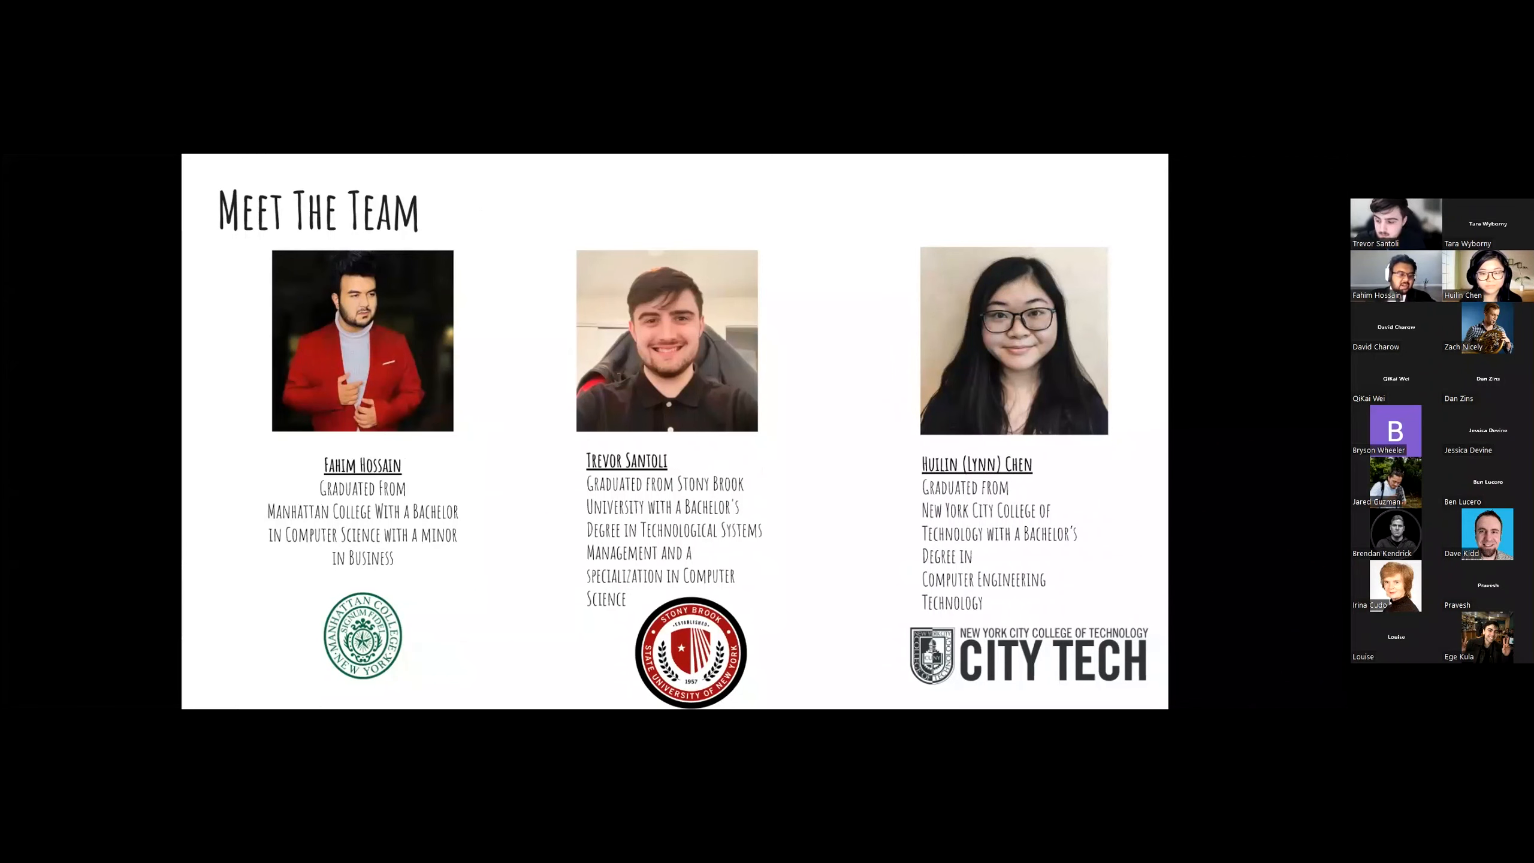
Step: Start registering a new account with username 'trev', then return to the Log in form
key(Right)
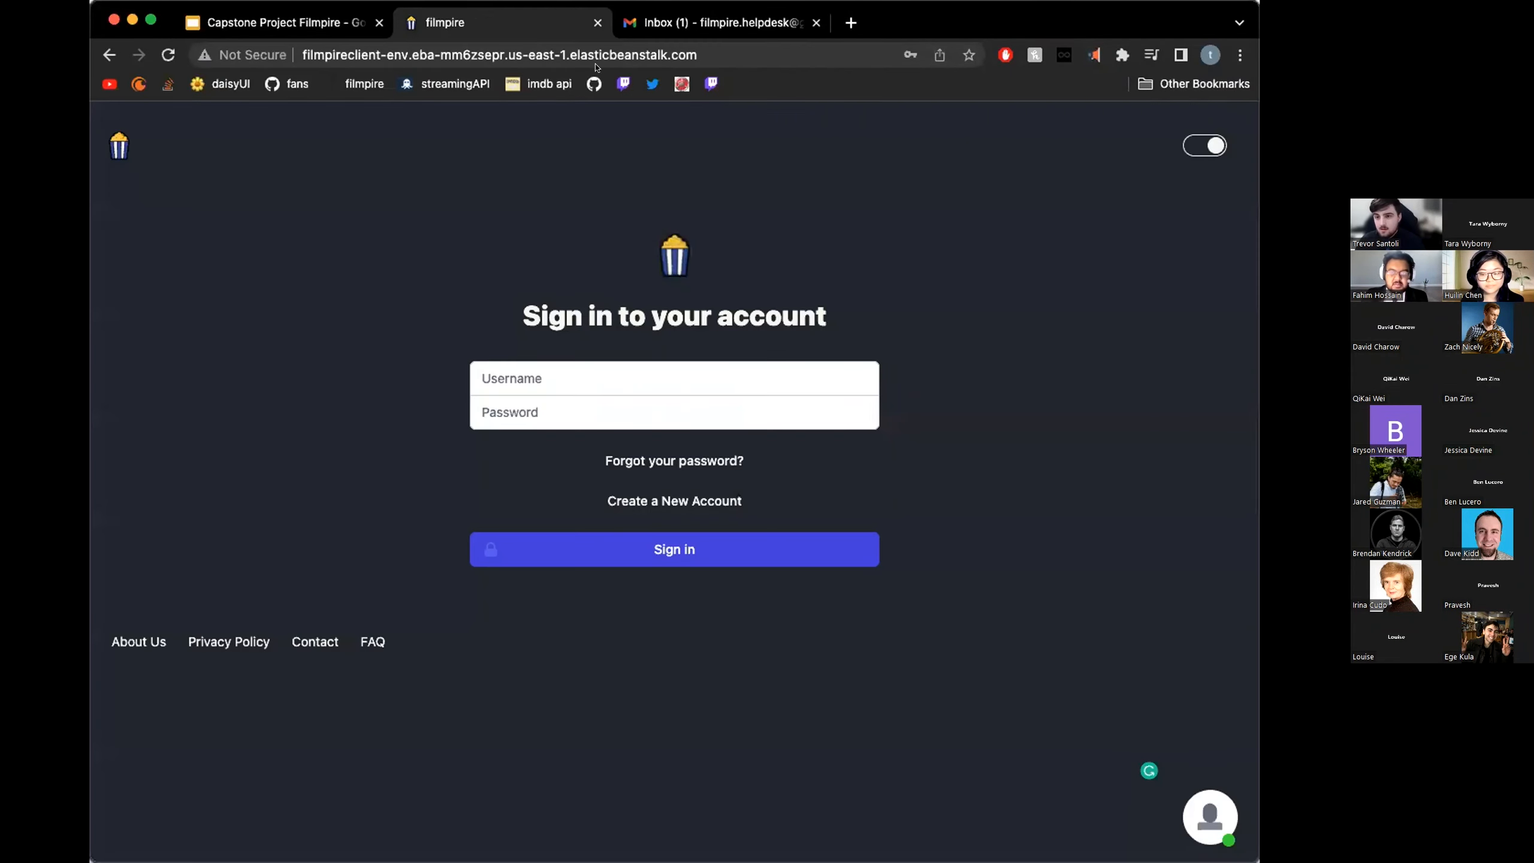
mouse_move(814, 269)
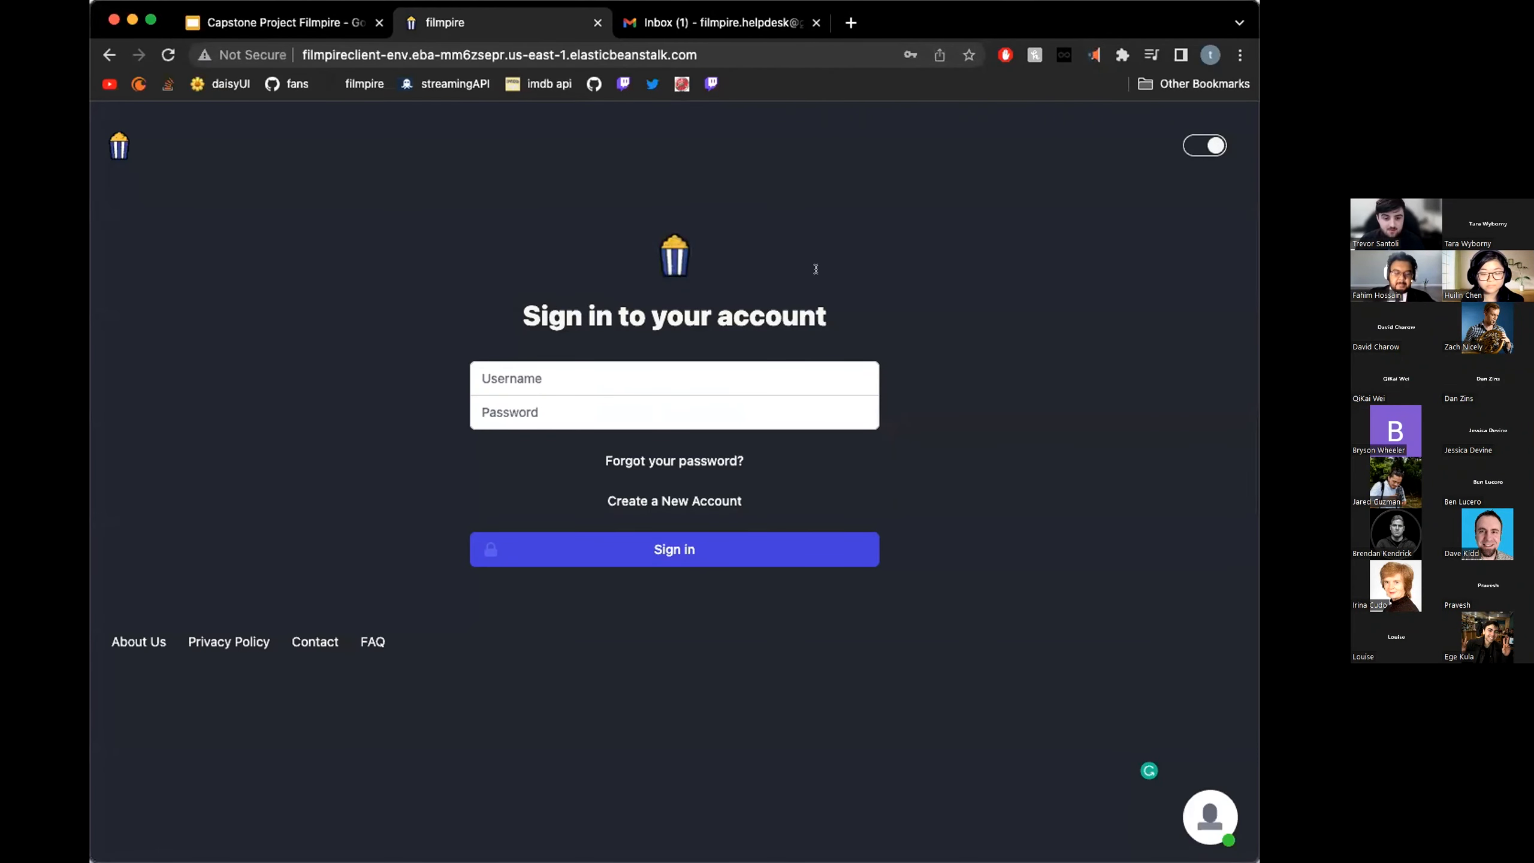
mouse_move(754, 347)
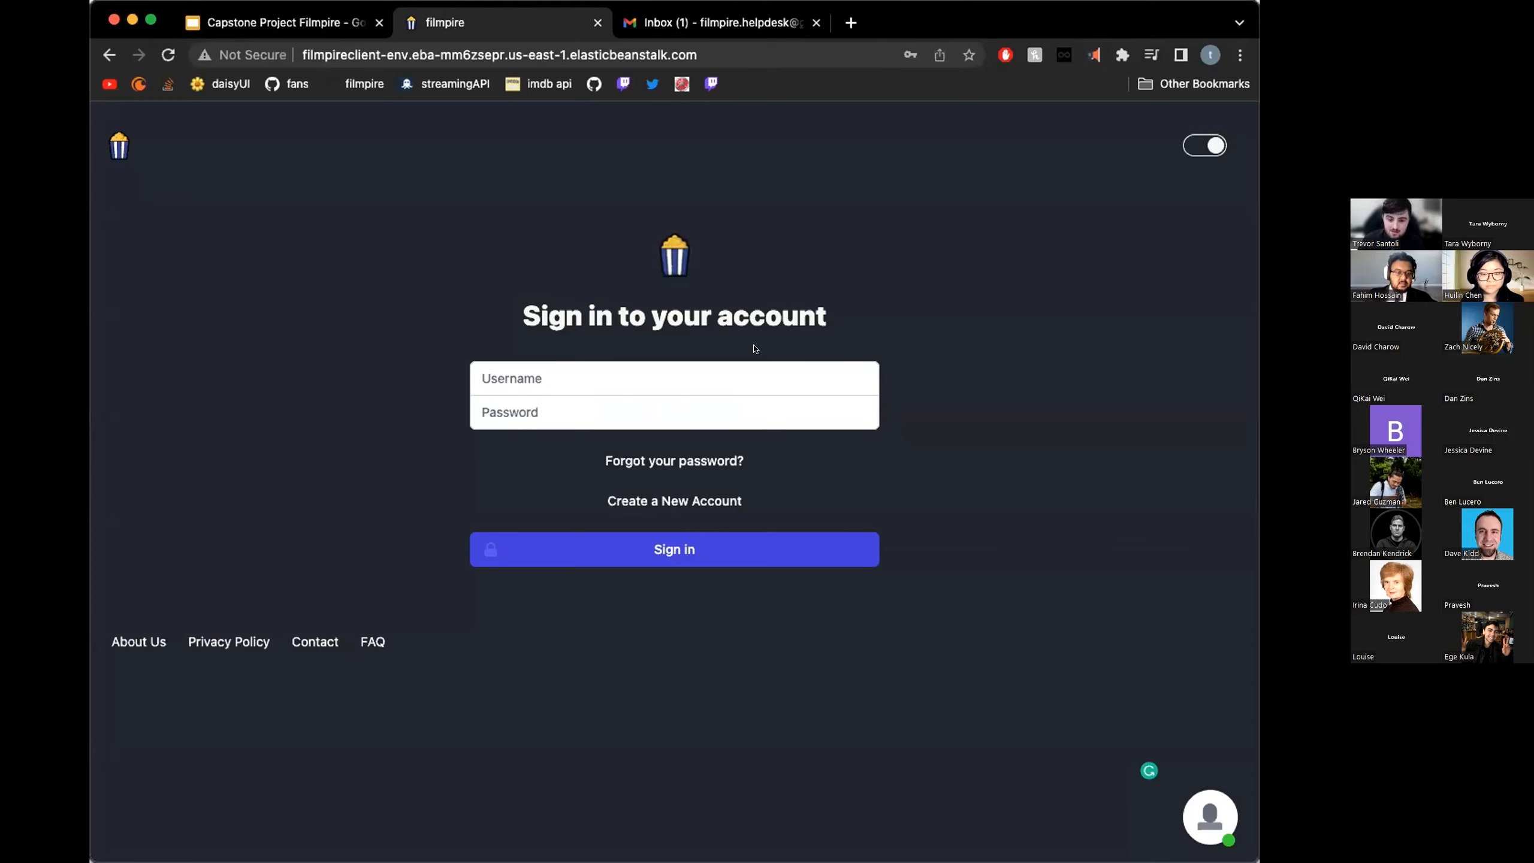
click(673, 499)
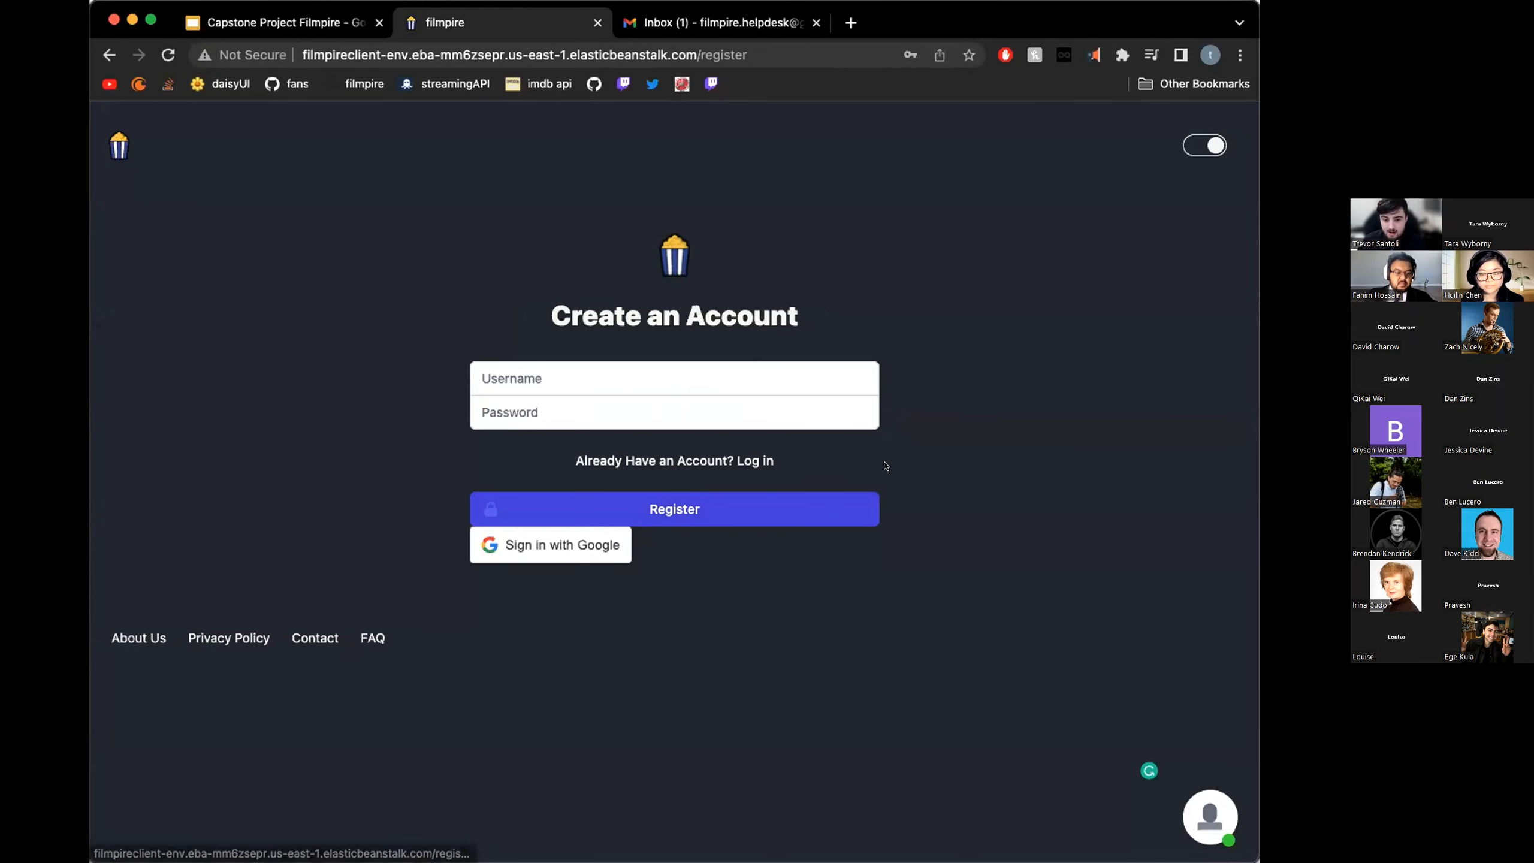
click(673, 378)
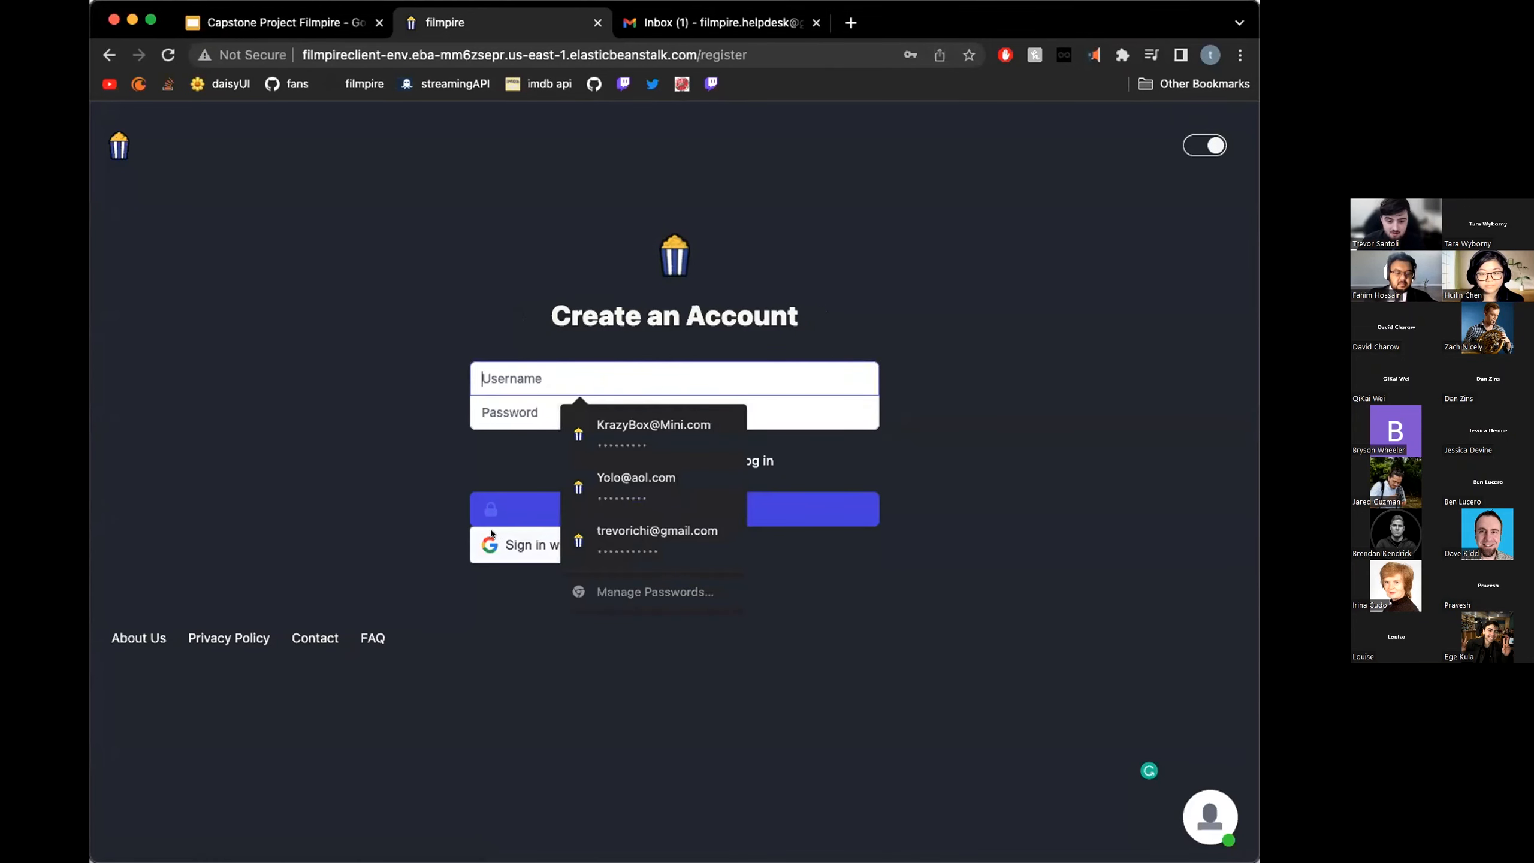
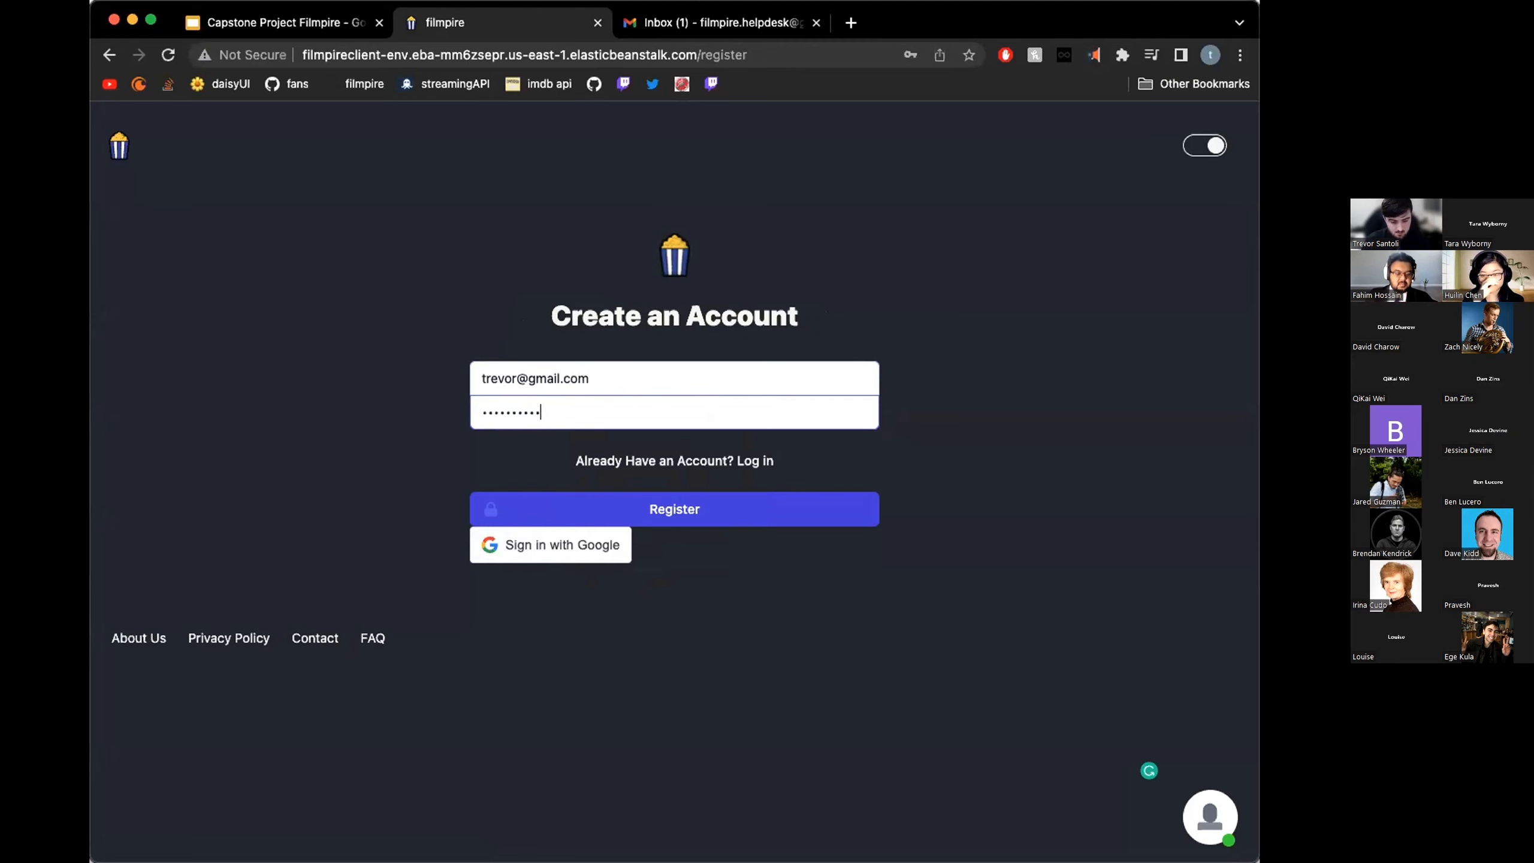
click(673, 460)
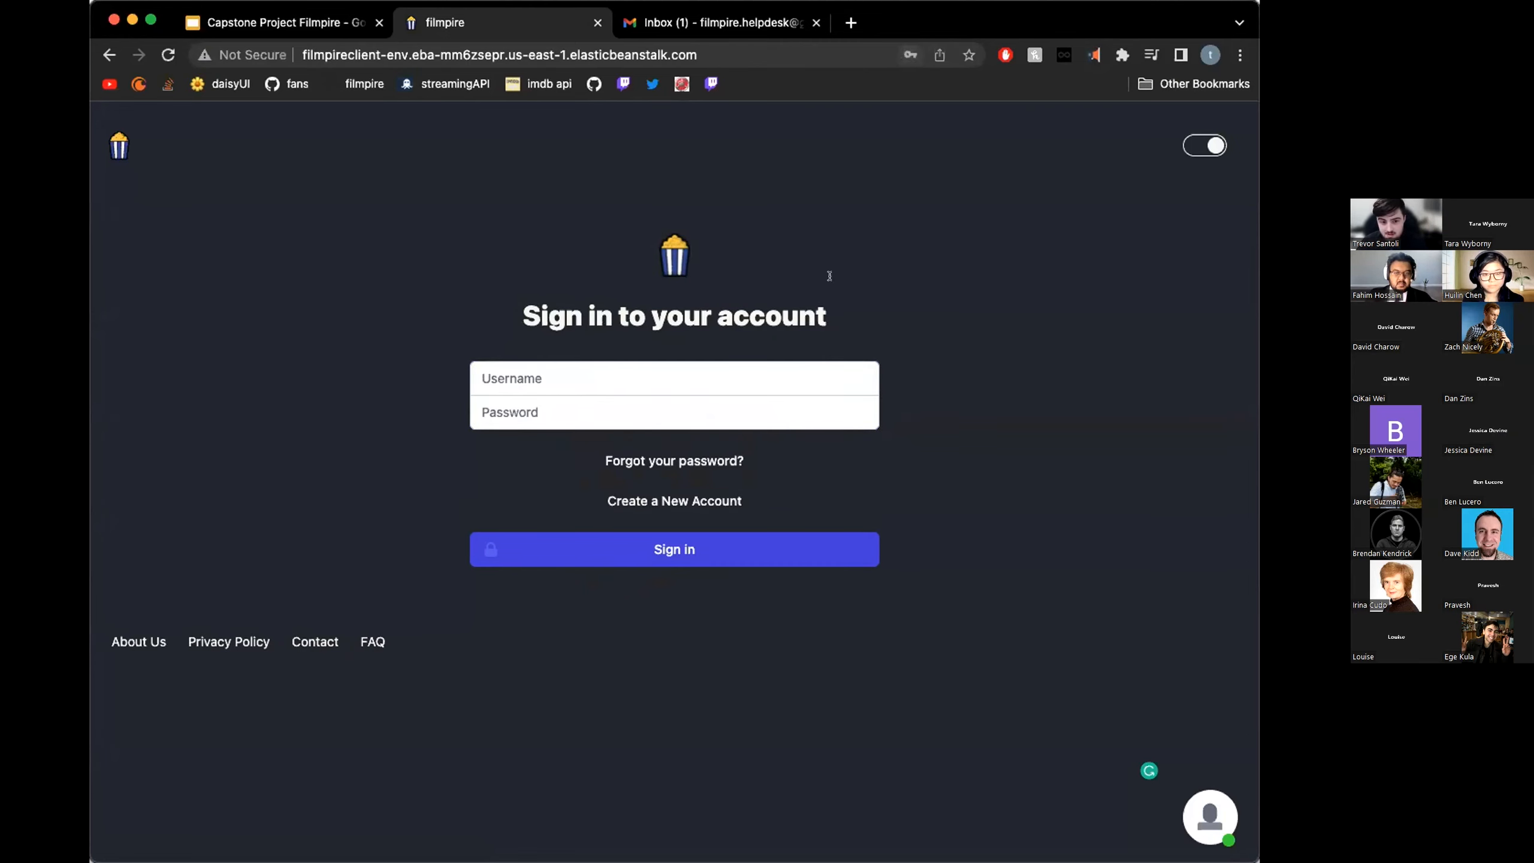
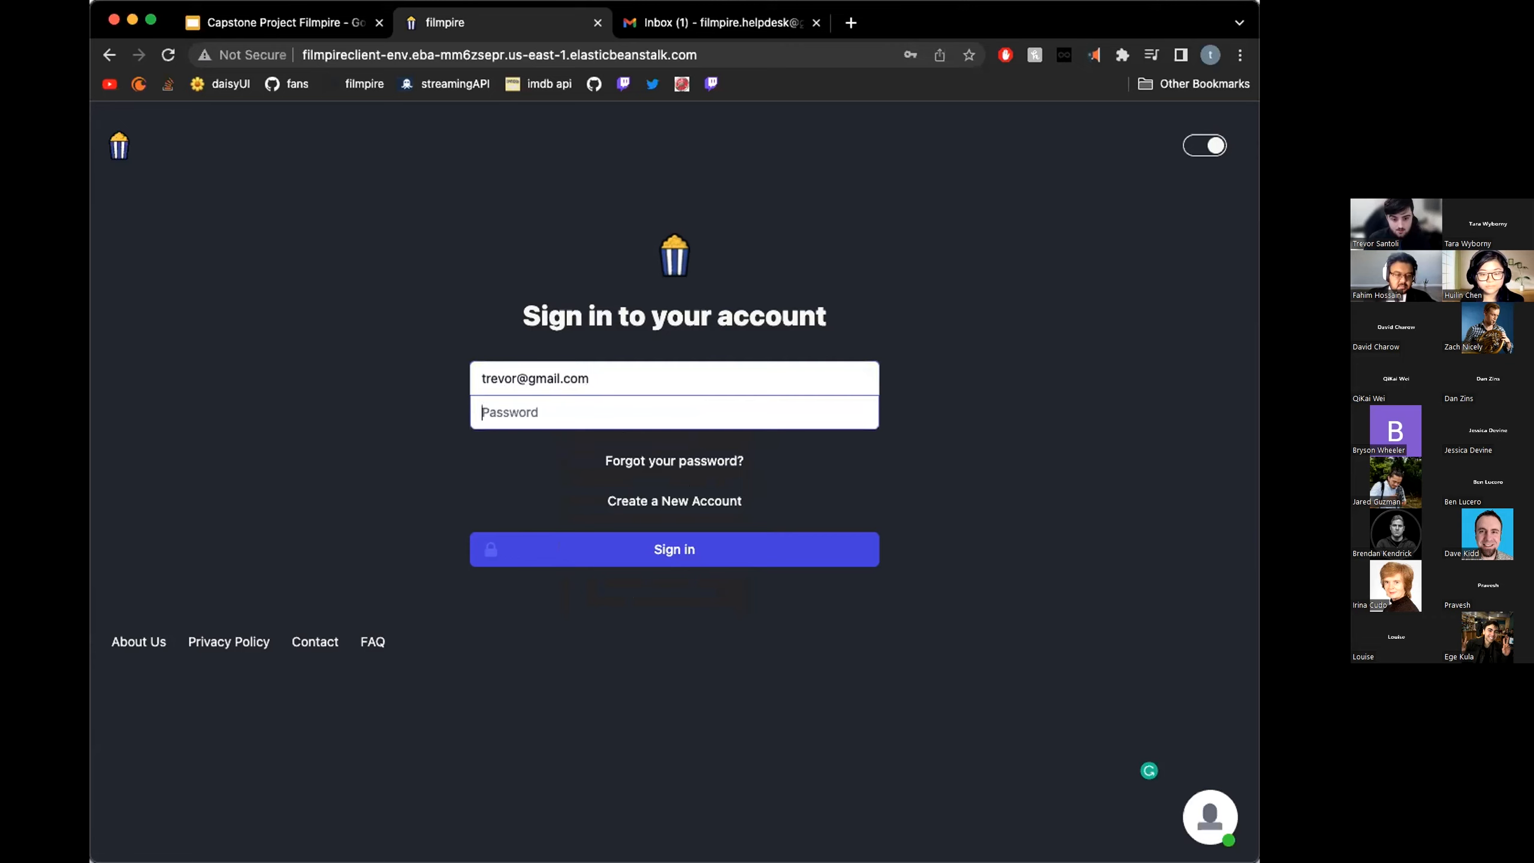
Step: Sign in as 'tre' with a password; after rejection, sign in with the saved autofill account
text(password)
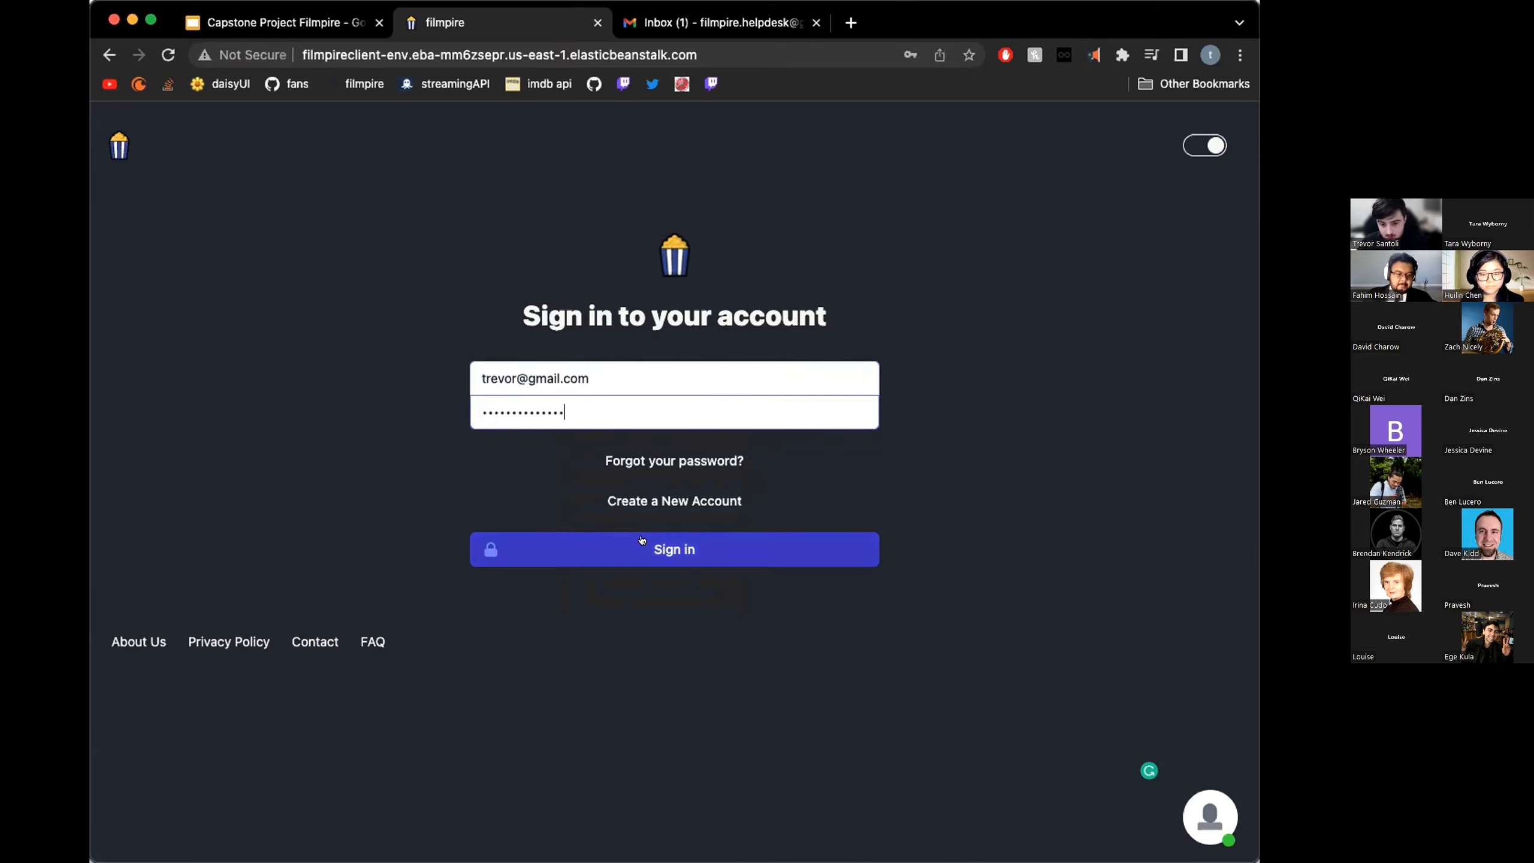
click(673, 549)
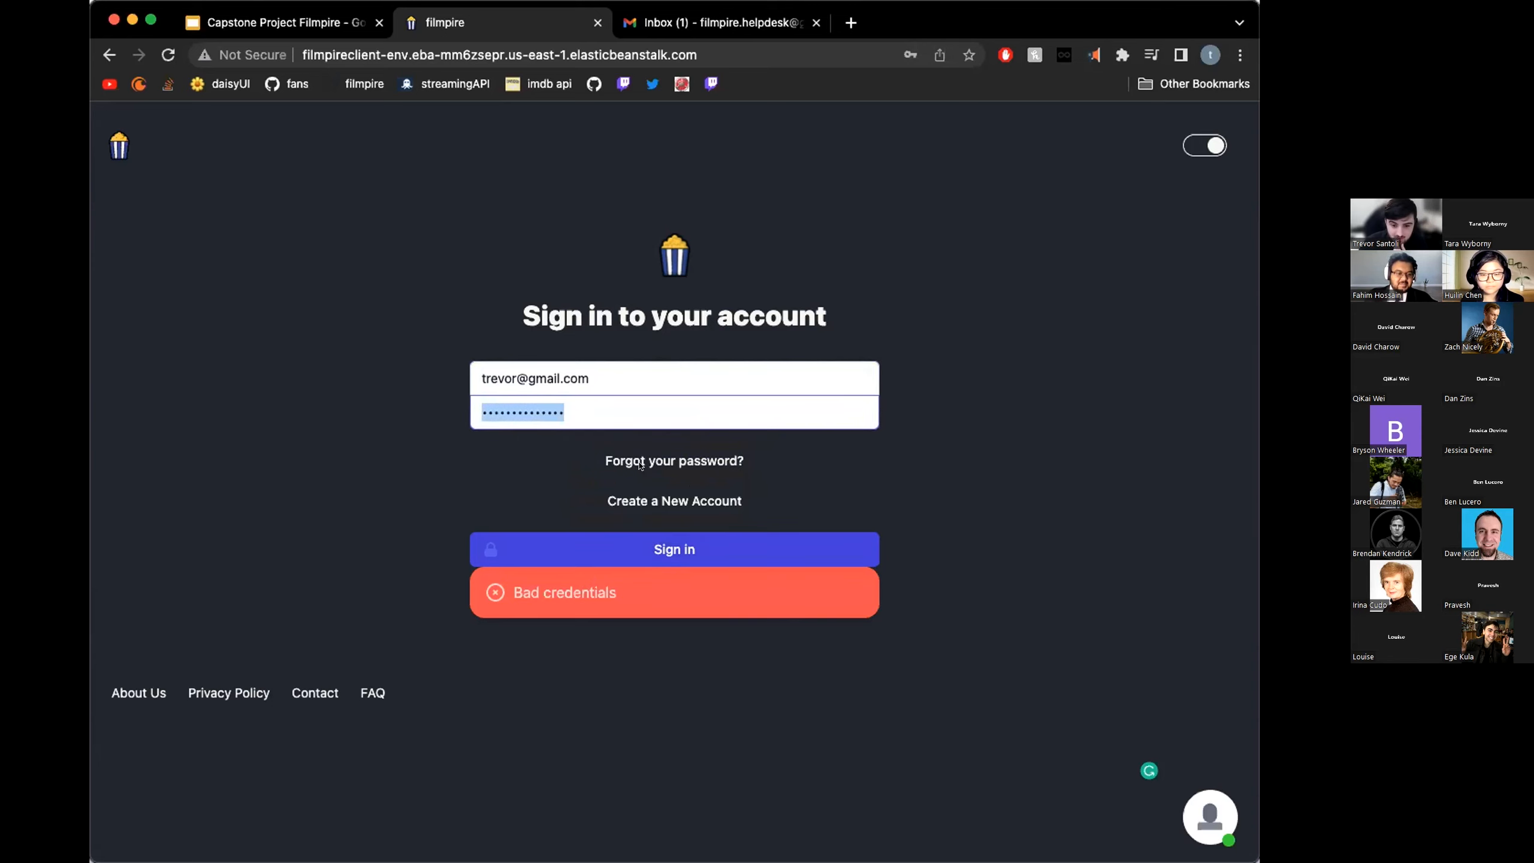
click(673, 460)
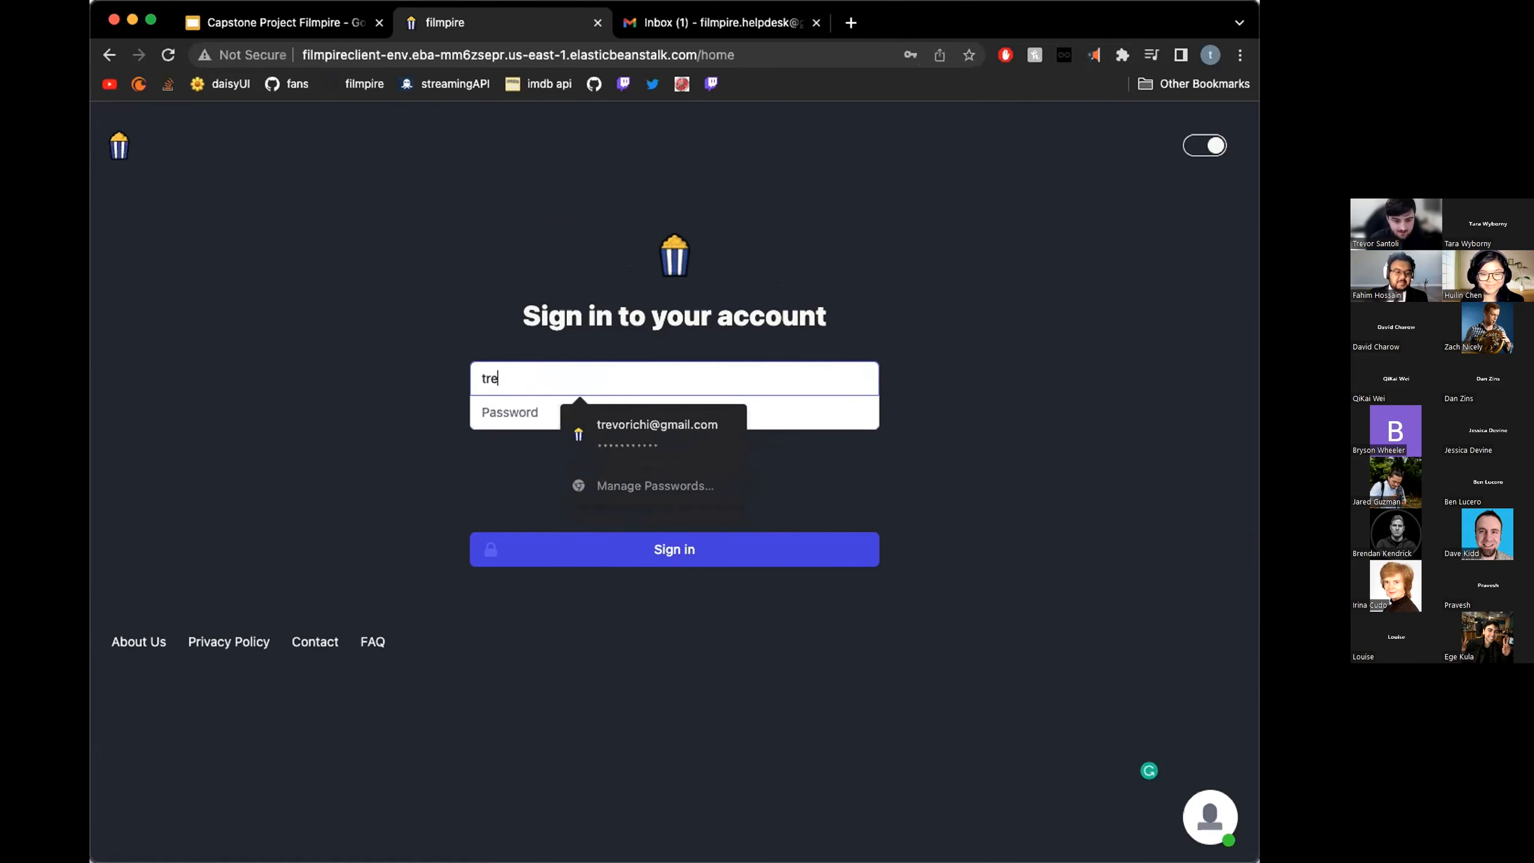
click(674, 549)
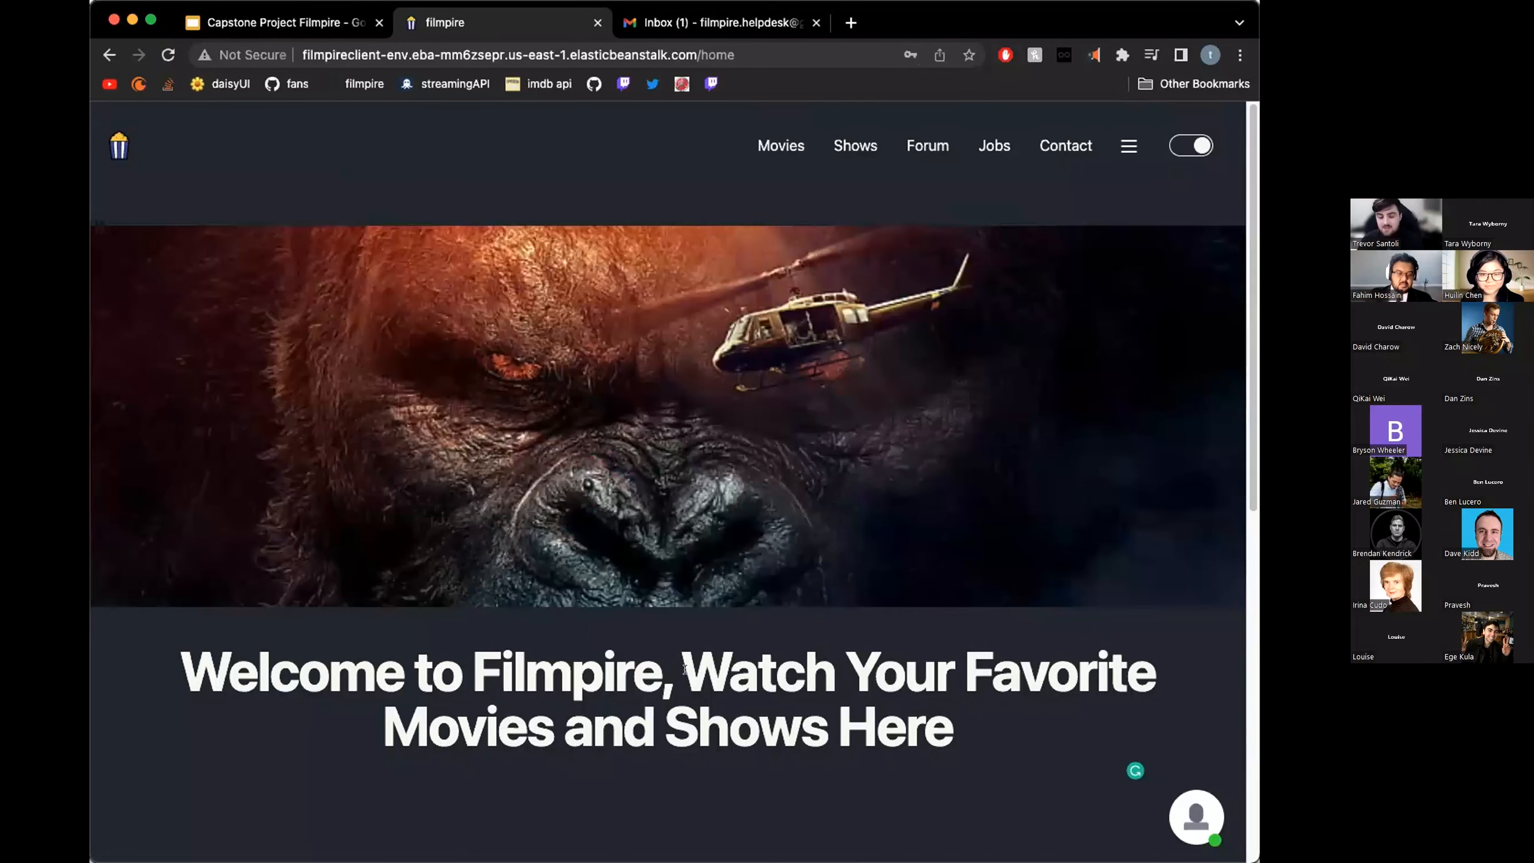
Step: Open The Dark Knight's details page from the Movies list via MORE INFO
scroll(down, 3)
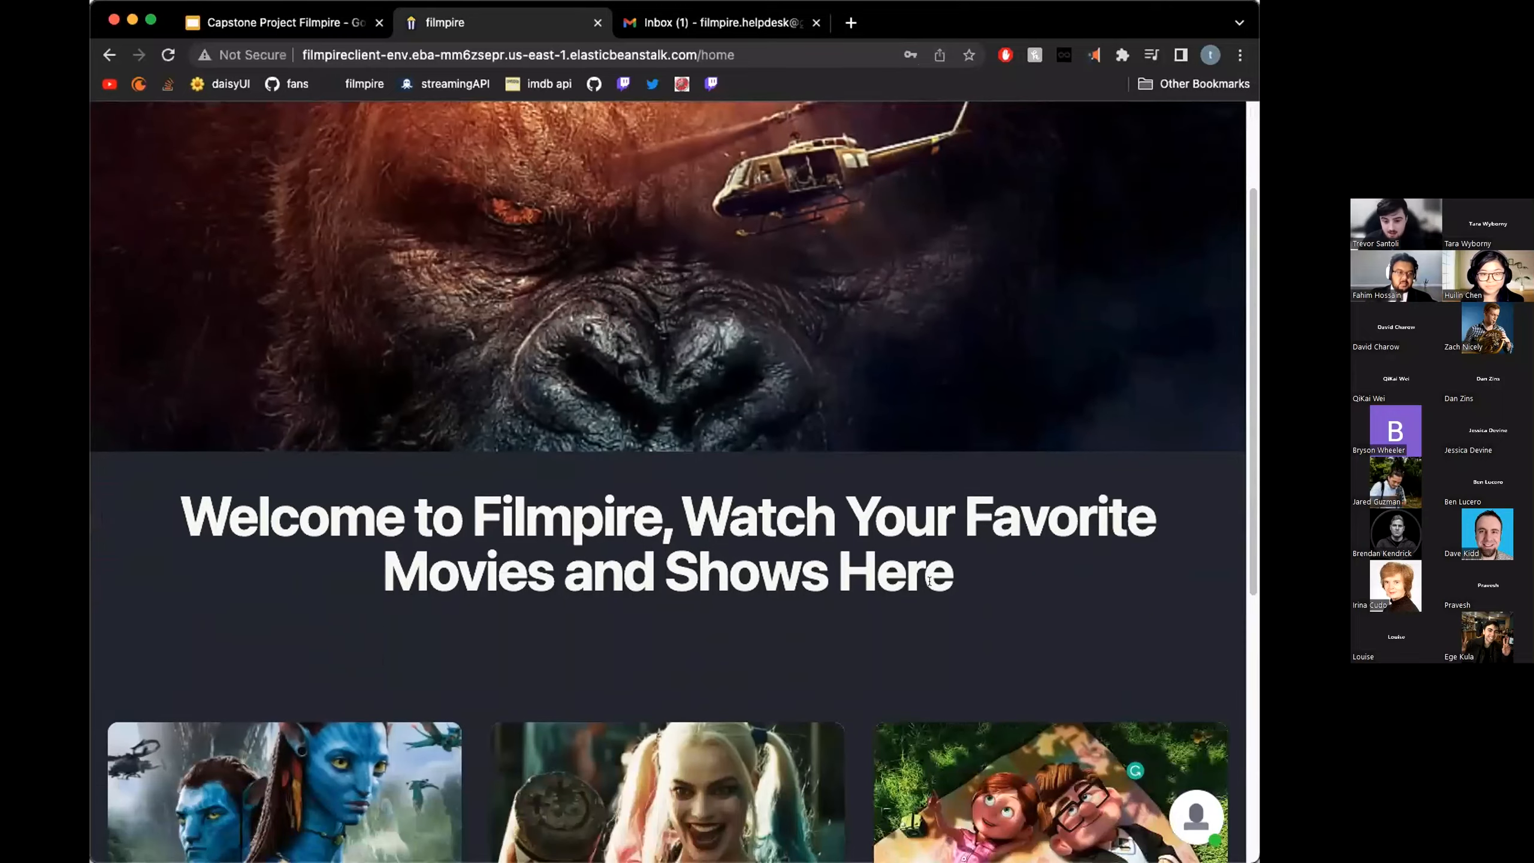
scroll(down, 3)
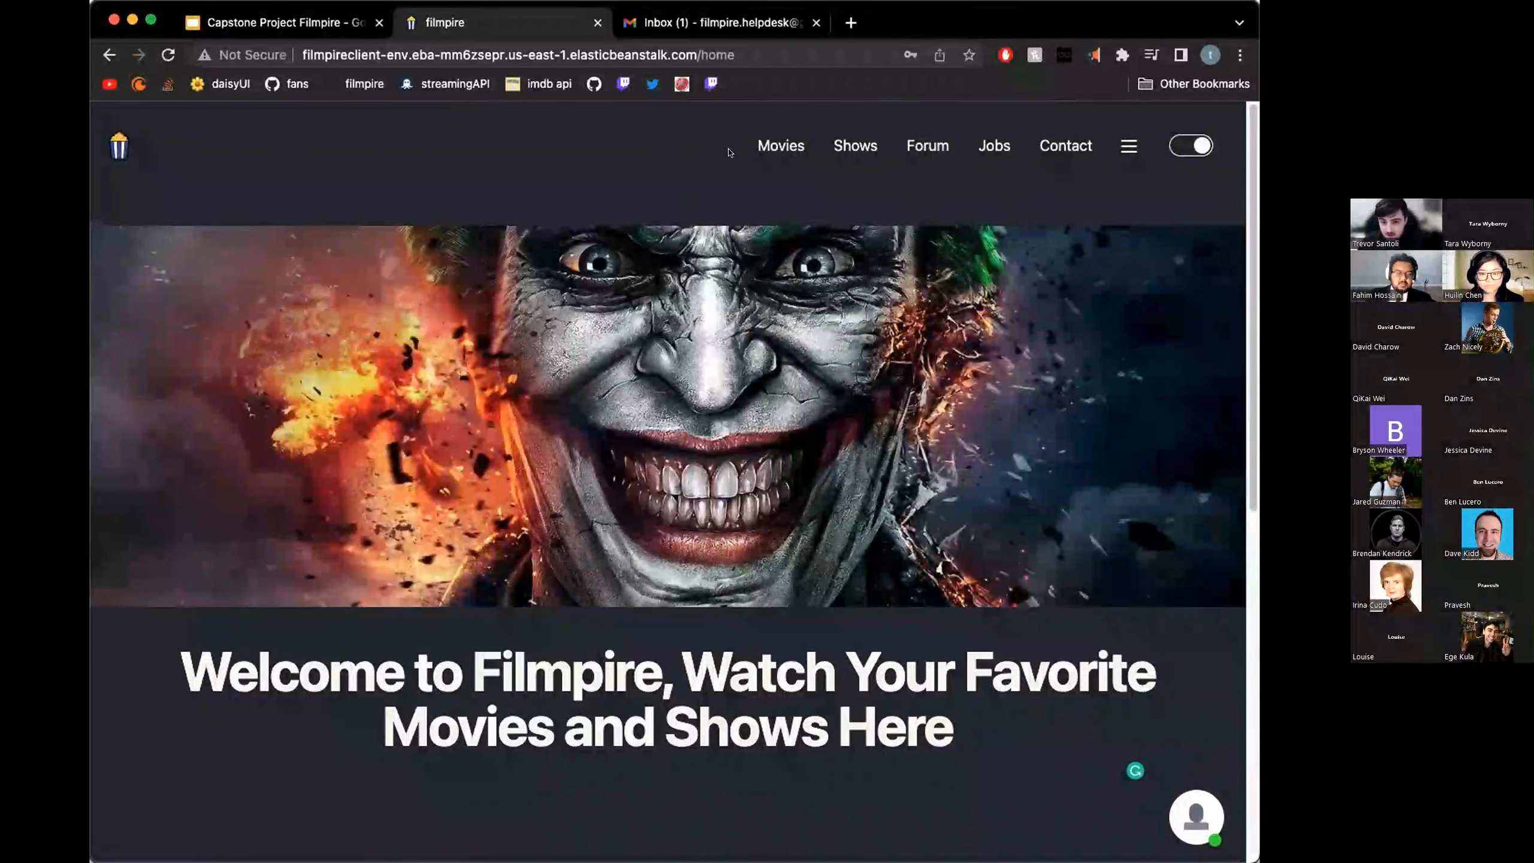
click(781, 145)
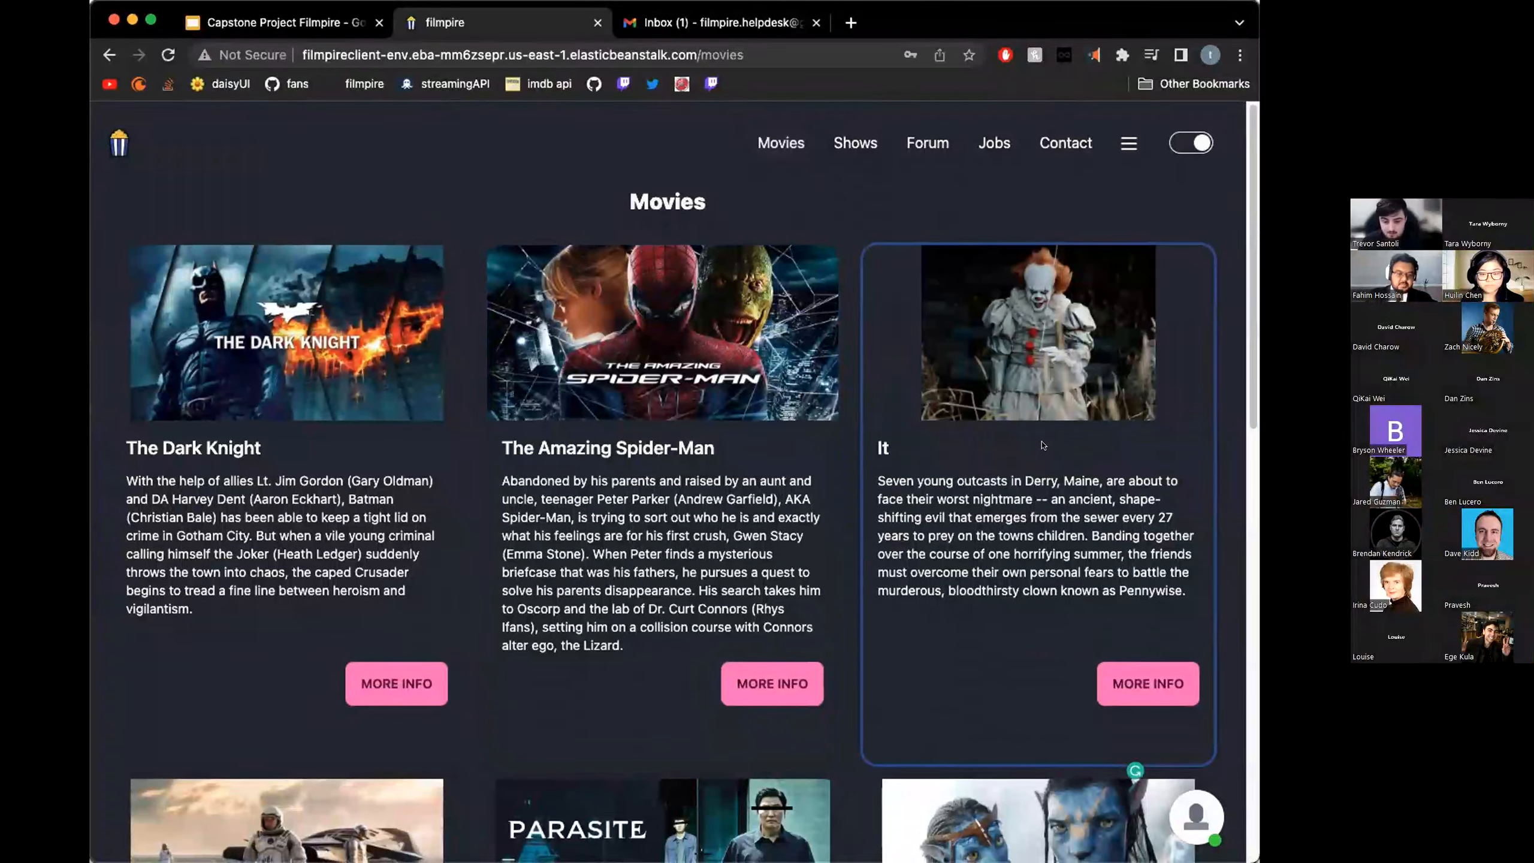
scroll(down, 3)
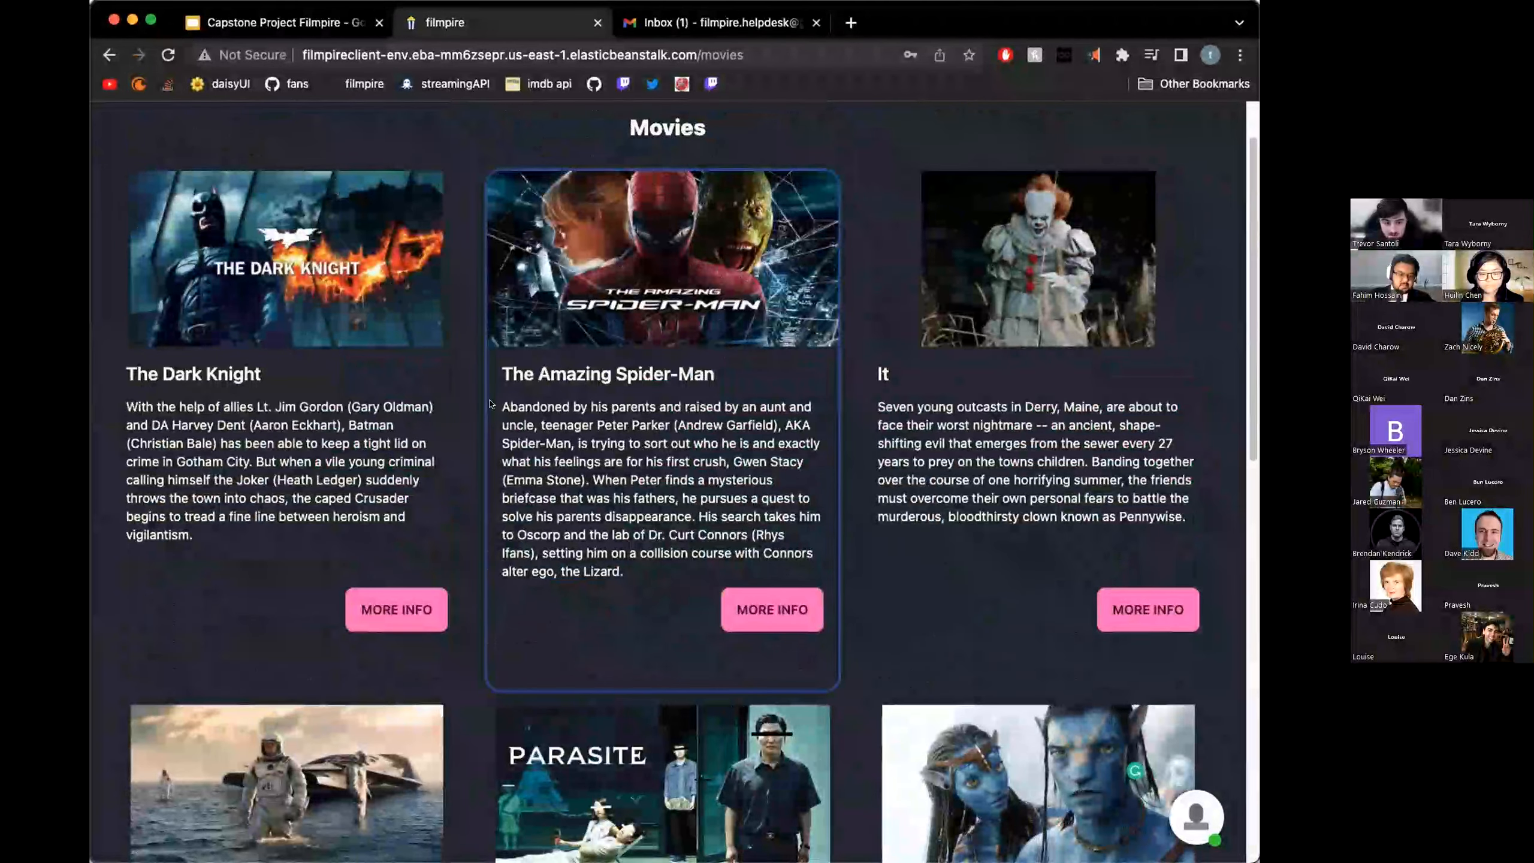
click(396, 610)
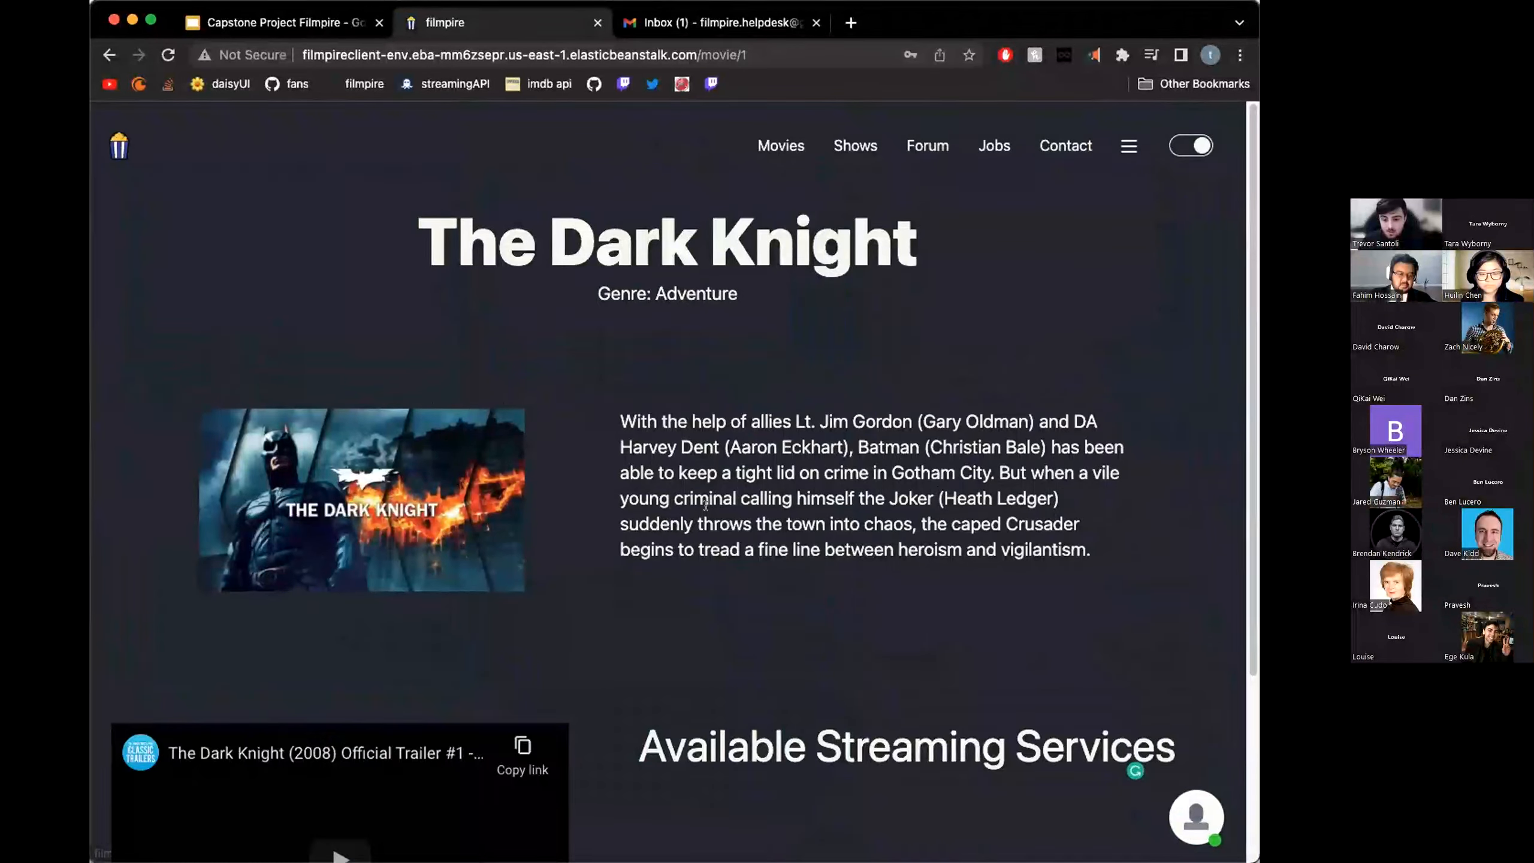
Step: Play The Dark Knight trailer, open its HBO Max streaming page, and return to Filmpire
scroll(down, 3)
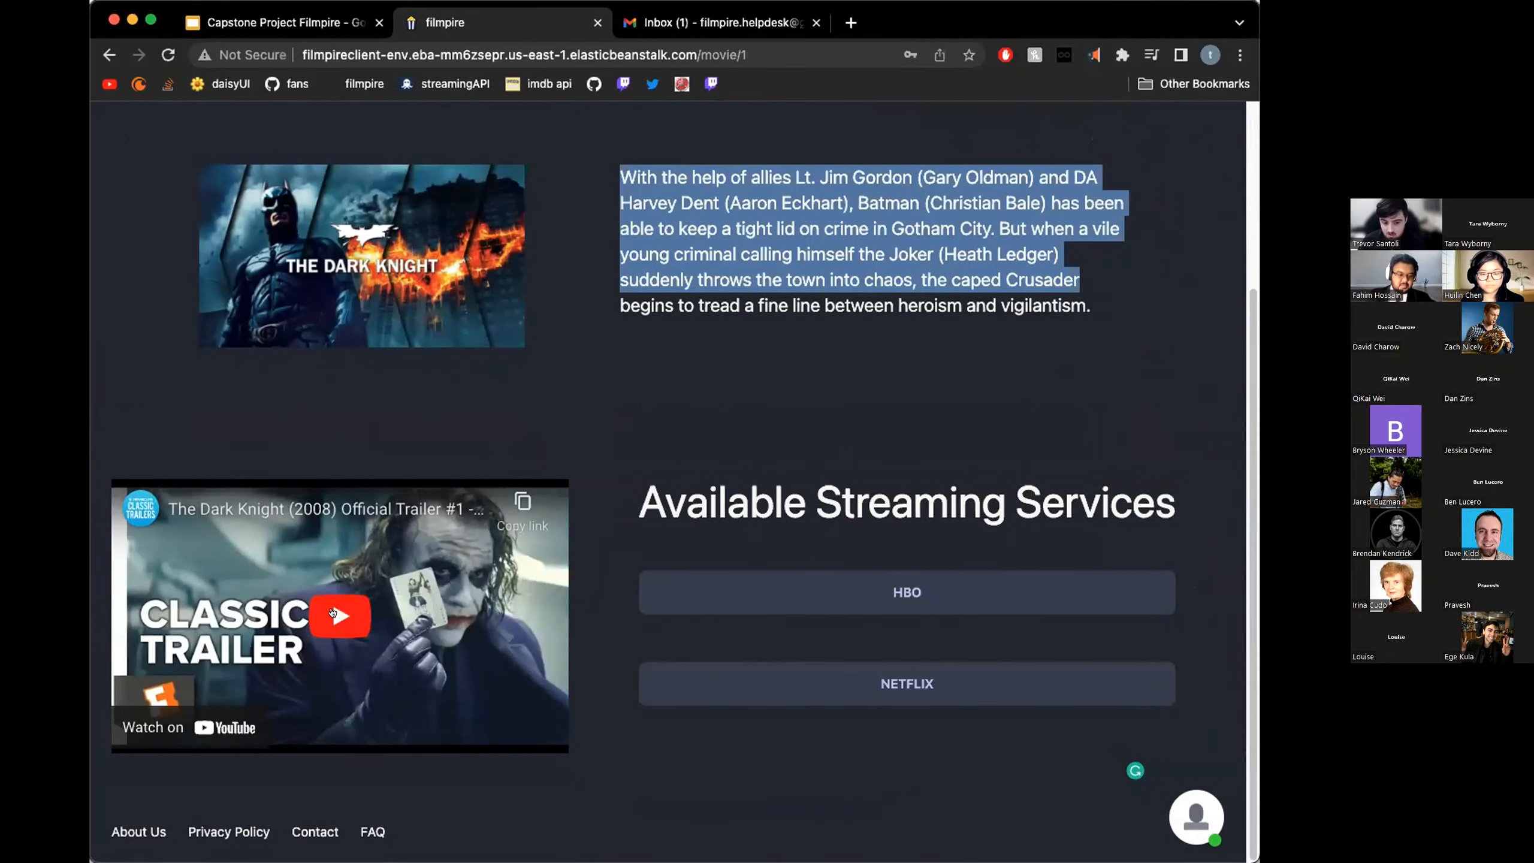
click(339, 615)
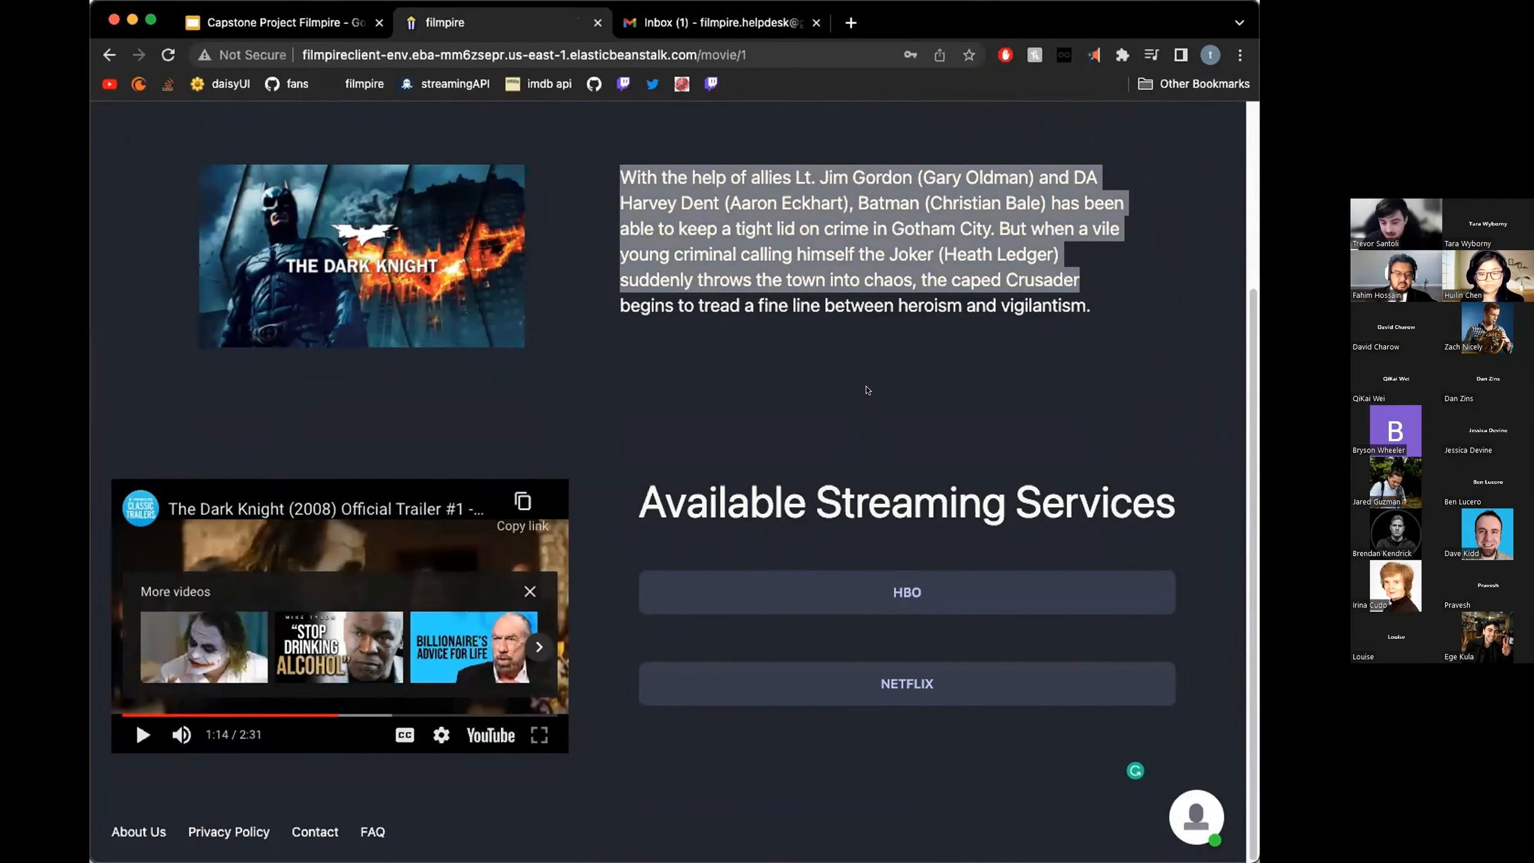
mouse_move(871, 460)
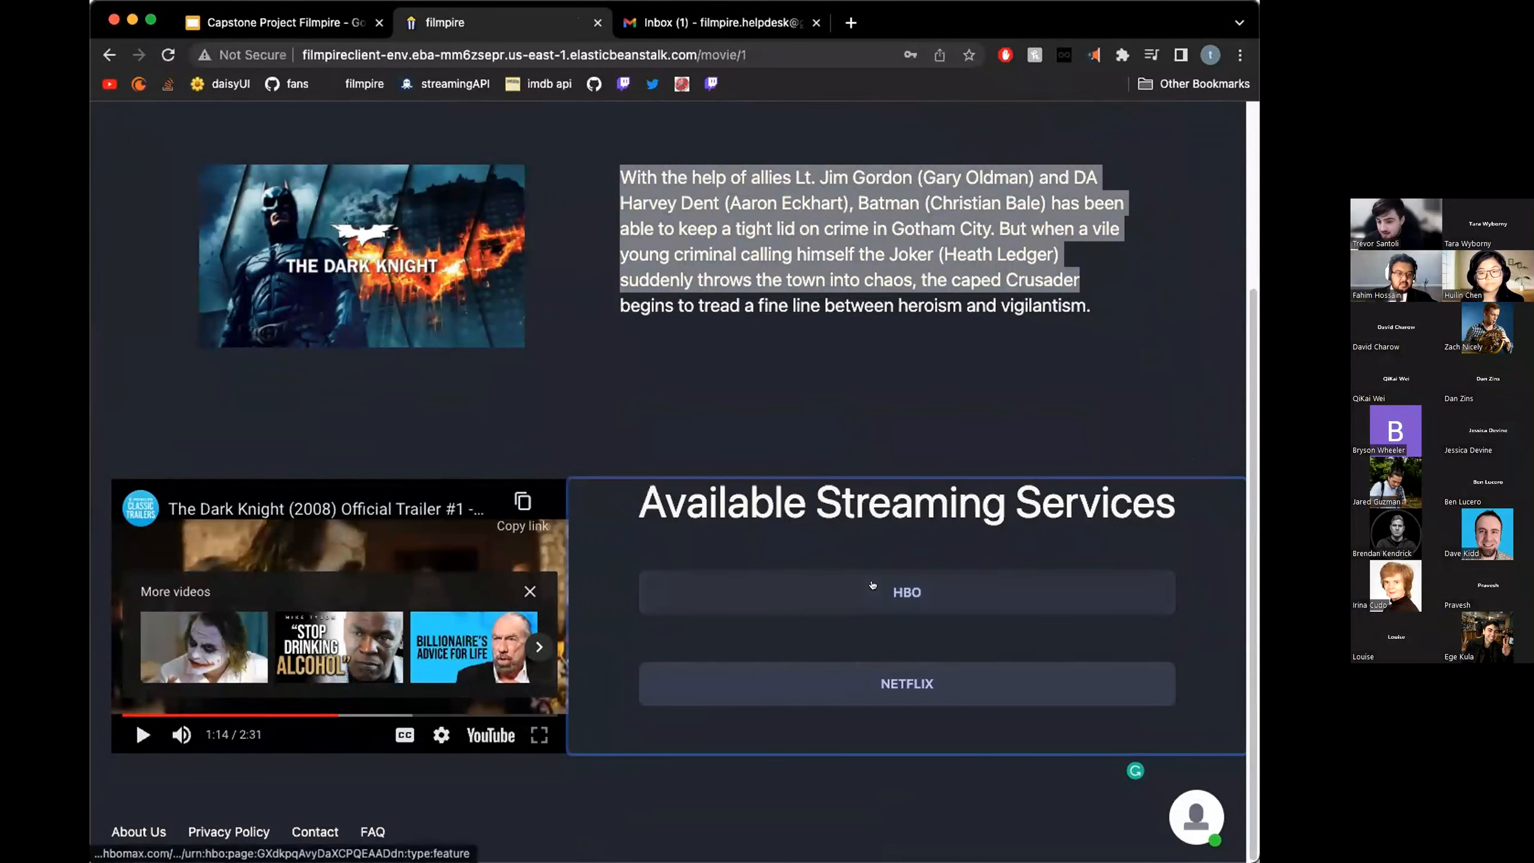
click(905, 592)
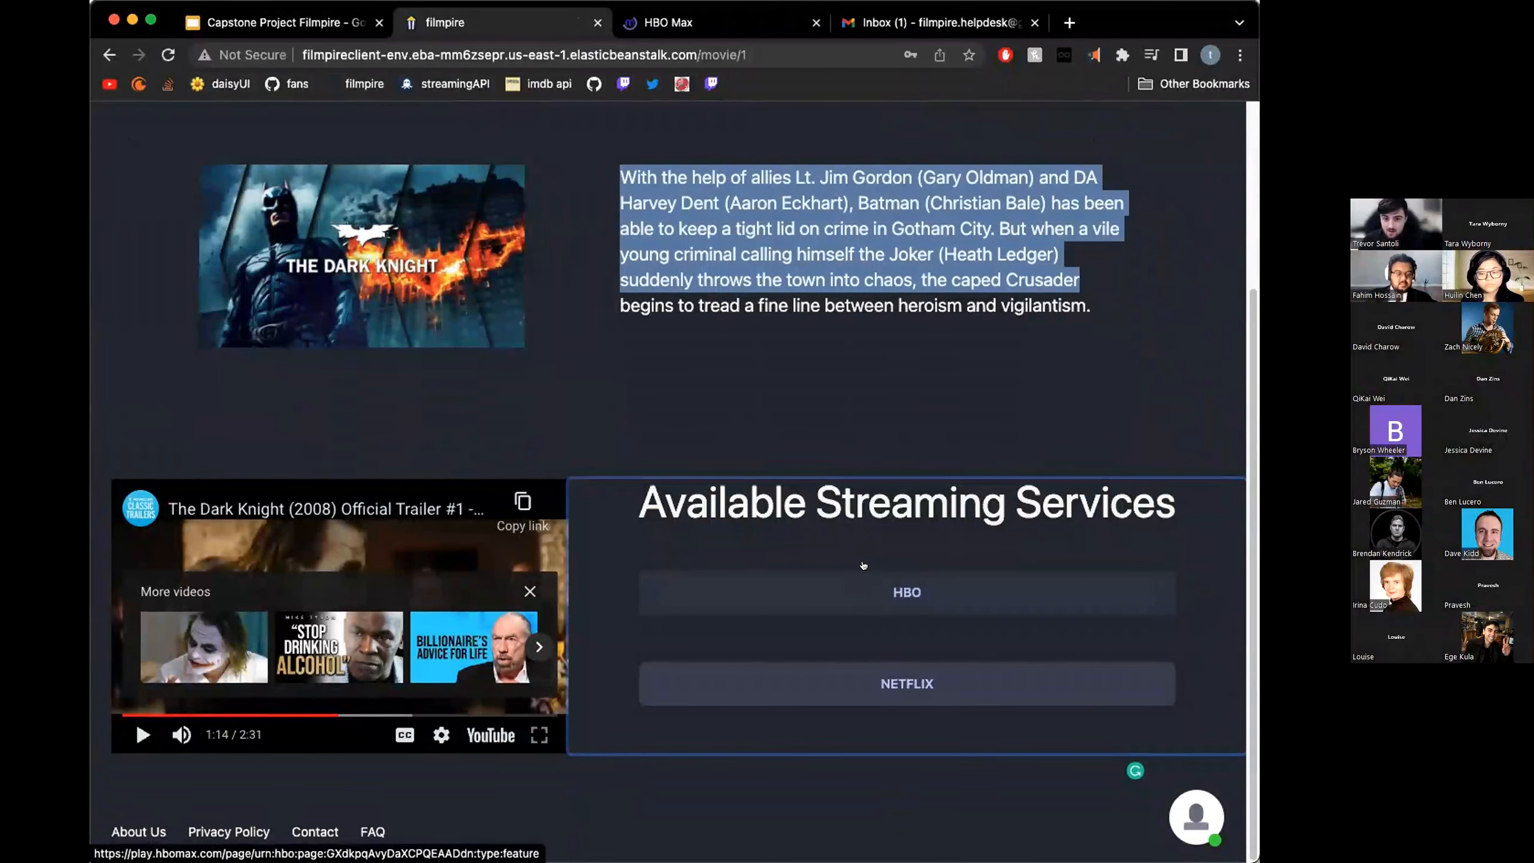
click(905, 592)
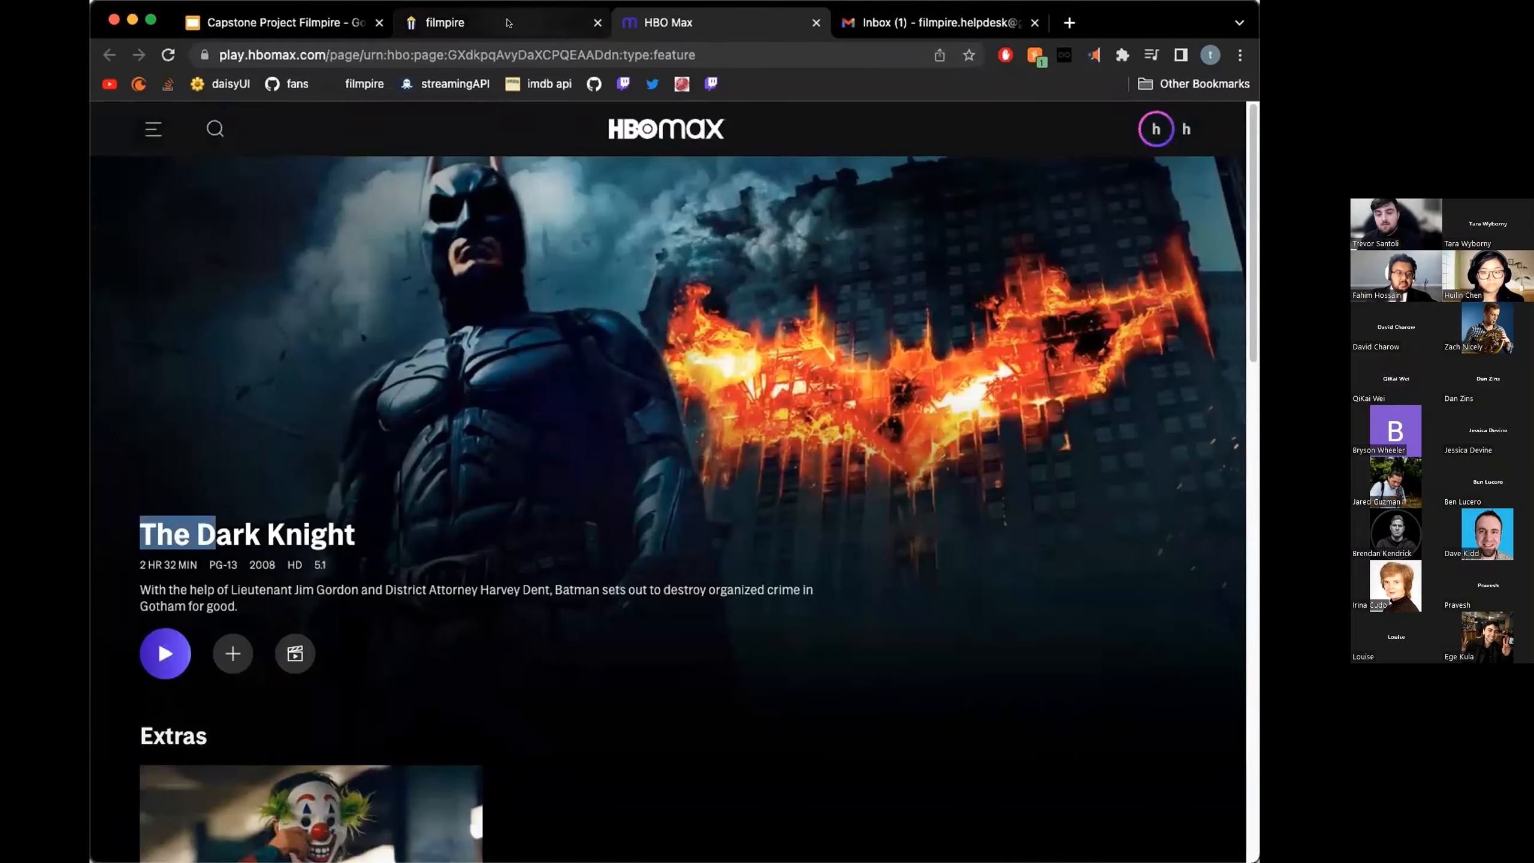
click(444, 22)
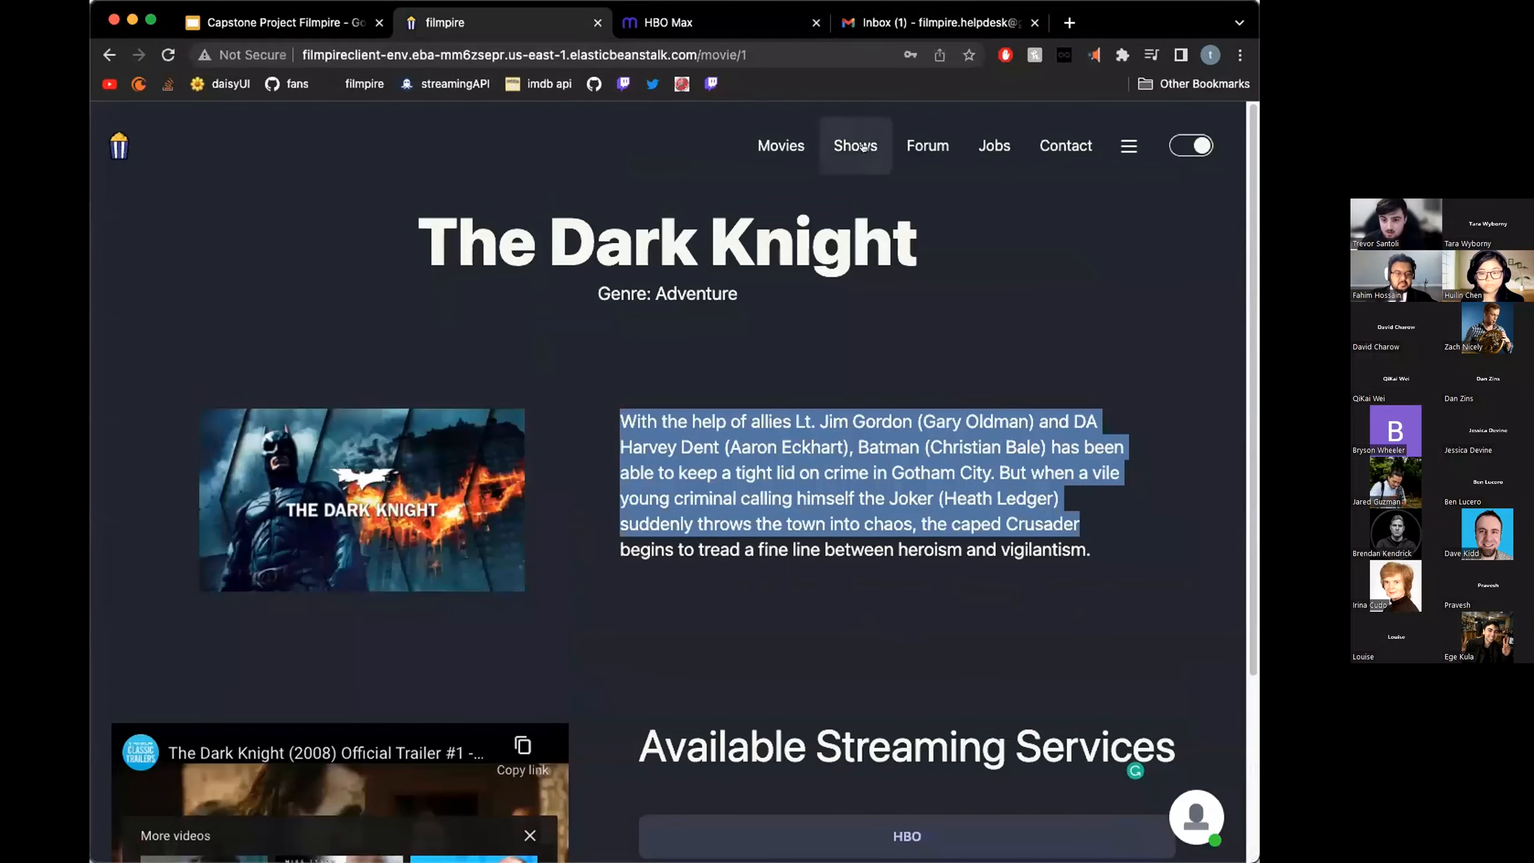
Step: Open The Big Bang Theory's details page from the Shows list
click(853, 145)
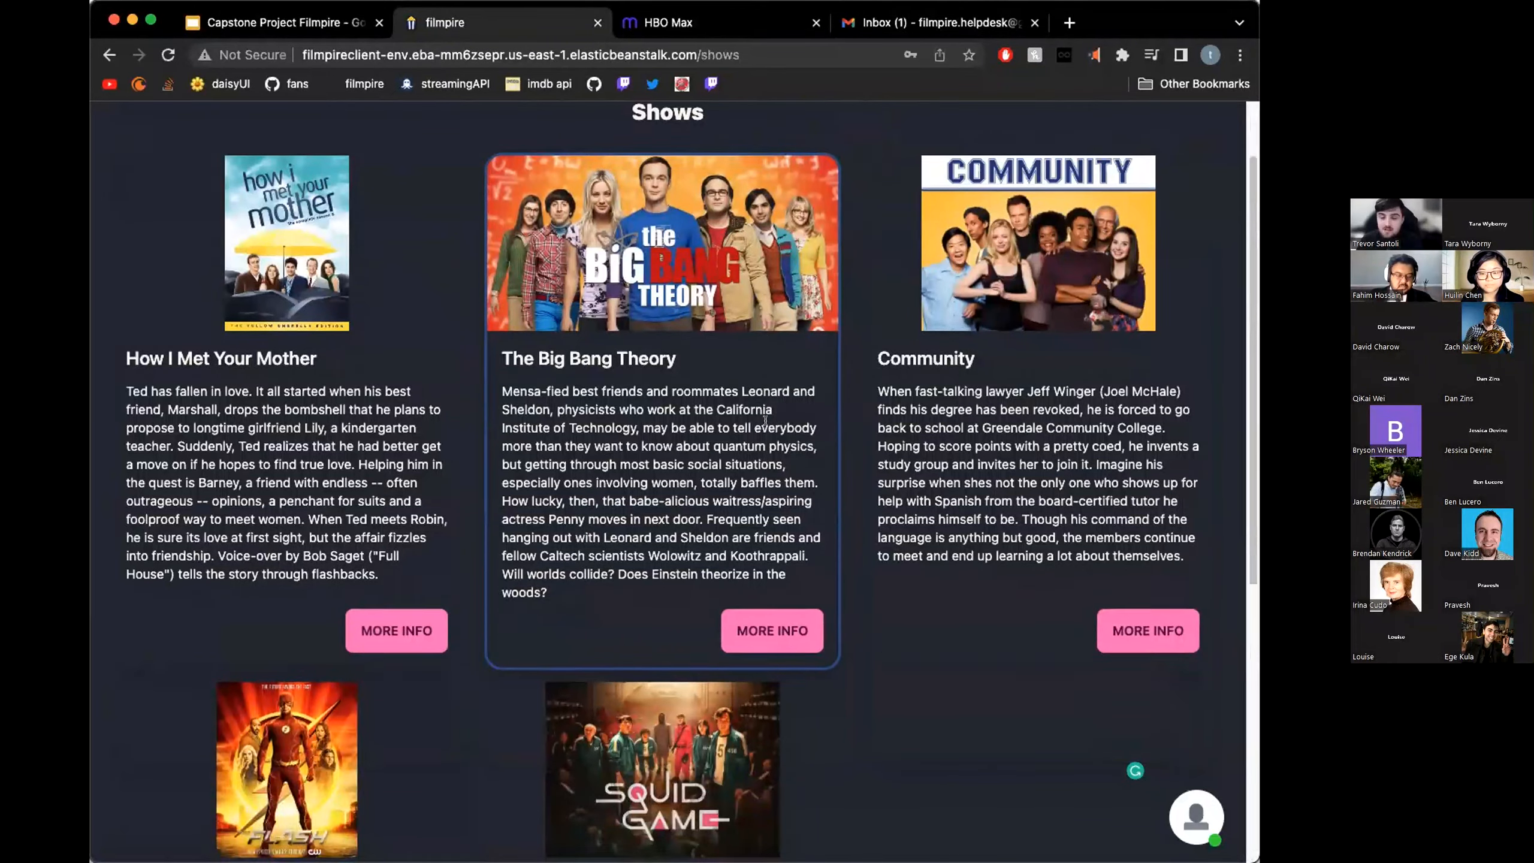
scroll(down, 3)
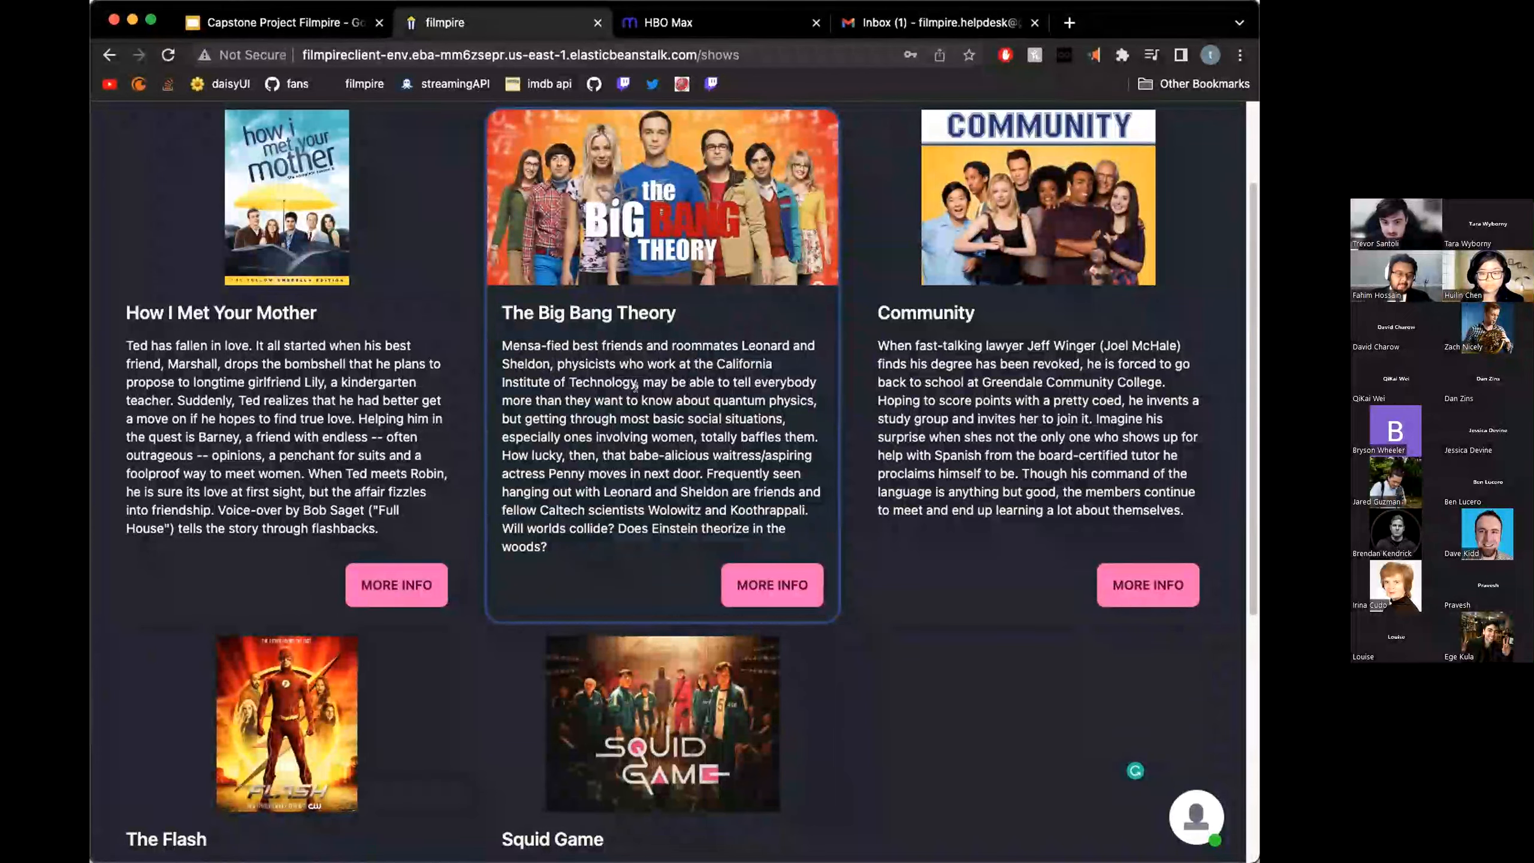
scroll(down, 3)
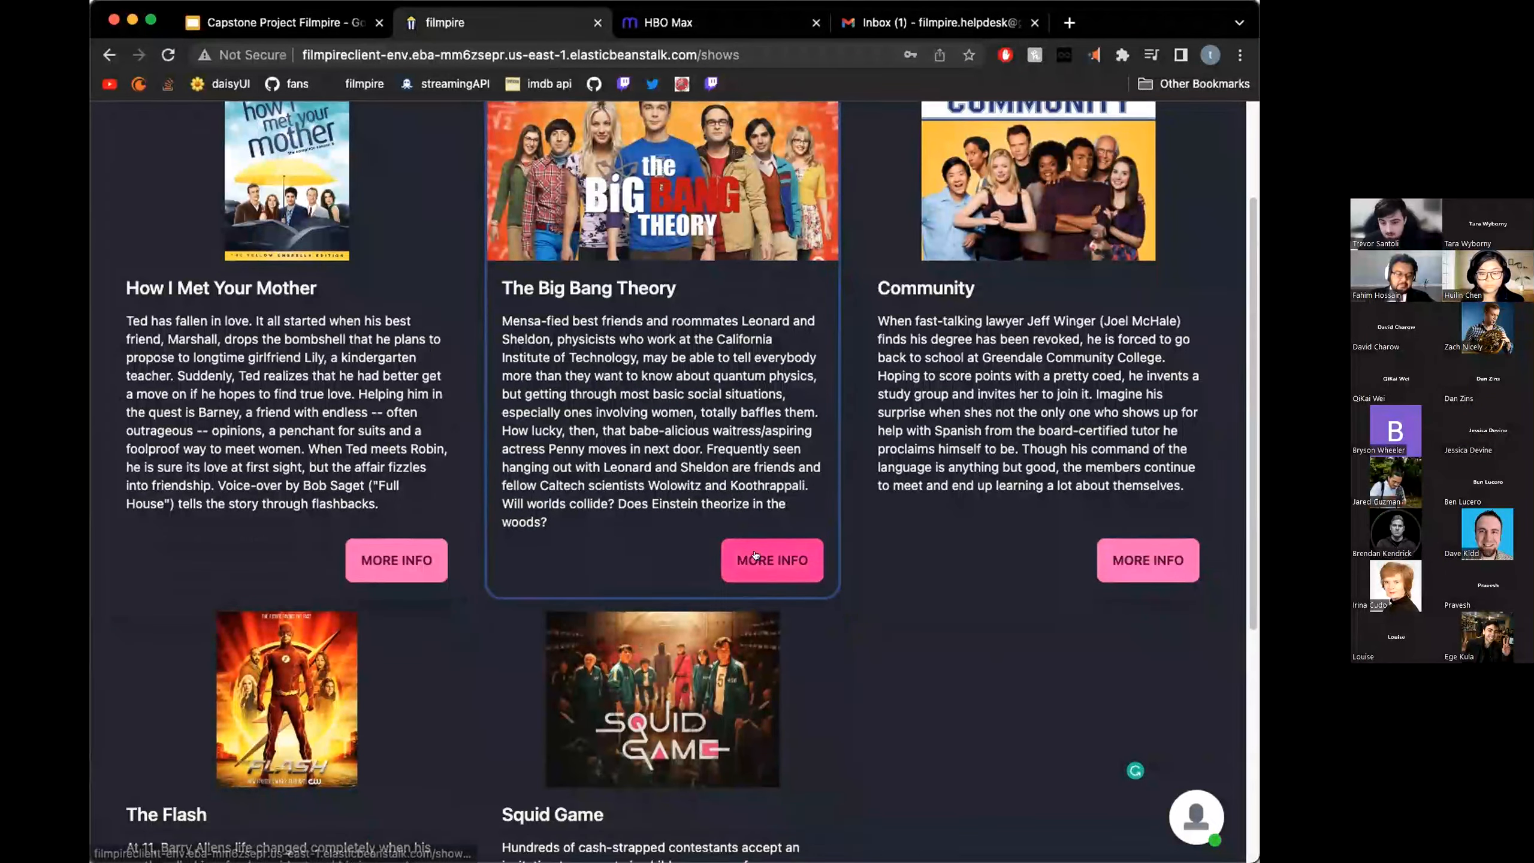
click(771, 560)
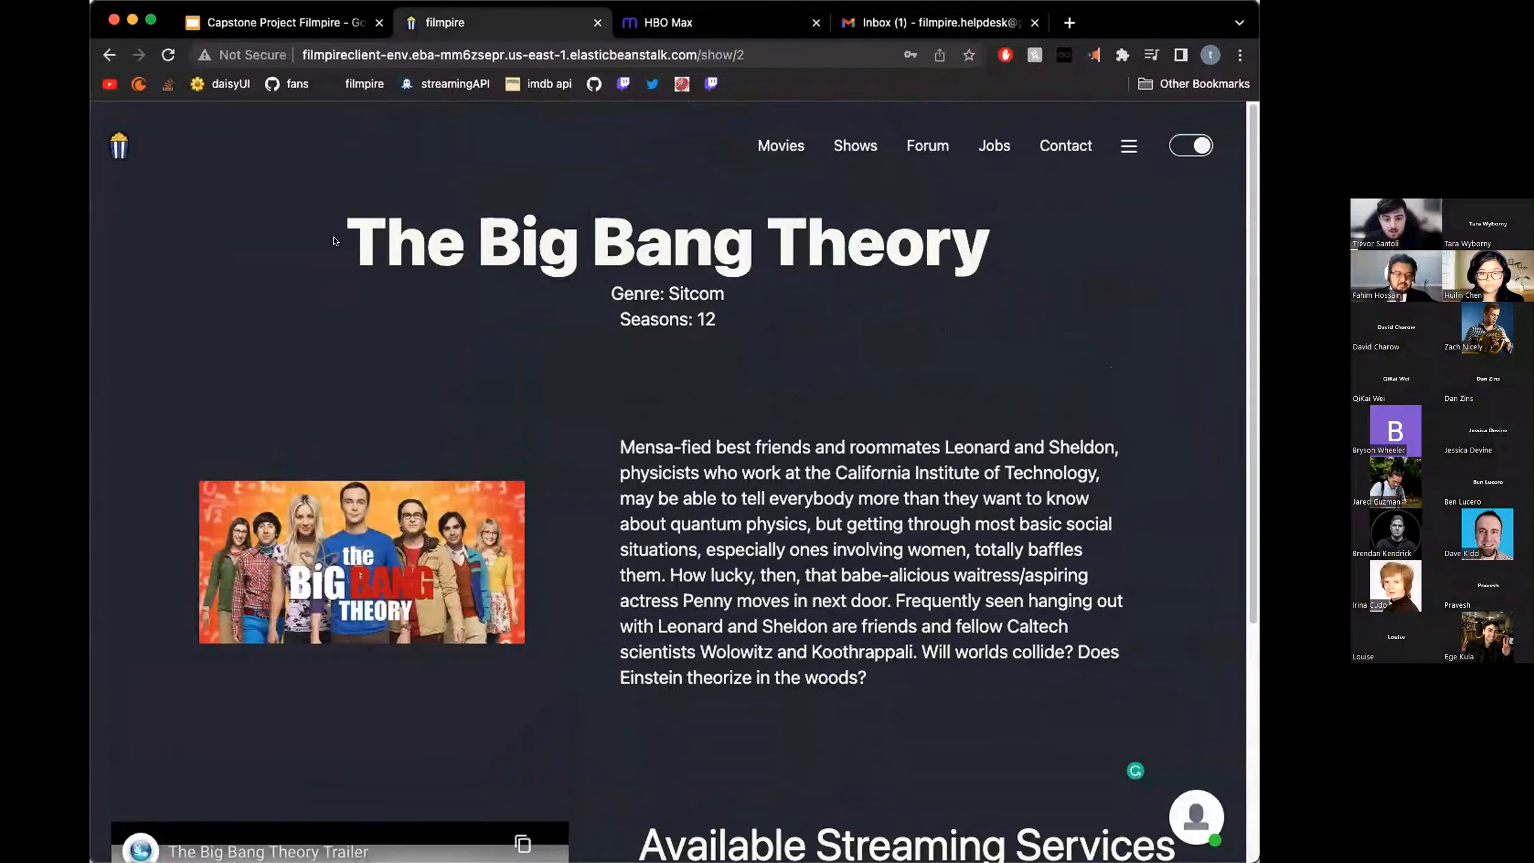
mouse_move(741, 330)
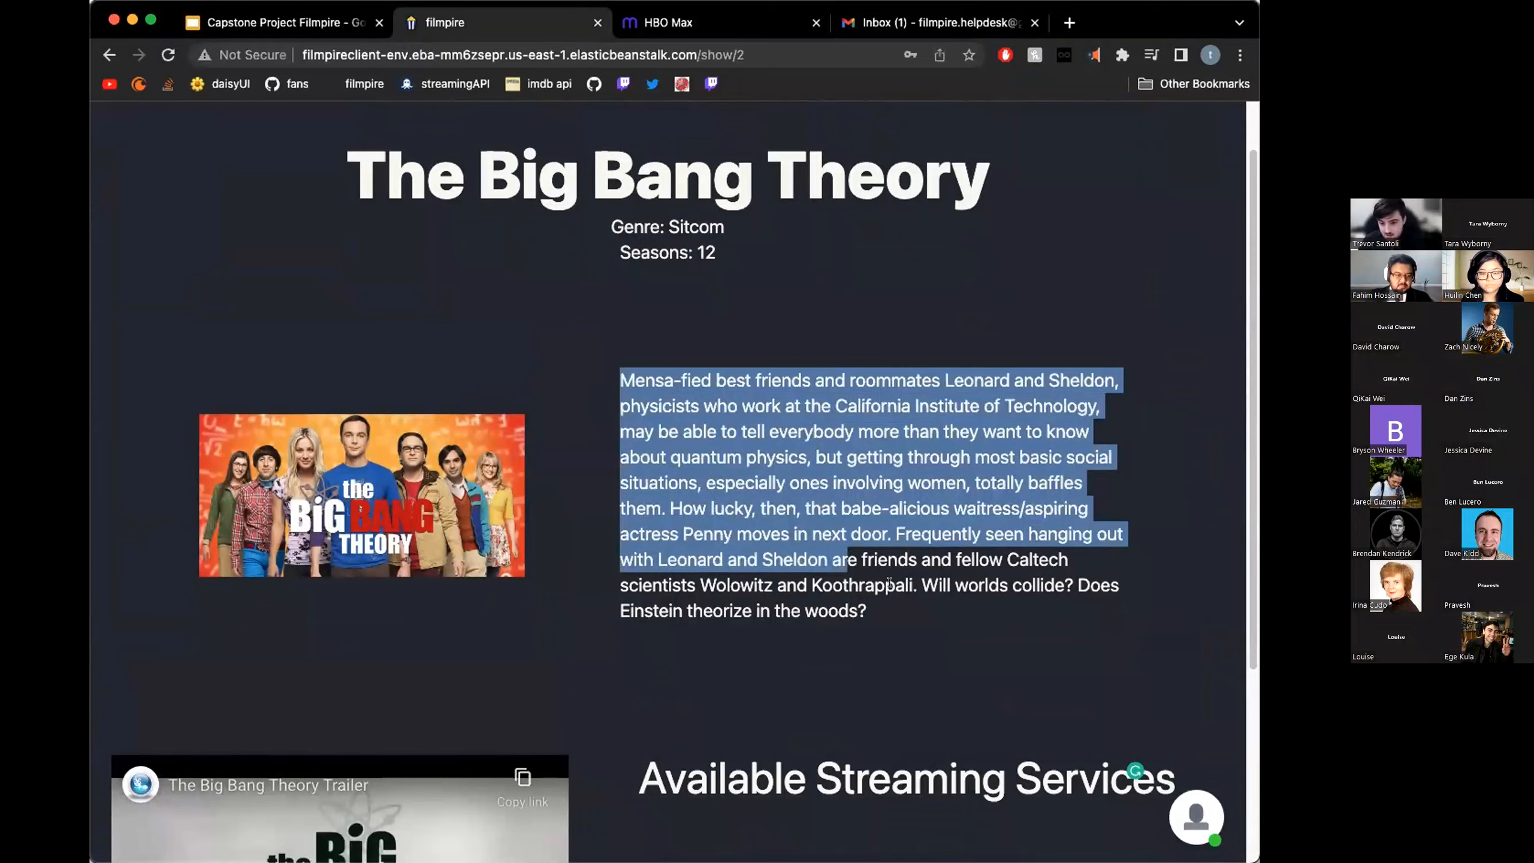
Step: Play The Big Bang Theory trailer and show HBO under Available Streaming Services
scroll(down, 3)
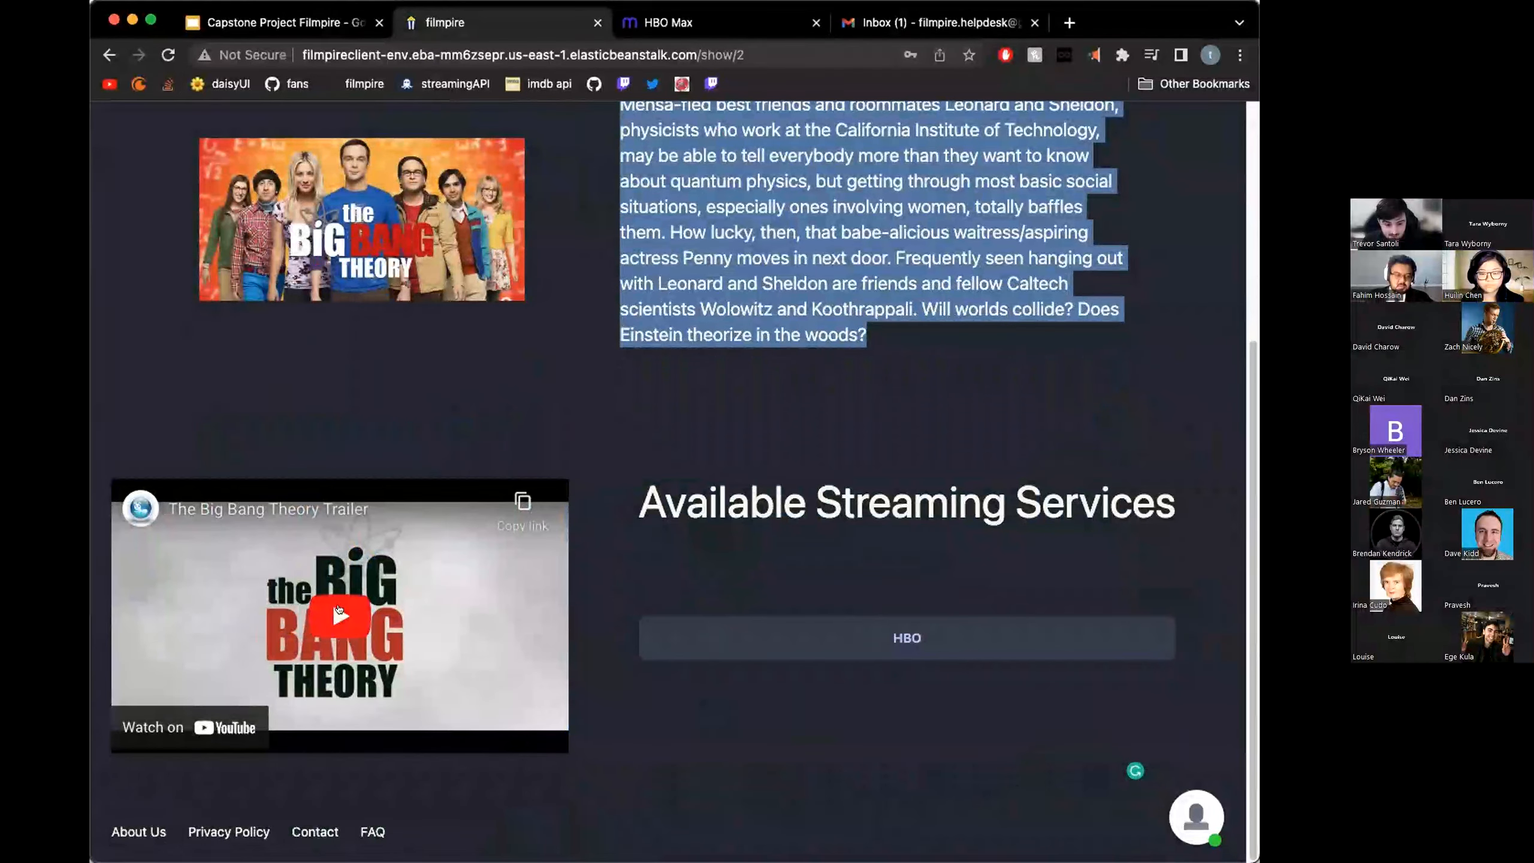
click(337, 614)
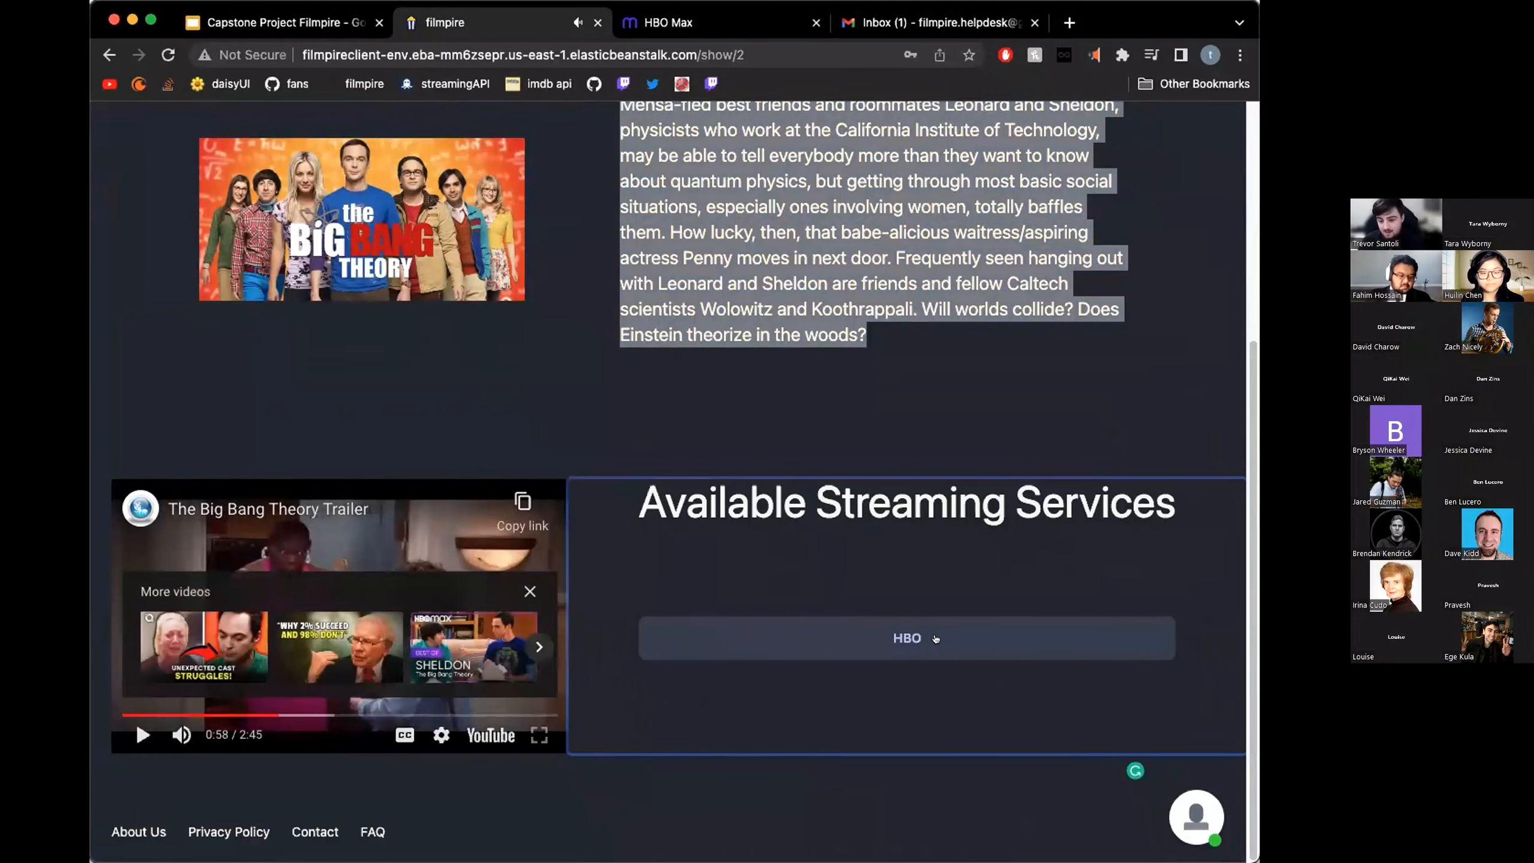
click(905, 637)
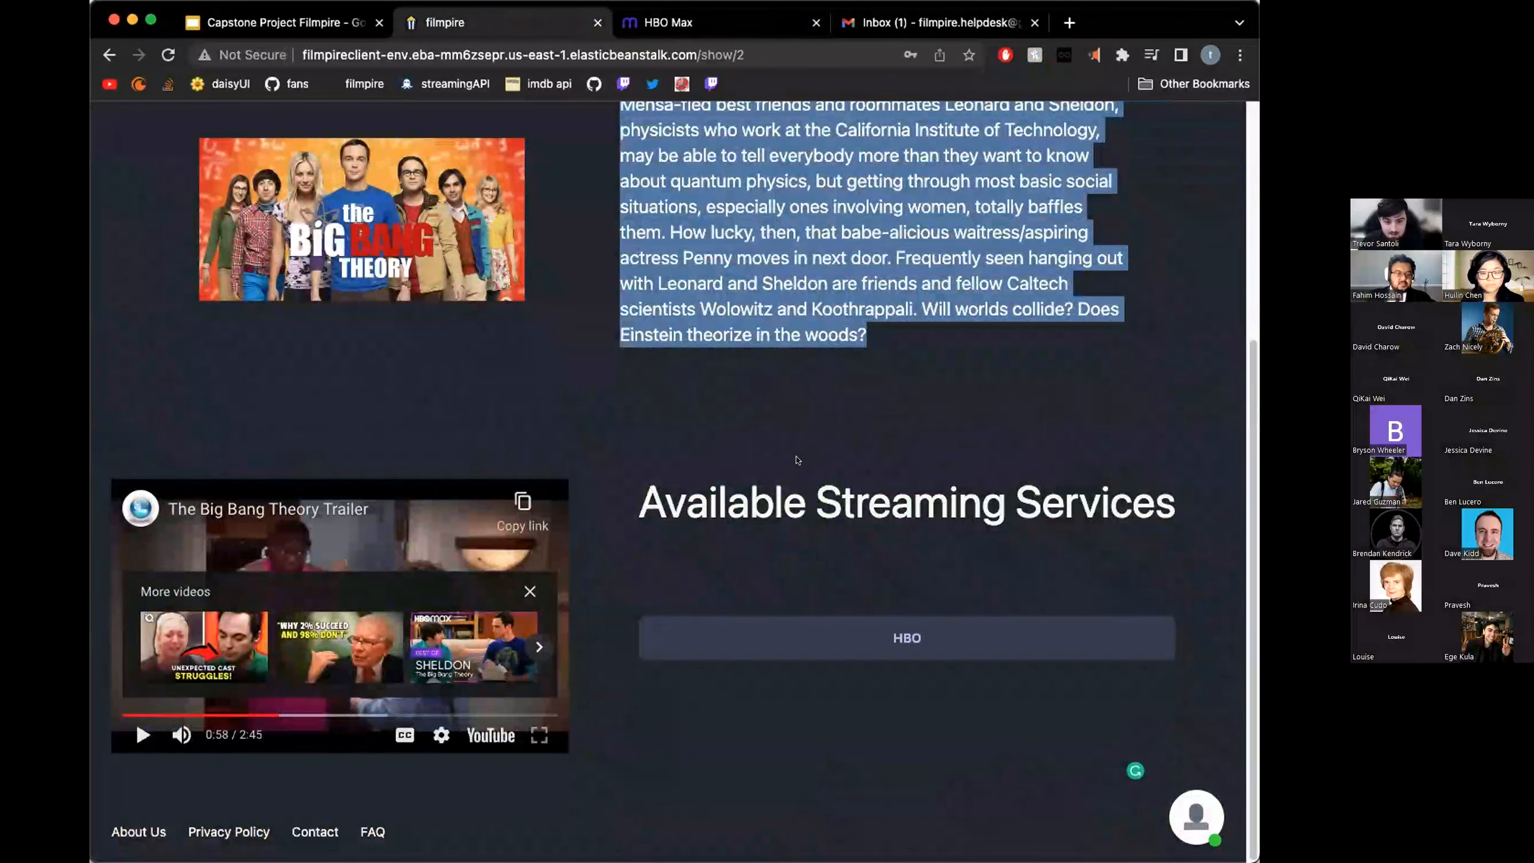
scroll(up, 3)
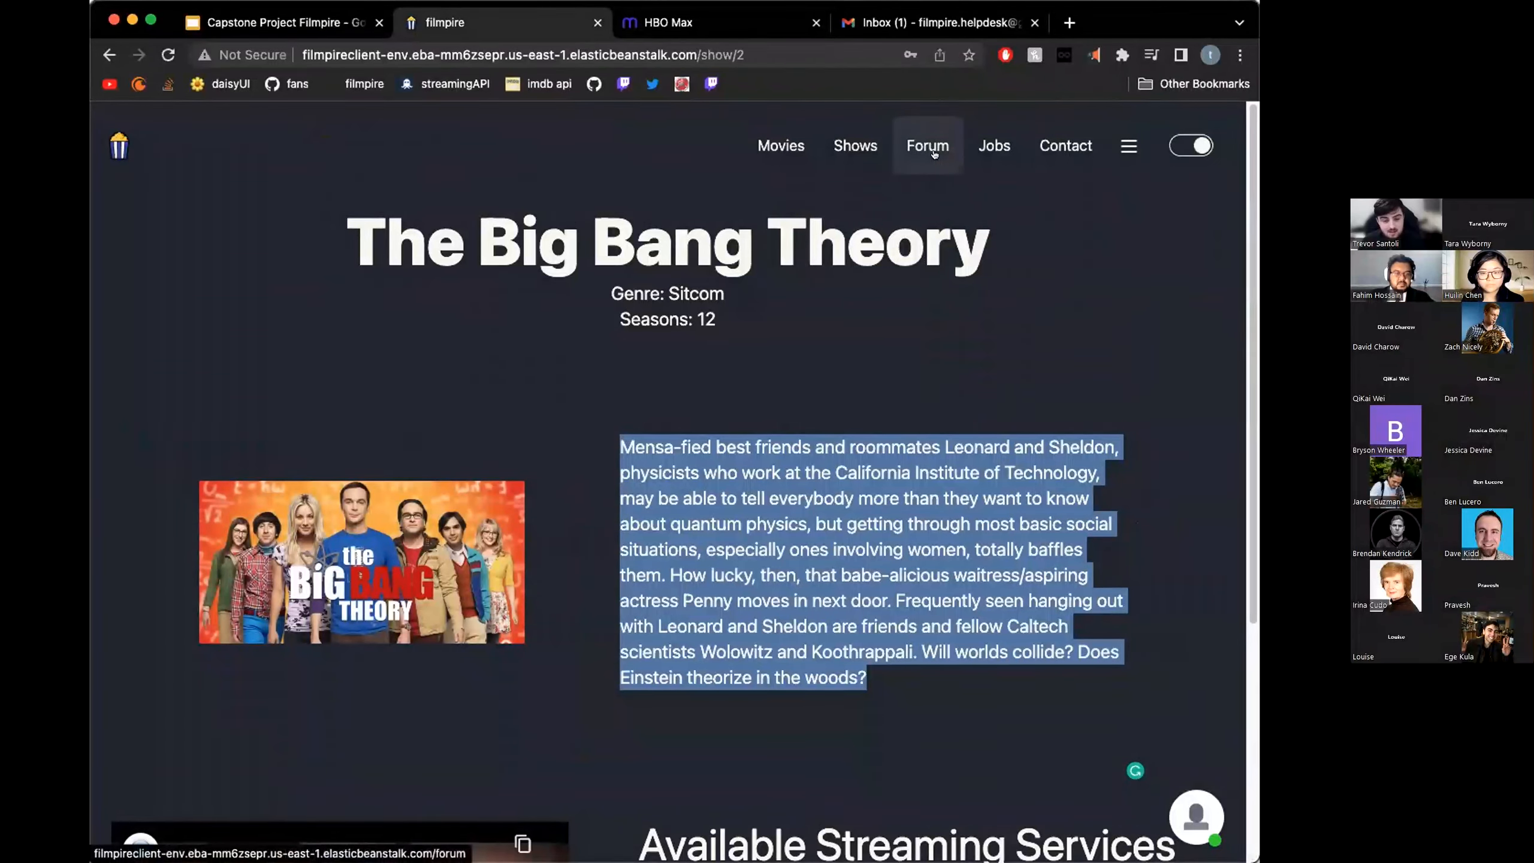
Step: Show the Forum page listing the six community posts
click(926, 145)
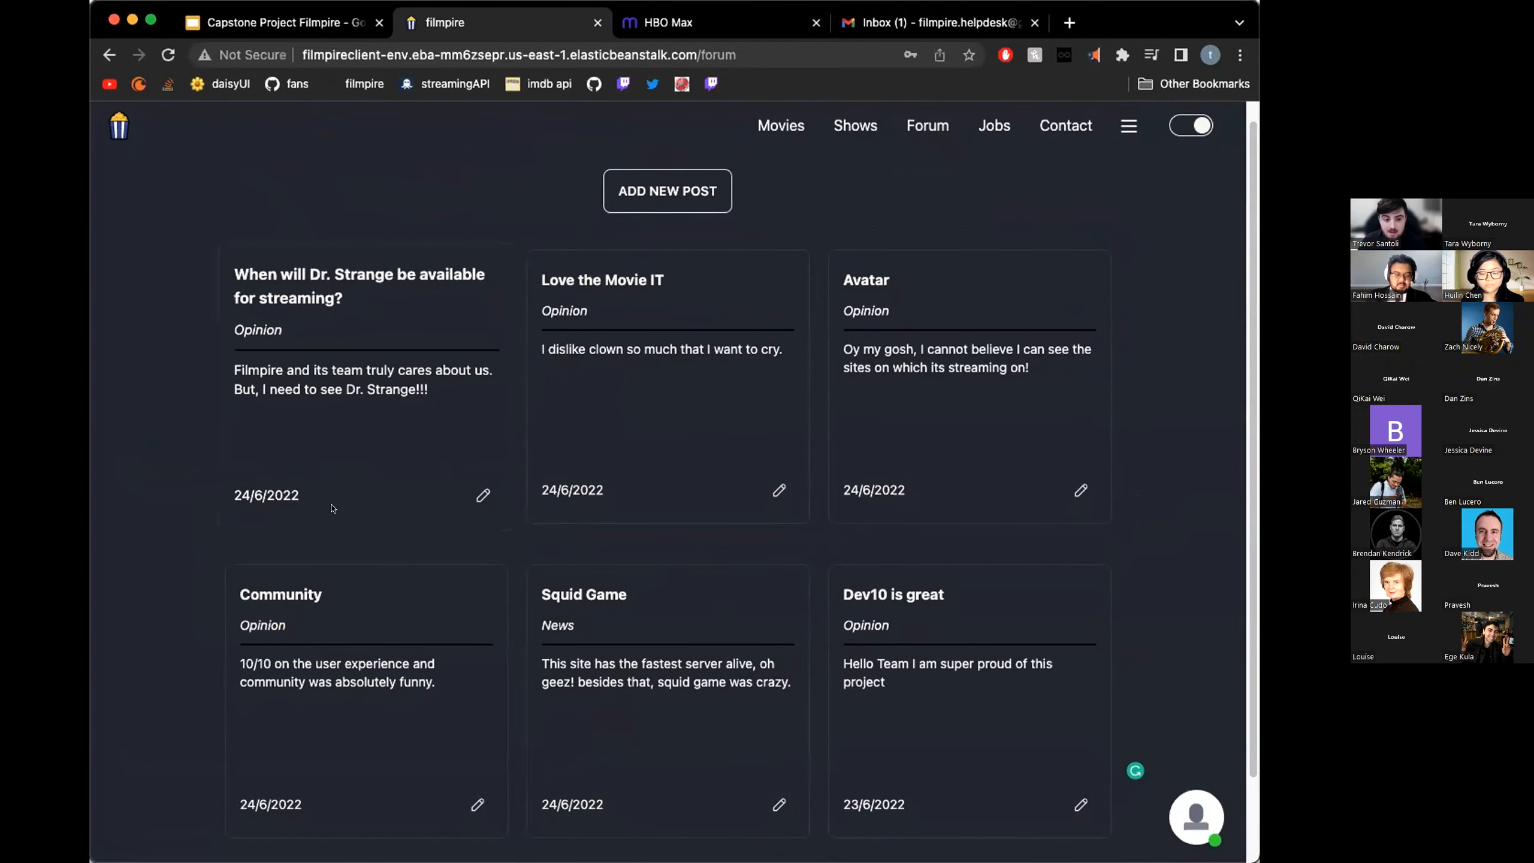
scroll(down, 3)
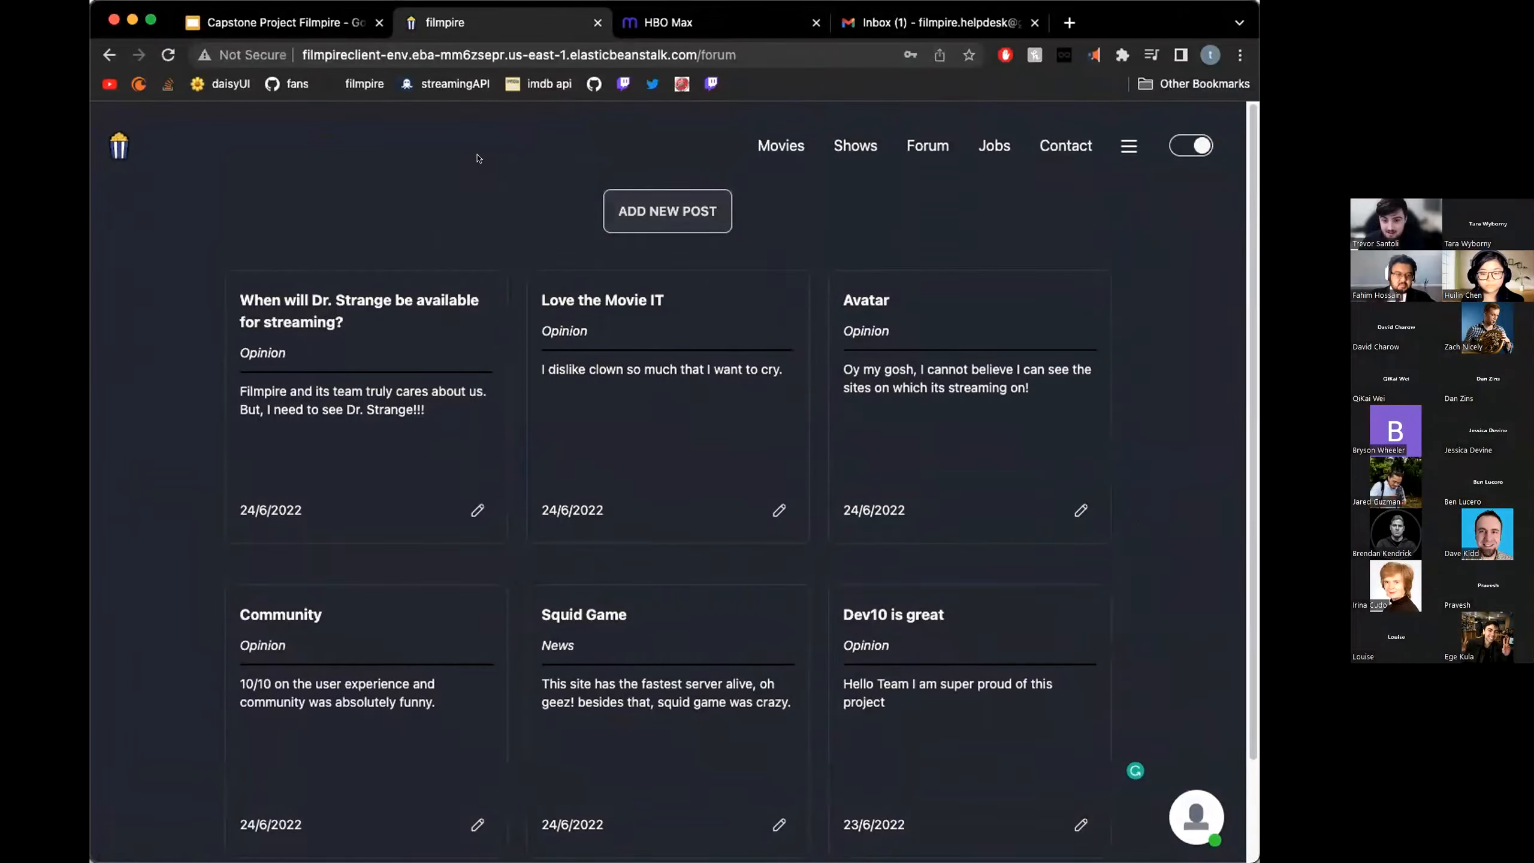
Step: Draft a News post 'NEW SEASON OF PEAKY BLINDERS NOW ON NETFLIX' by trevor with body 'MAKE SURE TO CHECK IT OUT'
click(667, 211)
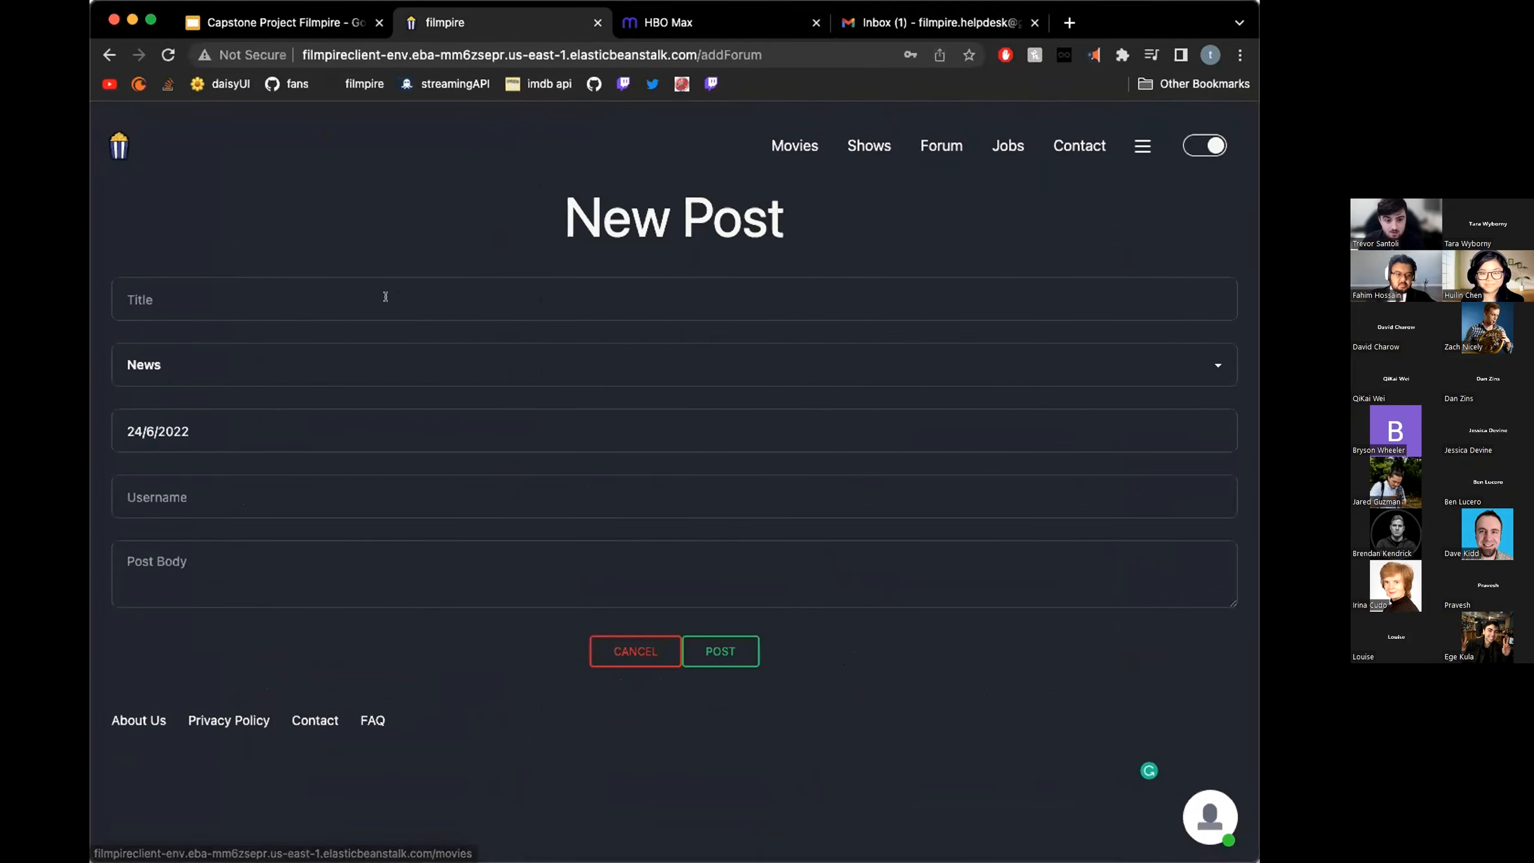
text(NEW SEASON OF PEA)
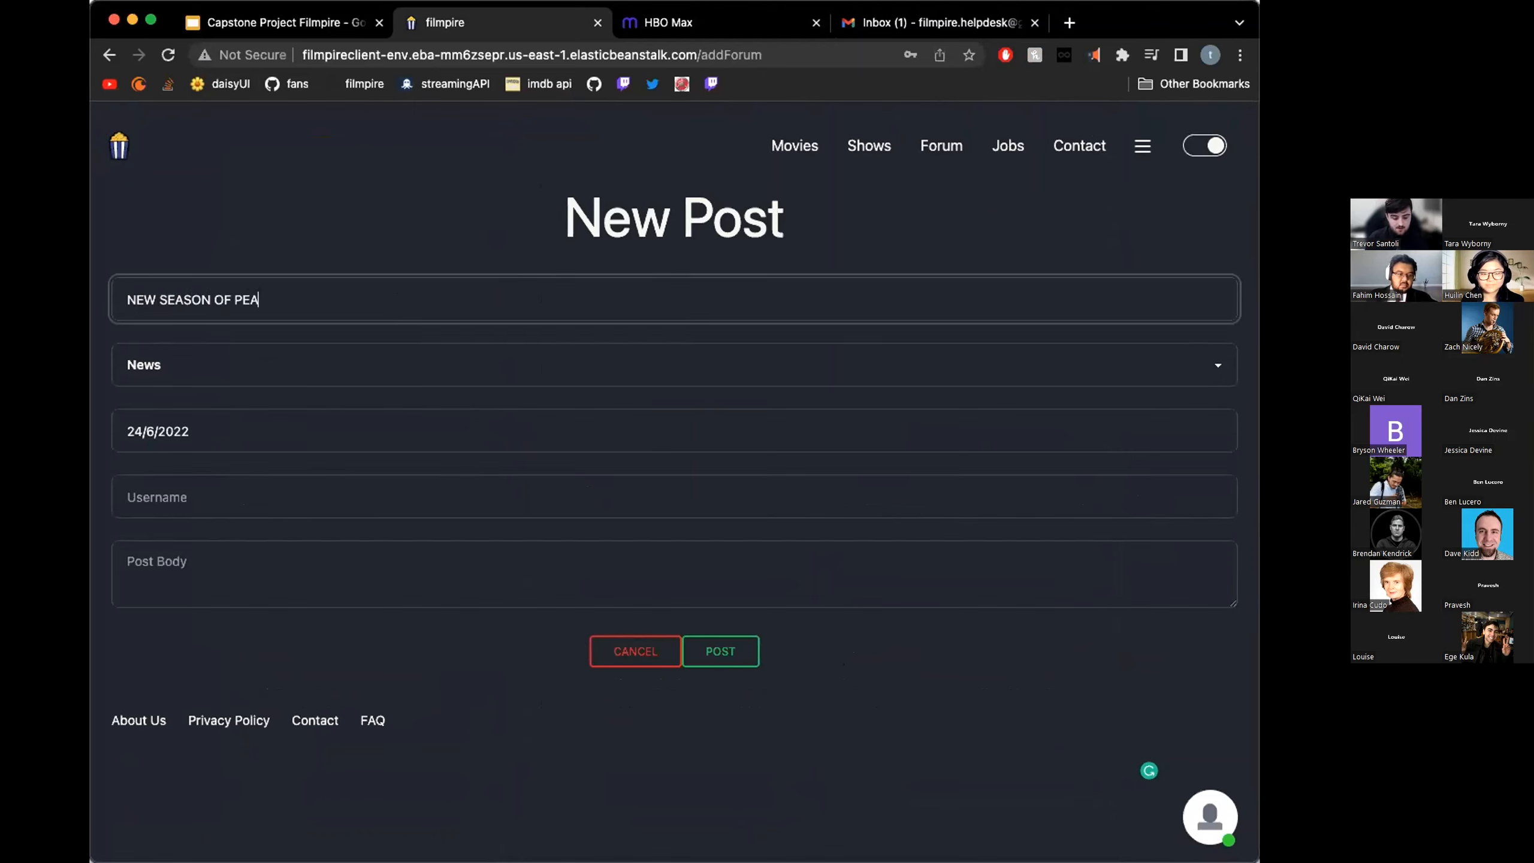
text(KY BLINDERS NOW)
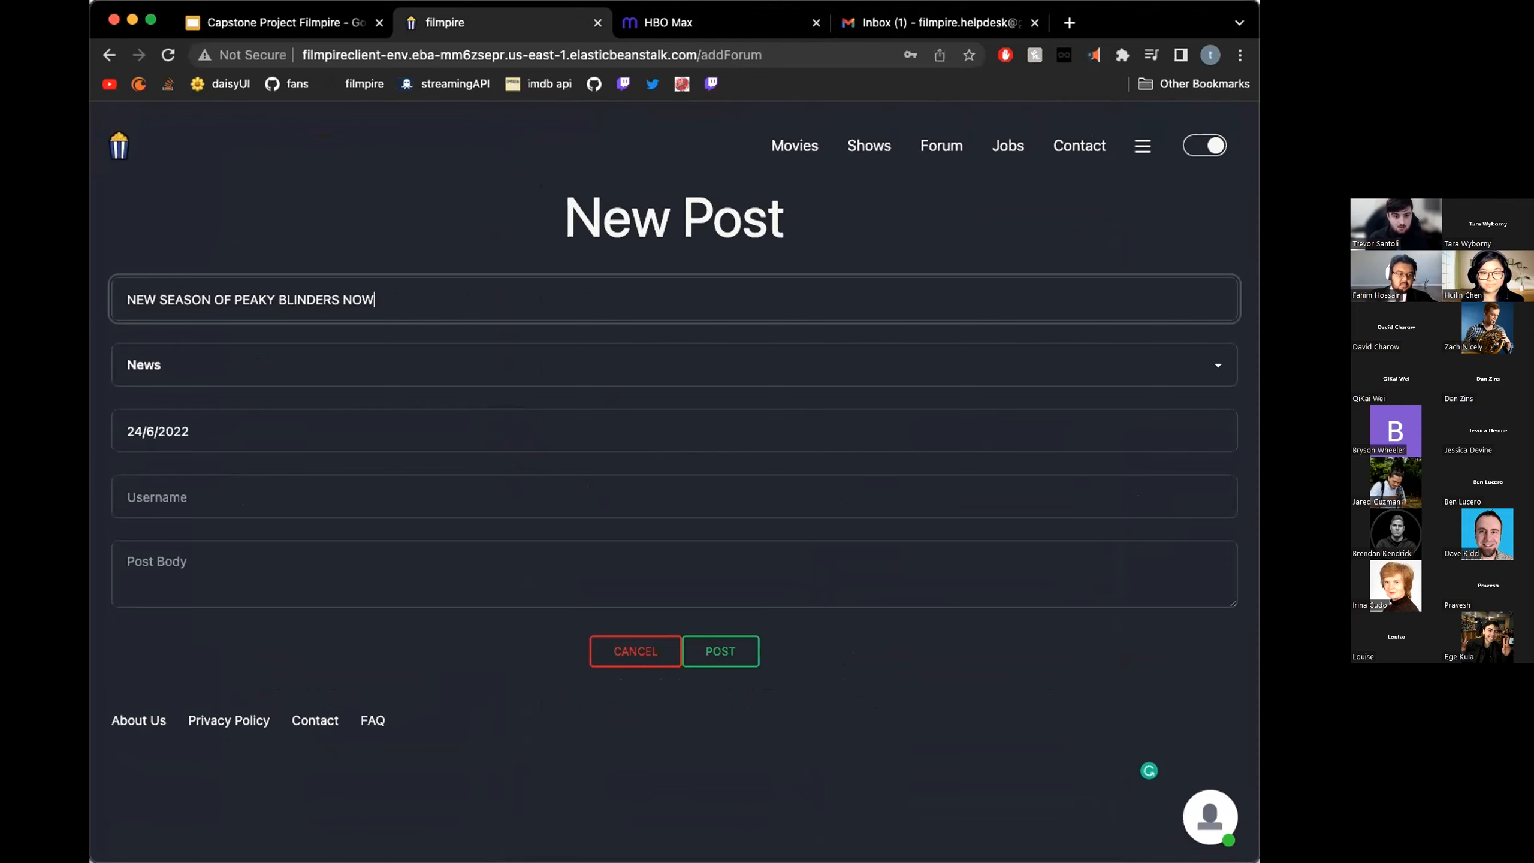
text(ON NETFLIX)
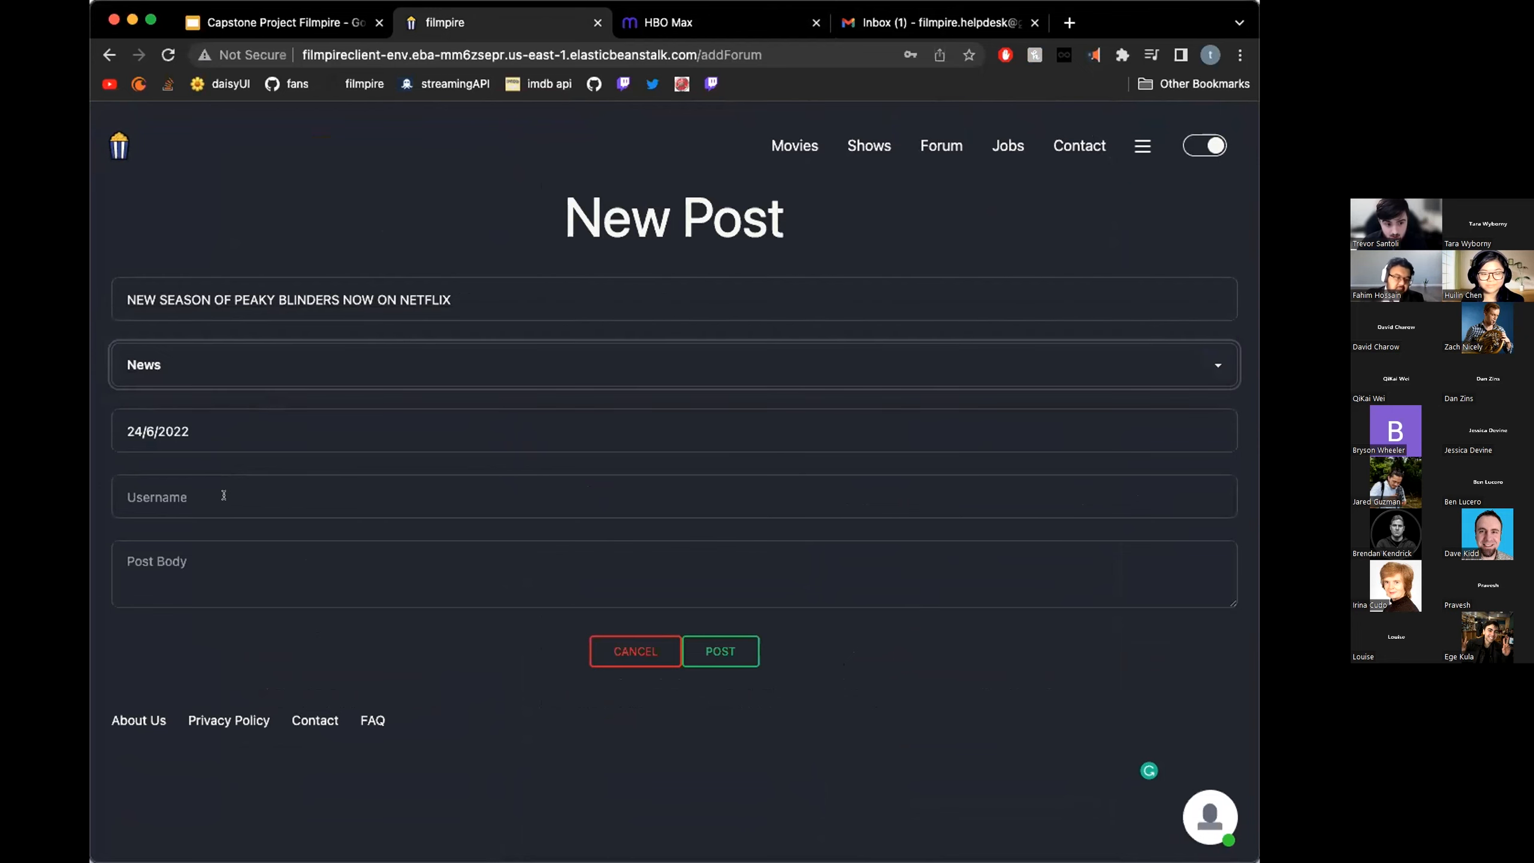
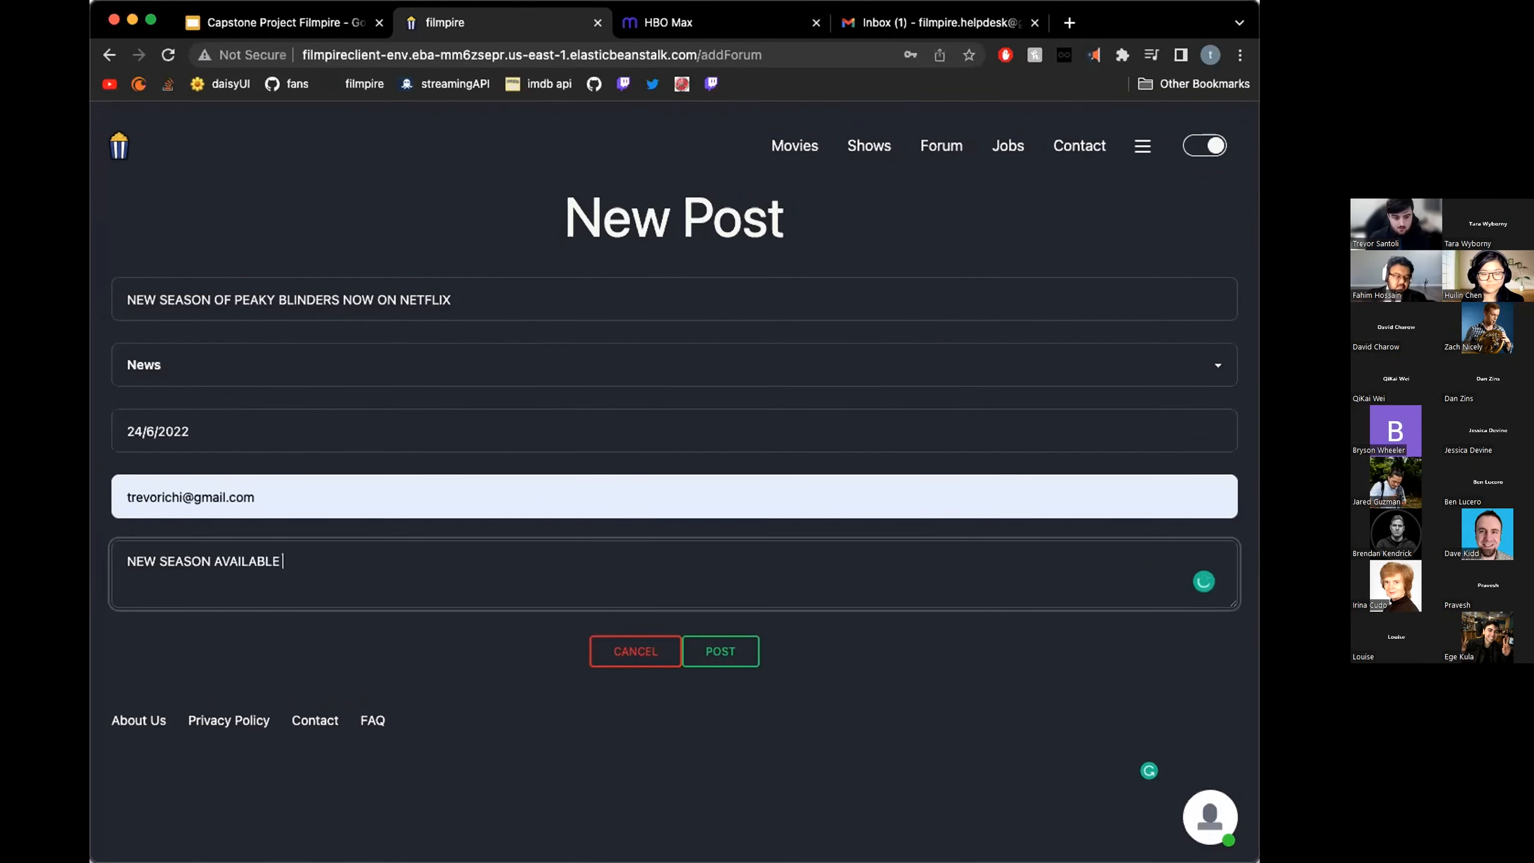
text(MAKE SURE TO)
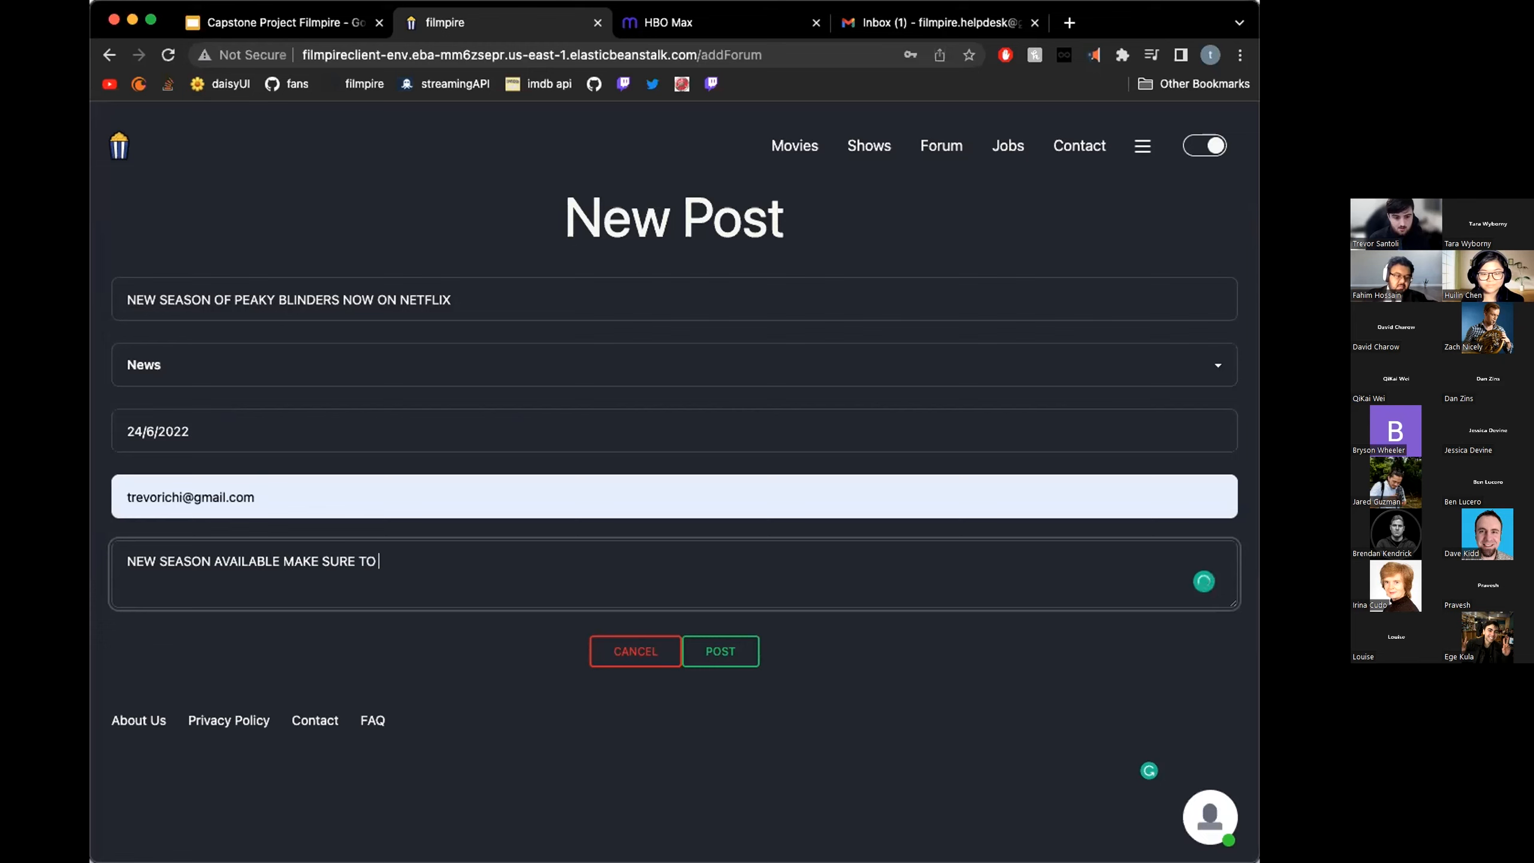
text(CHECK IT)
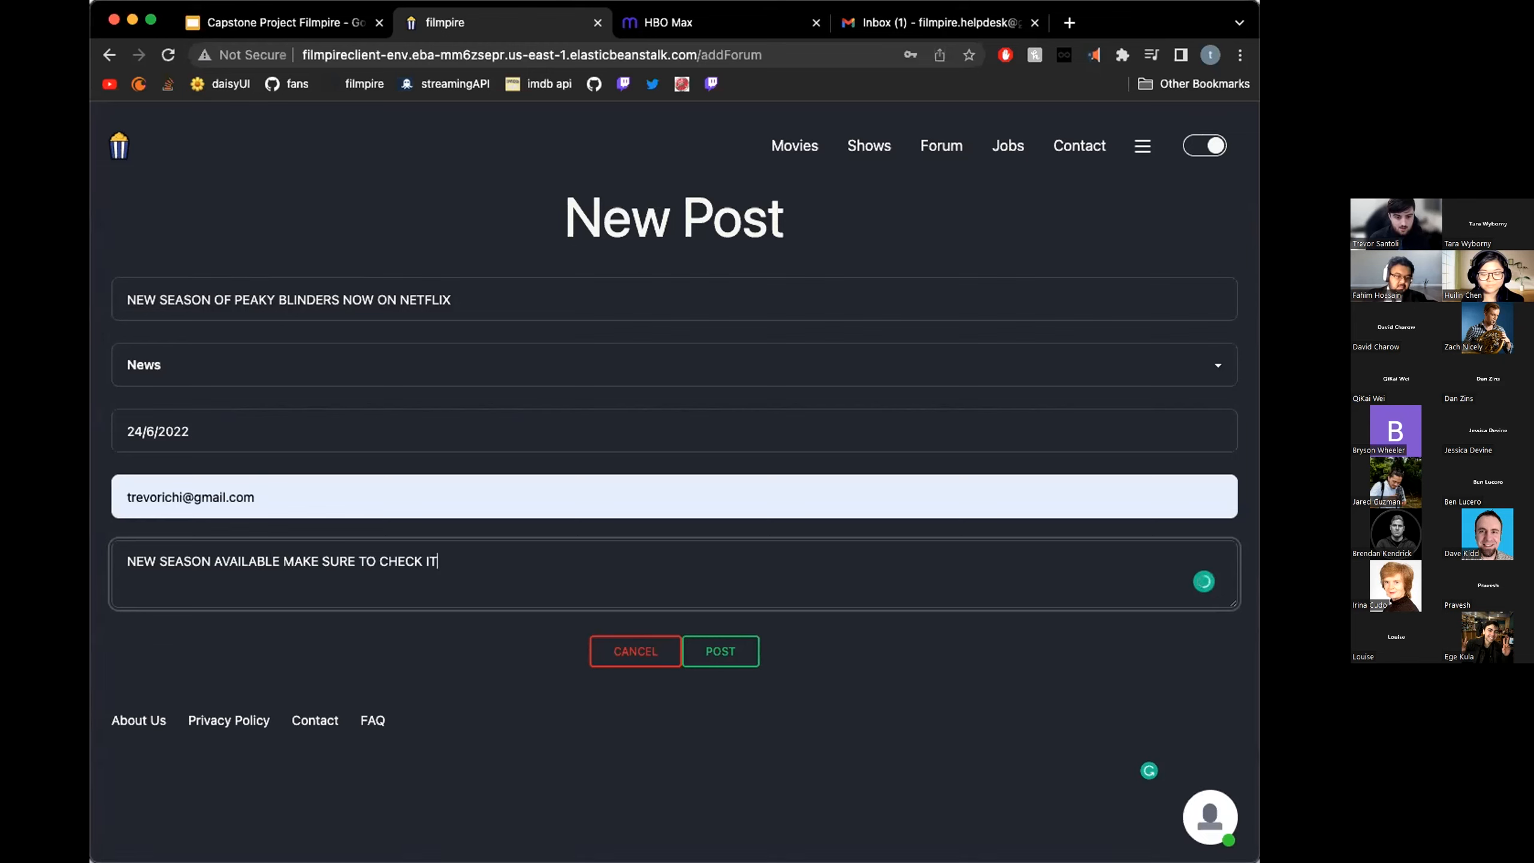
text(OUT)
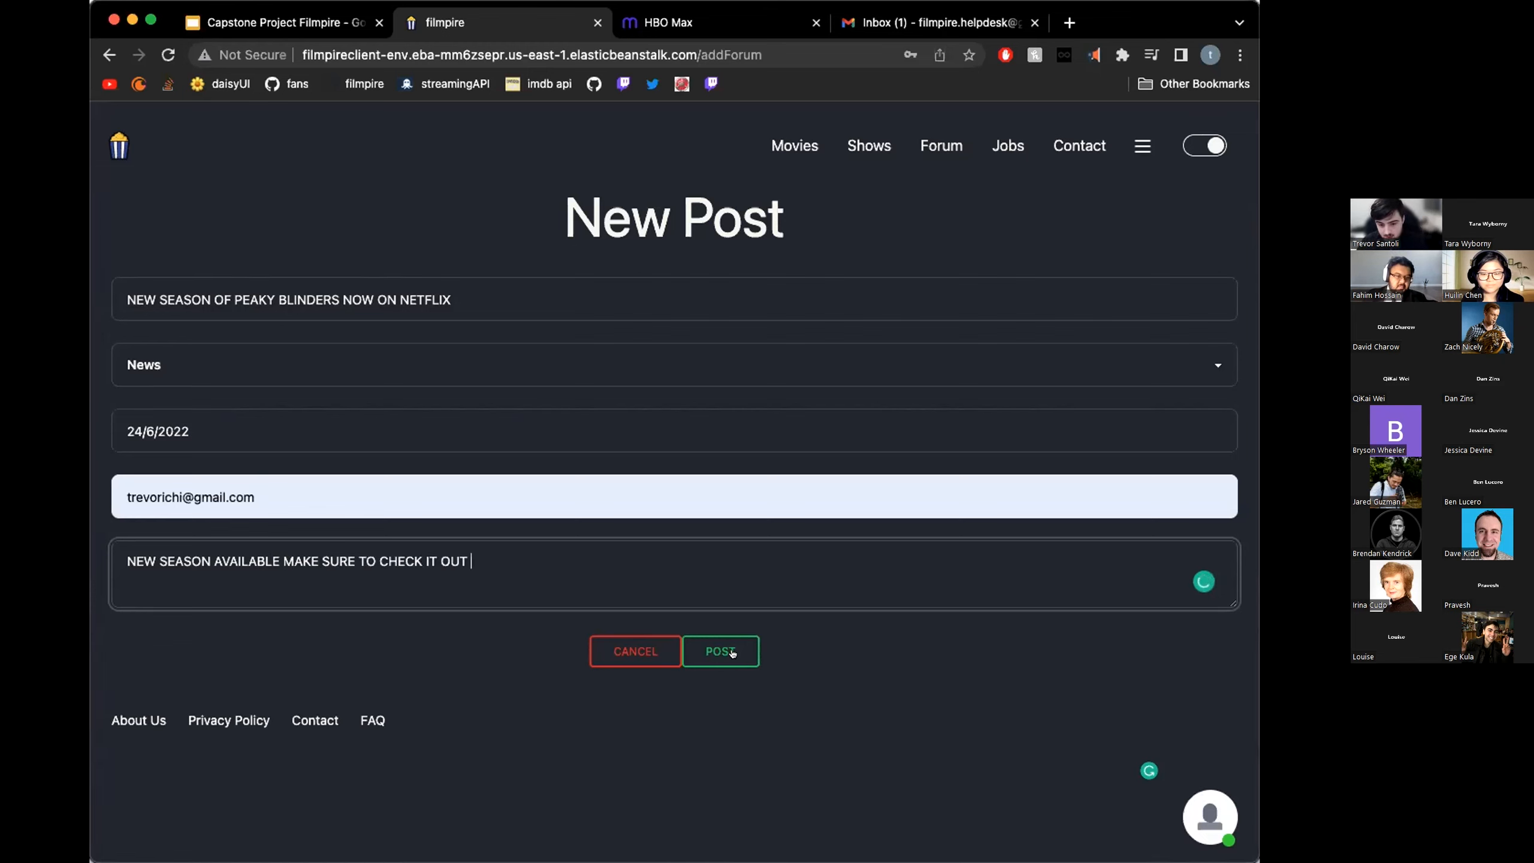
Step: Publish the Peaky Blinders post and show it among the forum posts
click(720, 652)
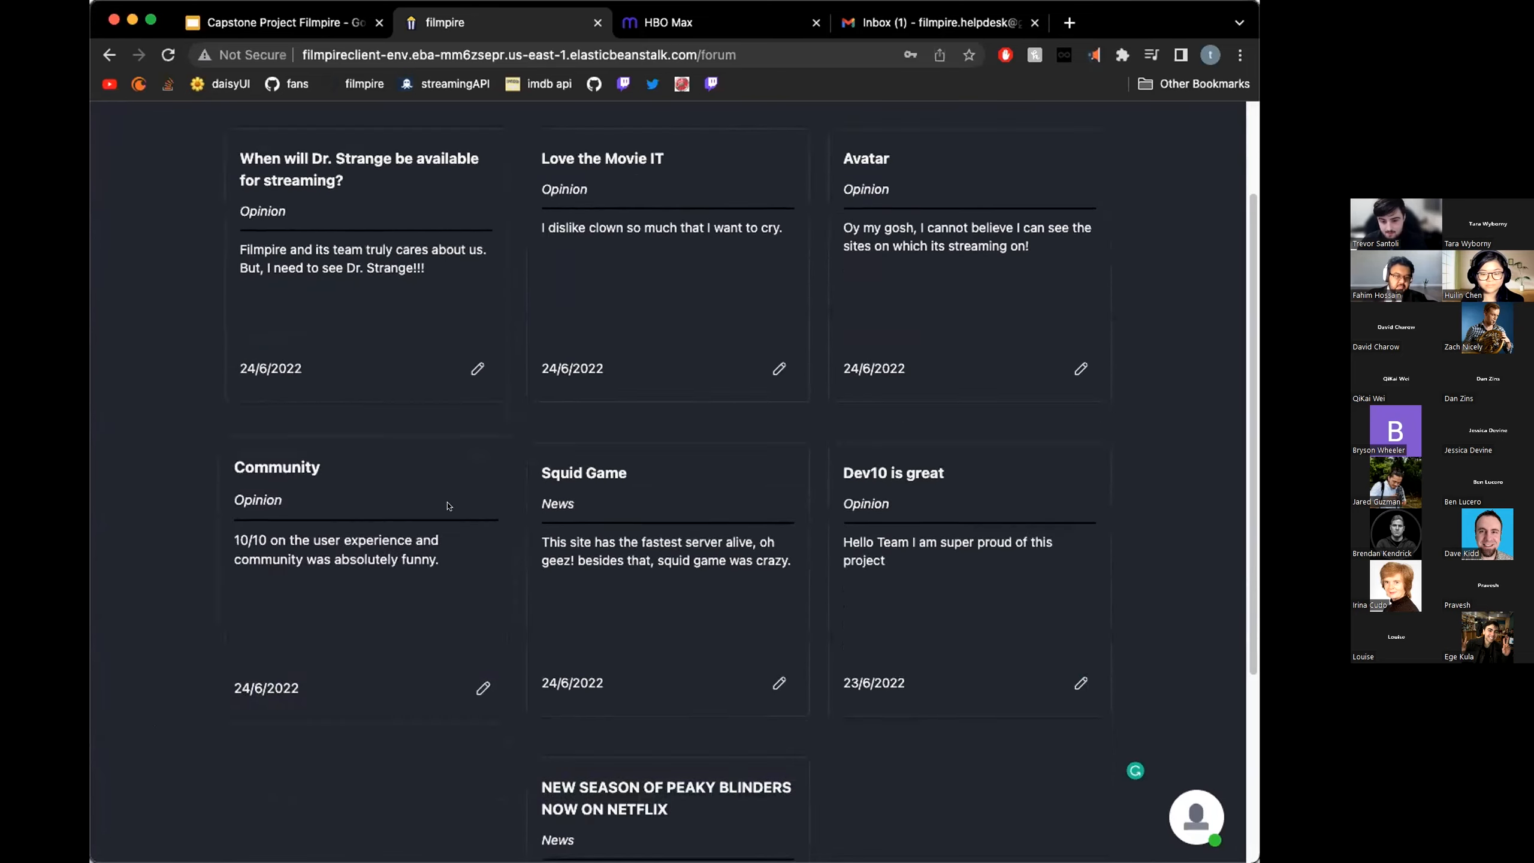
scroll(down, 3)
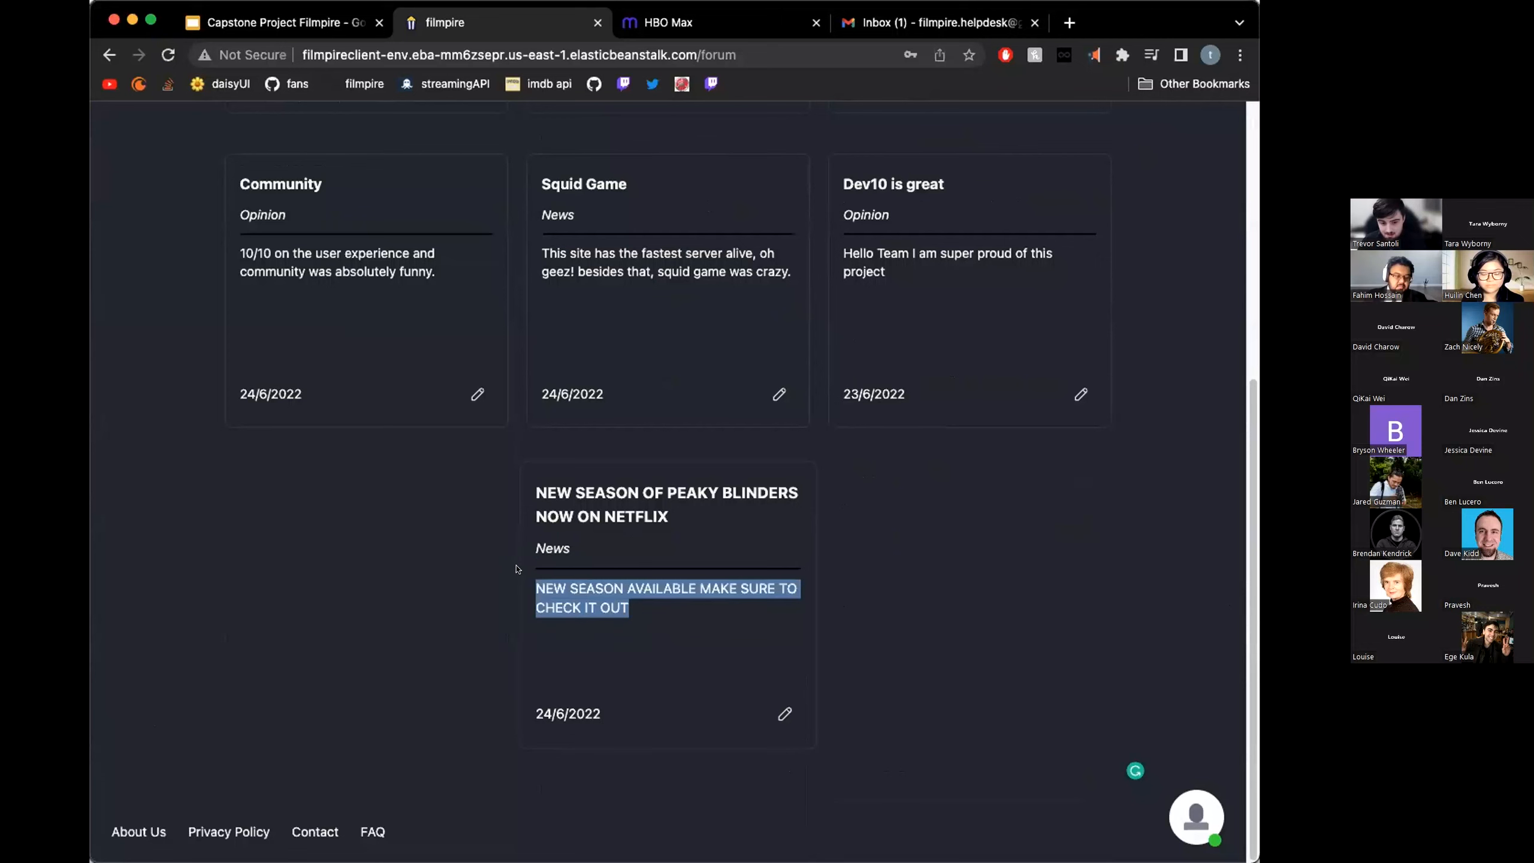
scroll(up, 3)
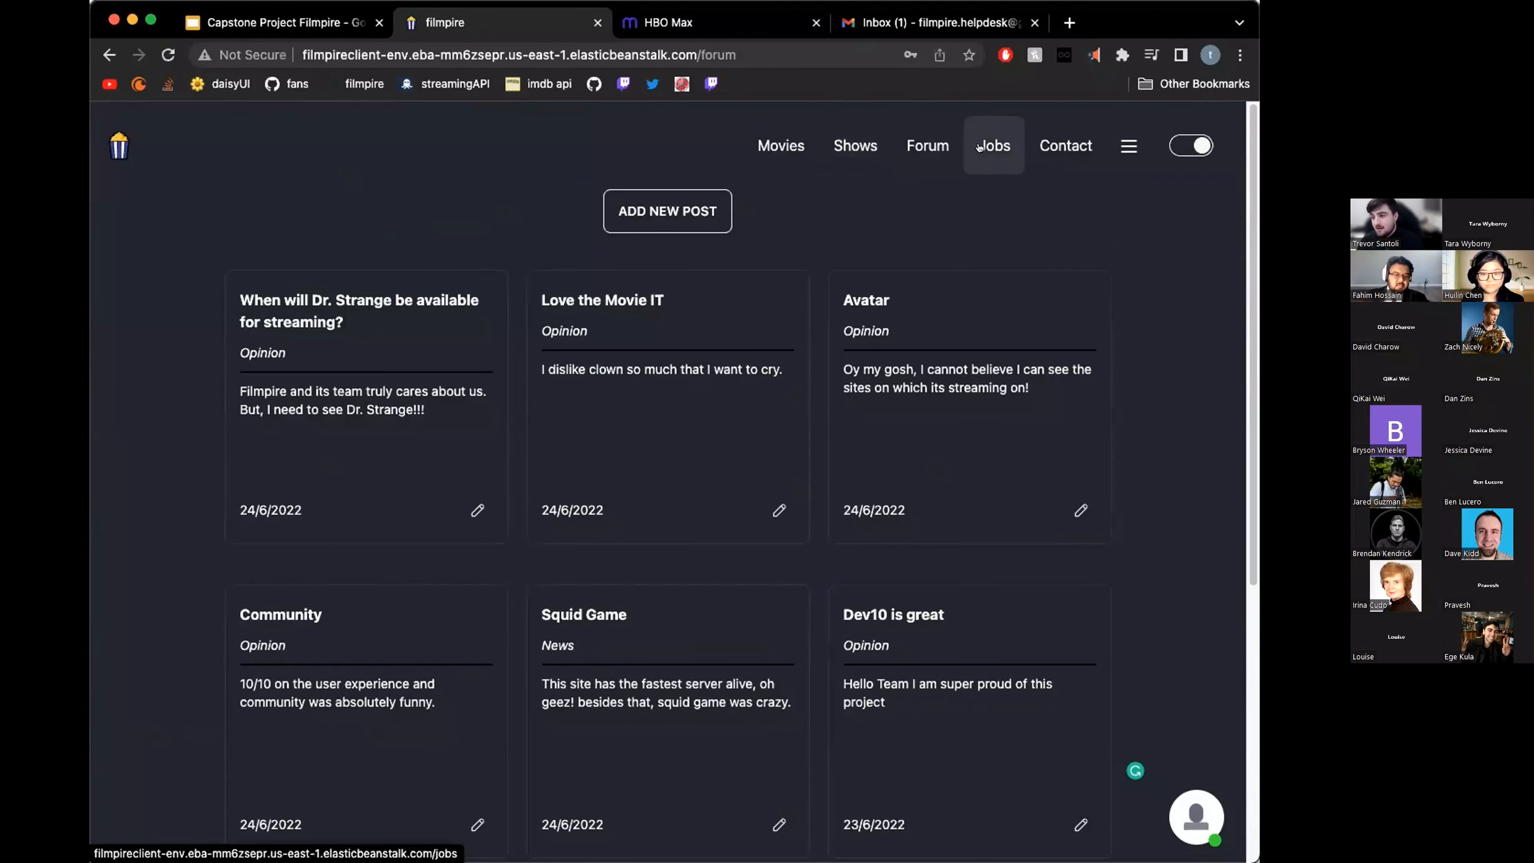
Step: Show the Jobs page listing the five open positions
click(992, 145)
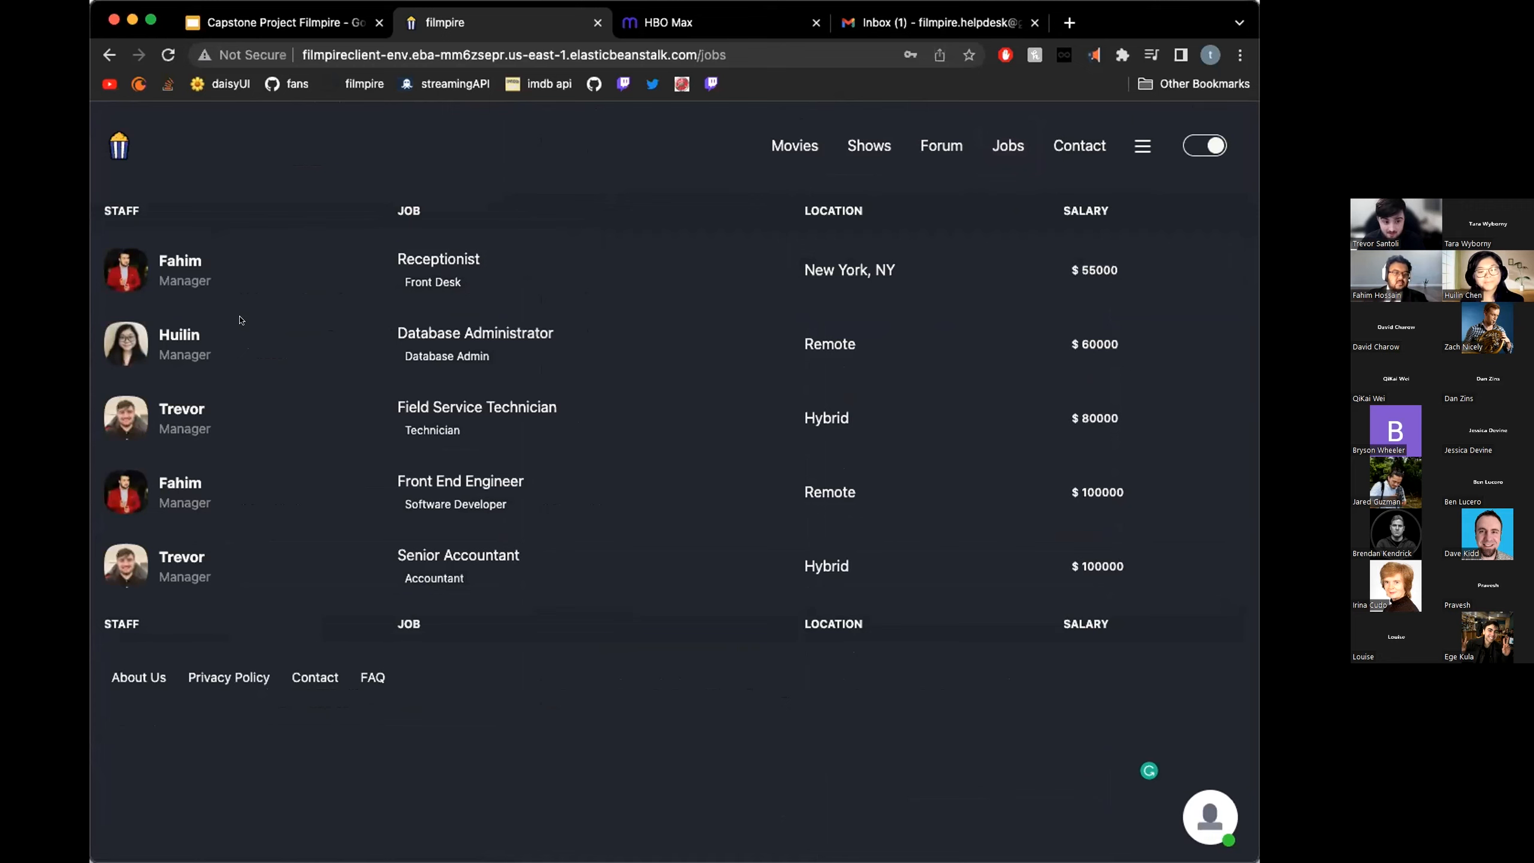
mouse_move(436, 299)
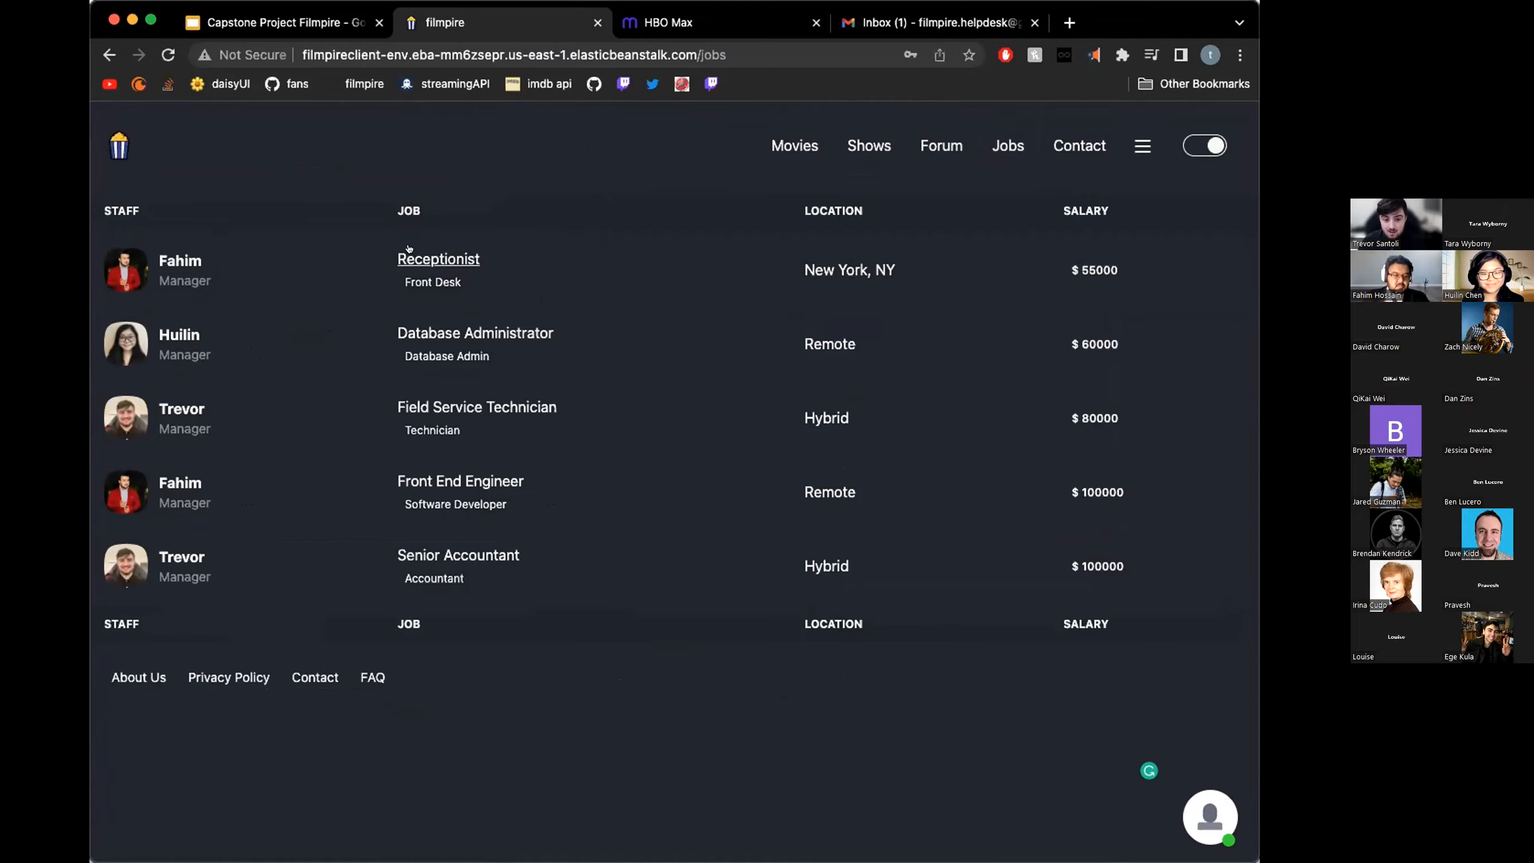
Step: Open the Receptionist job application and enter the applicant name 'Trevo'
click(438, 259)
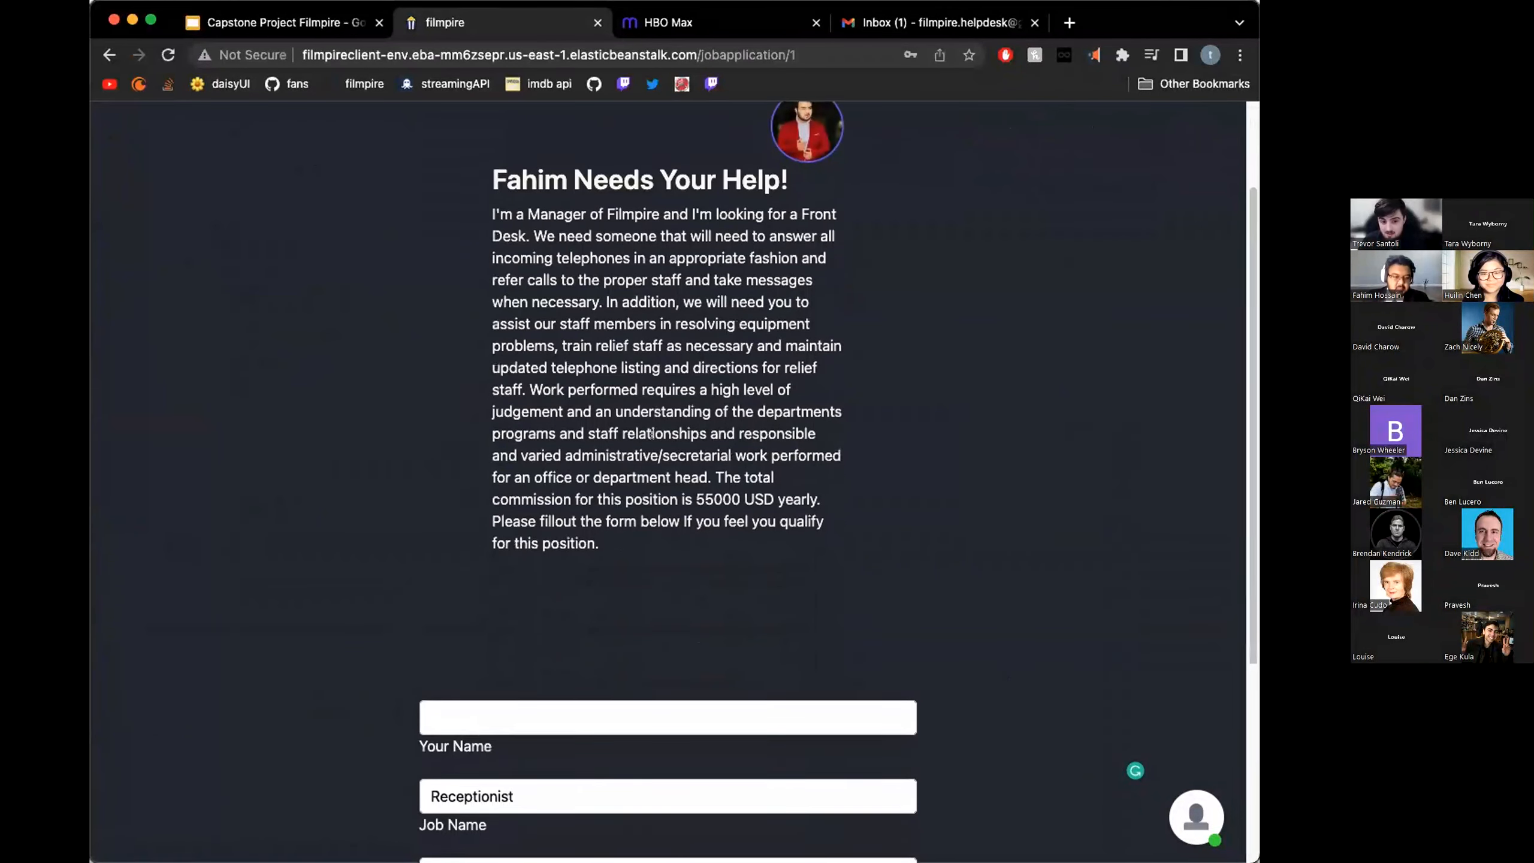
scroll(down, 3)
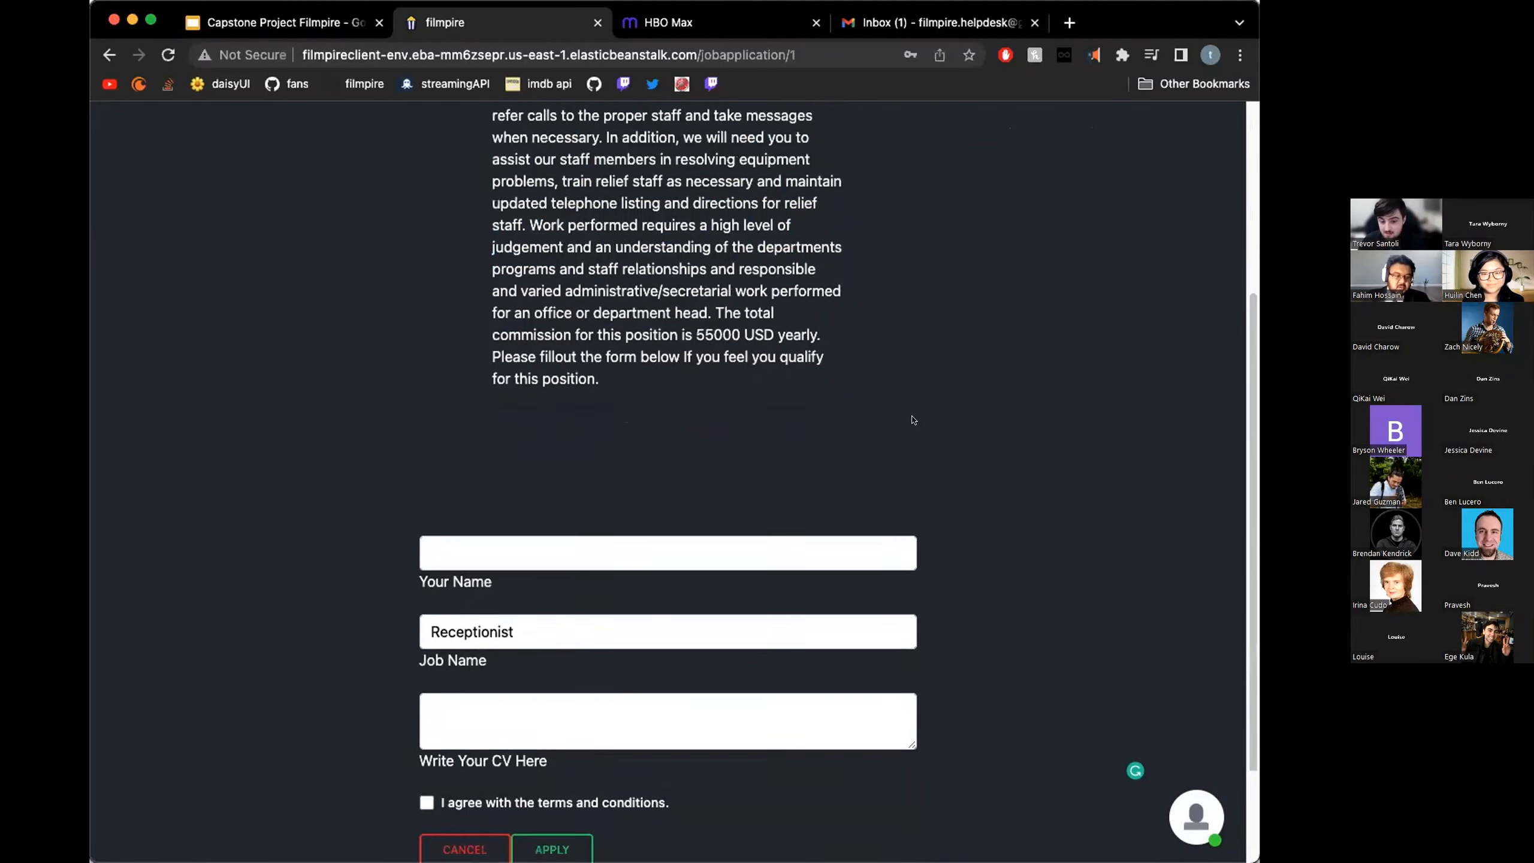
click(667, 429)
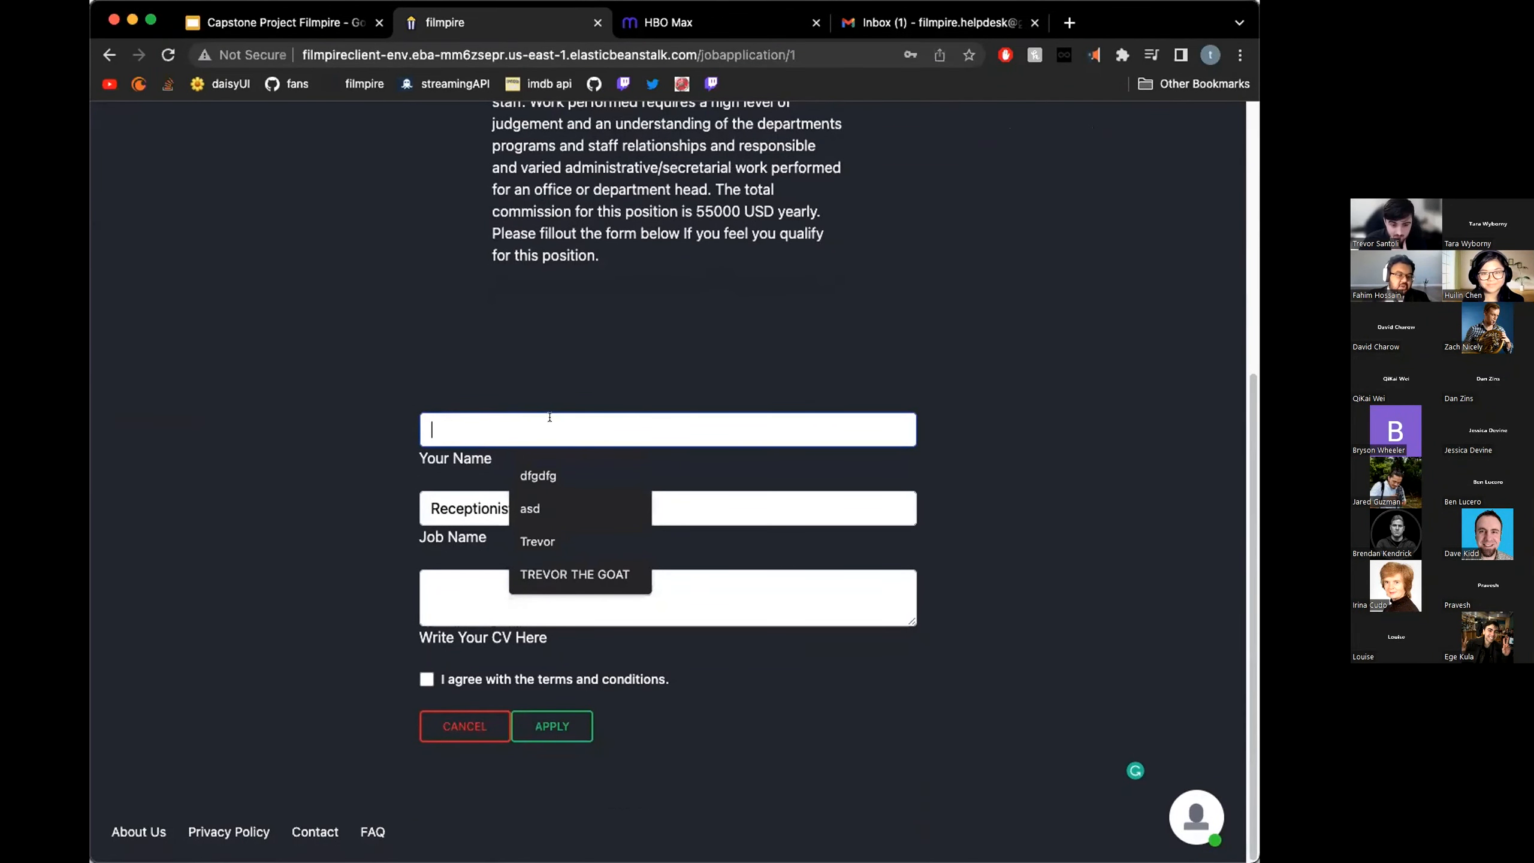
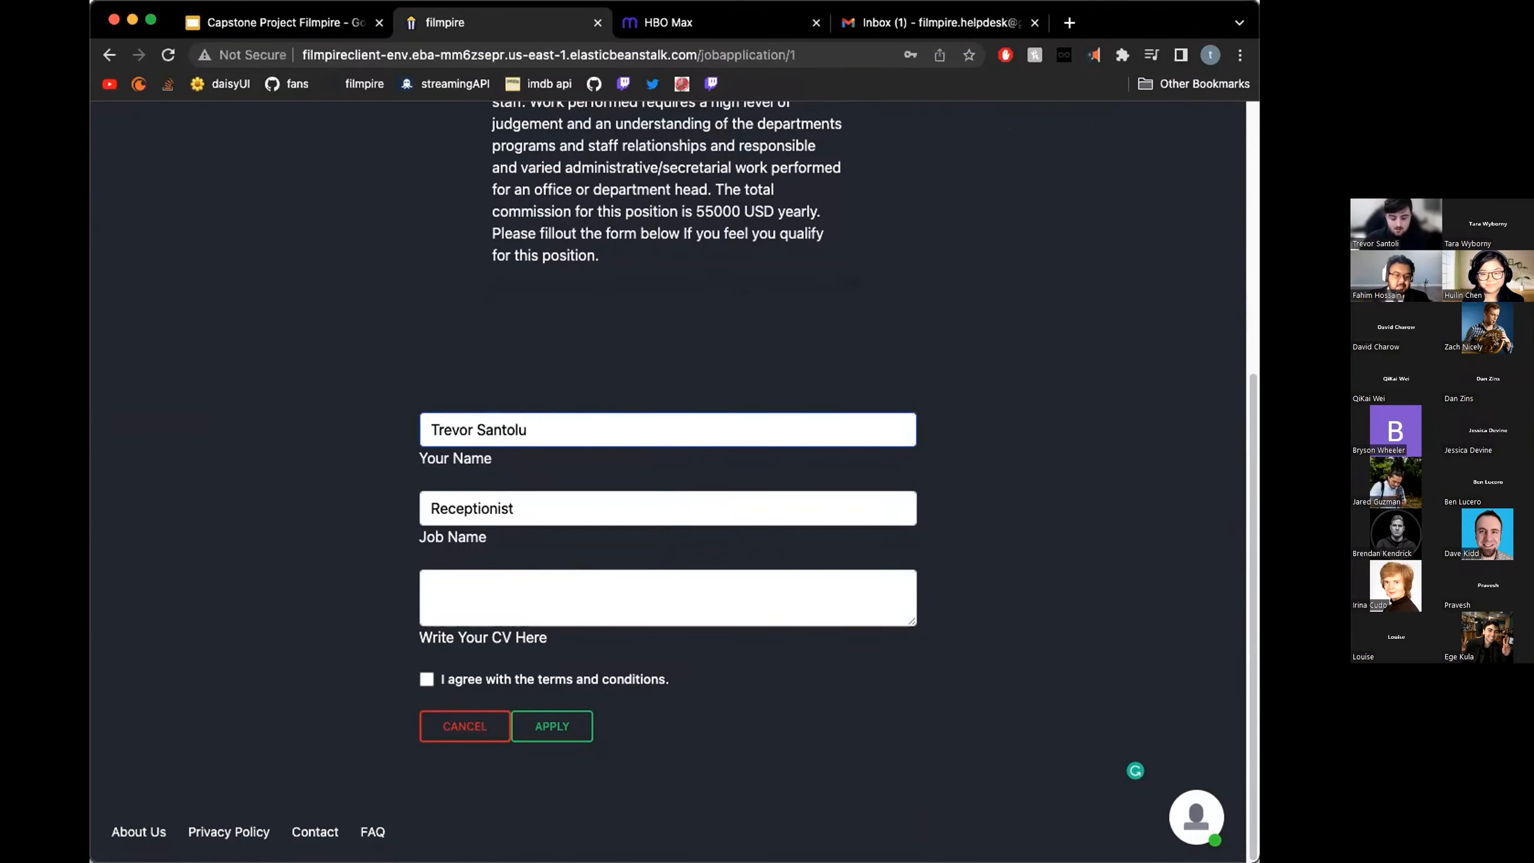
Step: Write the CV 'I am the best fit for this position', accept the terms, and apply
text(I am)
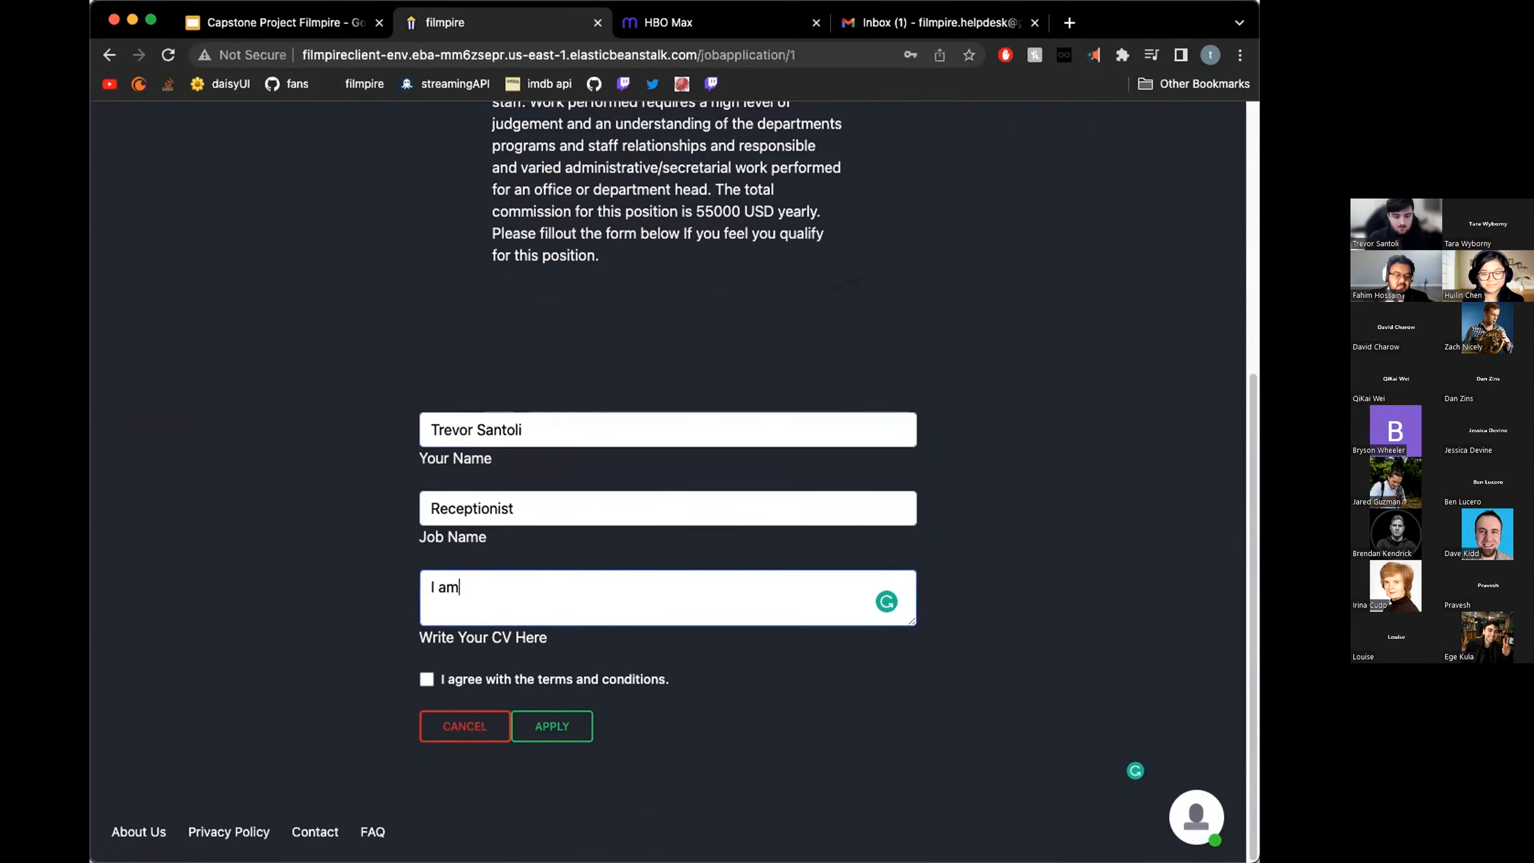
text(the best)
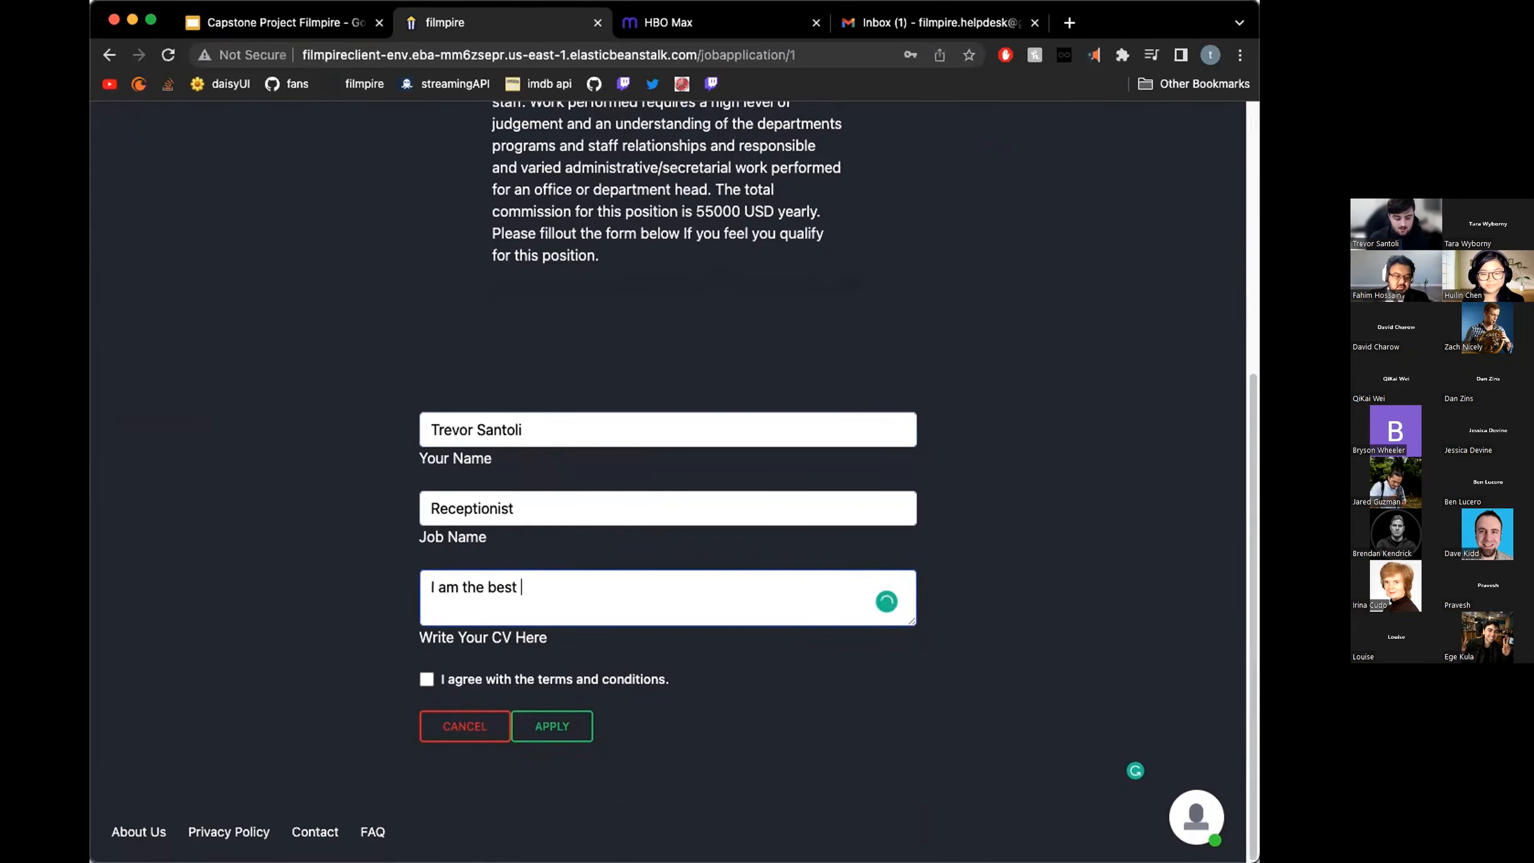
text(fit for this pos)
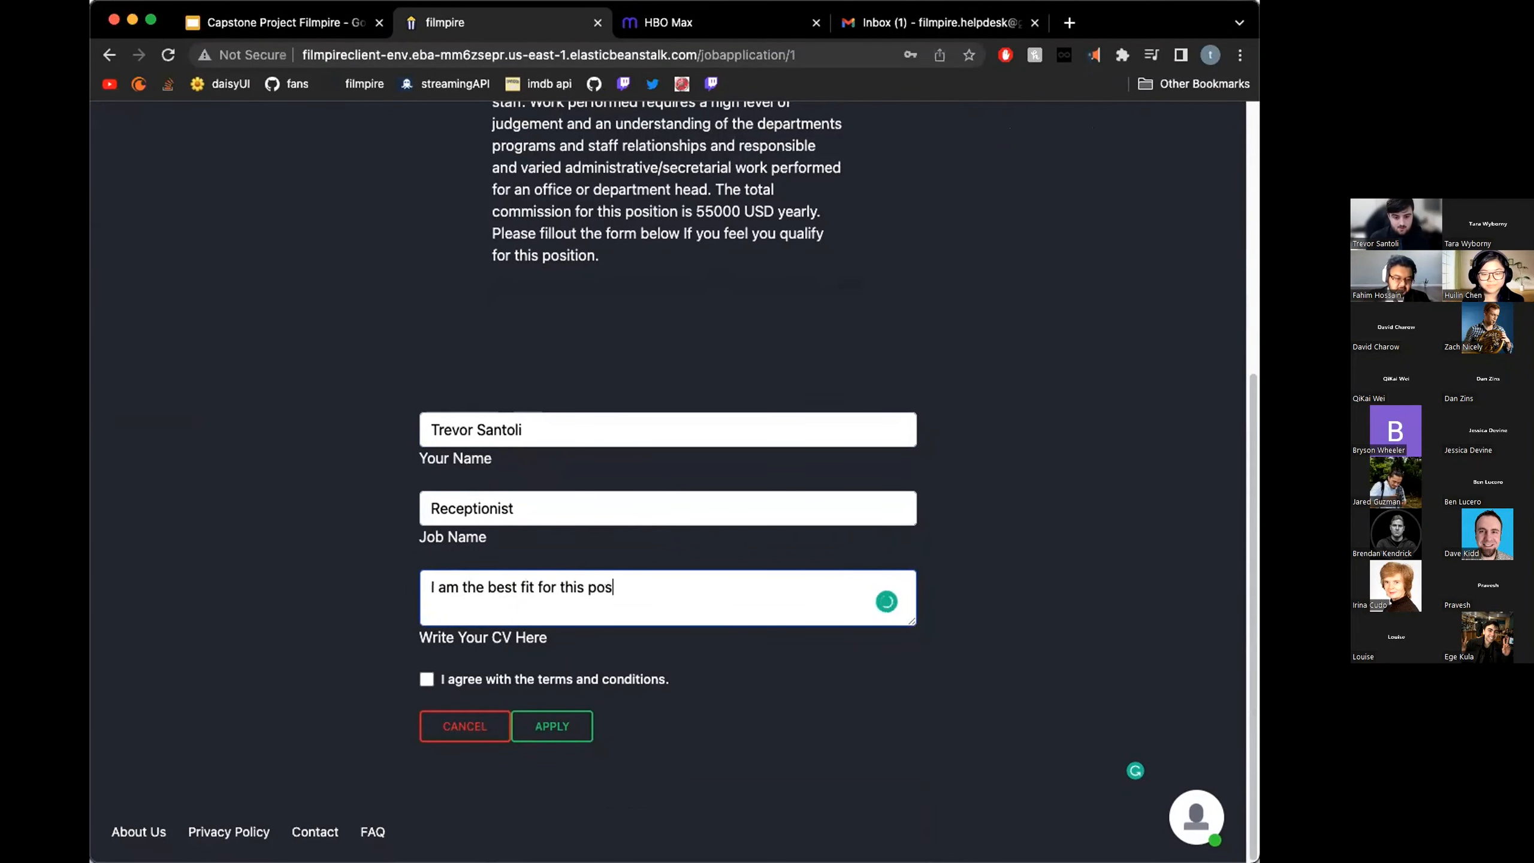
text(ition)
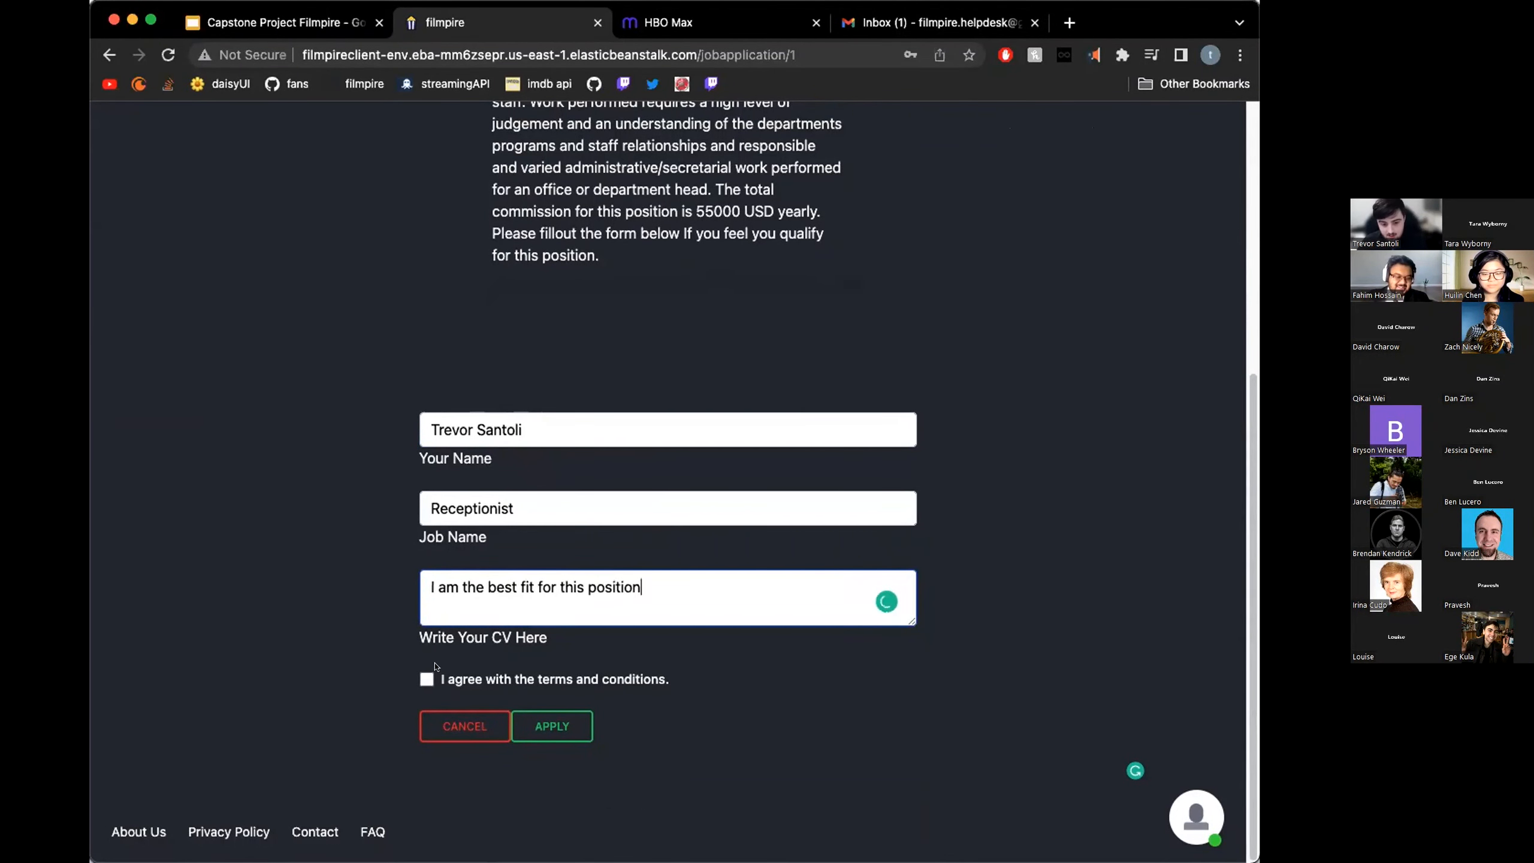
click(426, 679)
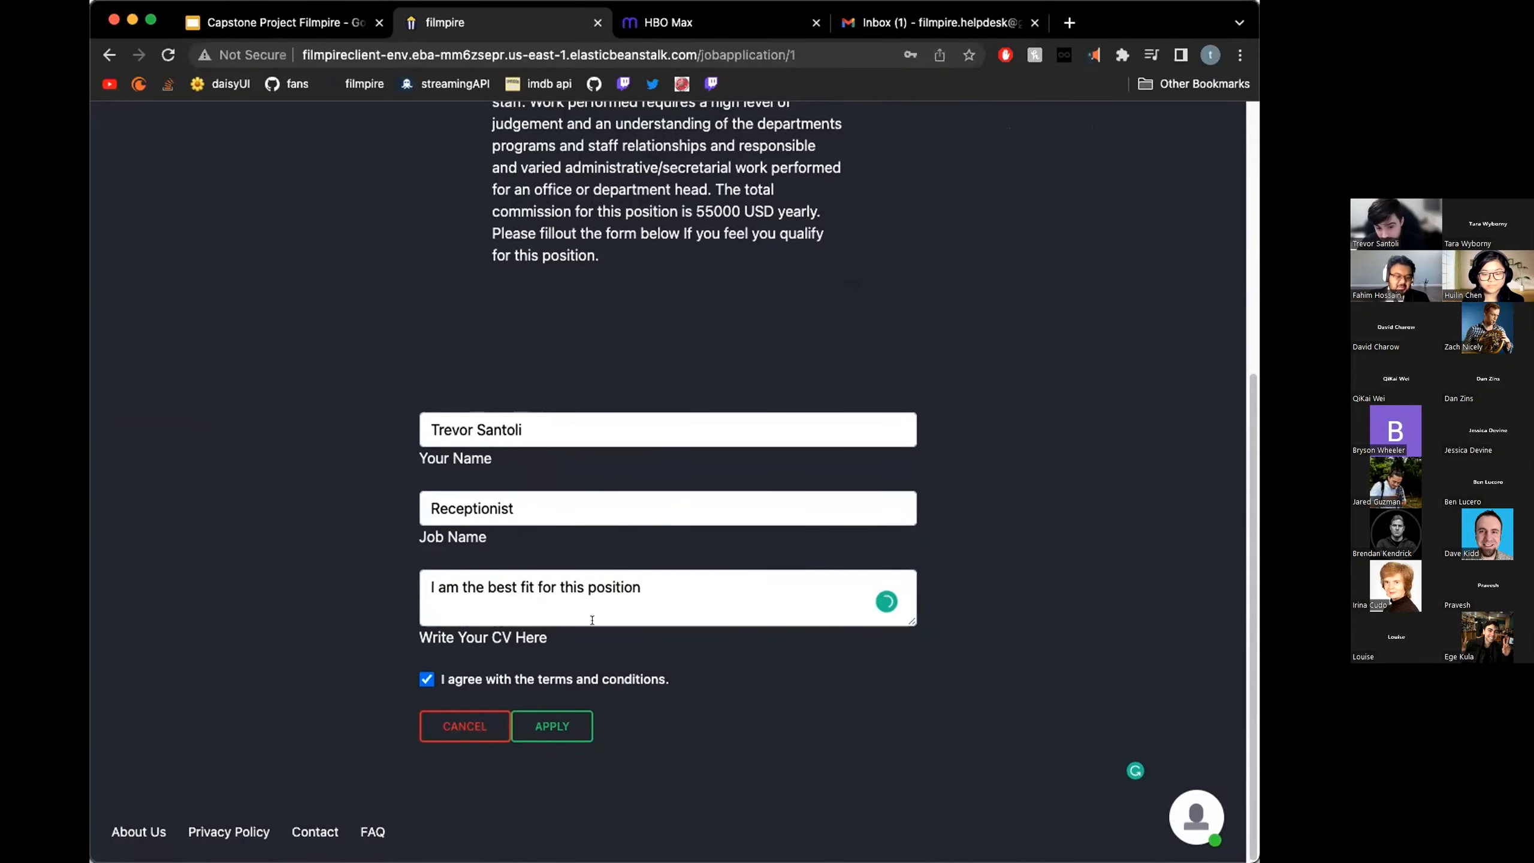
click(551, 726)
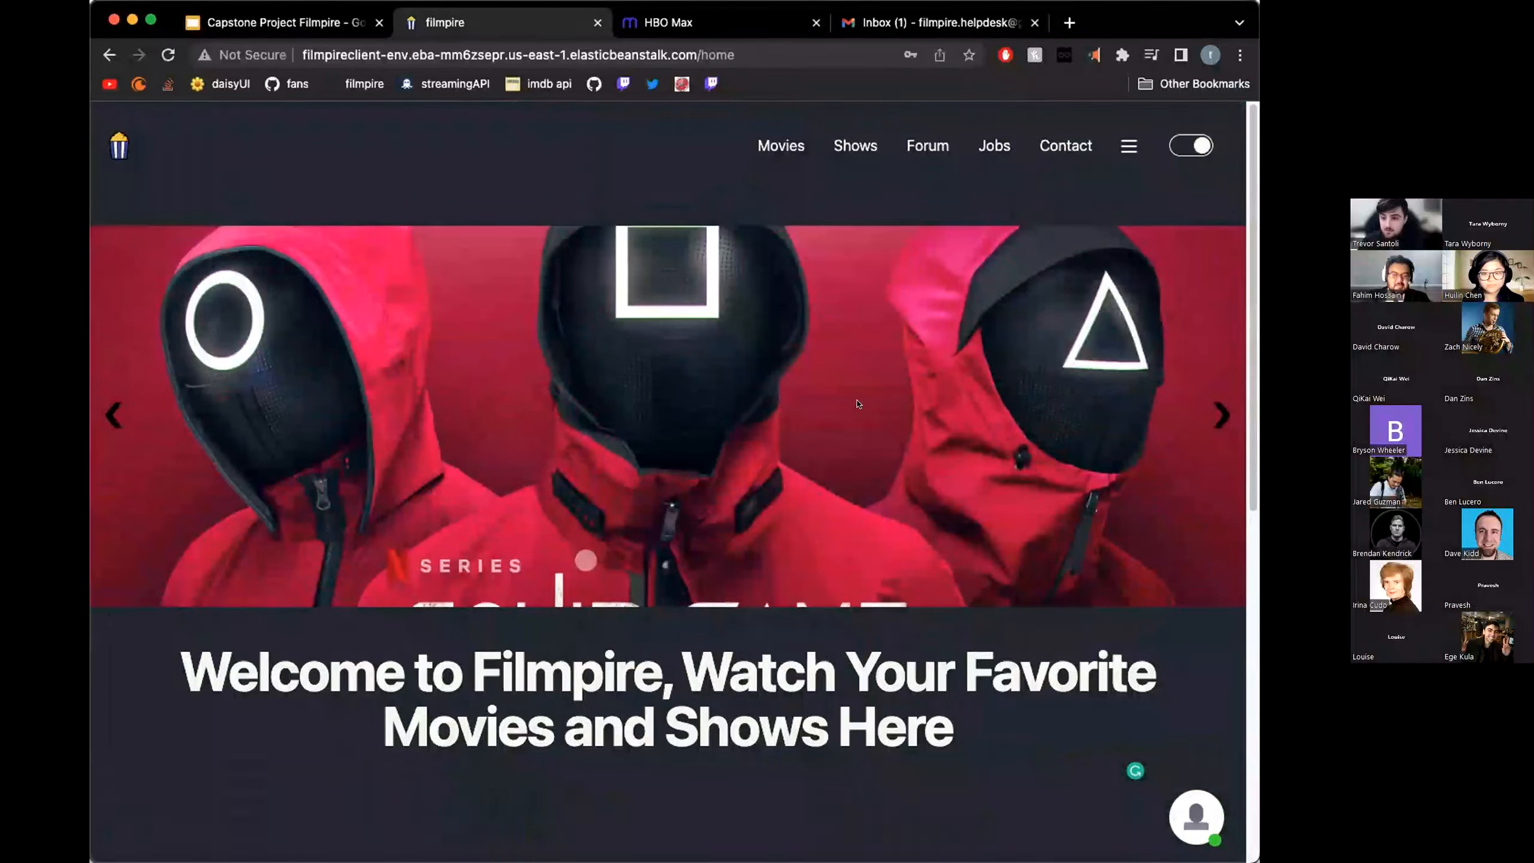
Step: Switch the site to the light theme and bring up the Contact page
scroll(down, 3)
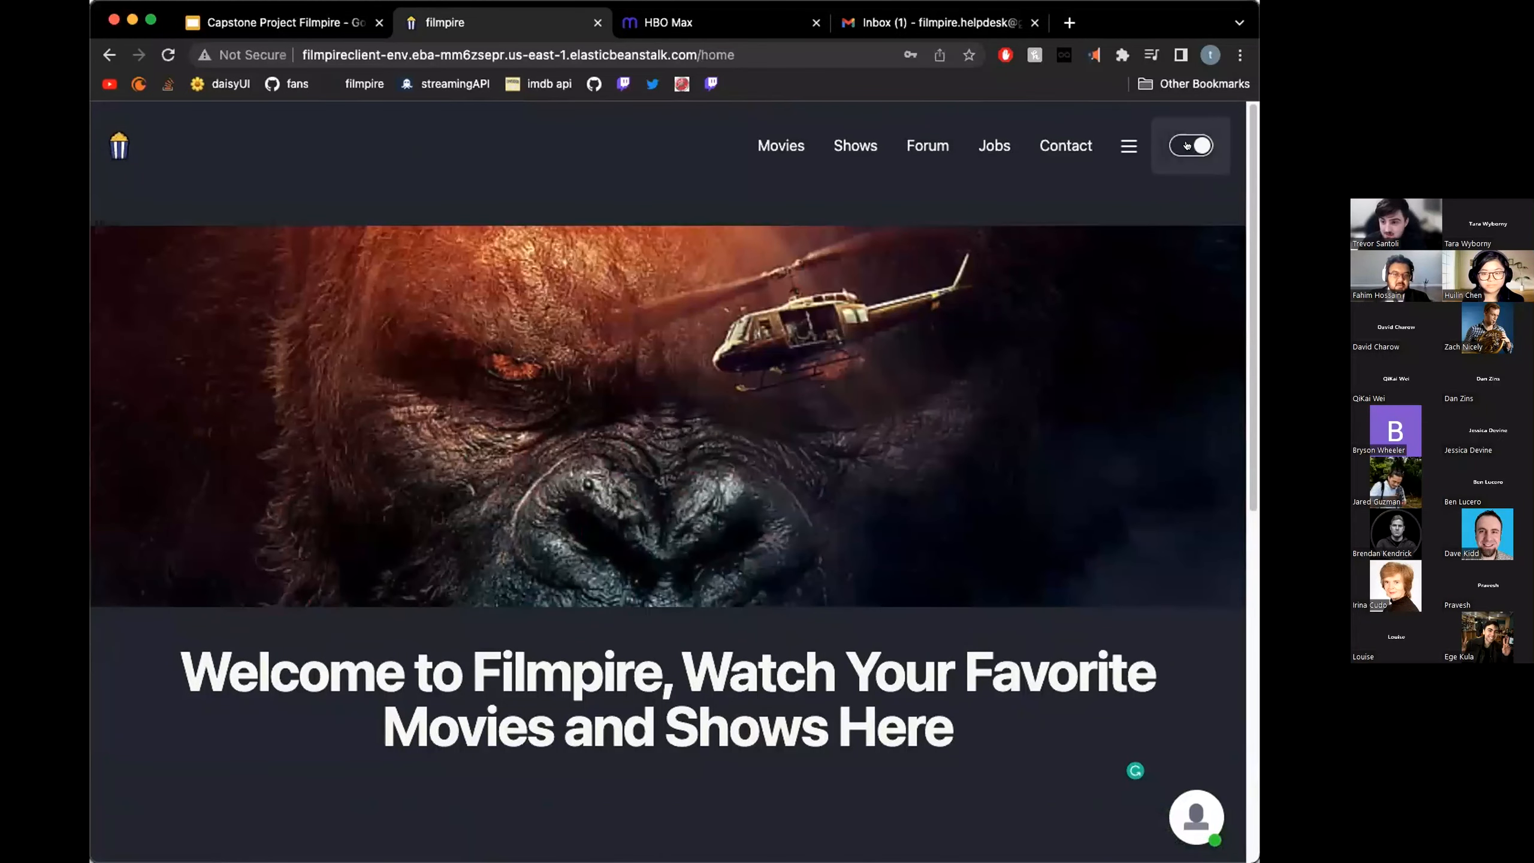
click(1190, 145)
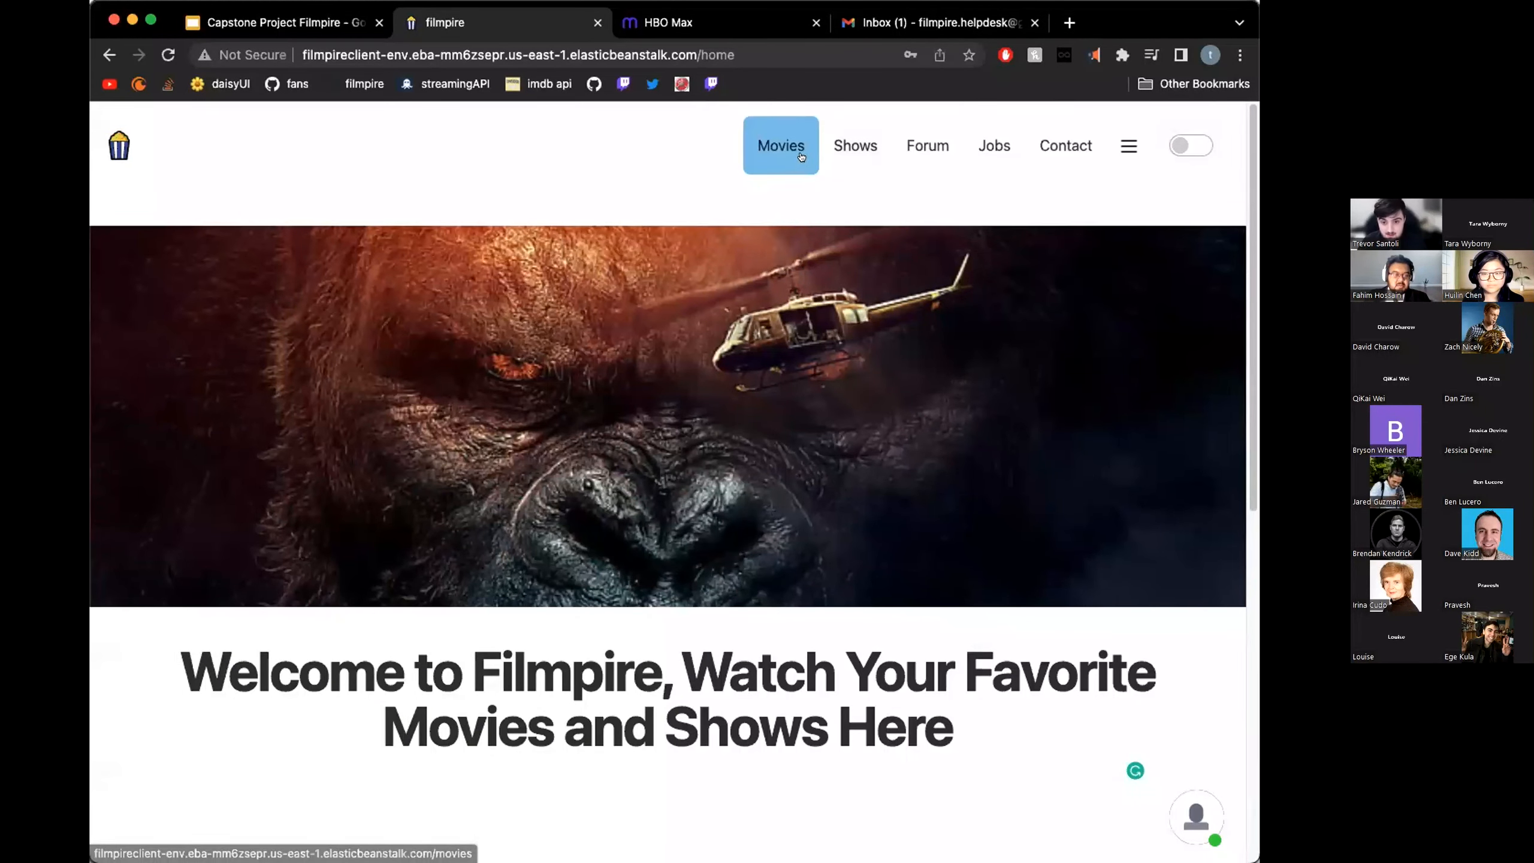
click(854, 145)
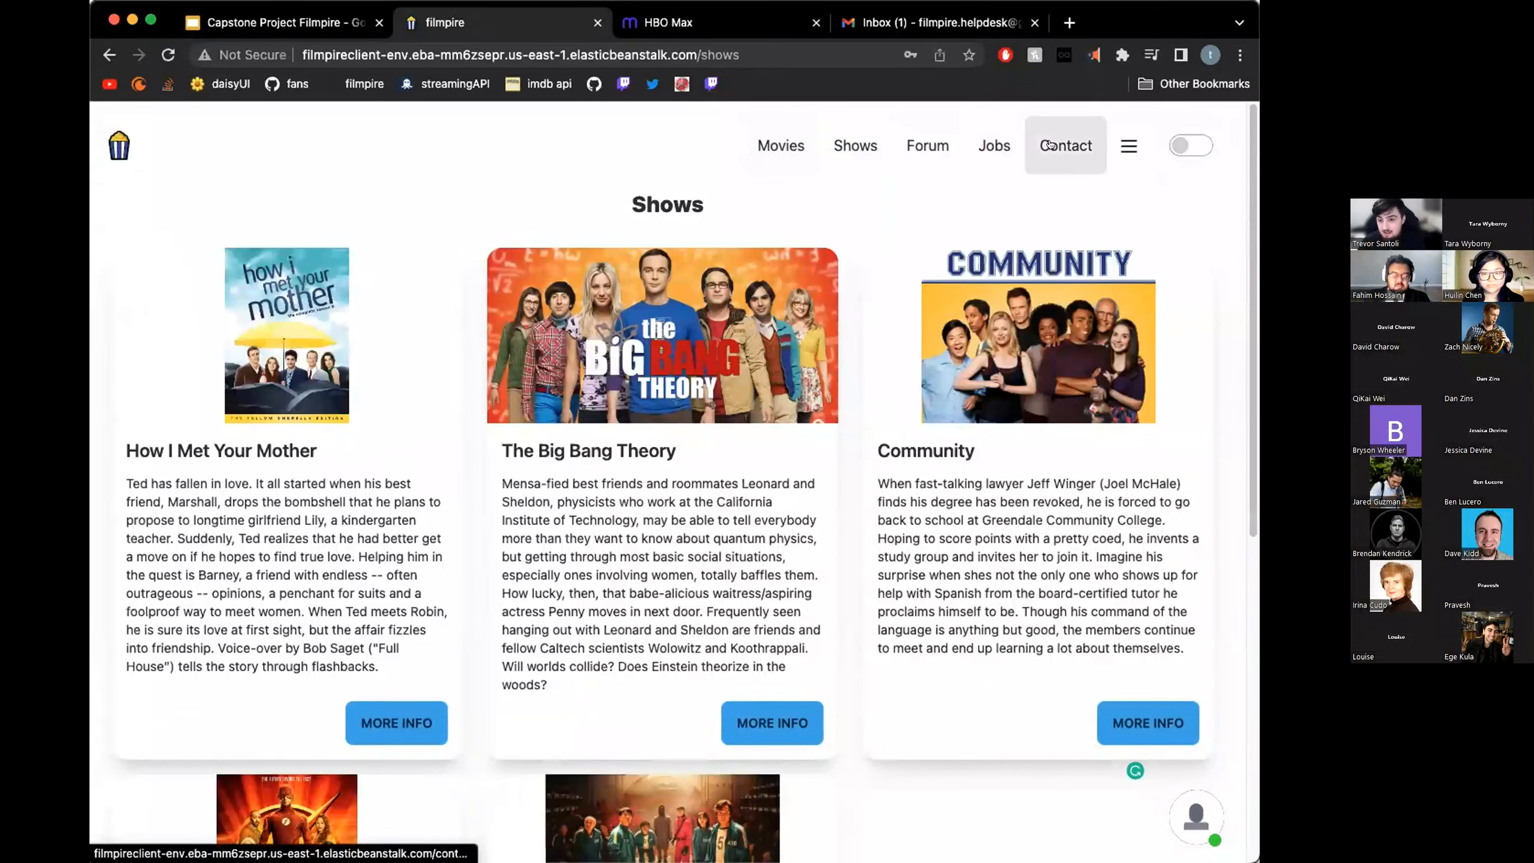
click(1065, 145)
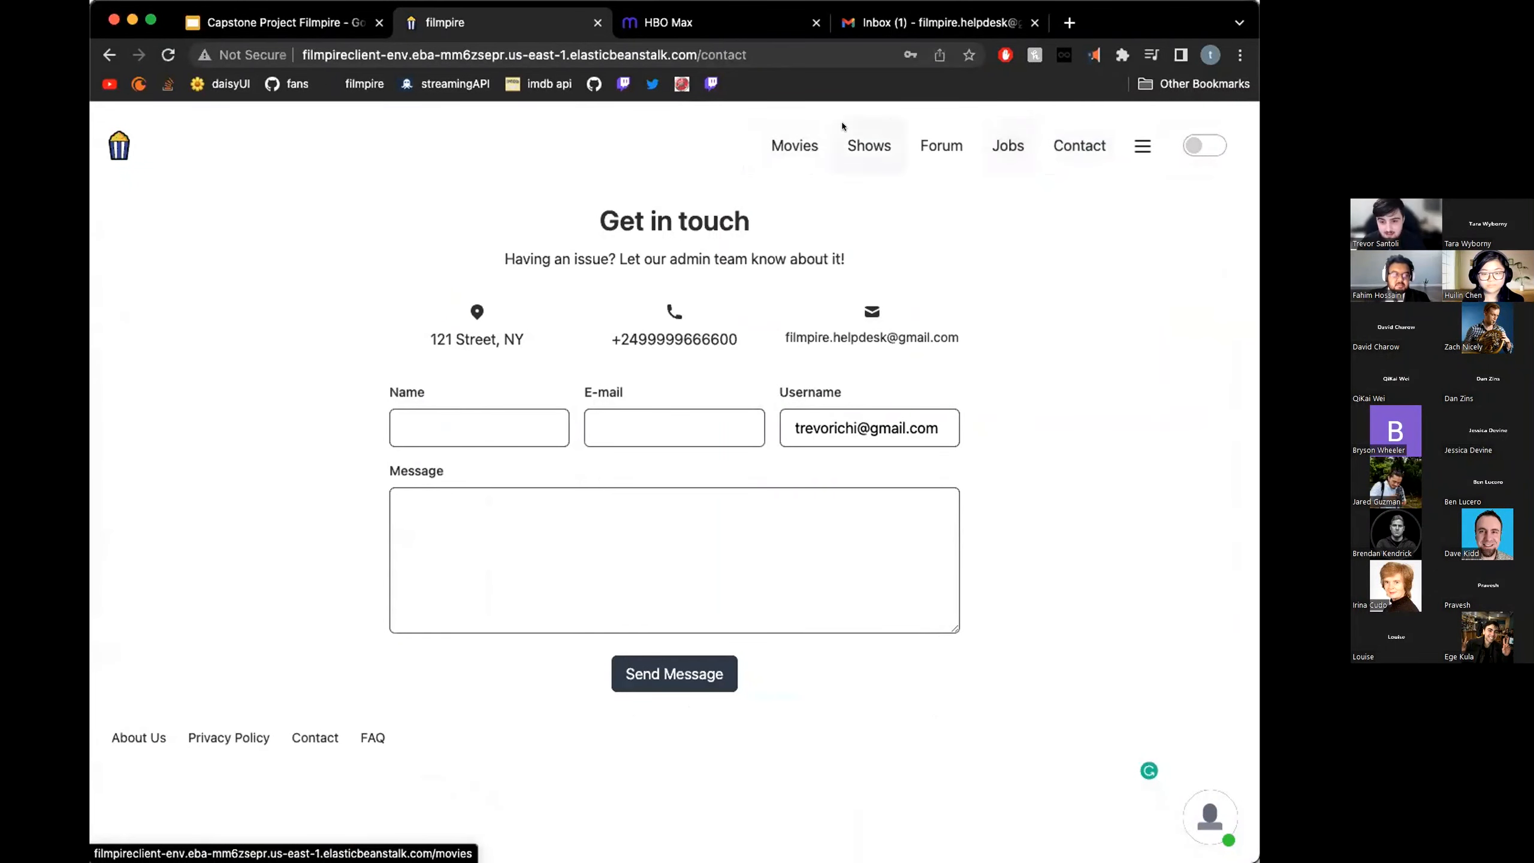
Step: Send a contact message with name, saved e-mail, asking to add Peaky Blinders to the website
click(478, 428)
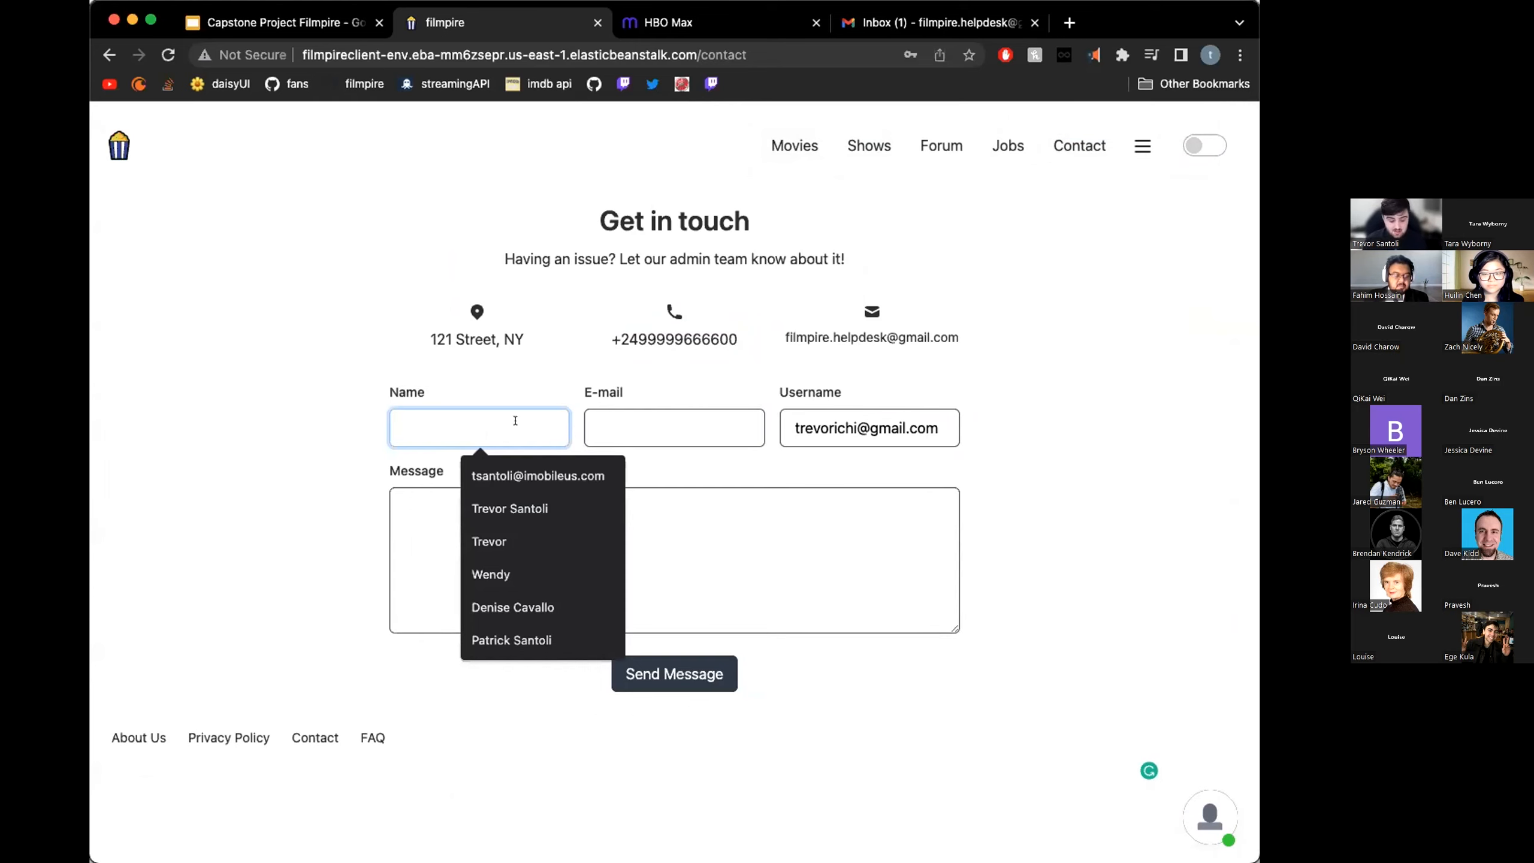
text(re)
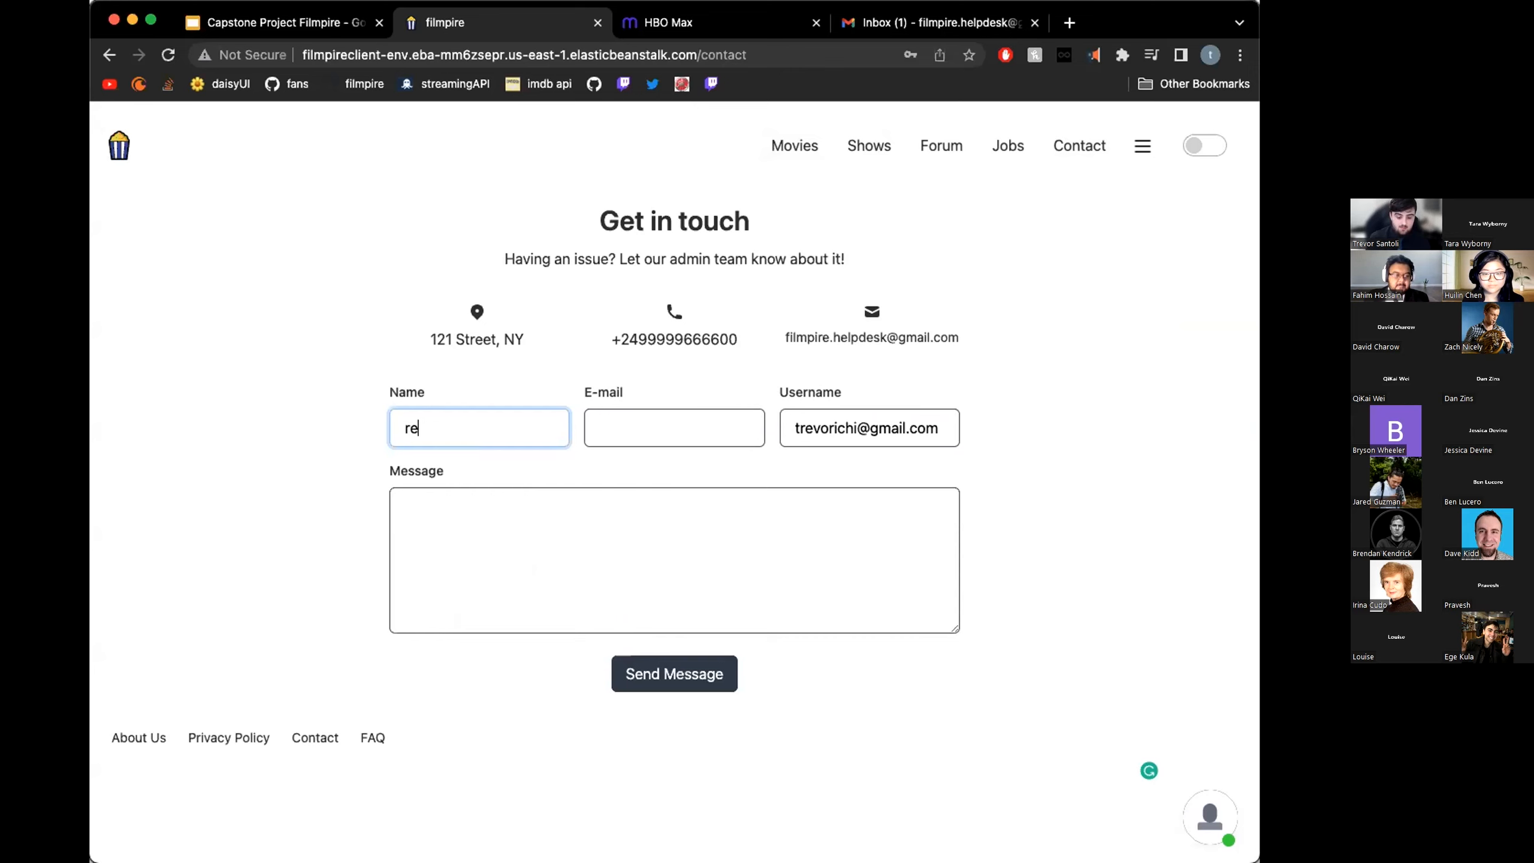
text(tr)
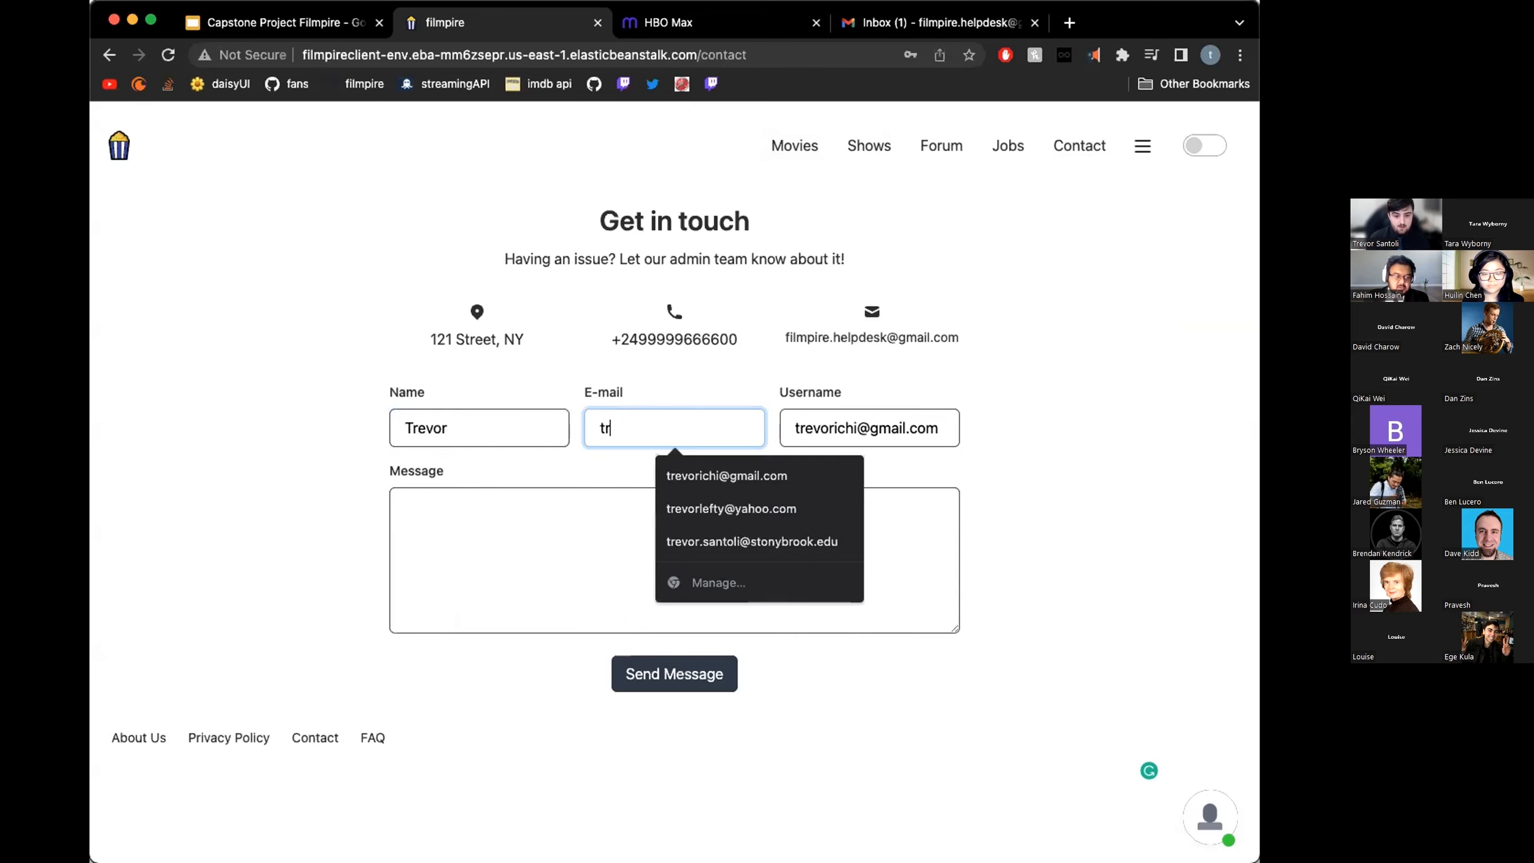
click(726, 476)
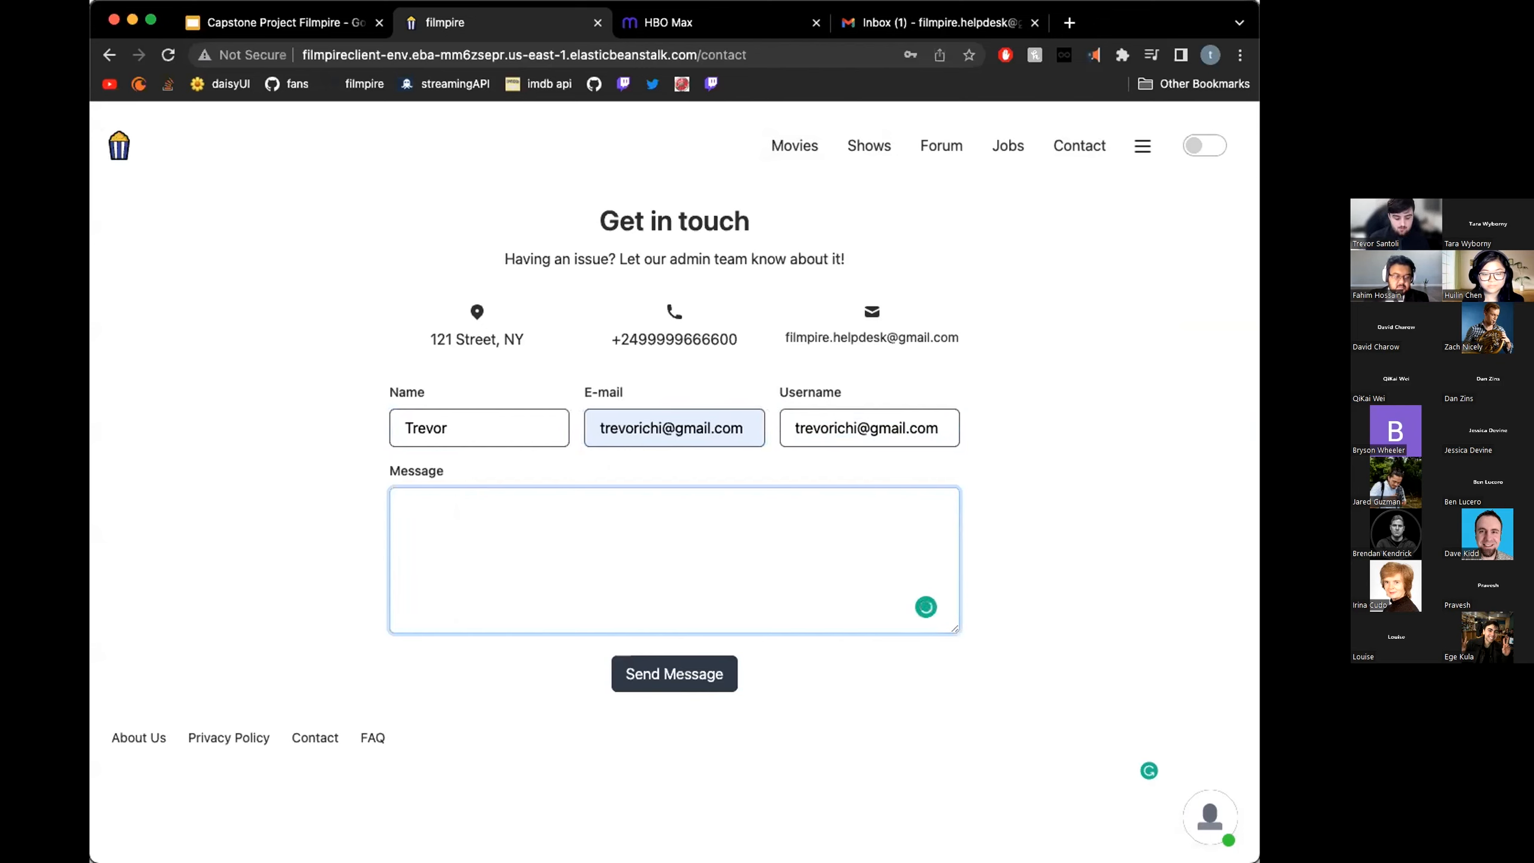
text(please add peaky bl)
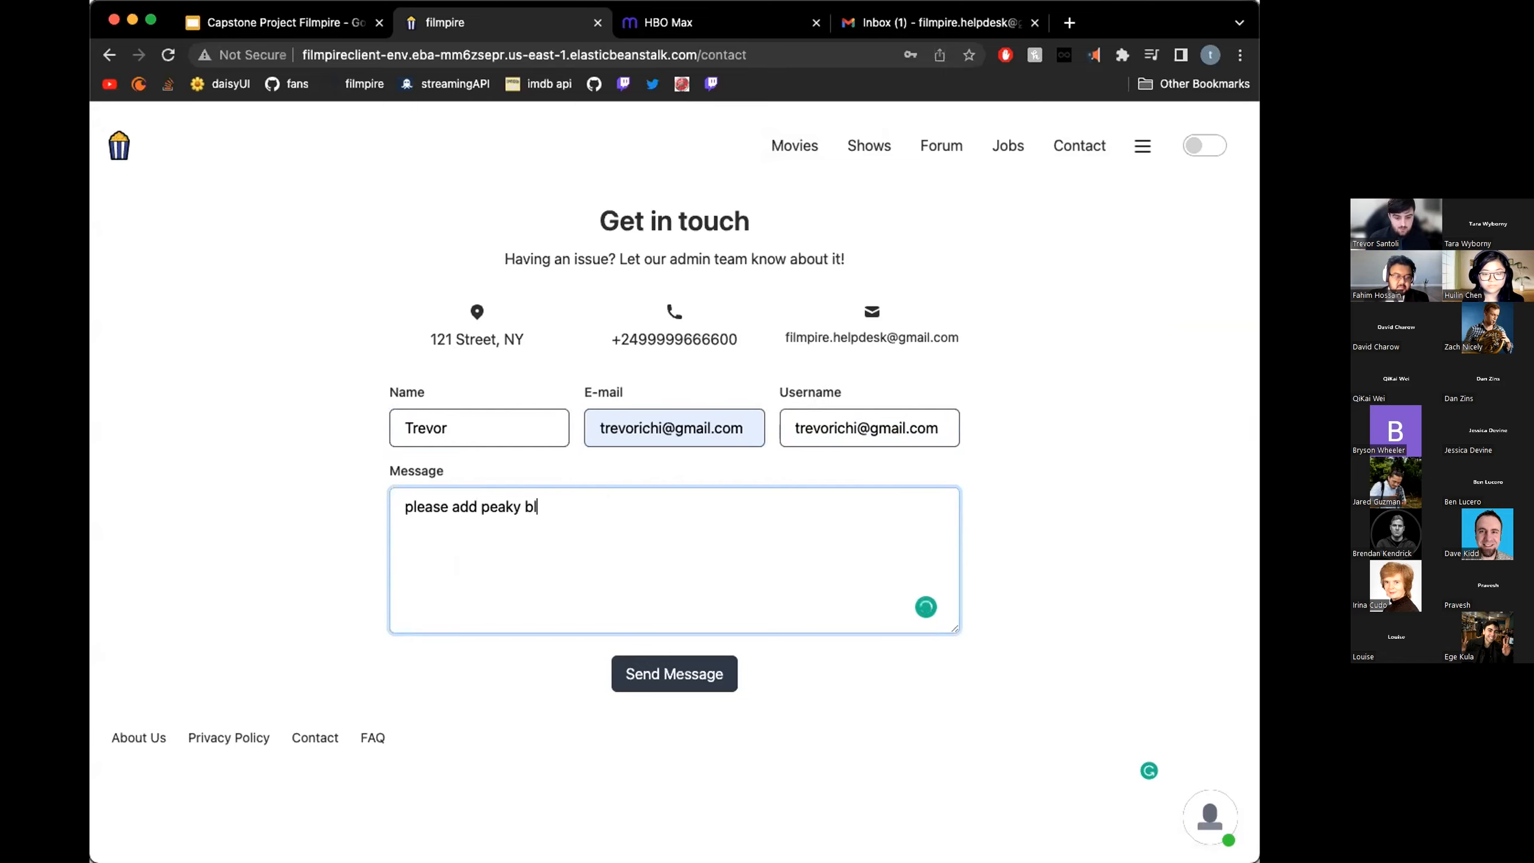
text(inders to t)
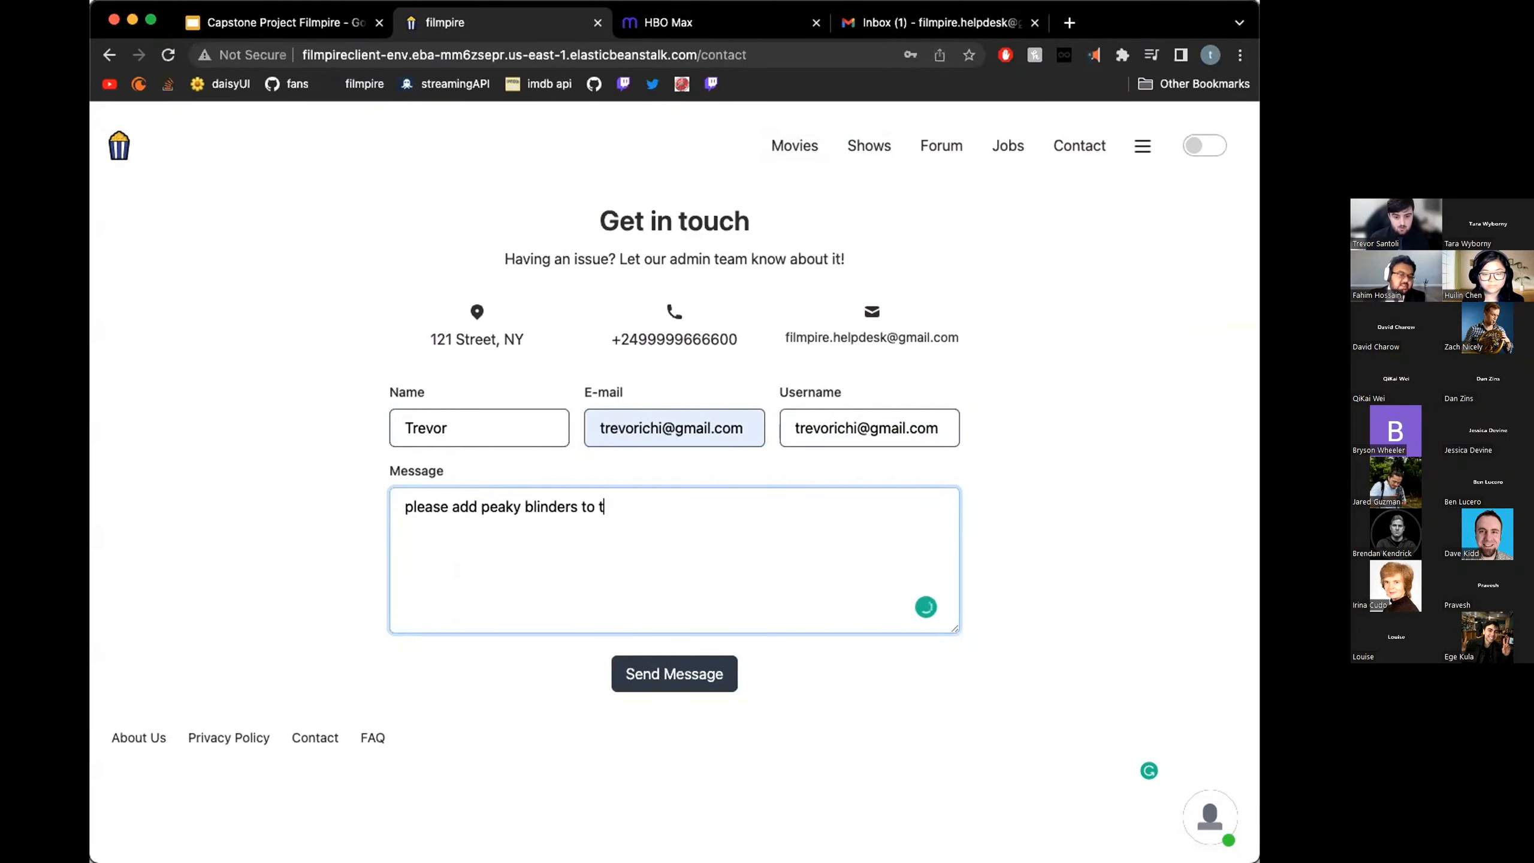
text(he website)
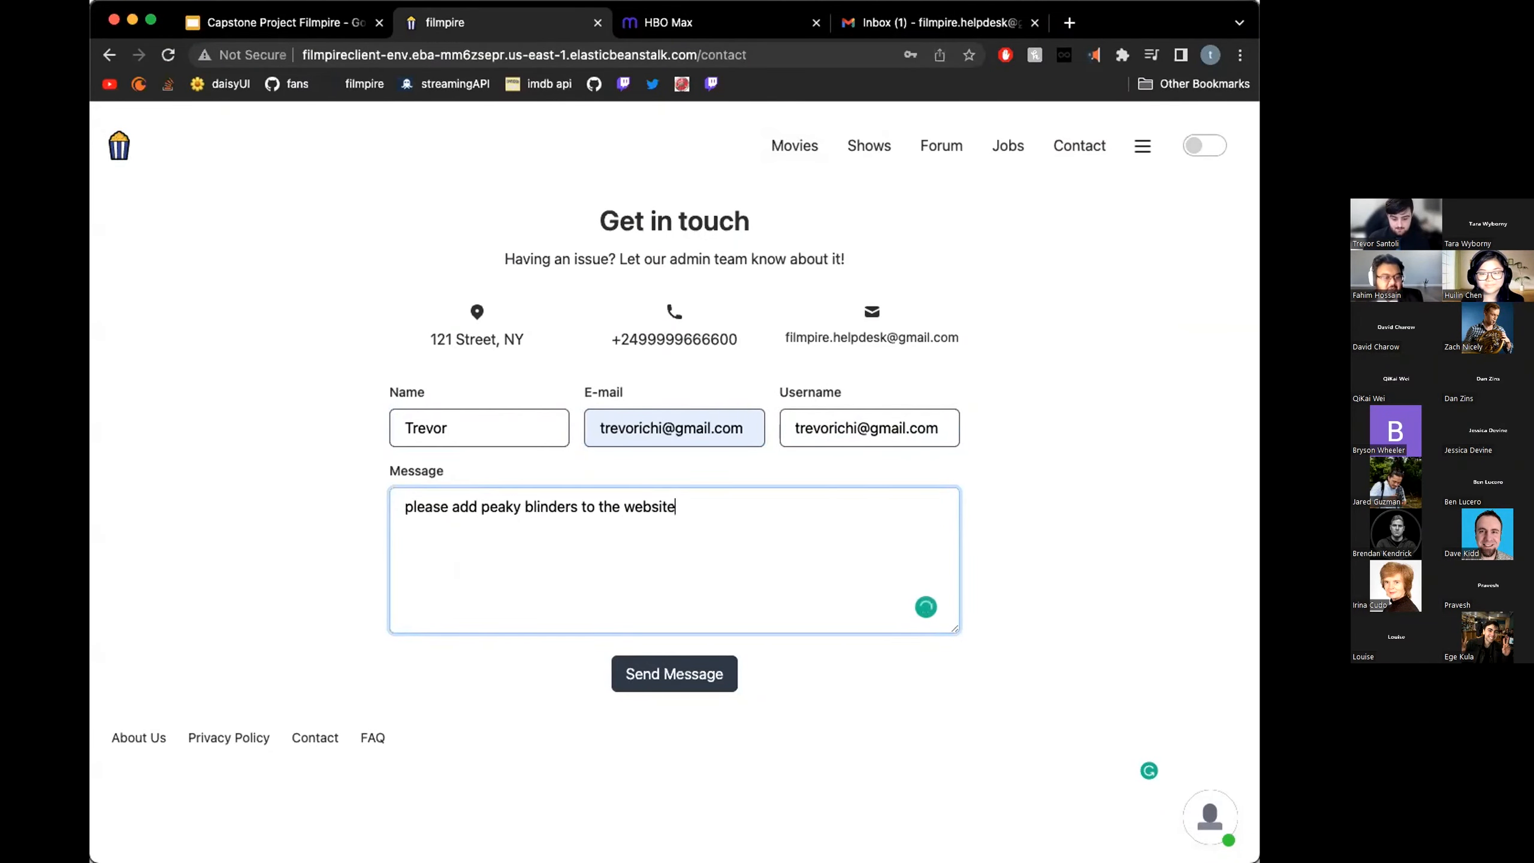
text(.)
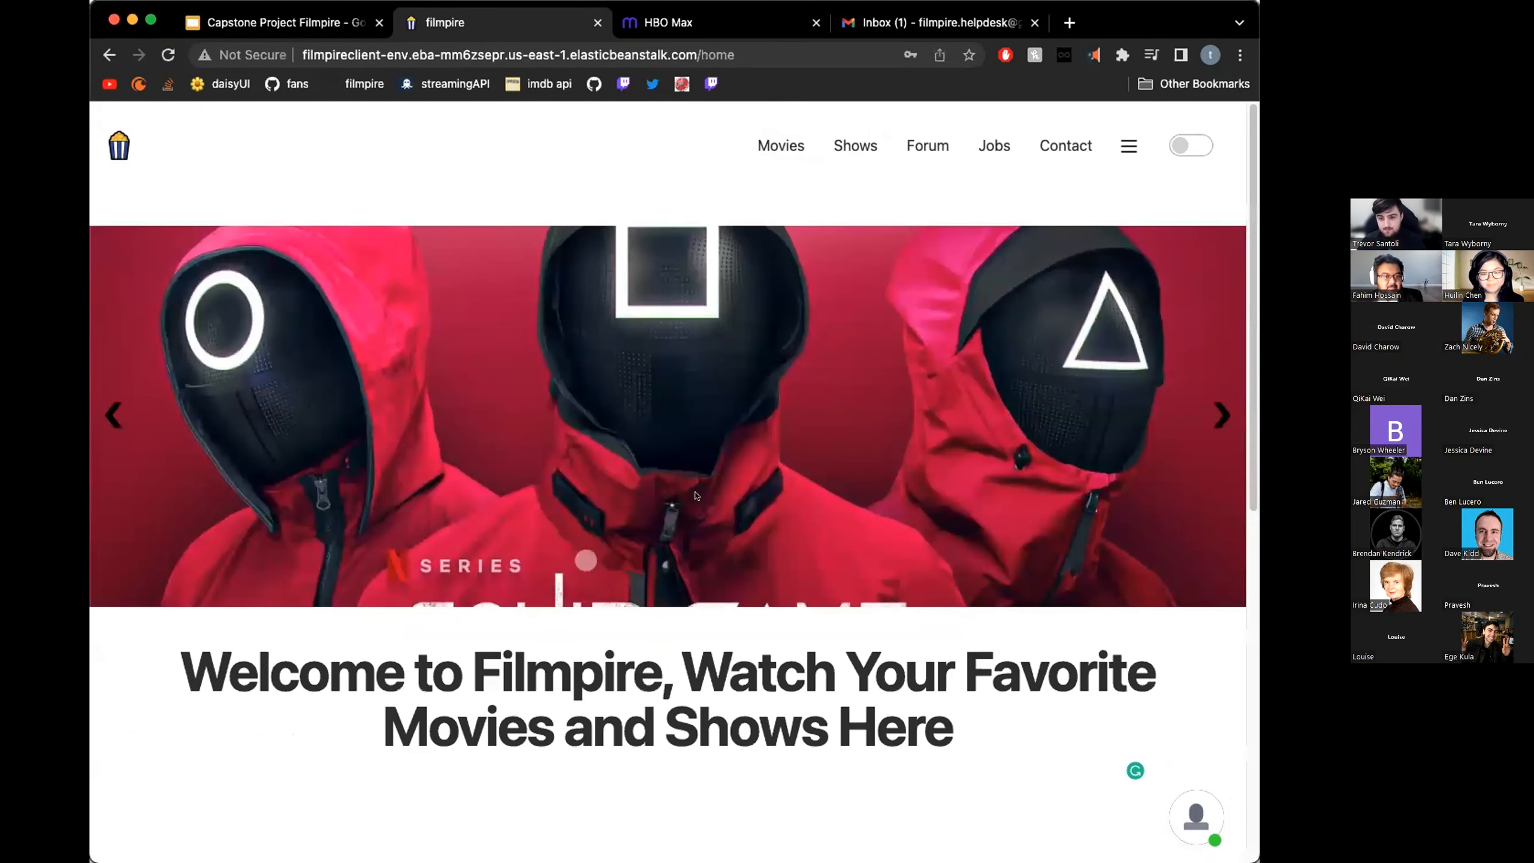
Step: Log out, try signing in with empty fields, then enter an address to show admin needs login
scroll(down, 3)
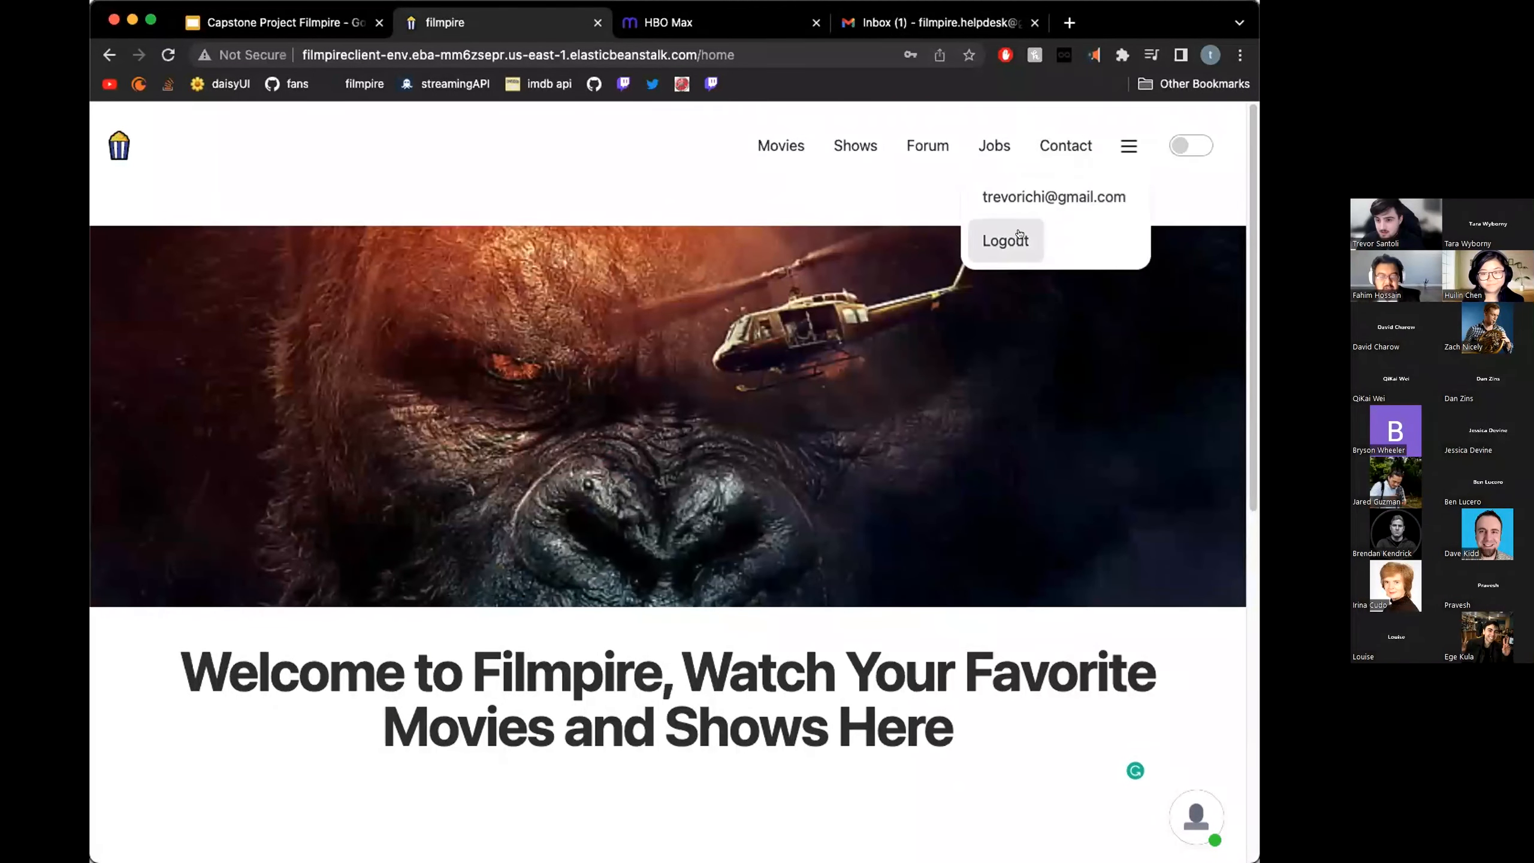
click(1004, 241)
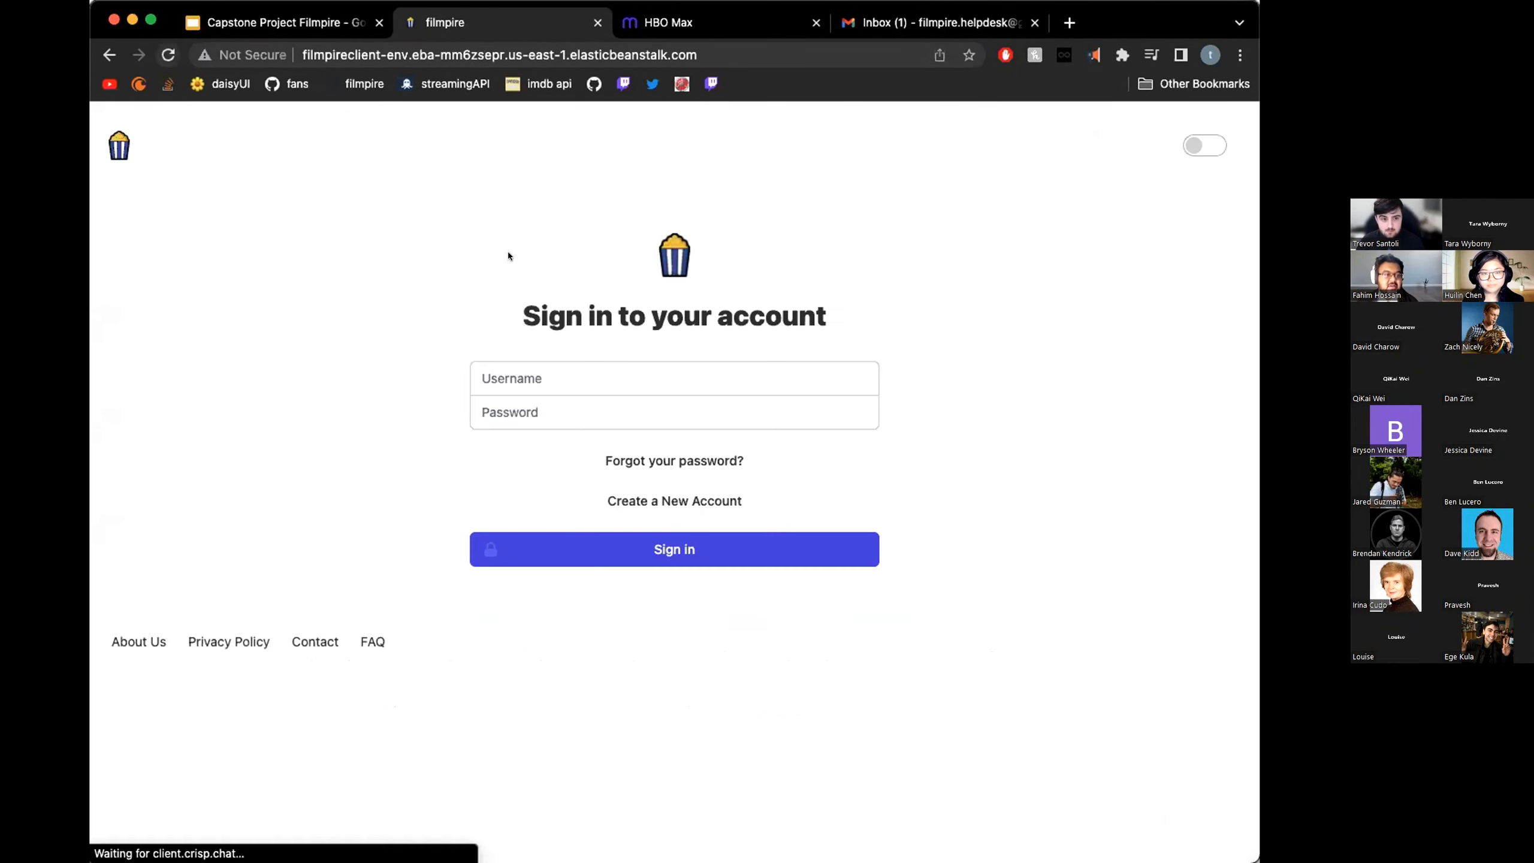
click(673, 548)
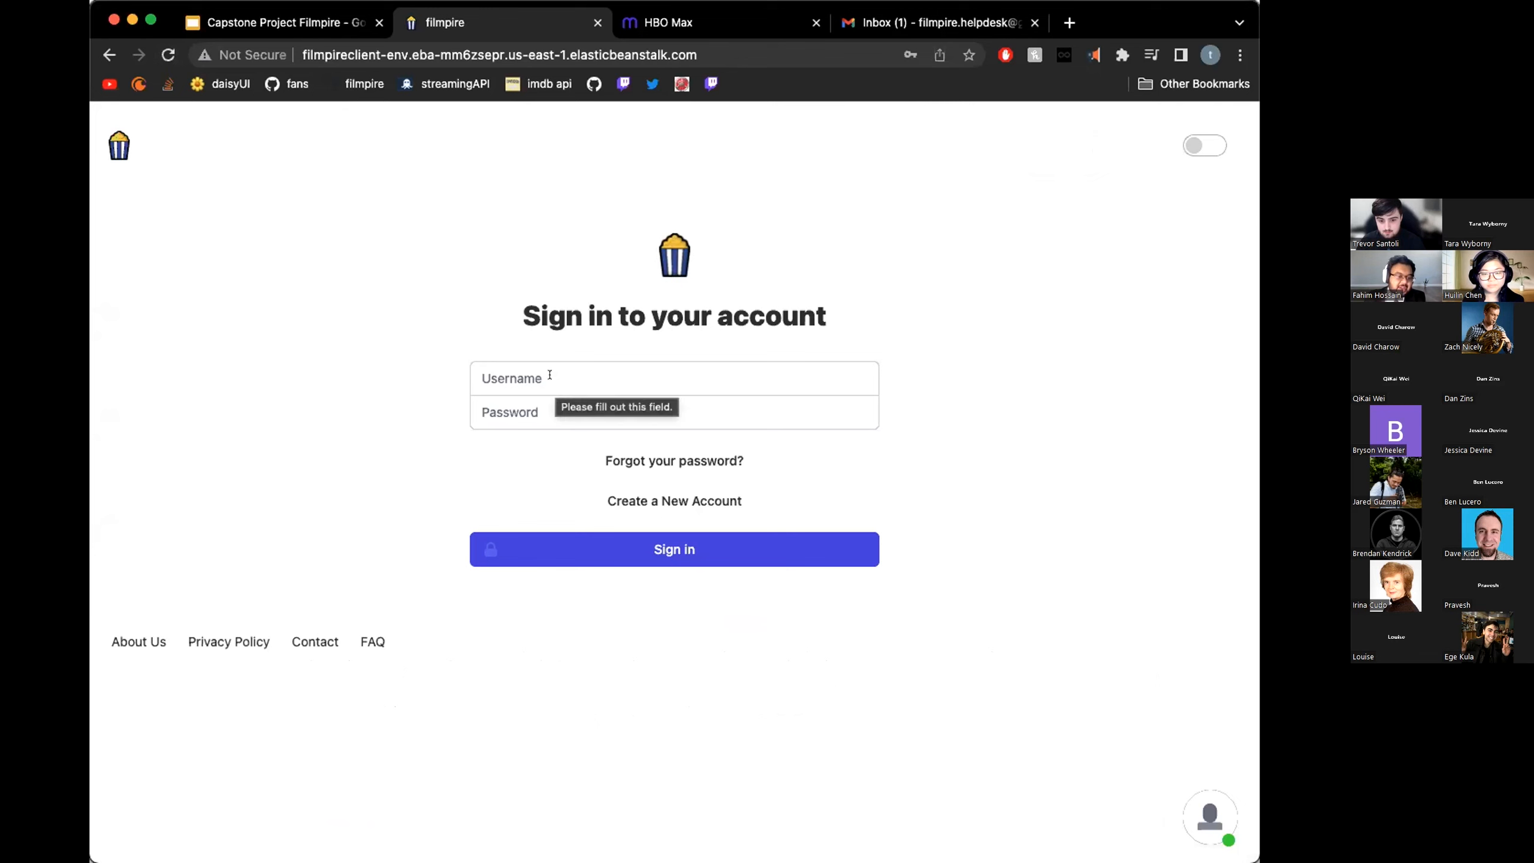
click(673, 378)
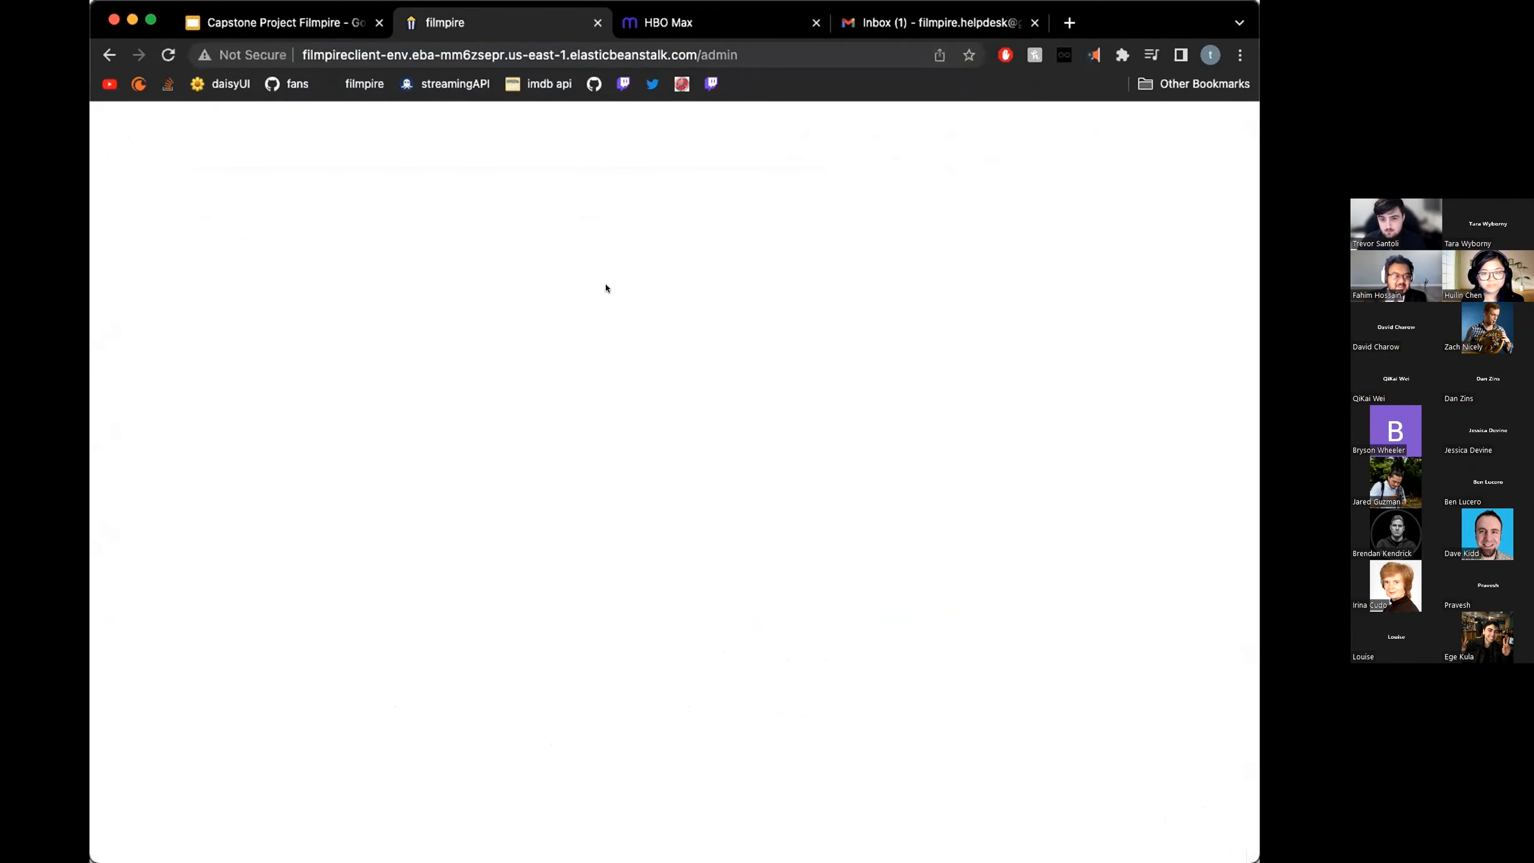
click(168, 55)
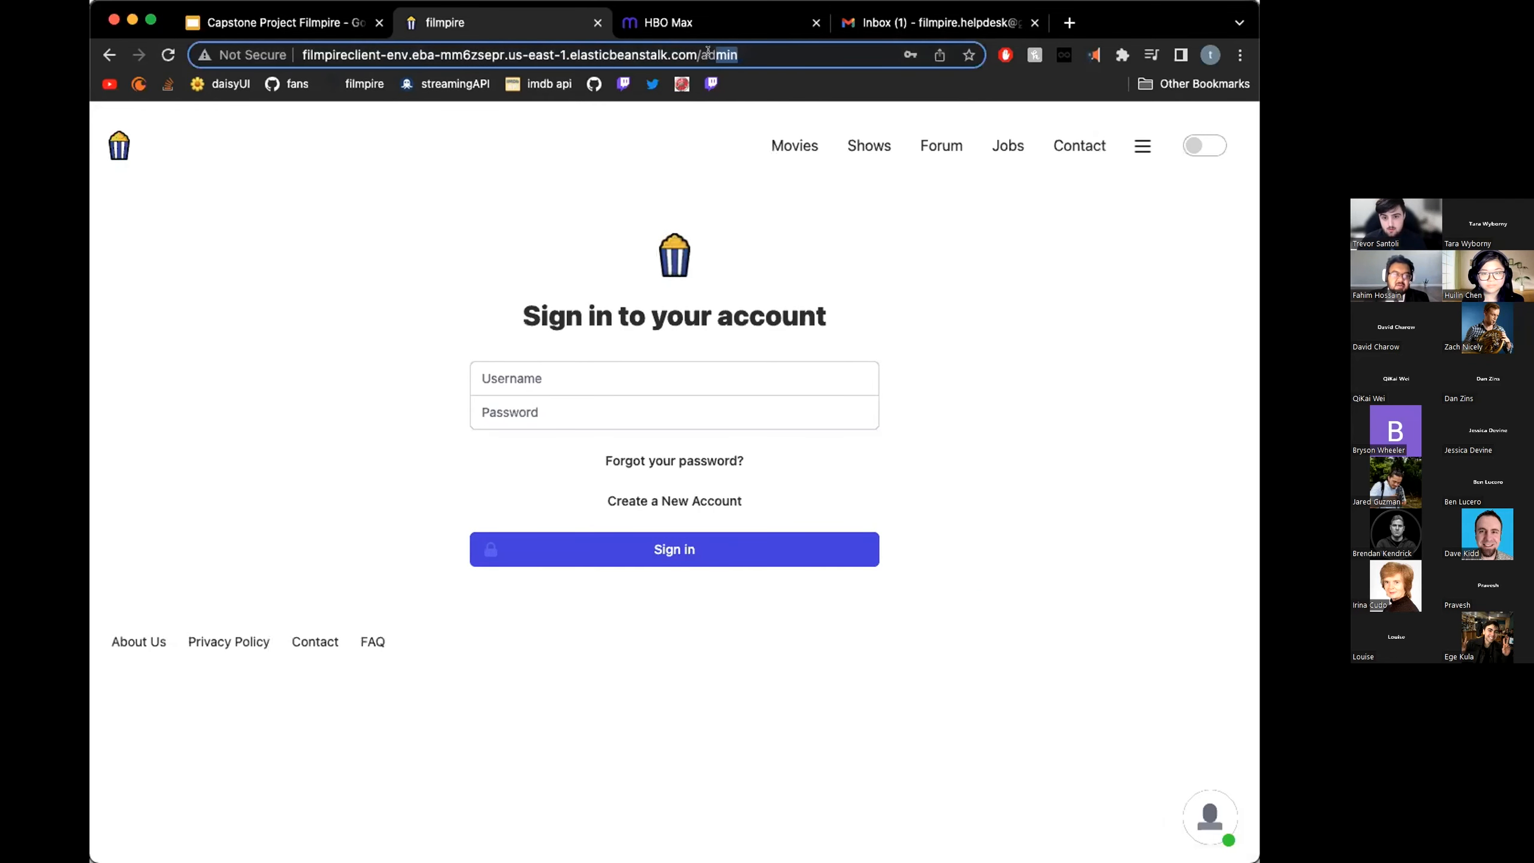
text(sdfkjhsdkf)
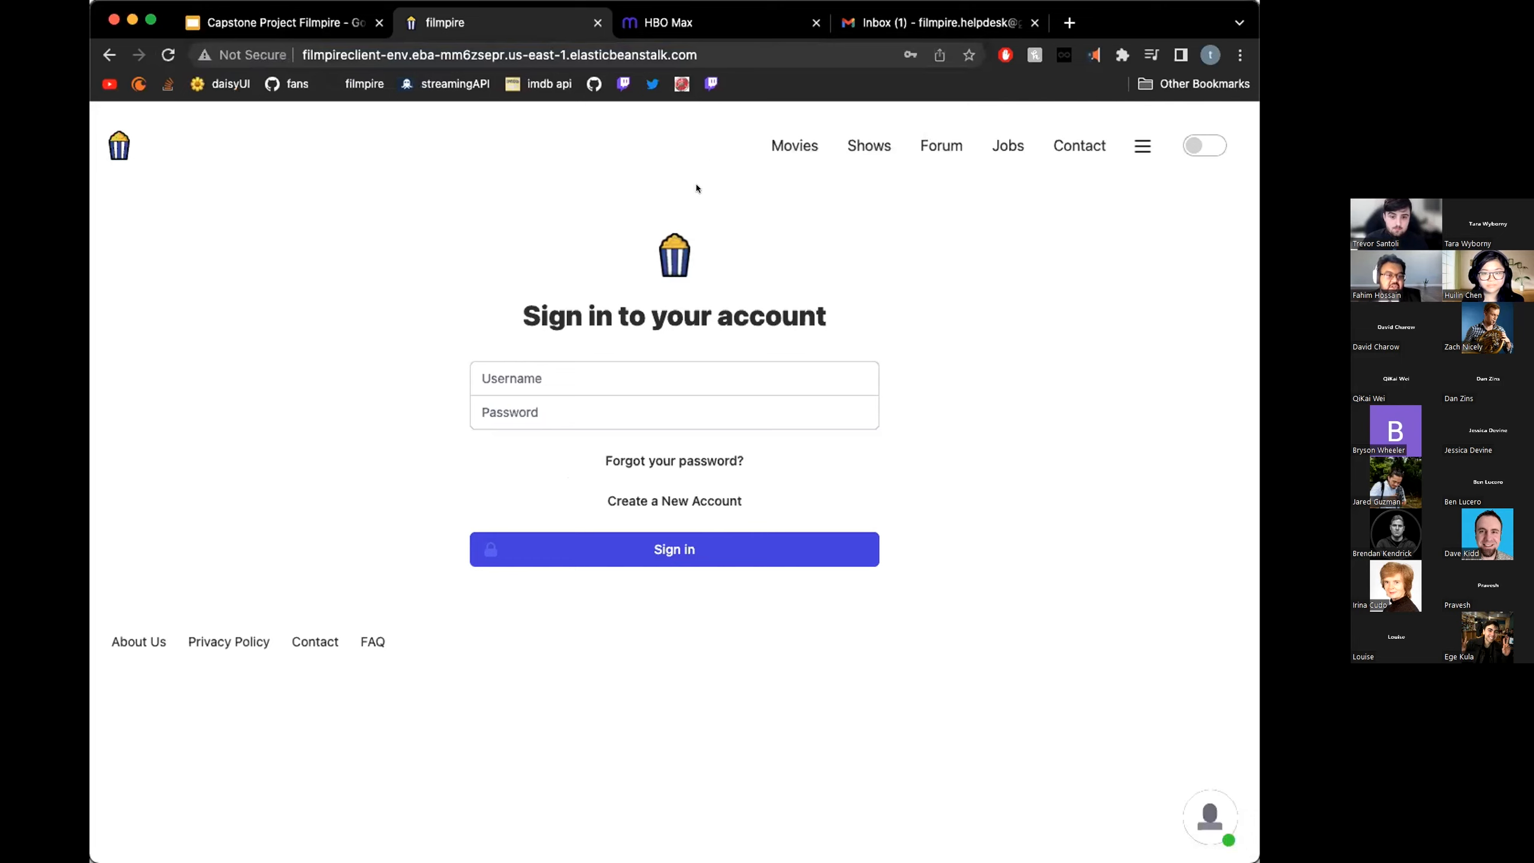
Step: Sign in using the saved administrator login from Chrome's autofill list
click(673, 549)
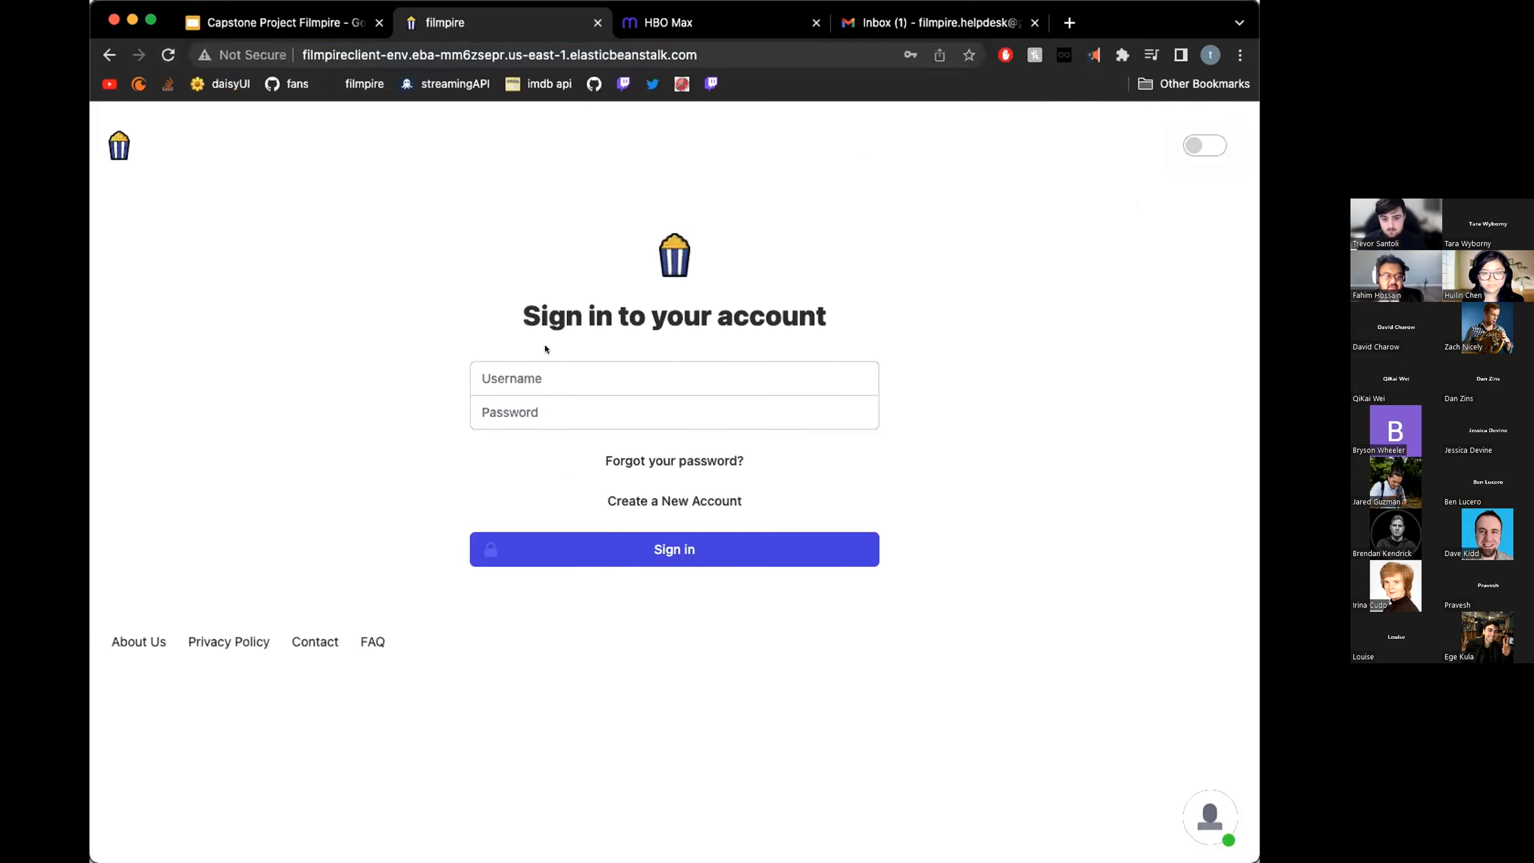
click(673, 378)
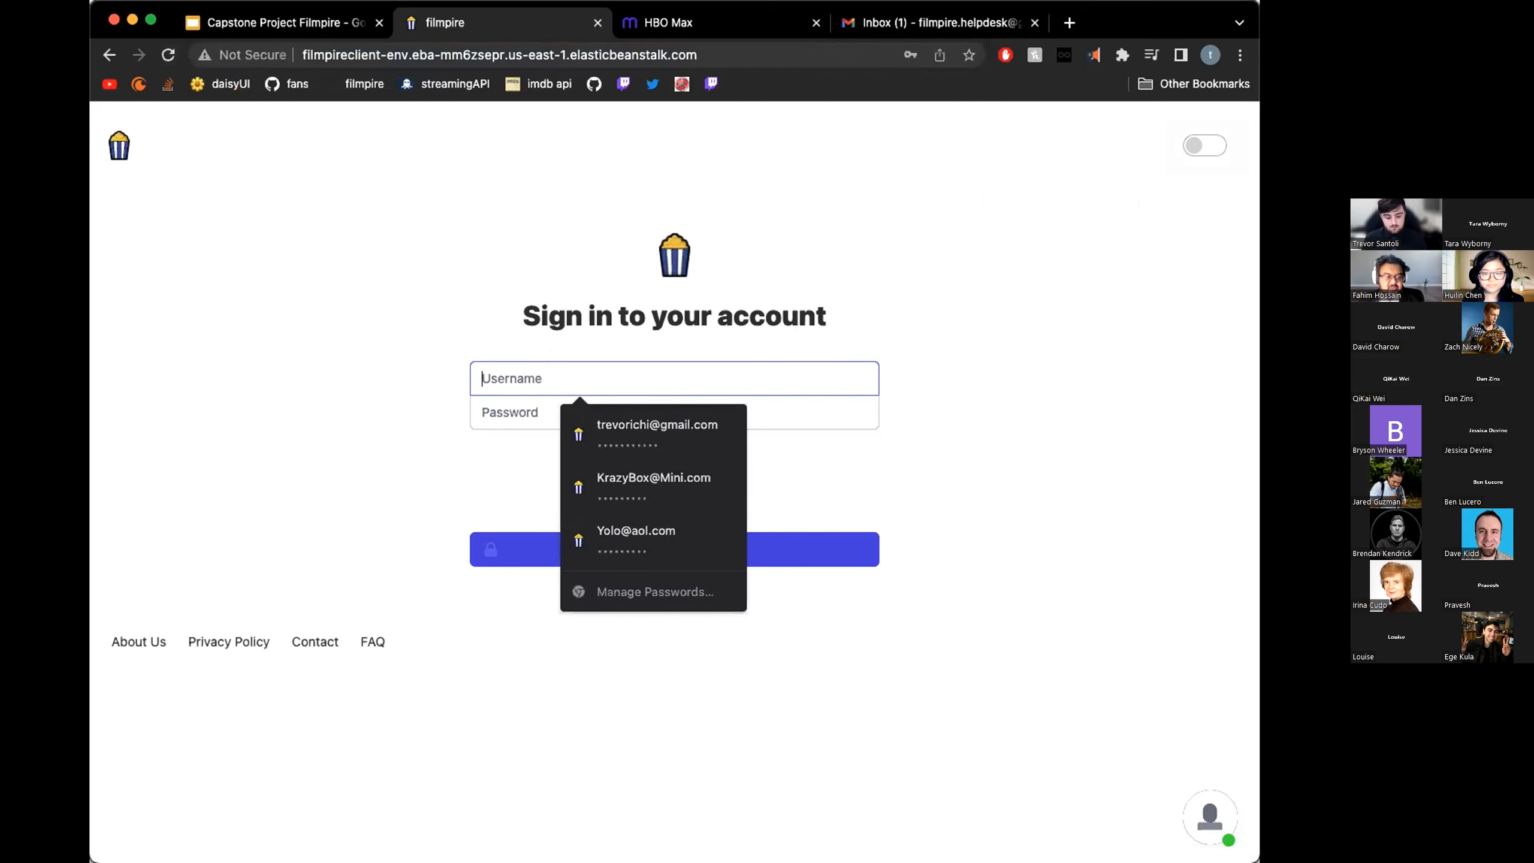
click(653, 477)
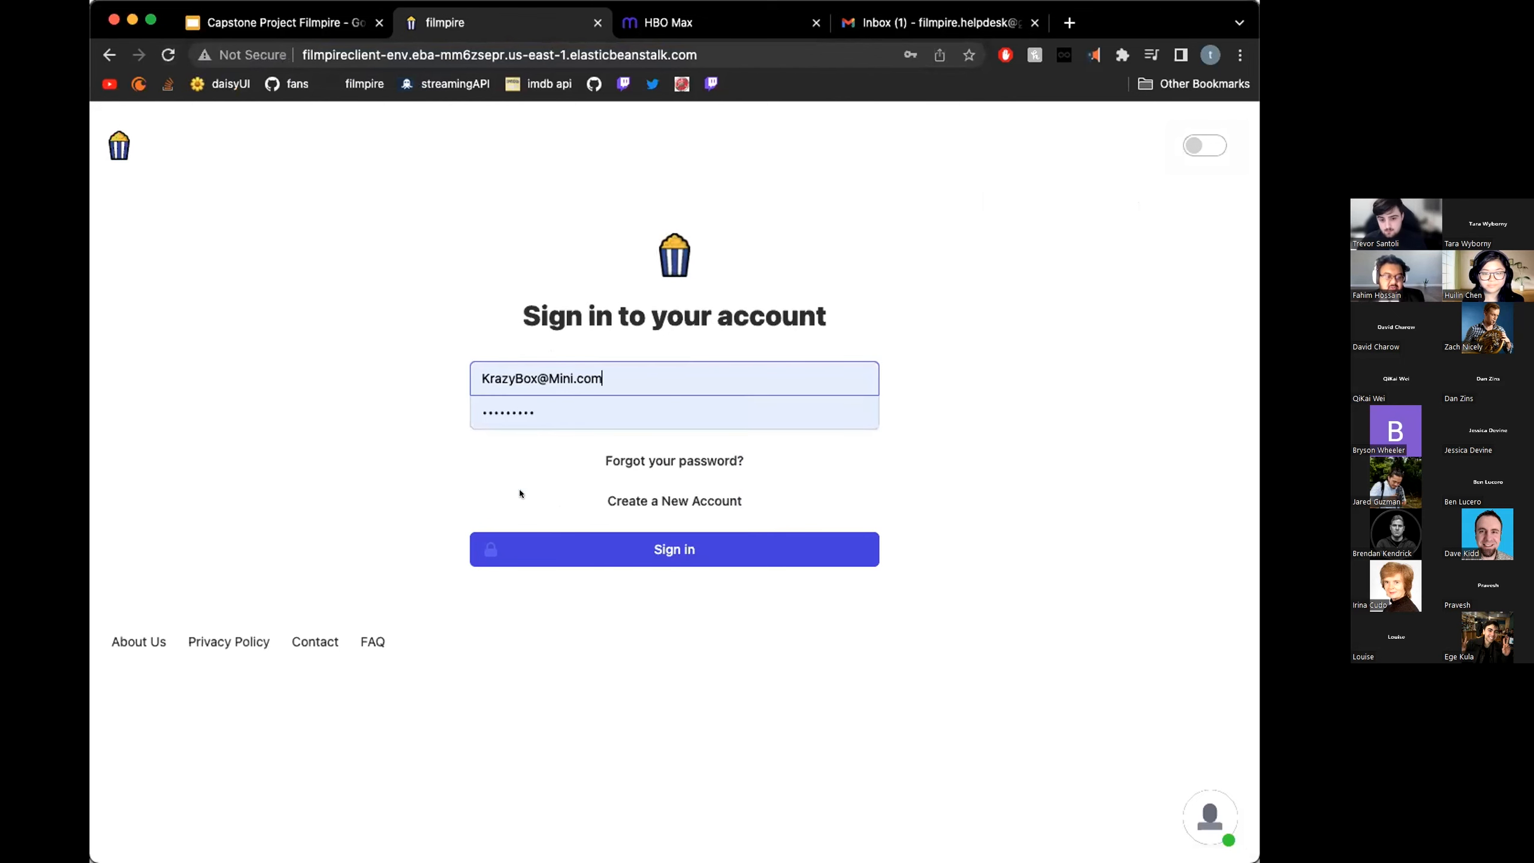
click(673, 549)
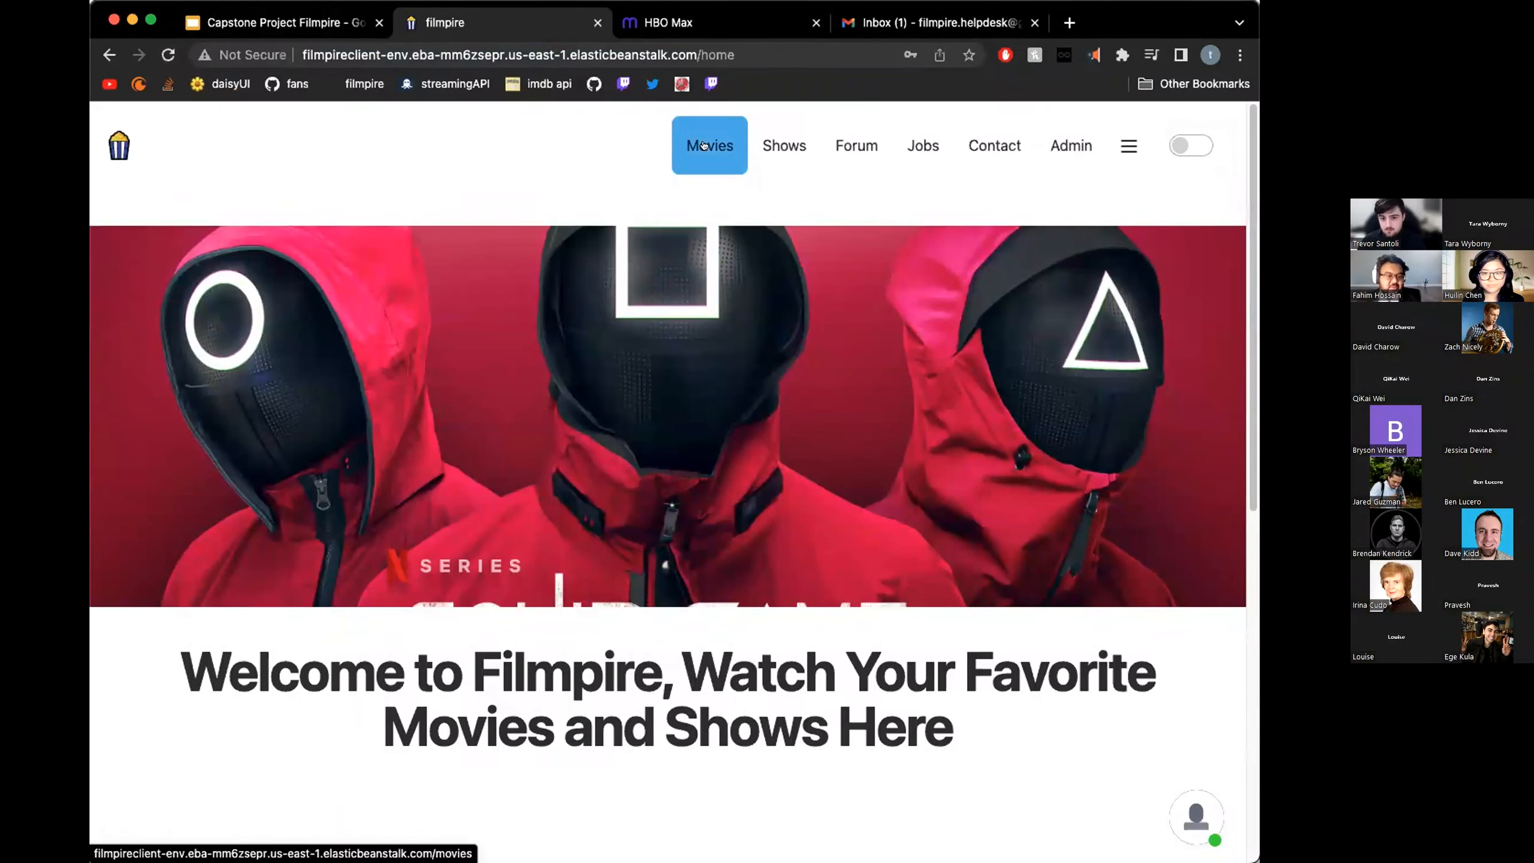
Step: Browse the Movies list, glance at Shows, and return to Movies noting The Dark Knight is ID 1
click(709, 145)
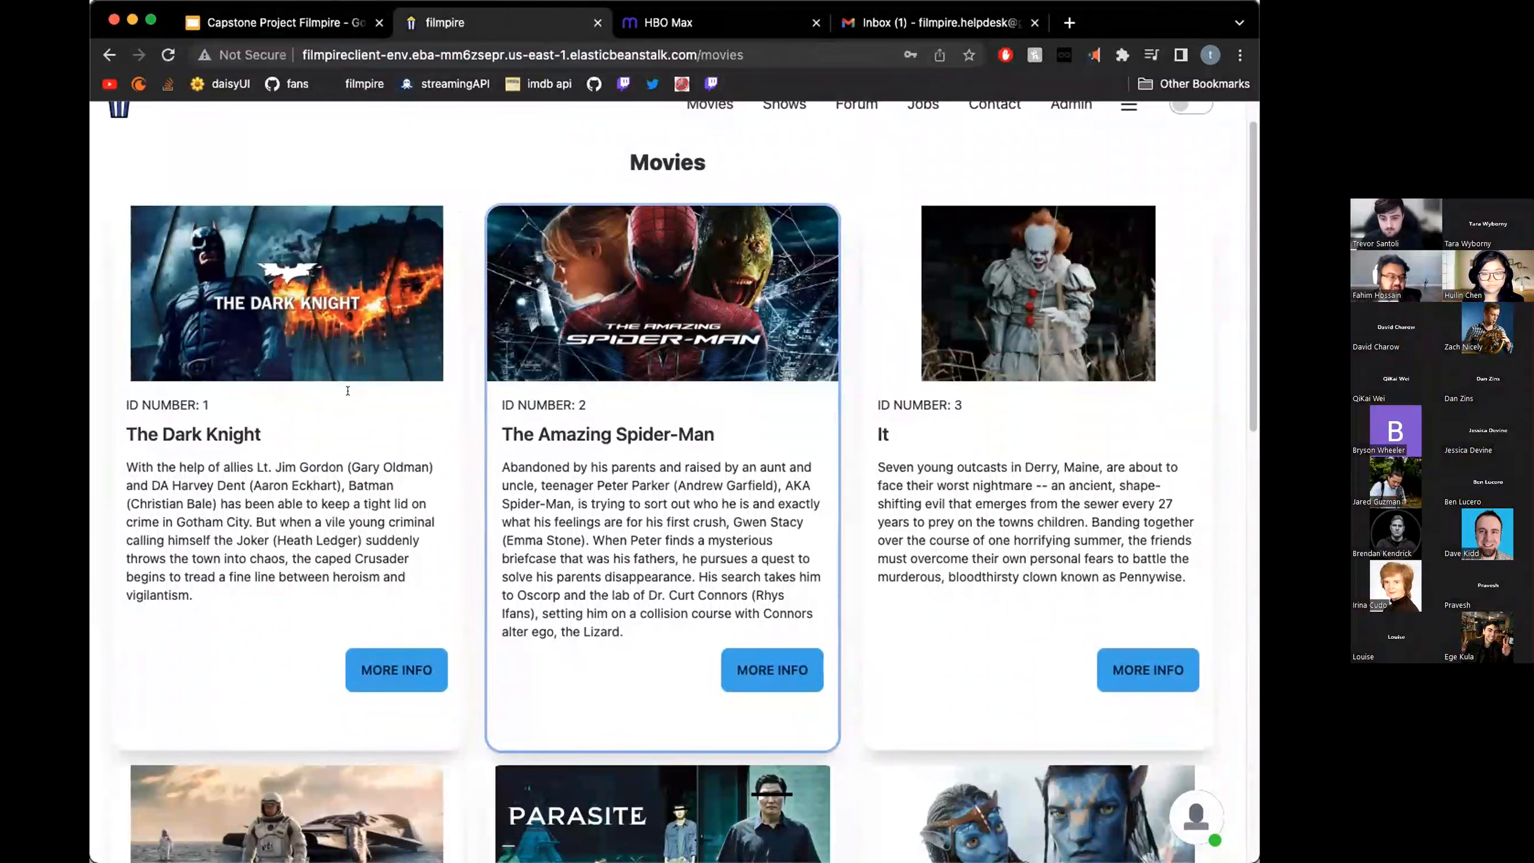
scroll(down, 3)
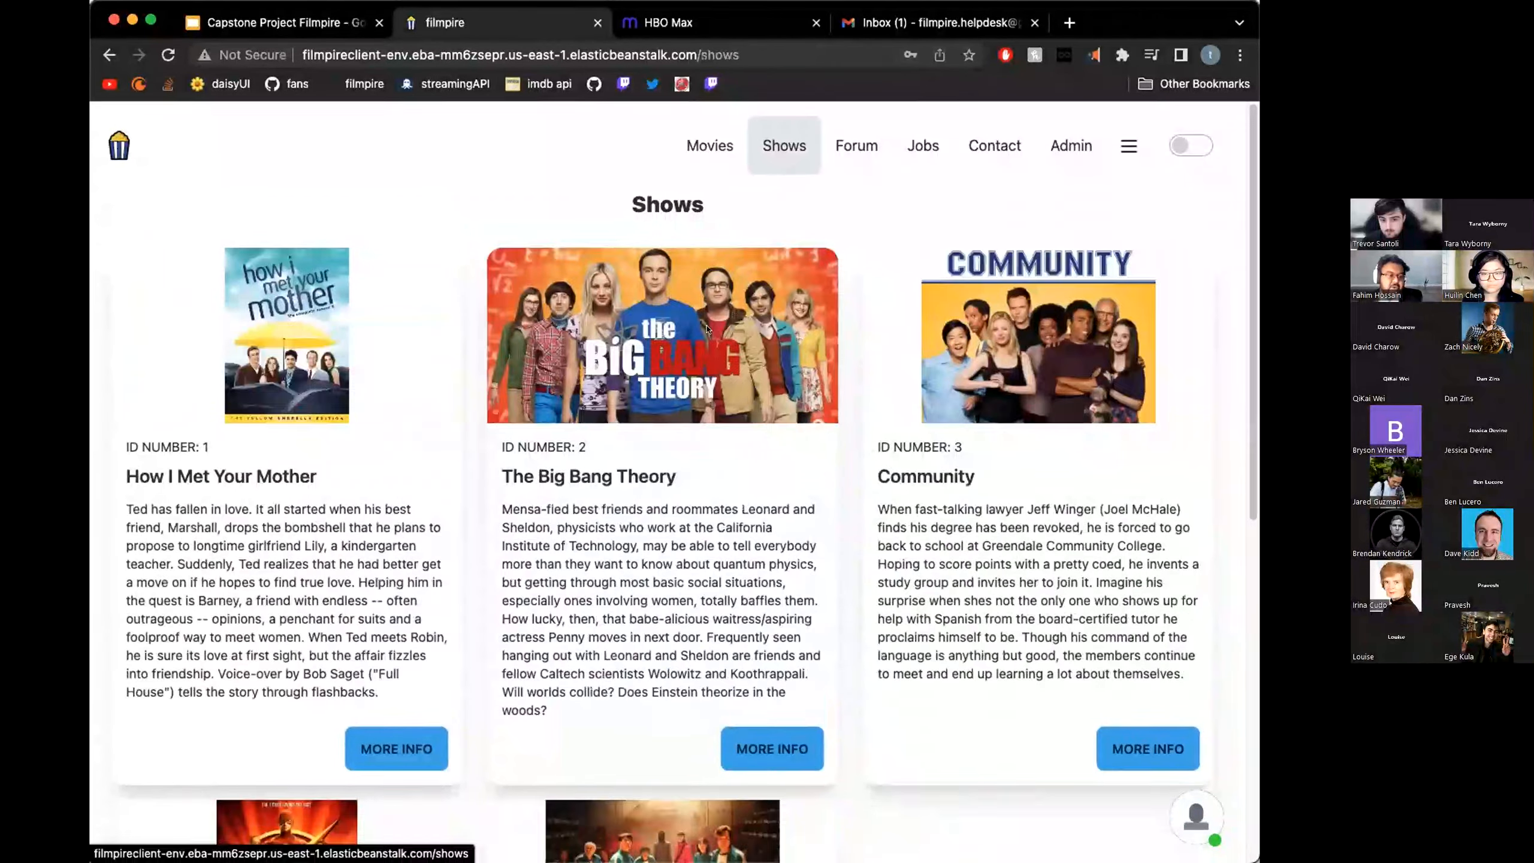
click(708, 146)
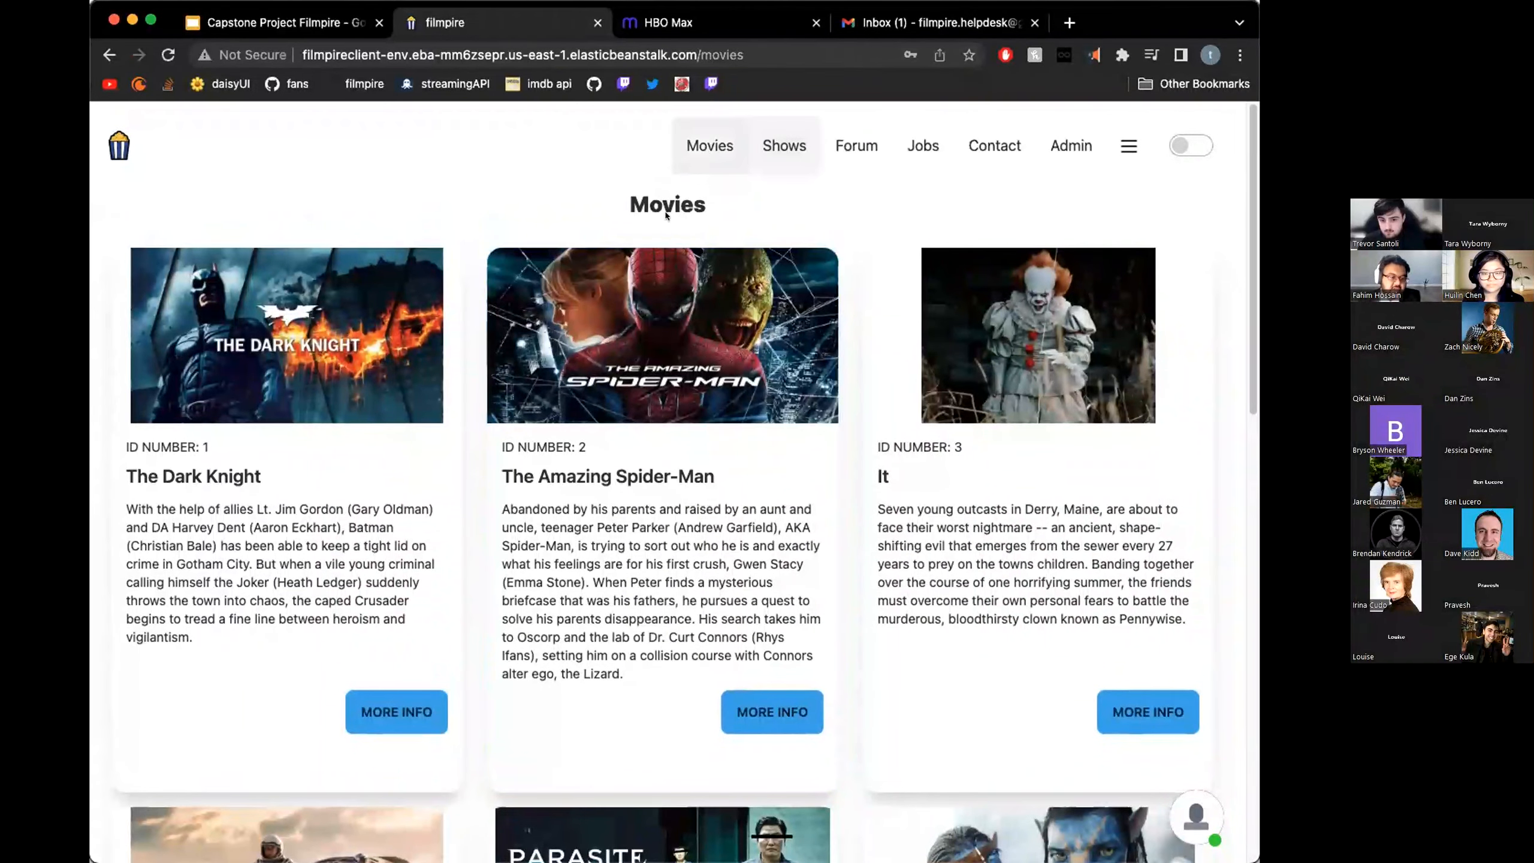
click(1128, 145)
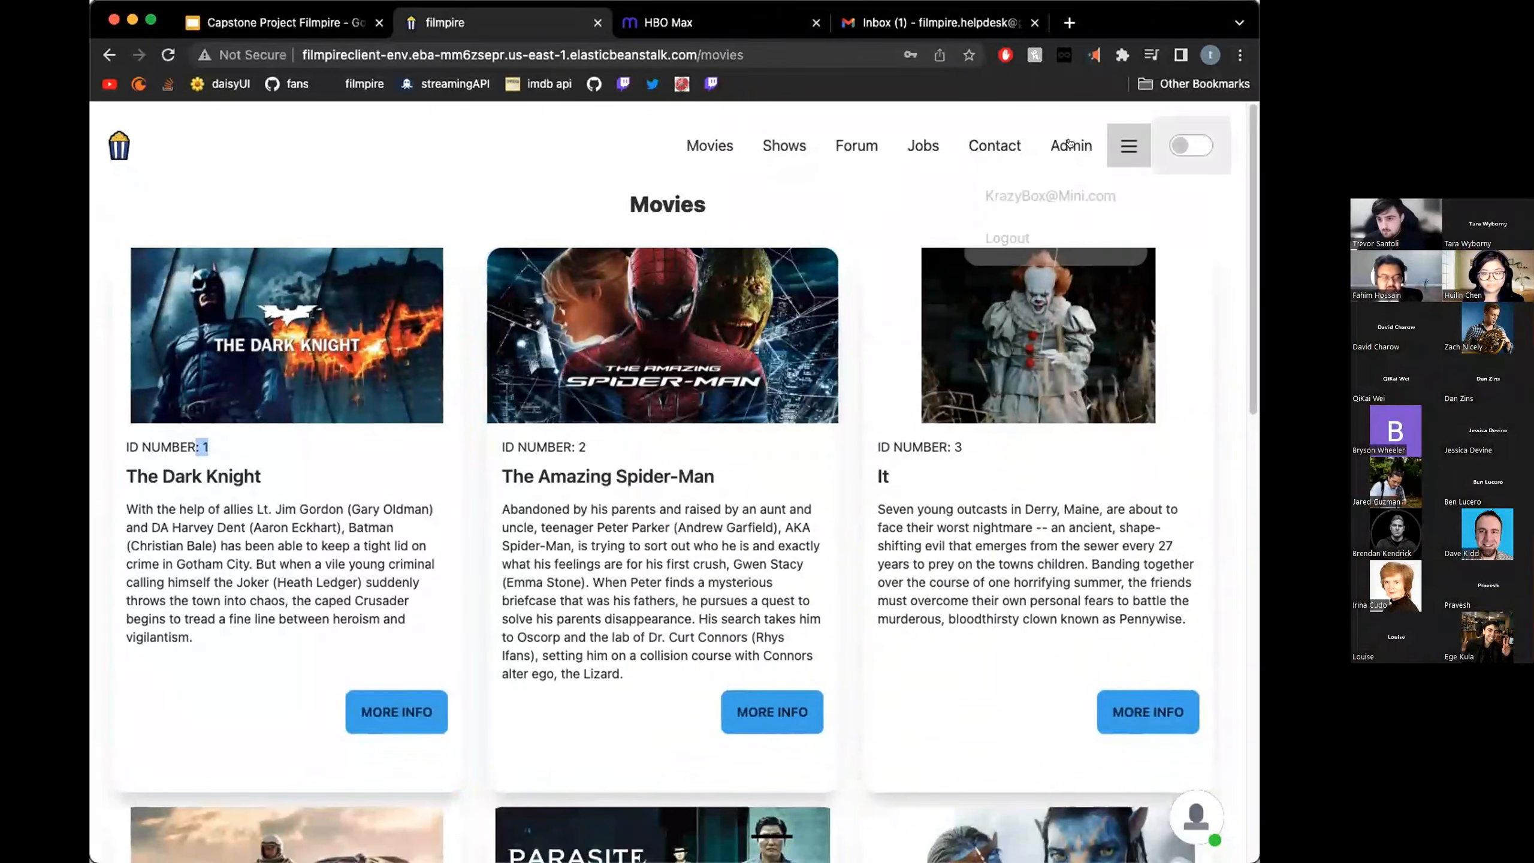
Step: Go to the Admin Panel and enter movie ID 1 in the Movie Panel
click(1070, 145)
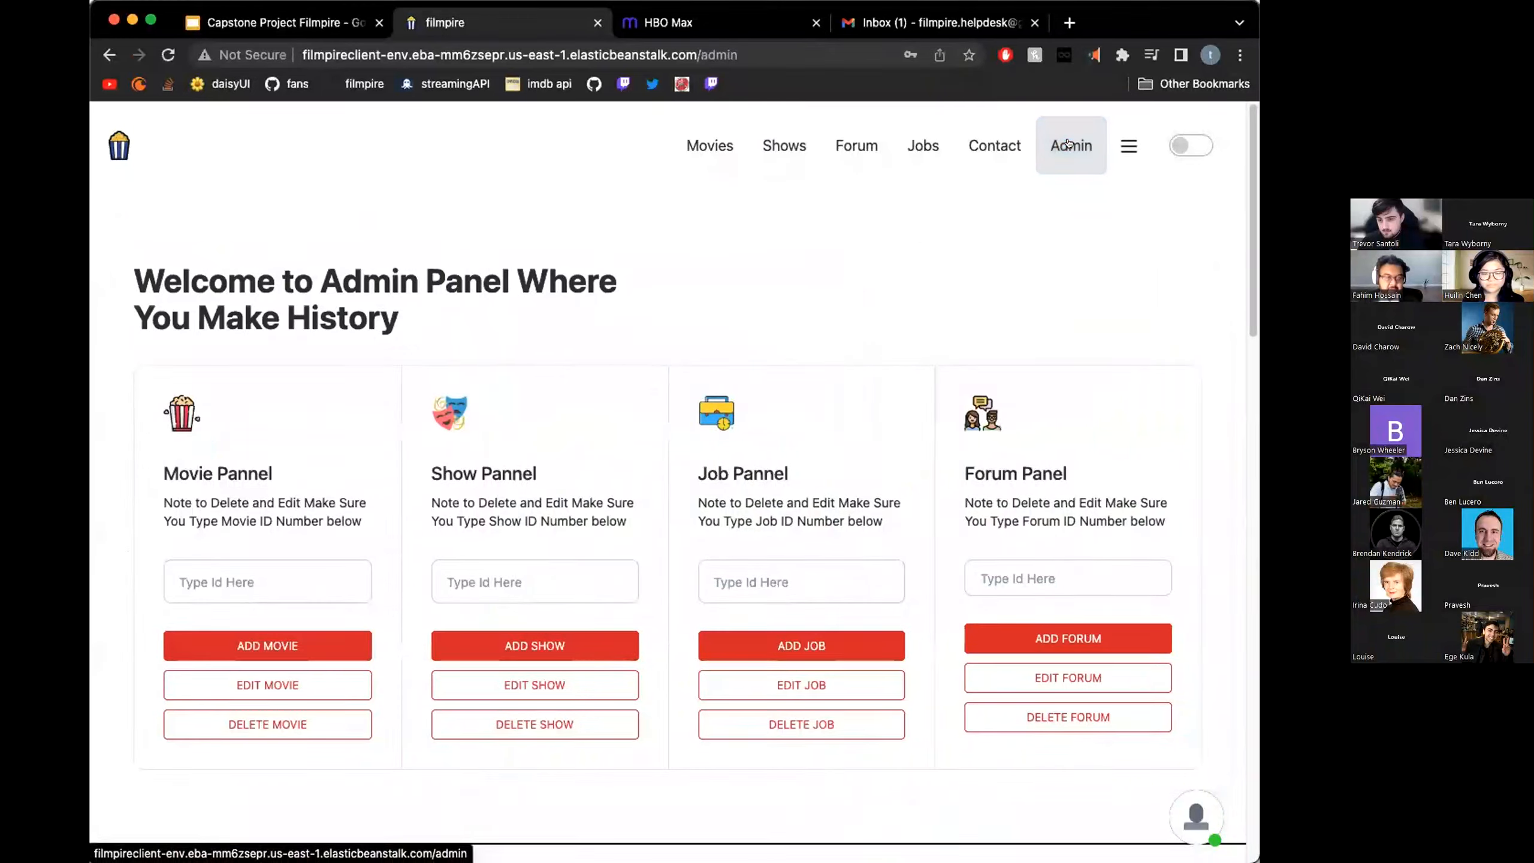
scroll(down, 3)
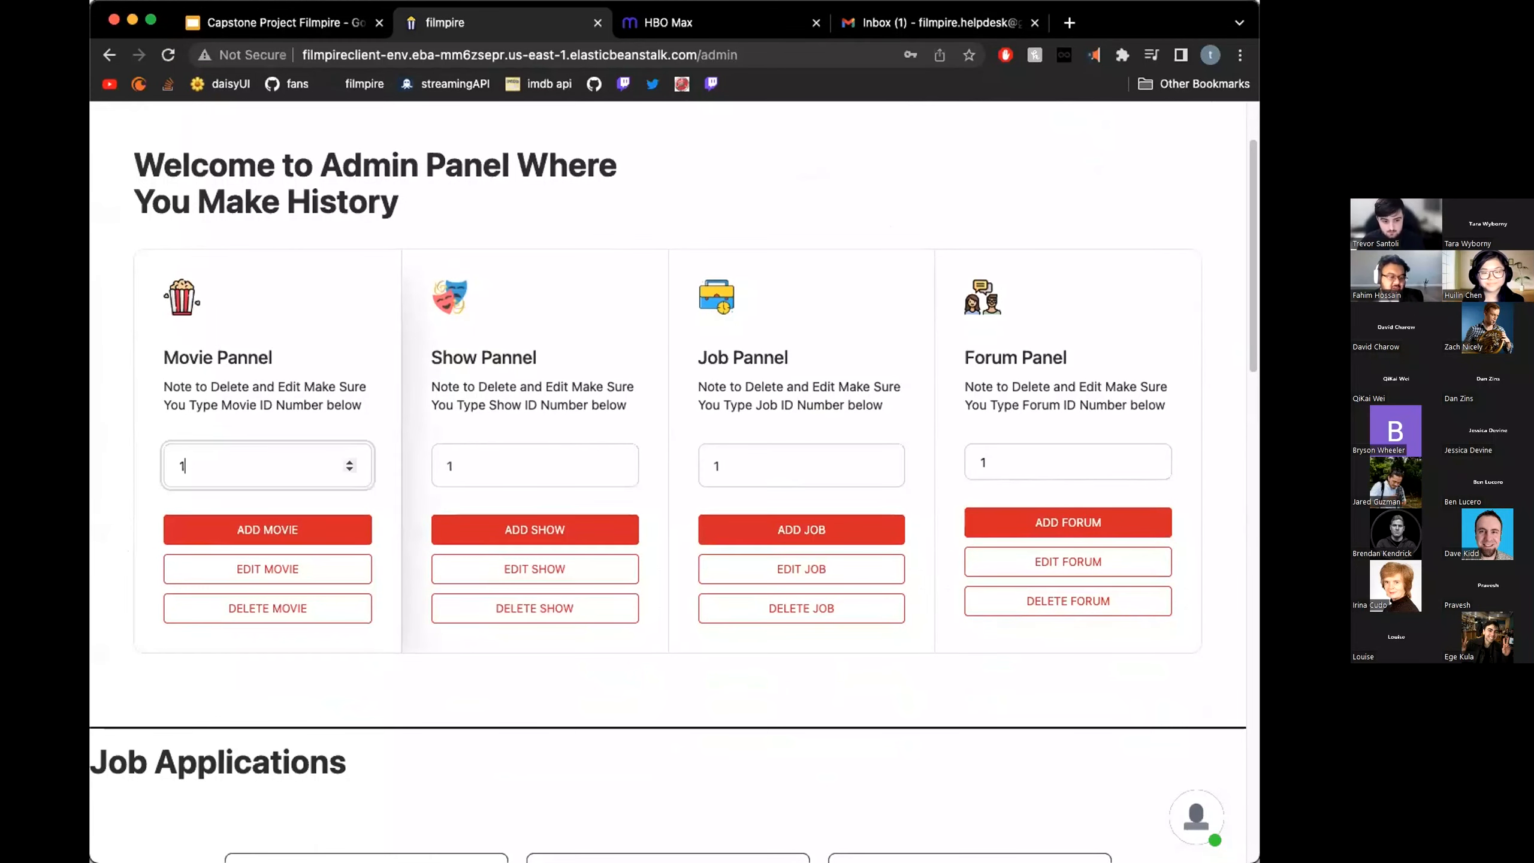
Step: Edit movie 1 and append '(Best movie of all time' to The Dark Knight's description
click(266, 568)
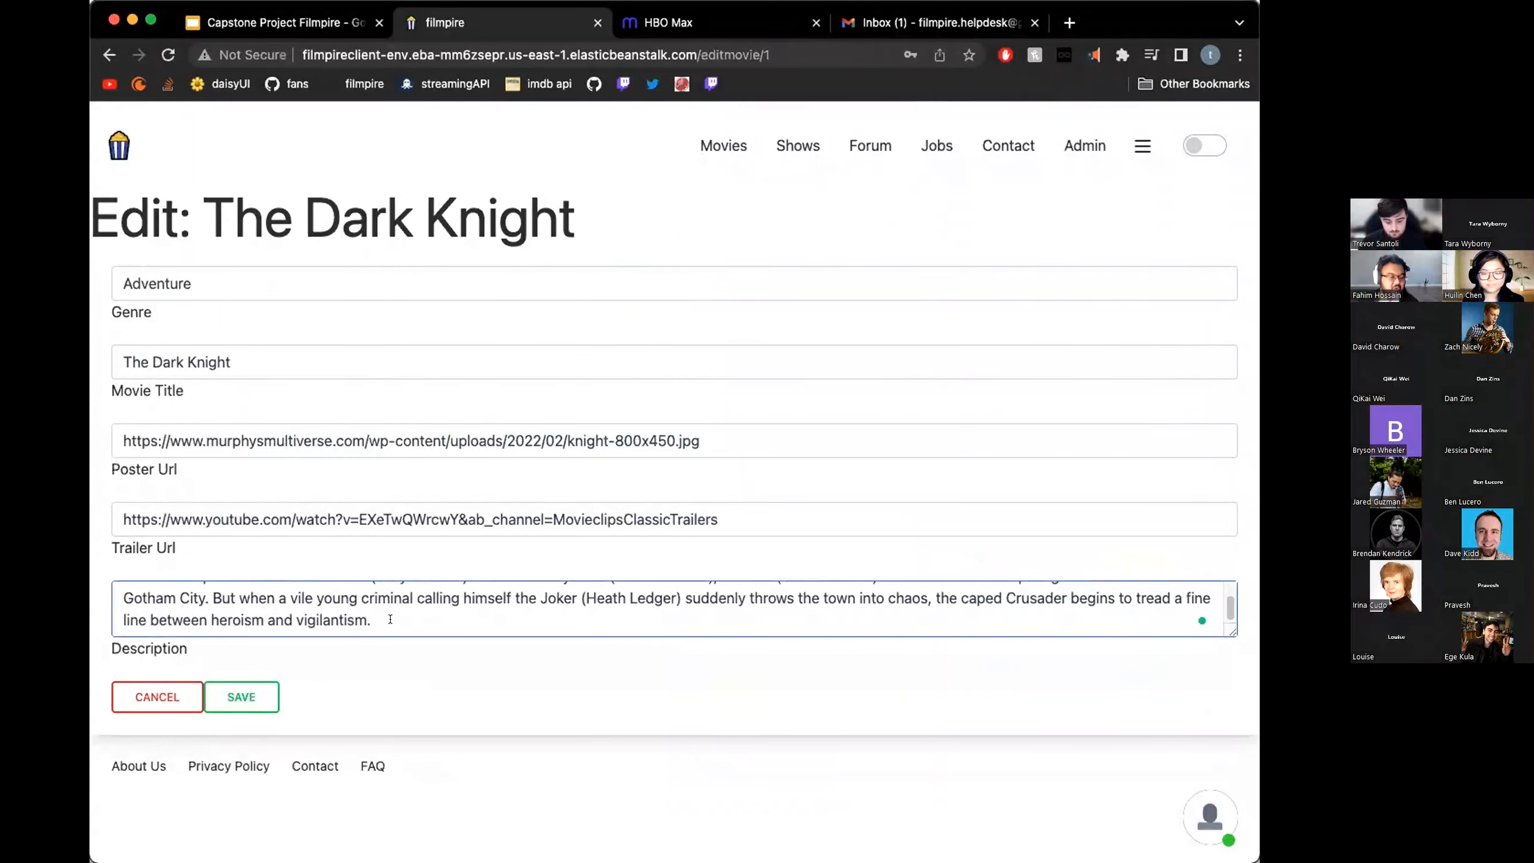
text((Best mov)
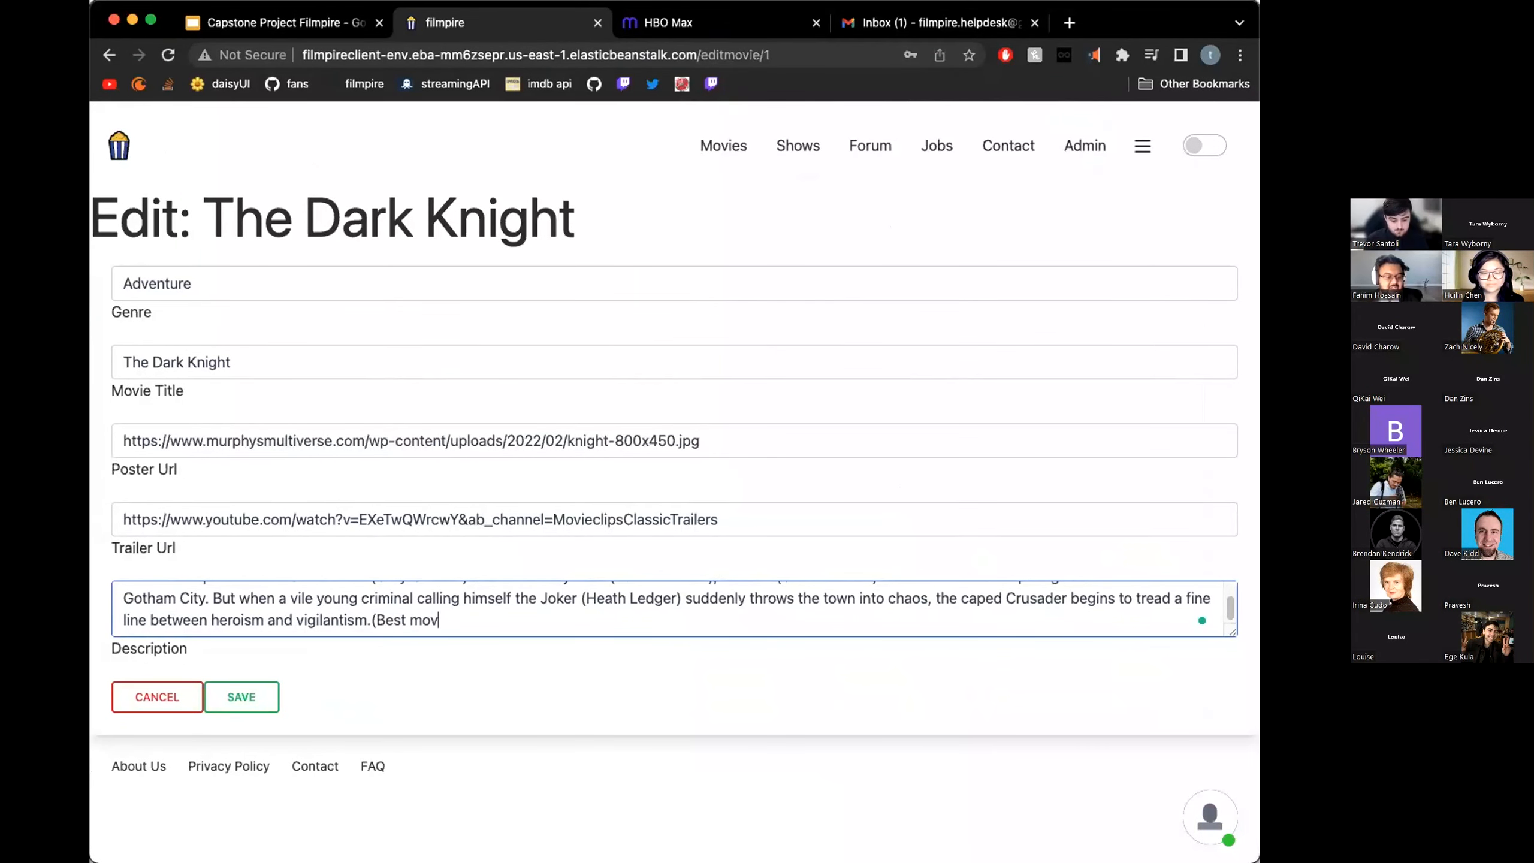
text(ie of all time)
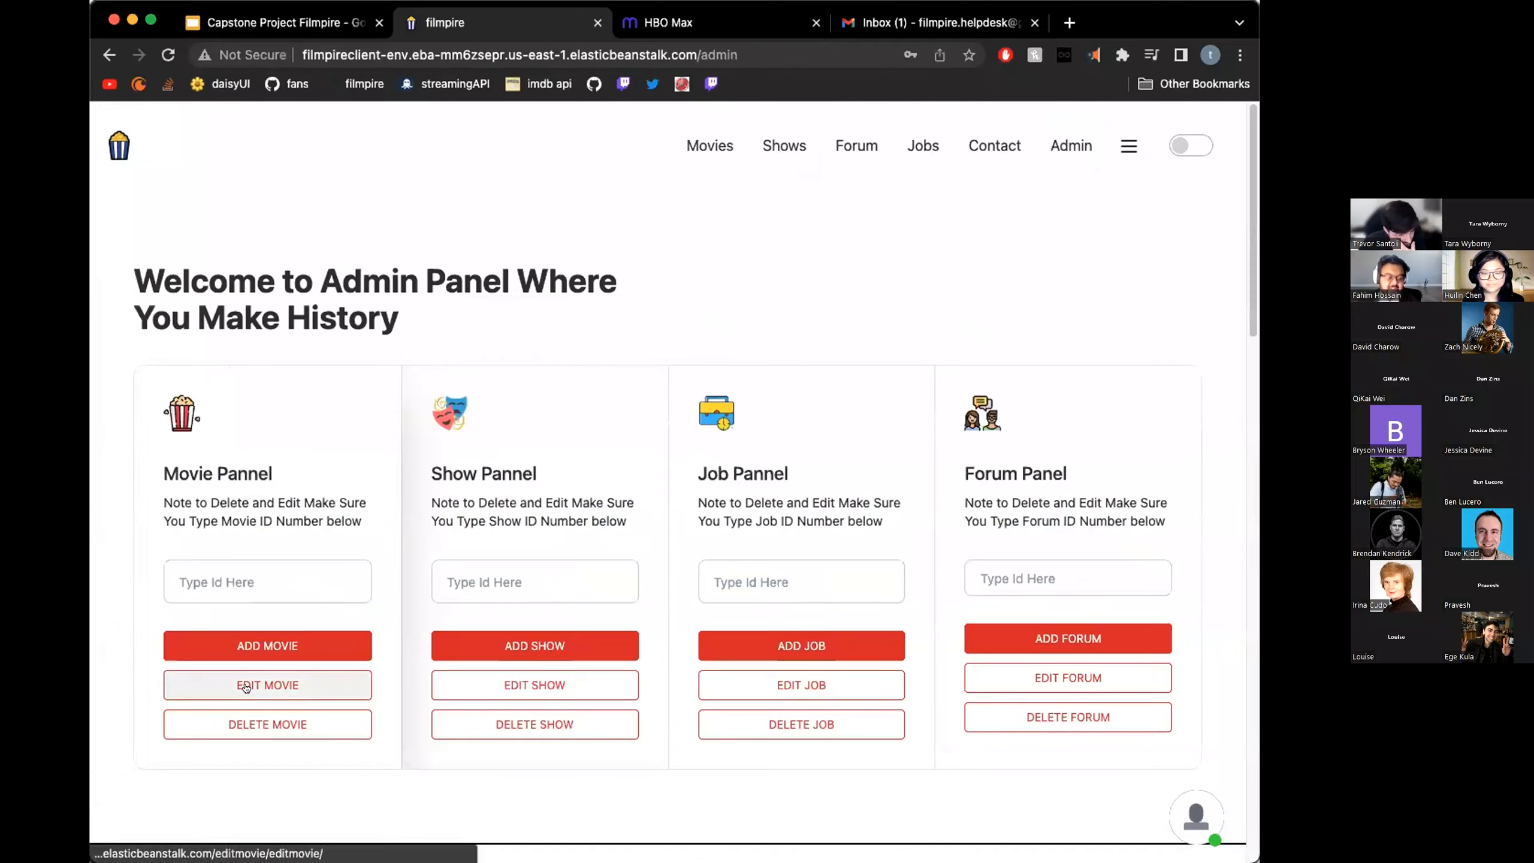
Step: Verify The Dark Knight's updated description in the Movies list and return to Admin
click(708, 146)
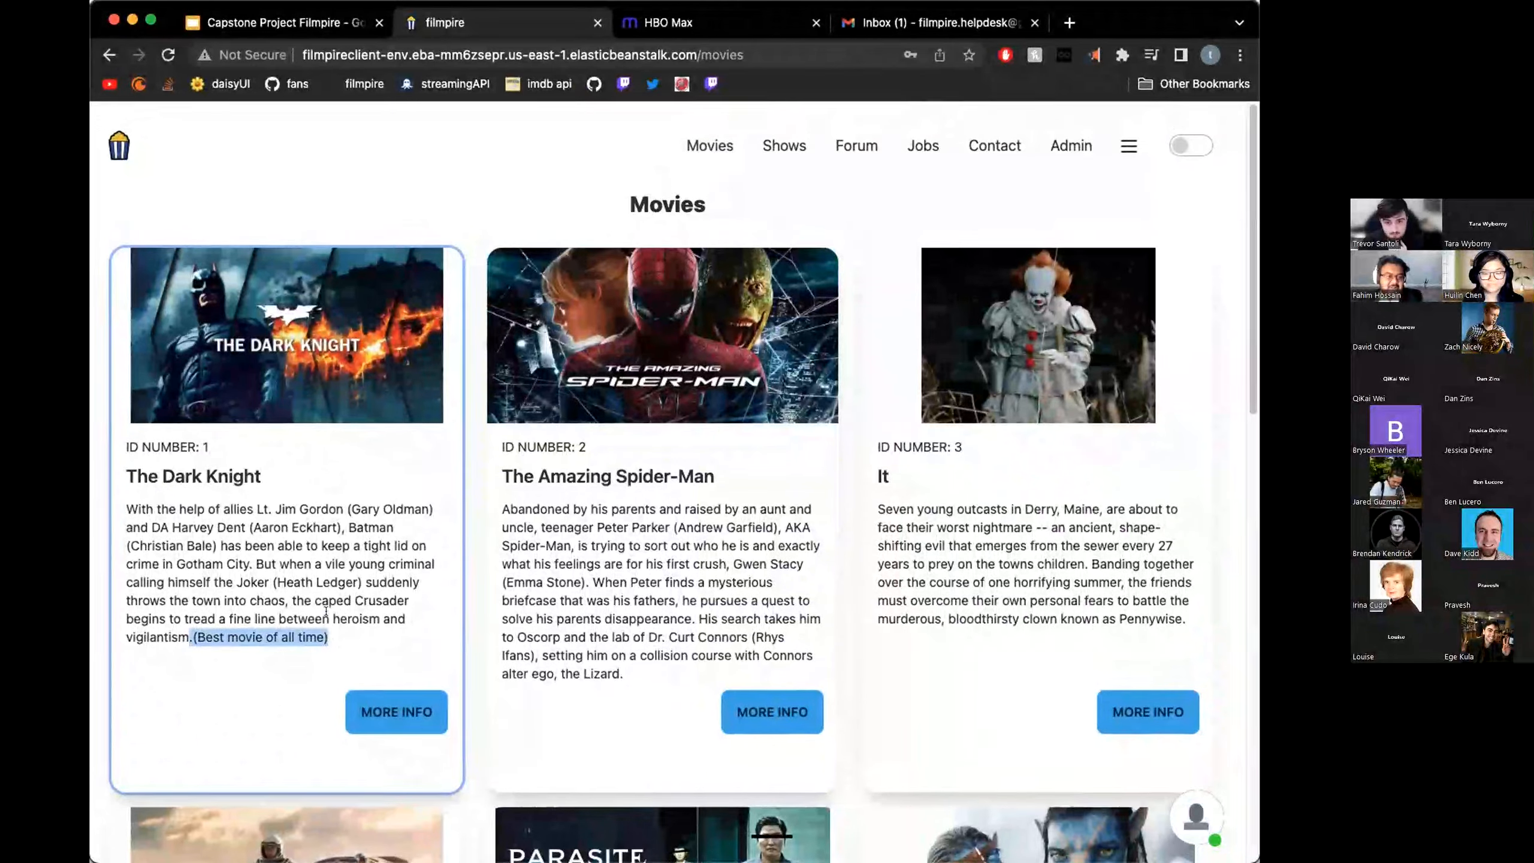
mouse_move(1070, 146)
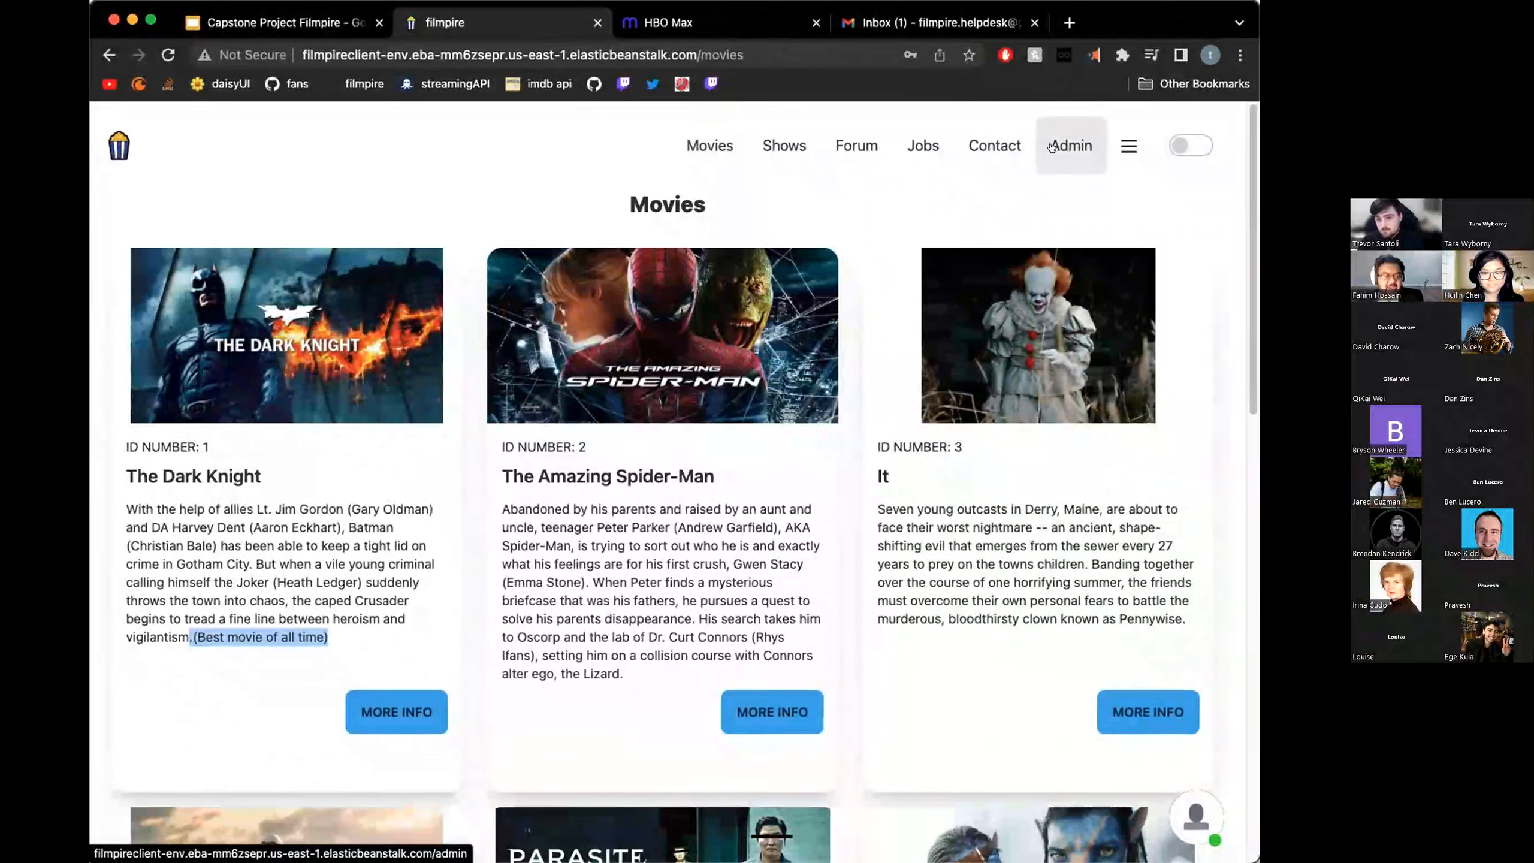
click(1070, 145)
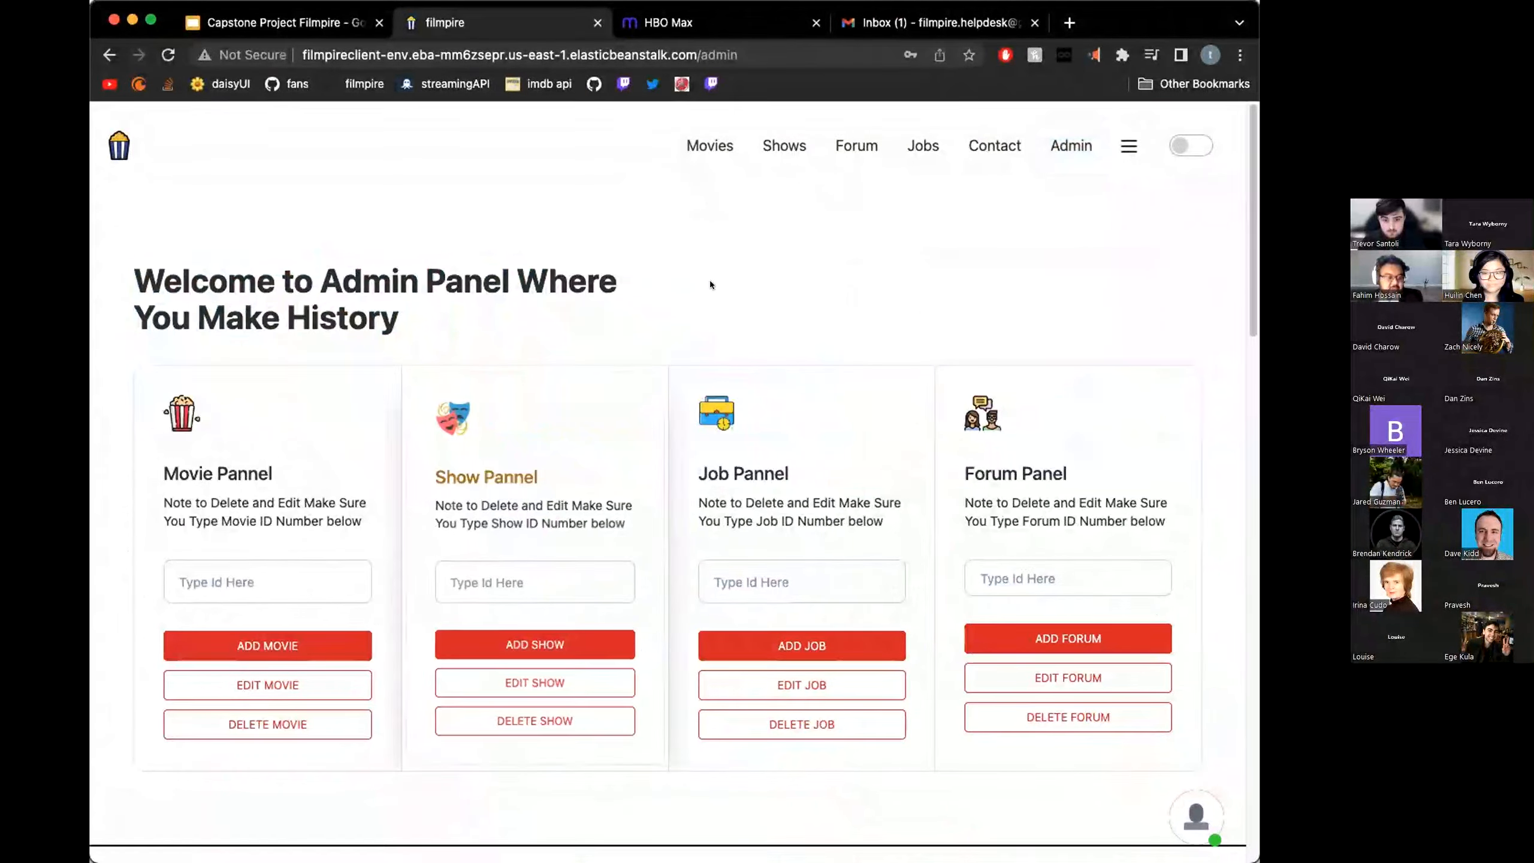
Step: Look through the Shows list to find Squid Game's ID, then return to the Admin Panel
click(783, 145)
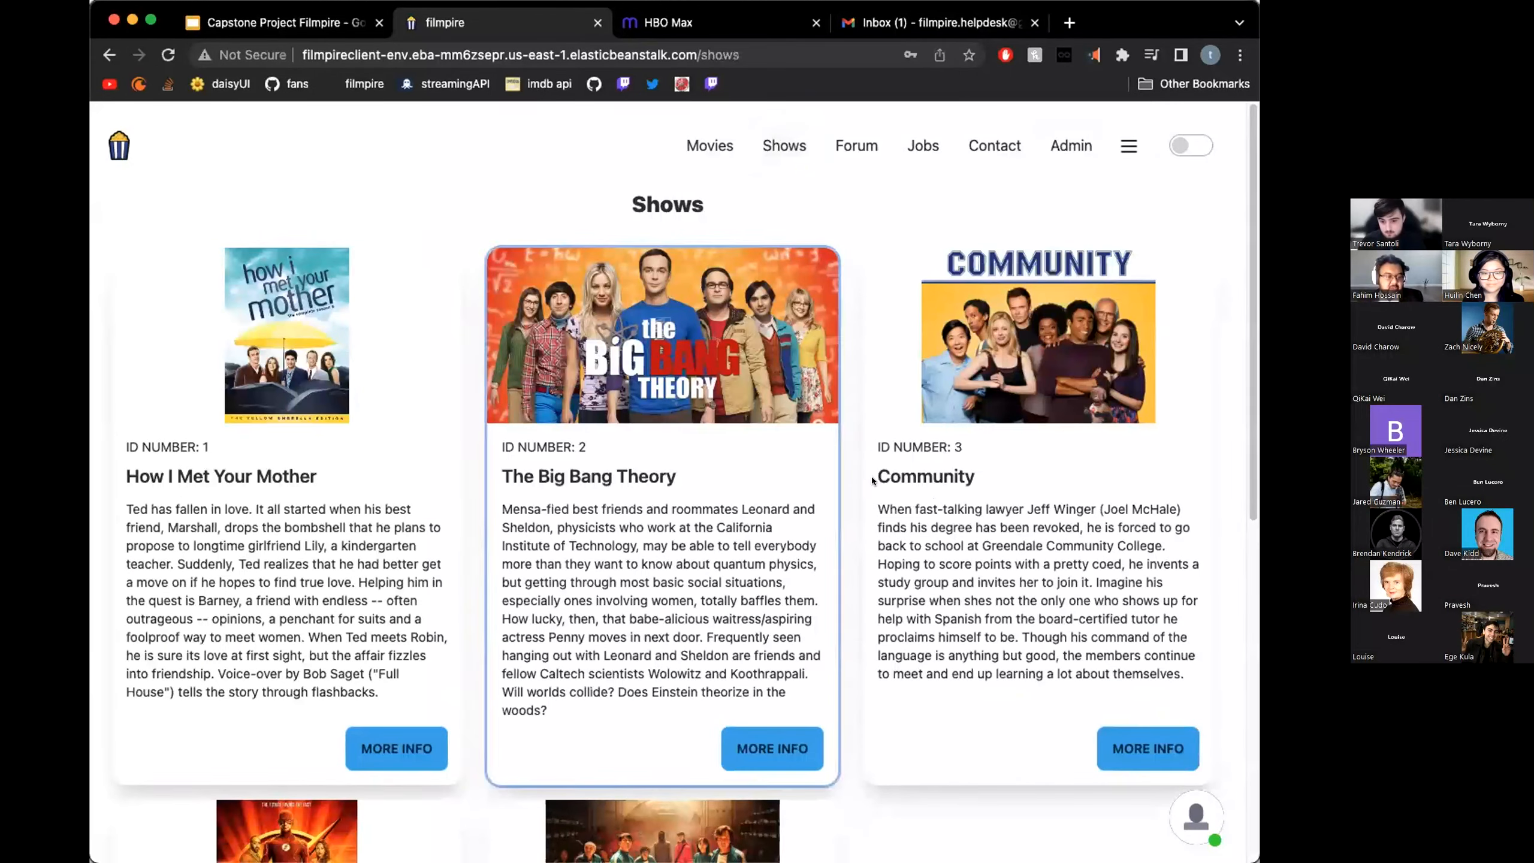
scroll(down, 3)
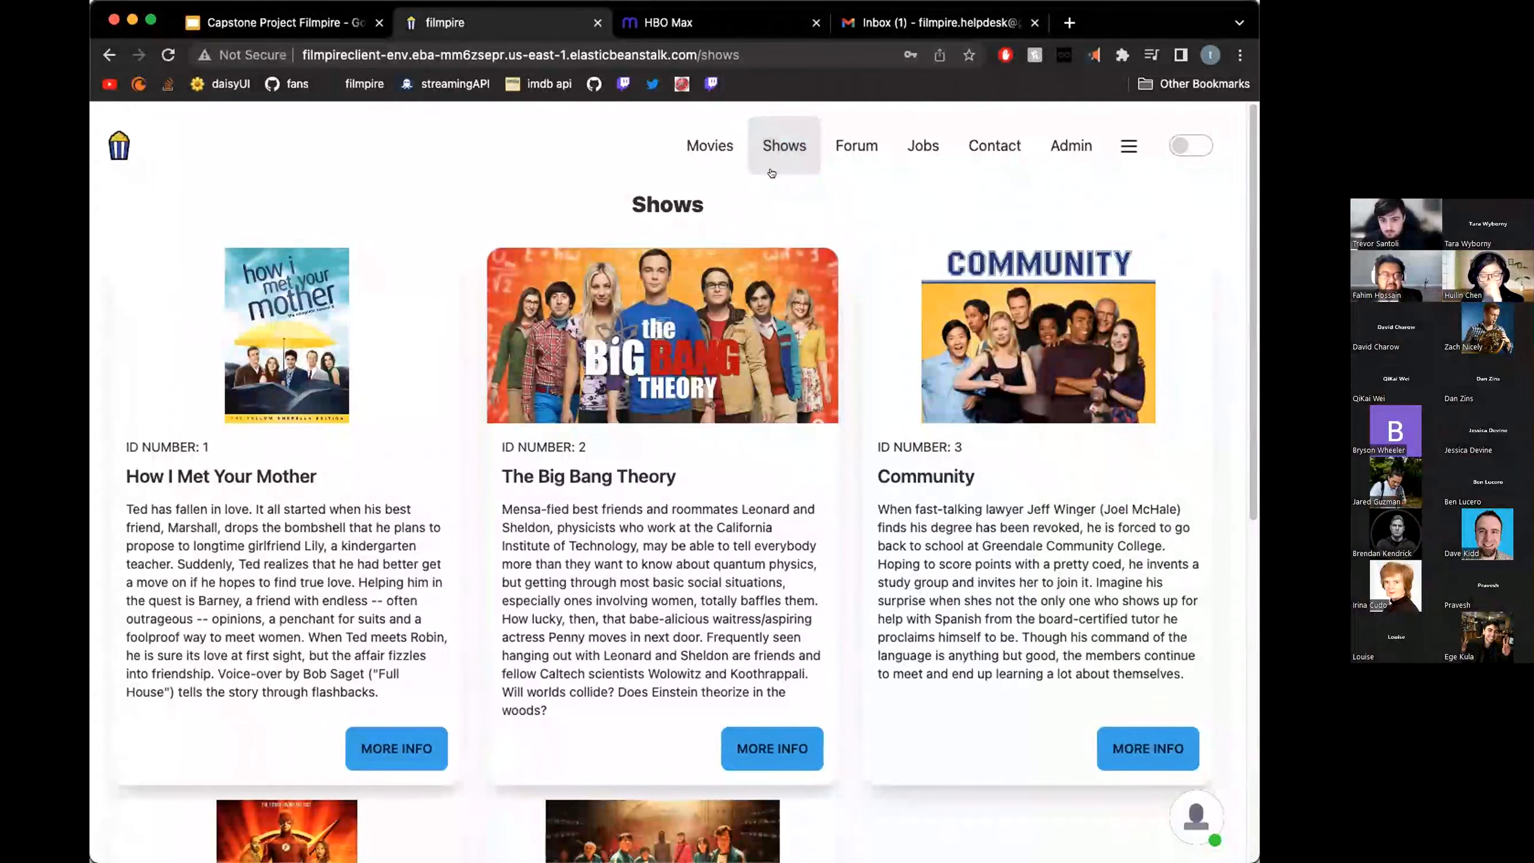
click(1069, 145)
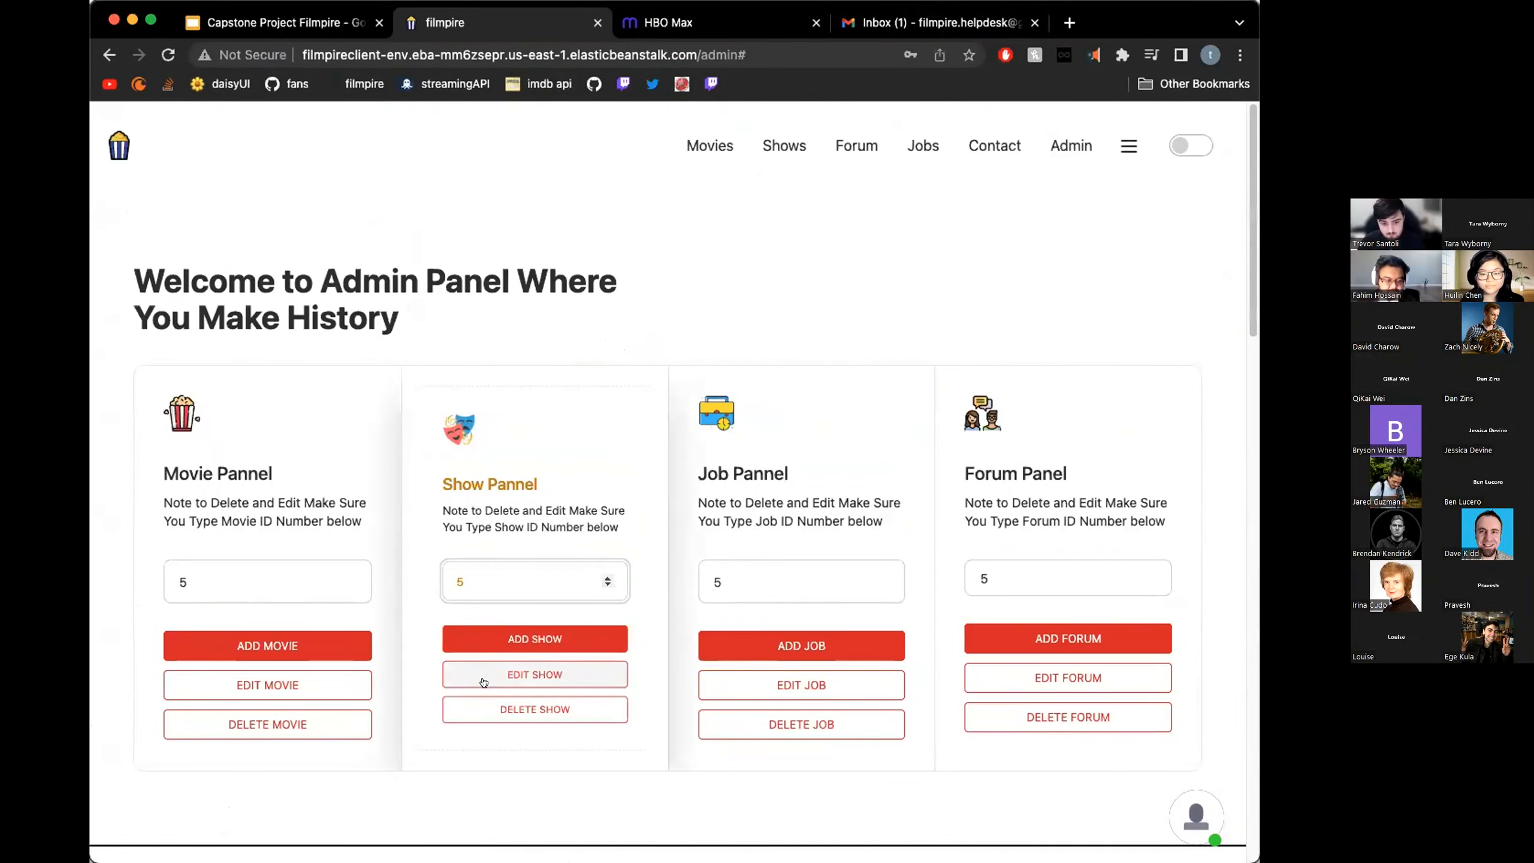
Step: Edit show 5 and save Squid Game's description ending with 'Amazing Korean Drama'
click(534, 674)
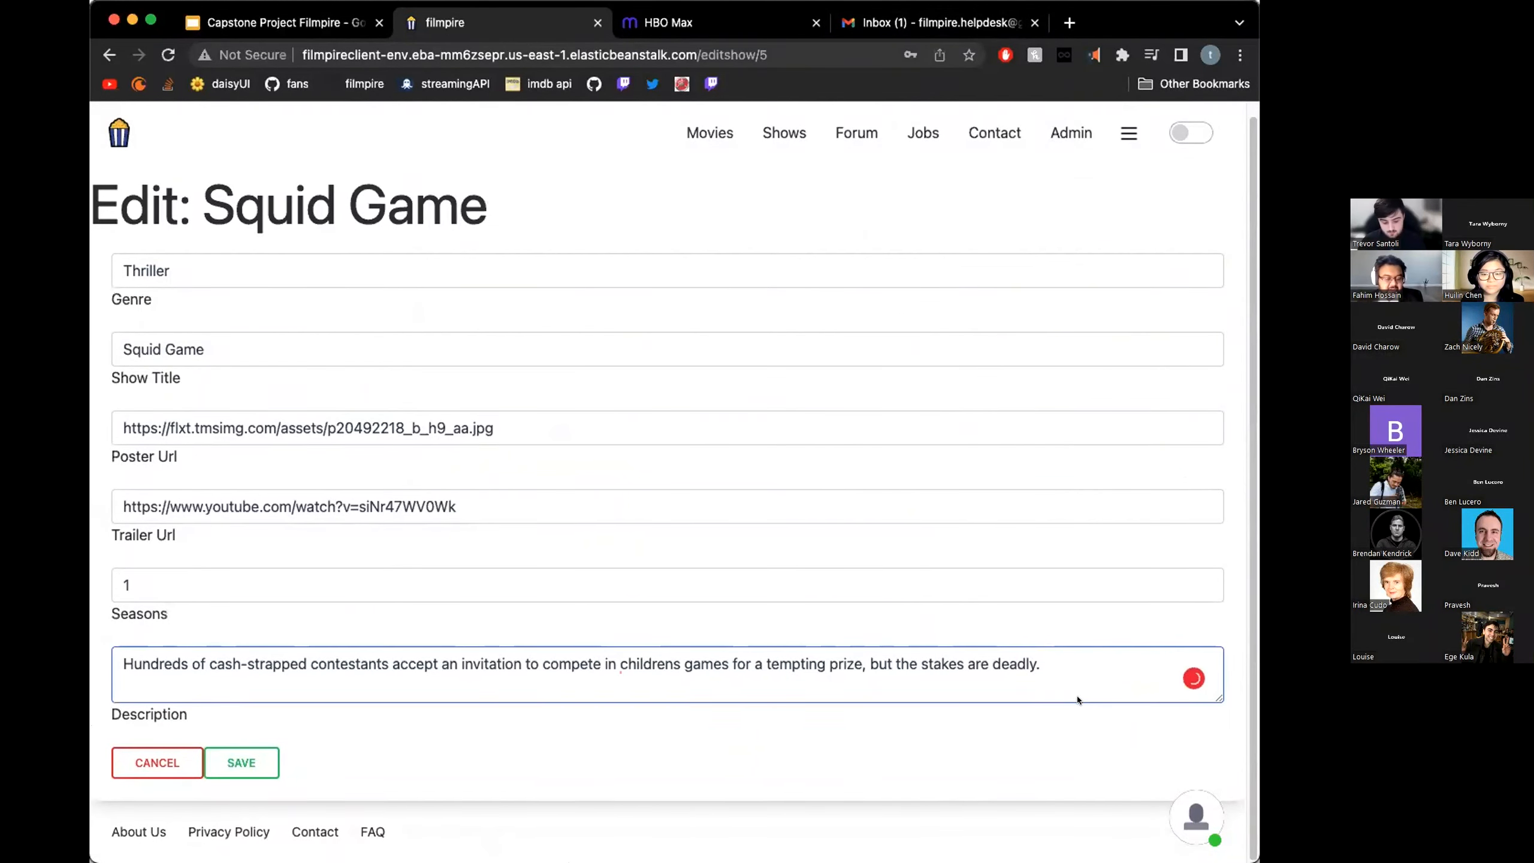
text(AMa)
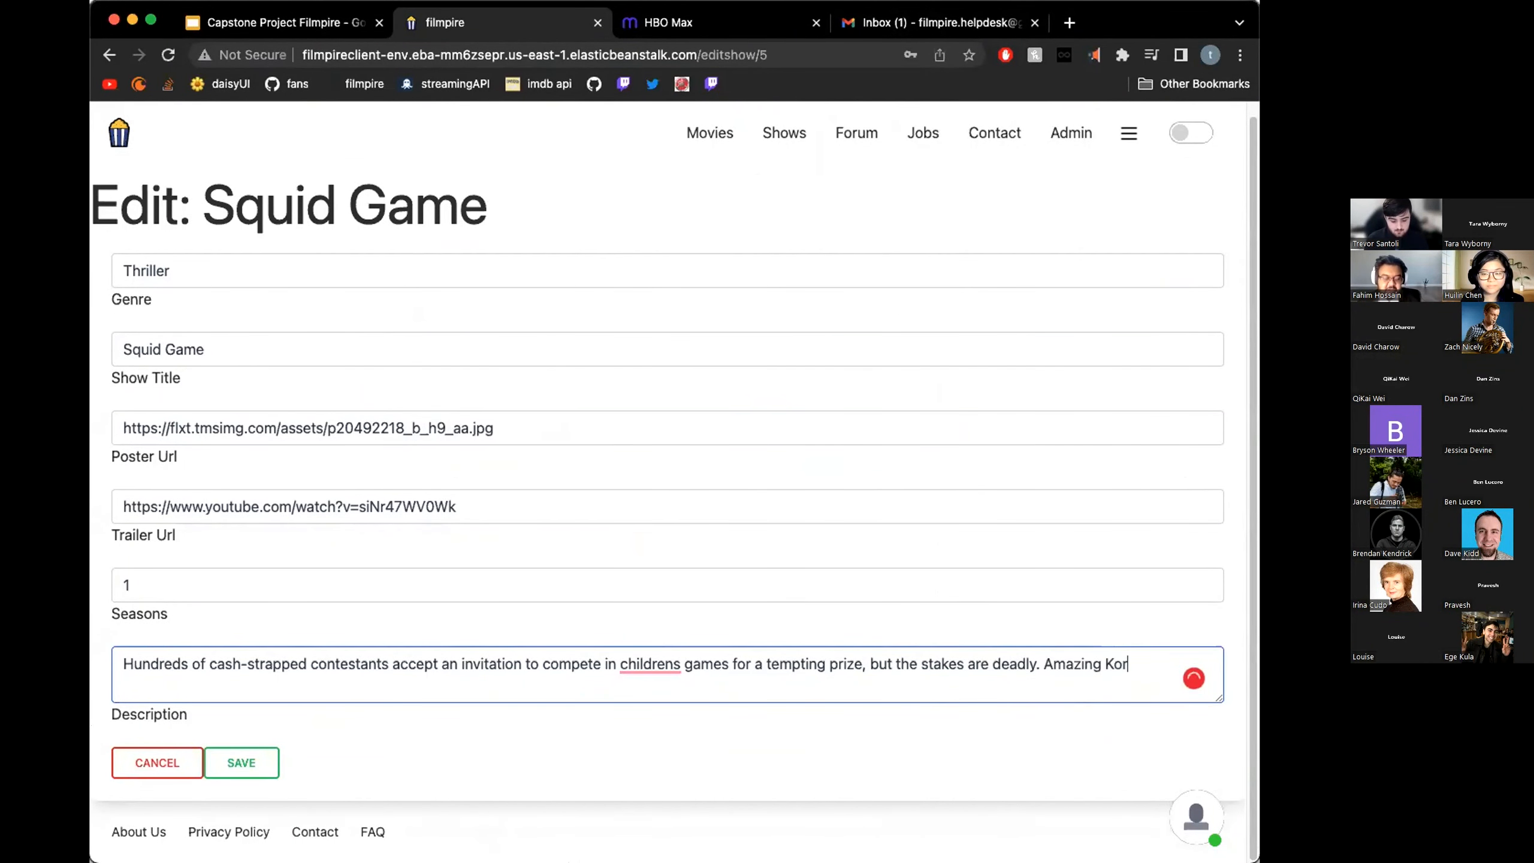
text(ean Drama)
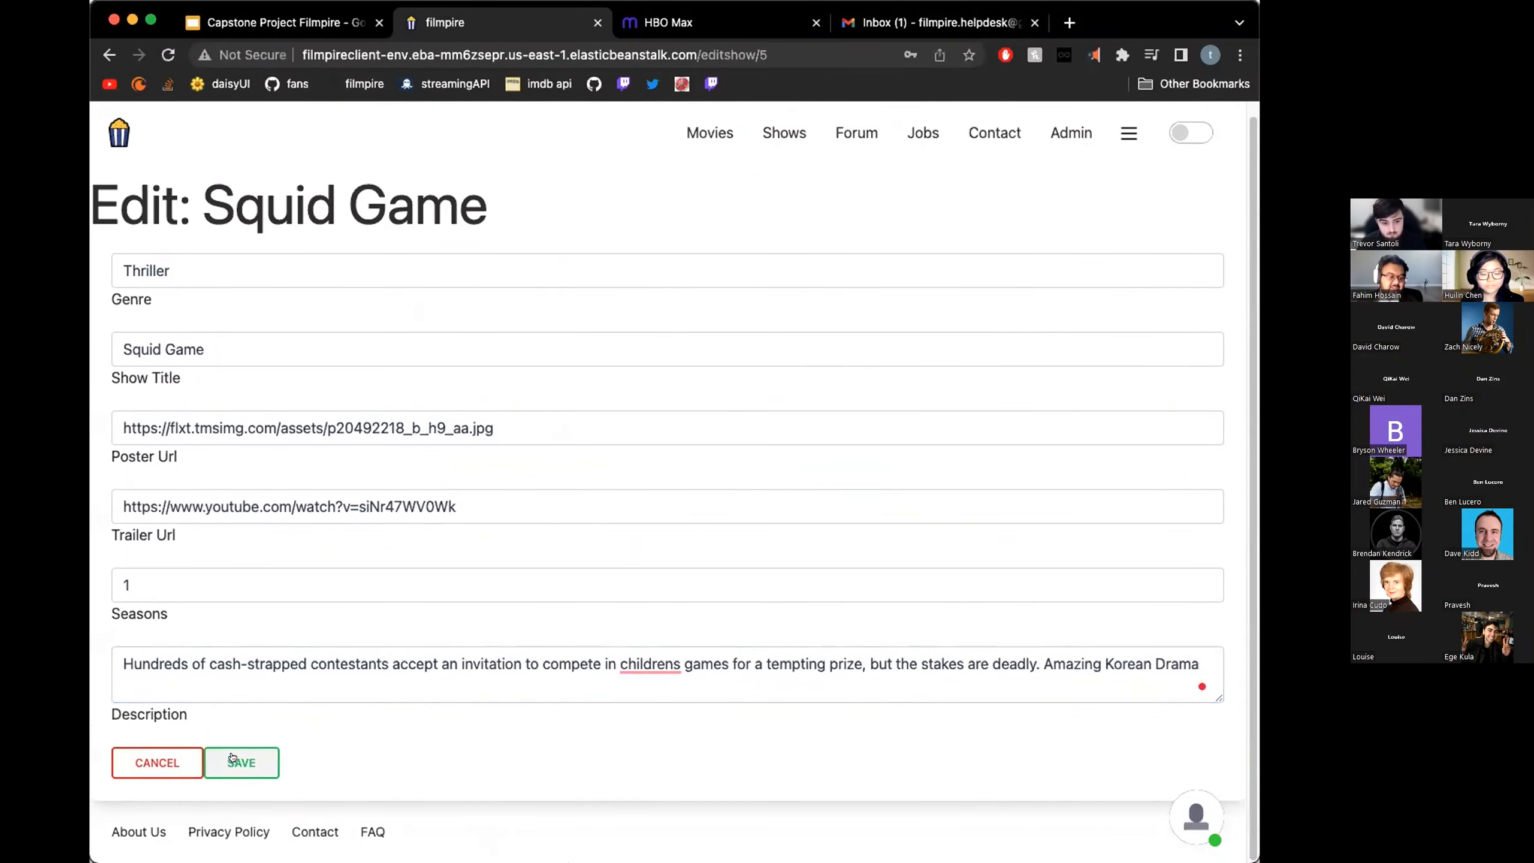
click(240, 762)
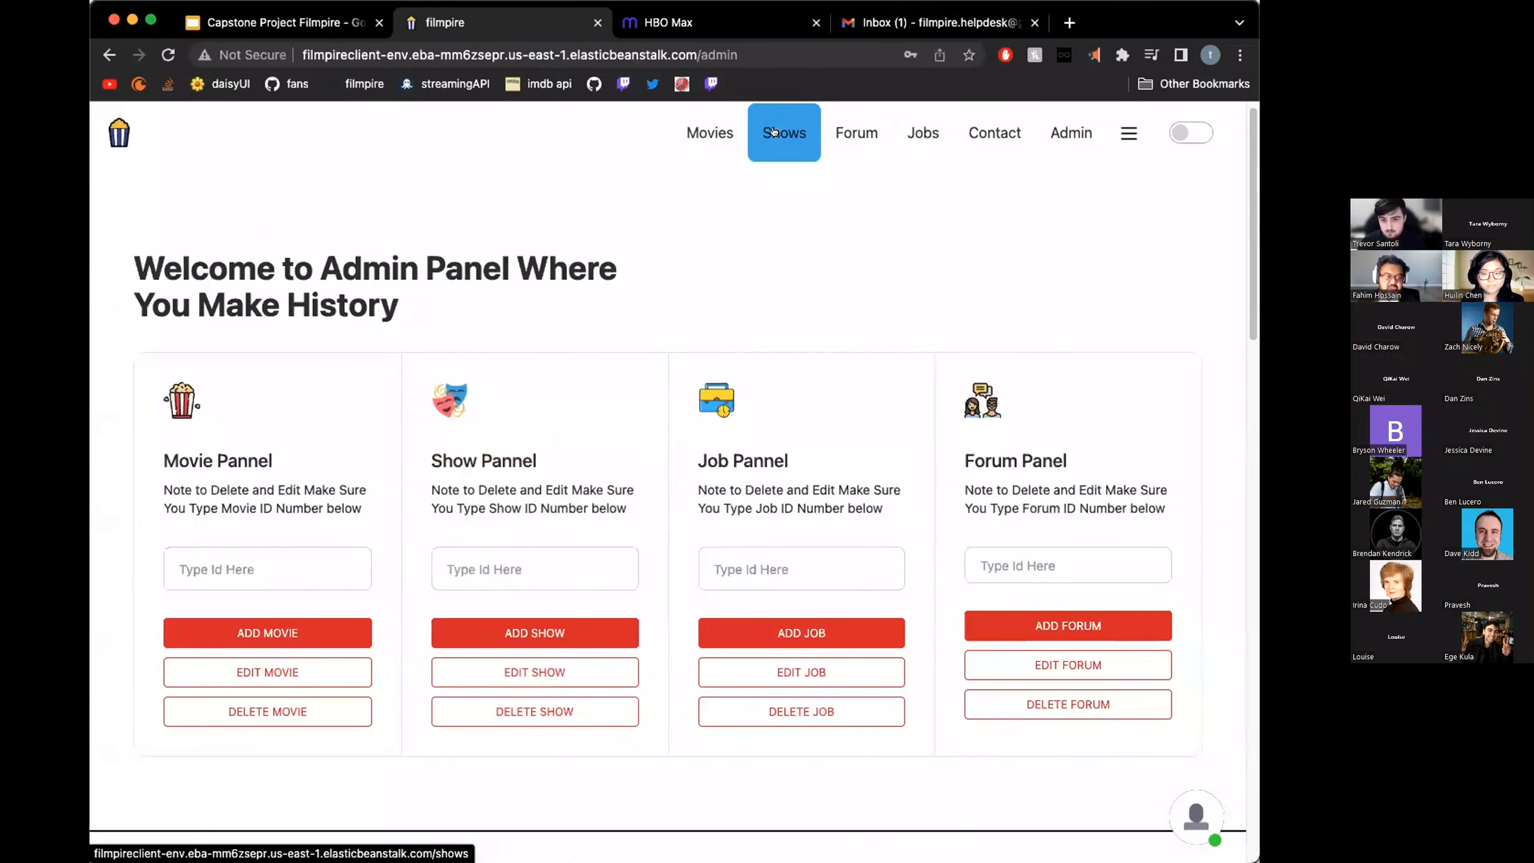
click(783, 132)
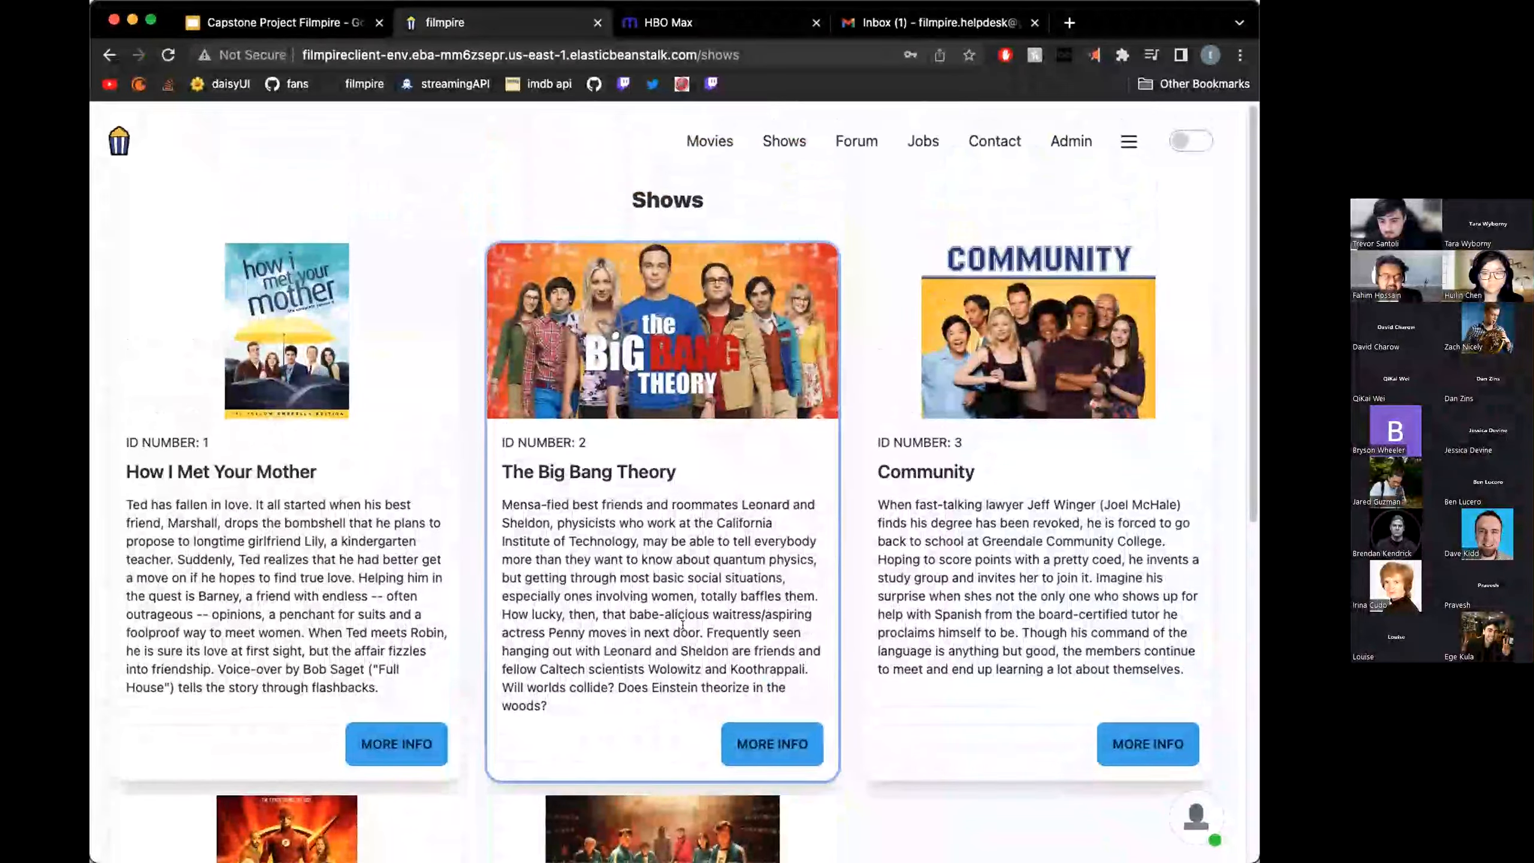
mouse_move(1070, 145)
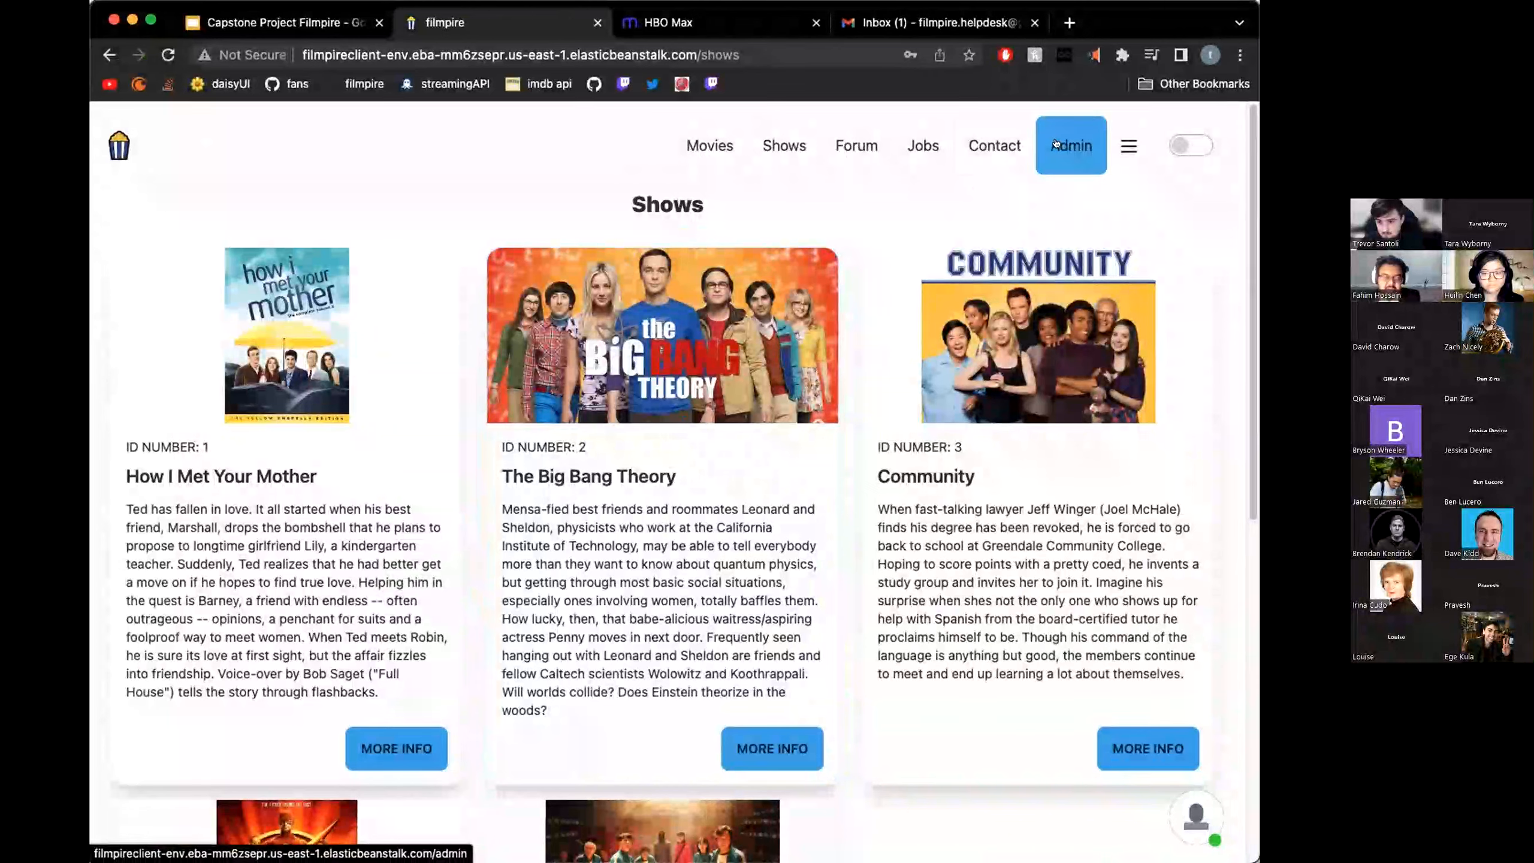
click(1069, 145)
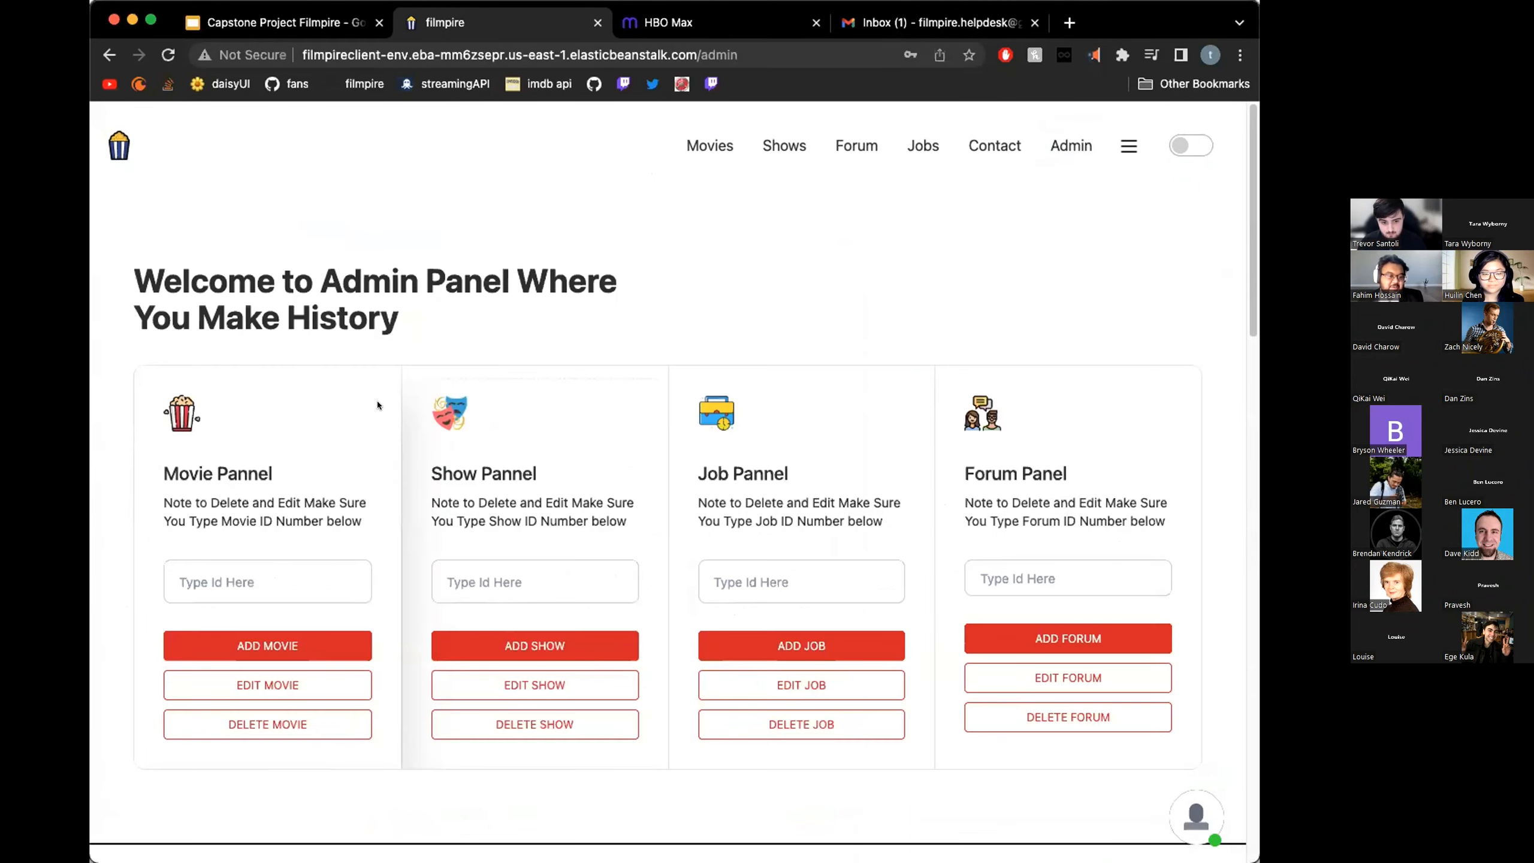
click(782, 145)
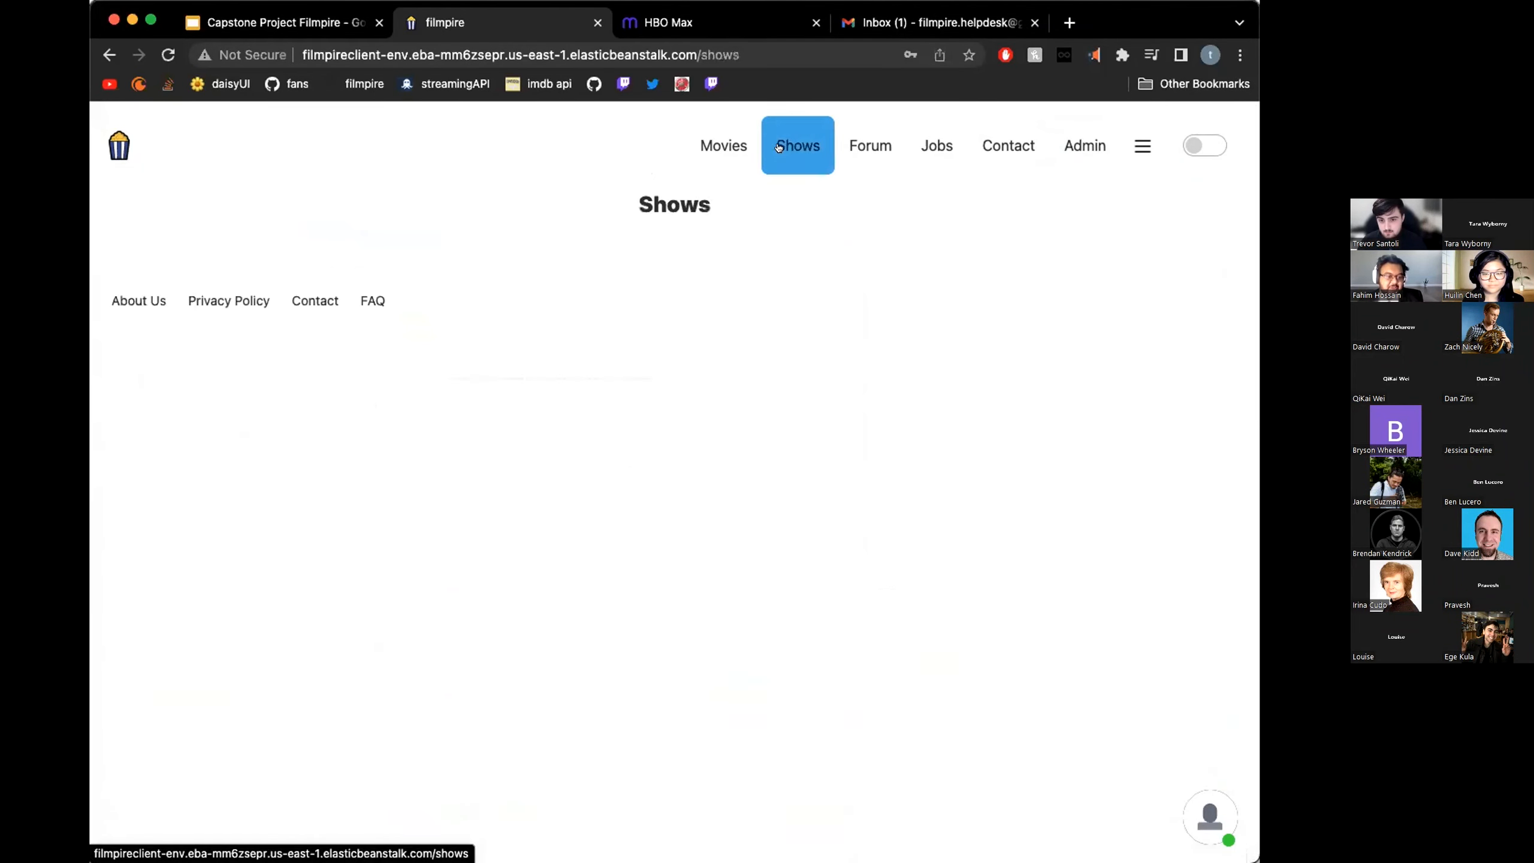
scroll(down, 3)
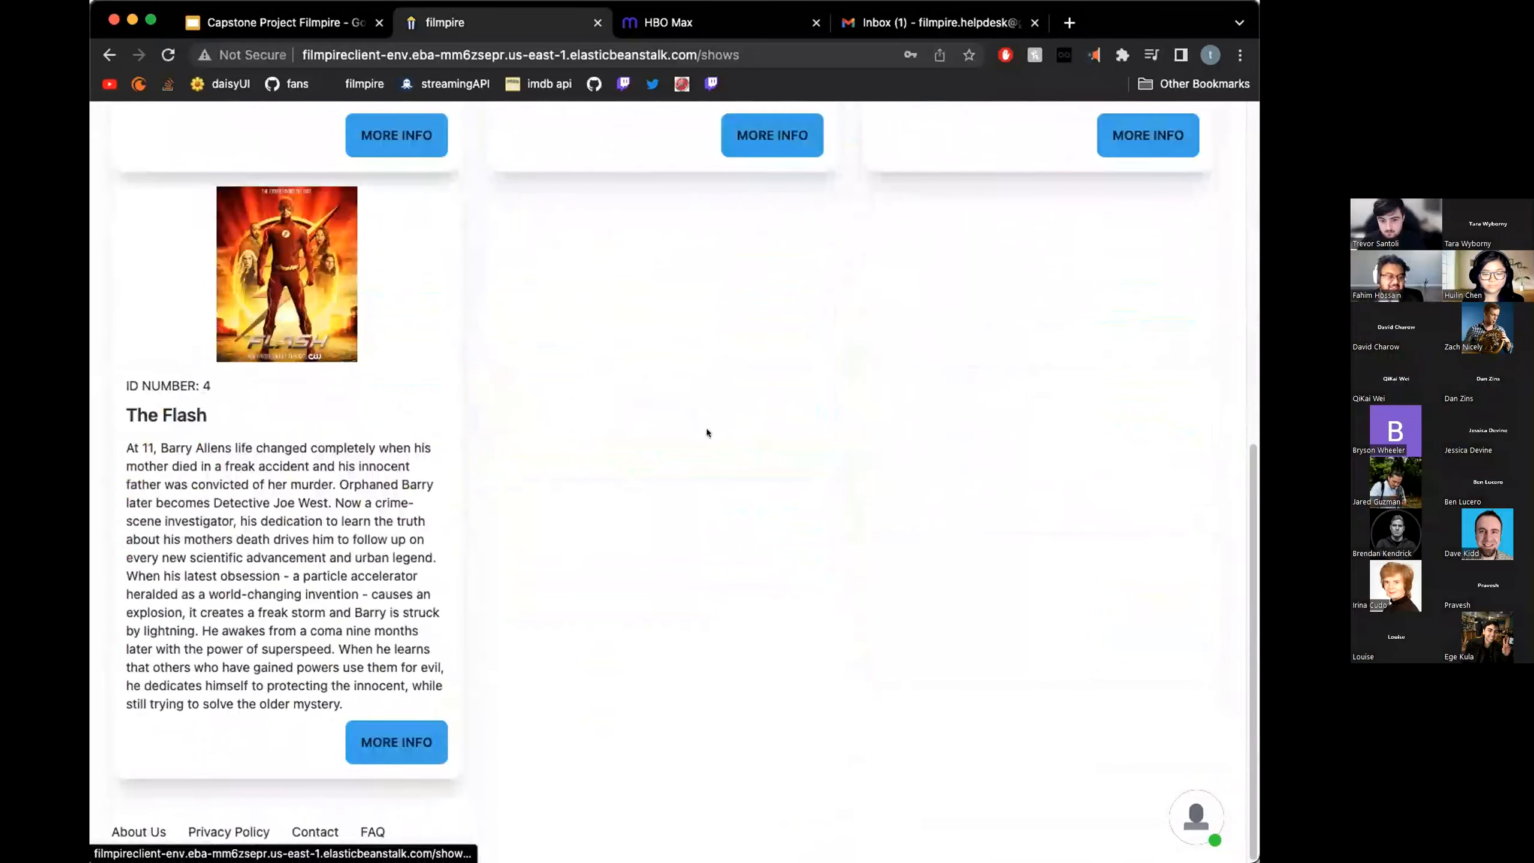
scroll(up, 3)
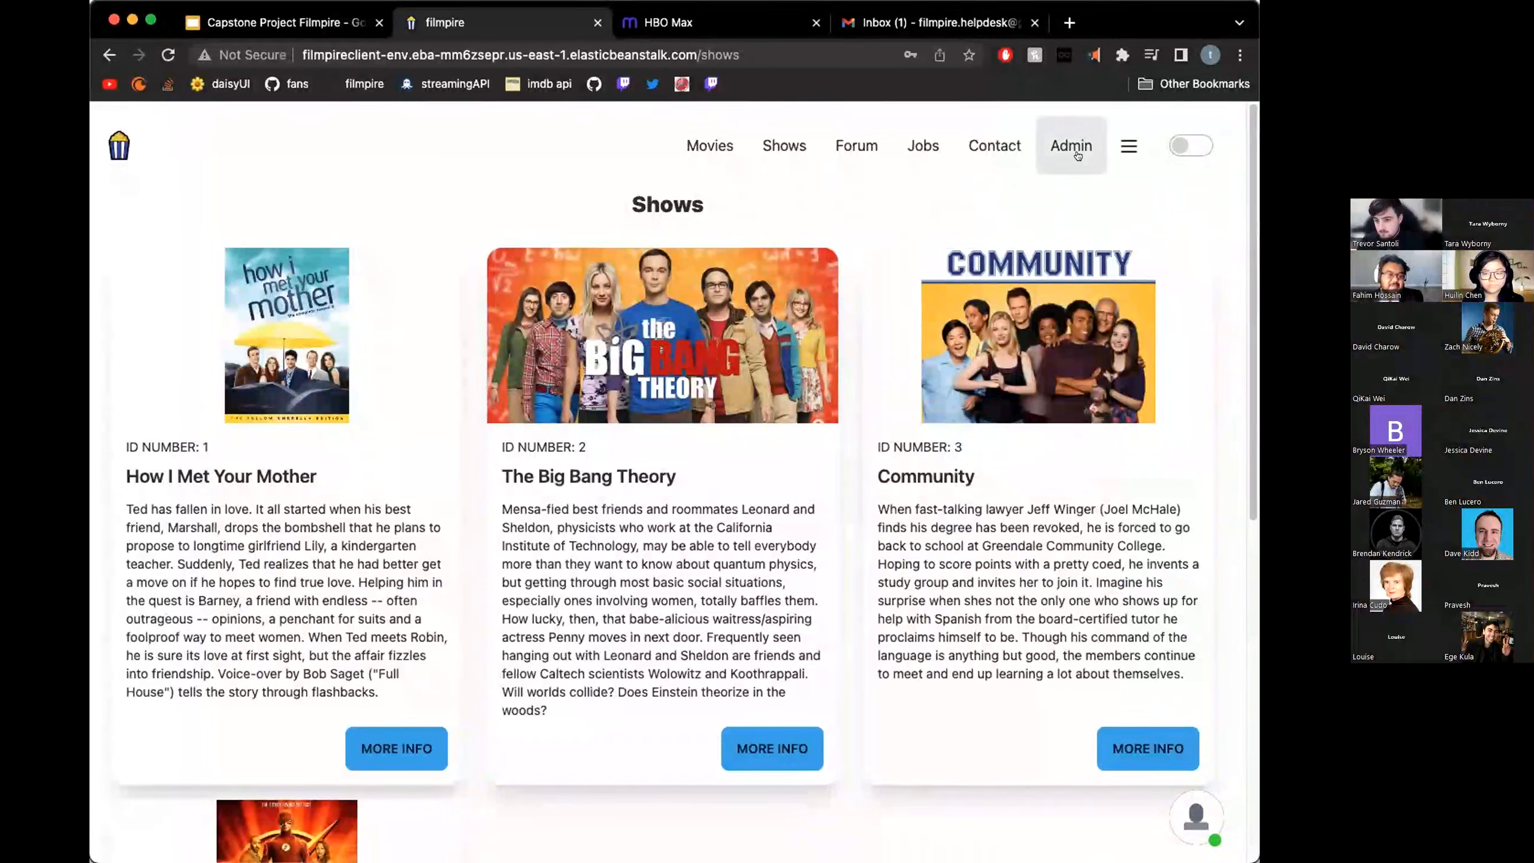
click(1069, 145)
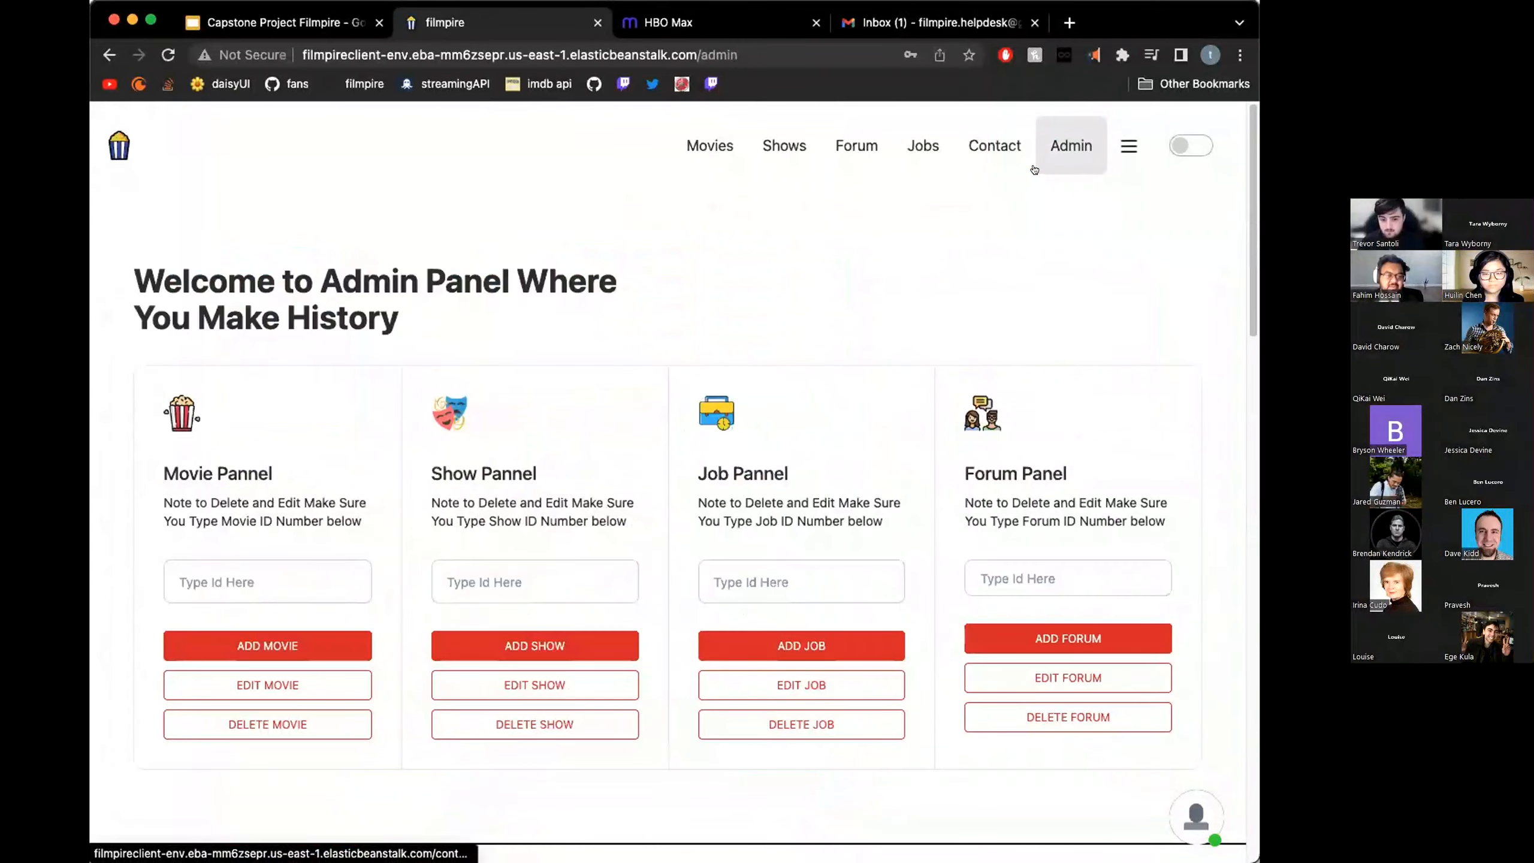
Step: Delete movie ID 7, Suicide Squad, confirming the deletion in the Admin Panel
scroll(down, 3)
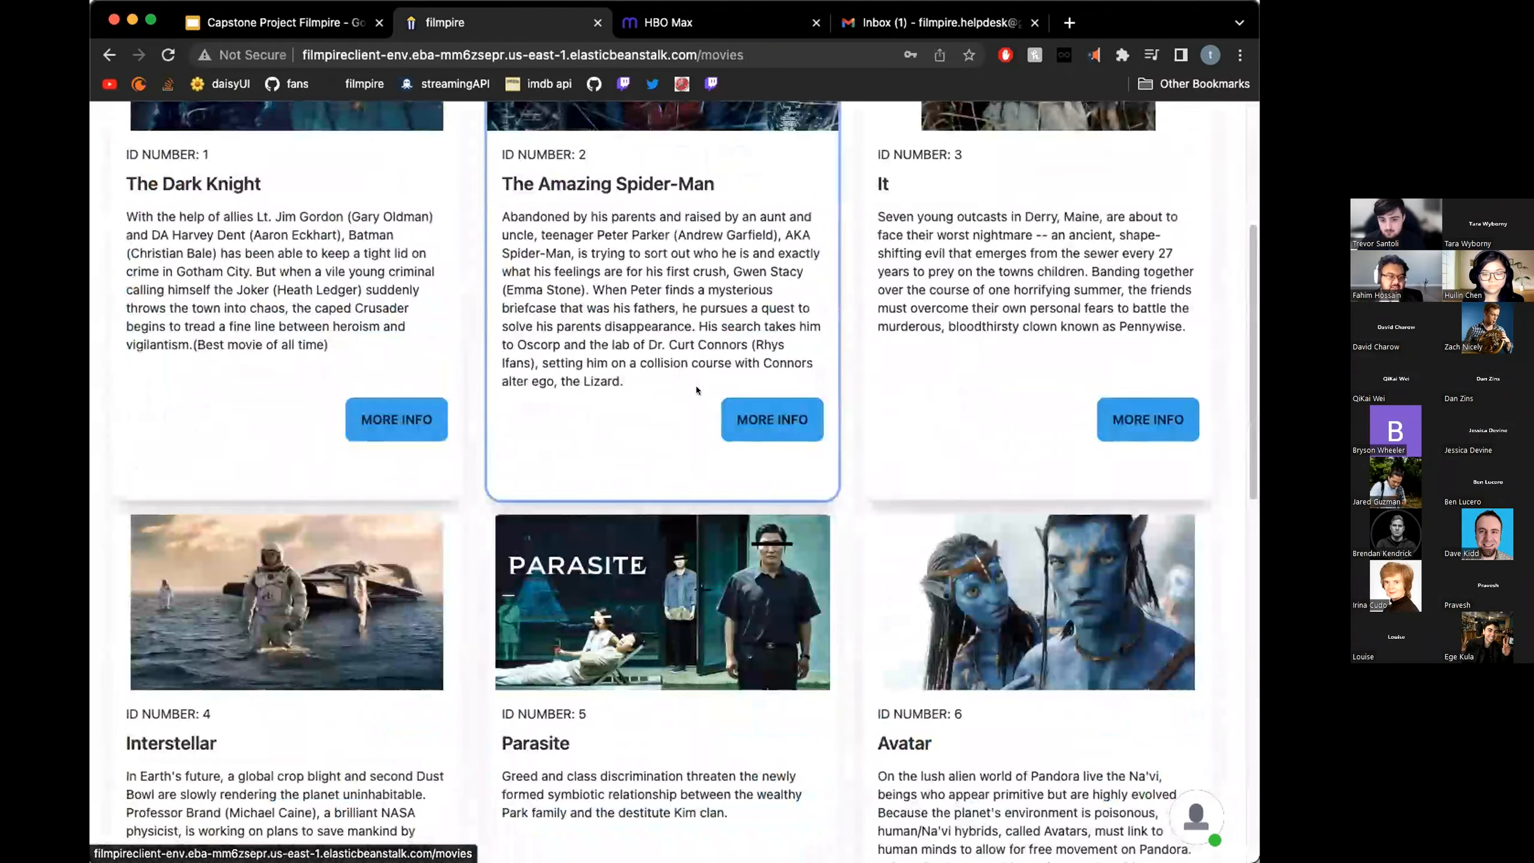
scroll(down, 3)
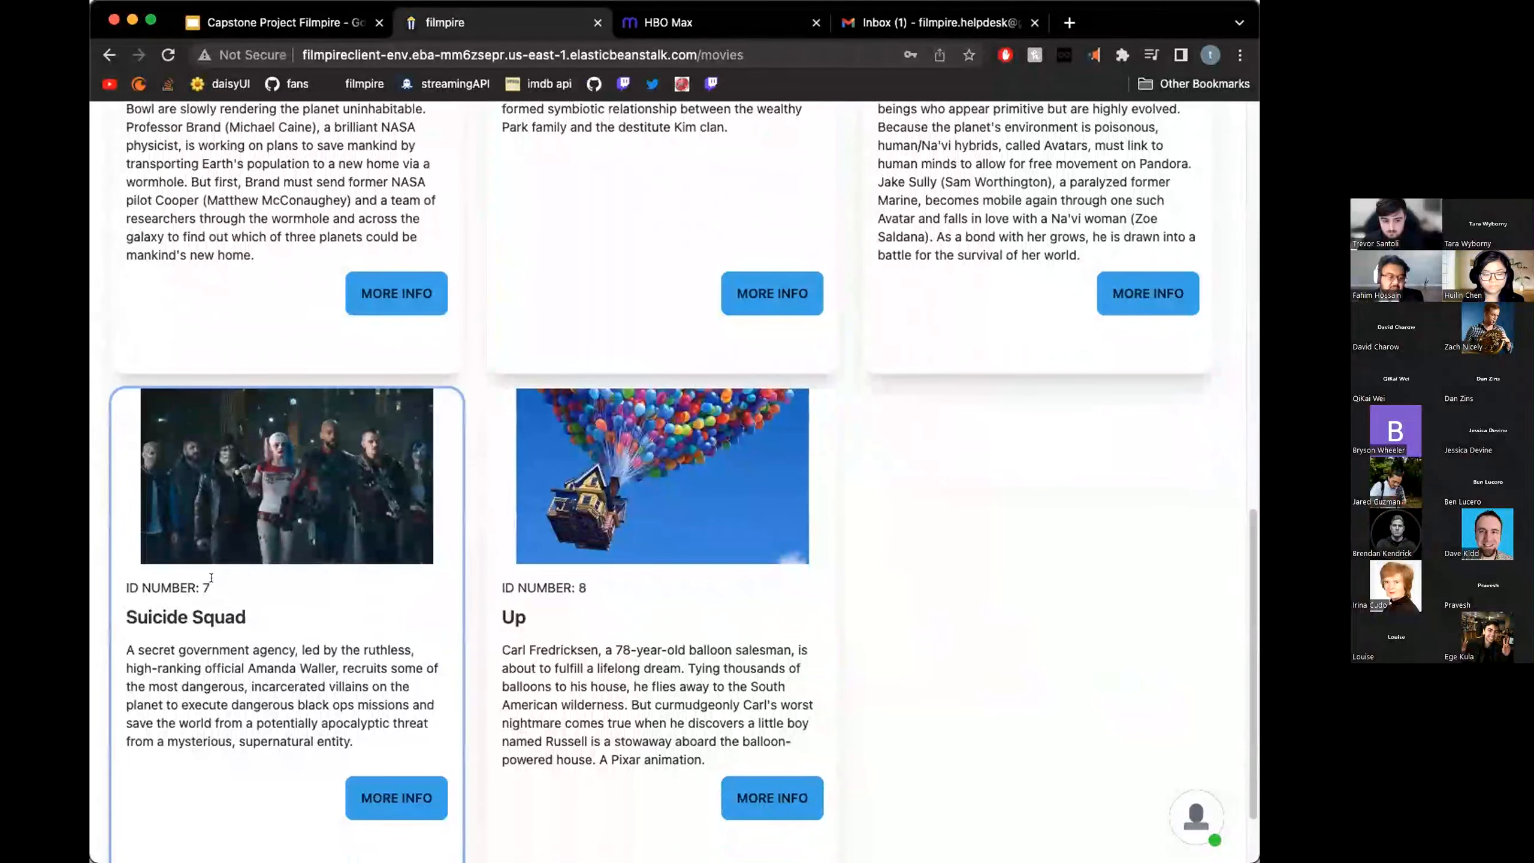
click(1070, 145)
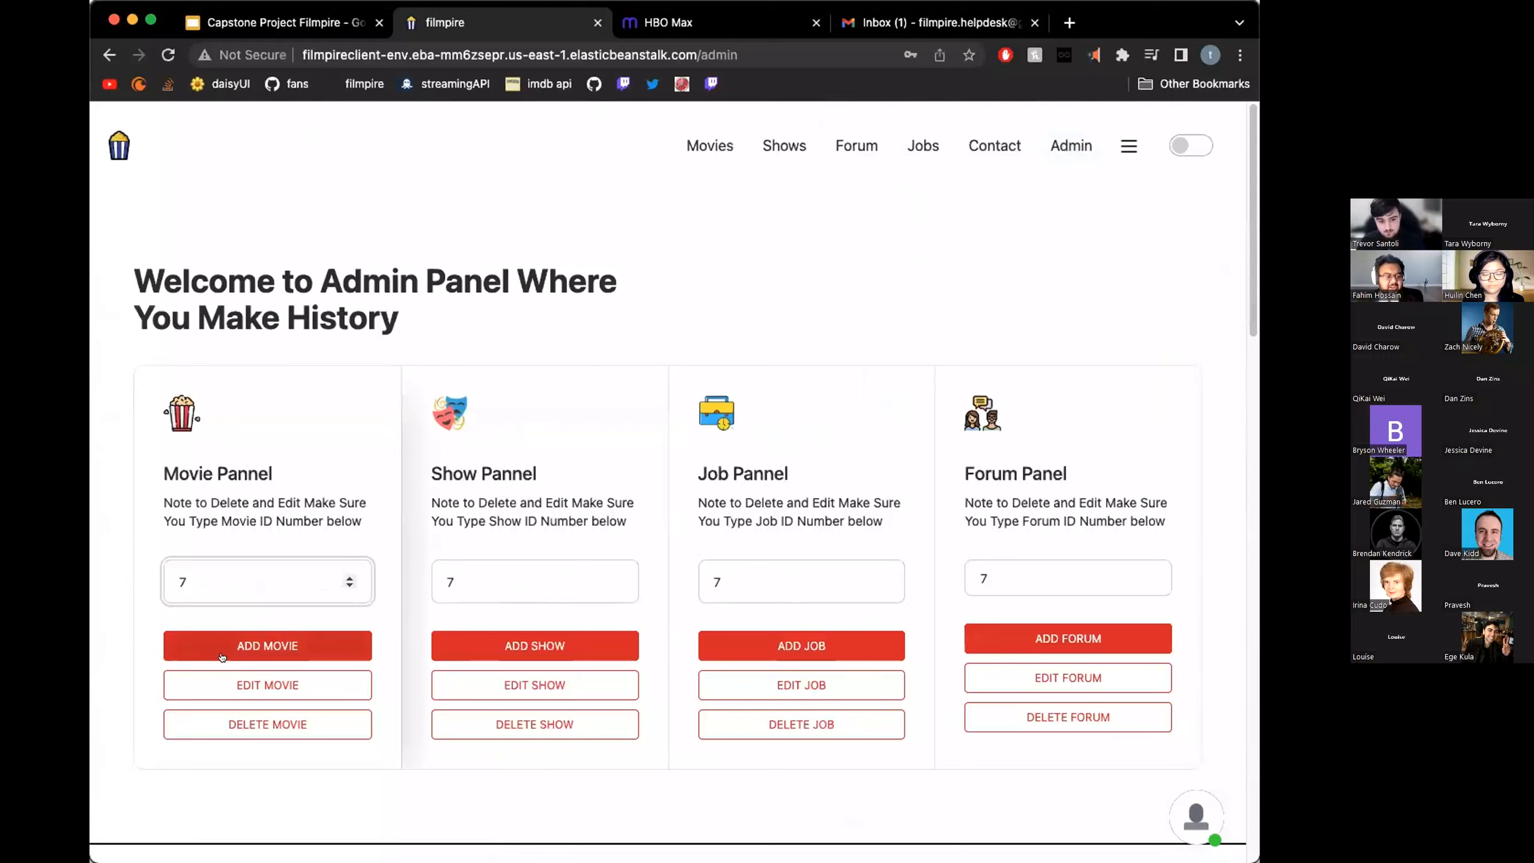
click(267, 723)
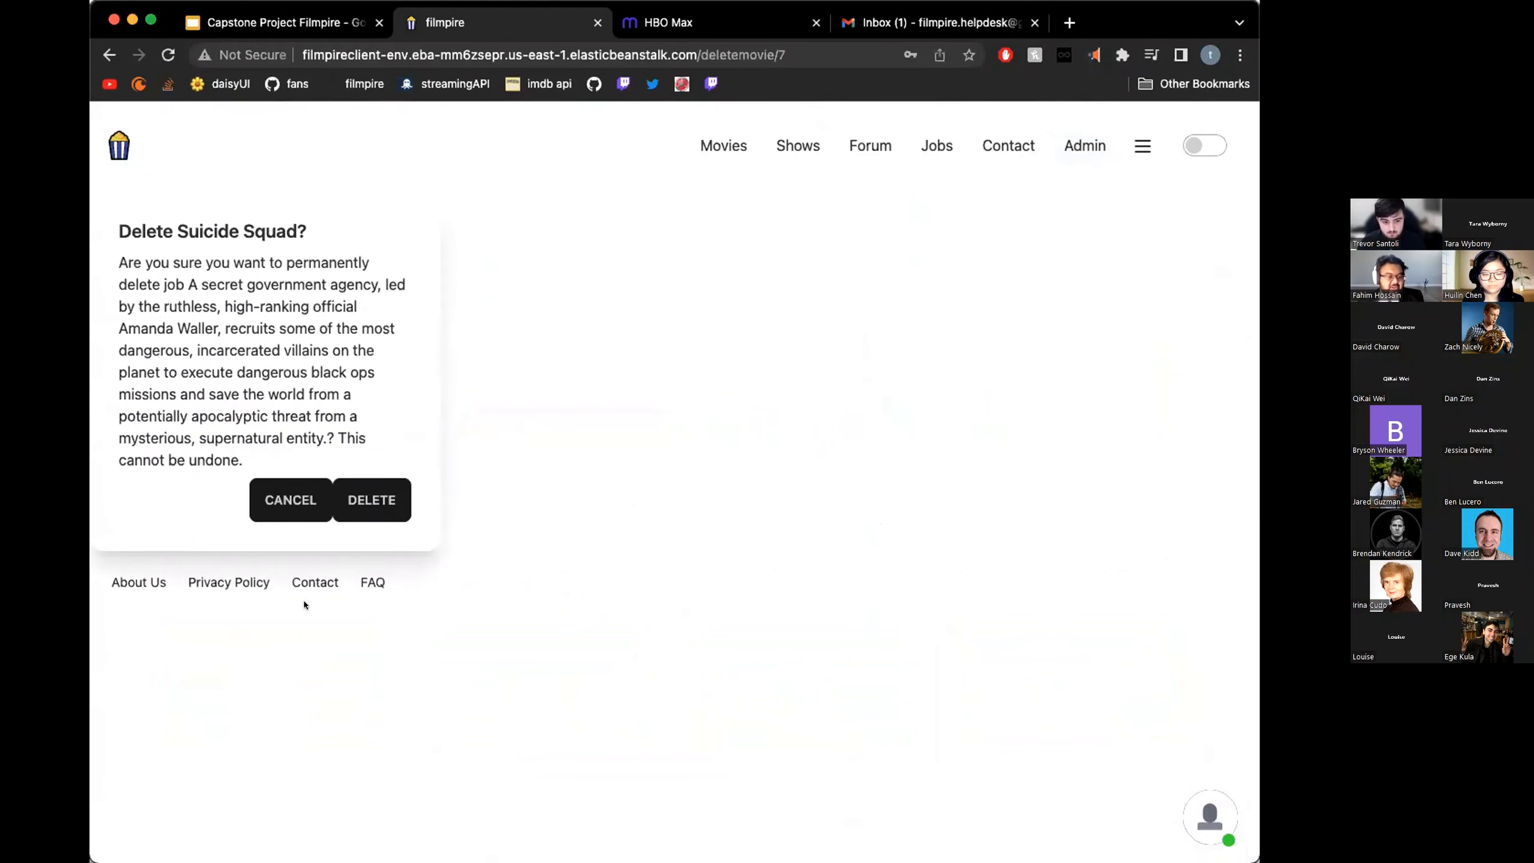
click(370, 500)
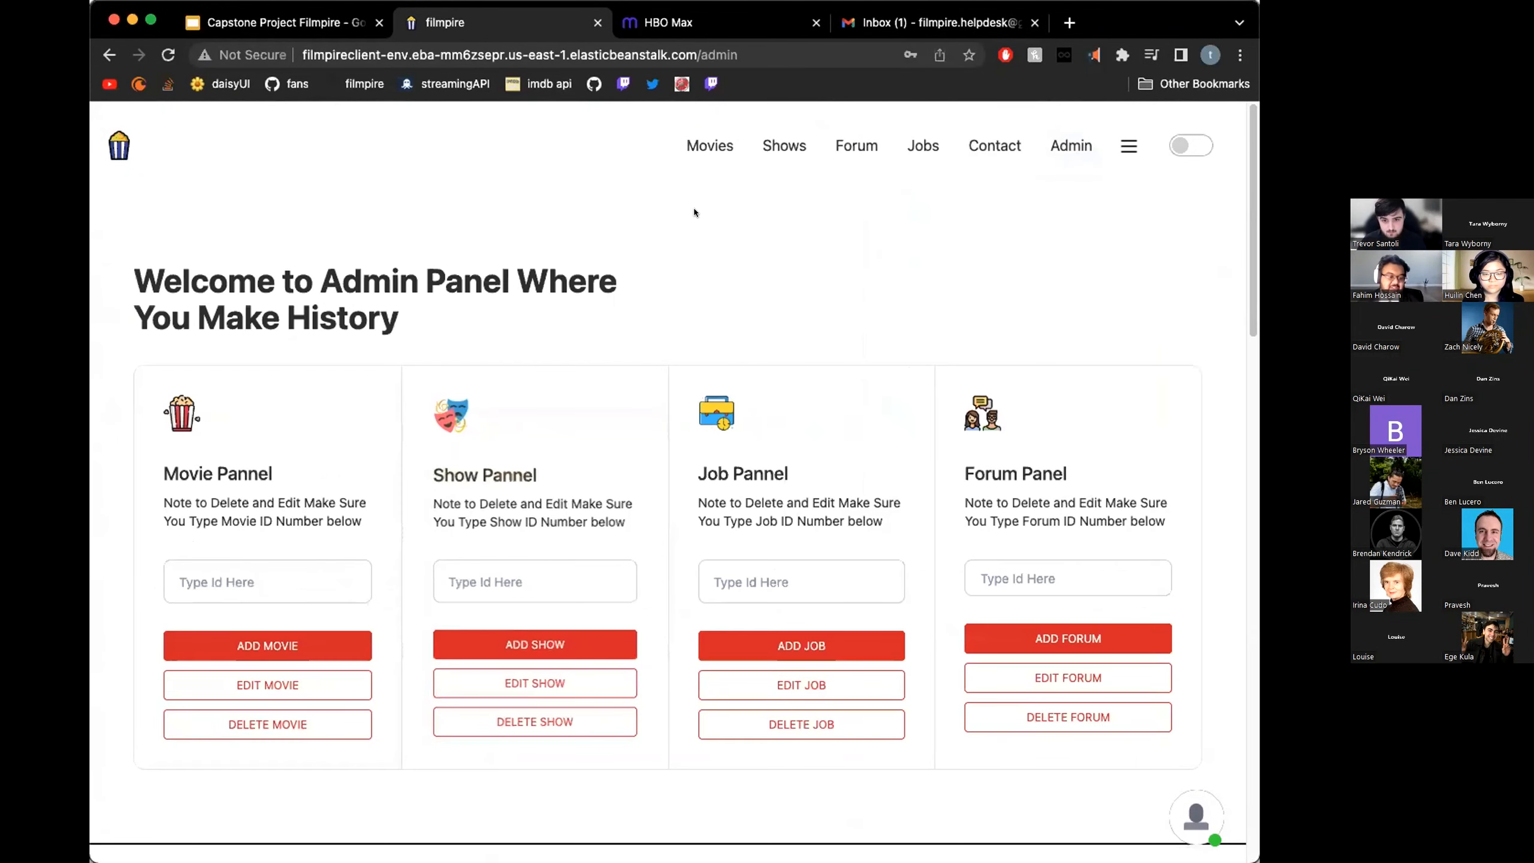
Step: Check the Movies list no longer shows Suicide Squad, then return to the Admin Panel
click(710, 146)
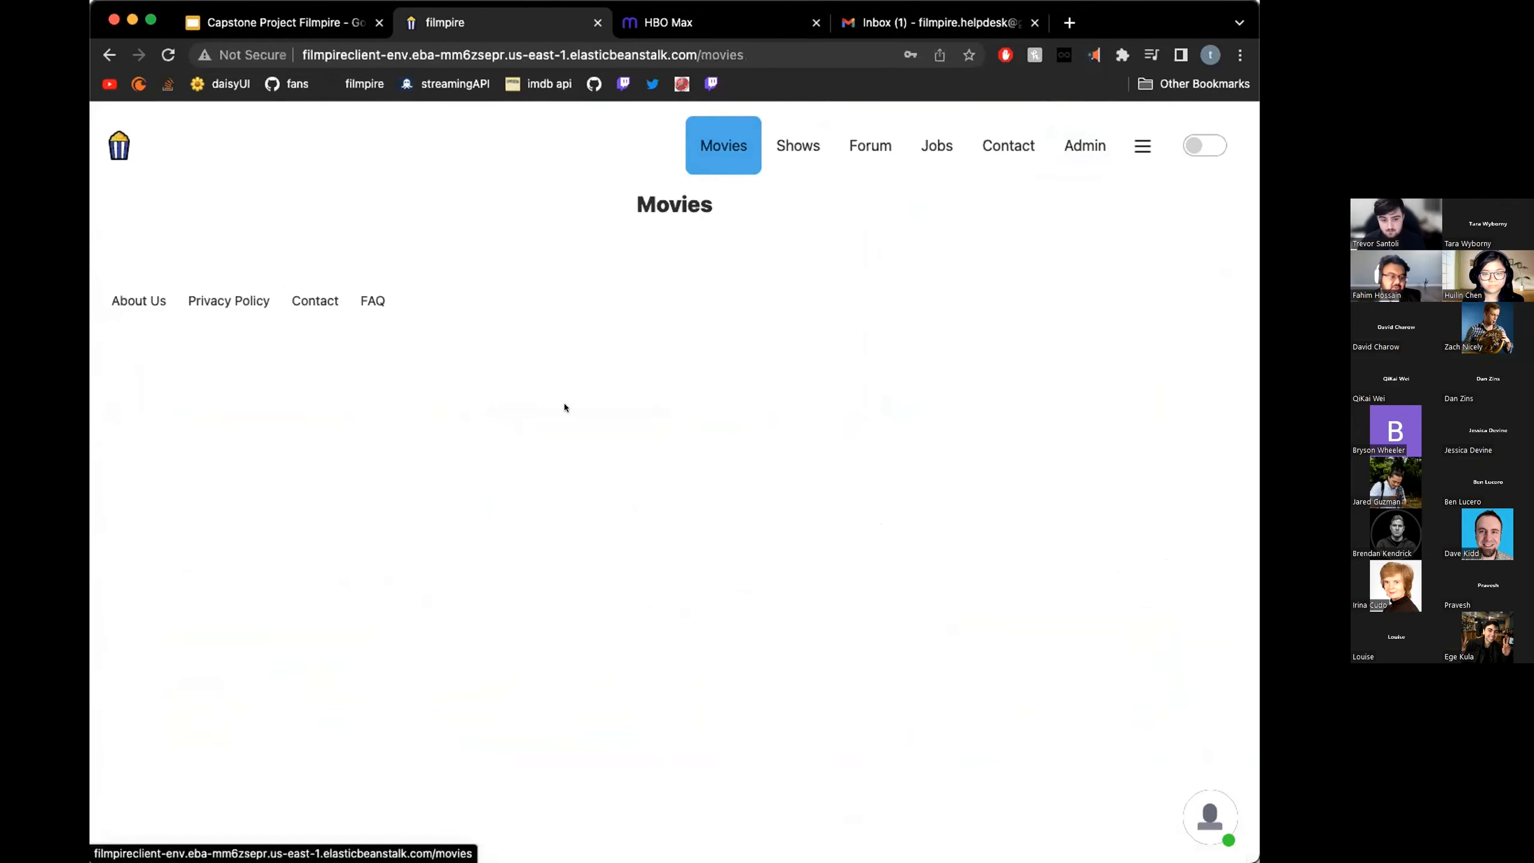
scroll(down, 3)
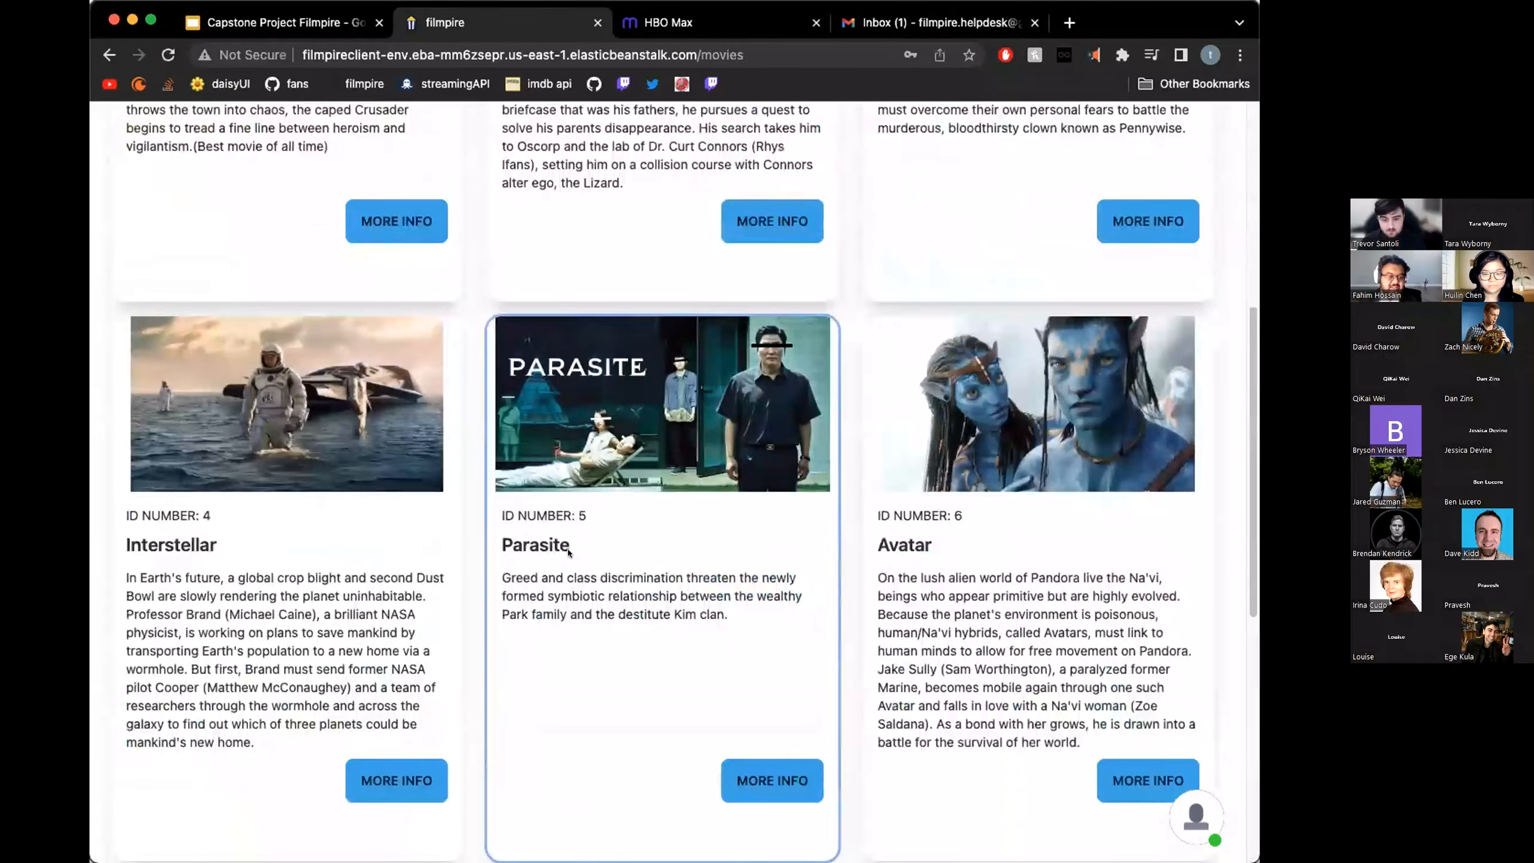
click(1070, 145)
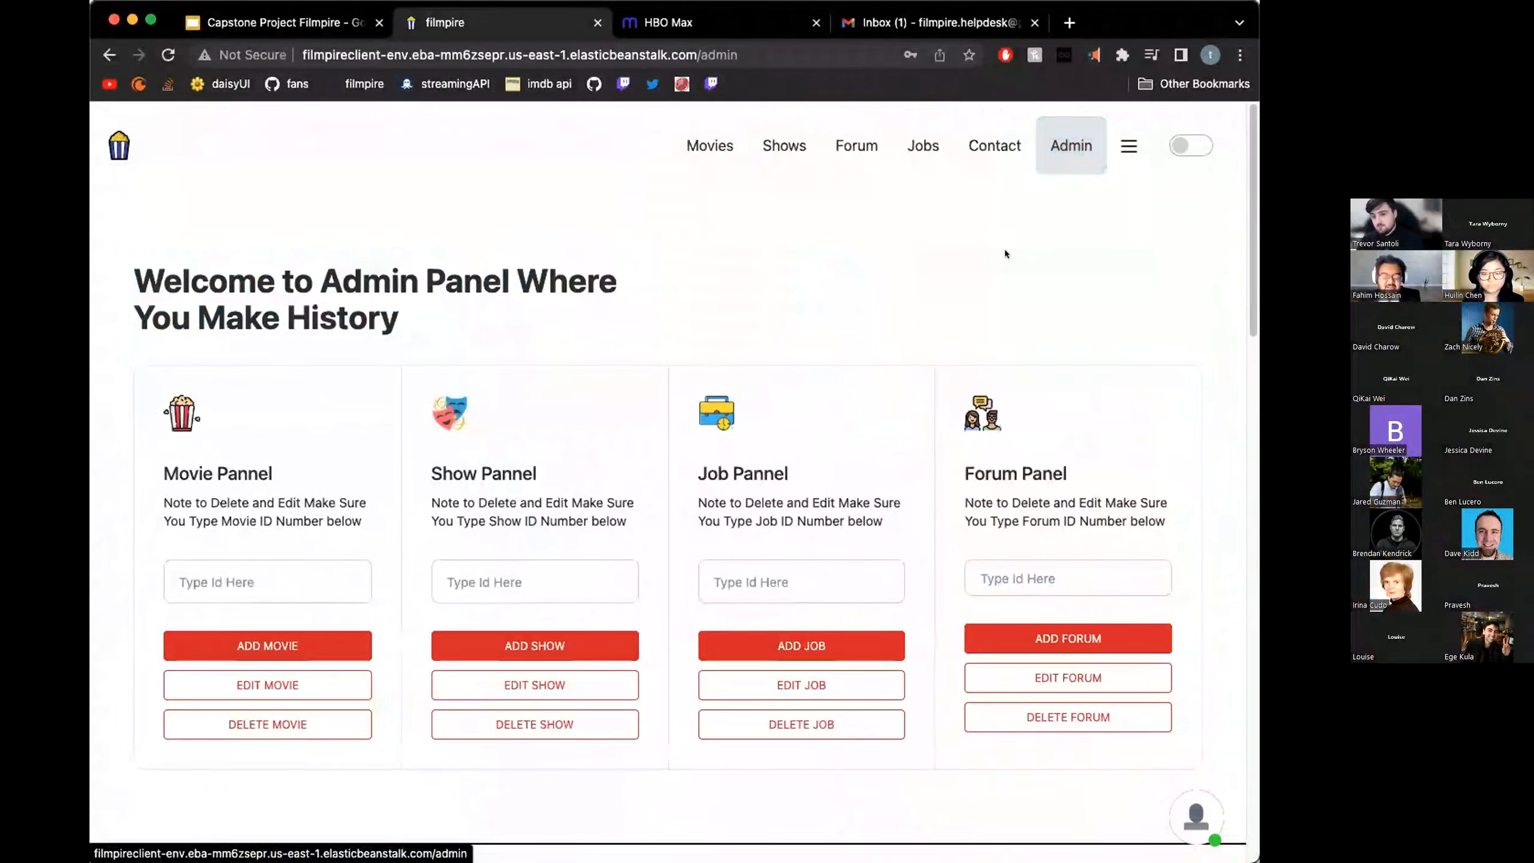
scroll(down, 3)
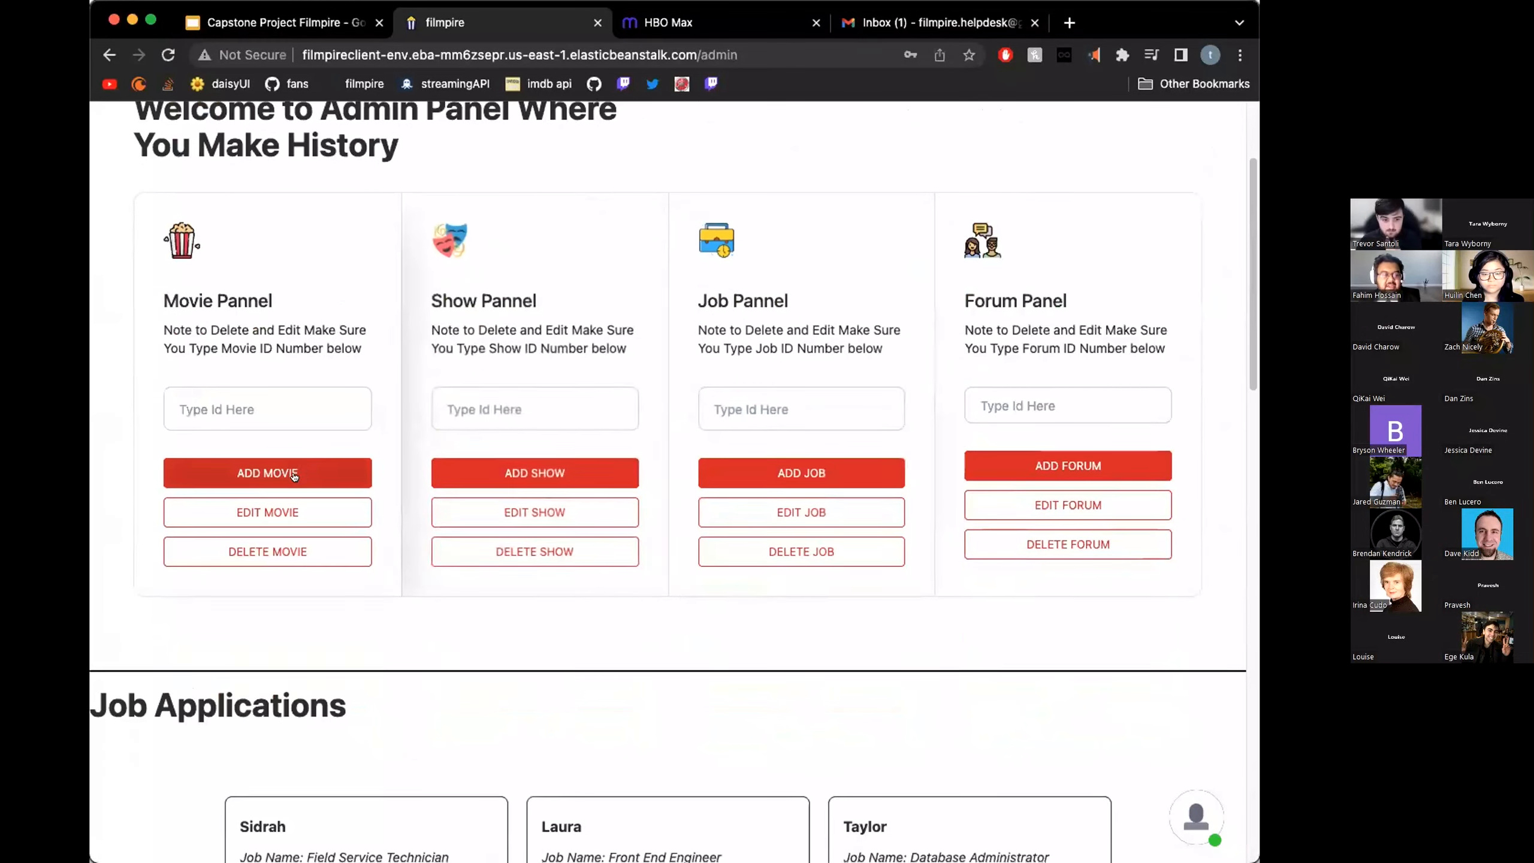
mouse_move(463, 185)
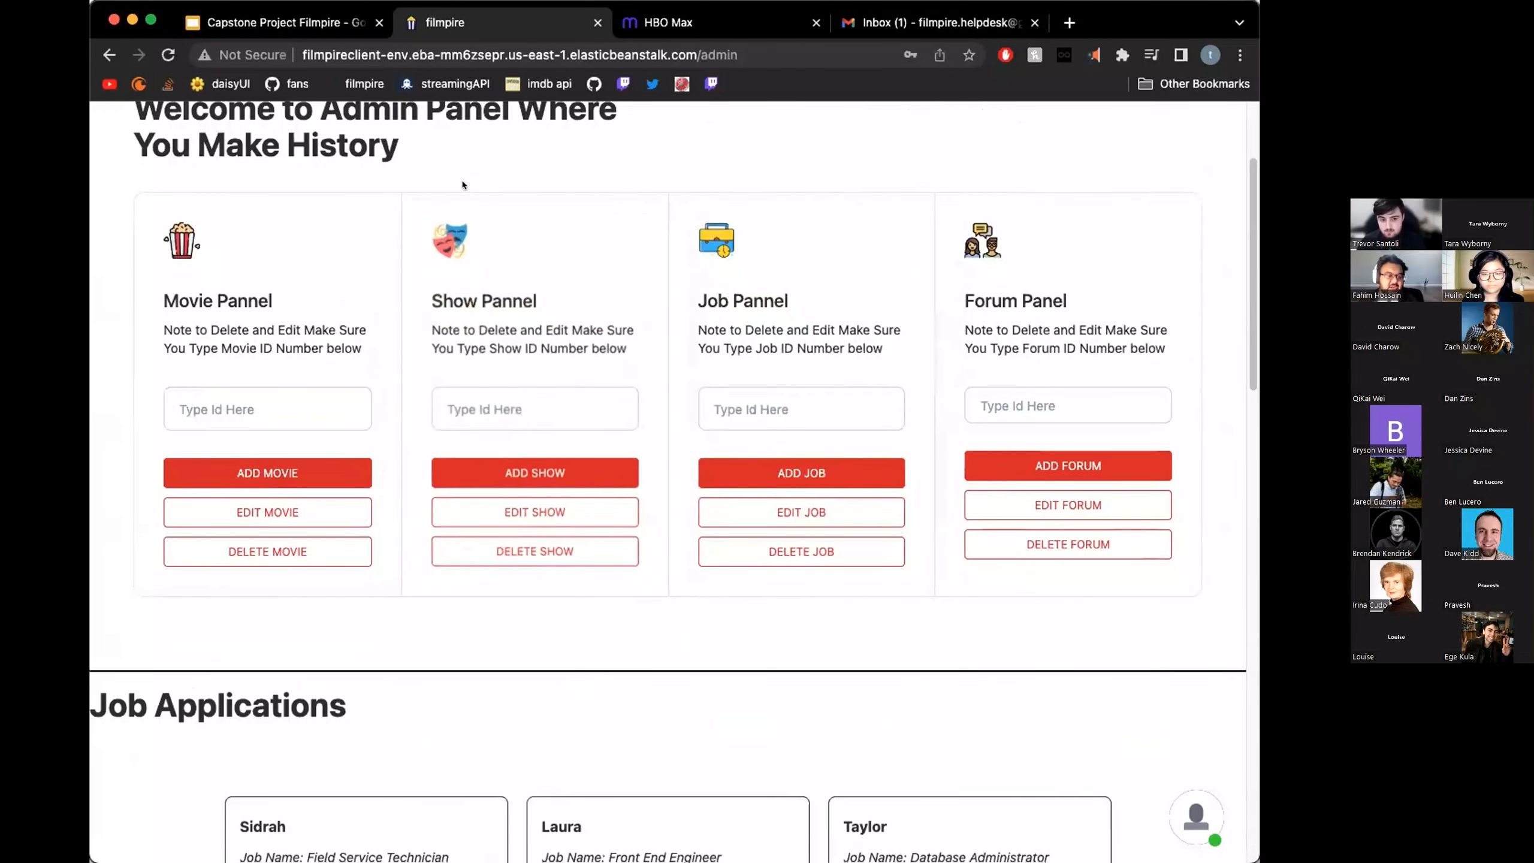
Step: Start a New Movie from the Movie Panel with Action as its genre
click(267, 409)
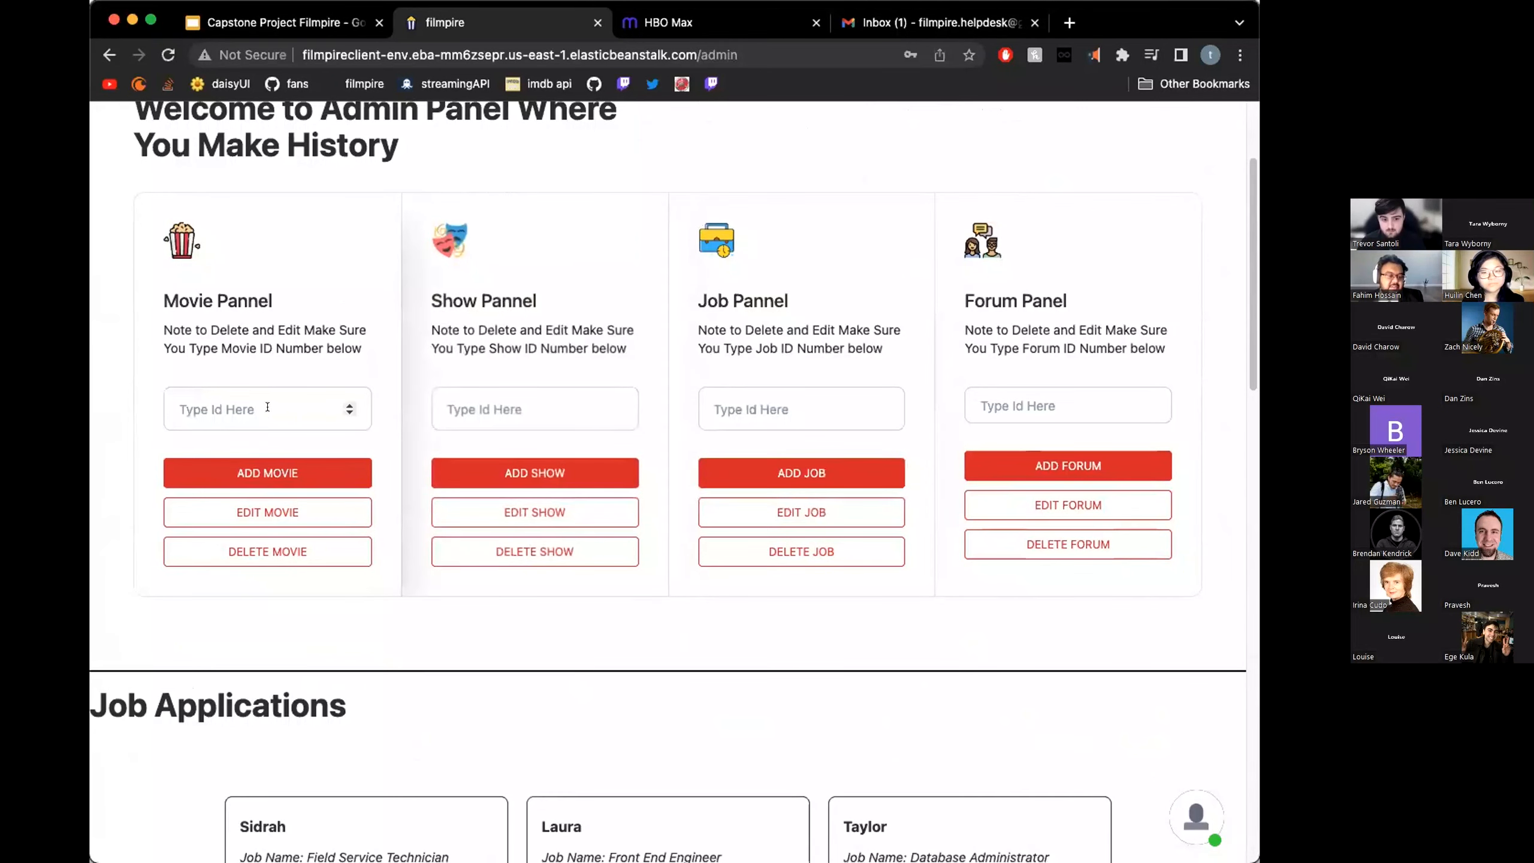
click(267, 472)
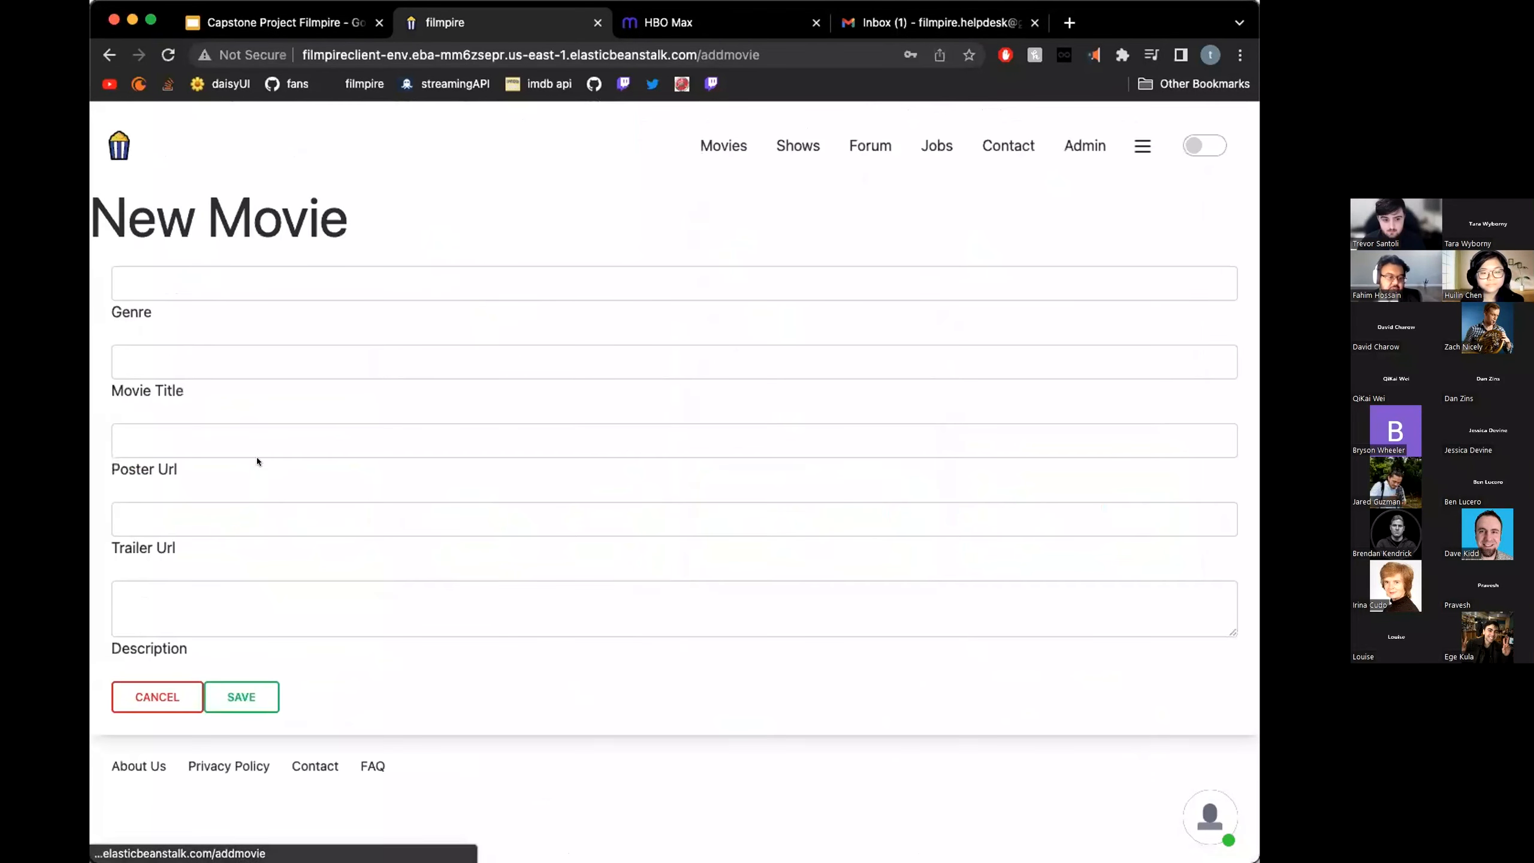
text(A)
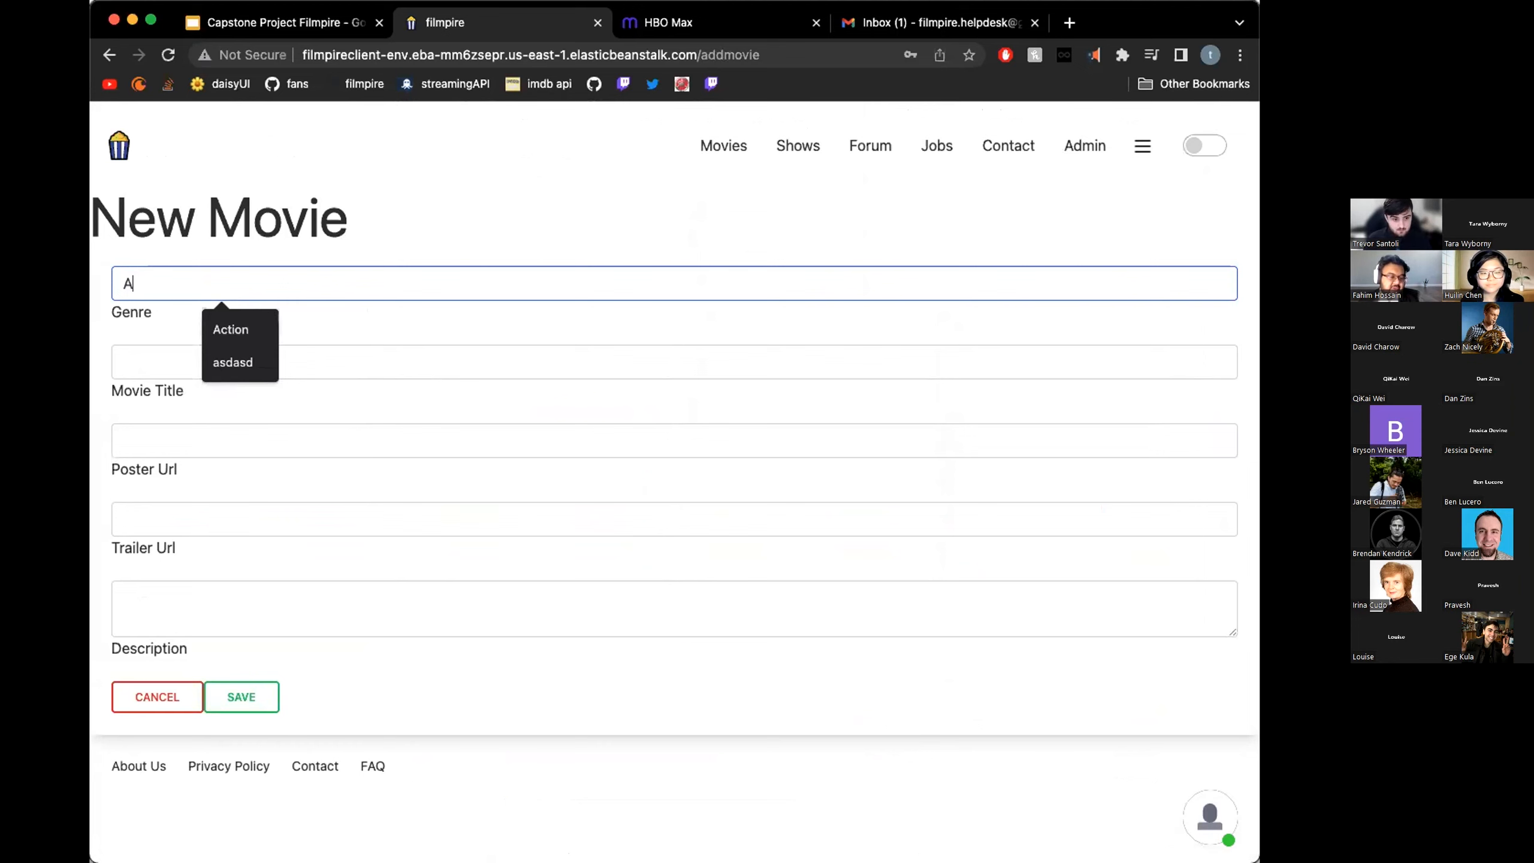
click(230, 328)
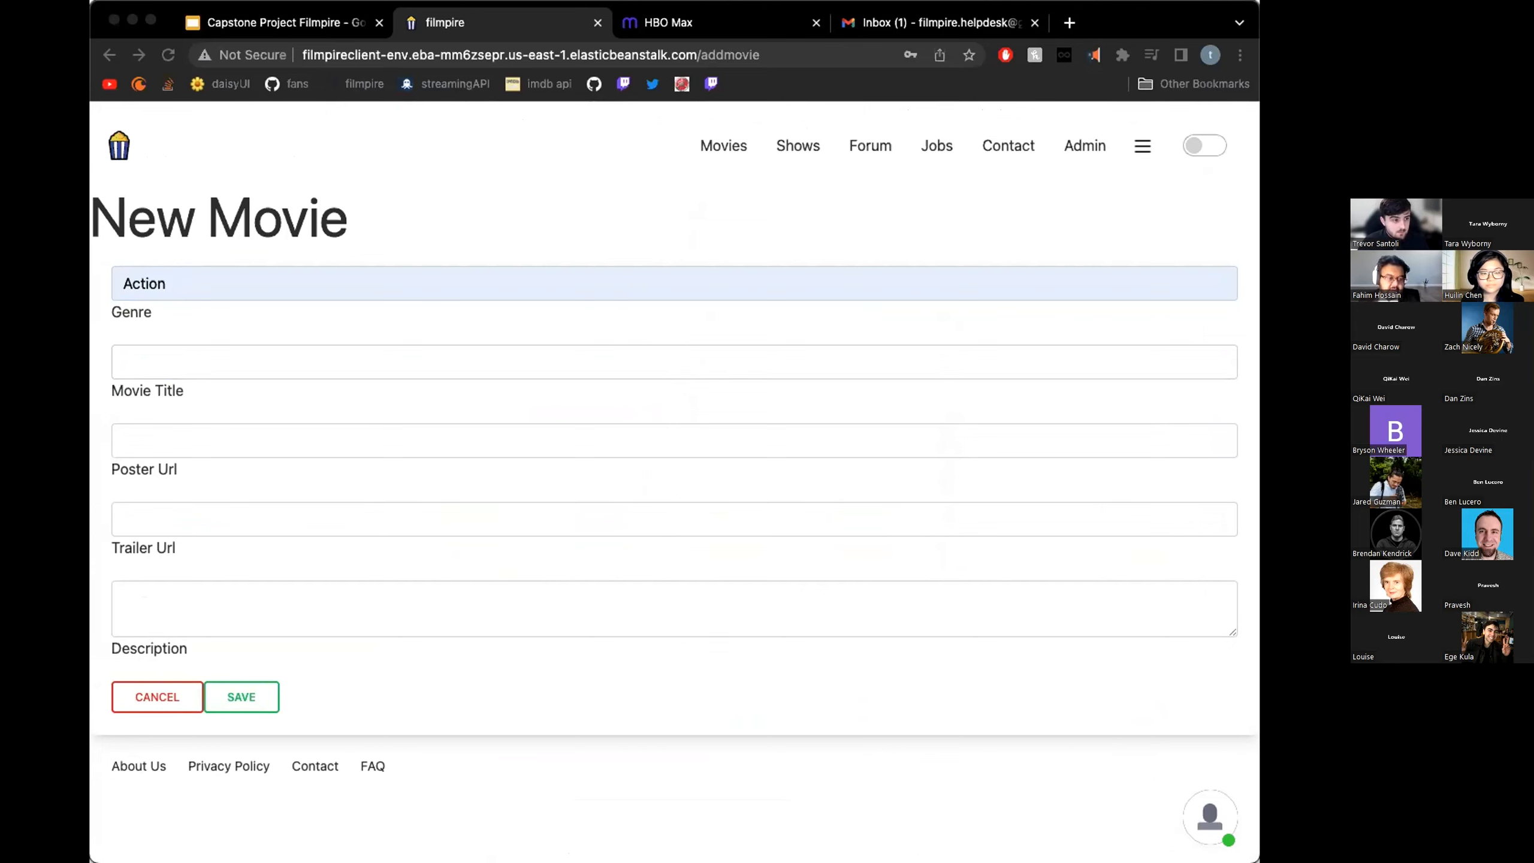
Step: Title the movie Interceptor and write its Army captain plot description
click(673, 360)
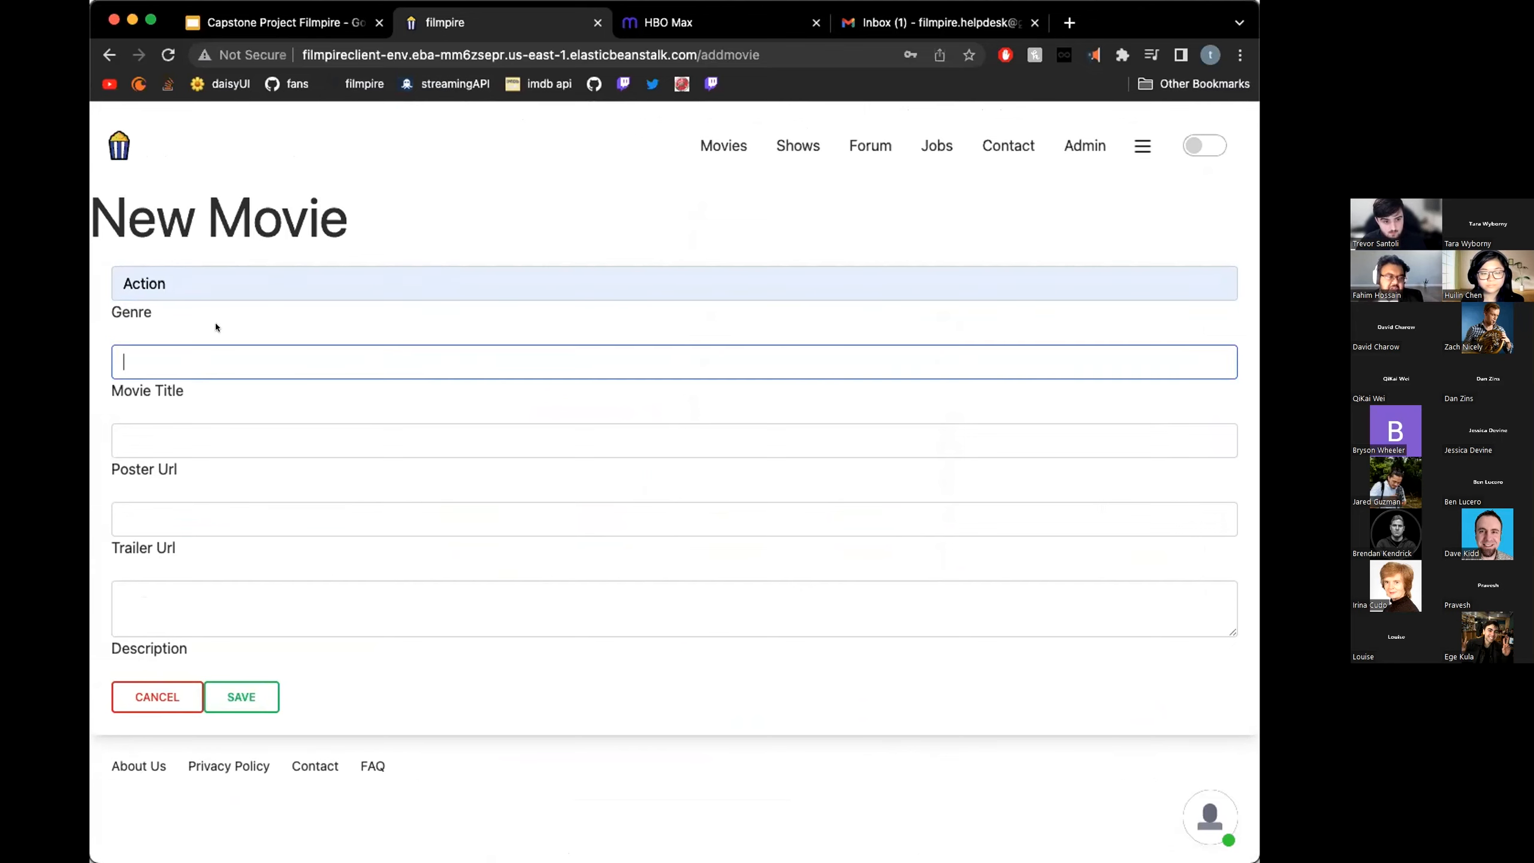
text(nterceptor)
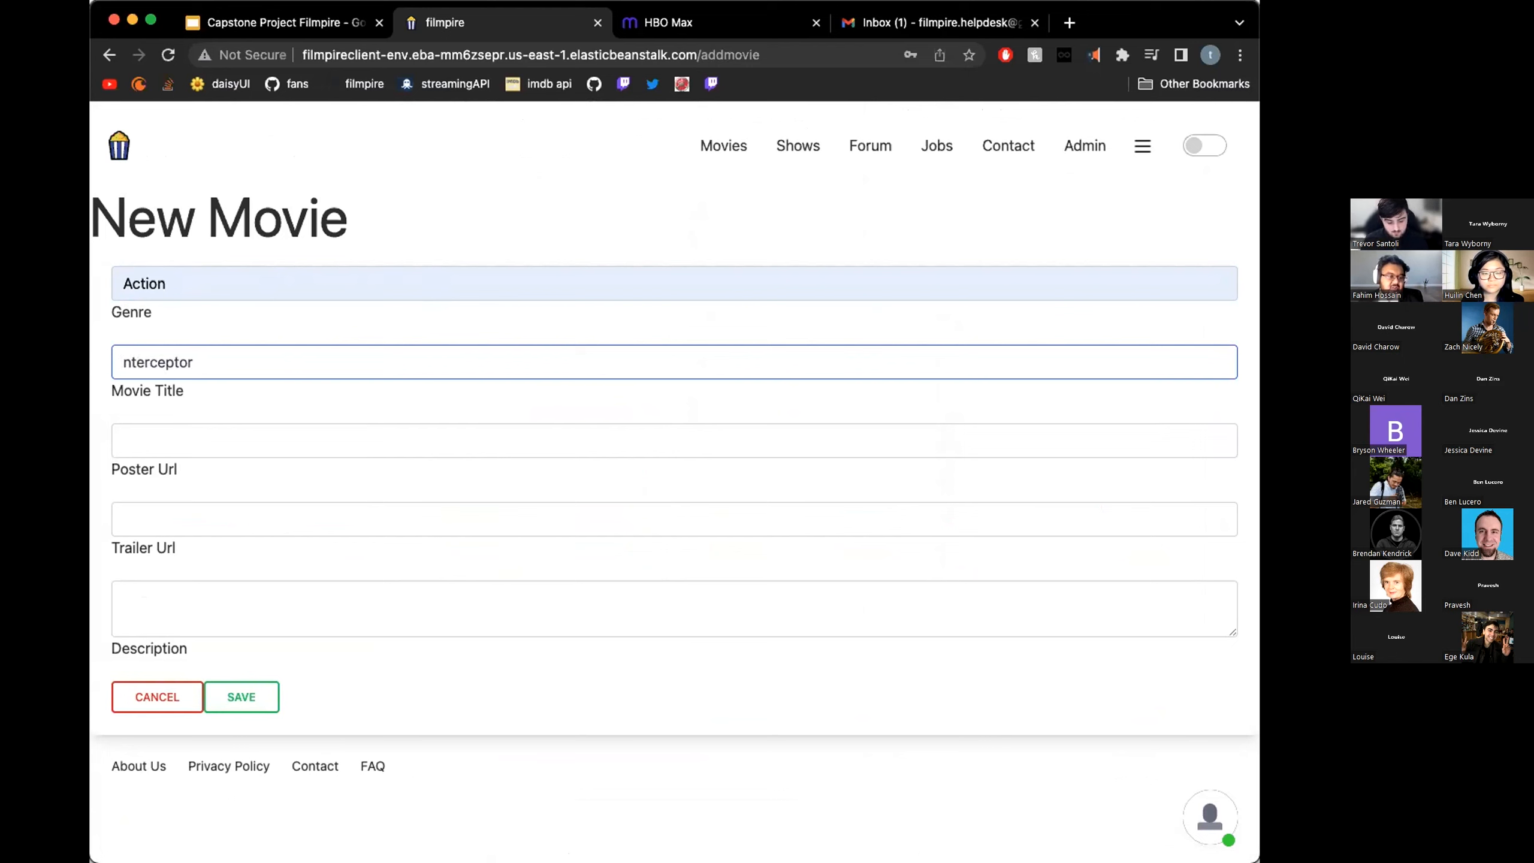
click(674, 440)
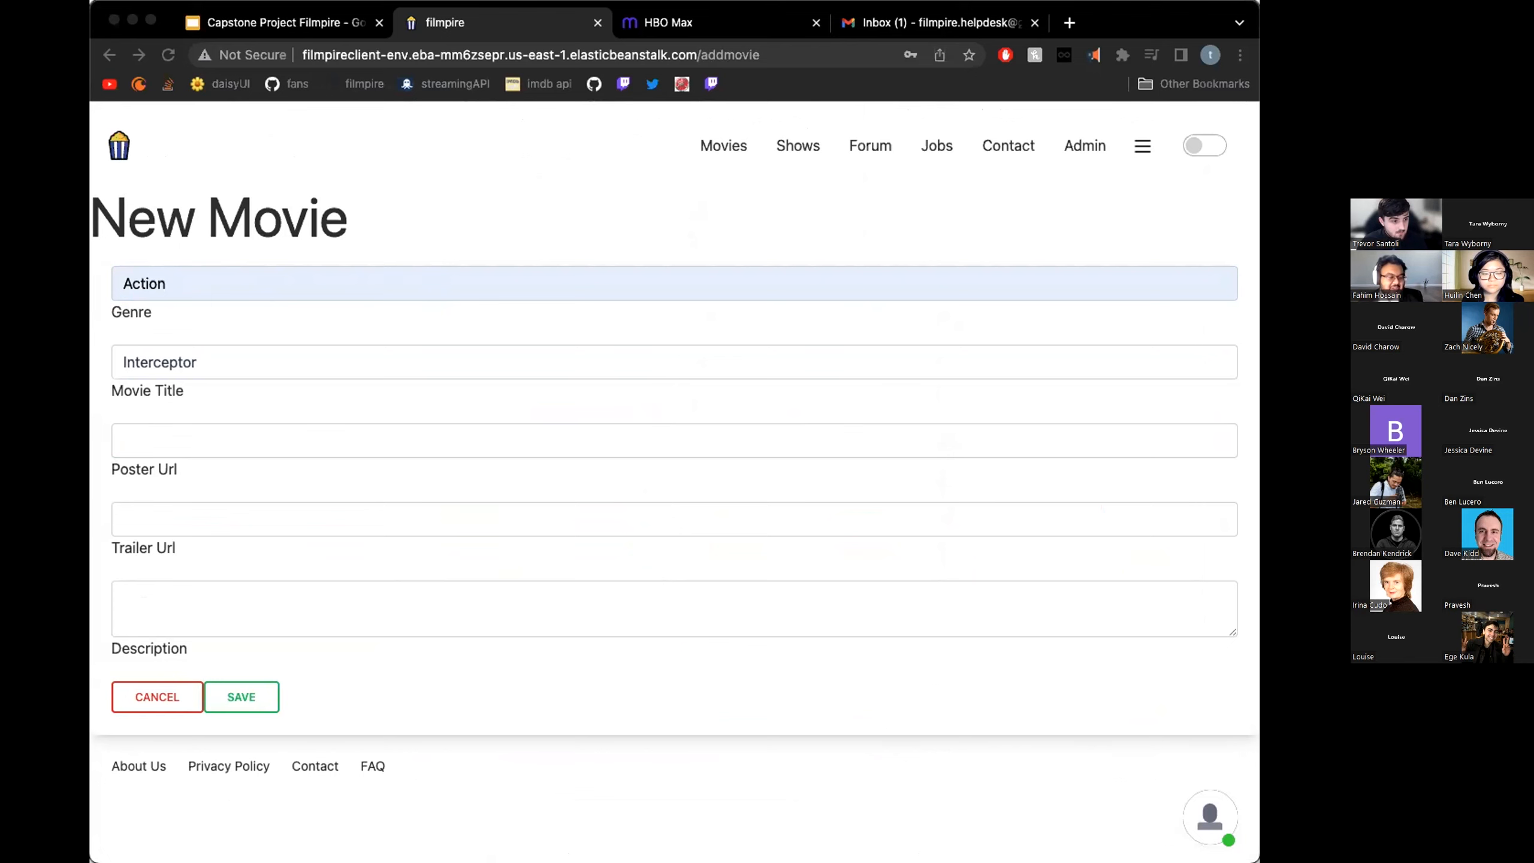
mouse_move(476, 363)
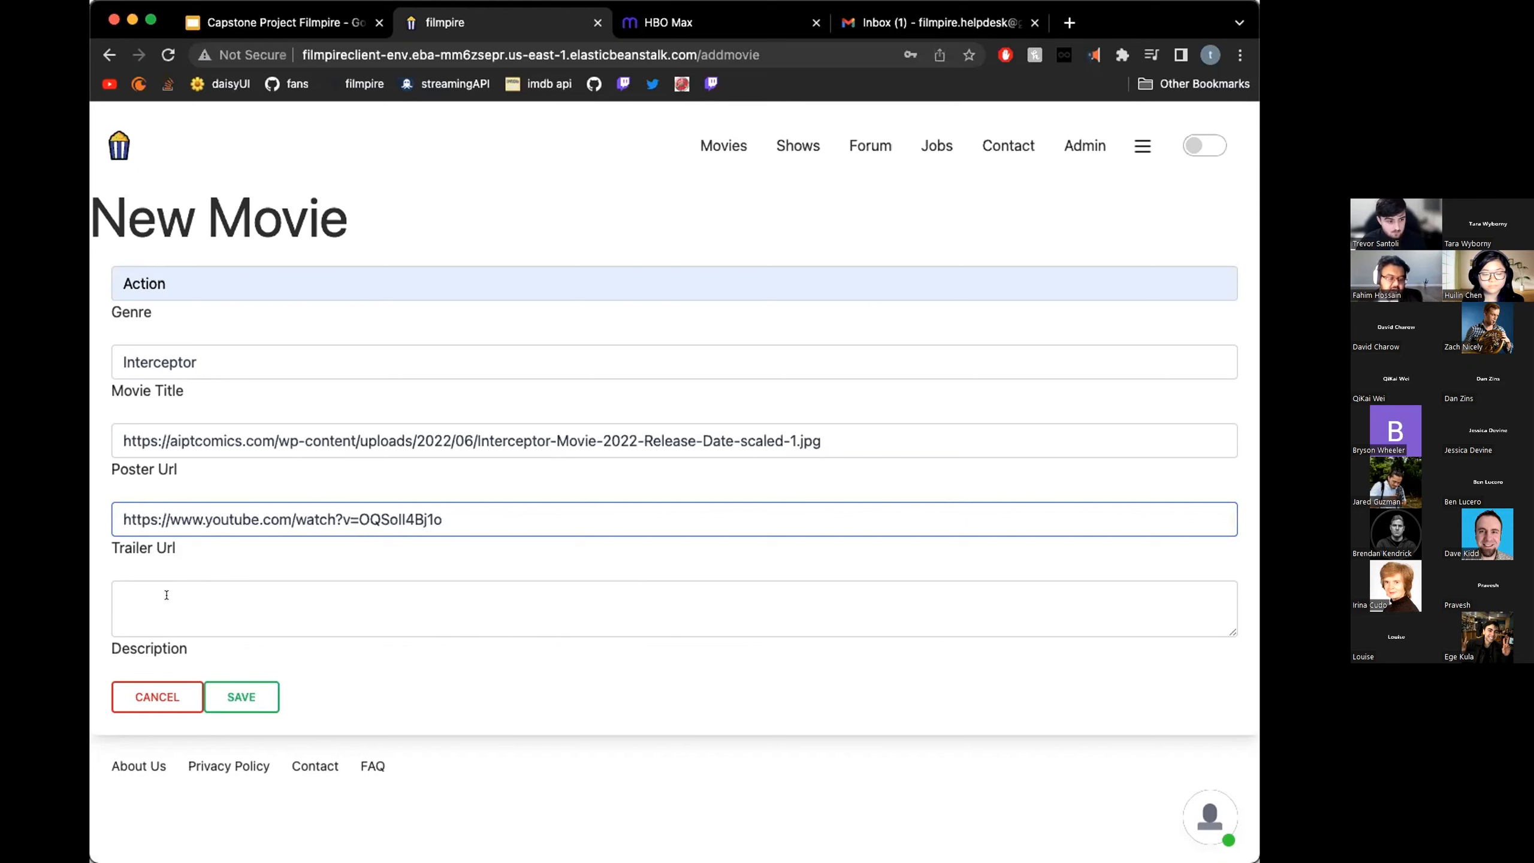
click(673, 607)
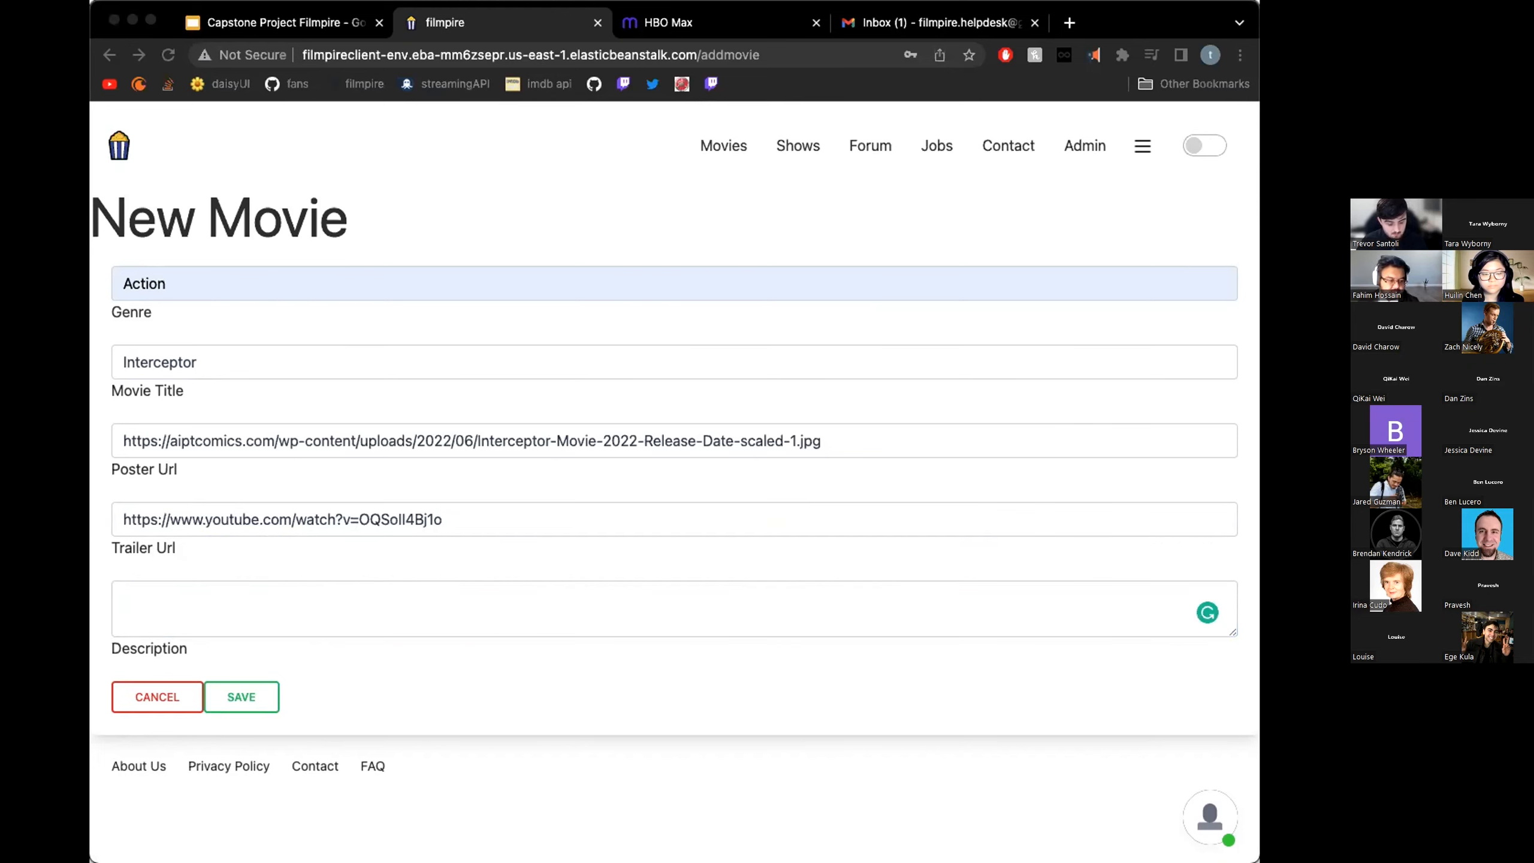
text(One Army captain is forced use her years of tactical training and military expertise when a simultaneous coordinated attack threatens the remote missile interceptor station of which she is in command.)
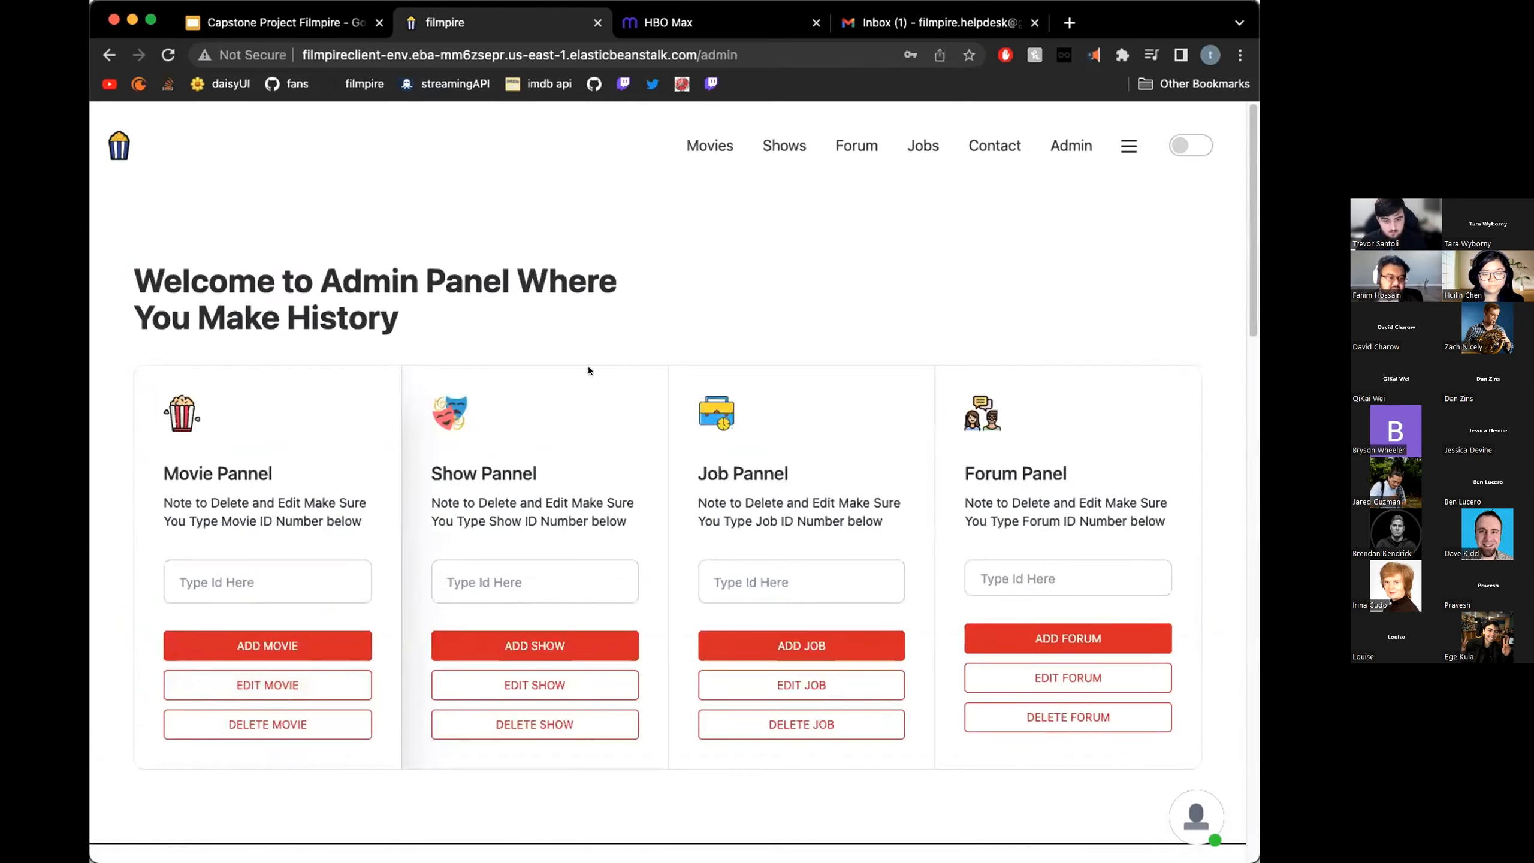
Step: Find Interceptor in the Movies list and scroll its detail page with trailer and Netflix option
click(708, 145)
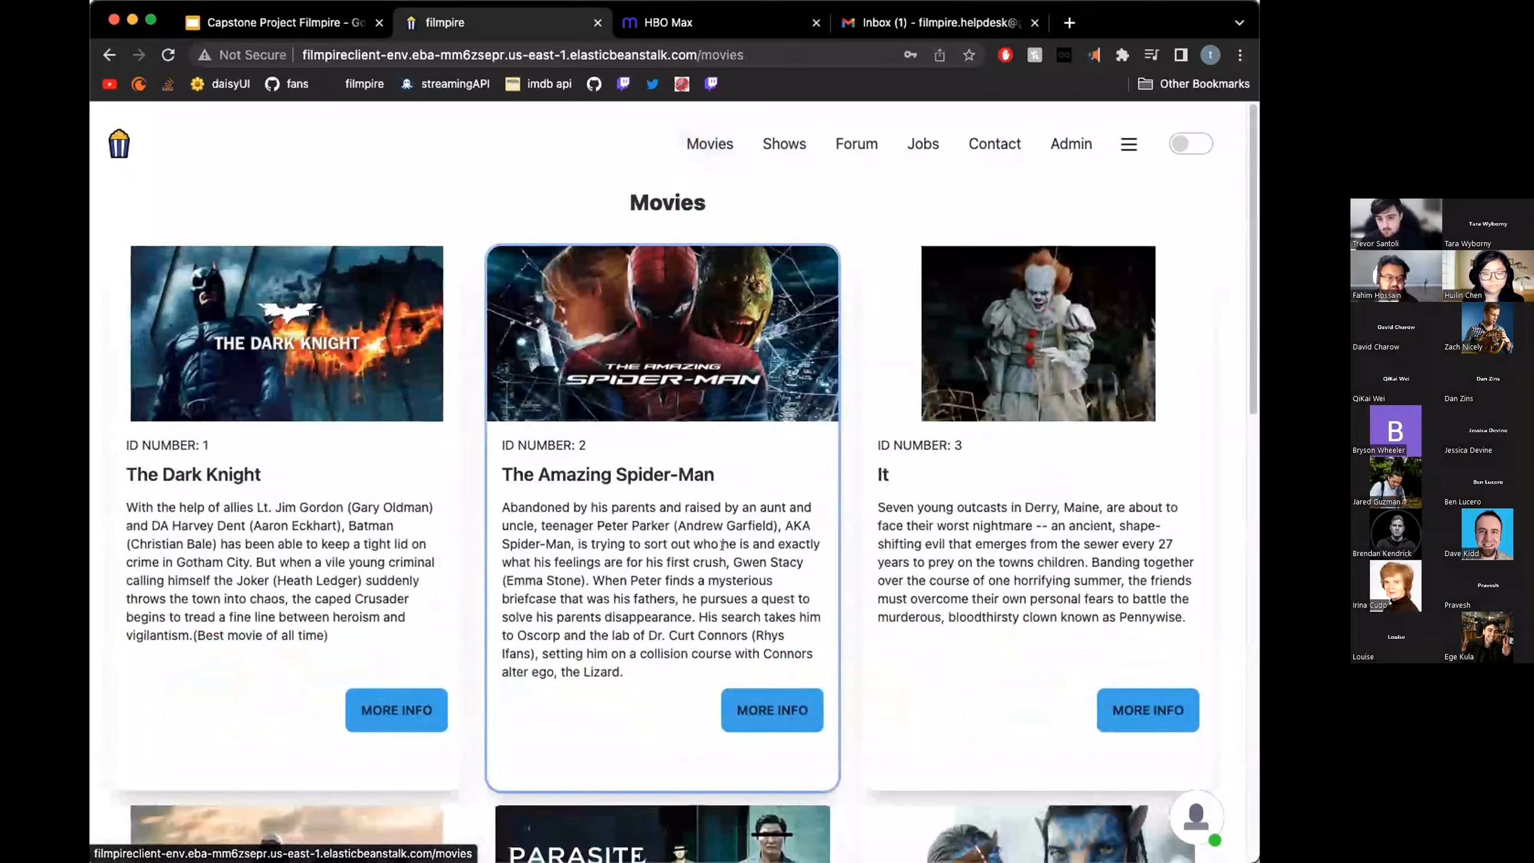
scroll(down, 3)
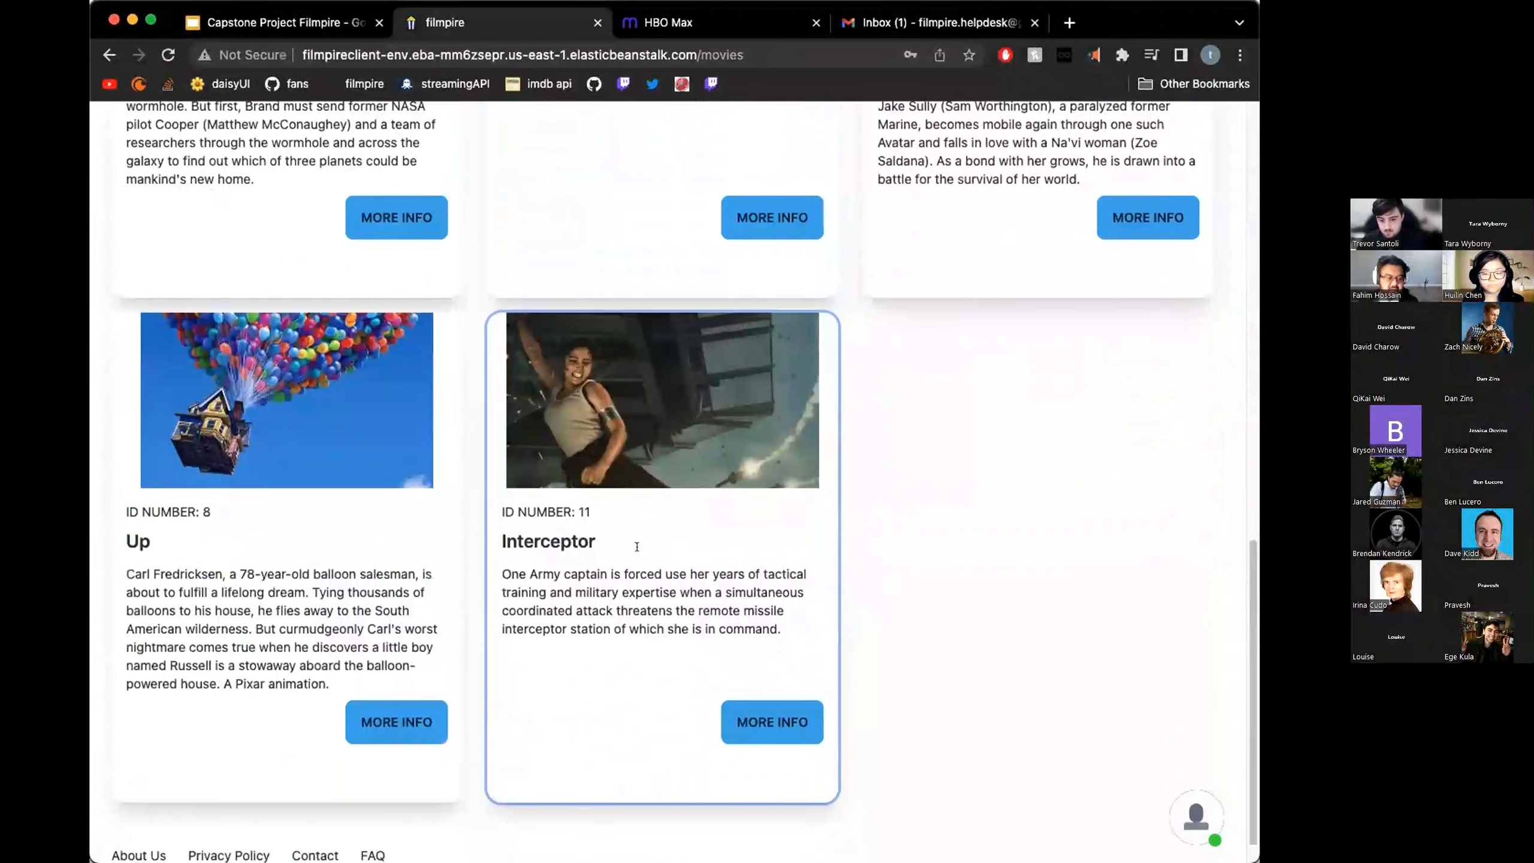
click(770, 721)
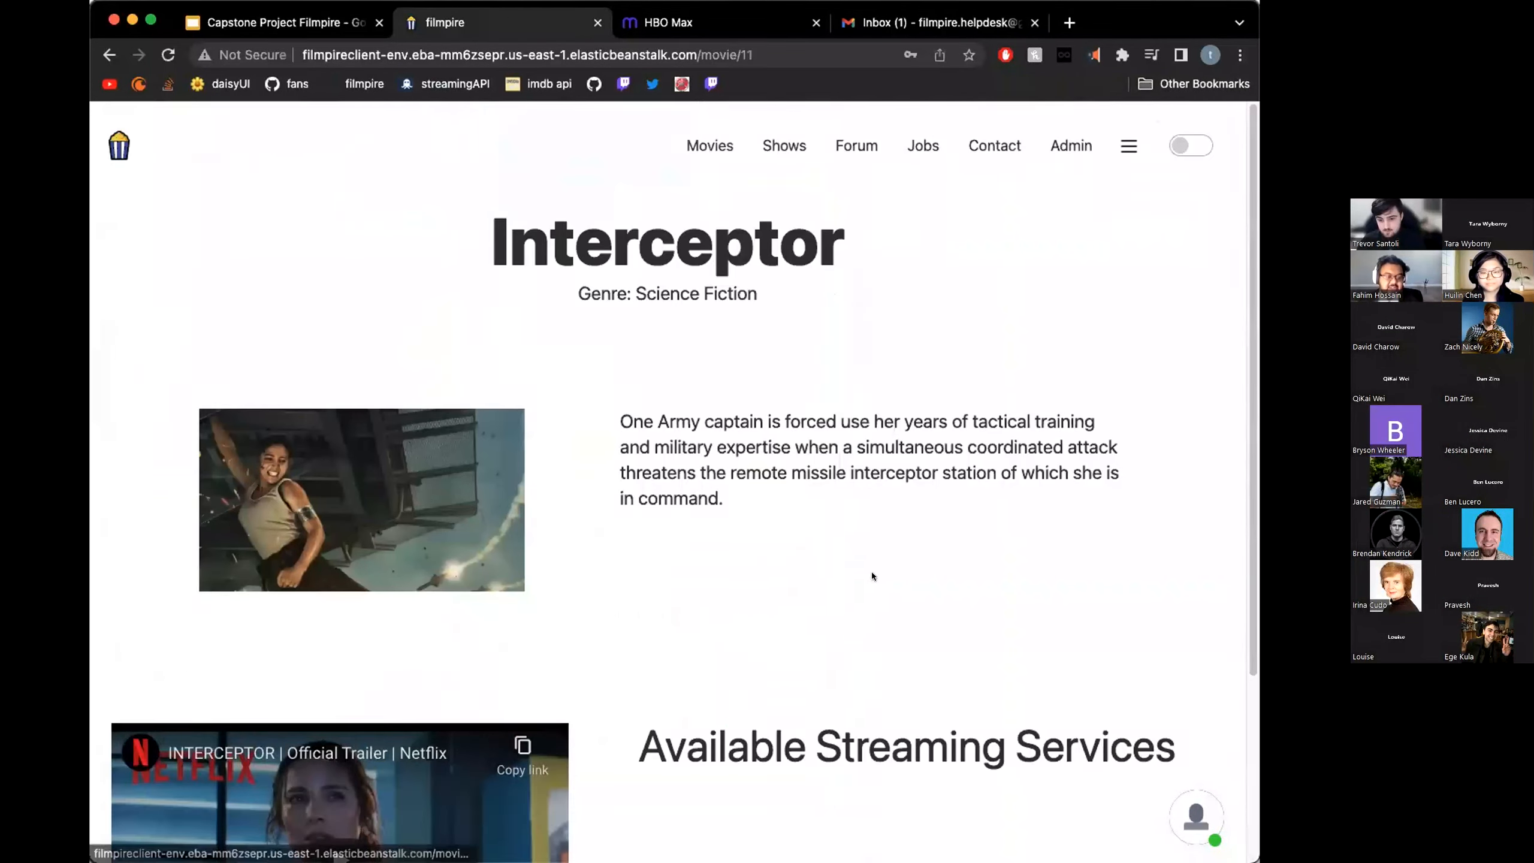
scroll(down, 3)
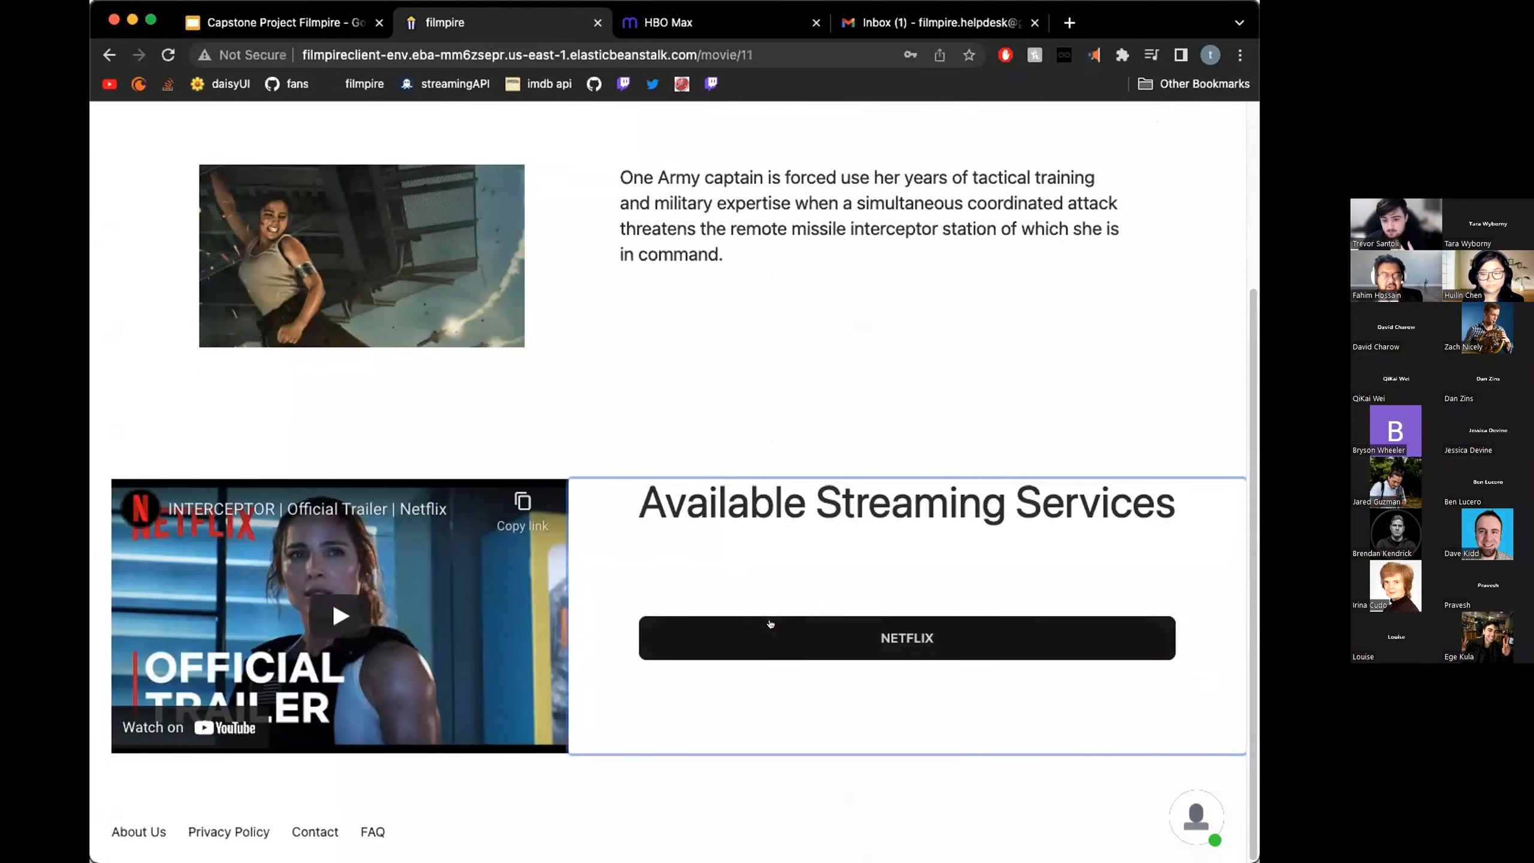
mouse_move(741, 476)
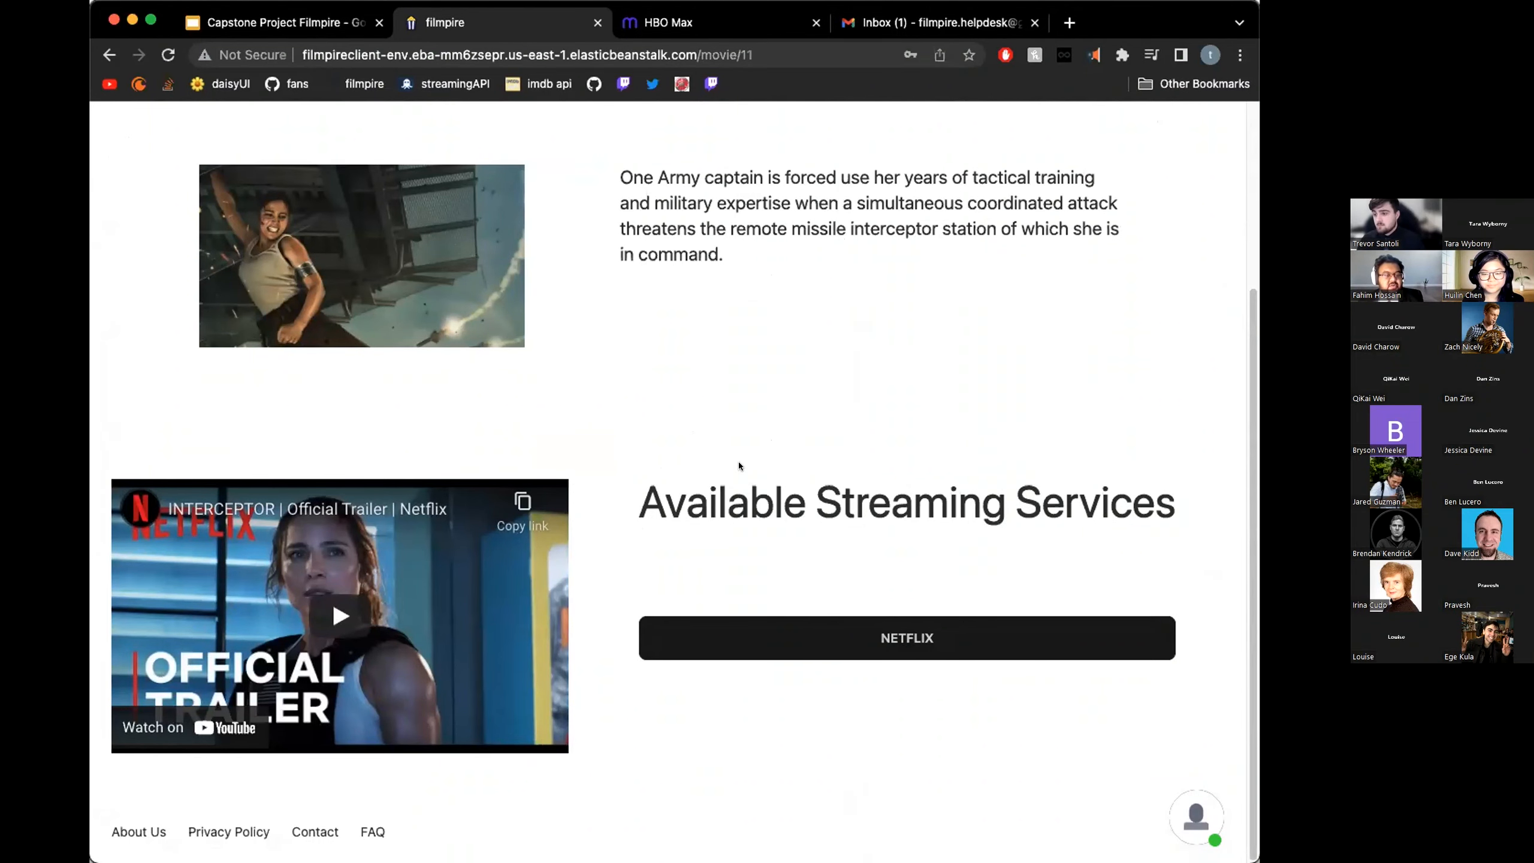
scroll(up, 3)
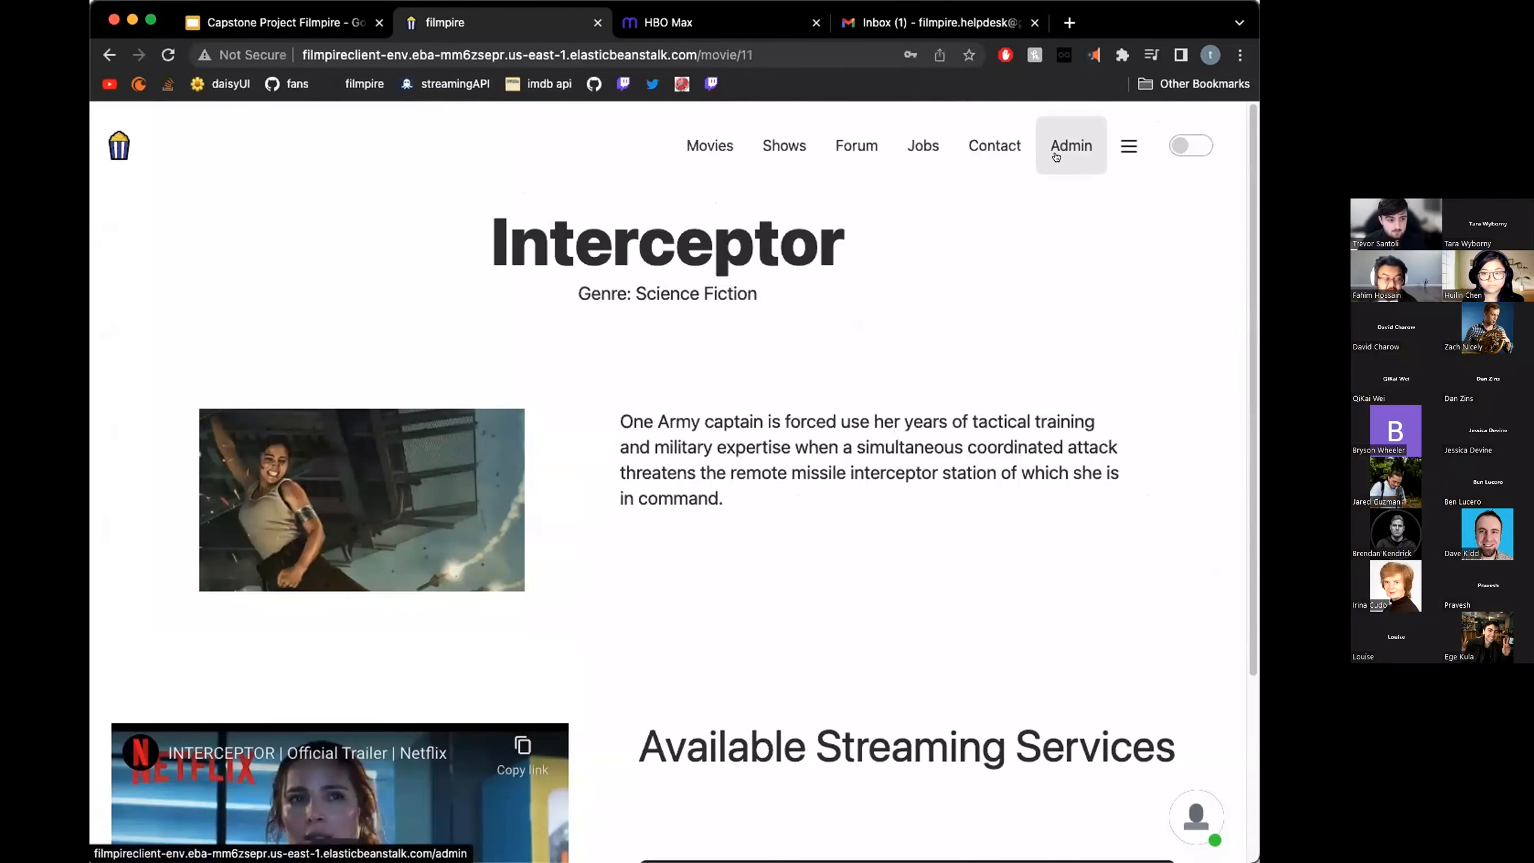
Step: From the admin panel, start a new show with genre Action and title Peaky Blinders
click(1070, 145)
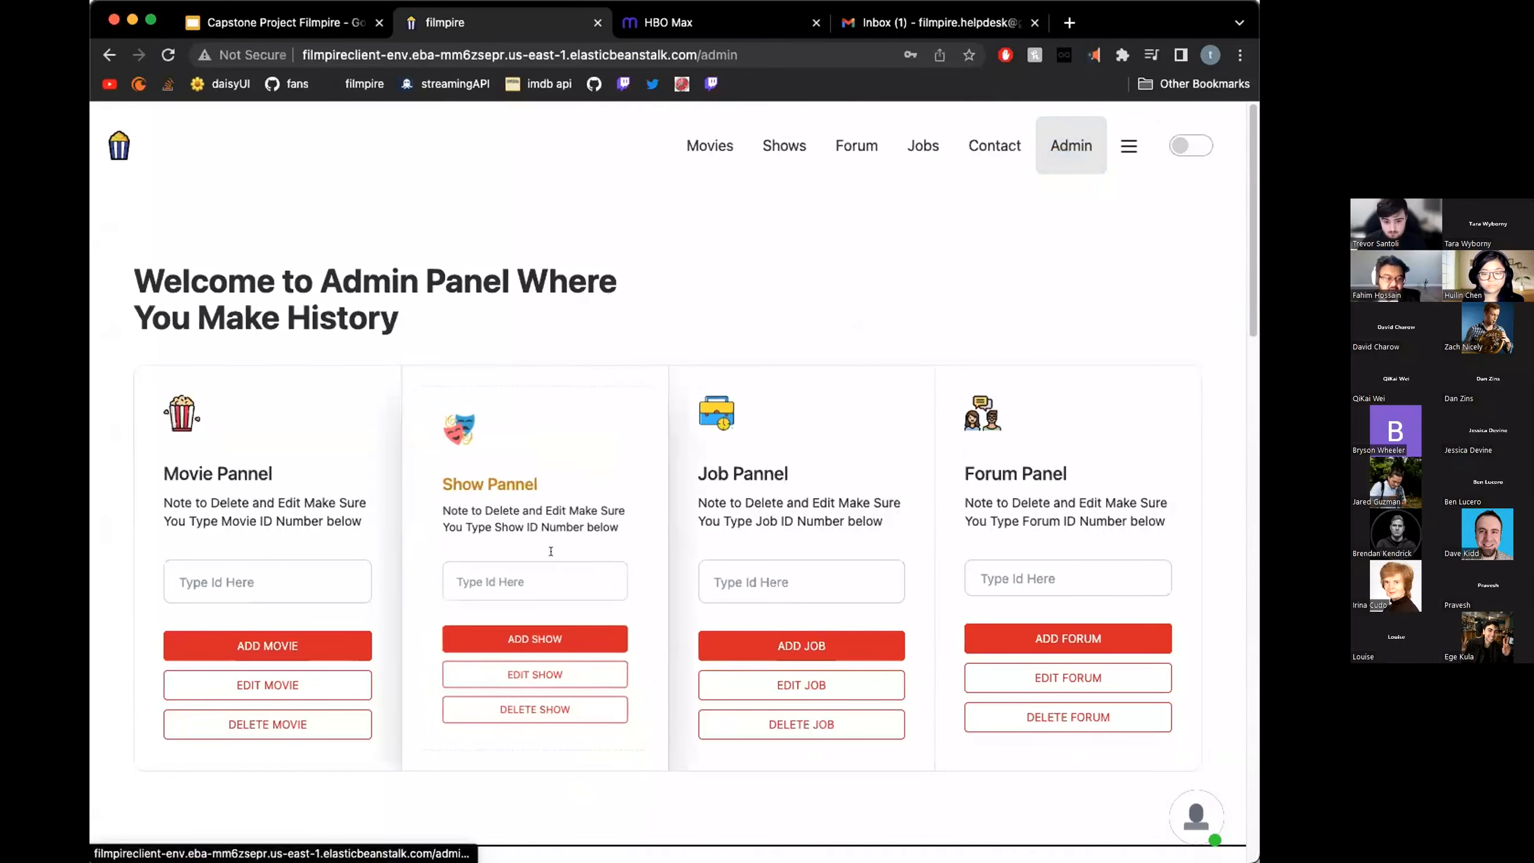
click(535, 639)
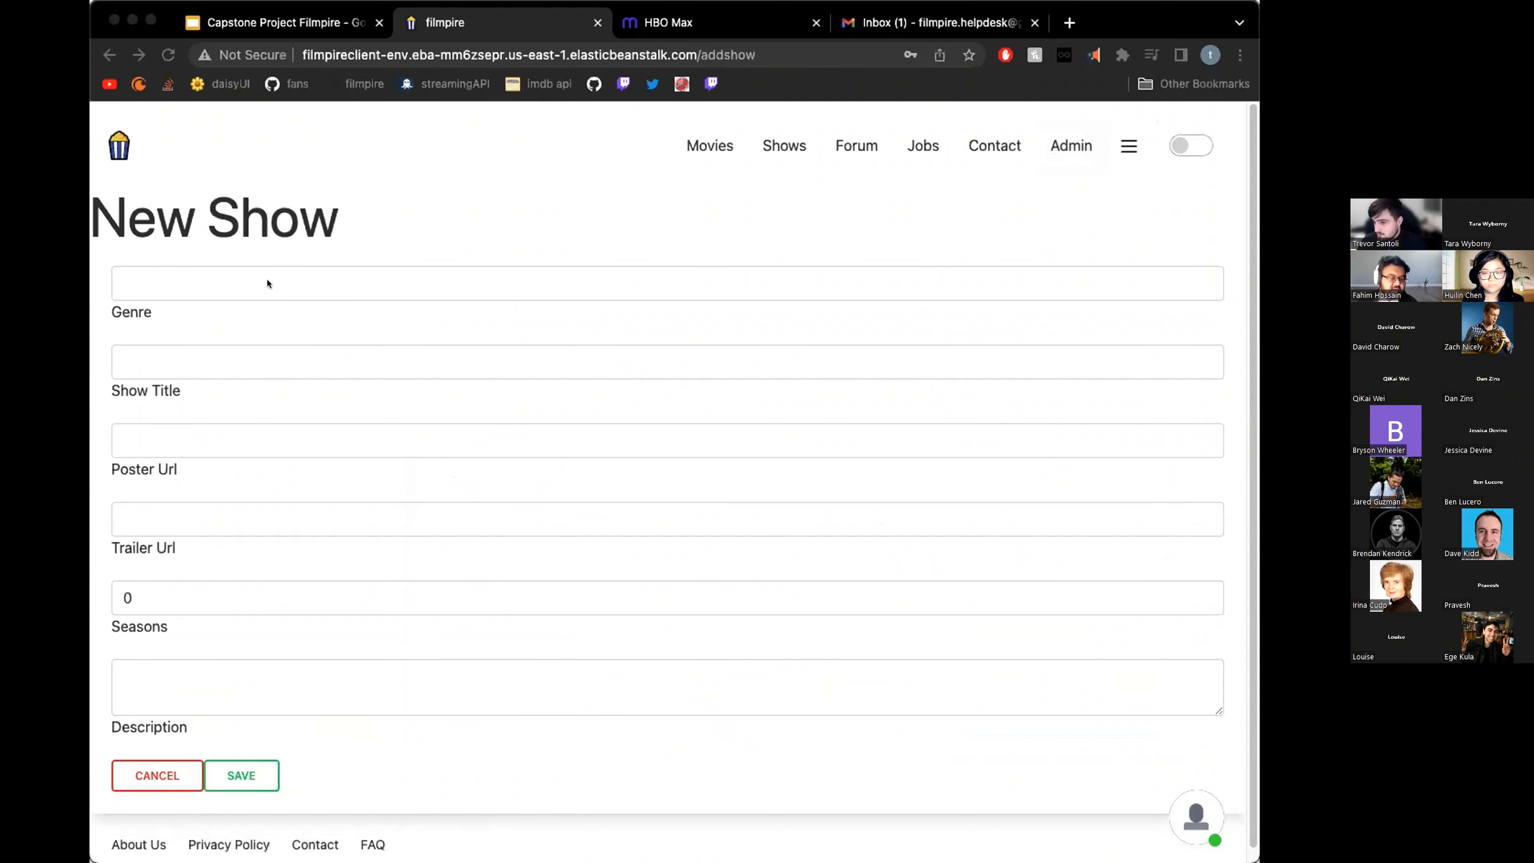
text(Action)
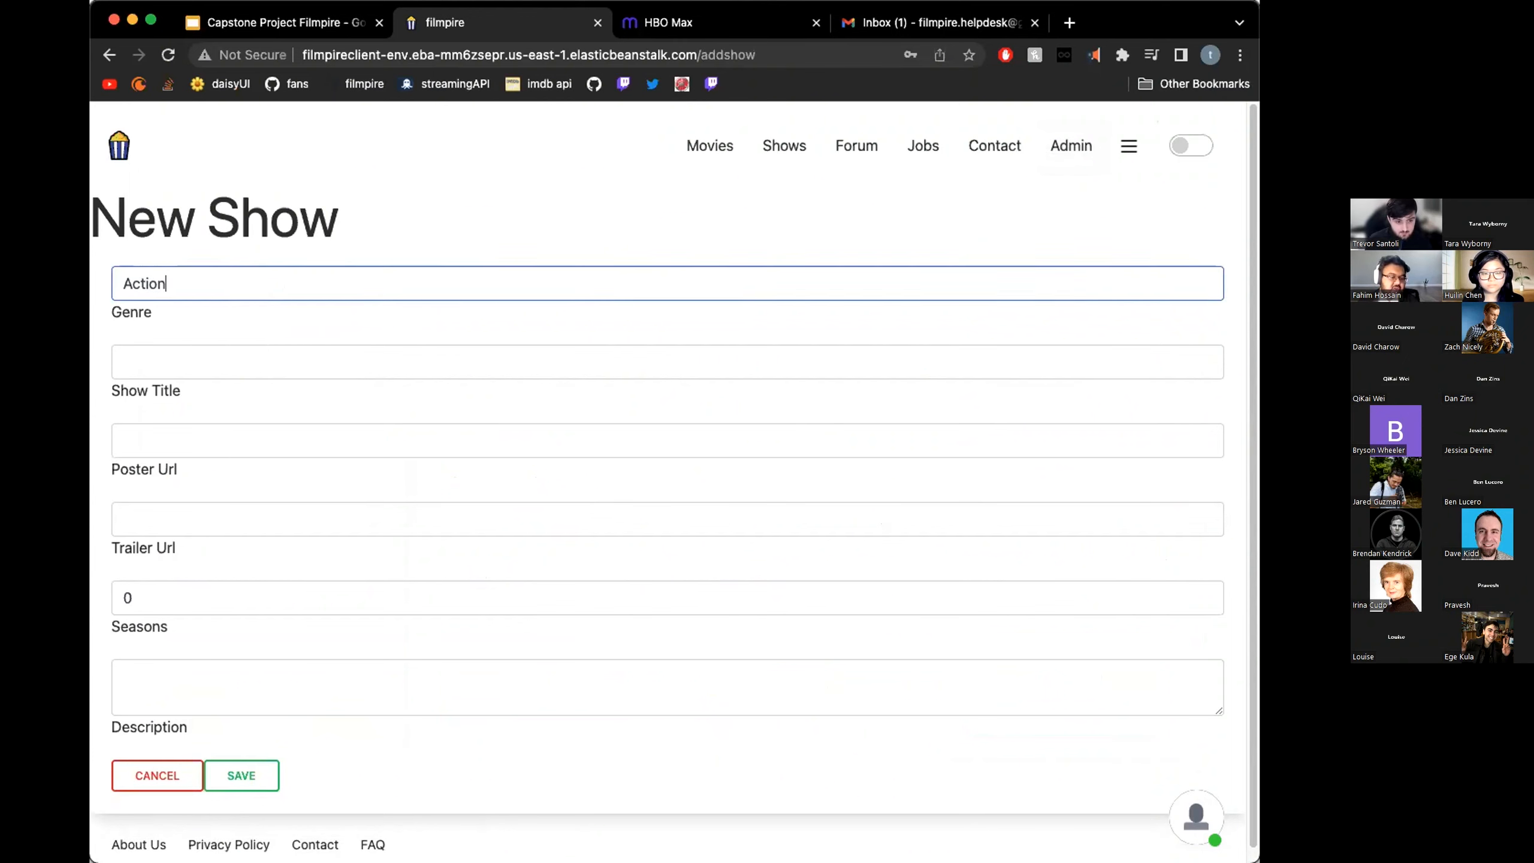
text(Peaky)
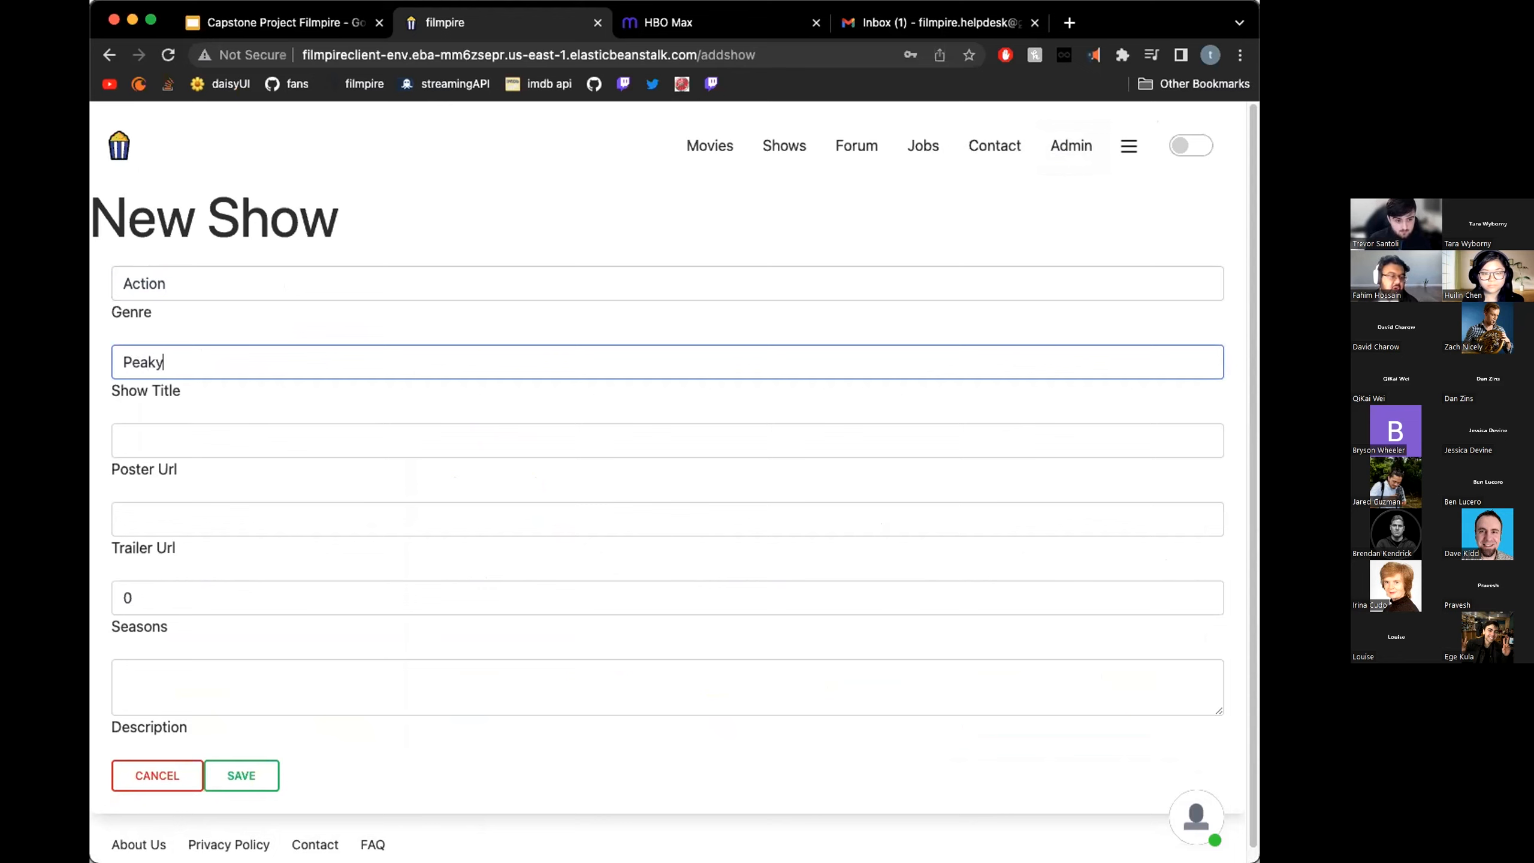
text(Blinders)
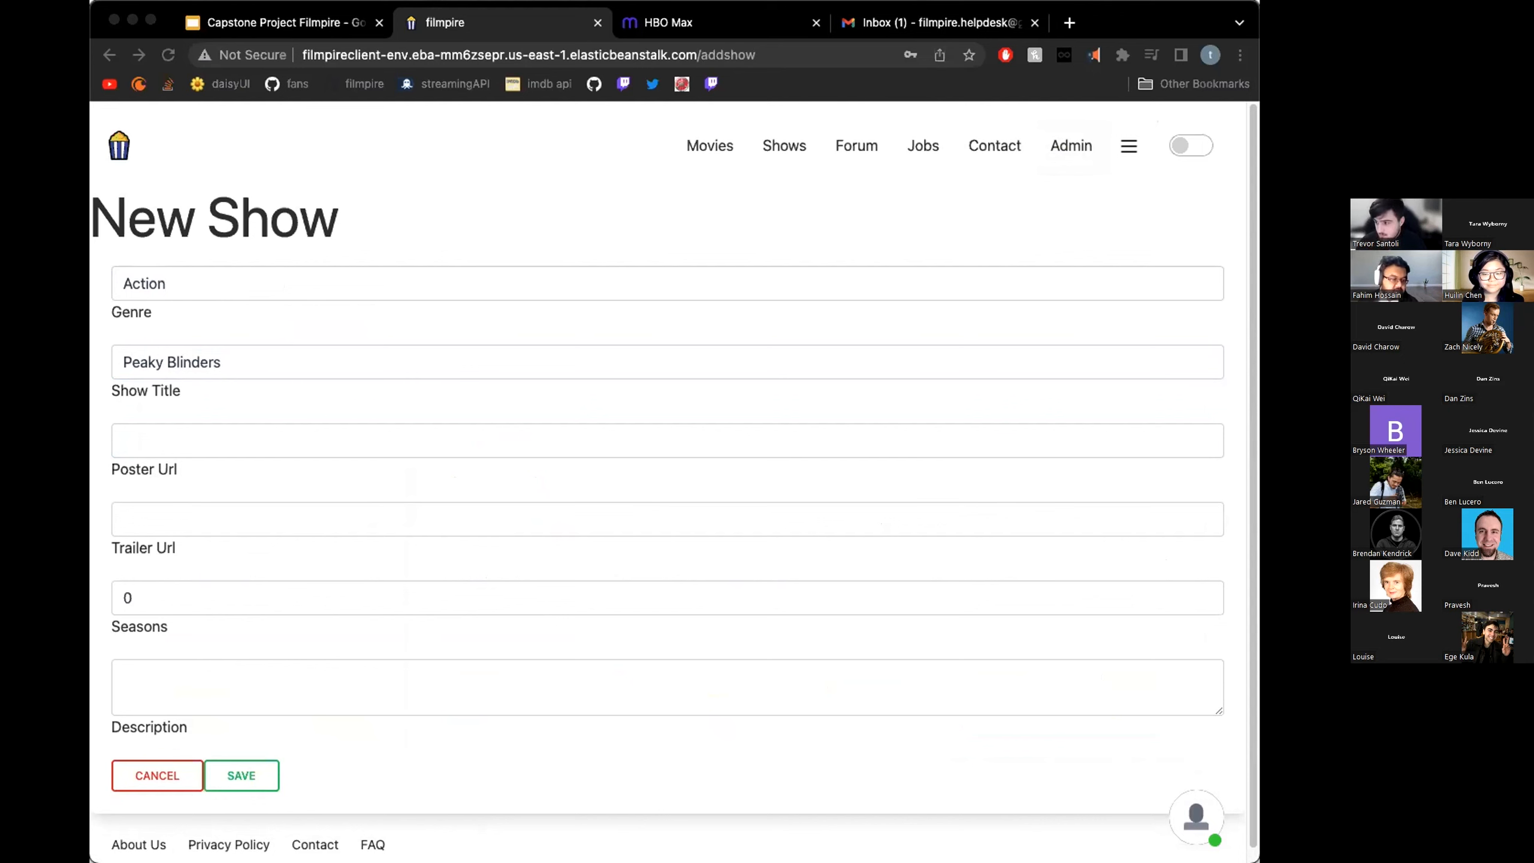
Step: Add the poster and BBC trailer URLs, 6 seasons and a Gang Drama description, then save the show
click(666, 439)
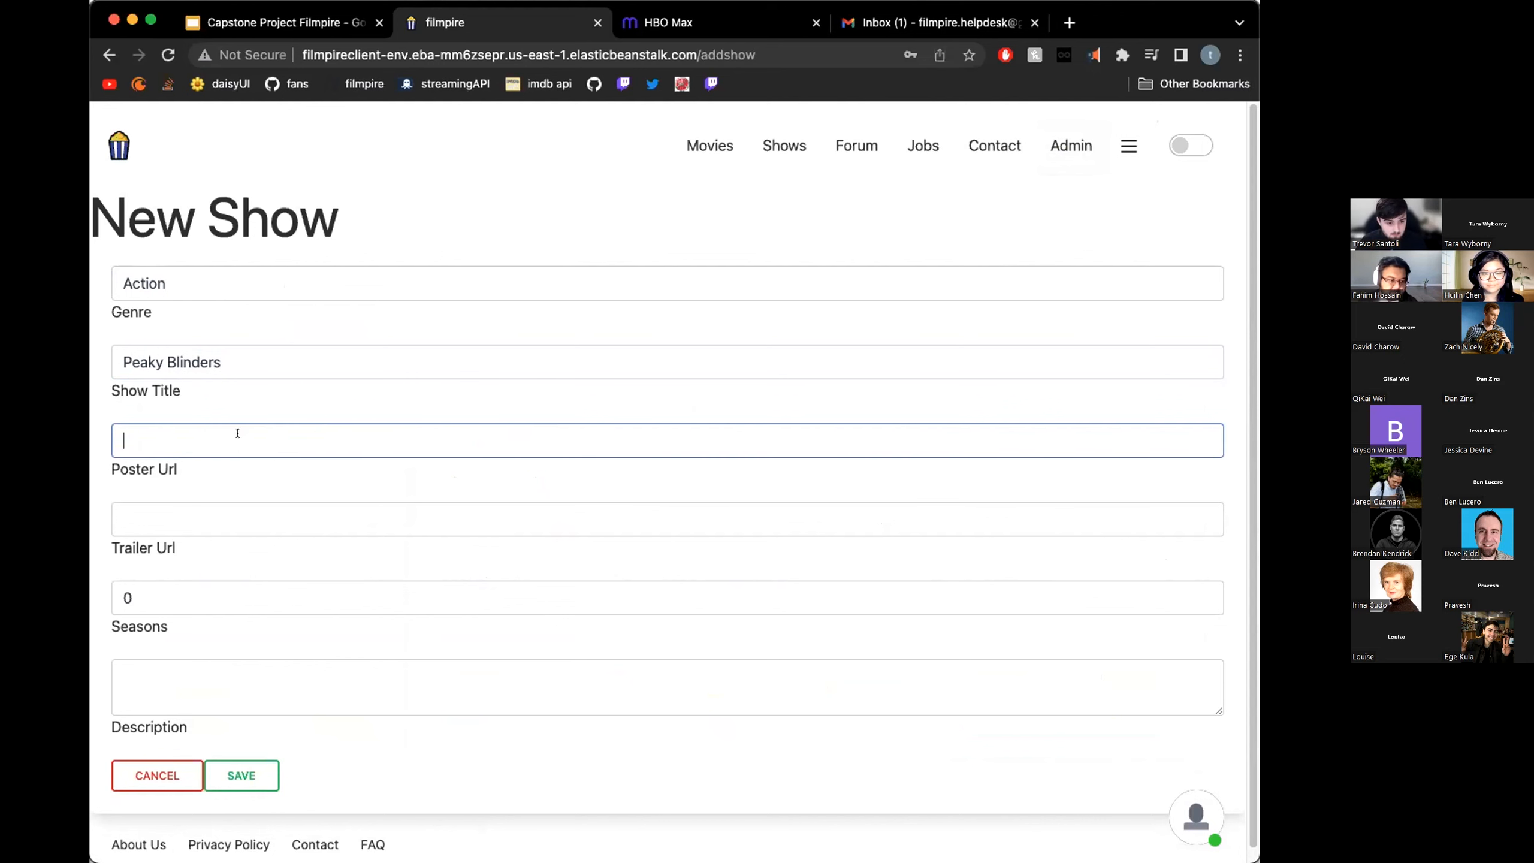
click(668, 519)
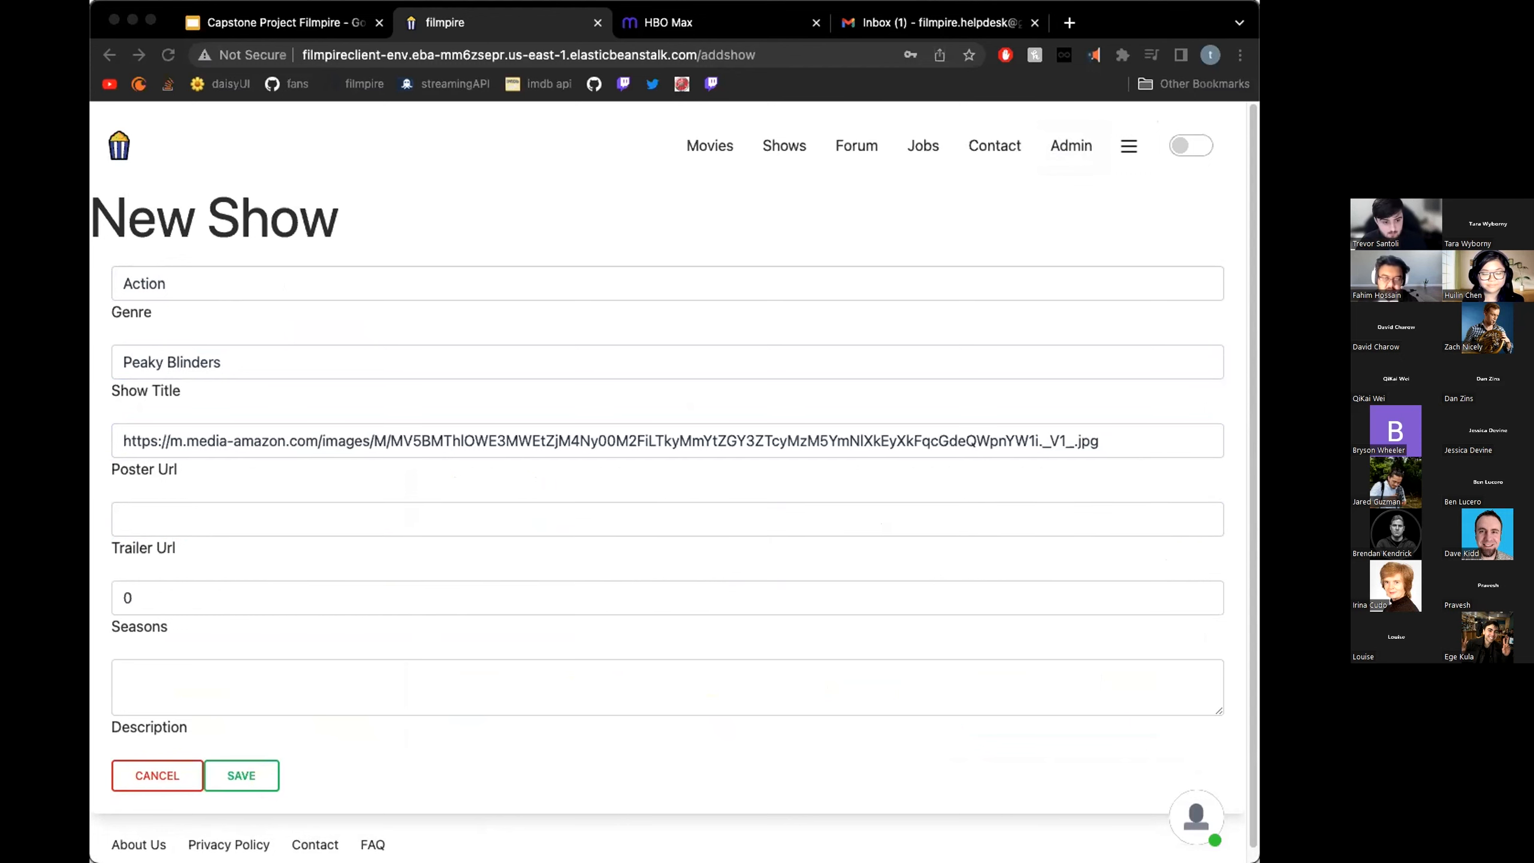
text(https://www.youtube.com/watch?v=2nsT9uQPlrk&ab_channel=BBC)
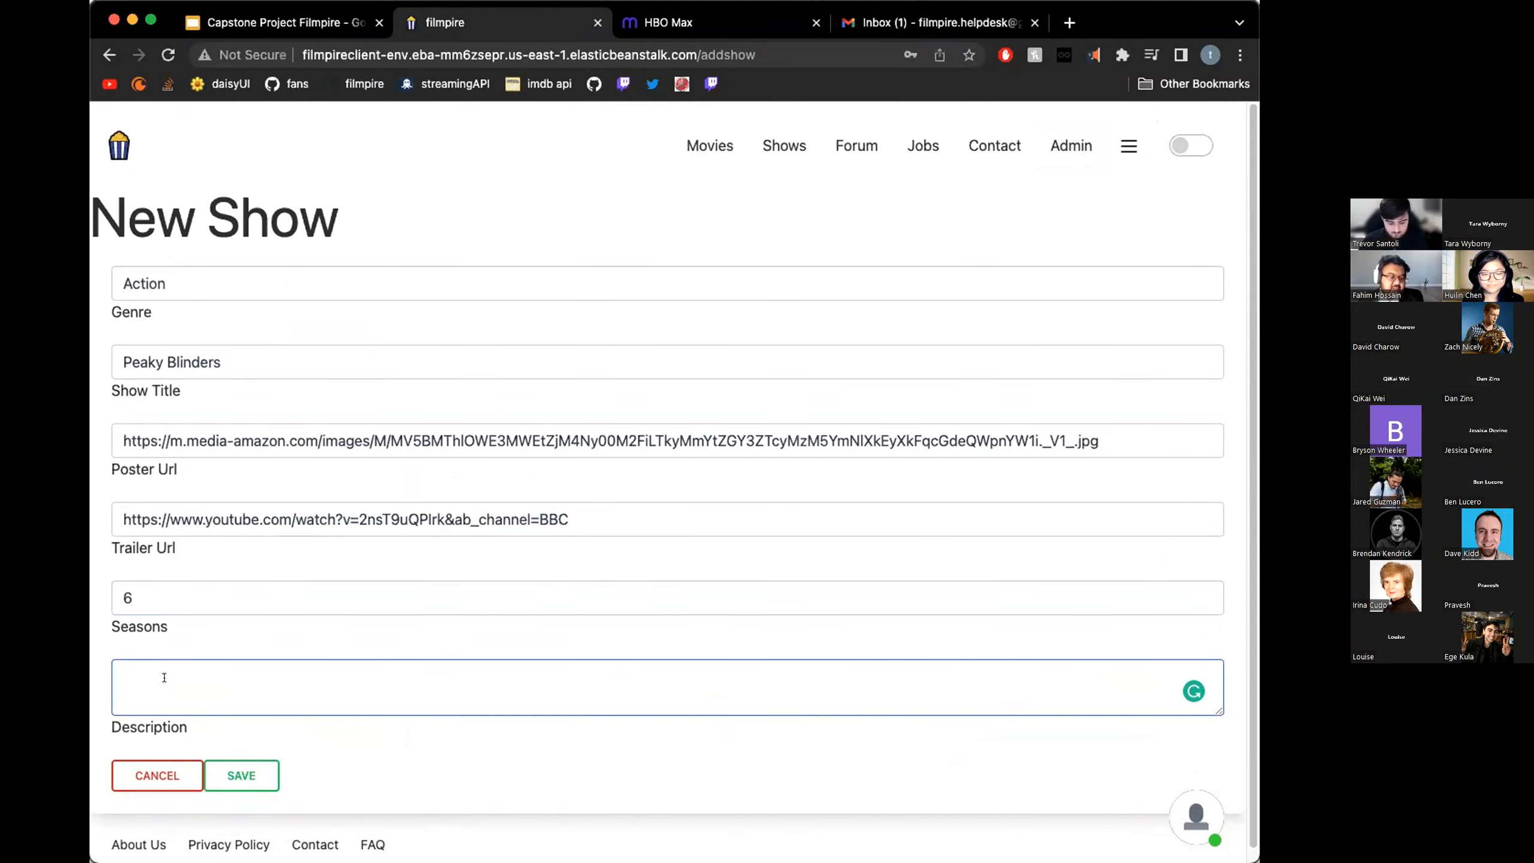
text(Gagster)
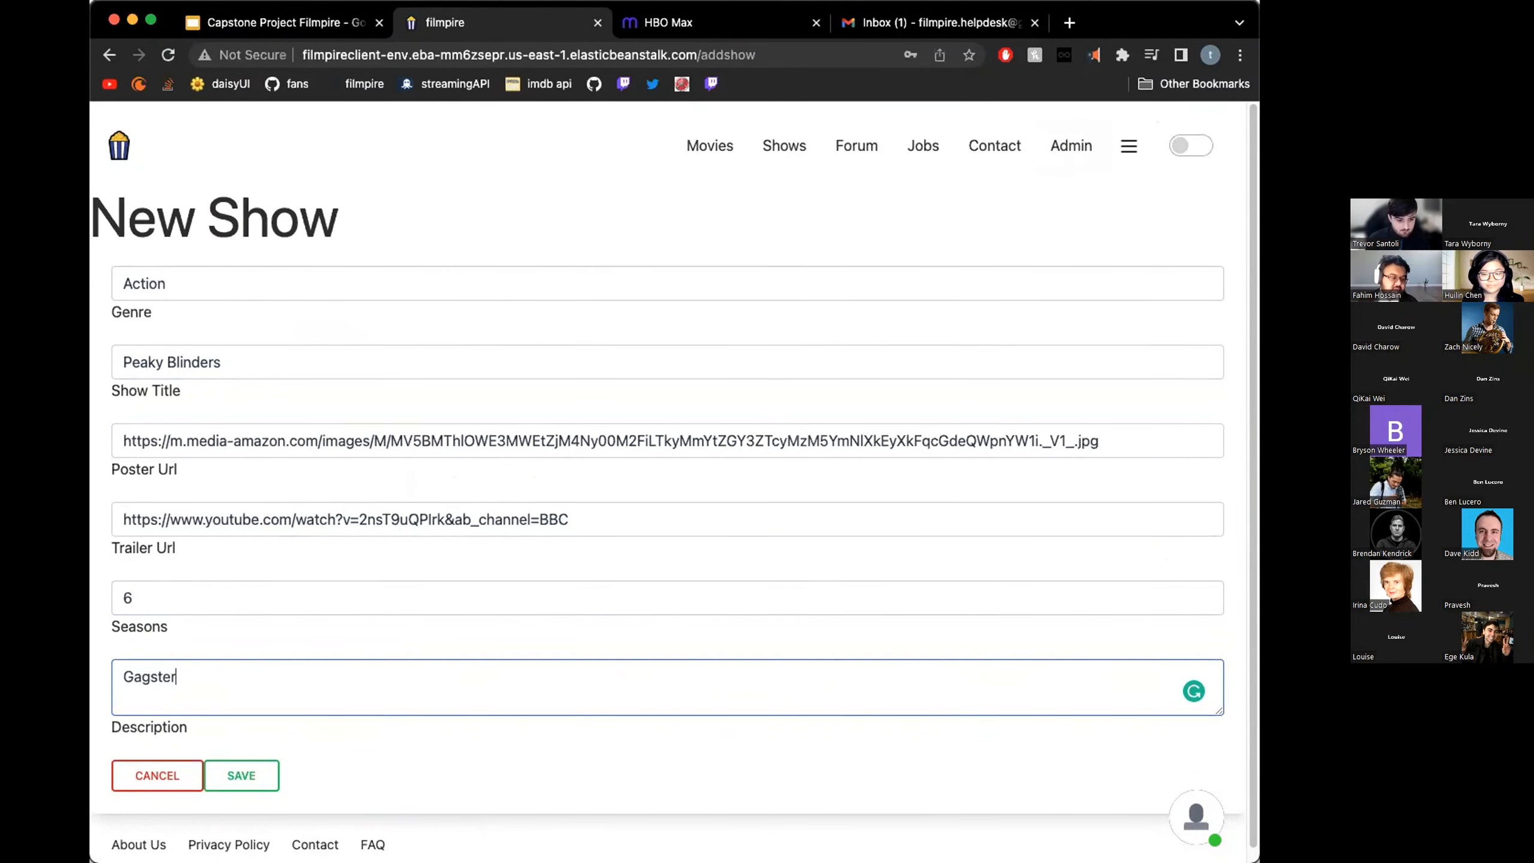
text(Gang Dram)
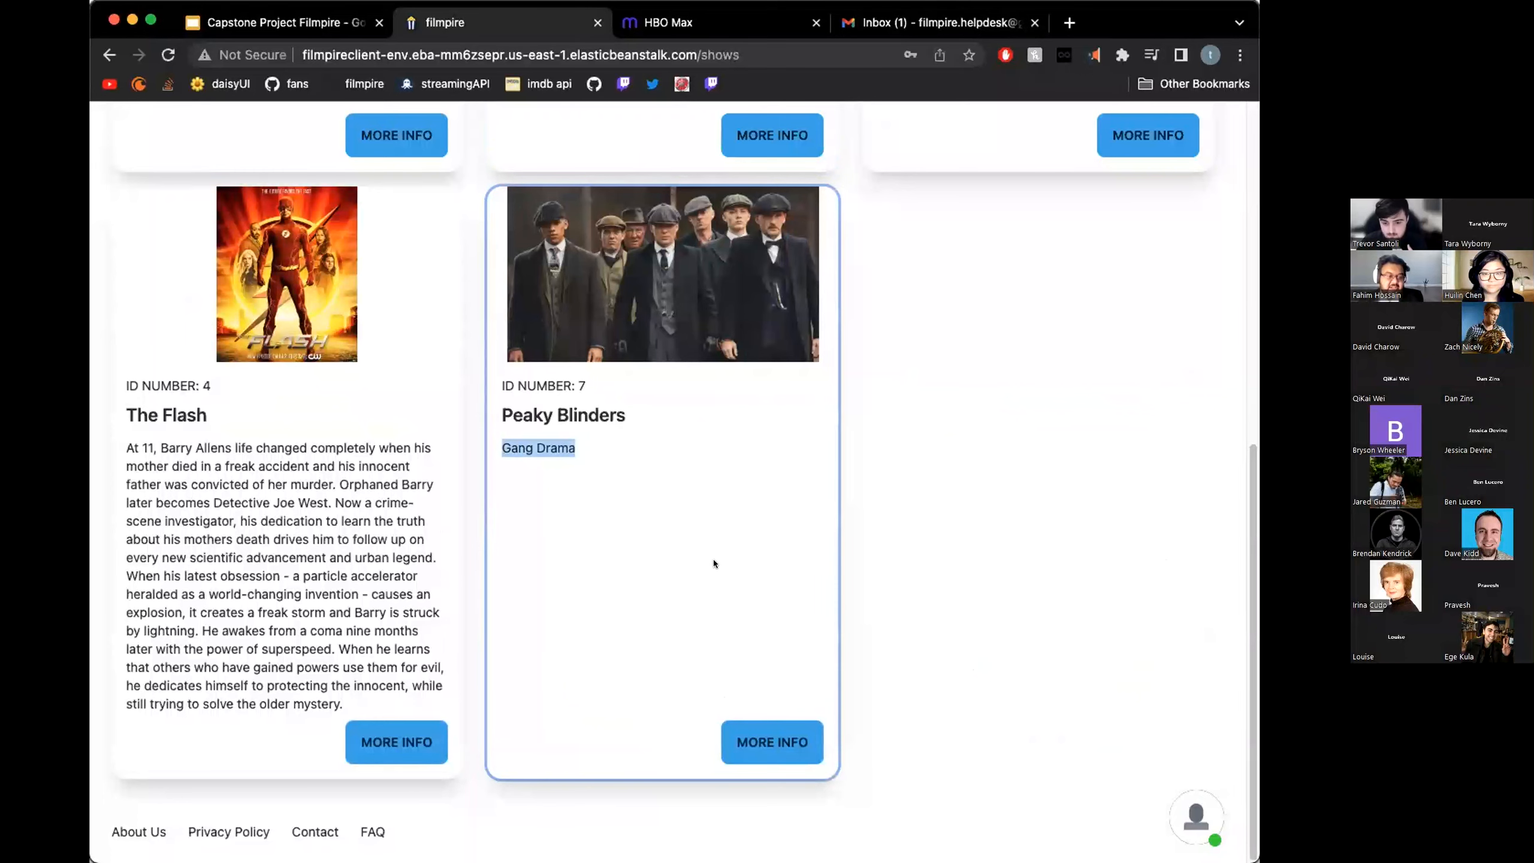
Step: View Peaky Blinders' detail page, follow its Netflix streaming link, and return to Filmpire
click(770, 741)
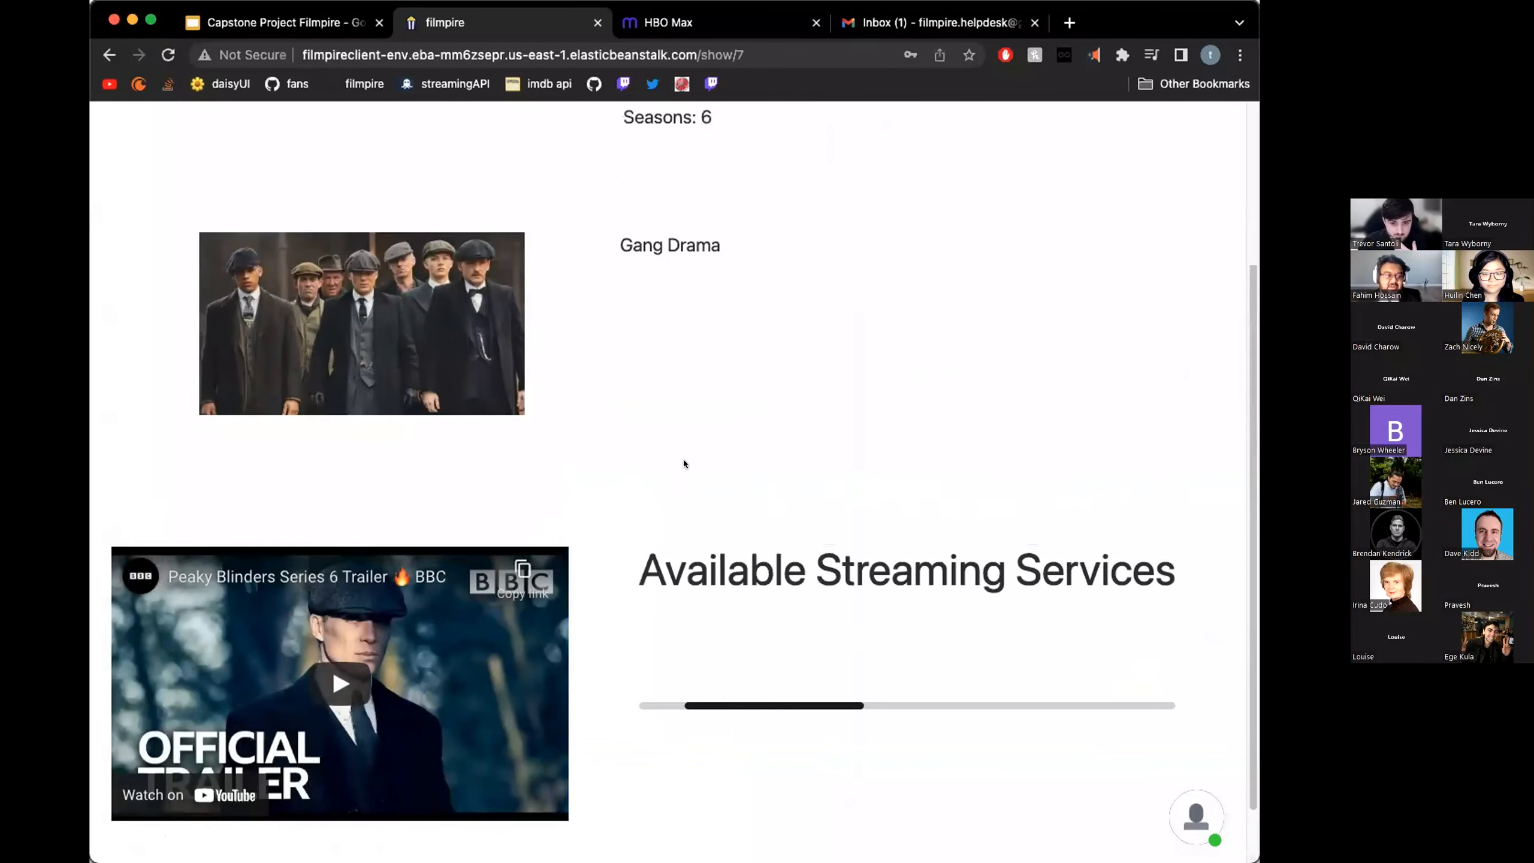
scroll(down, 3)
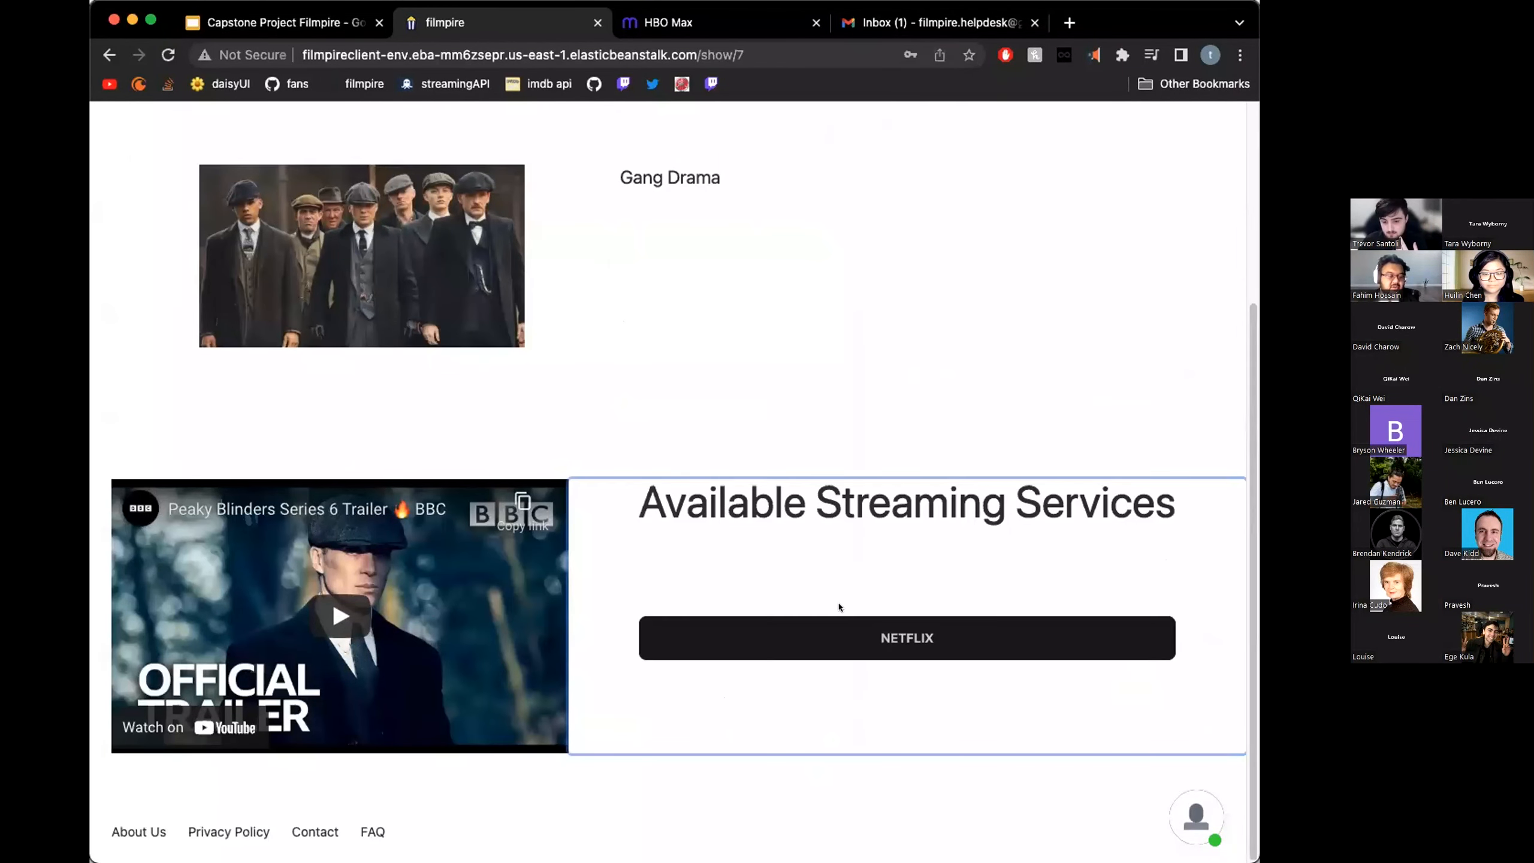
click(903, 637)
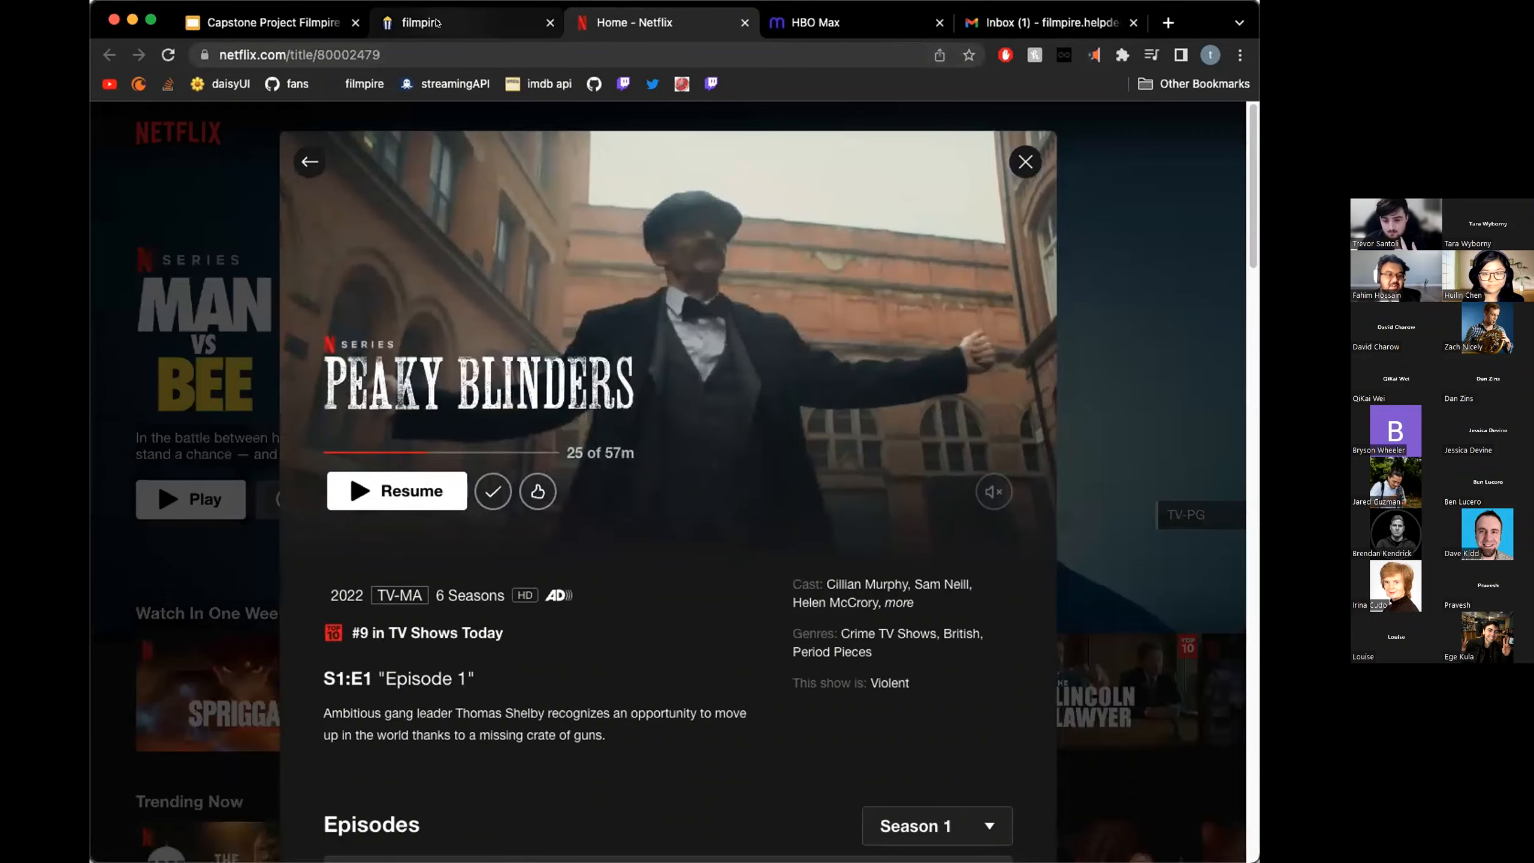
click(466, 23)
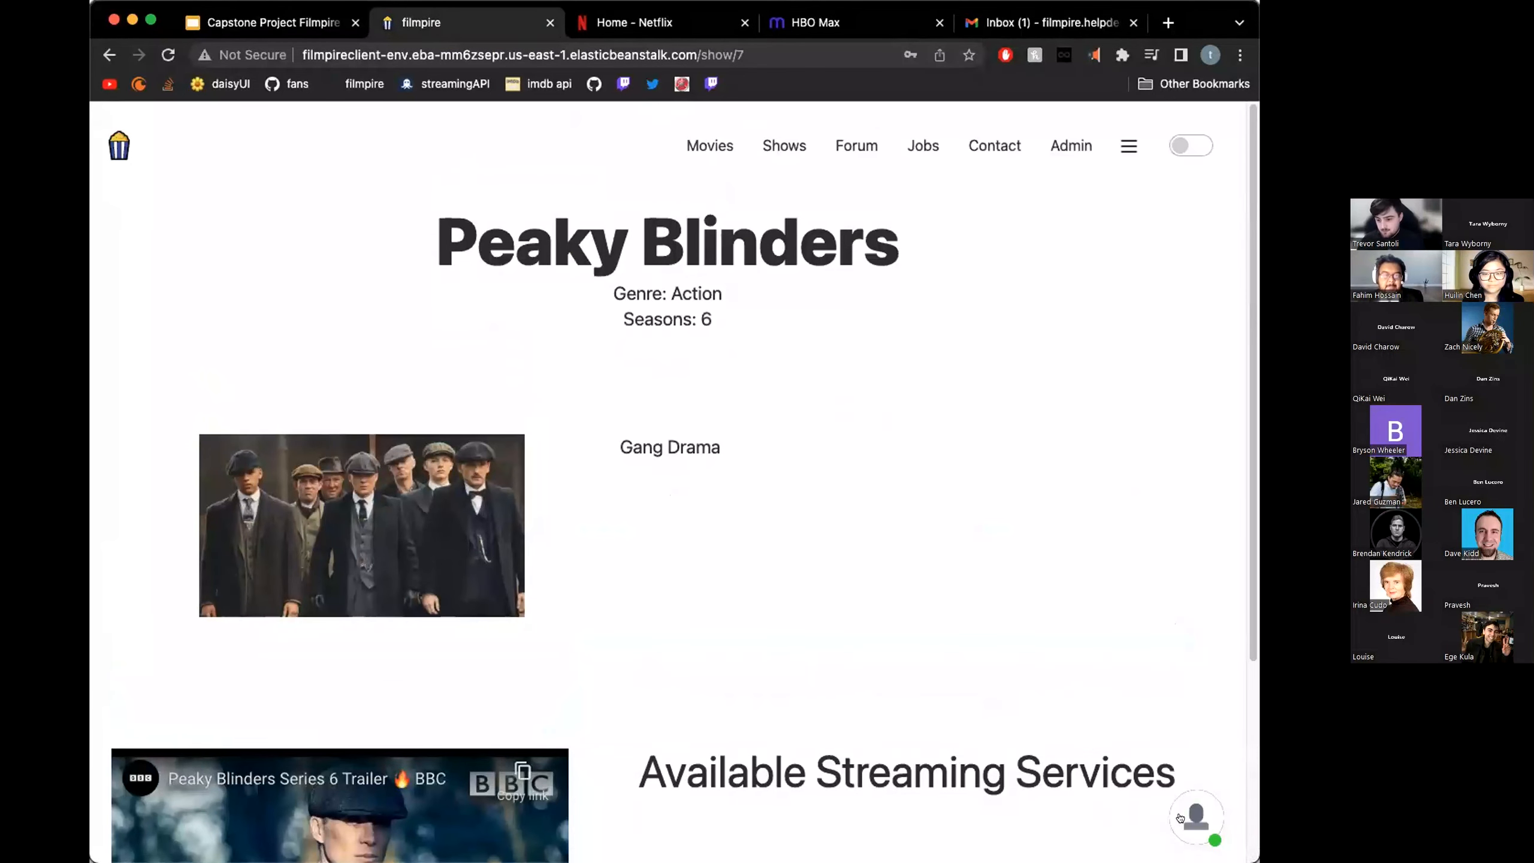
Step: Send a help message to Fahim through the Crisp live support chat
click(1196, 818)
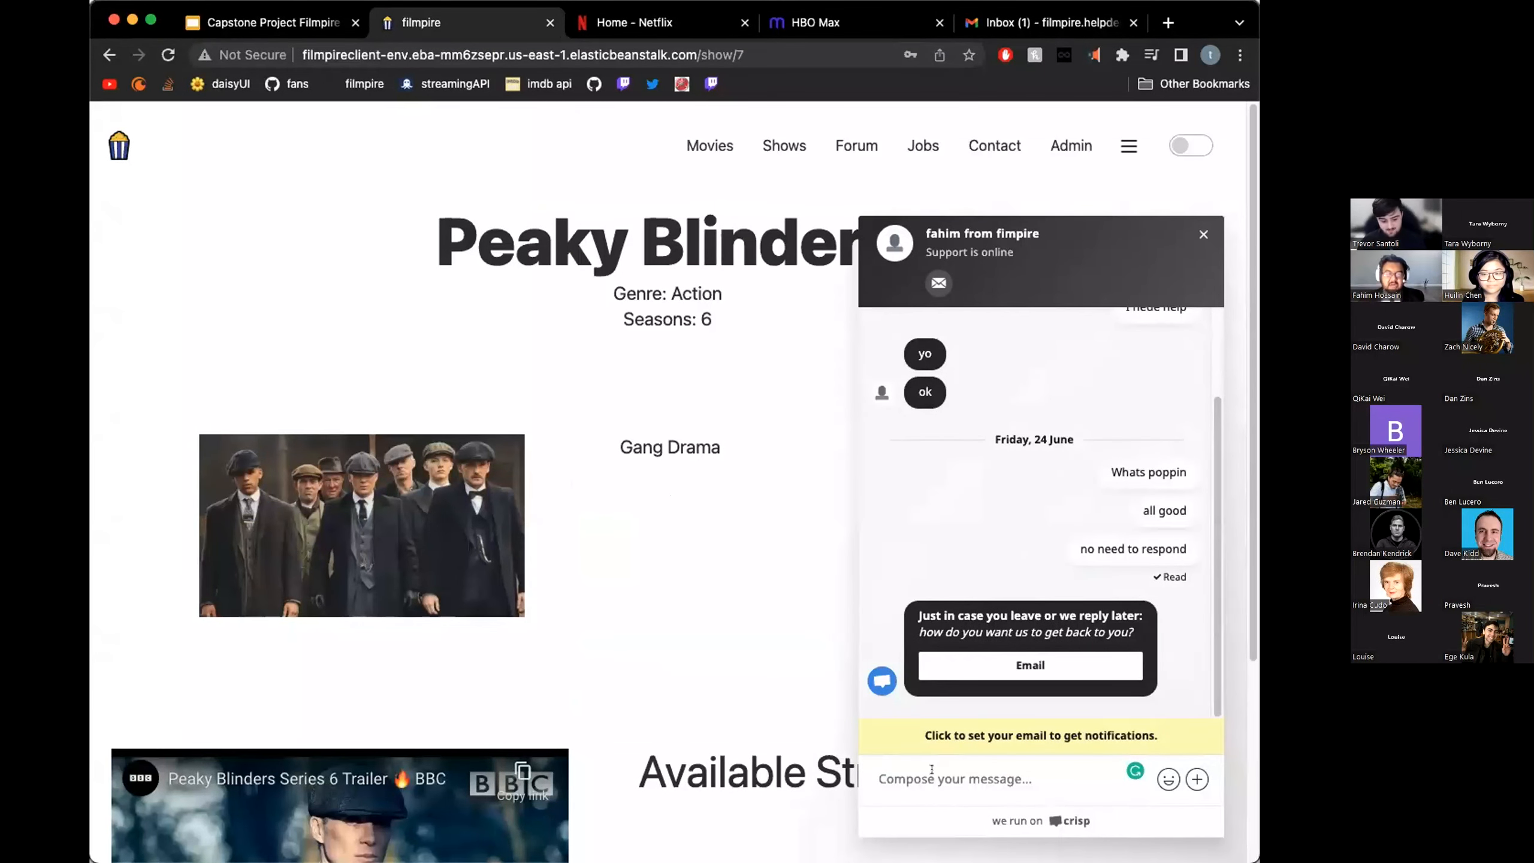
text(Fahim what I need help)
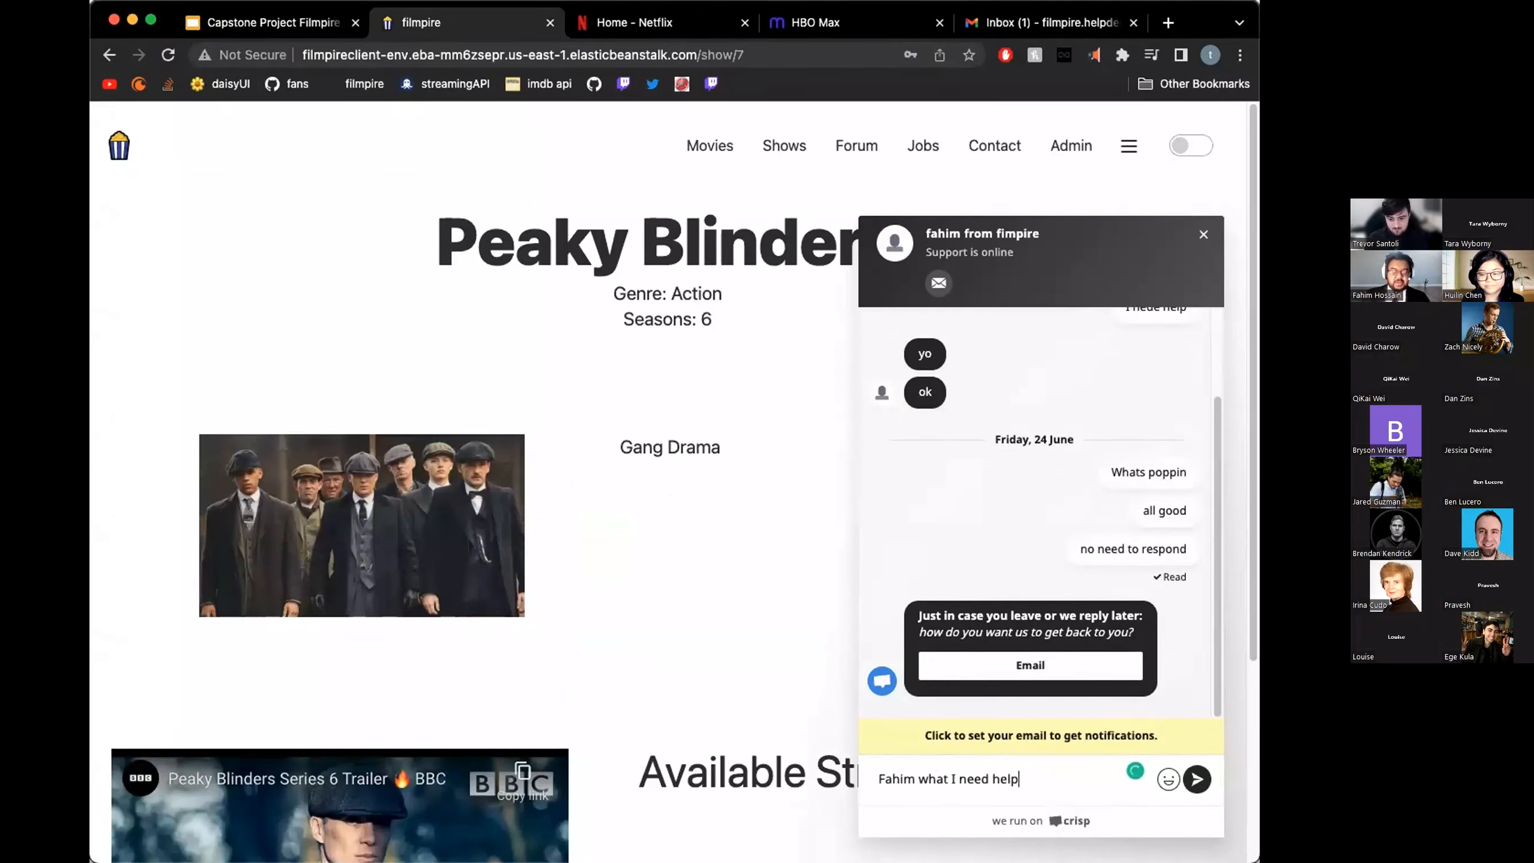
click(1196, 779)
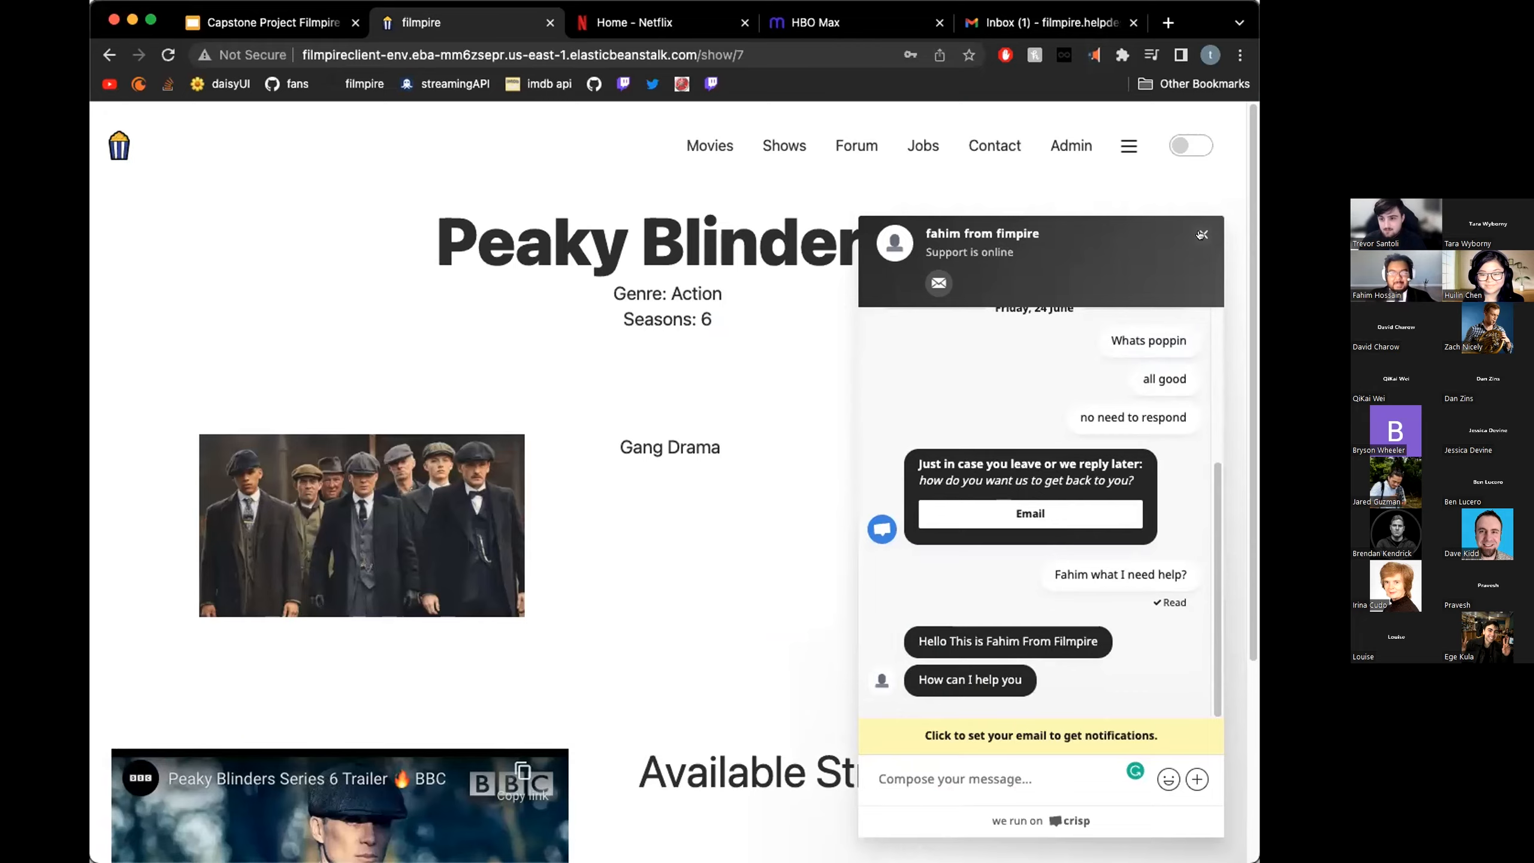
Step: Review the job applications in the admin panel, highlighting the Front End Engineer application
click(1201, 235)
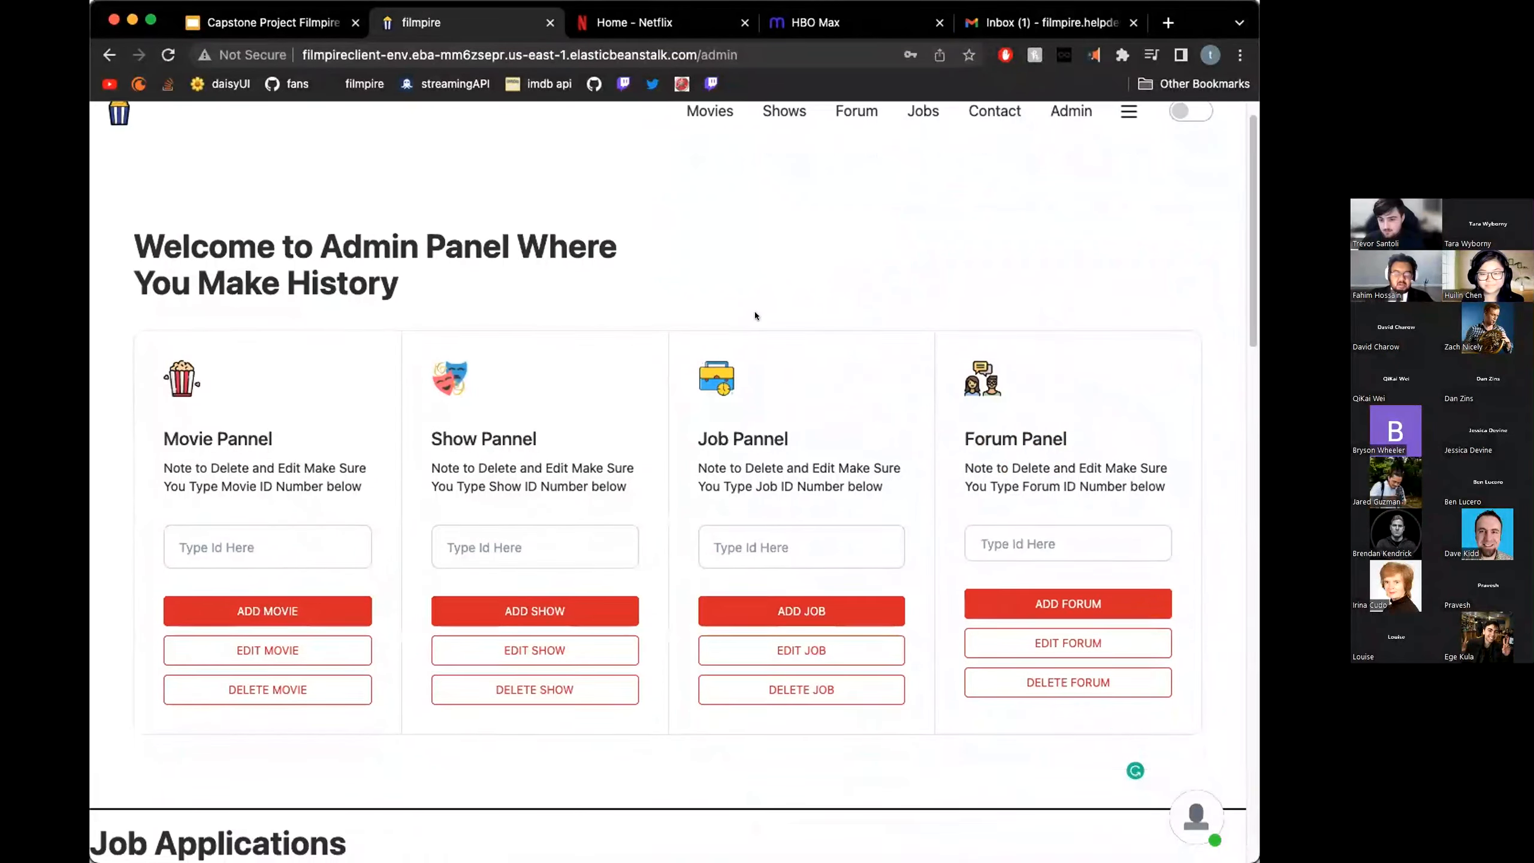
scroll(down, 3)
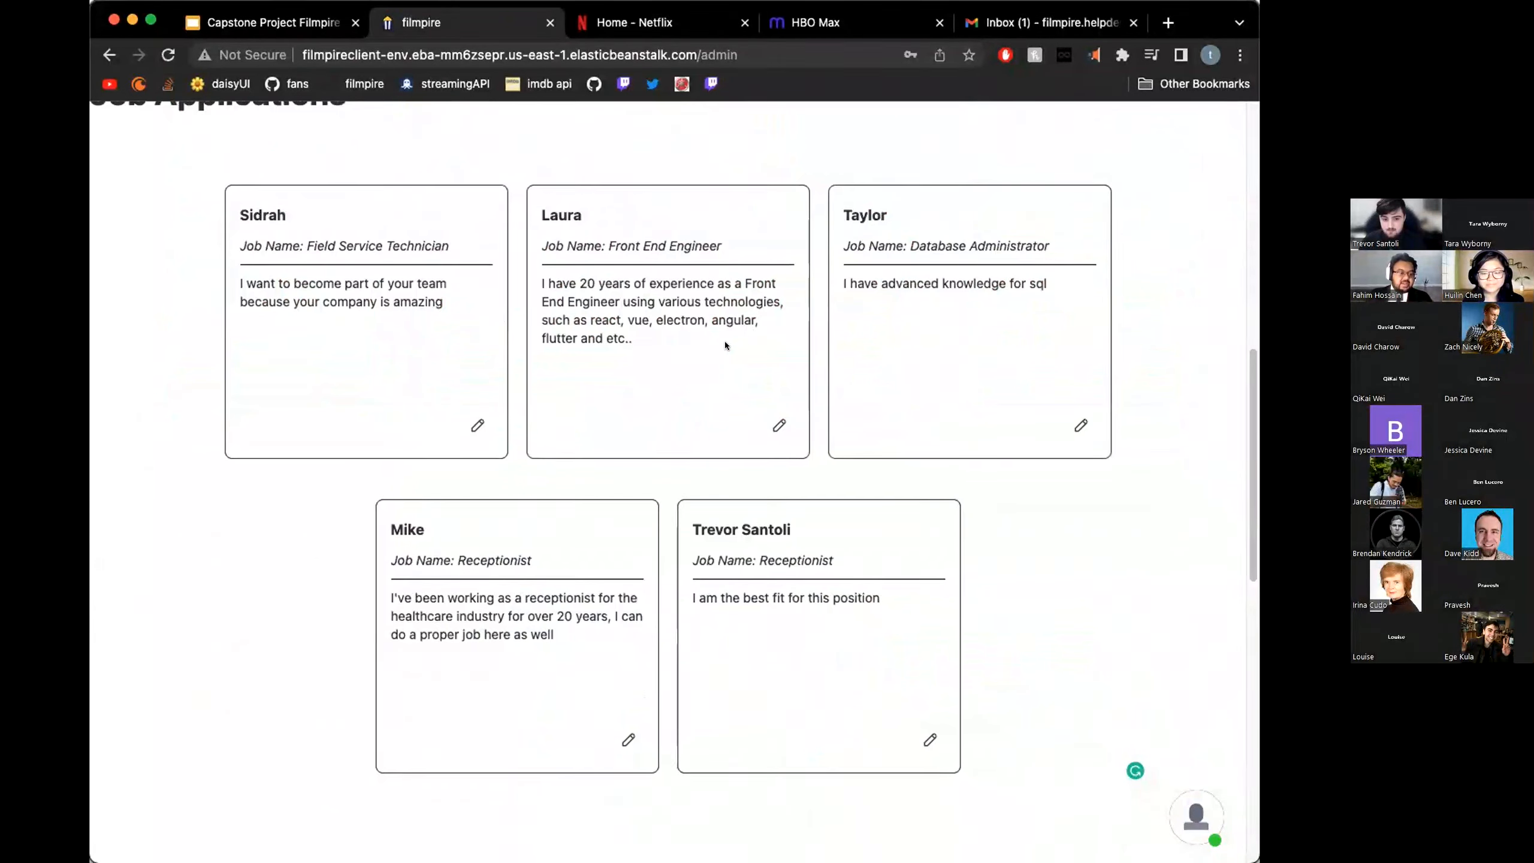
drag(541, 283, 632, 337)
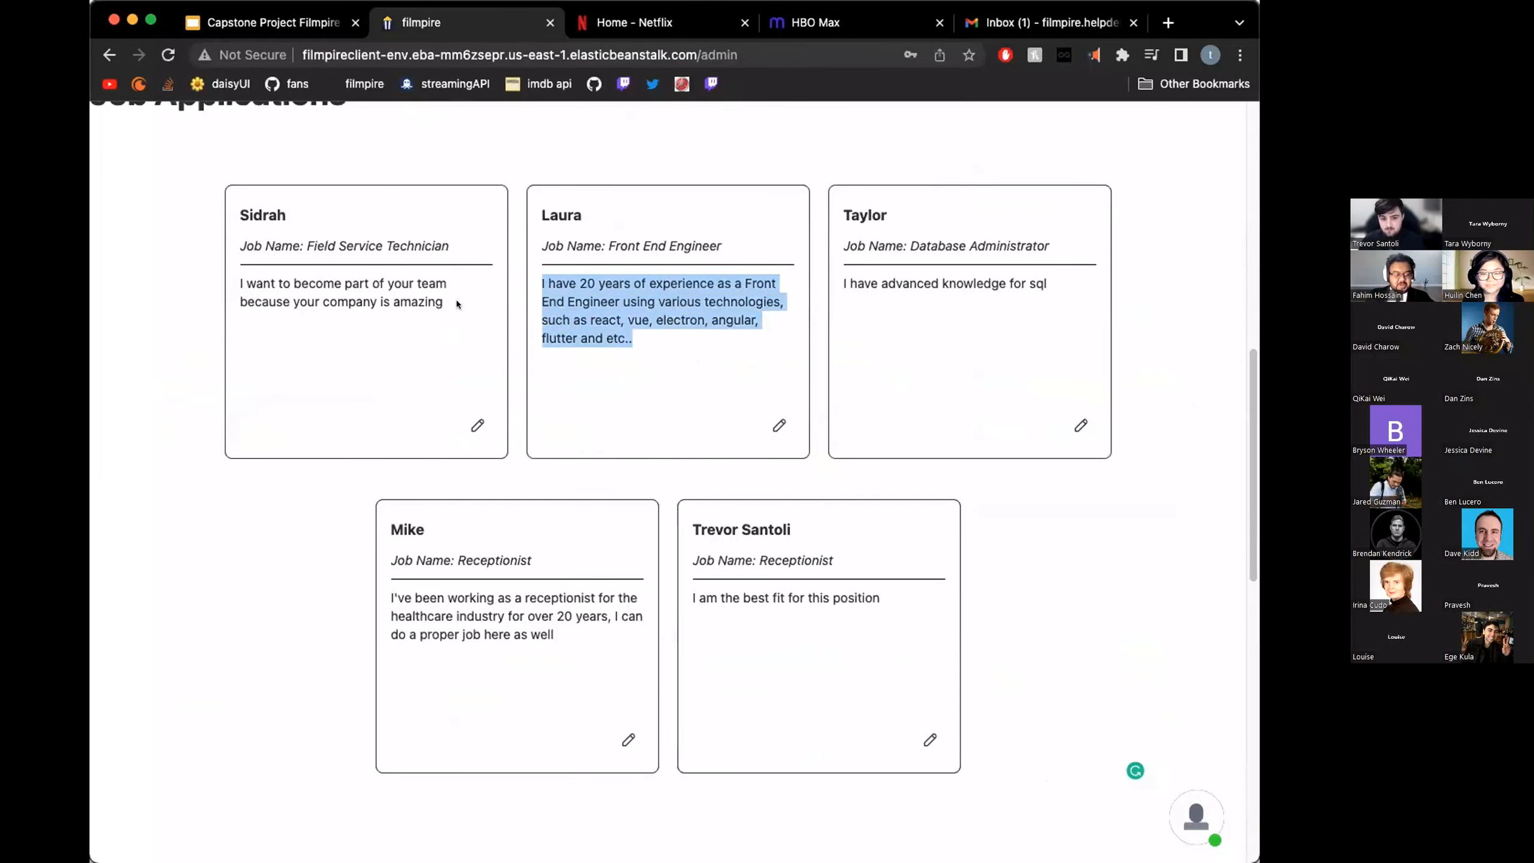
scroll(down, 3)
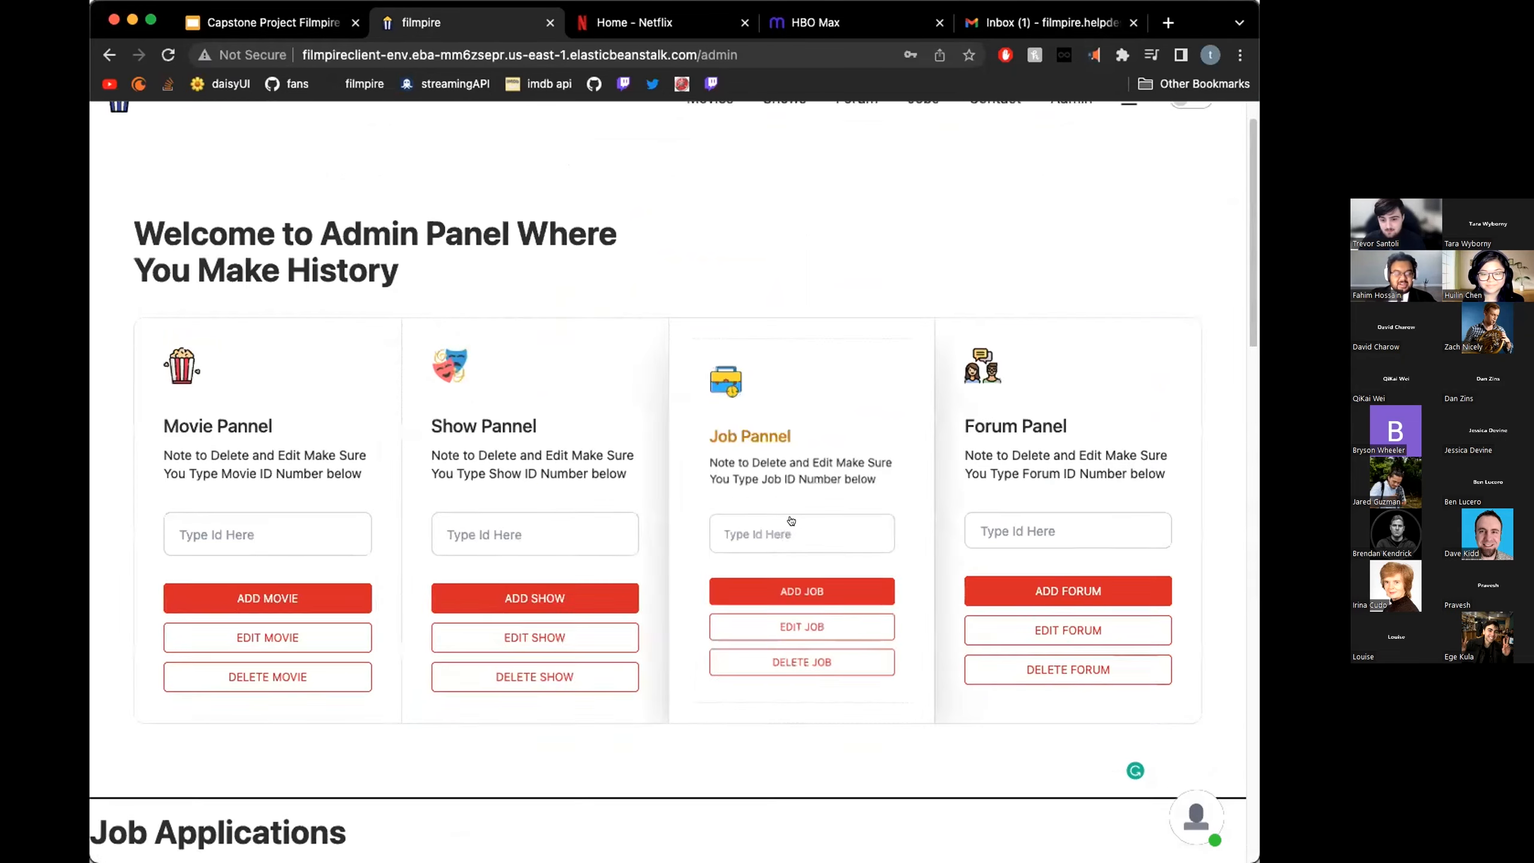
Step: Find the Peaky Blinders user message, bring up its delete confirmation, and switch to the Gmail inbox
scroll(down, 3)
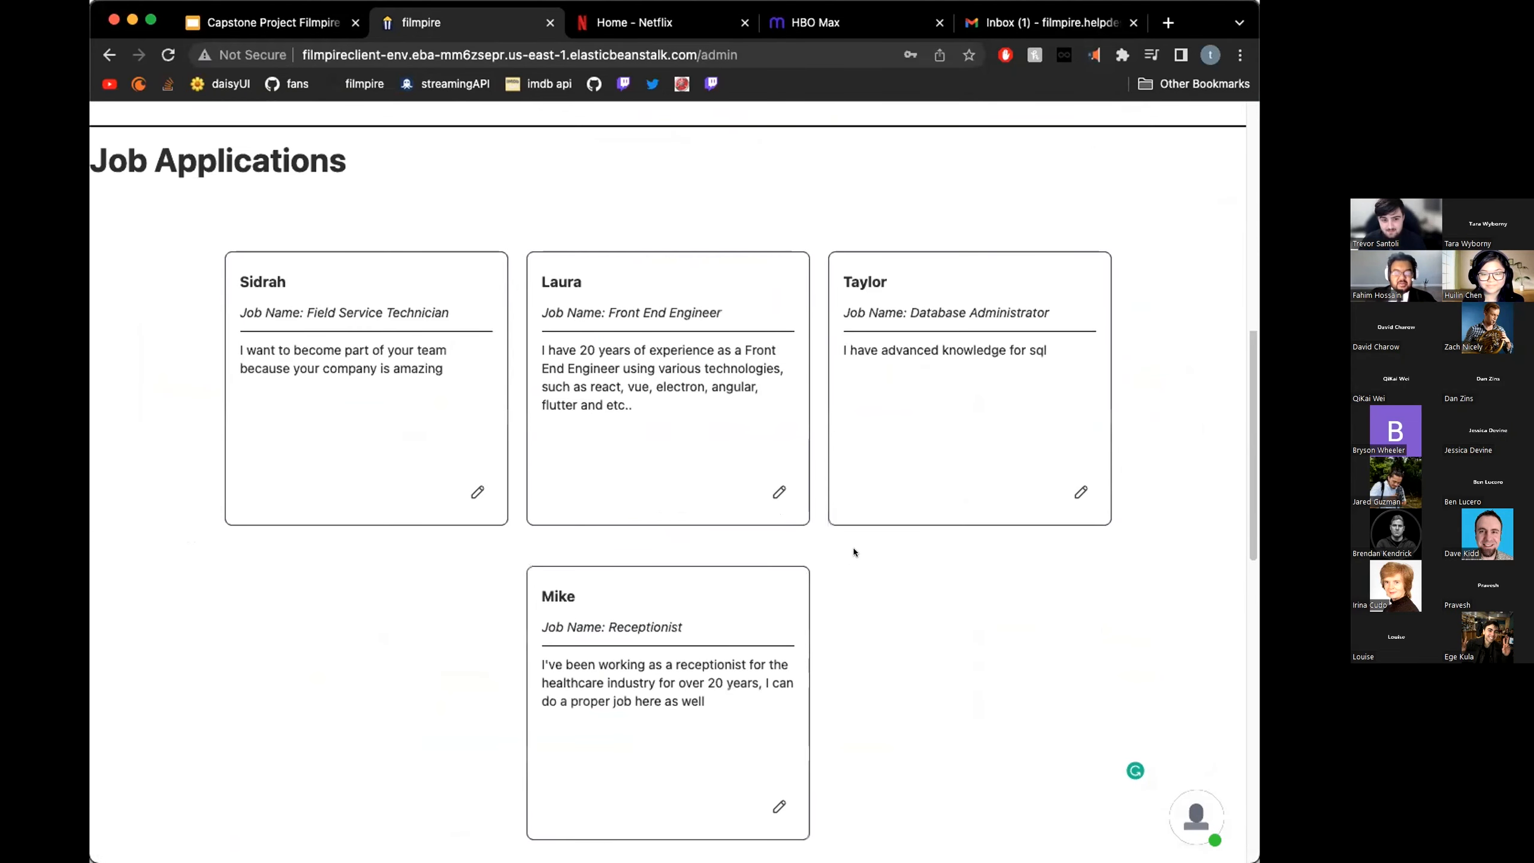
scroll(down, 3)
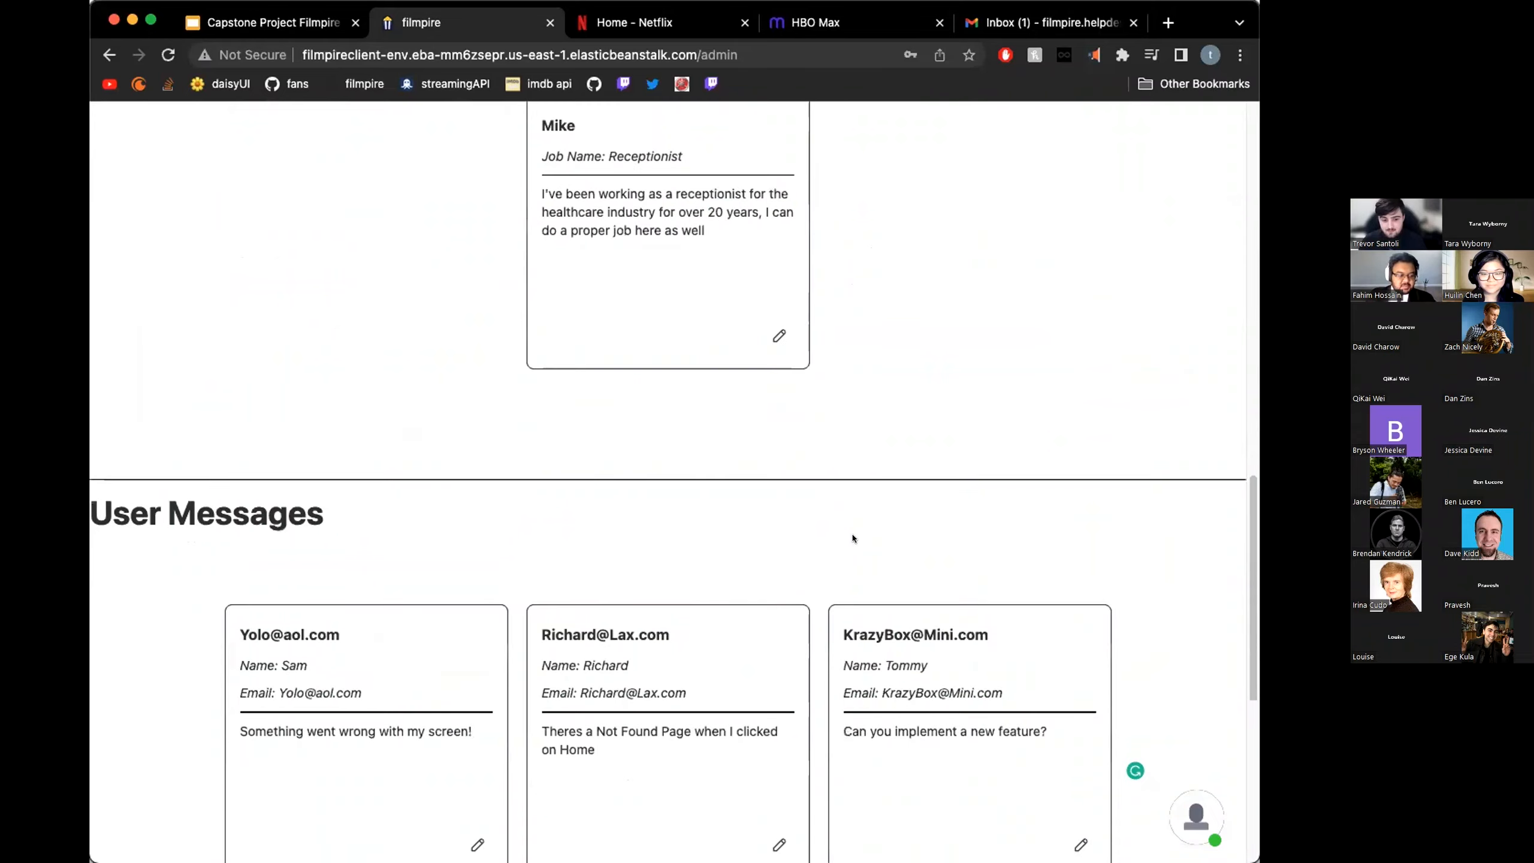
scroll(down, 3)
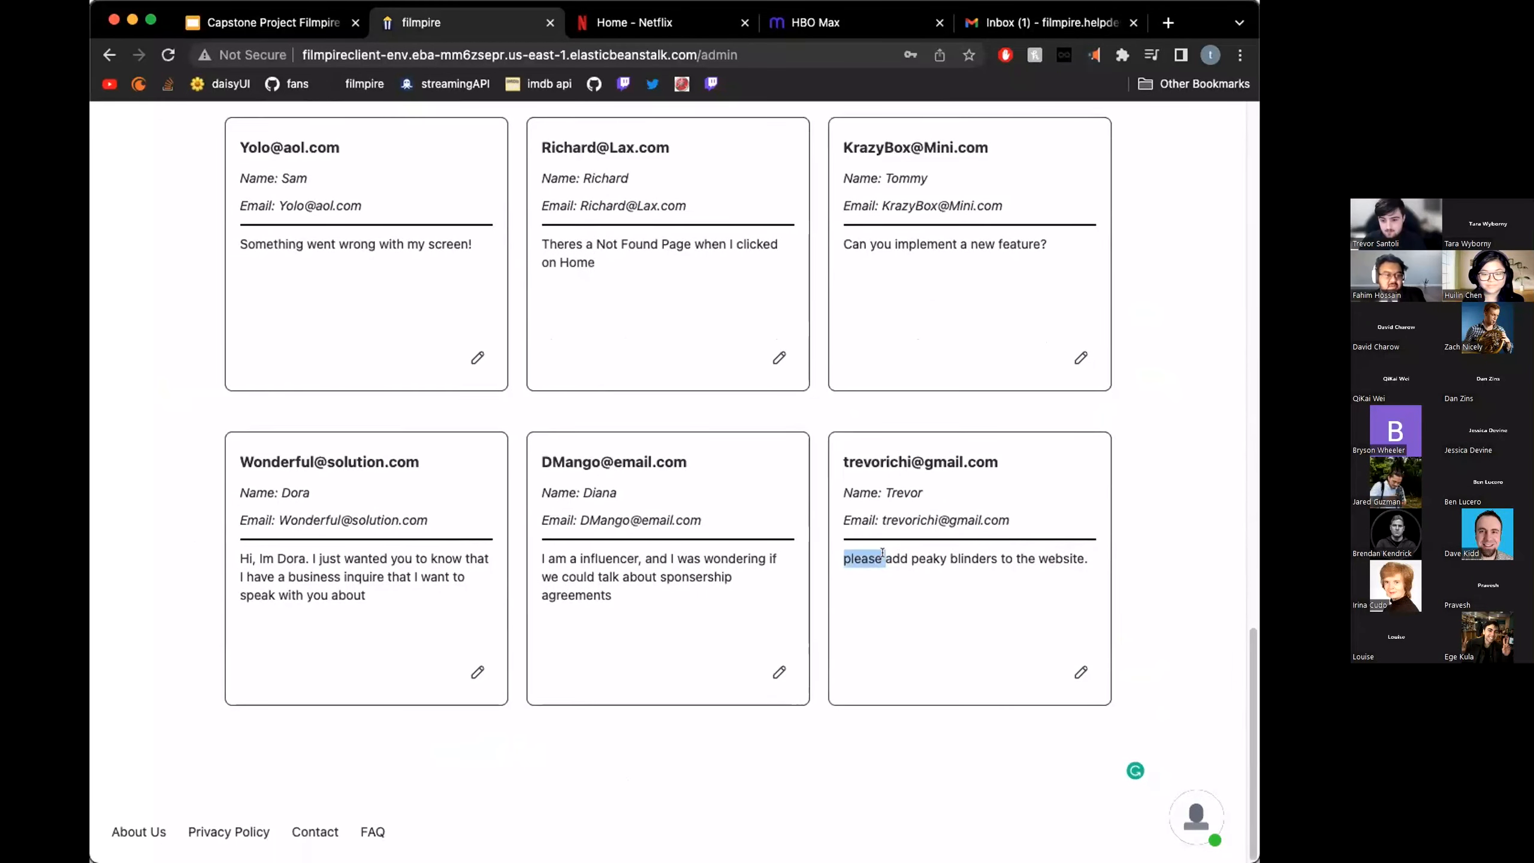
drag(843, 557, 1087, 558)
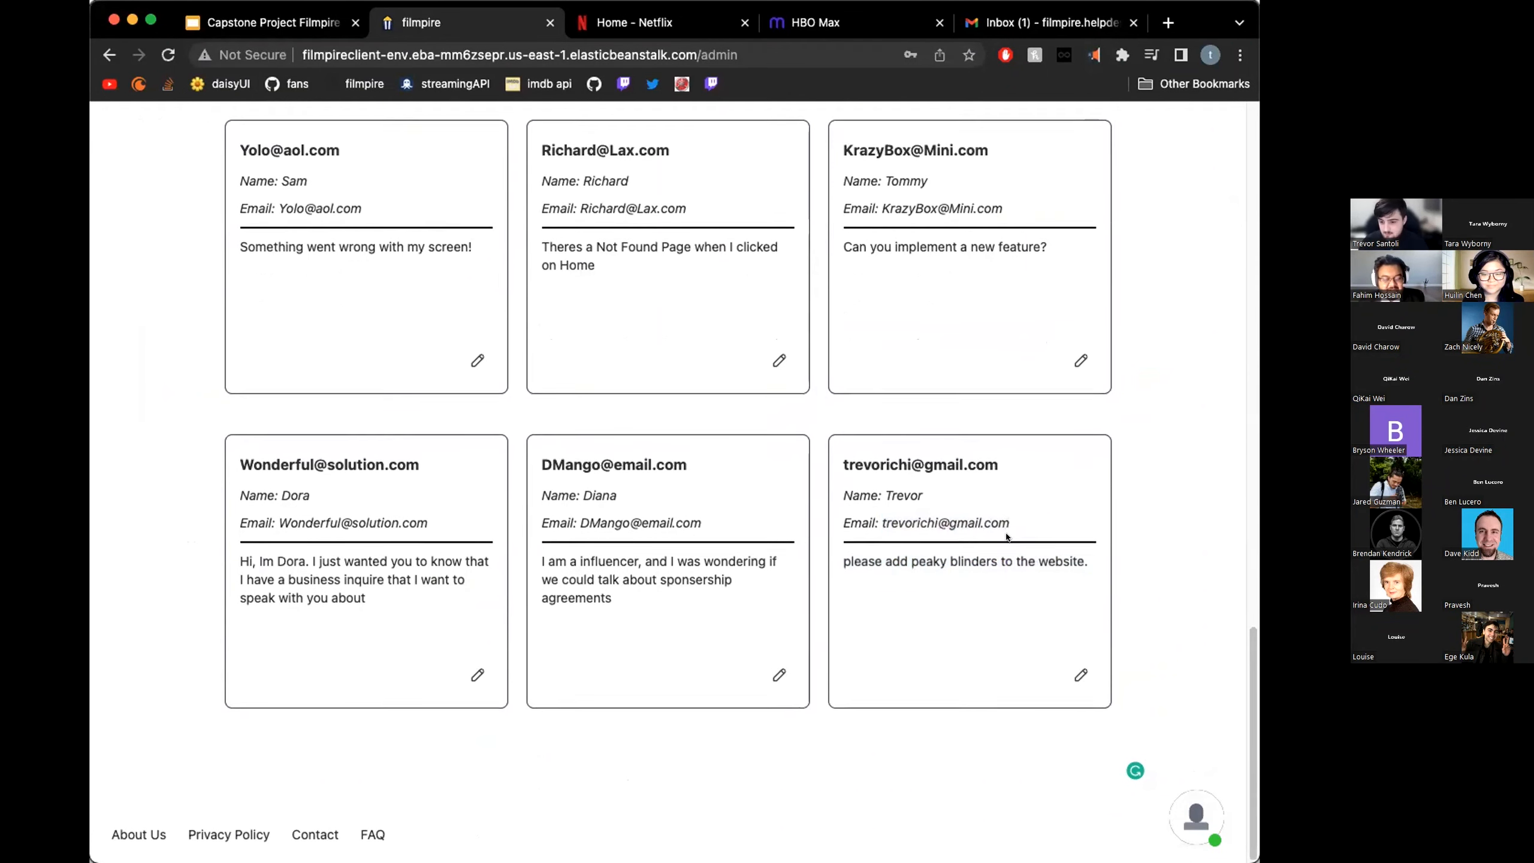
click(1080, 675)
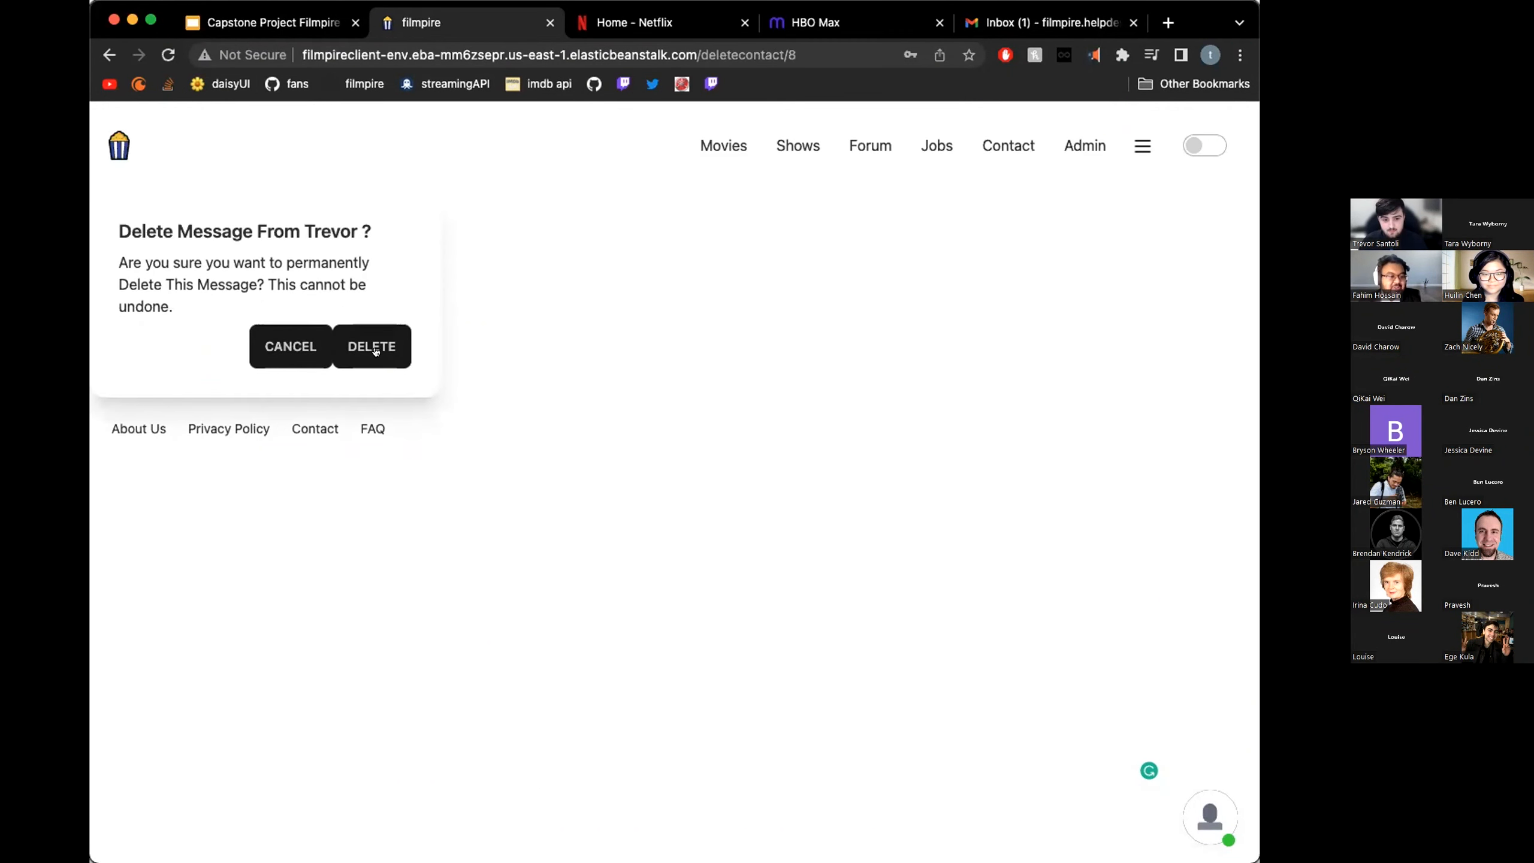
click(1047, 22)
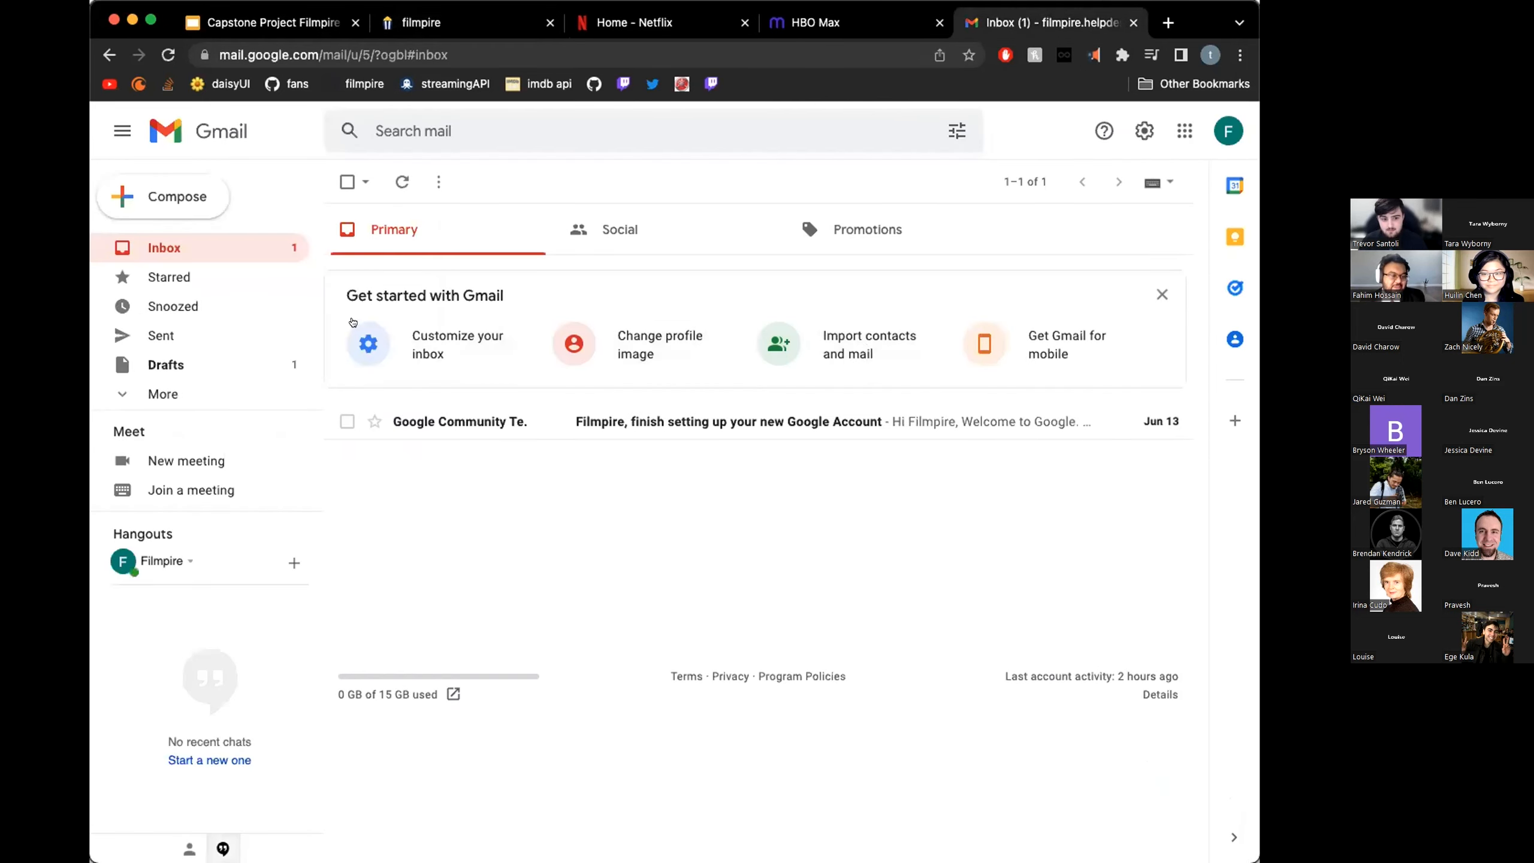
Step: Compose a Gmail reply saying Peaky Blinders has been added, then return to the Filmpire tab
click(163, 196)
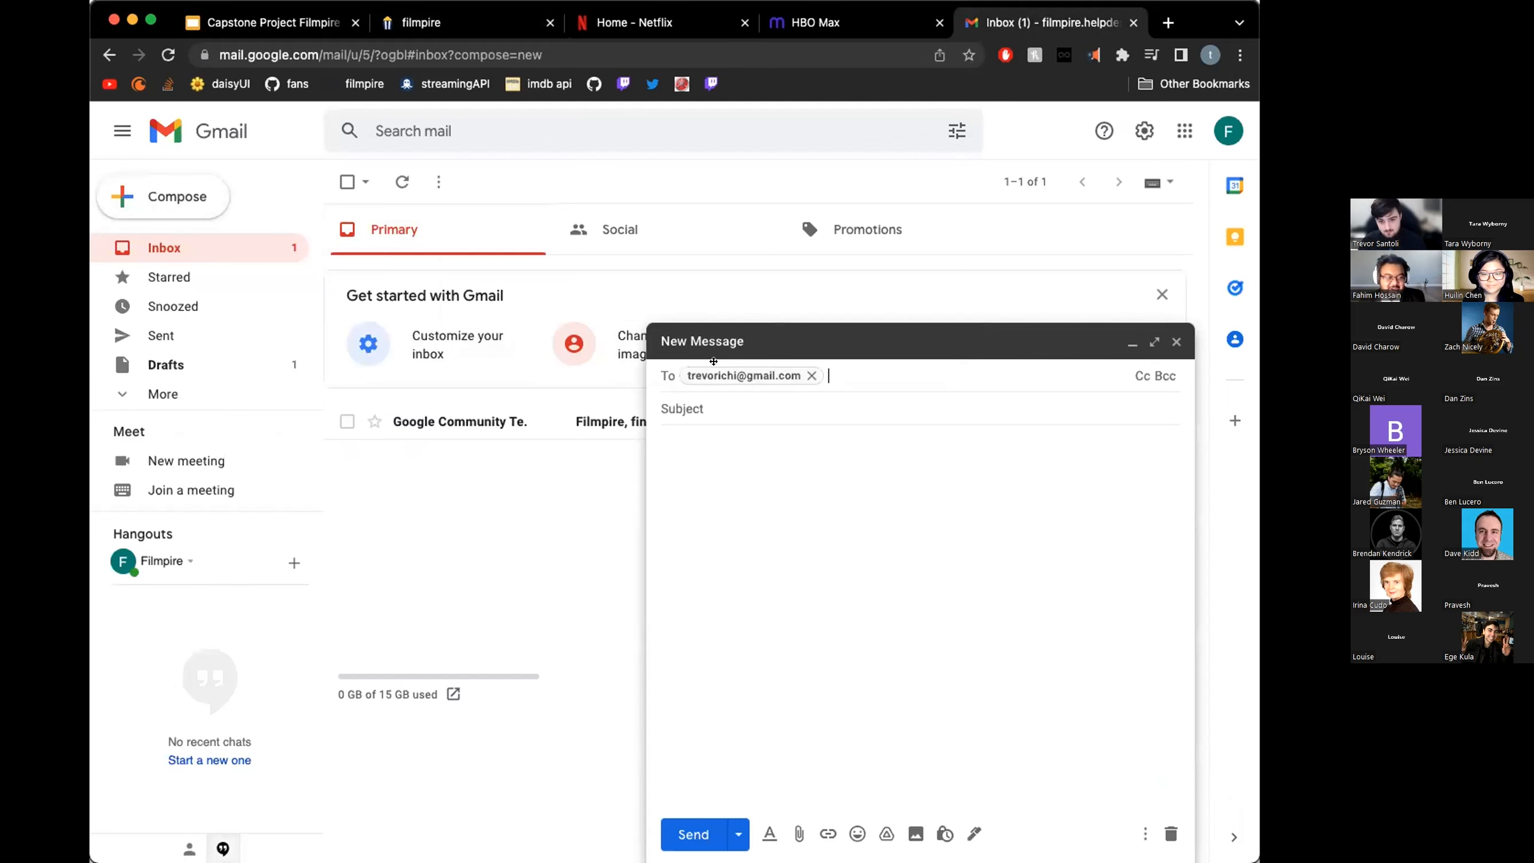
text(Peaky)
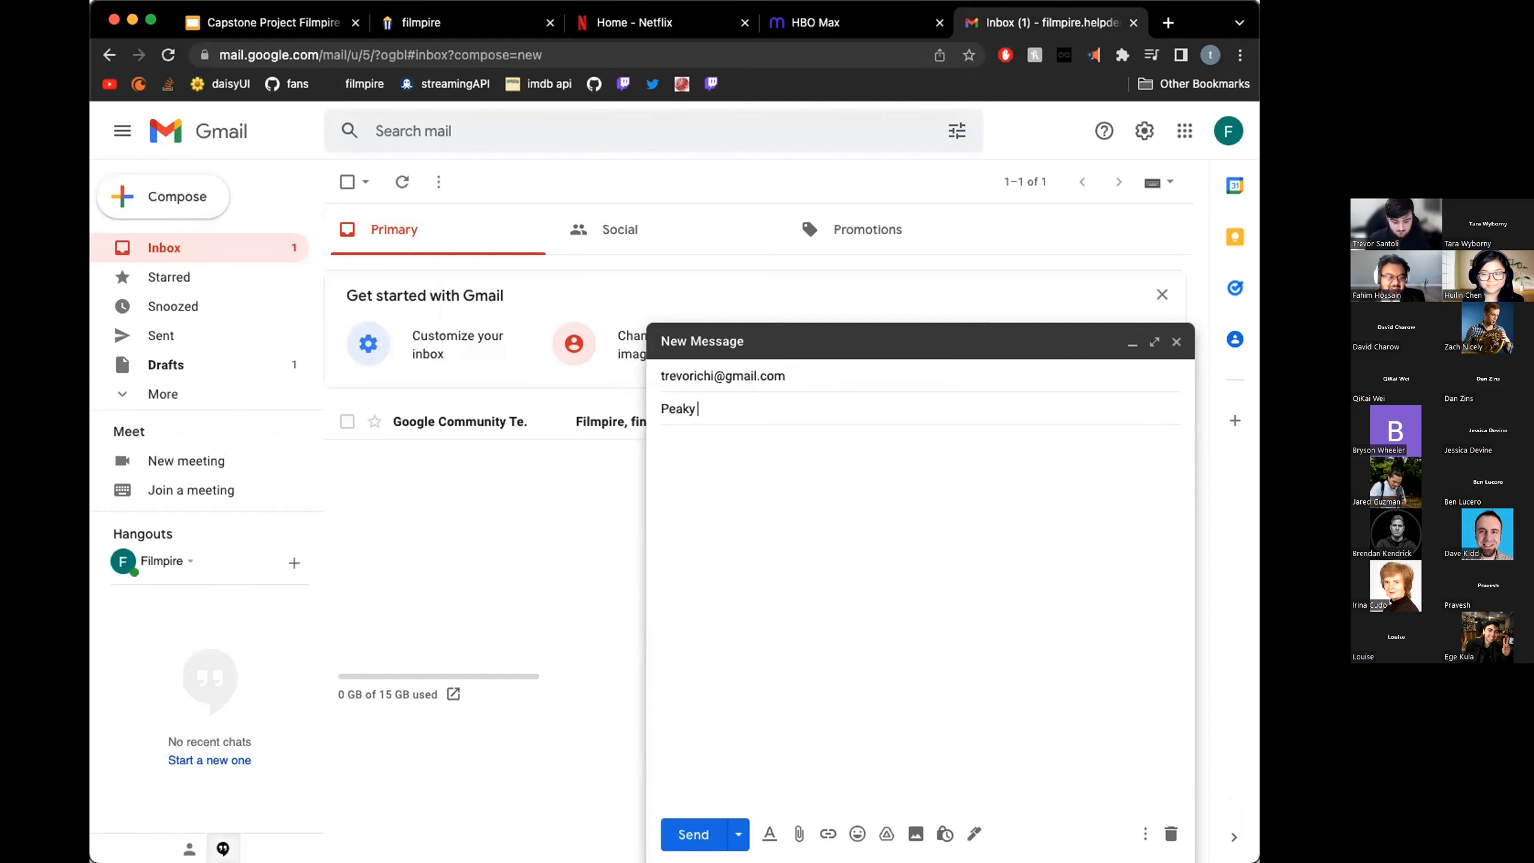
text(Blinders has been added)
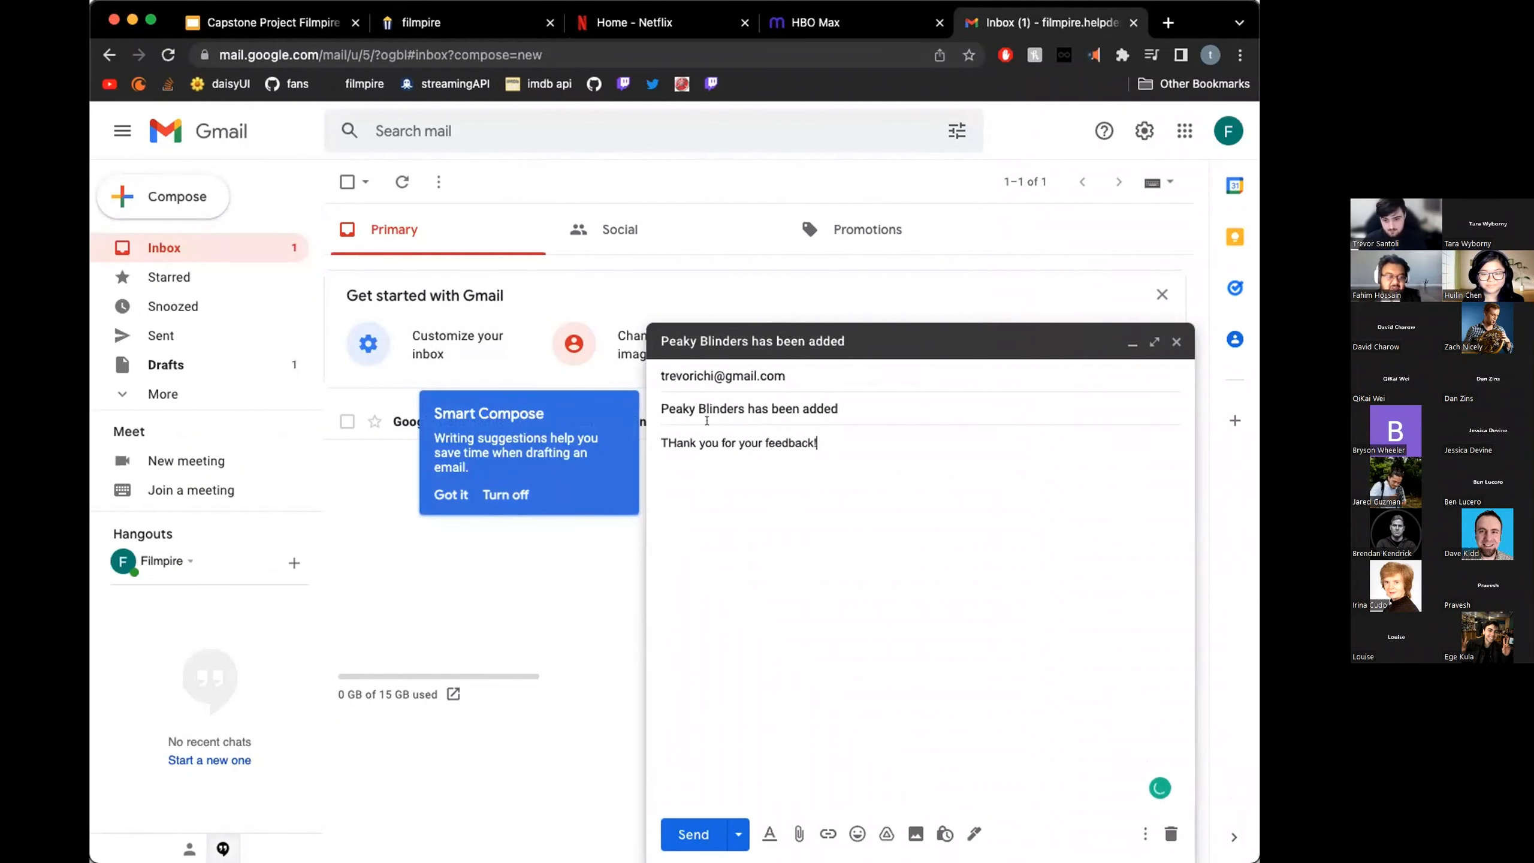
click(693, 833)
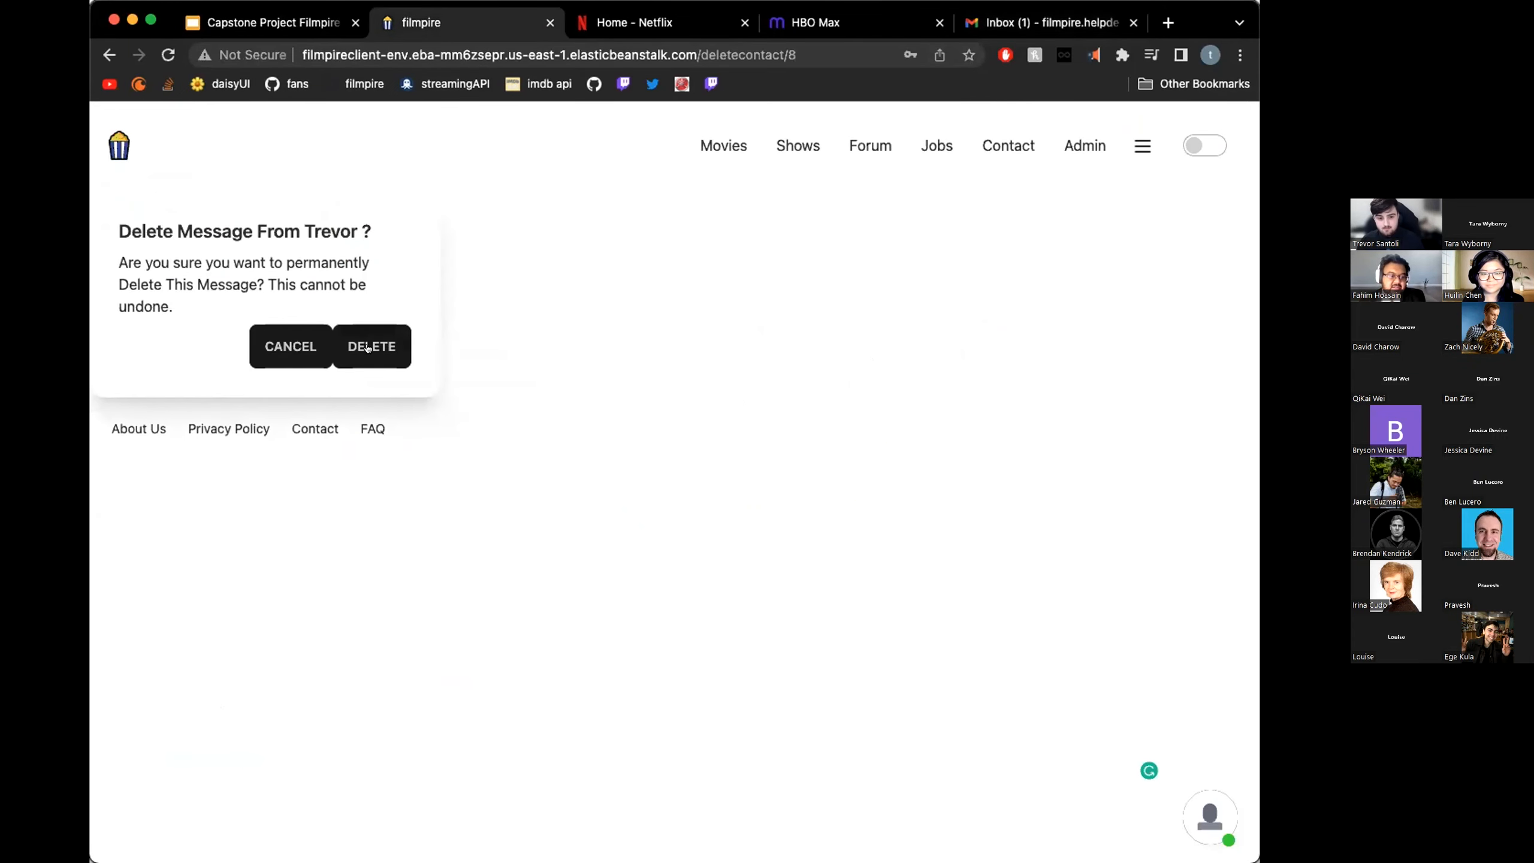
Step: Confirm deleting Trevor's Peaky Blinders request and scroll back to the Admin Panel
click(370, 346)
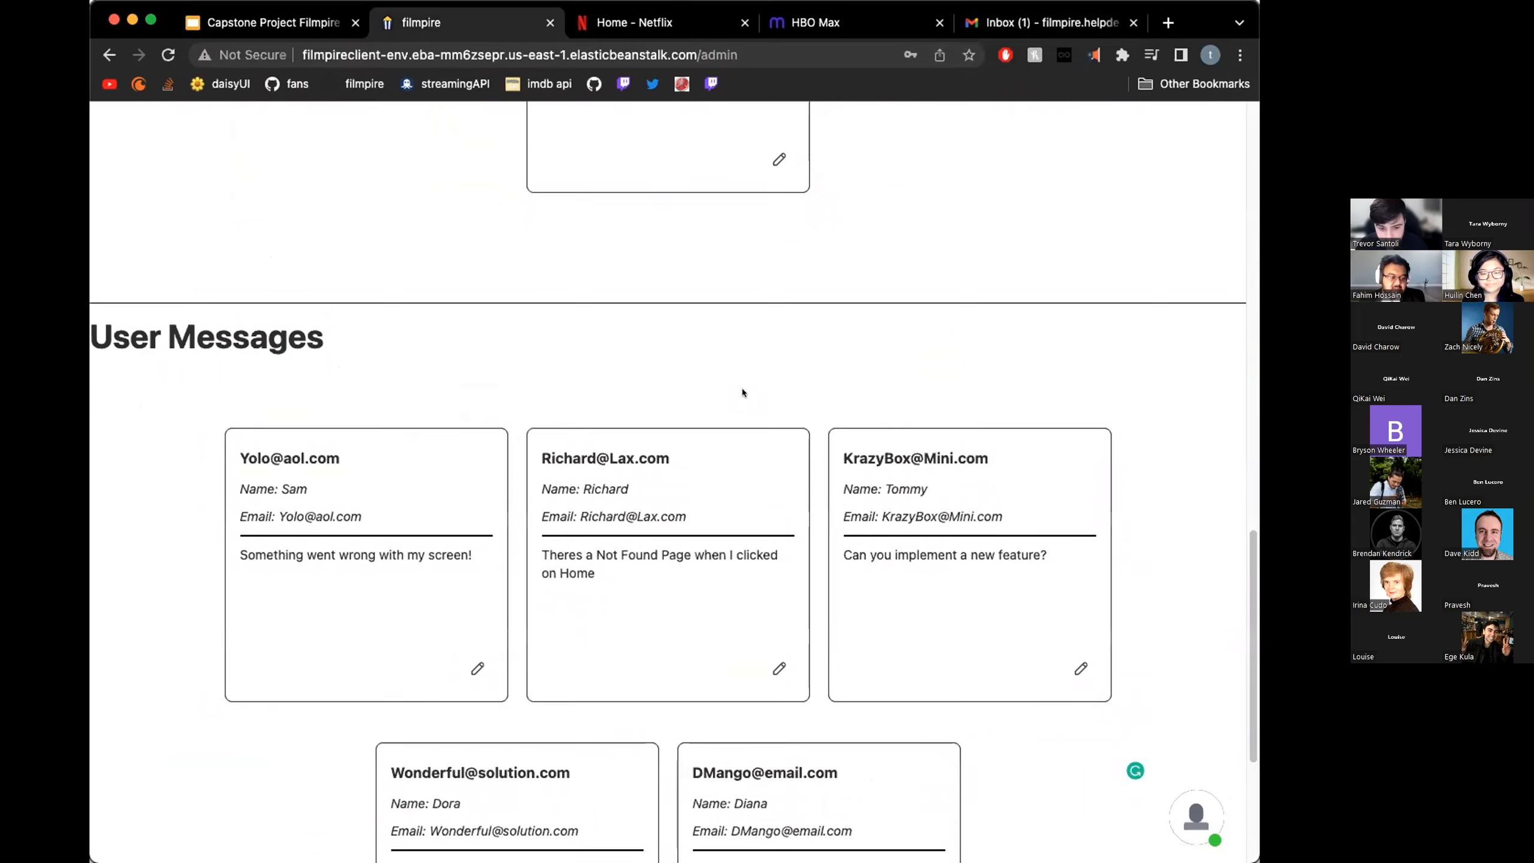
scroll(down, 3)
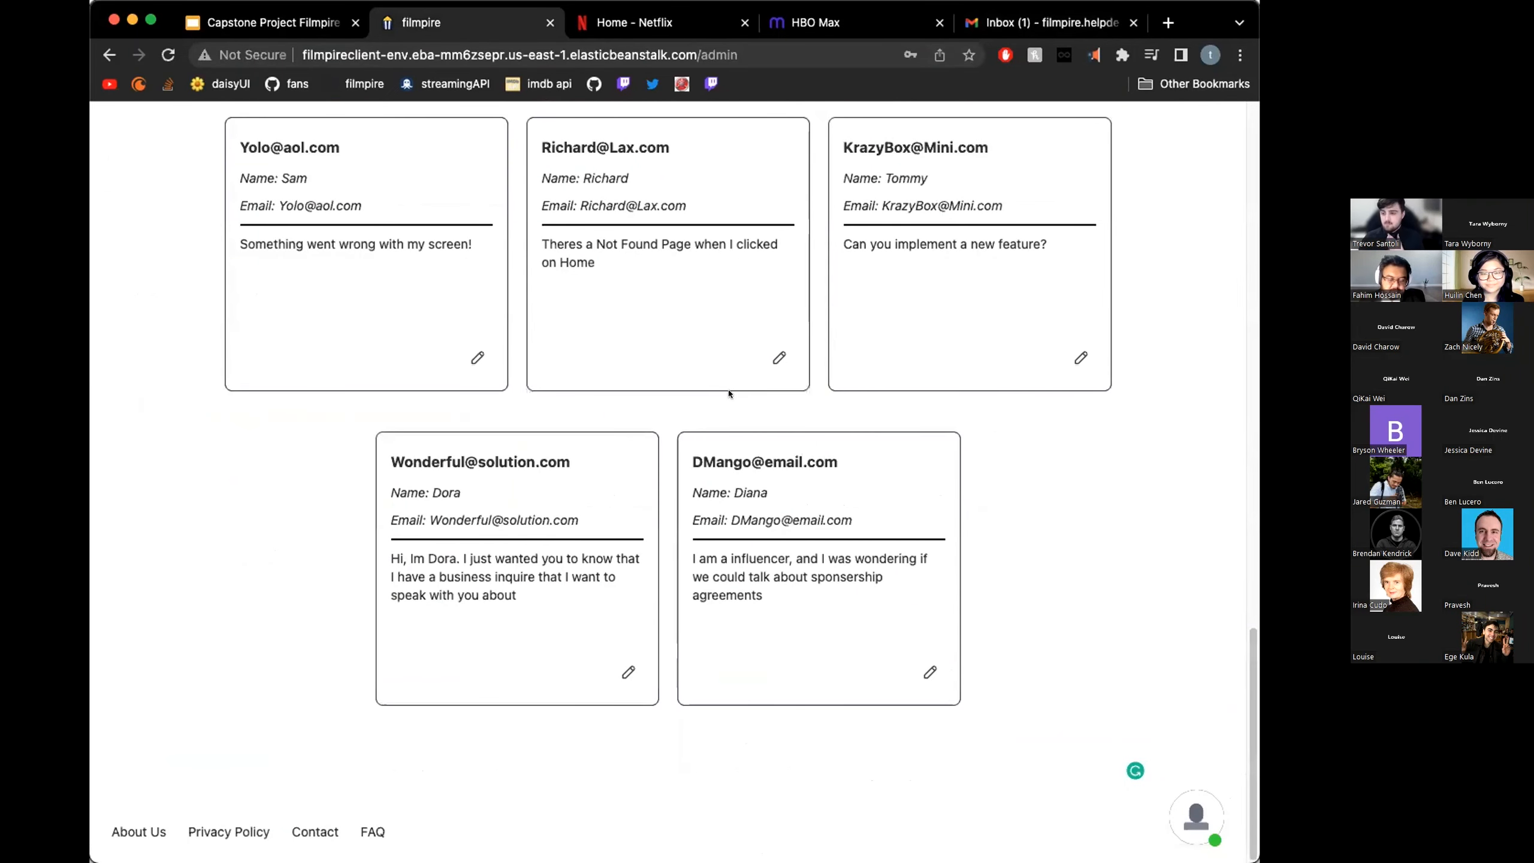
scroll(down, 3)
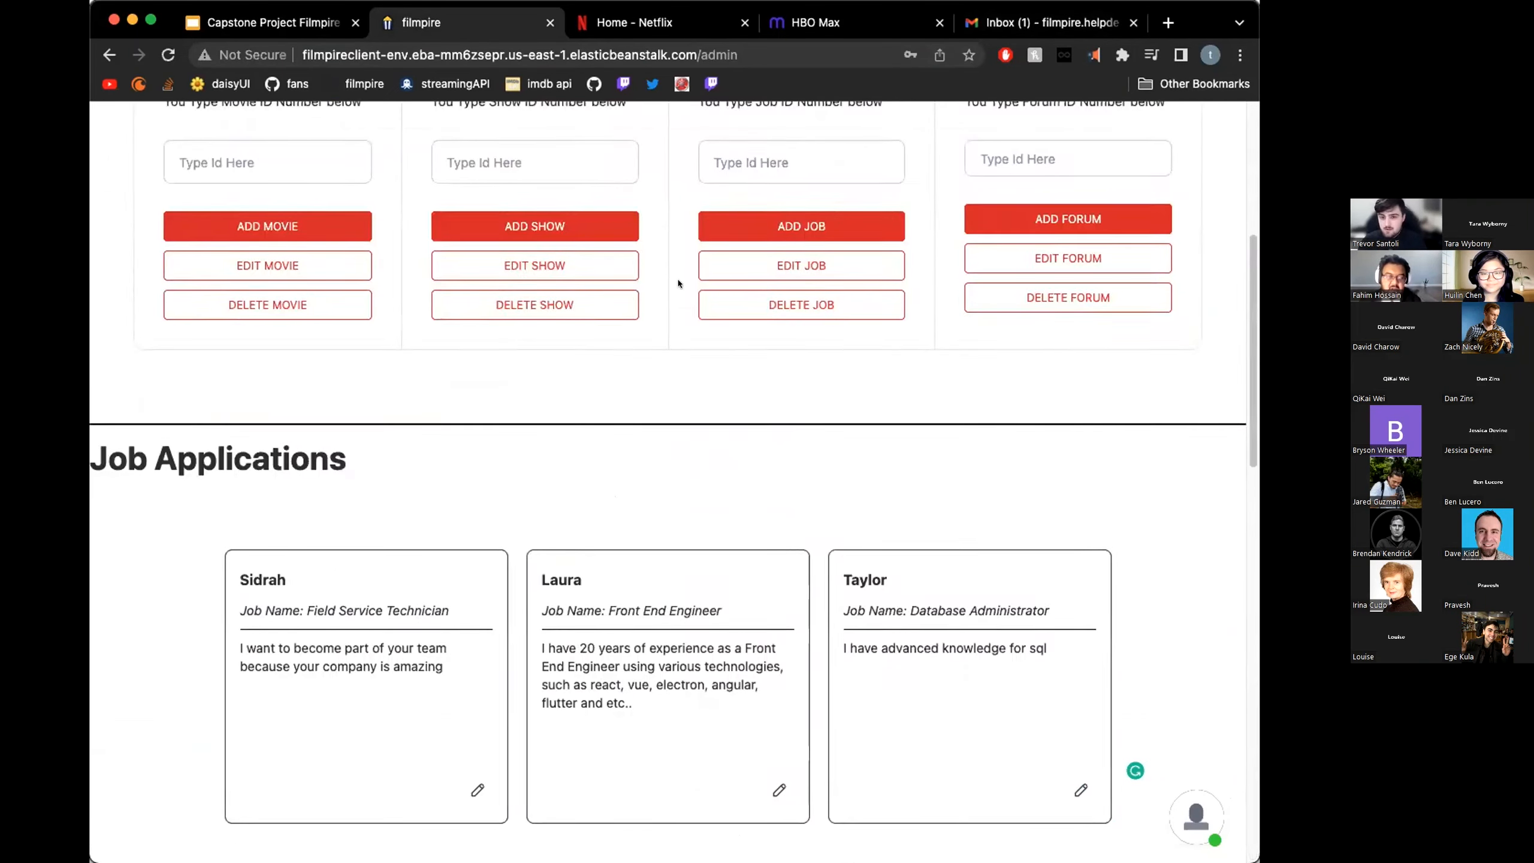
scroll(down, 3)
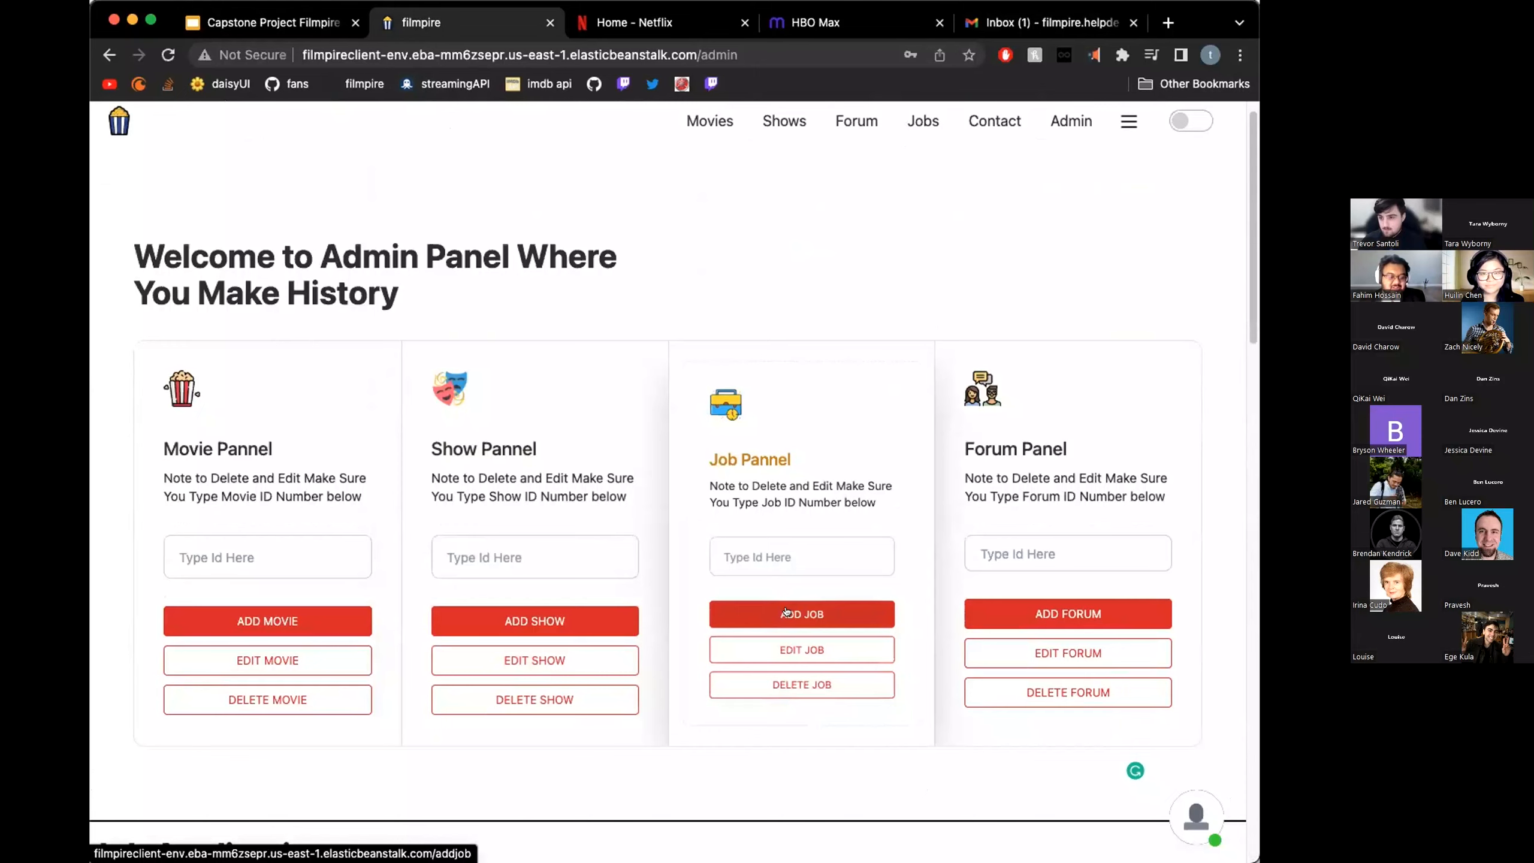
Step: Start a new job titled Front Desk with Manager staff role, name Trev and Hybrid location instead of New York
click(802, 613)
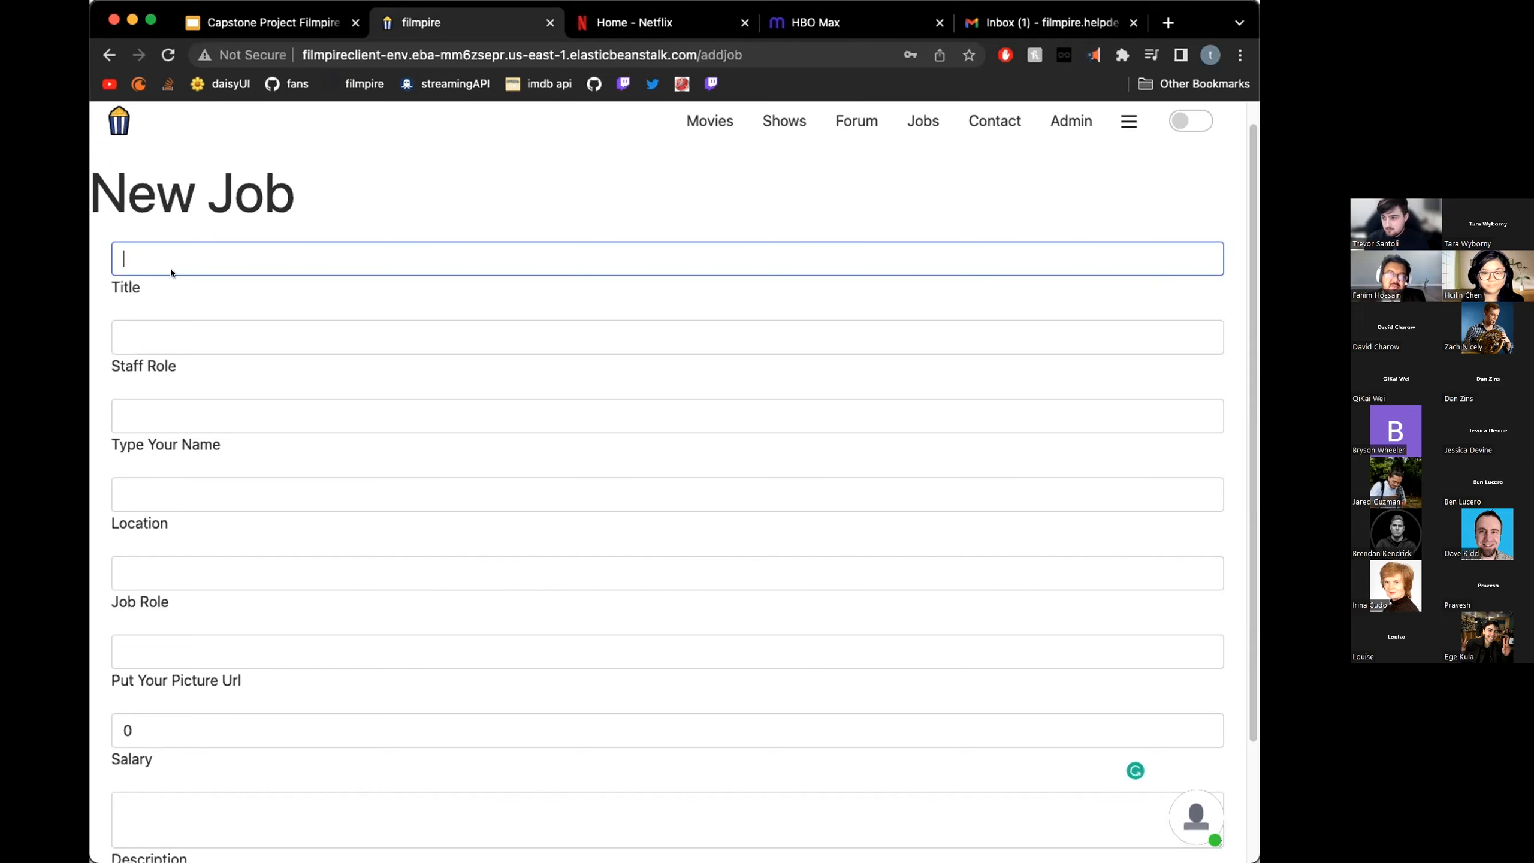
text(F)
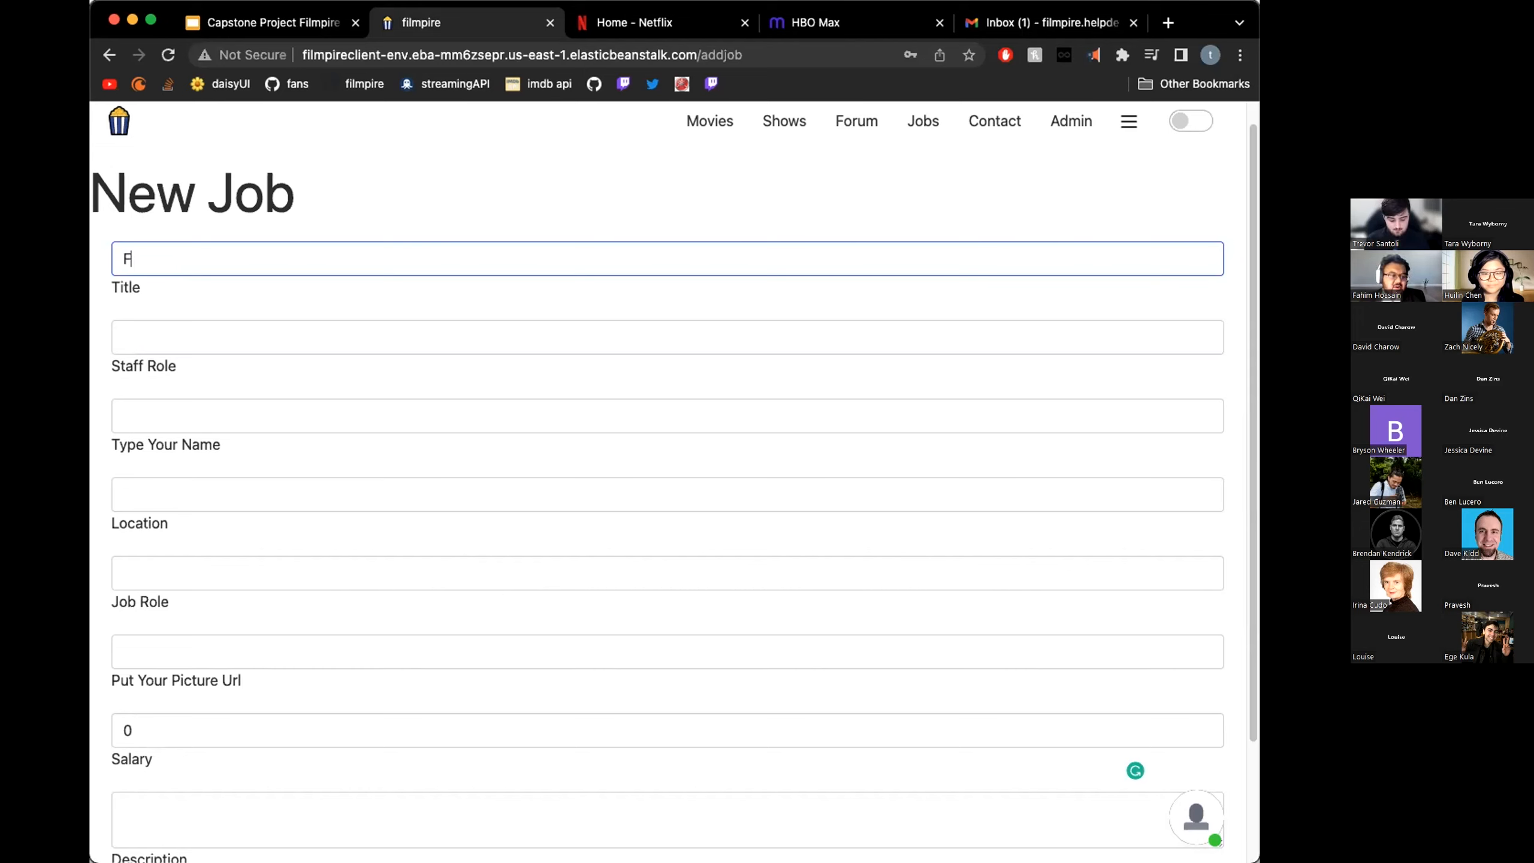
text(ront Desk)
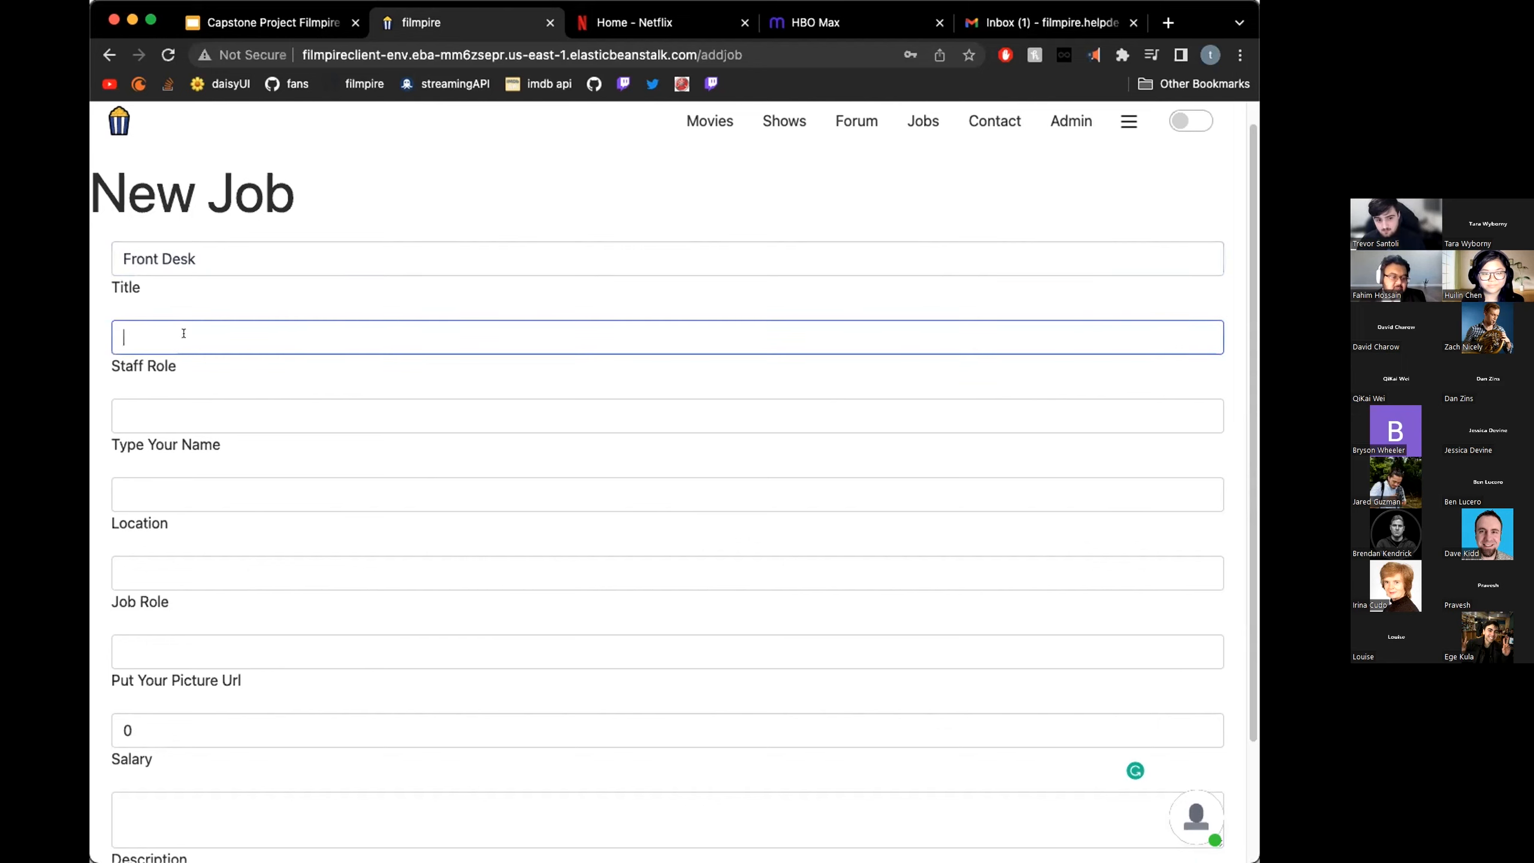
text(Manager)
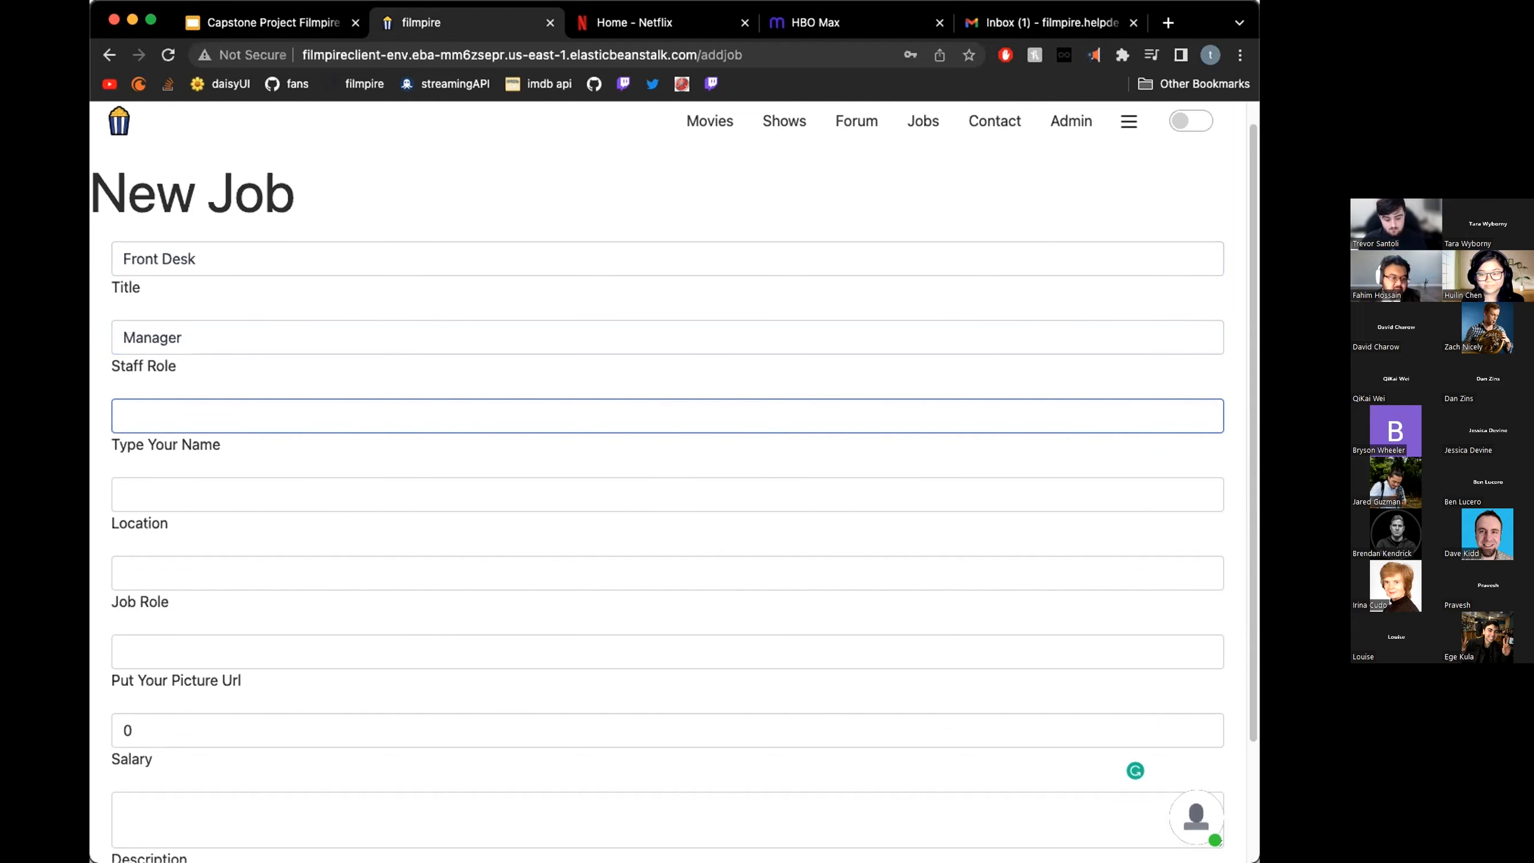
text(Trevor)
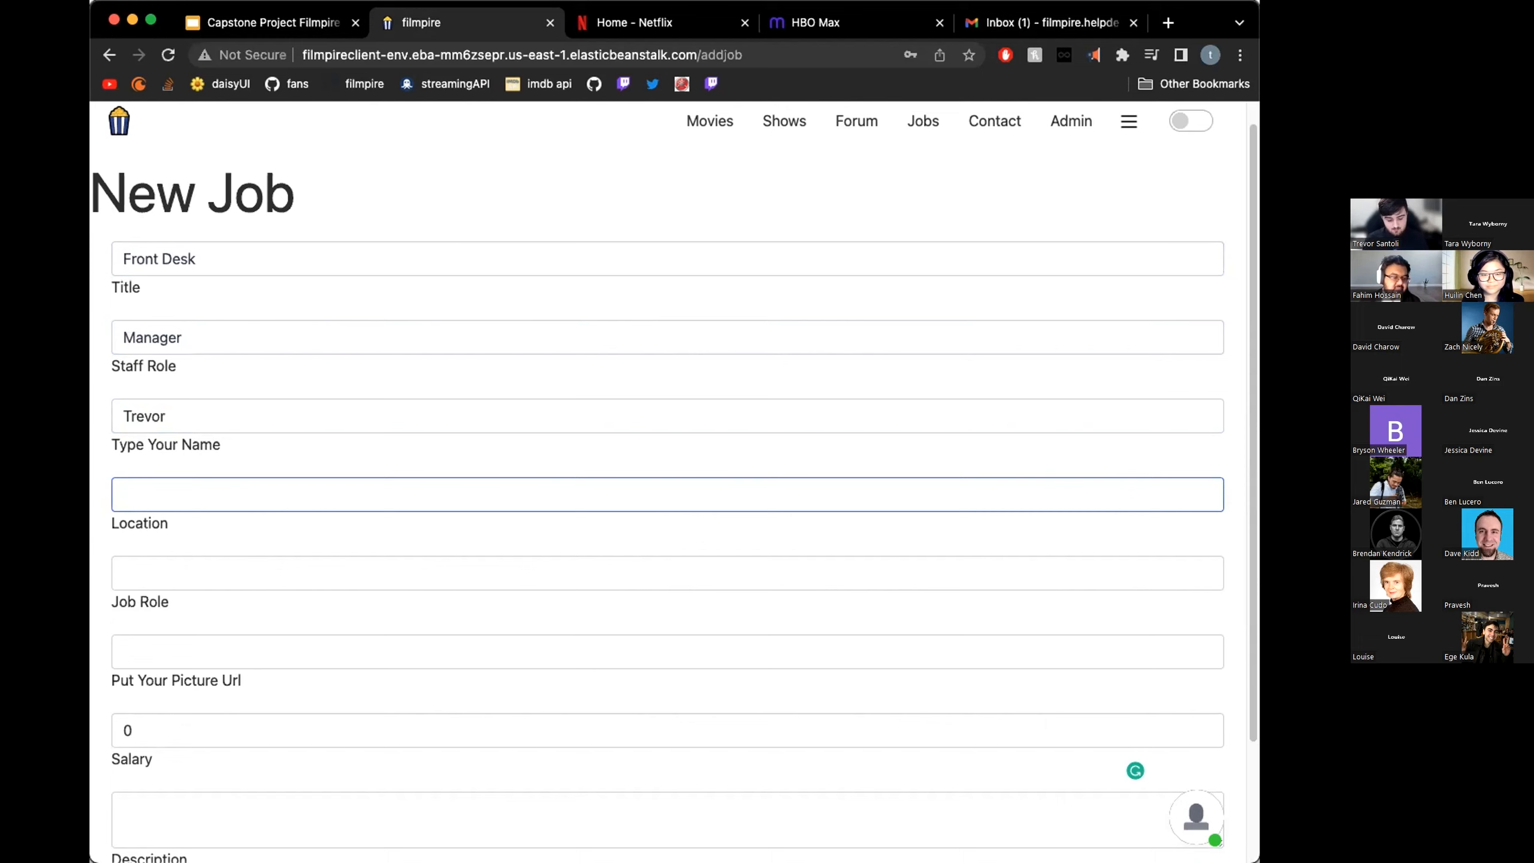
text(New York)
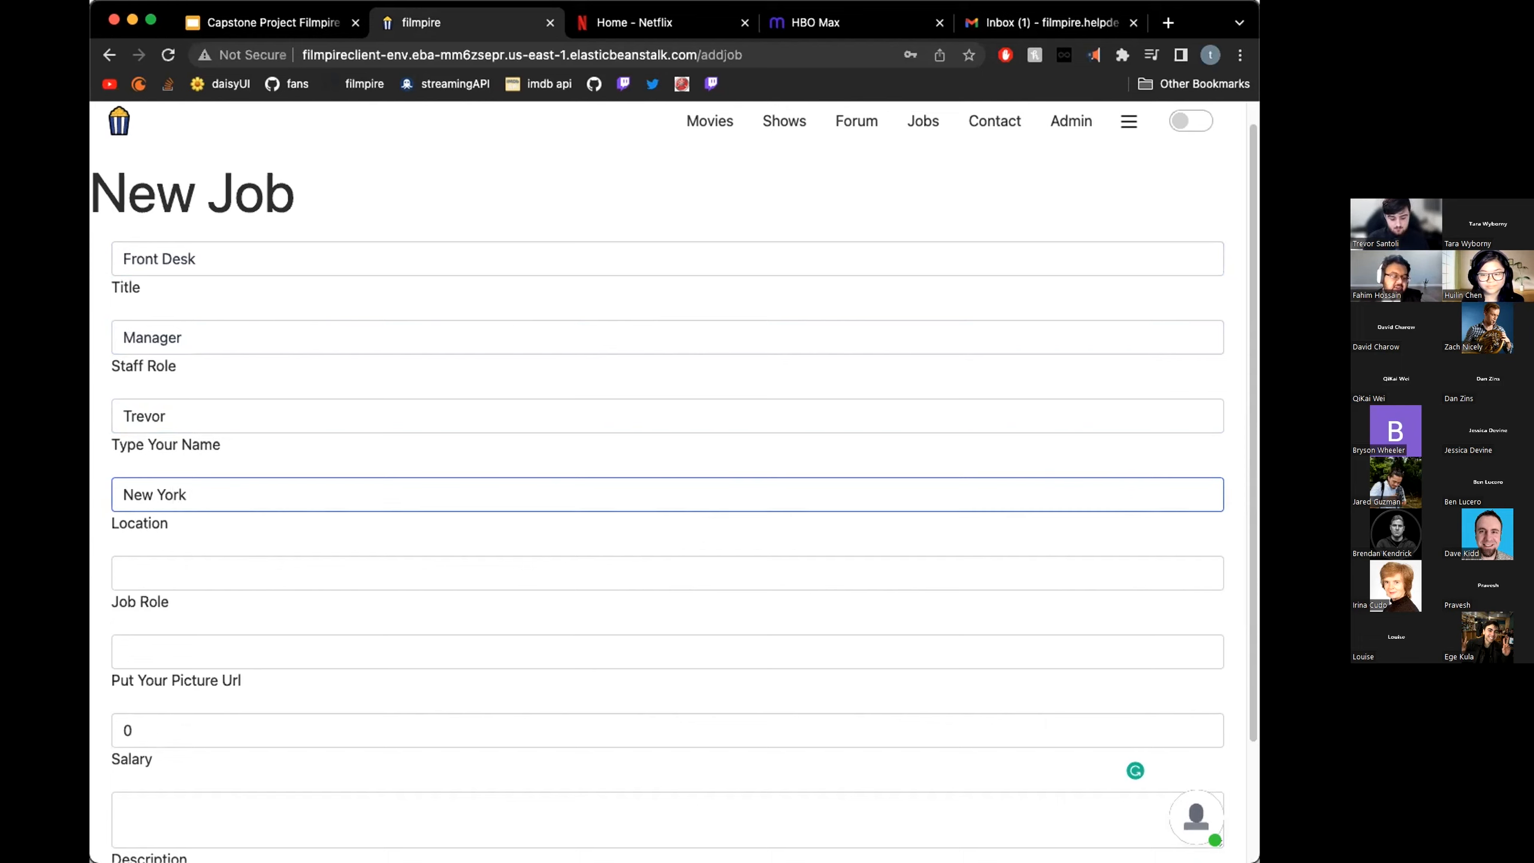
key(BackSpace)
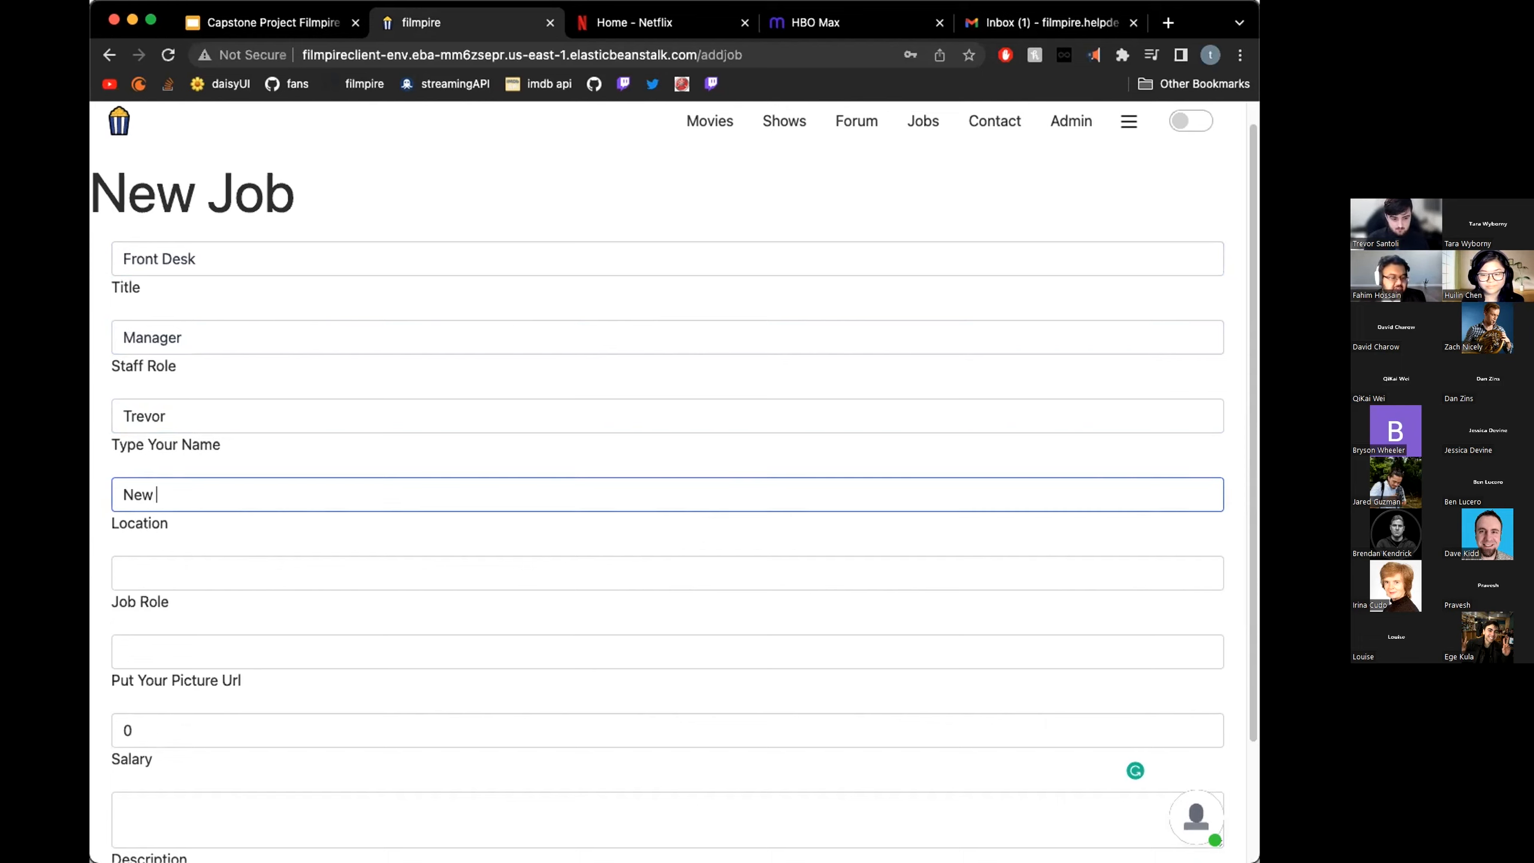
text(Hybrid)
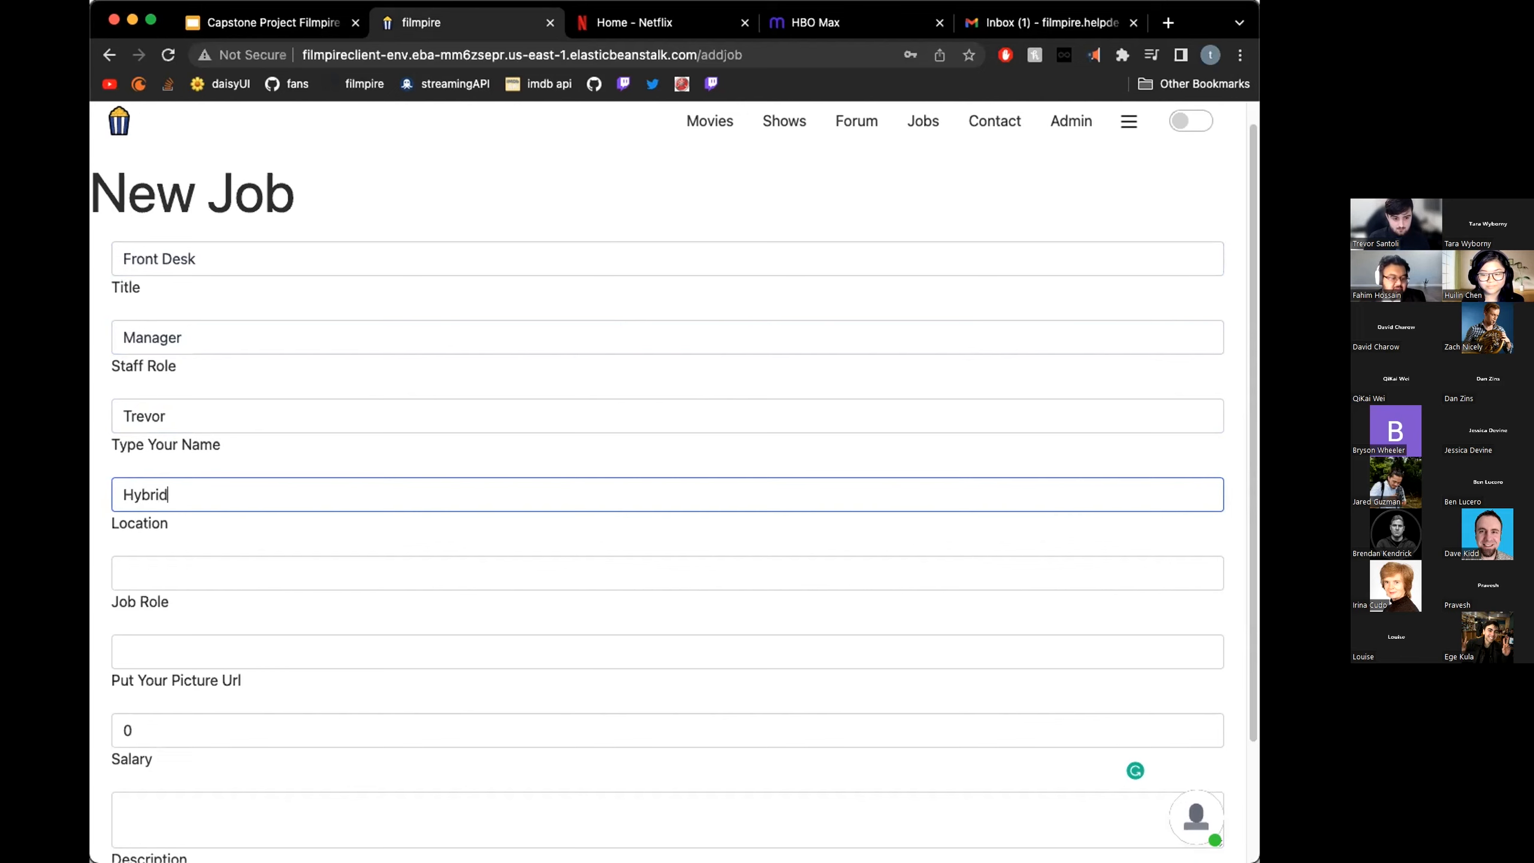
Step: Give the job a Desk role, 10000 salary and a 'Manage our' description, and submit it
click(669, 573)
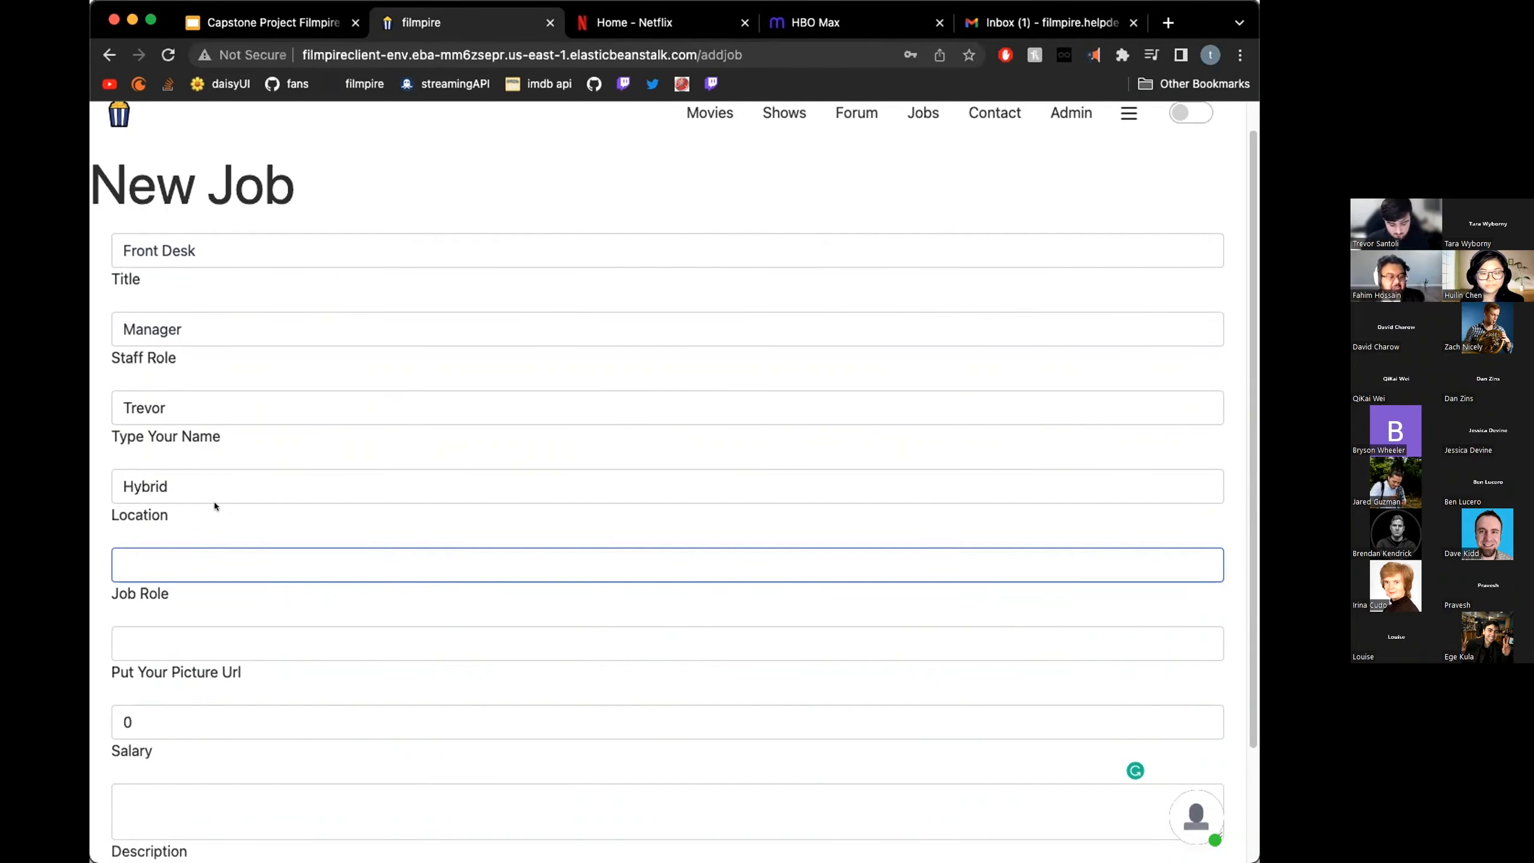
text(Desk)
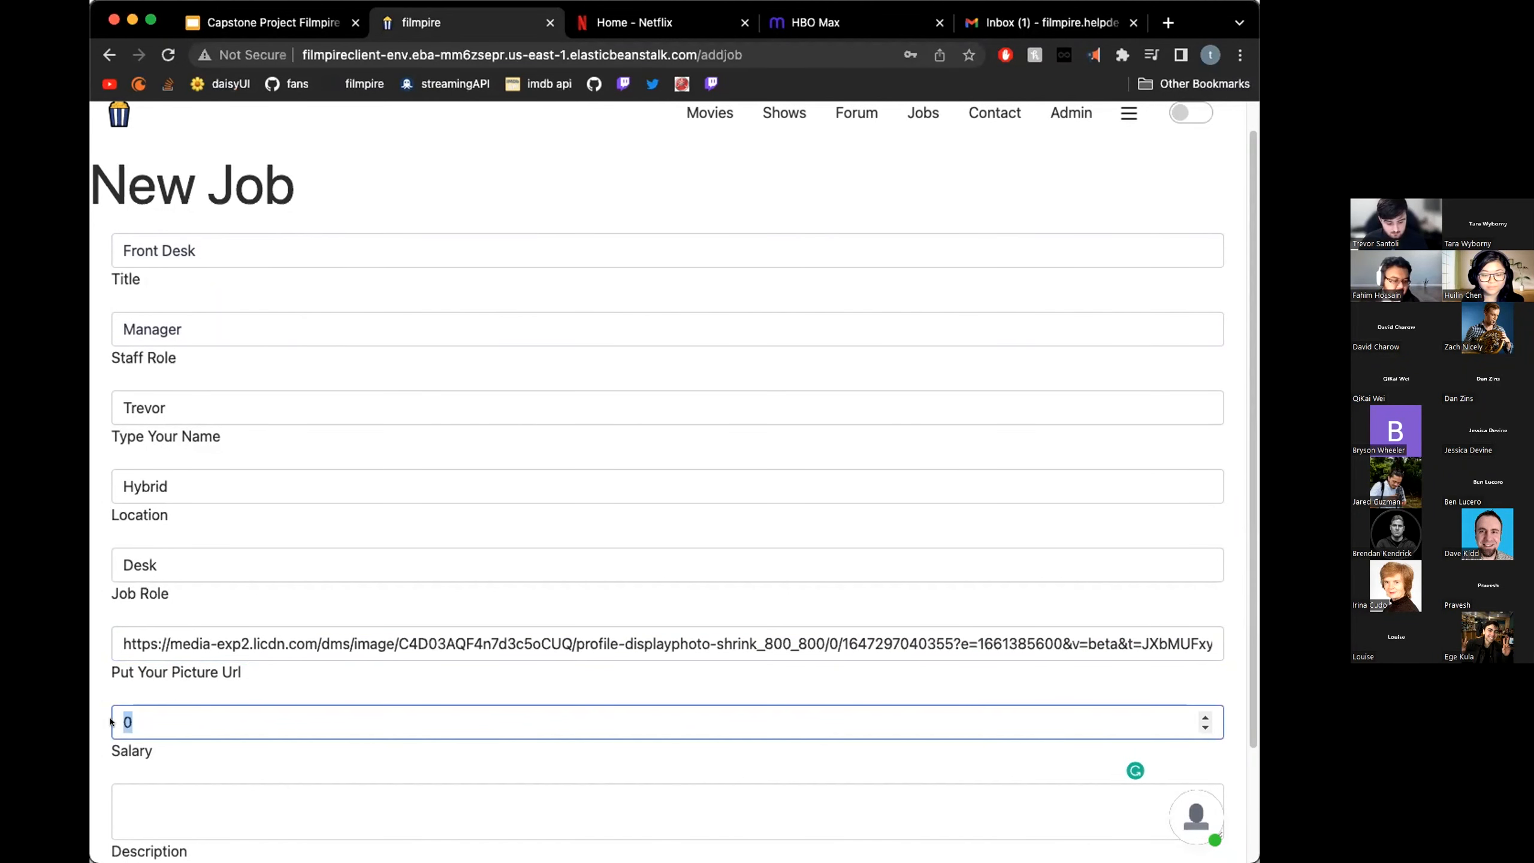
text(10000)
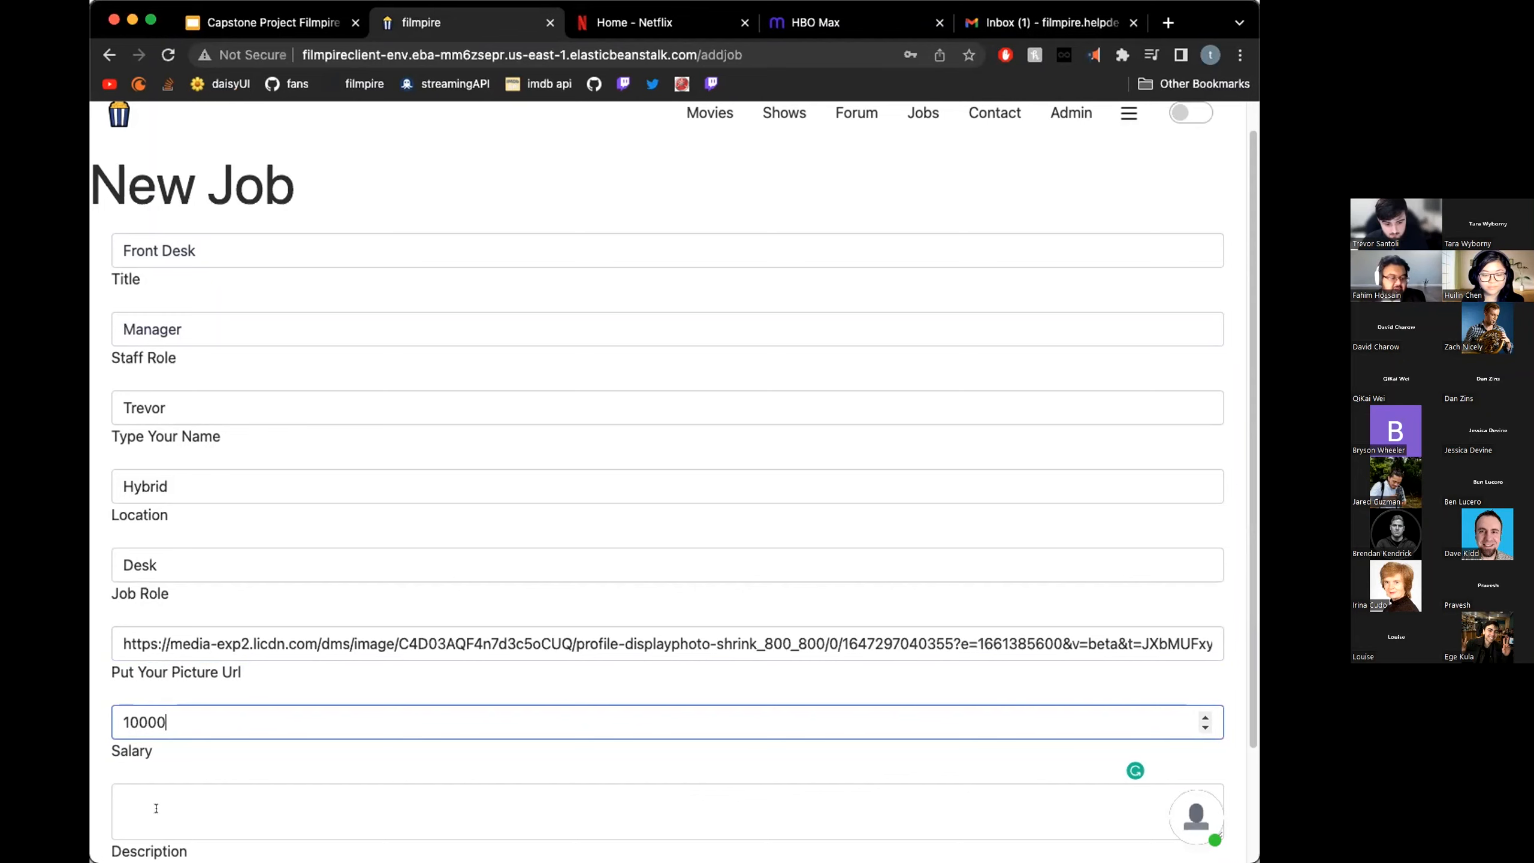
text(Manage our)
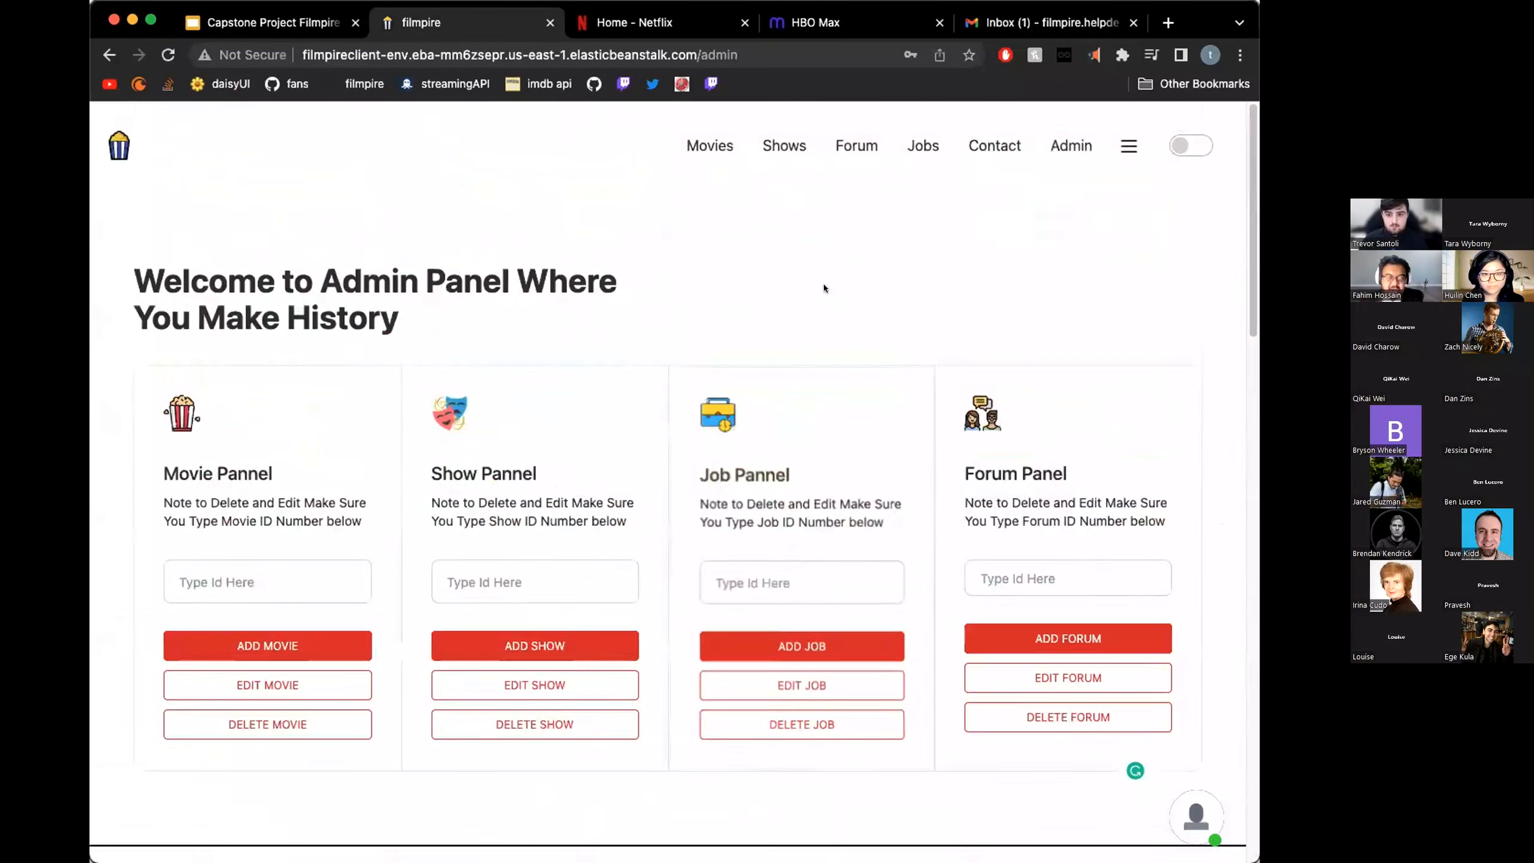
Step: From the Jobs page, open the Front Desk application form and agree to its terms and conditions
click(922, 128)
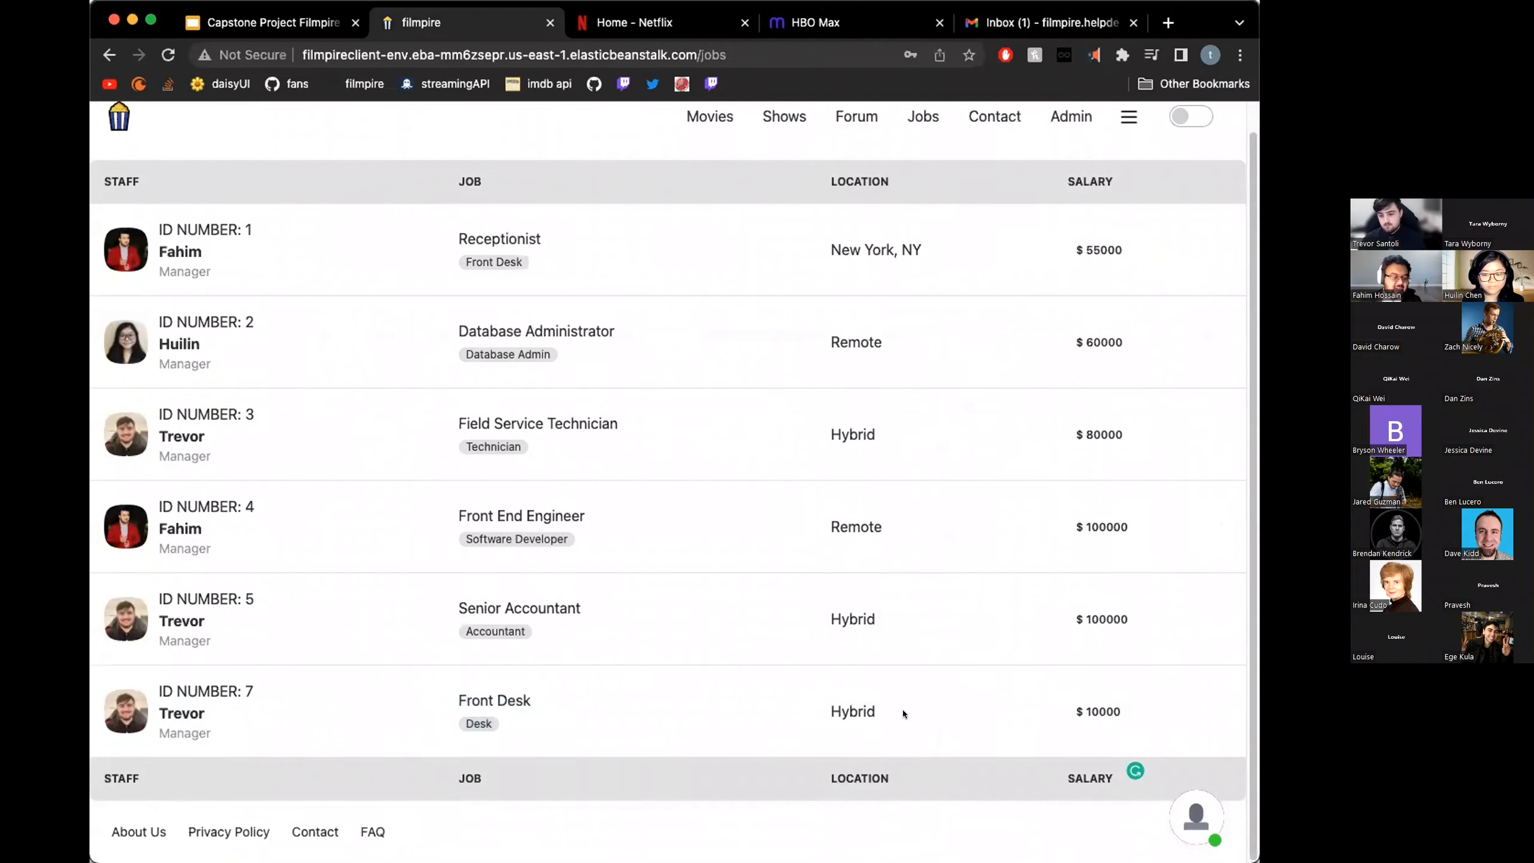
click(494, 700)
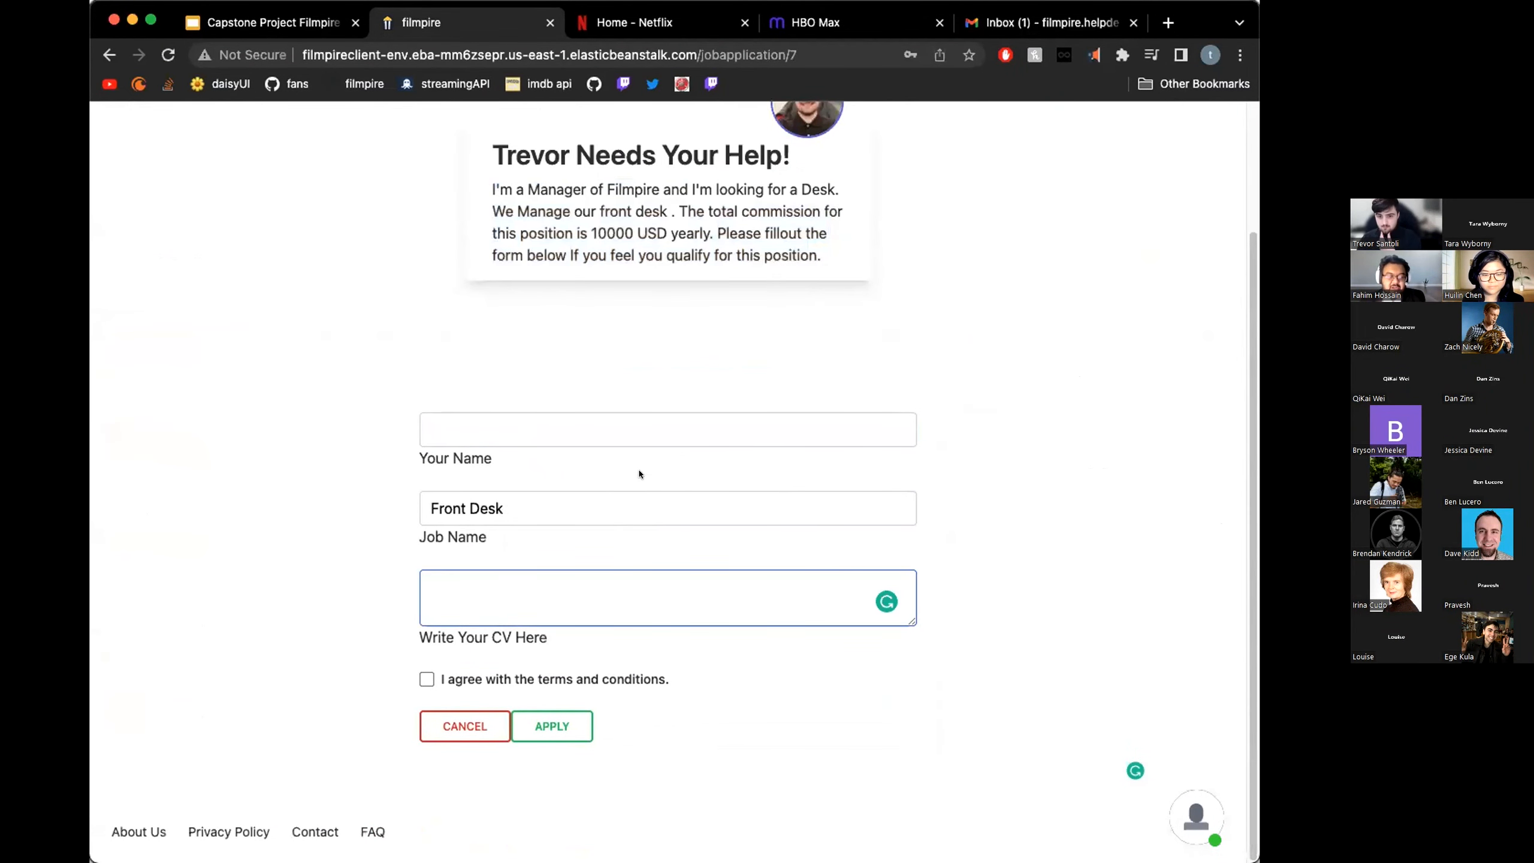
scroll(down, 3)
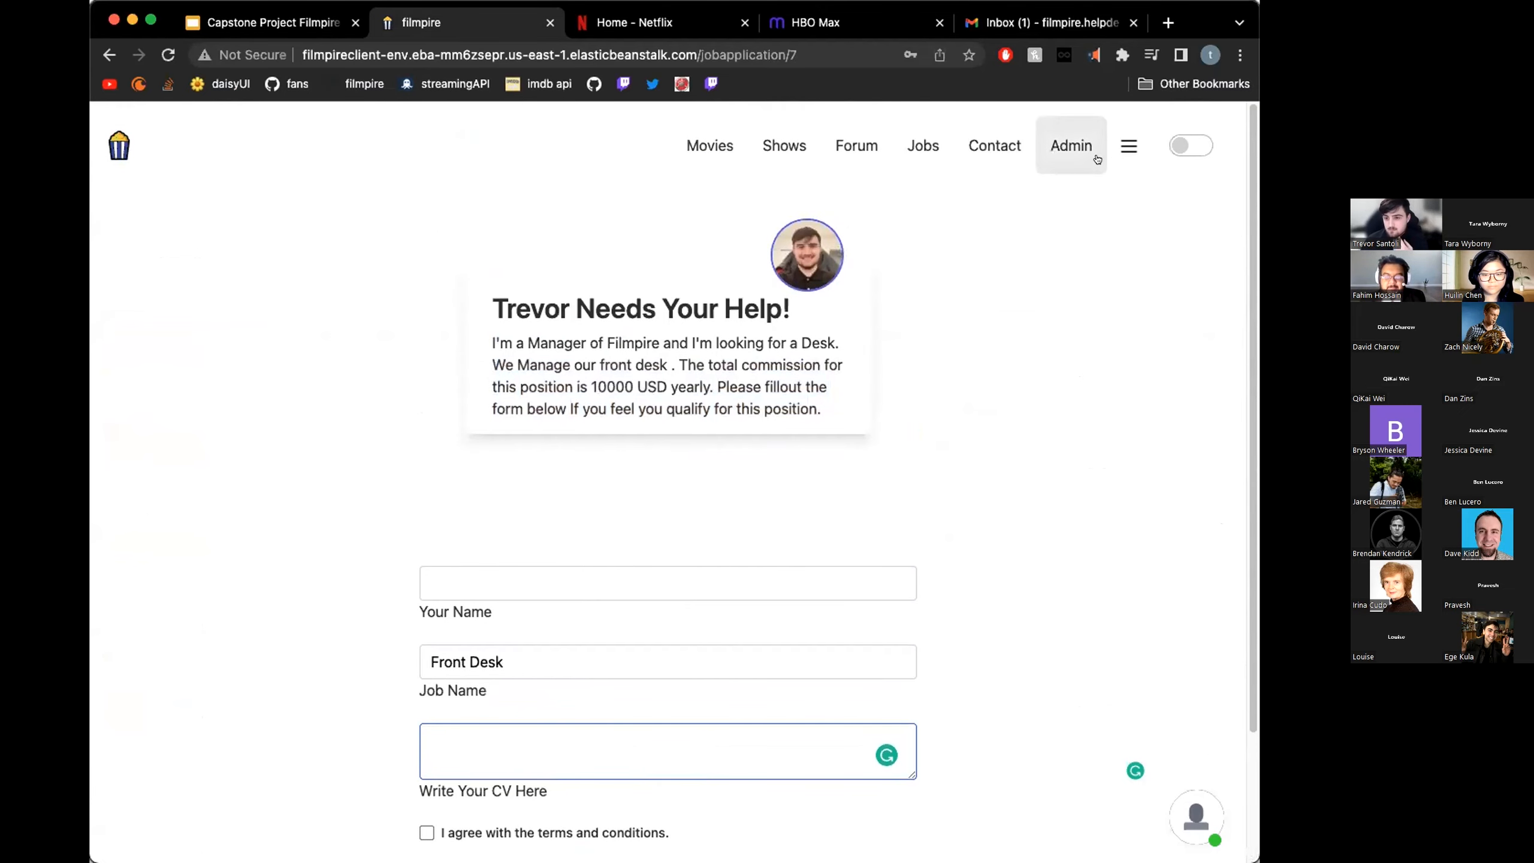
mouse_move(194, 168)
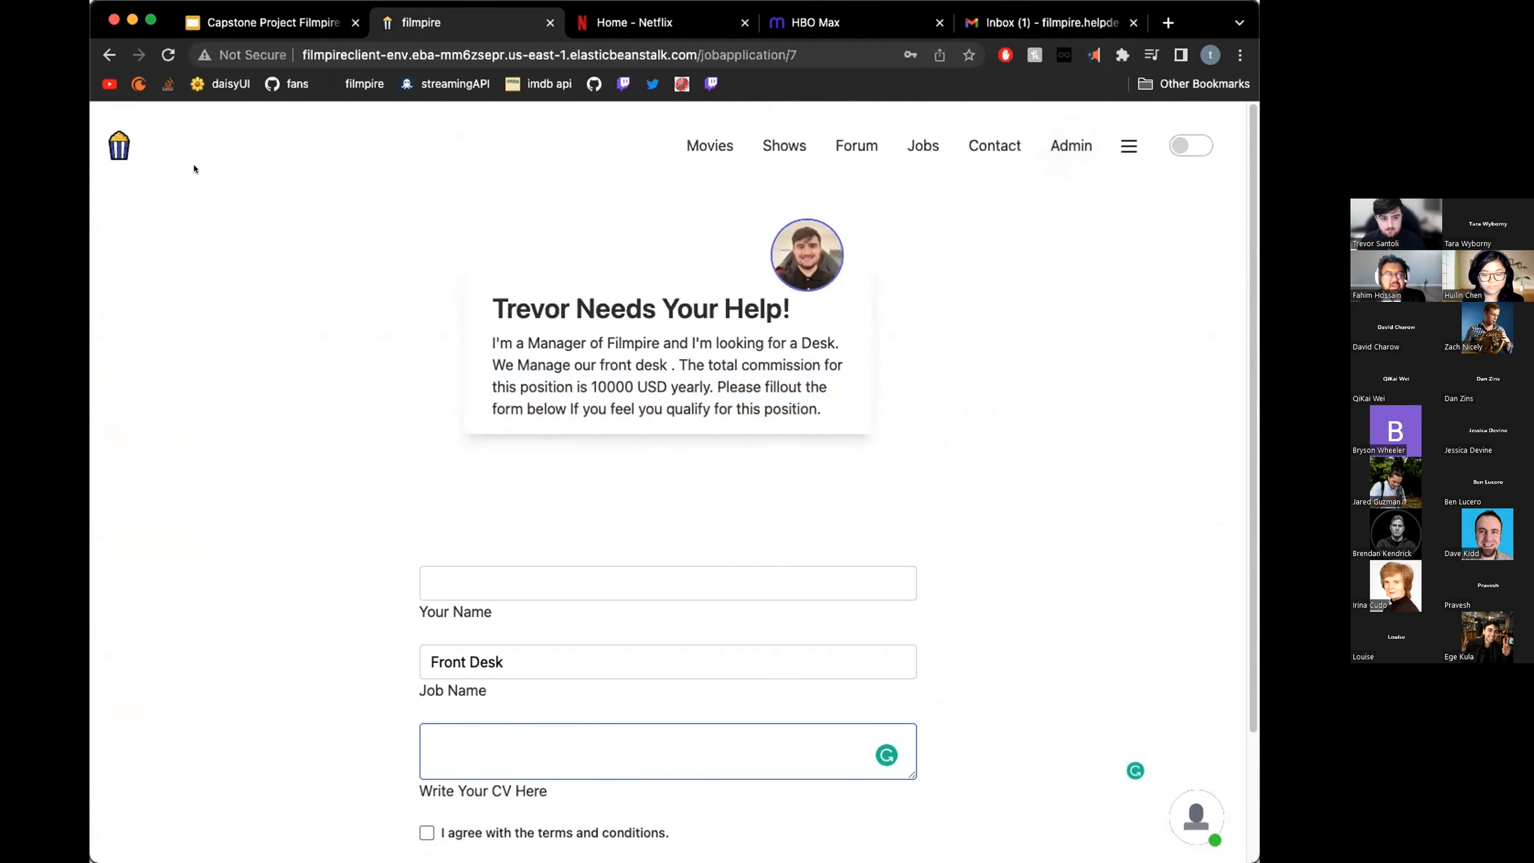
scroll(down, 3)
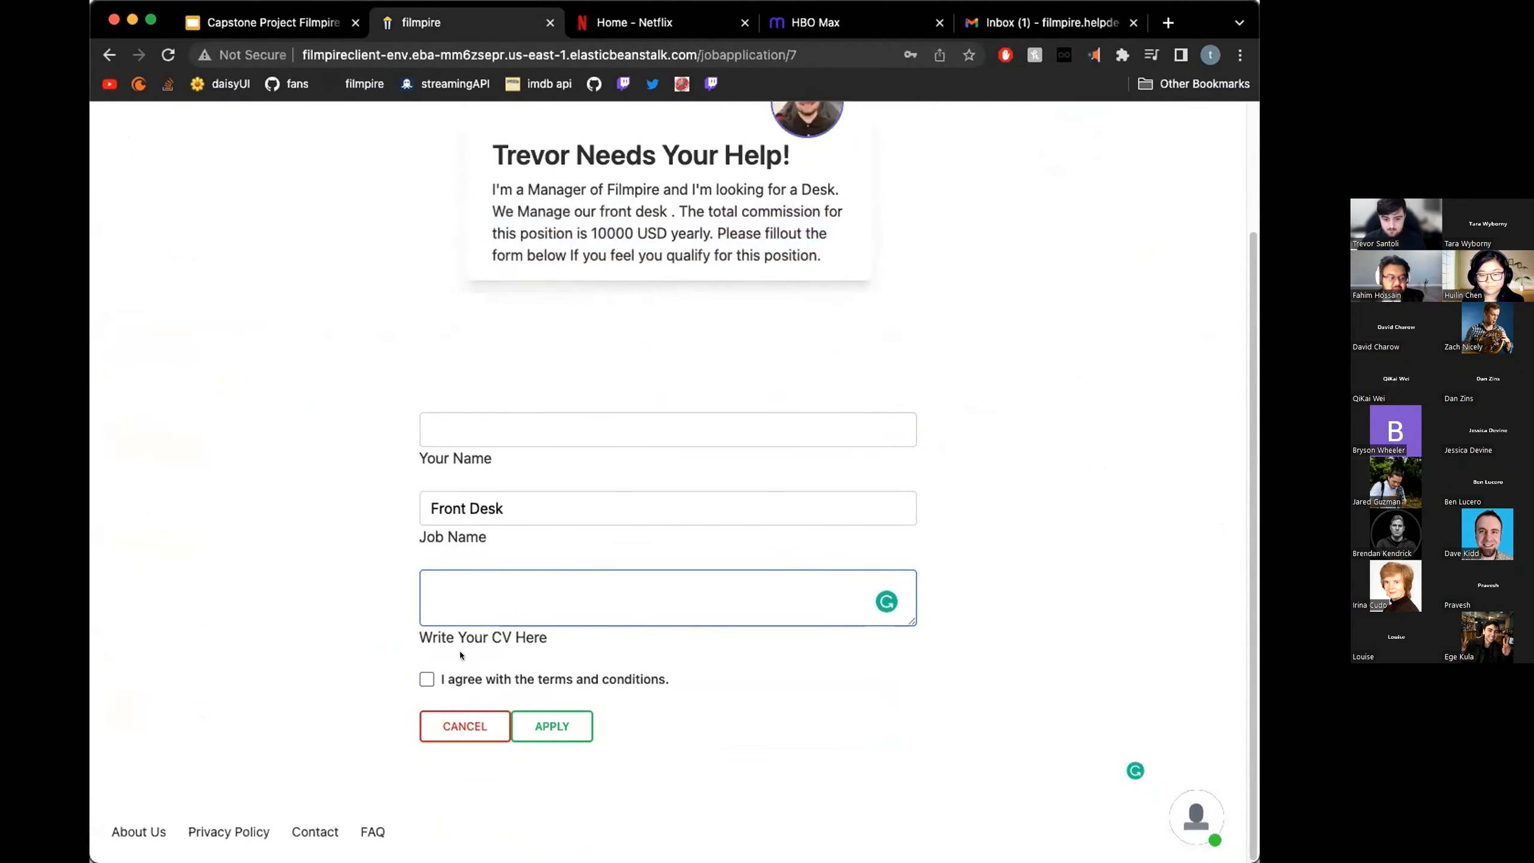
mouse_move(373, 832)
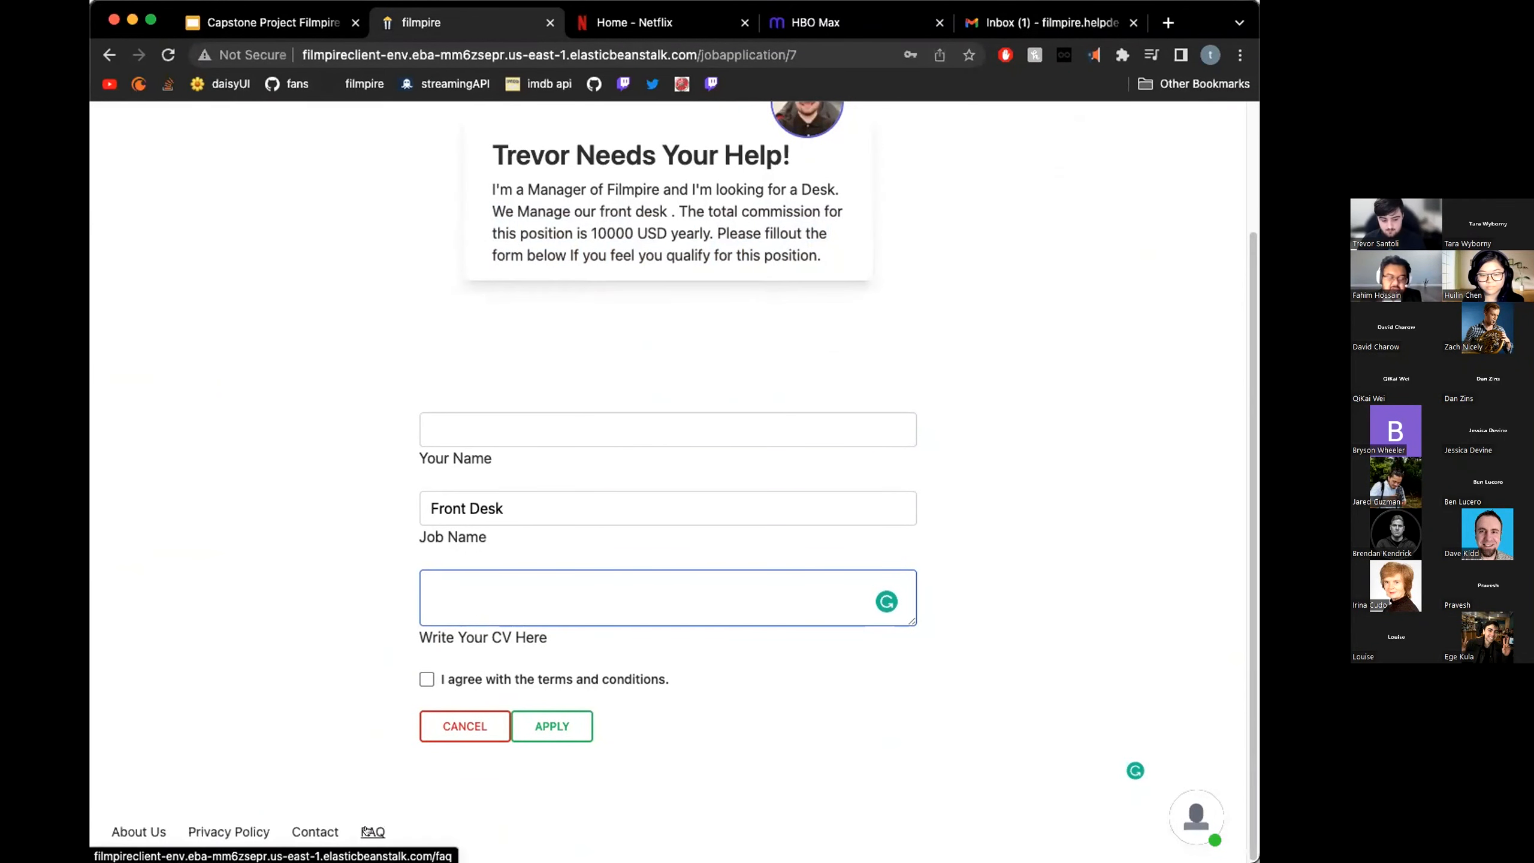
click(427, 679)
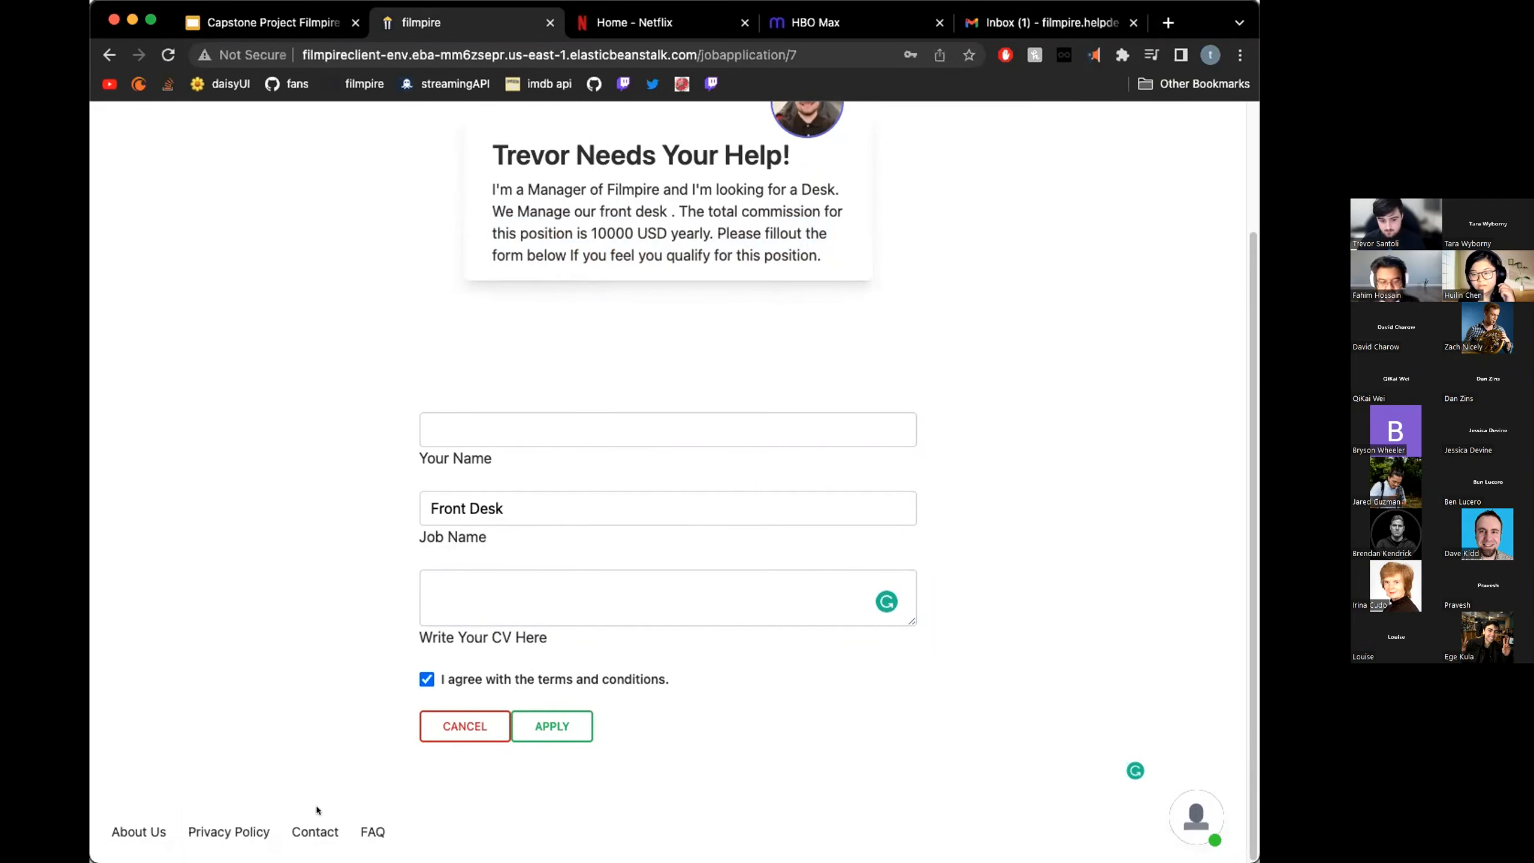
mouse_move(372, 831)
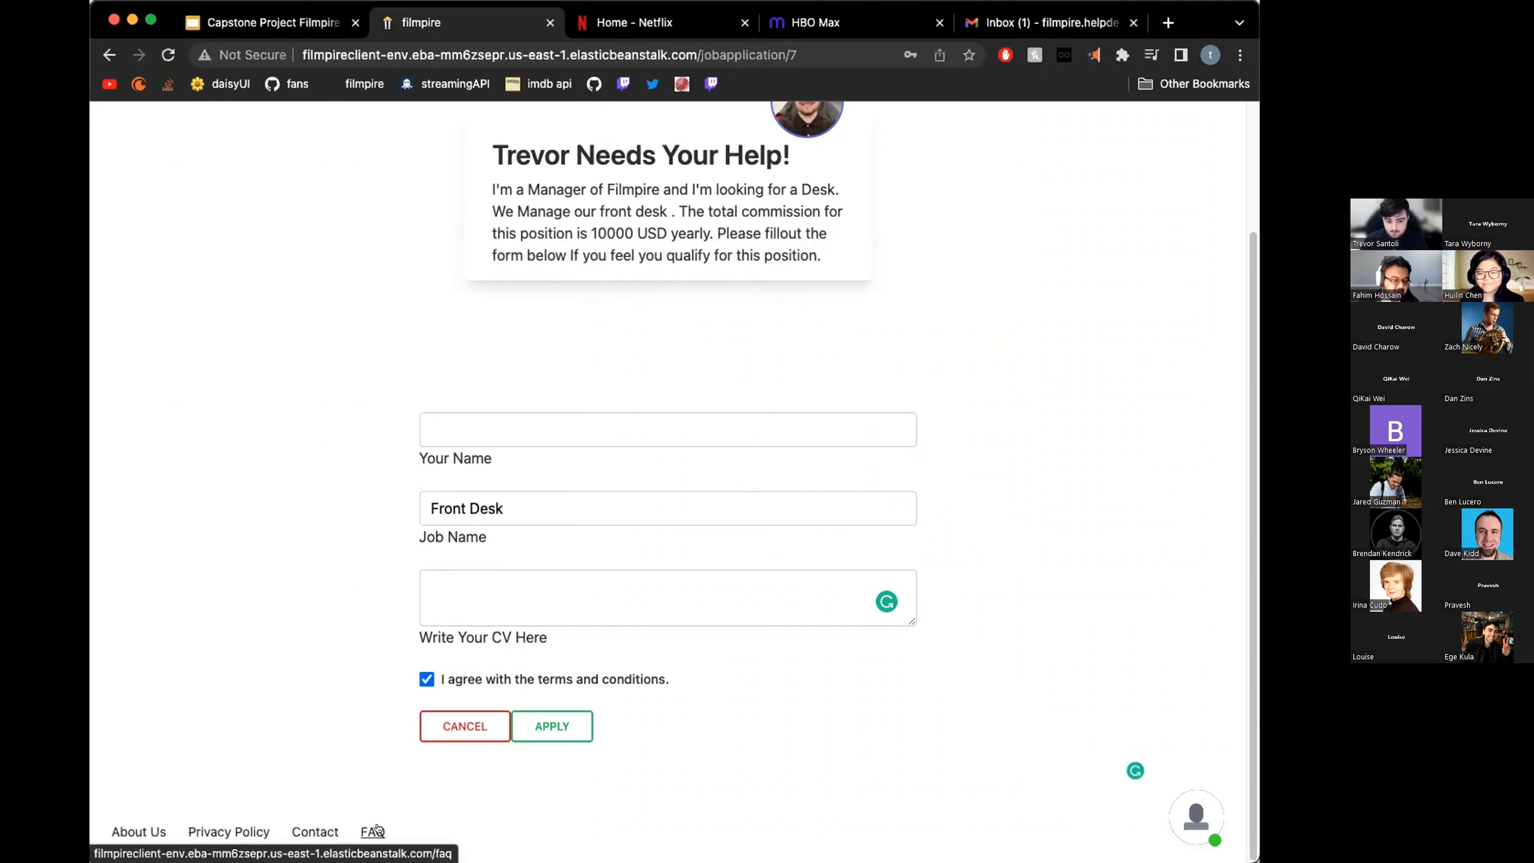
mouse_move(360, 814)
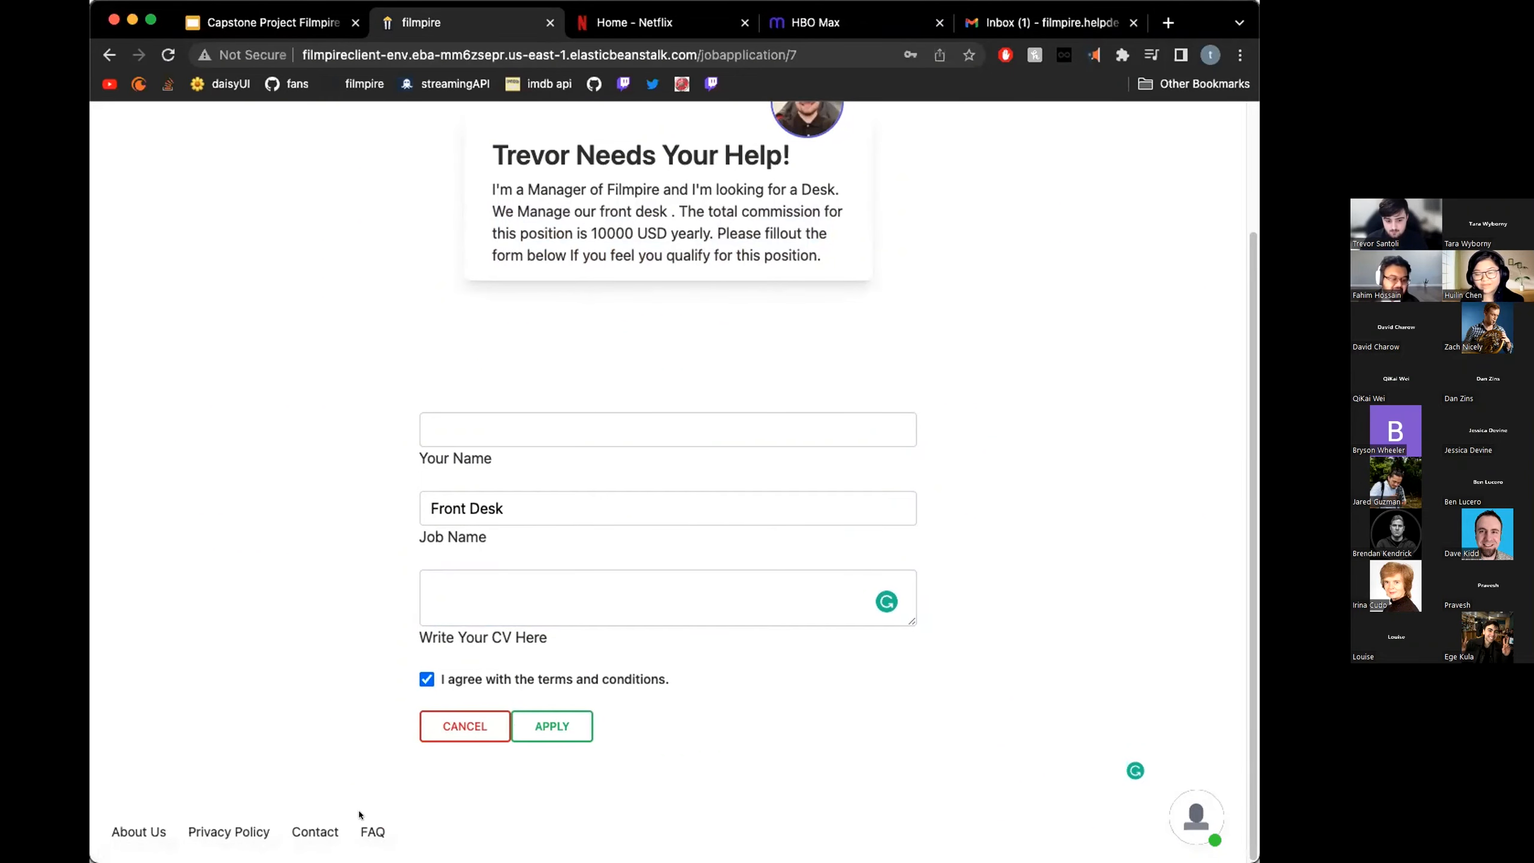
Step: Read through the Privacy Policy page from the footer before heading to Contact
click(227, 832)
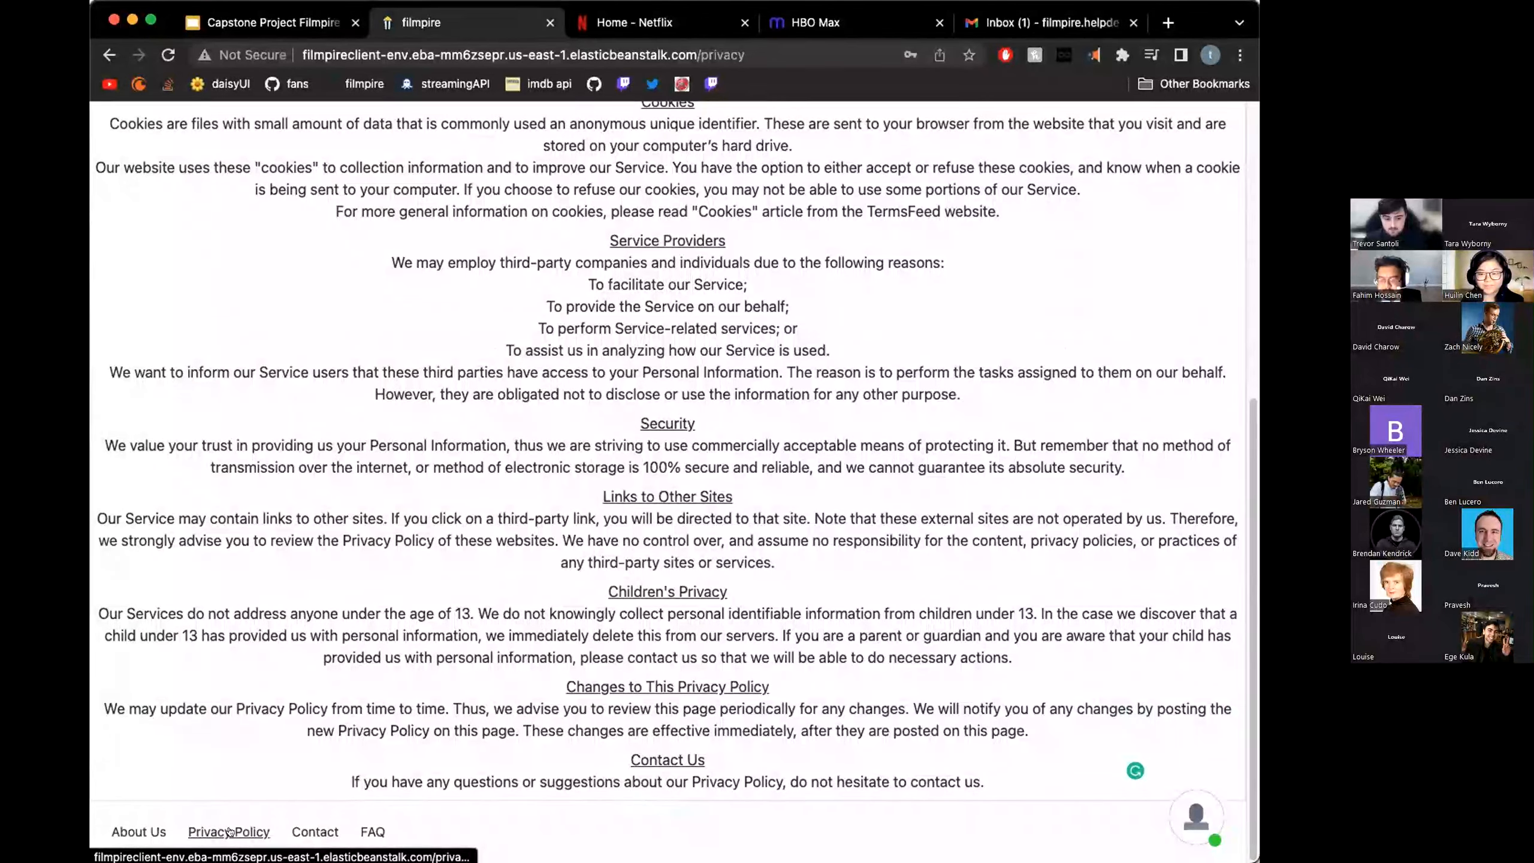
scroll(up, 3)
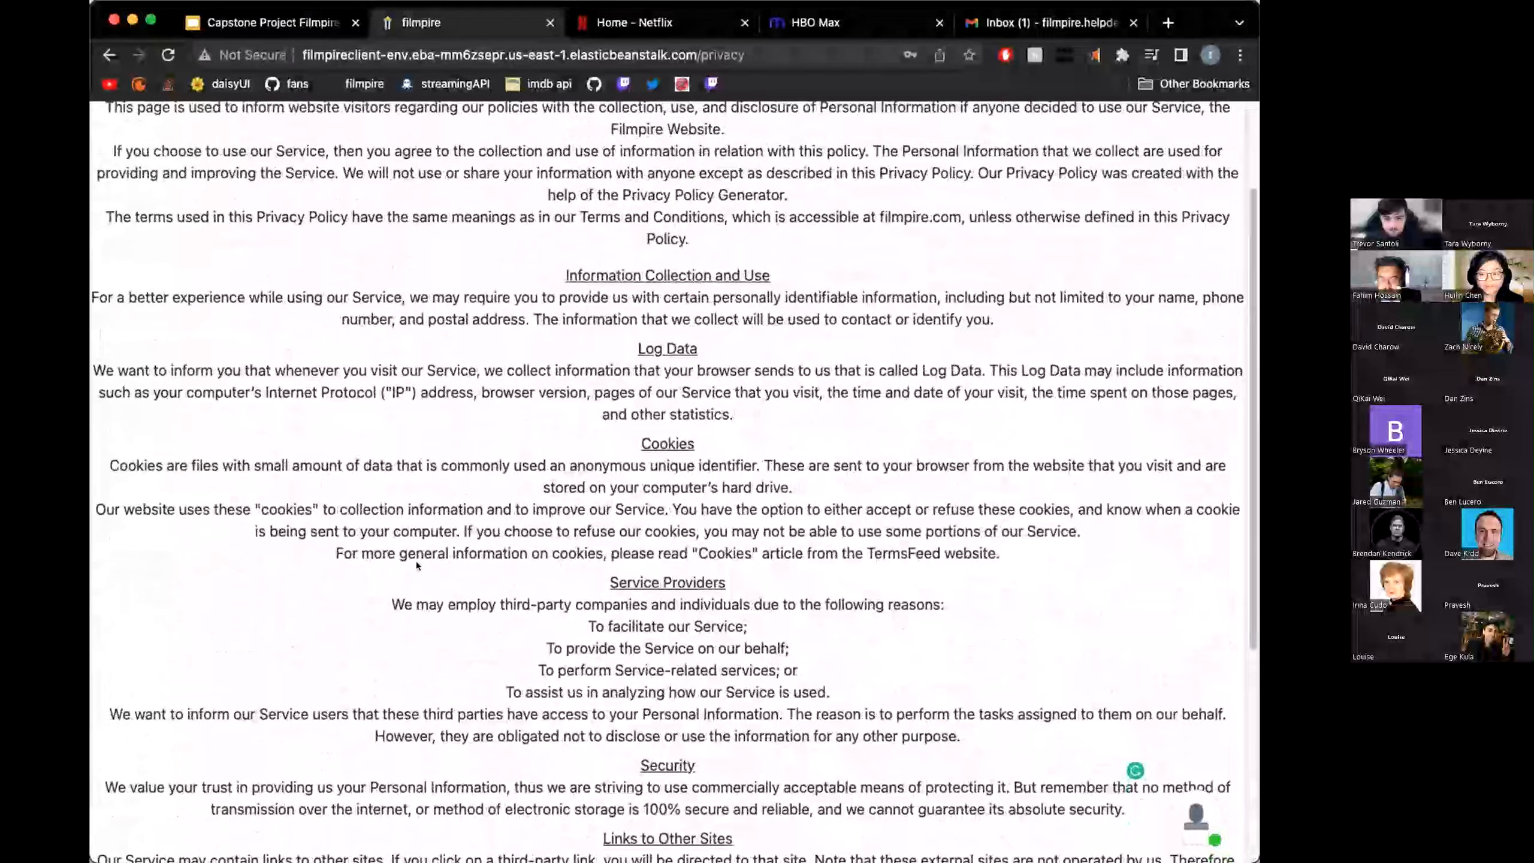
scroll(down, 3)
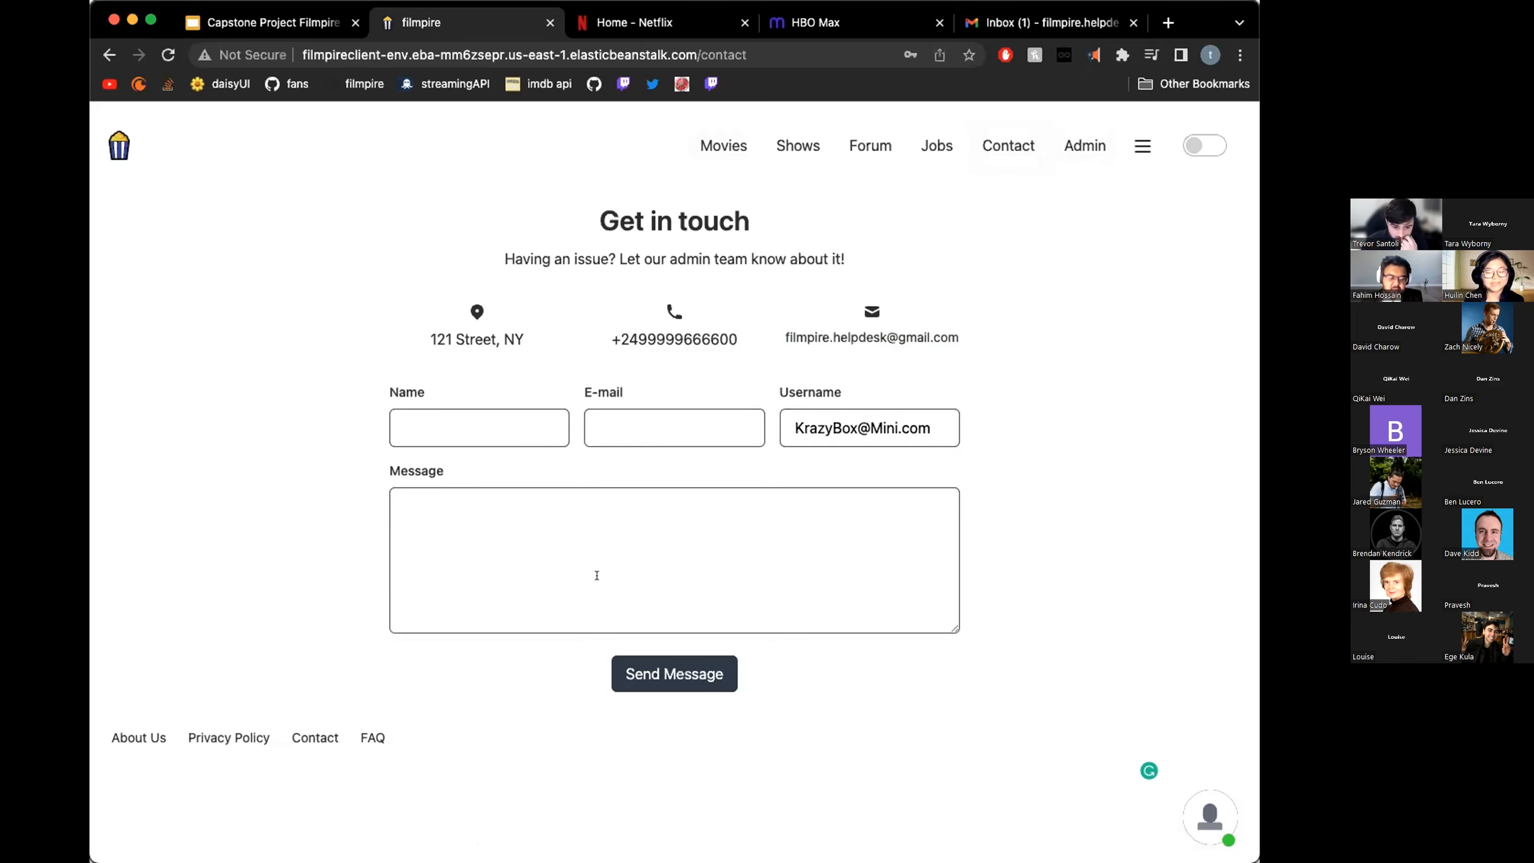
mouse_move(516, 626)
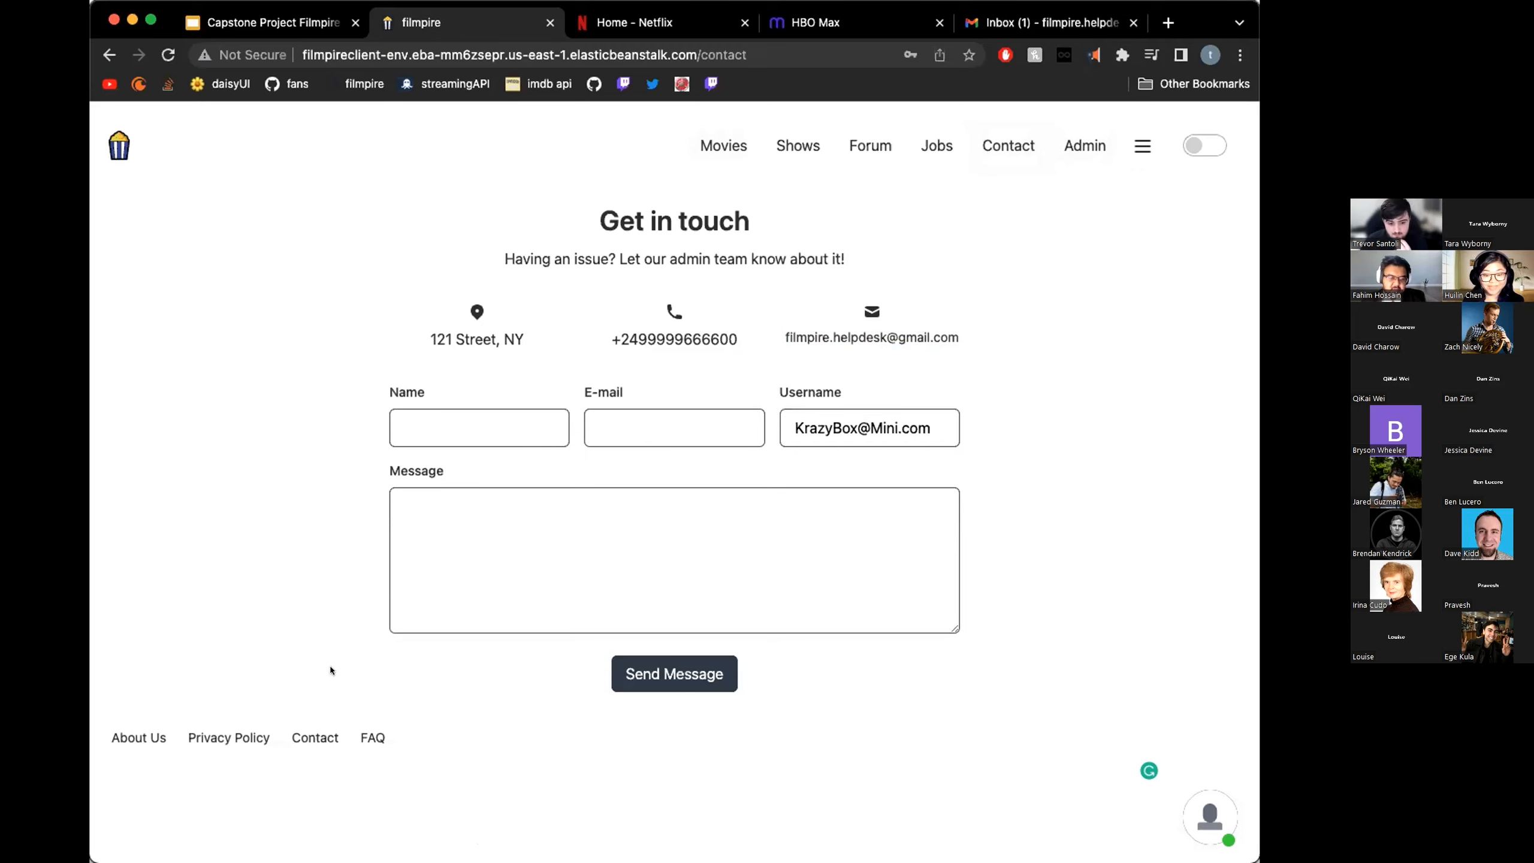
Step: On the FAQ page, expand the 'Where are you guys from?' answer
click(371, 738)
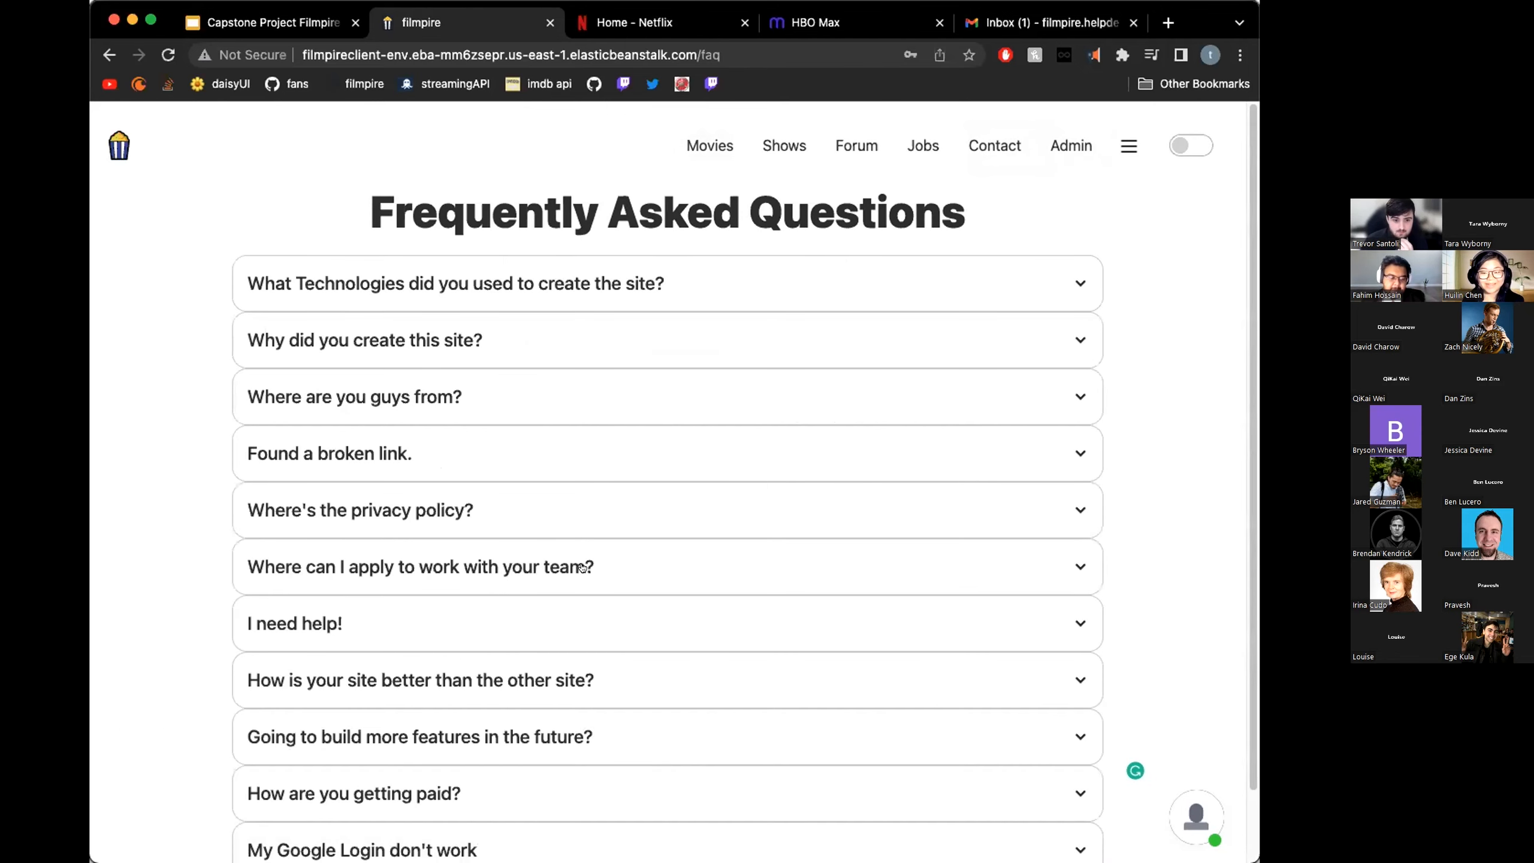
scroll(down, 3)
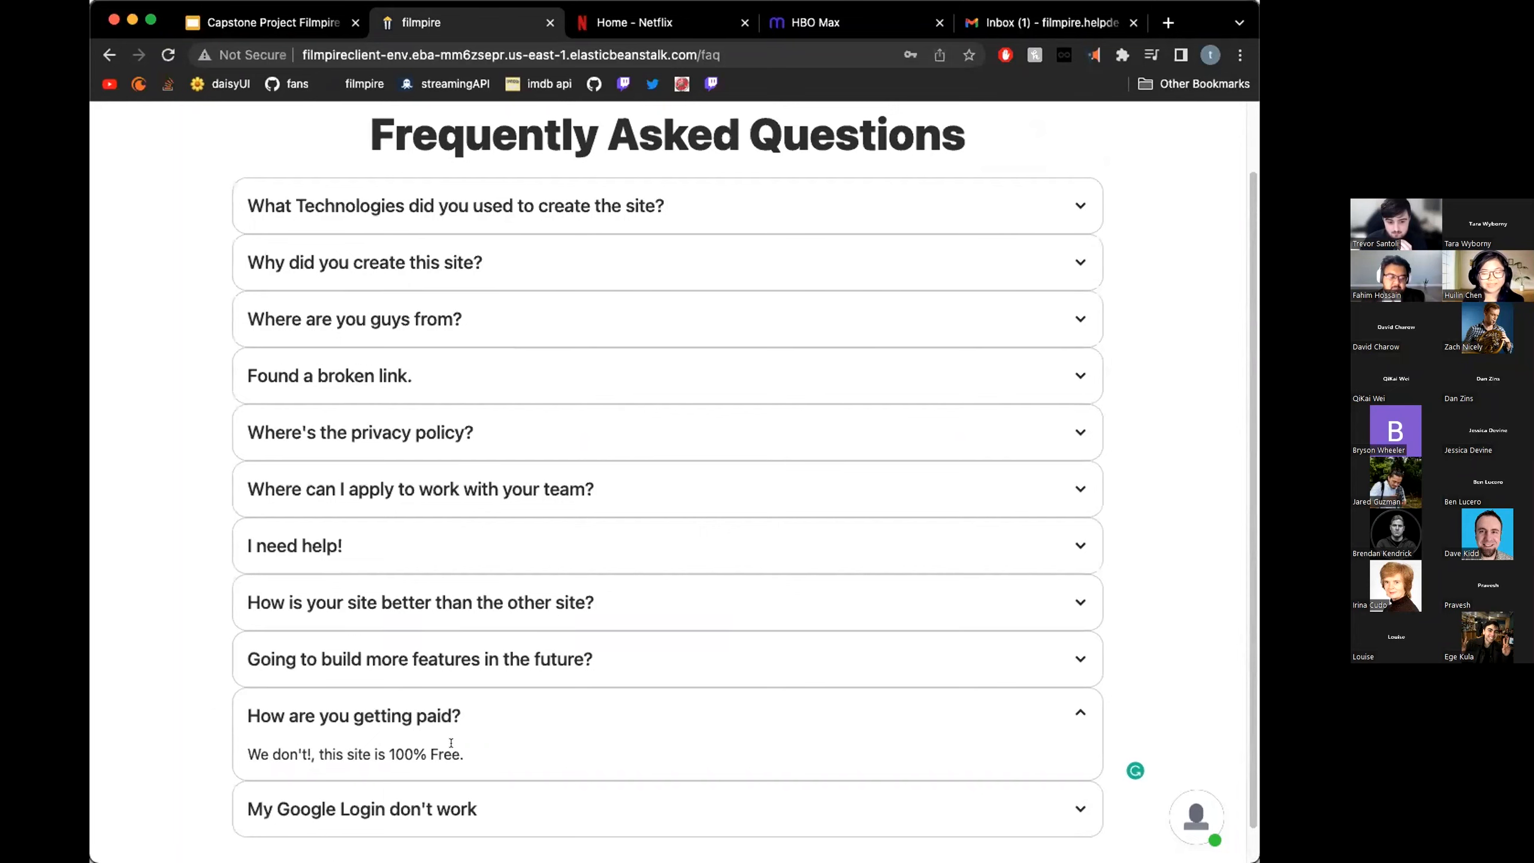
drag(248, 754, 464, 754)
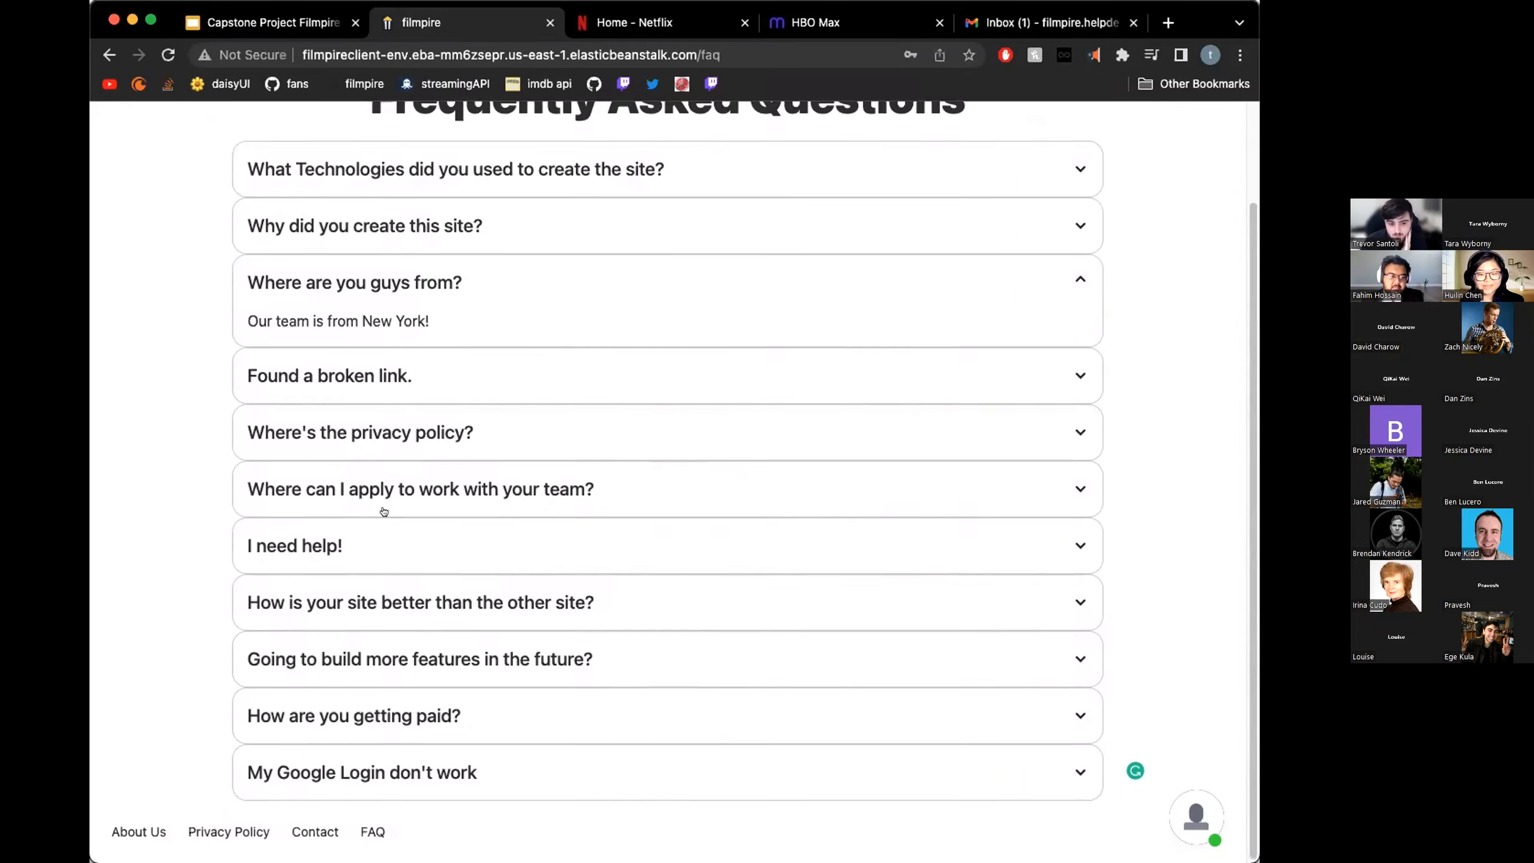
mouse_move(138, 830)
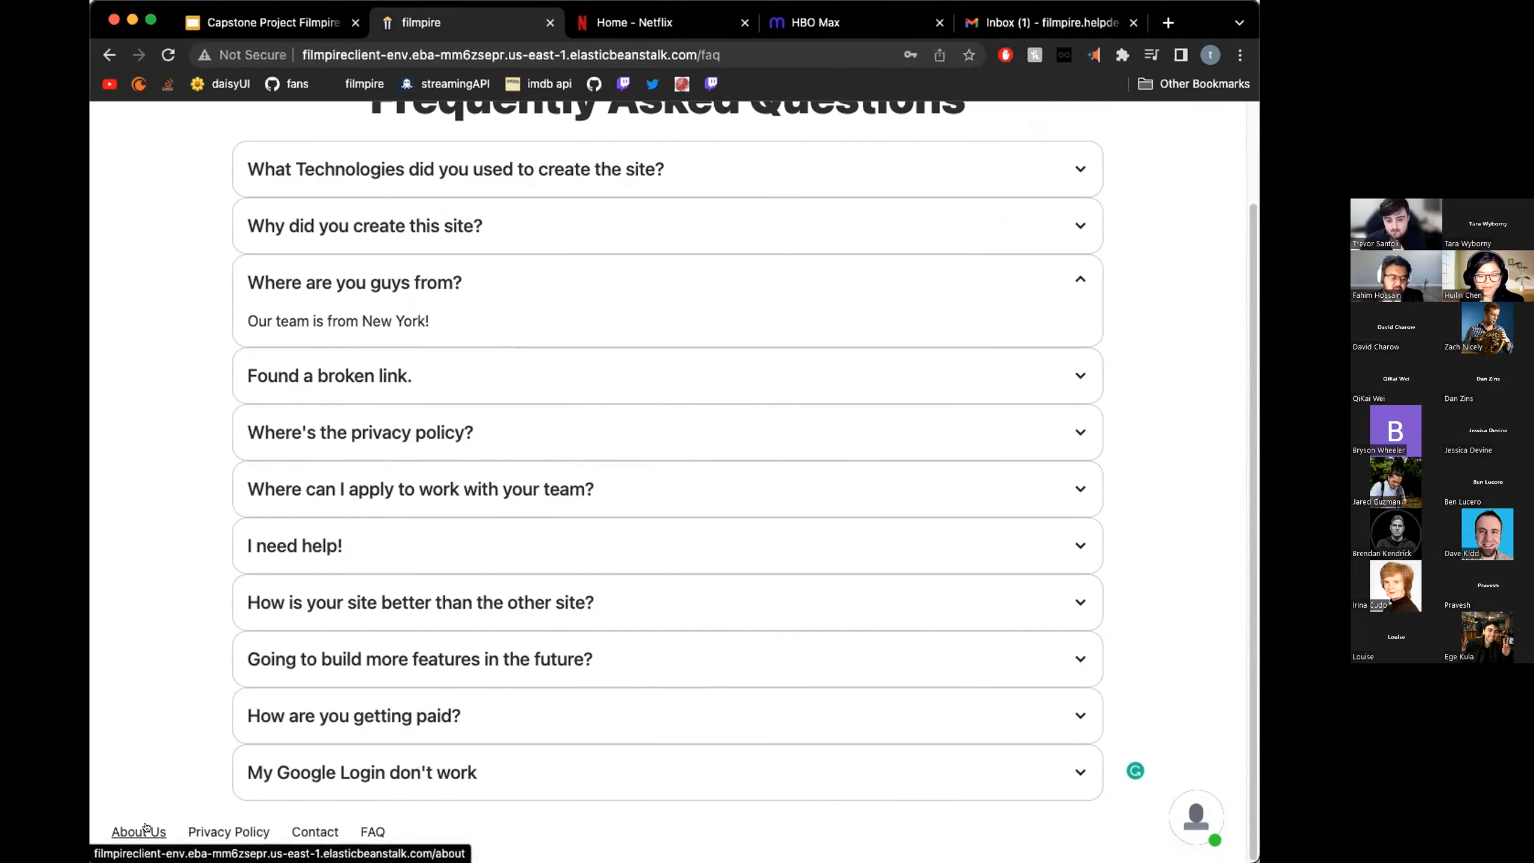
Step: Show the About Us team profiles for Fahim Hossain, Trevor Santoli and Huilin (Lynn) Chen
click(138, 832)
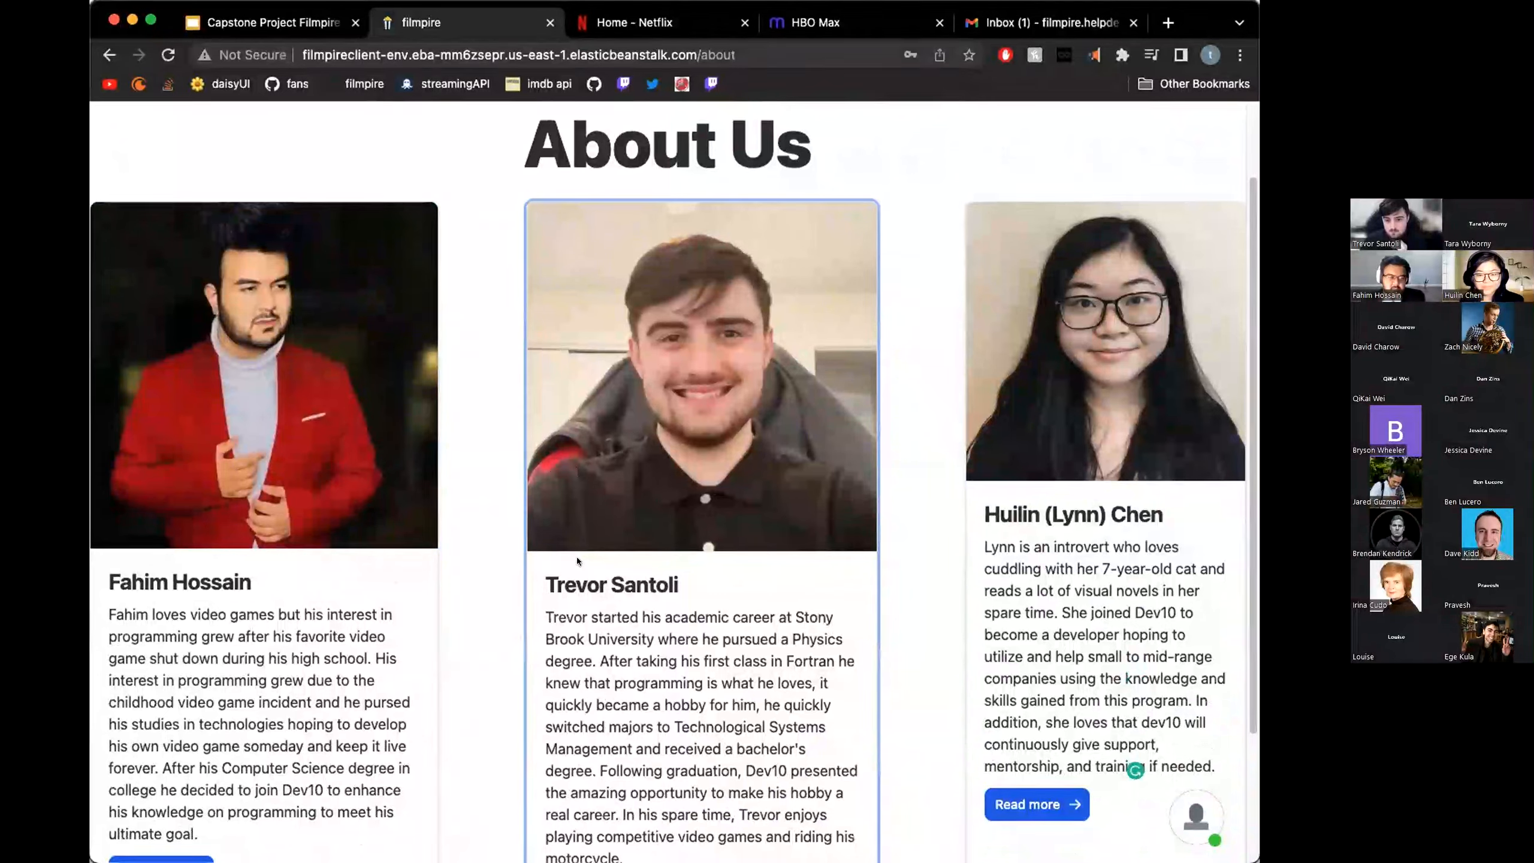
scroll(down, 3)
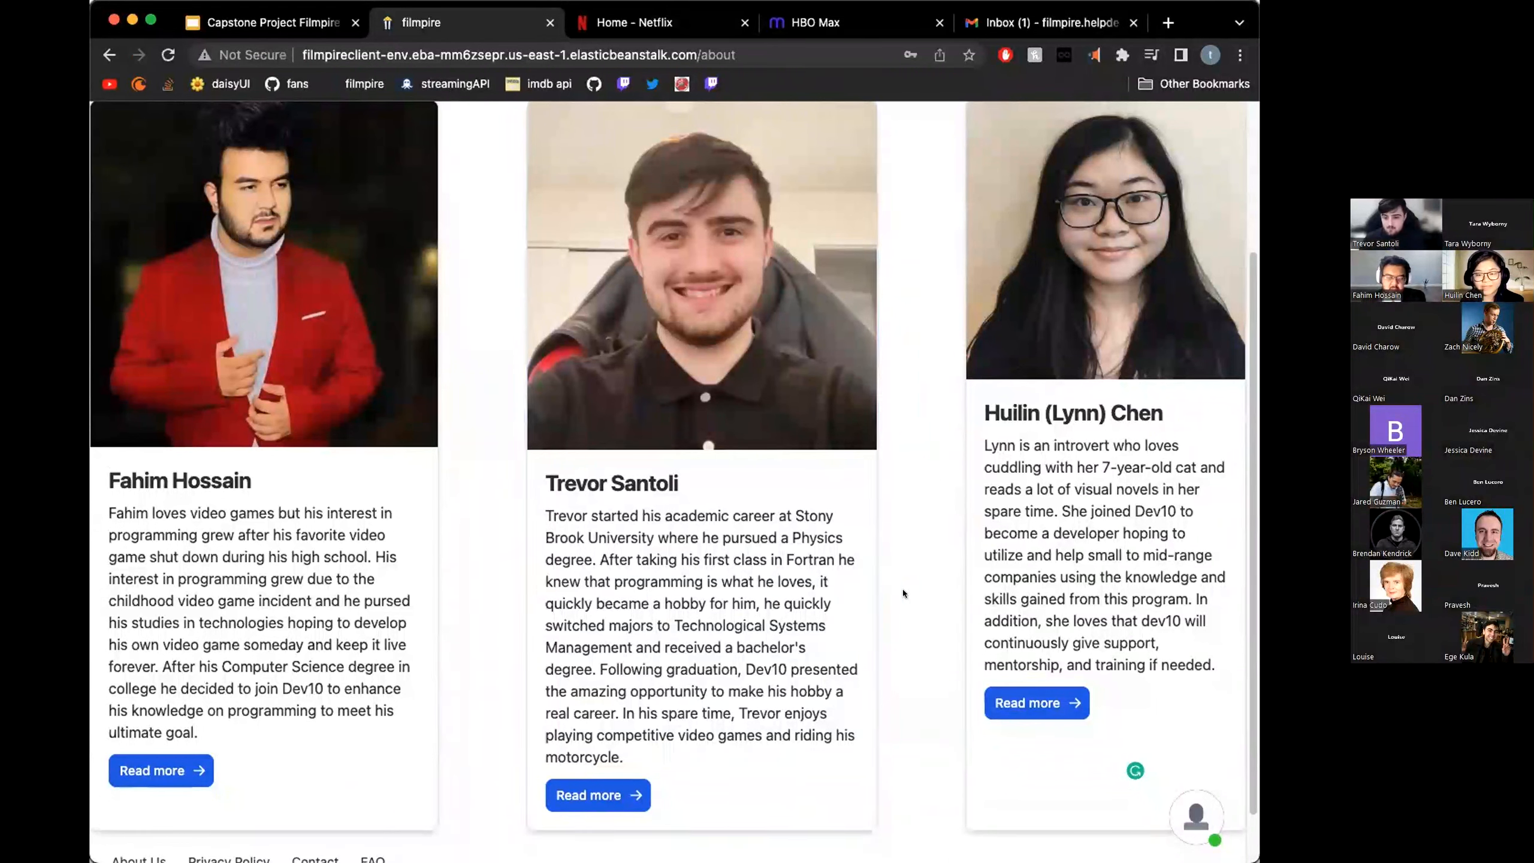
click(1035, 702)
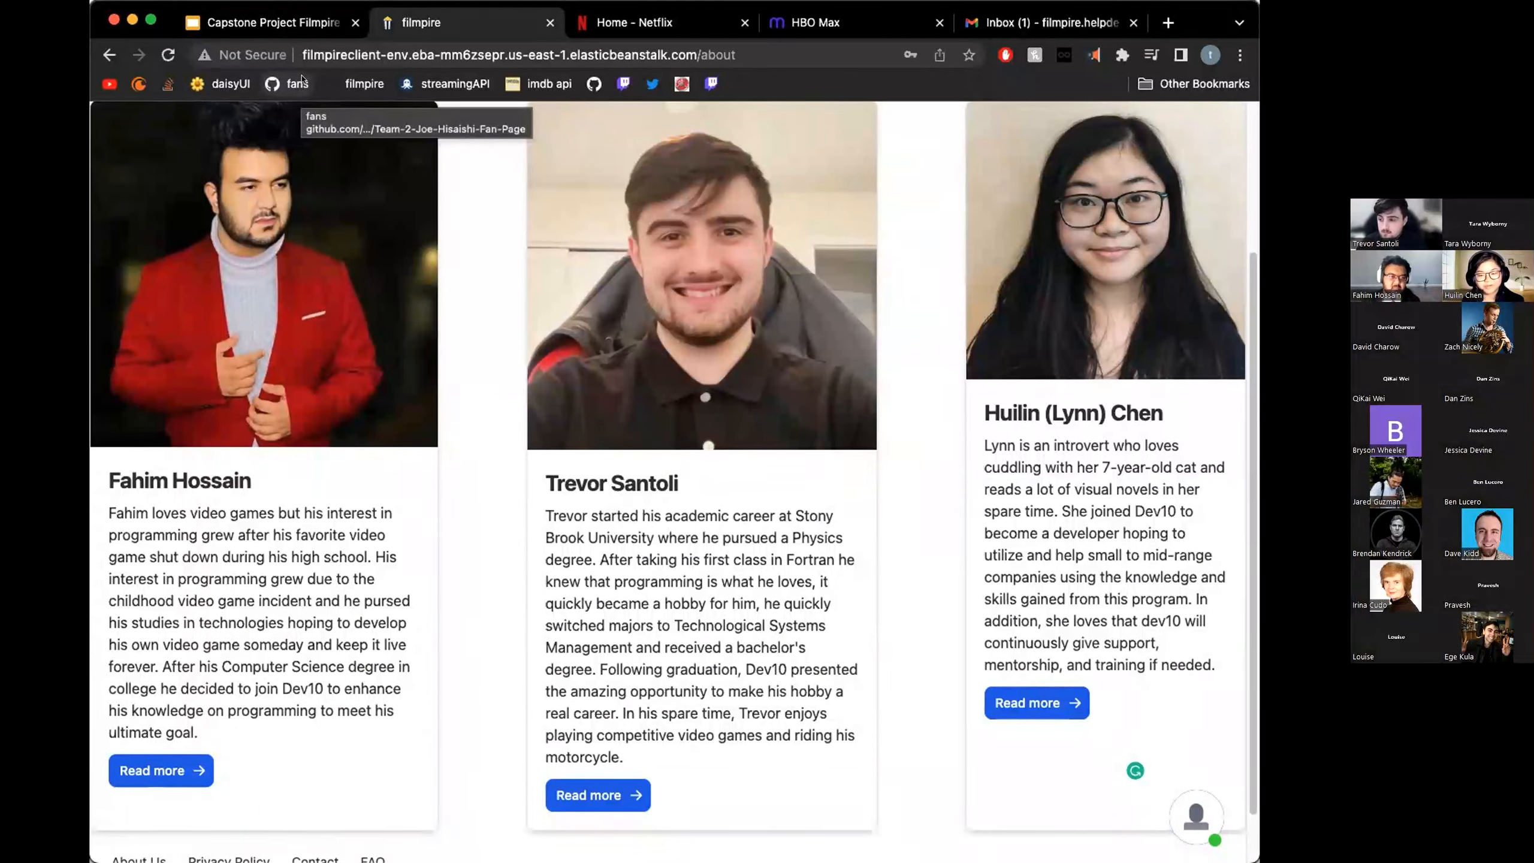
click(272, 22)
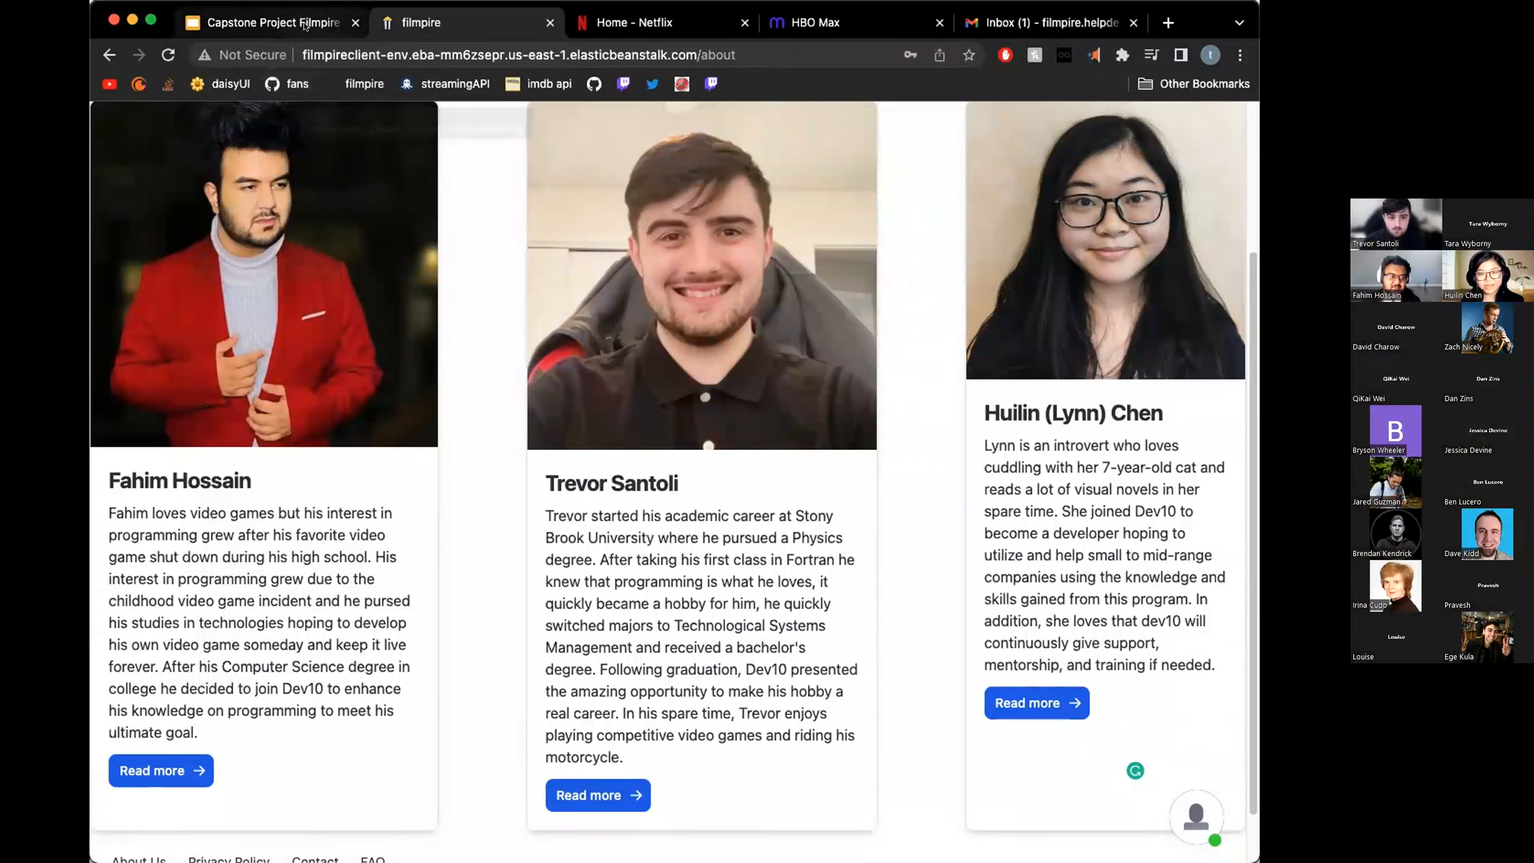
Step: Present the Capstone Project Filmpire slideshow from DEMO through to the Questions slide
click(271, 23)
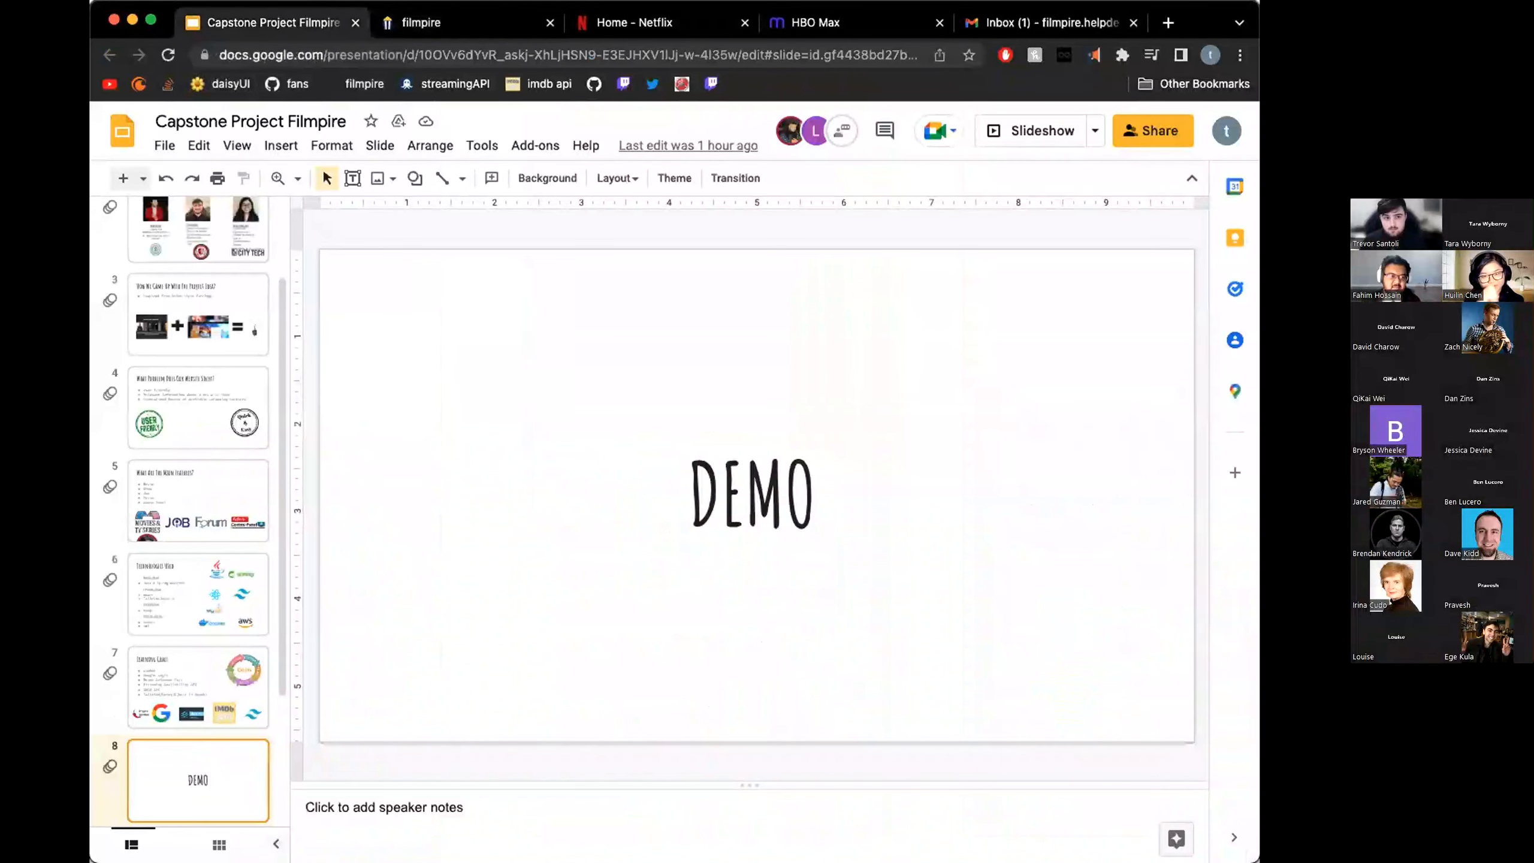
click(1029, 131)
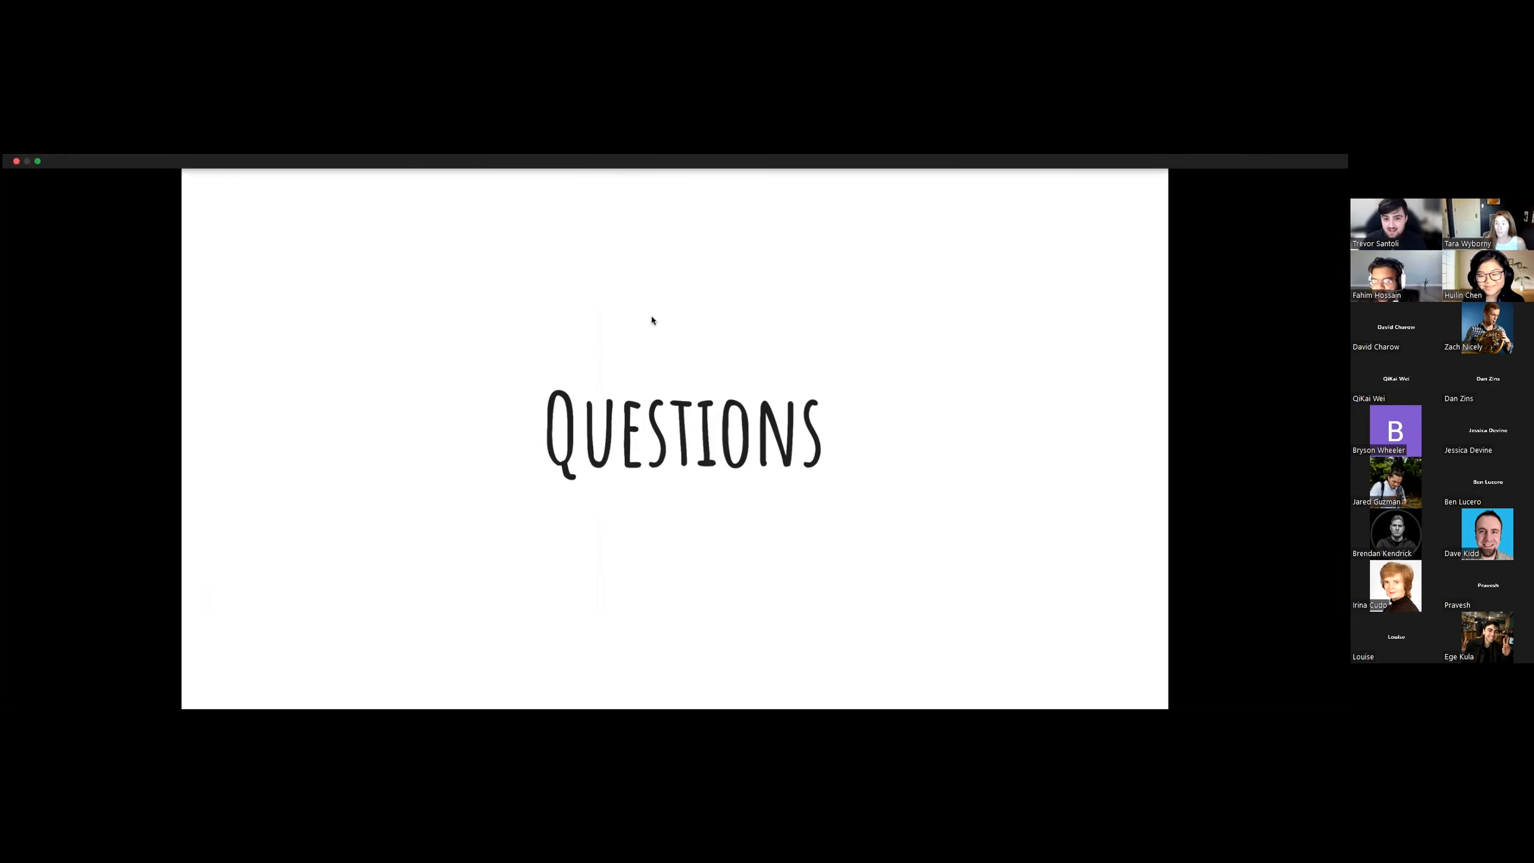
mouse_move(621, 336)
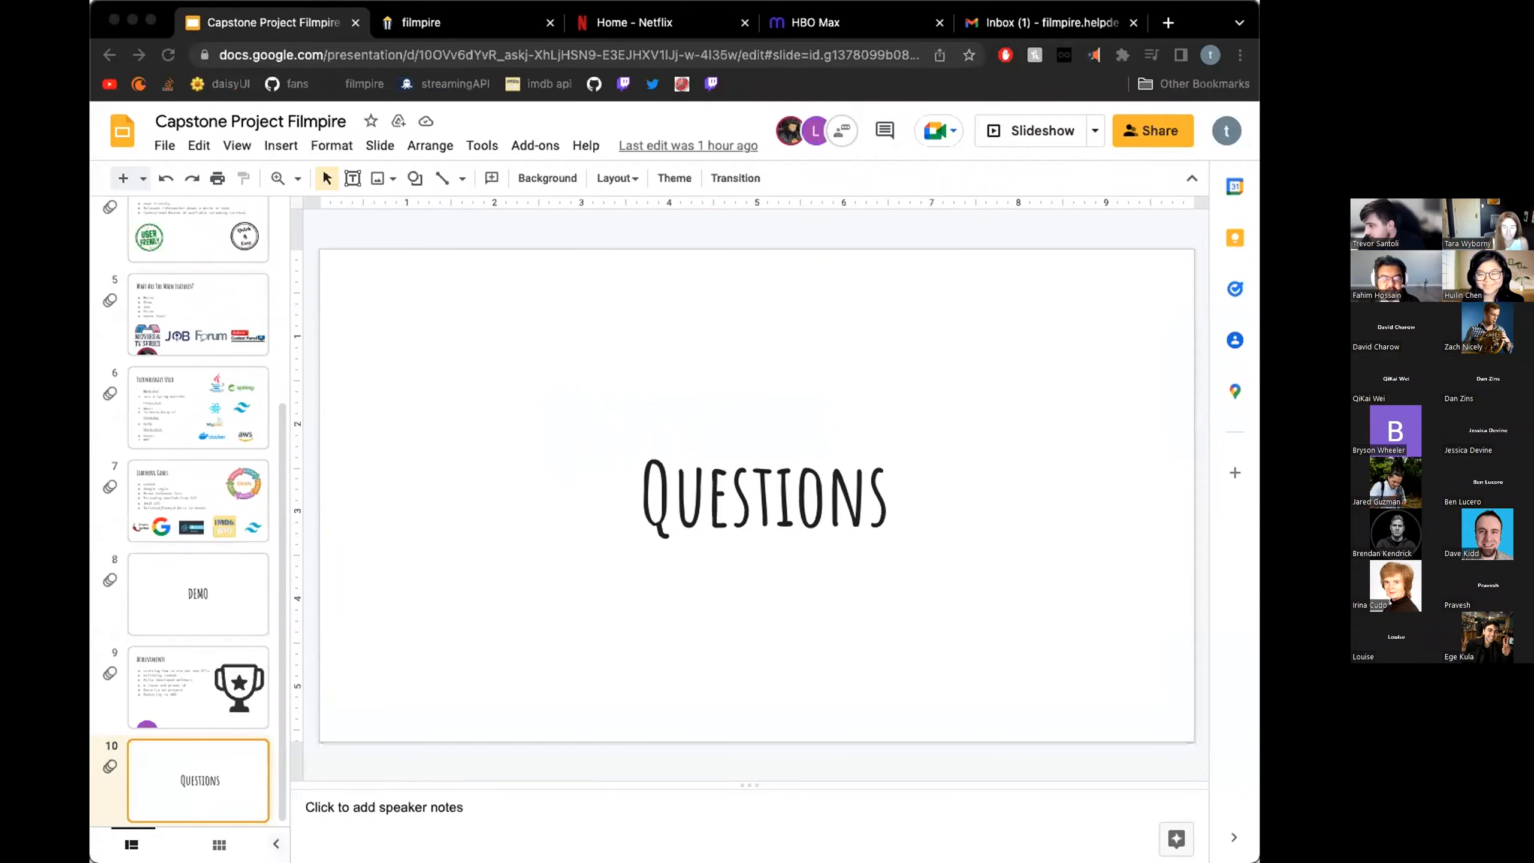
Step: Browse the RapidAPI Streaming Availability docs: Get and Base Utilities groups and the Search Basic endpoint
click(575, 23)
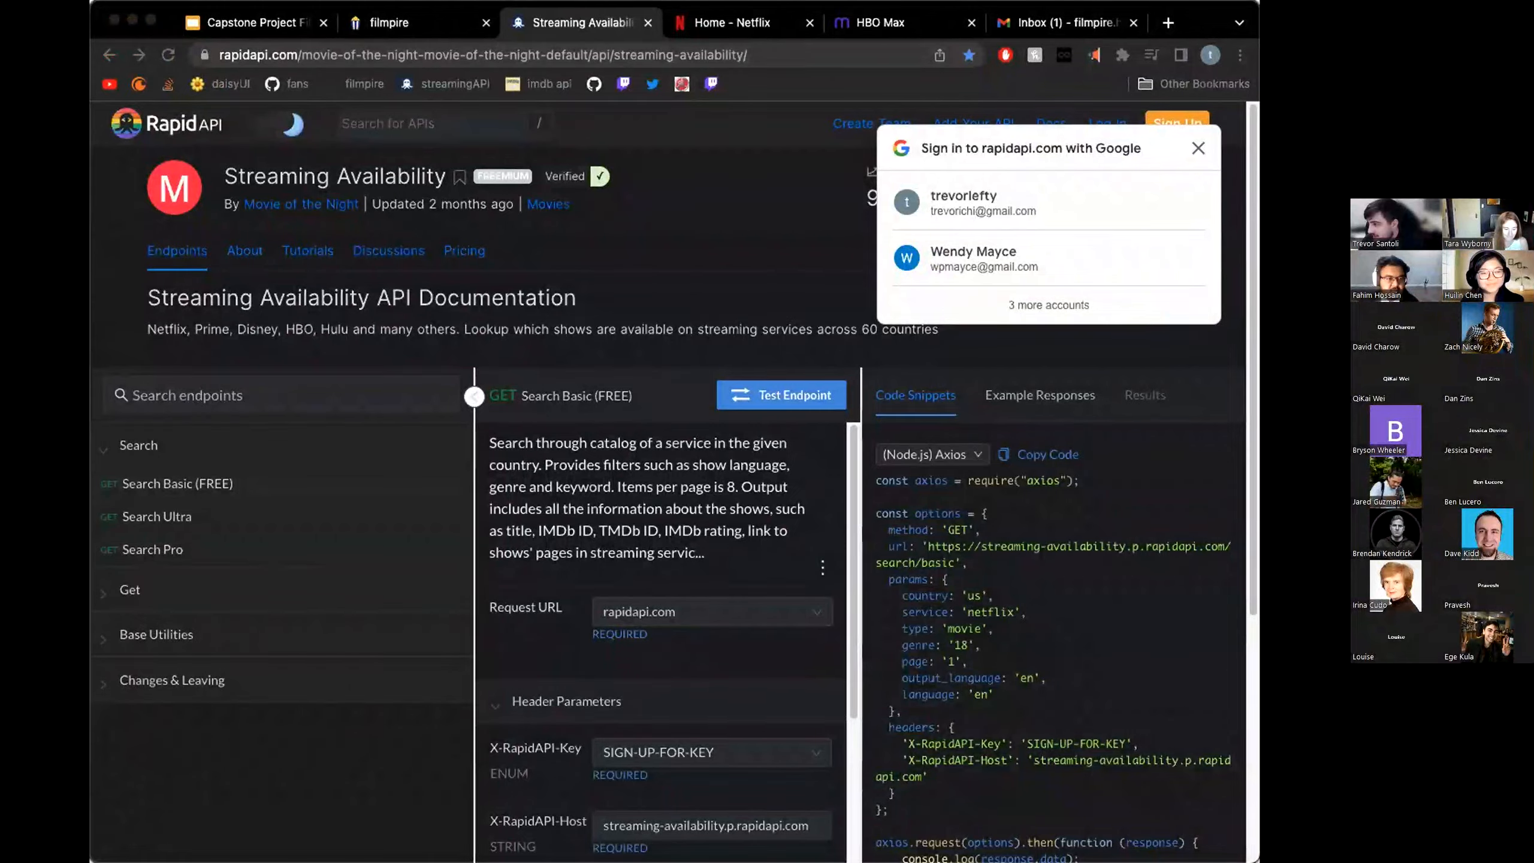
click(570, 23)
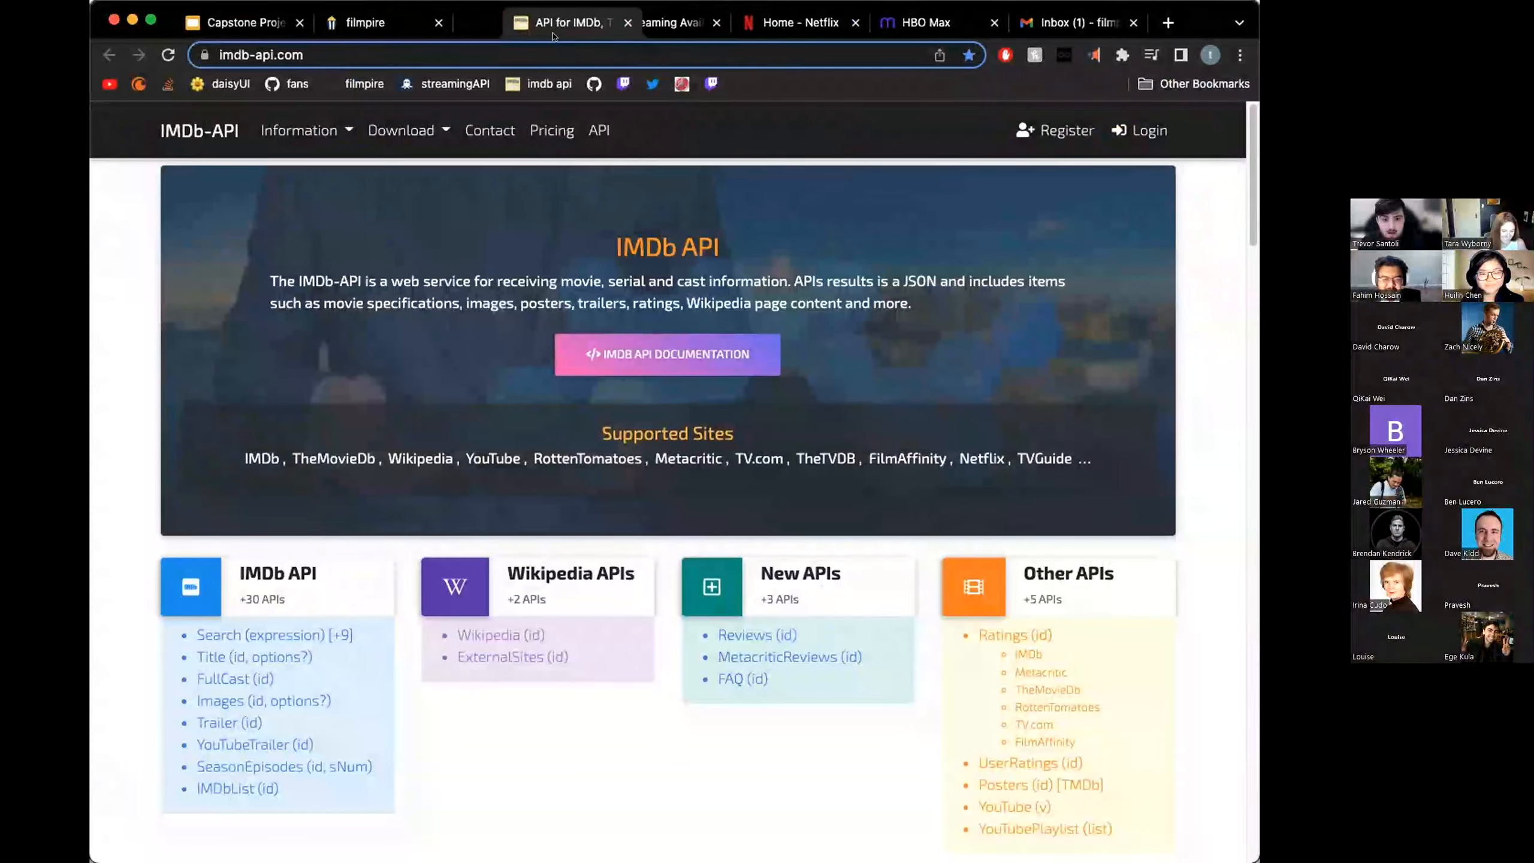
click(660, 22)
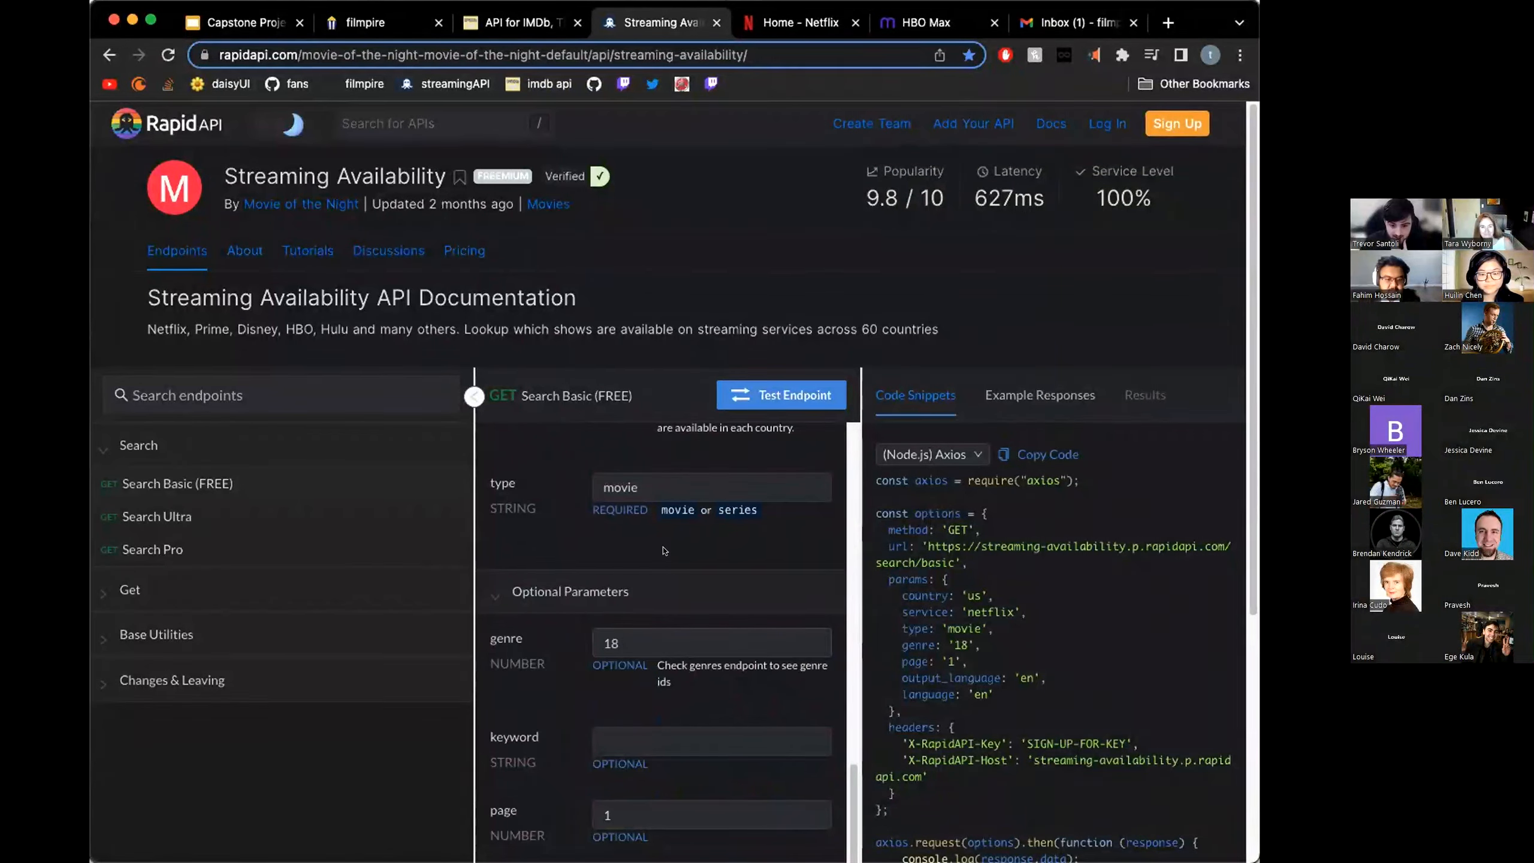
scroll(down, 3)
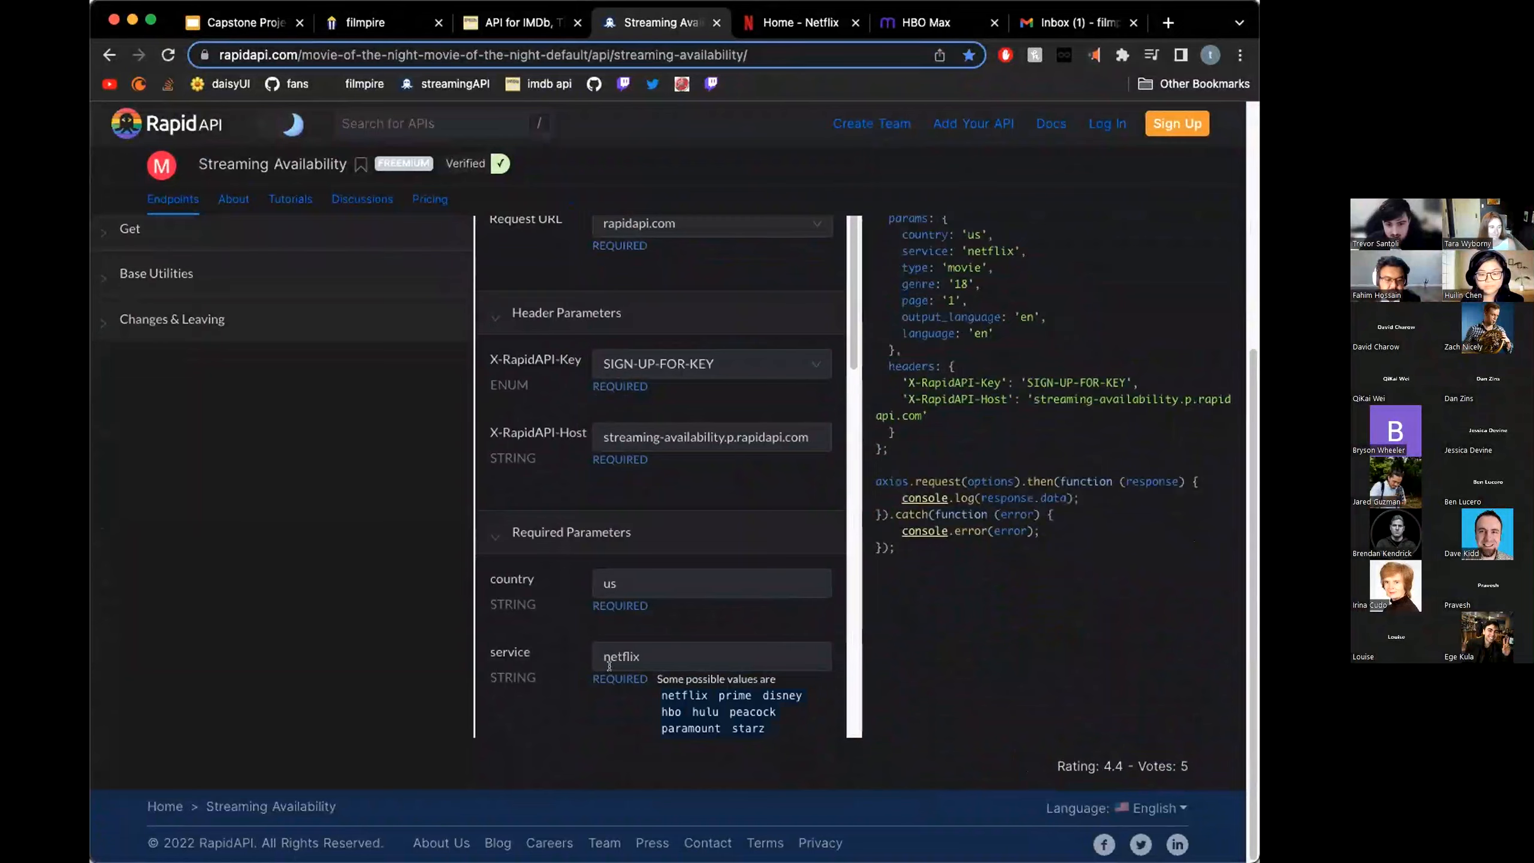
click(129, 227)
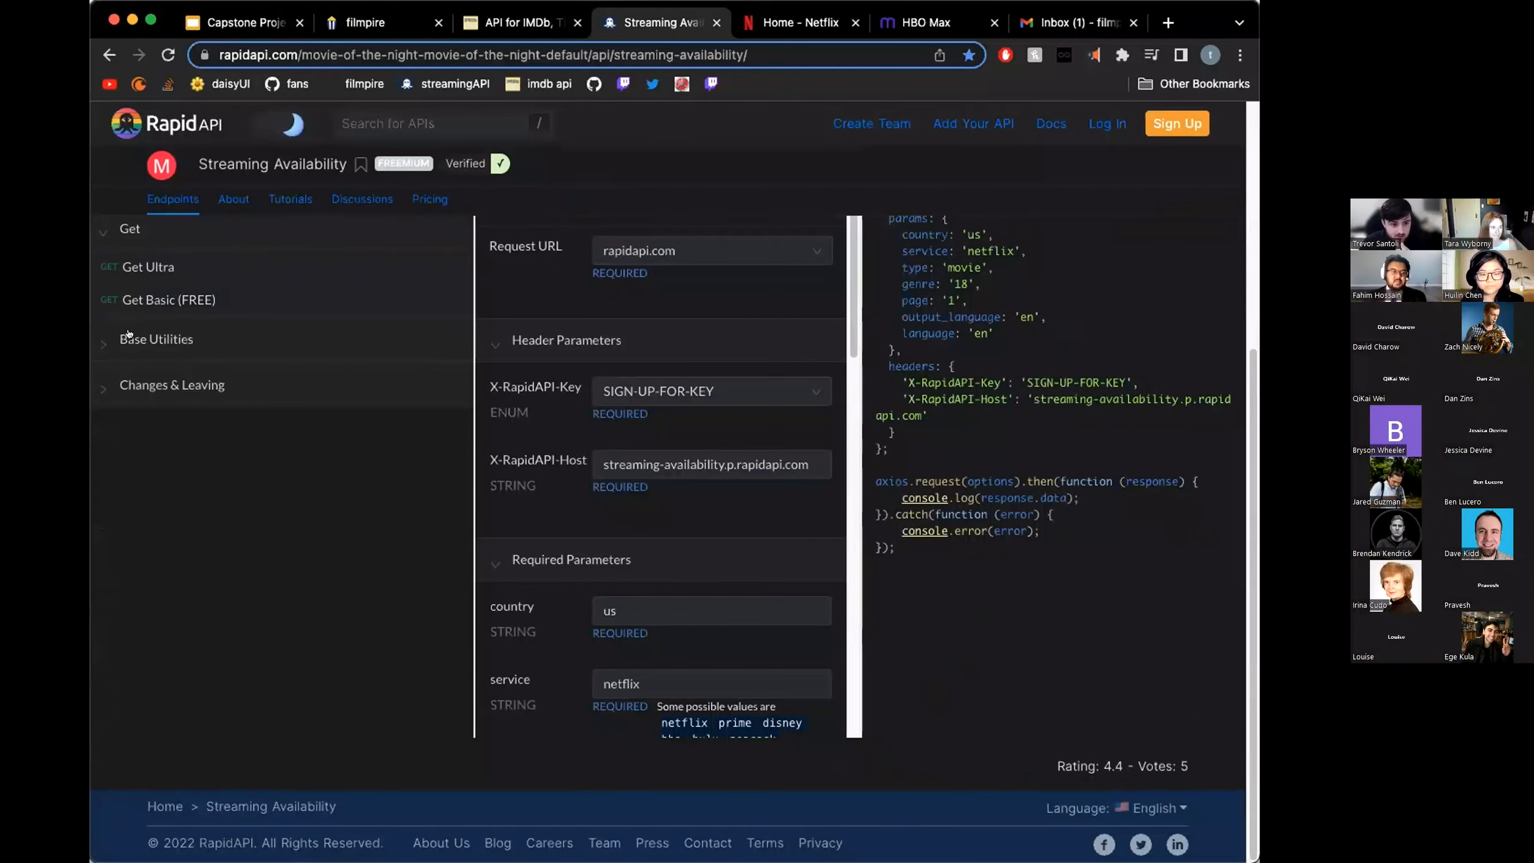
click(156, 338)
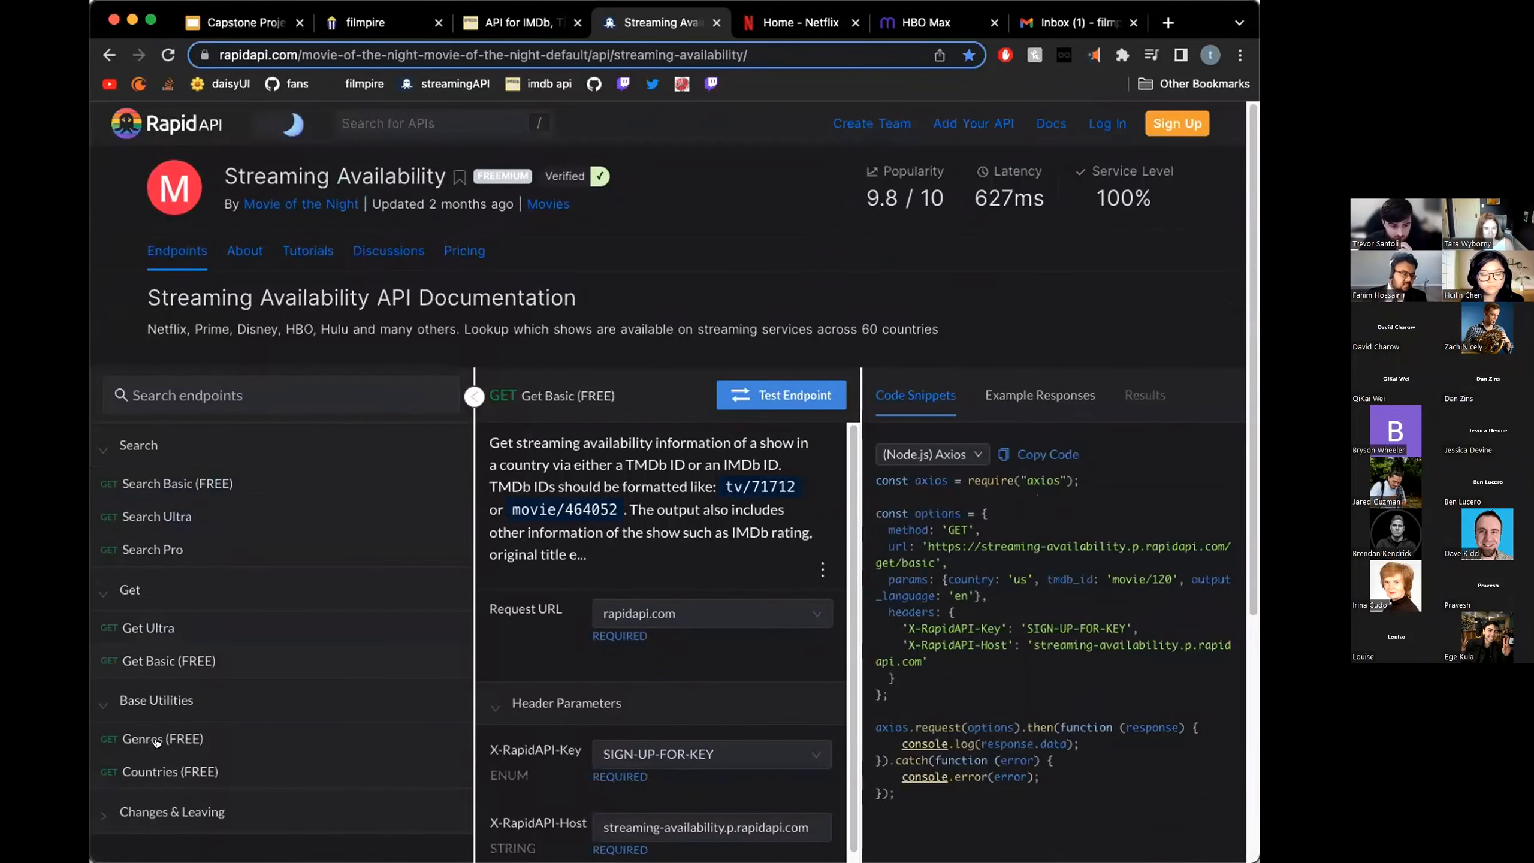
scroll(down, 3)
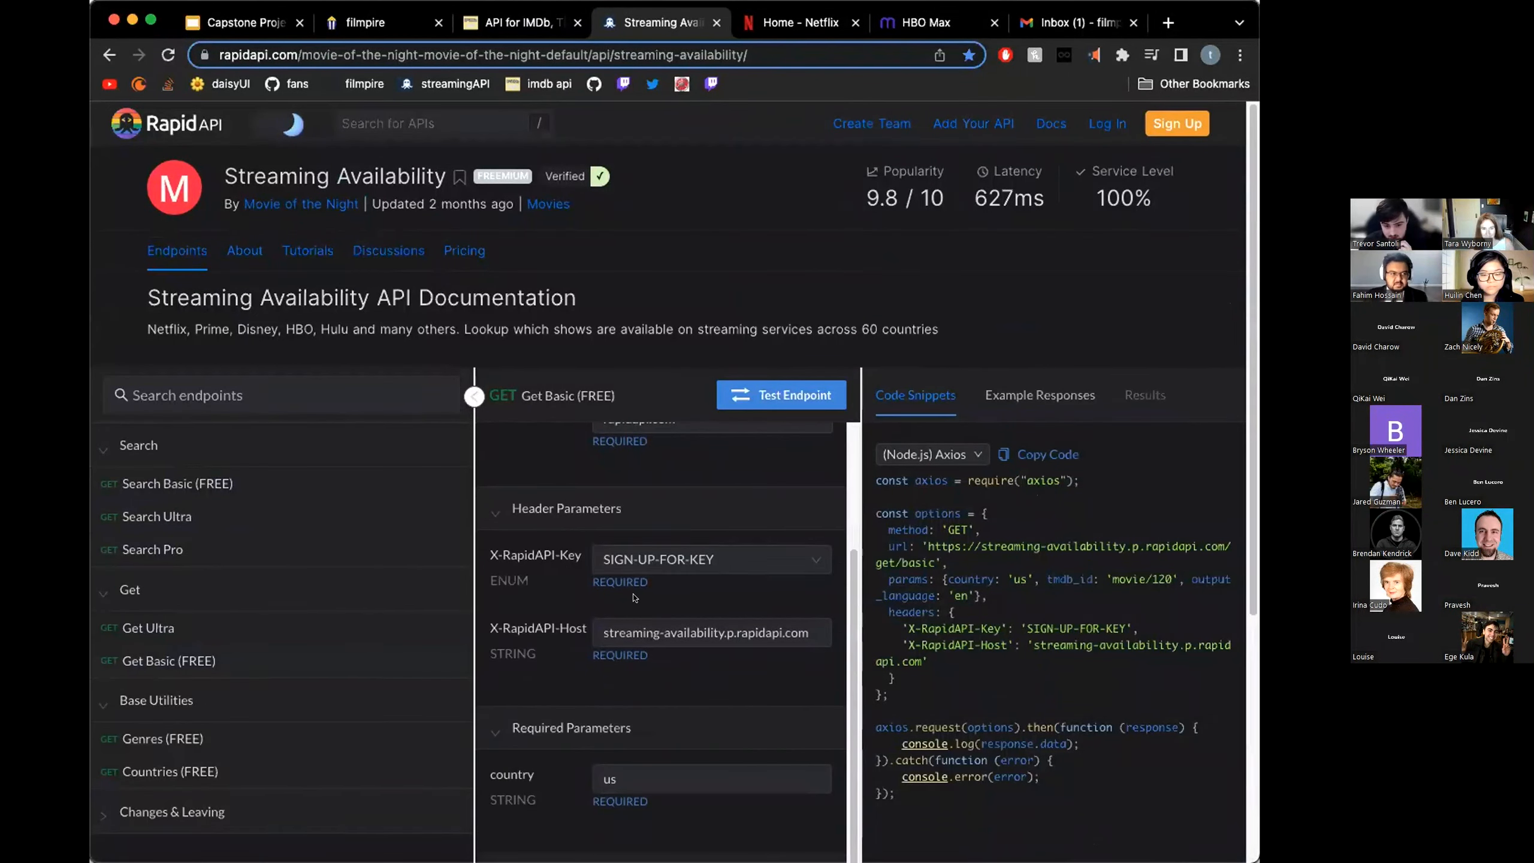
click(128, 588)
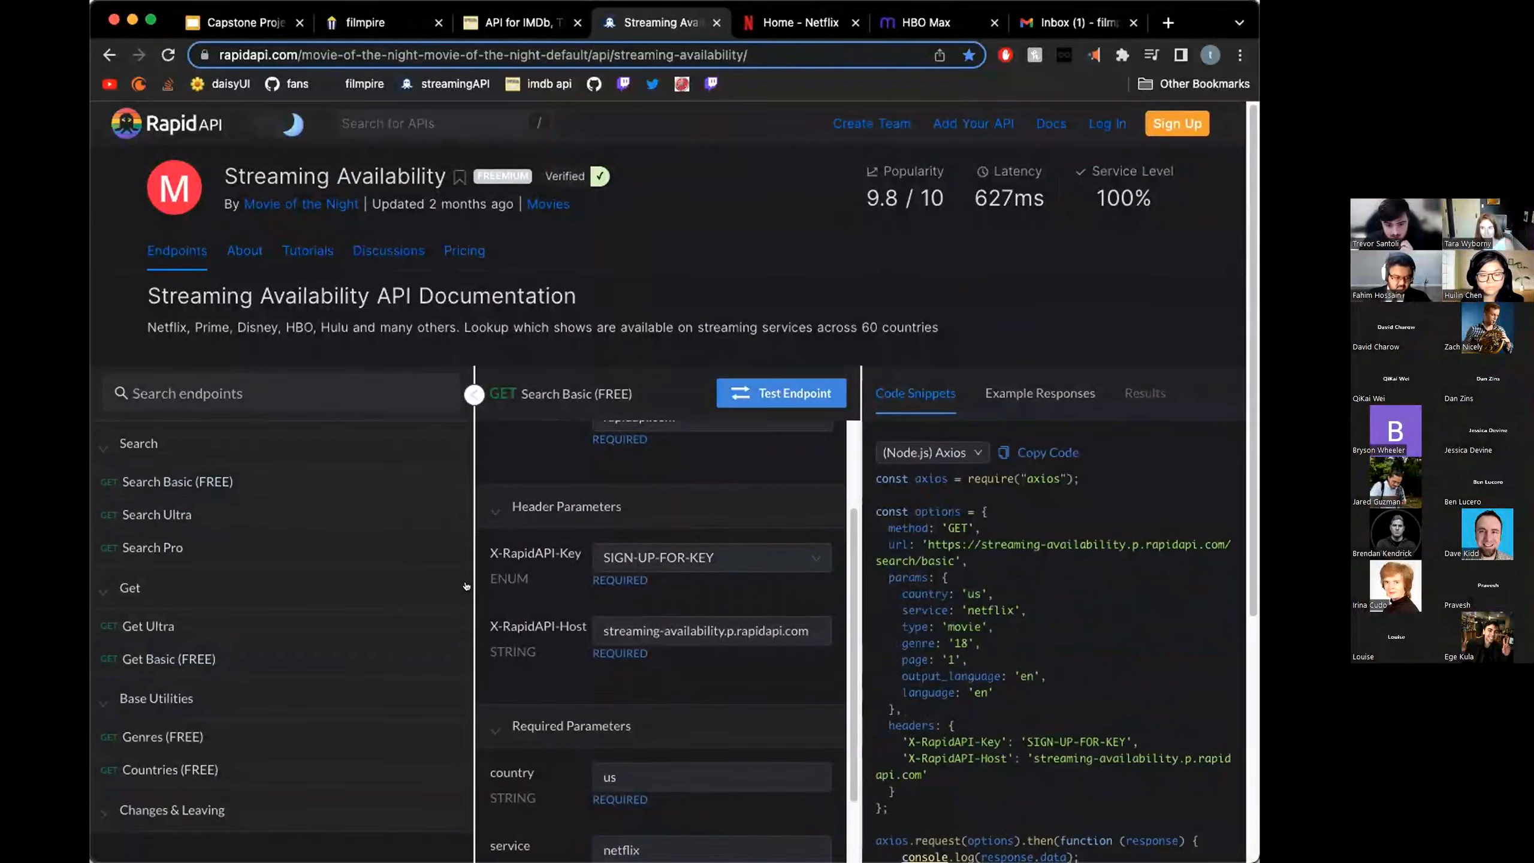
scroll(down, 3)
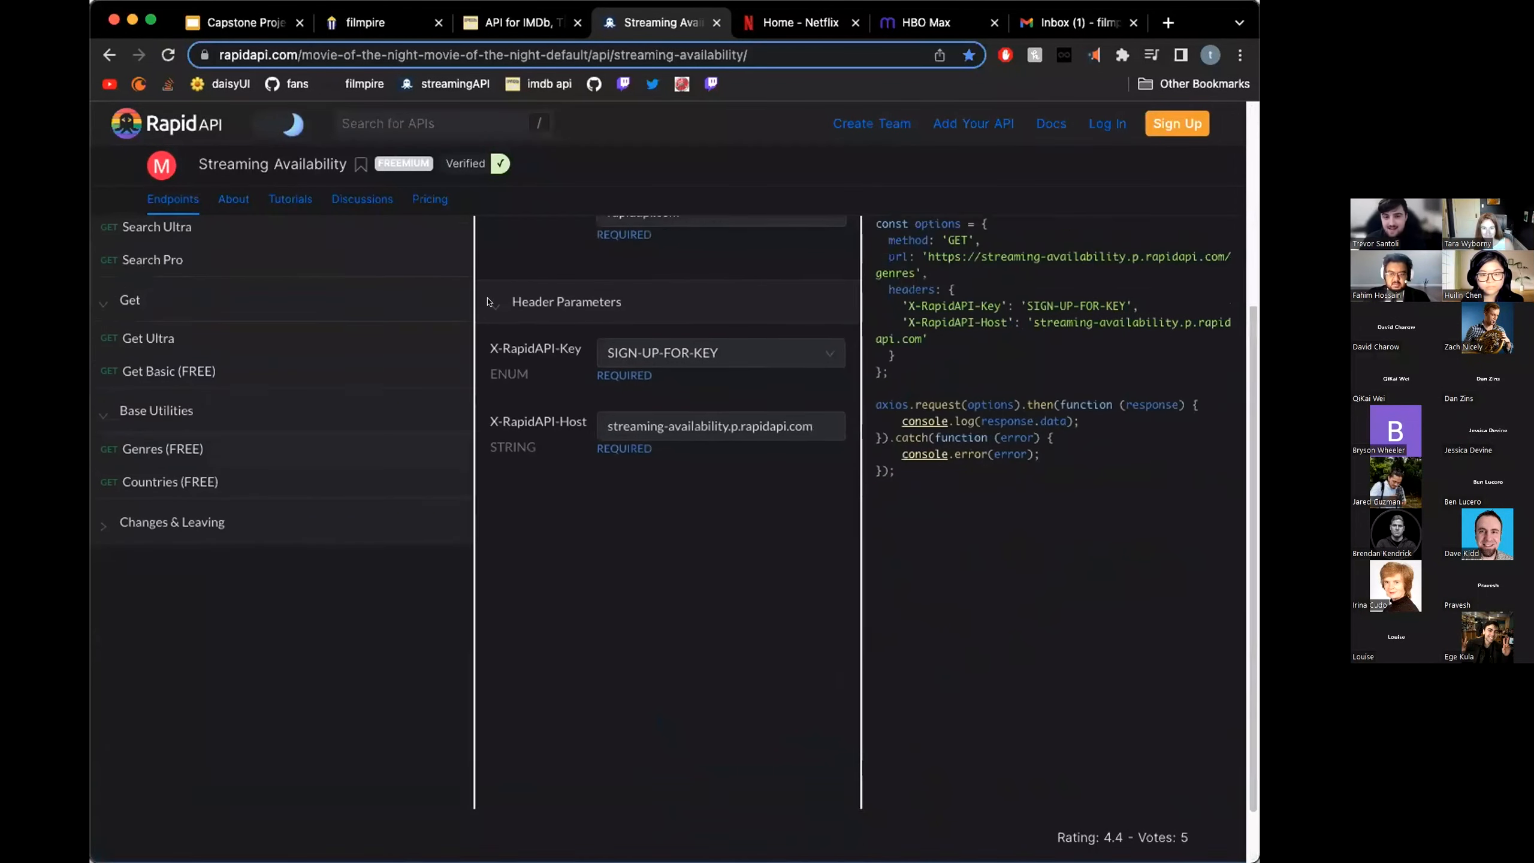
Step: Review the IMDb-API site, then return to Filmpire and bring up its Crisp support chat
click(511, 23)
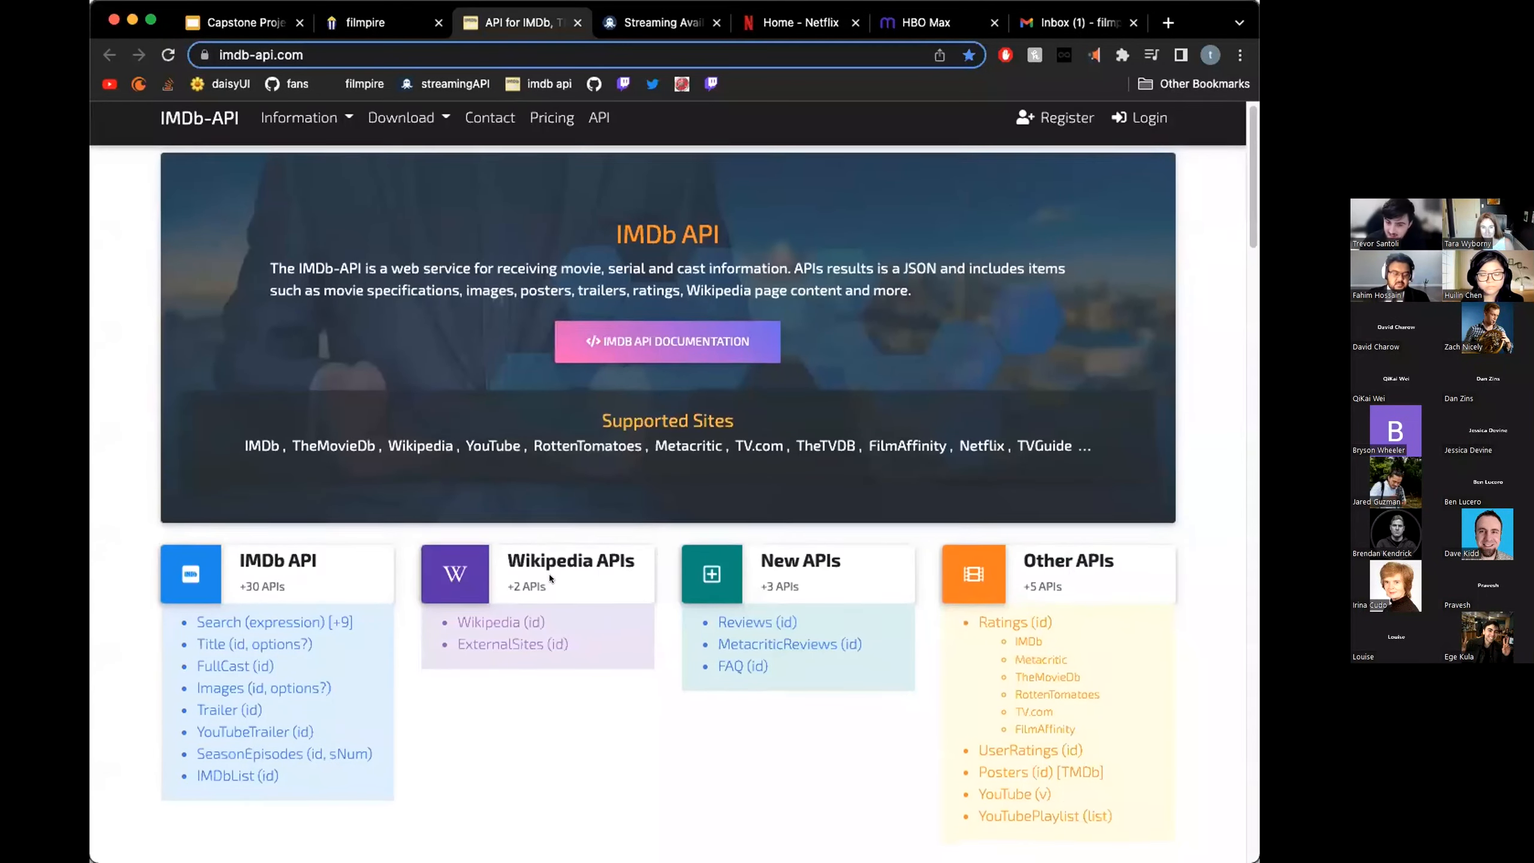
scroll(down, 3)
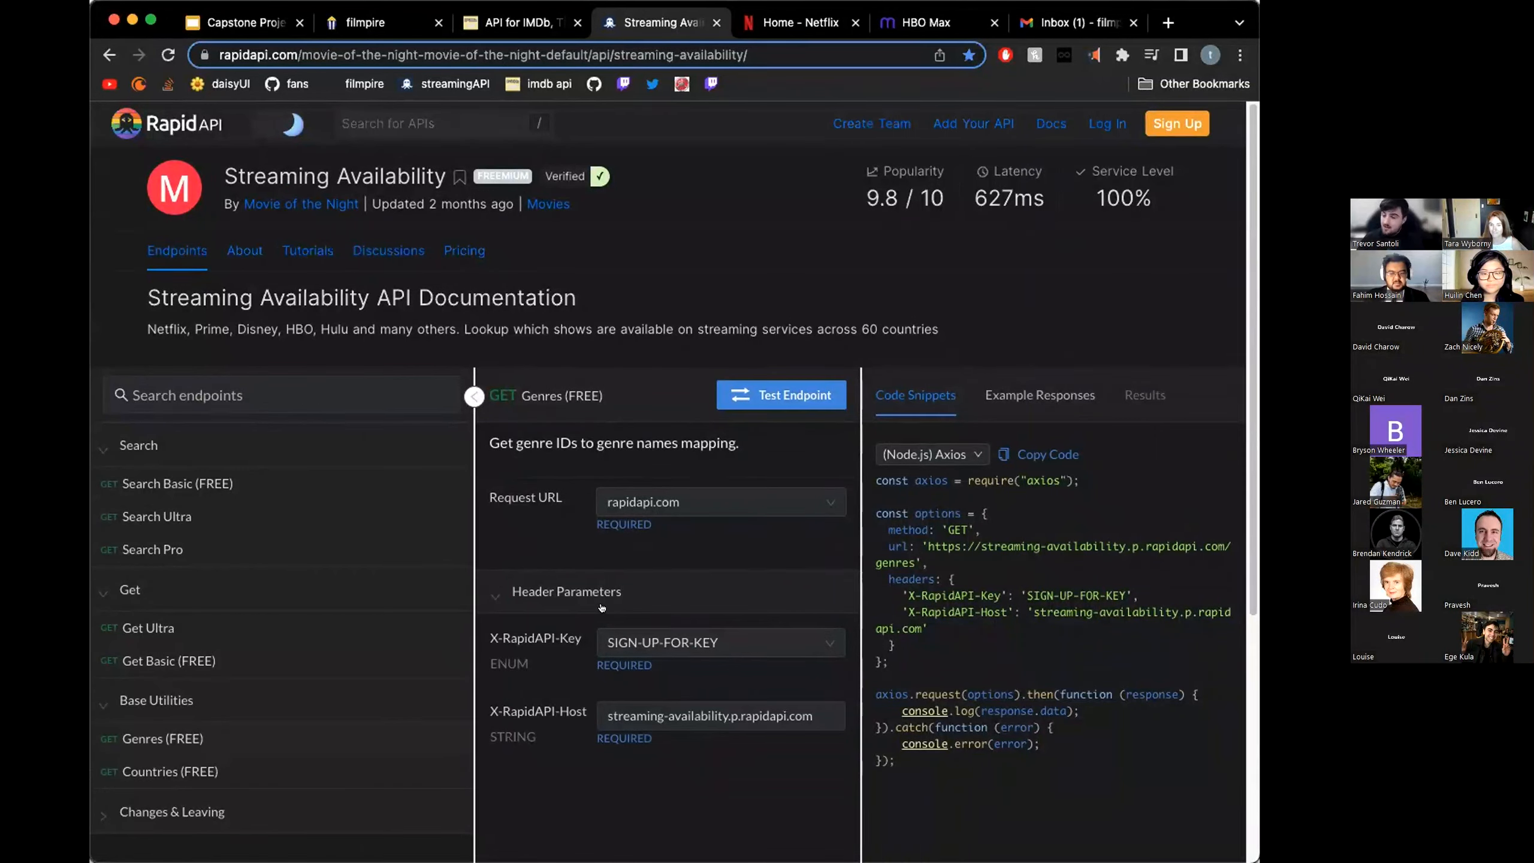
click(514, 22)
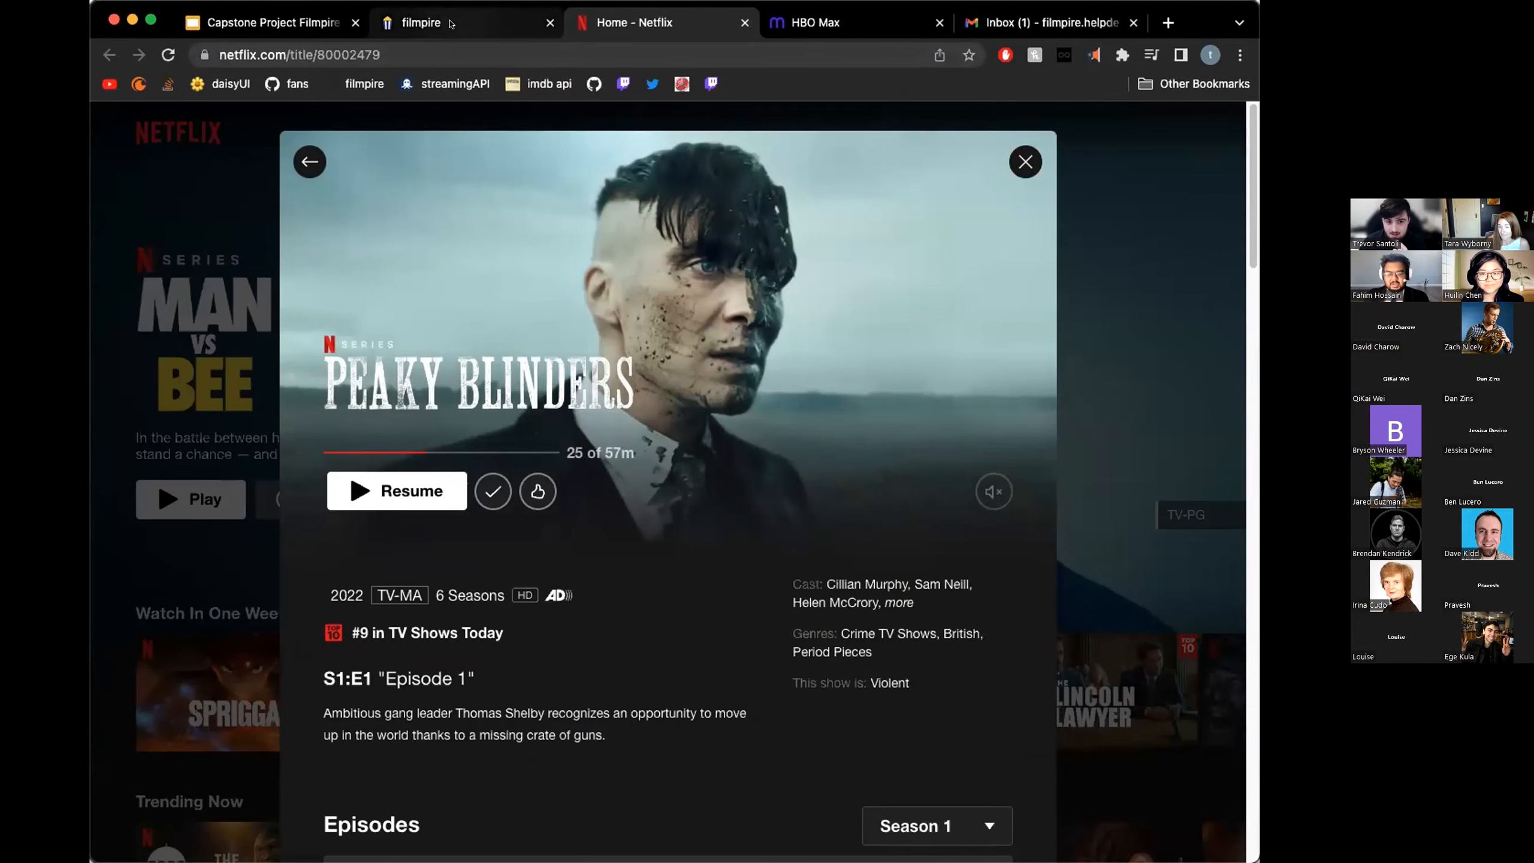
click(421, 23)
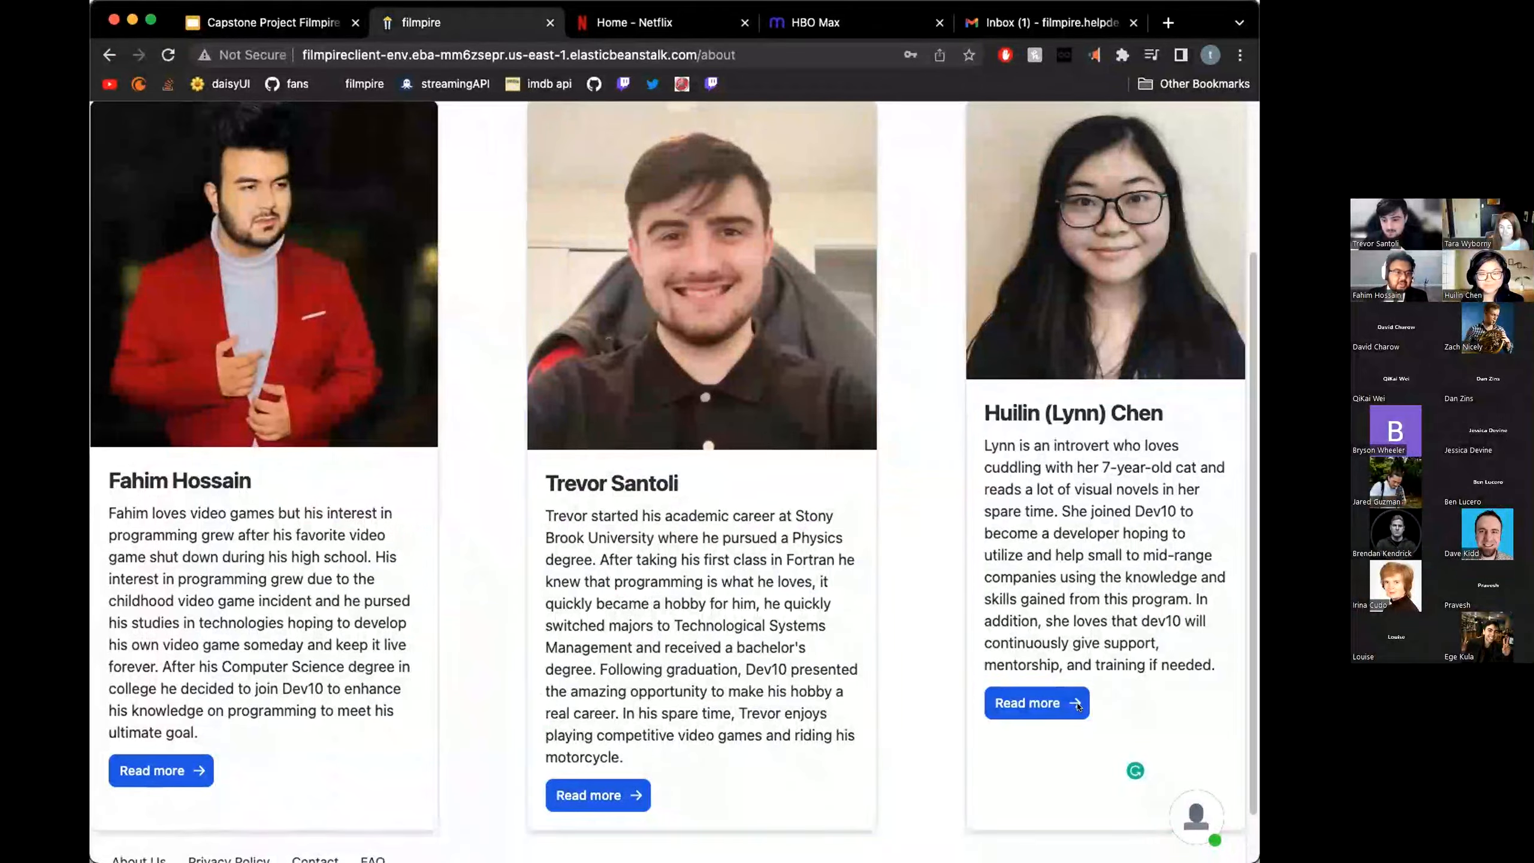
click(1196, 817)
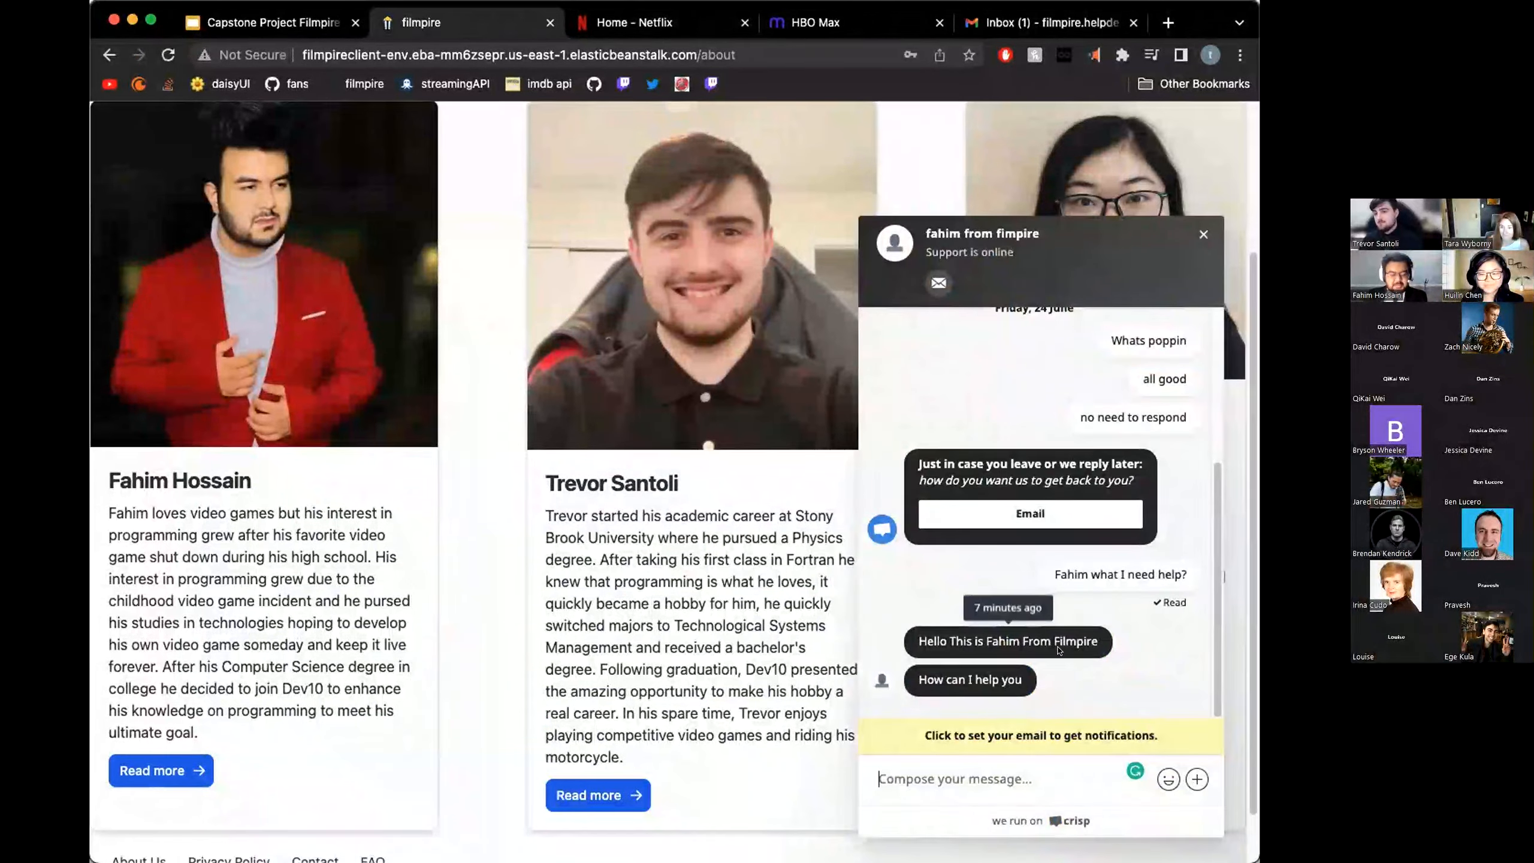